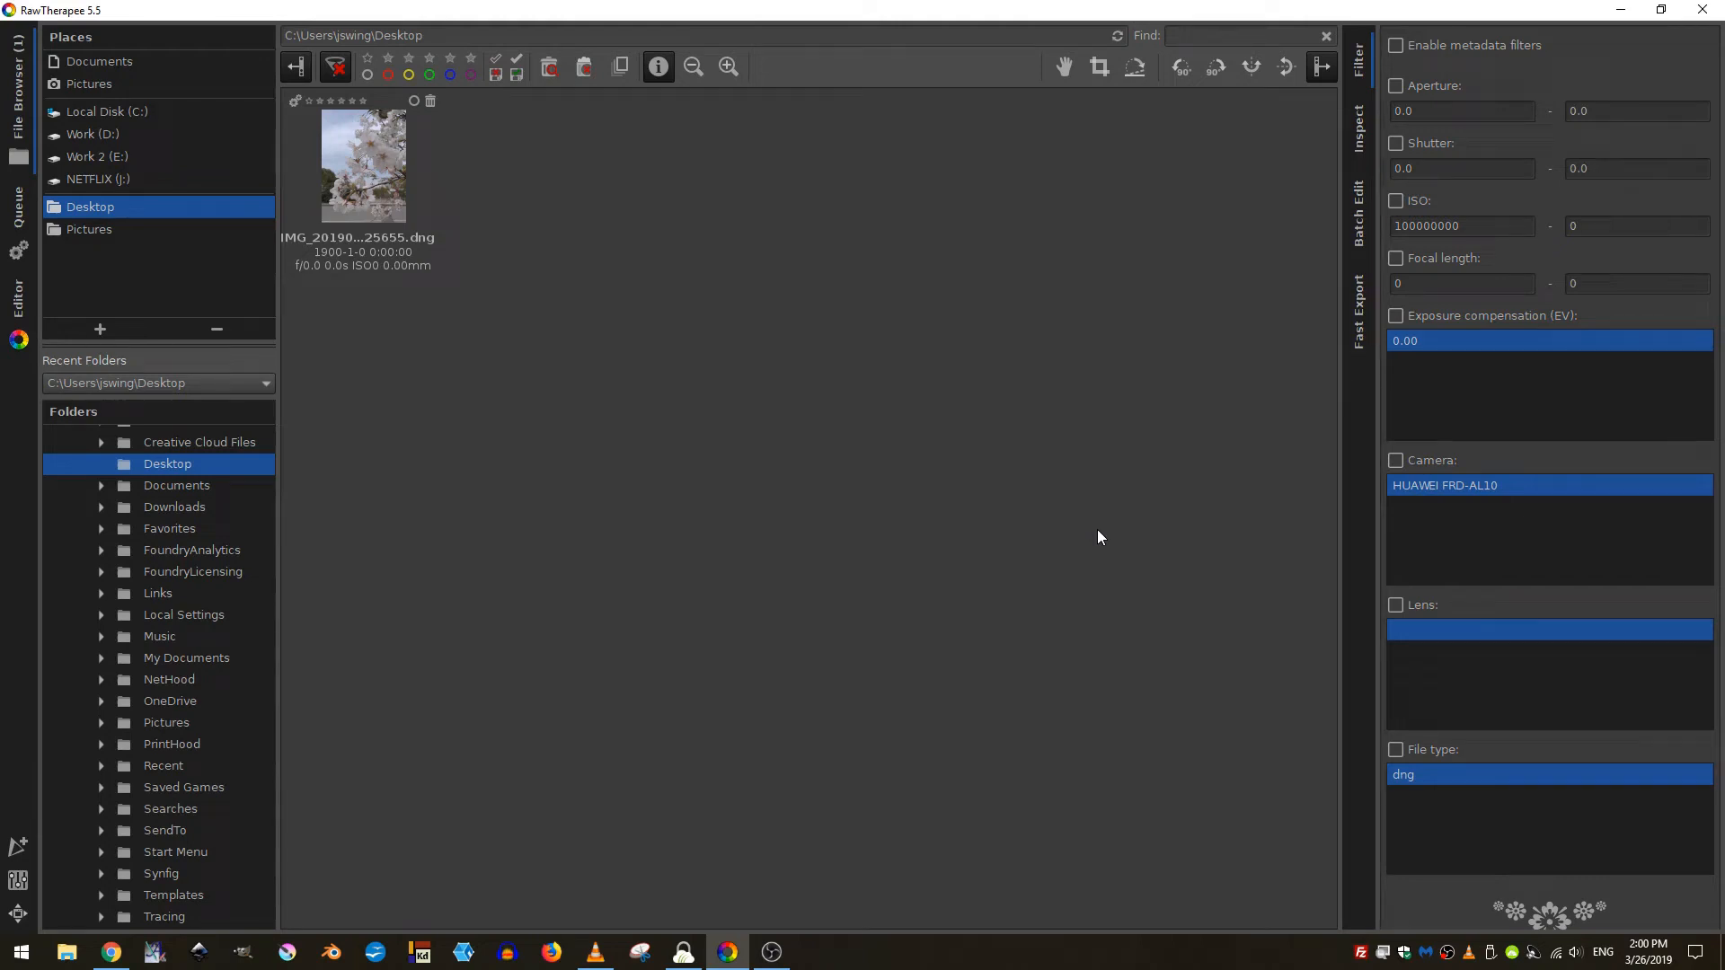
mouse_move(1076, 528)
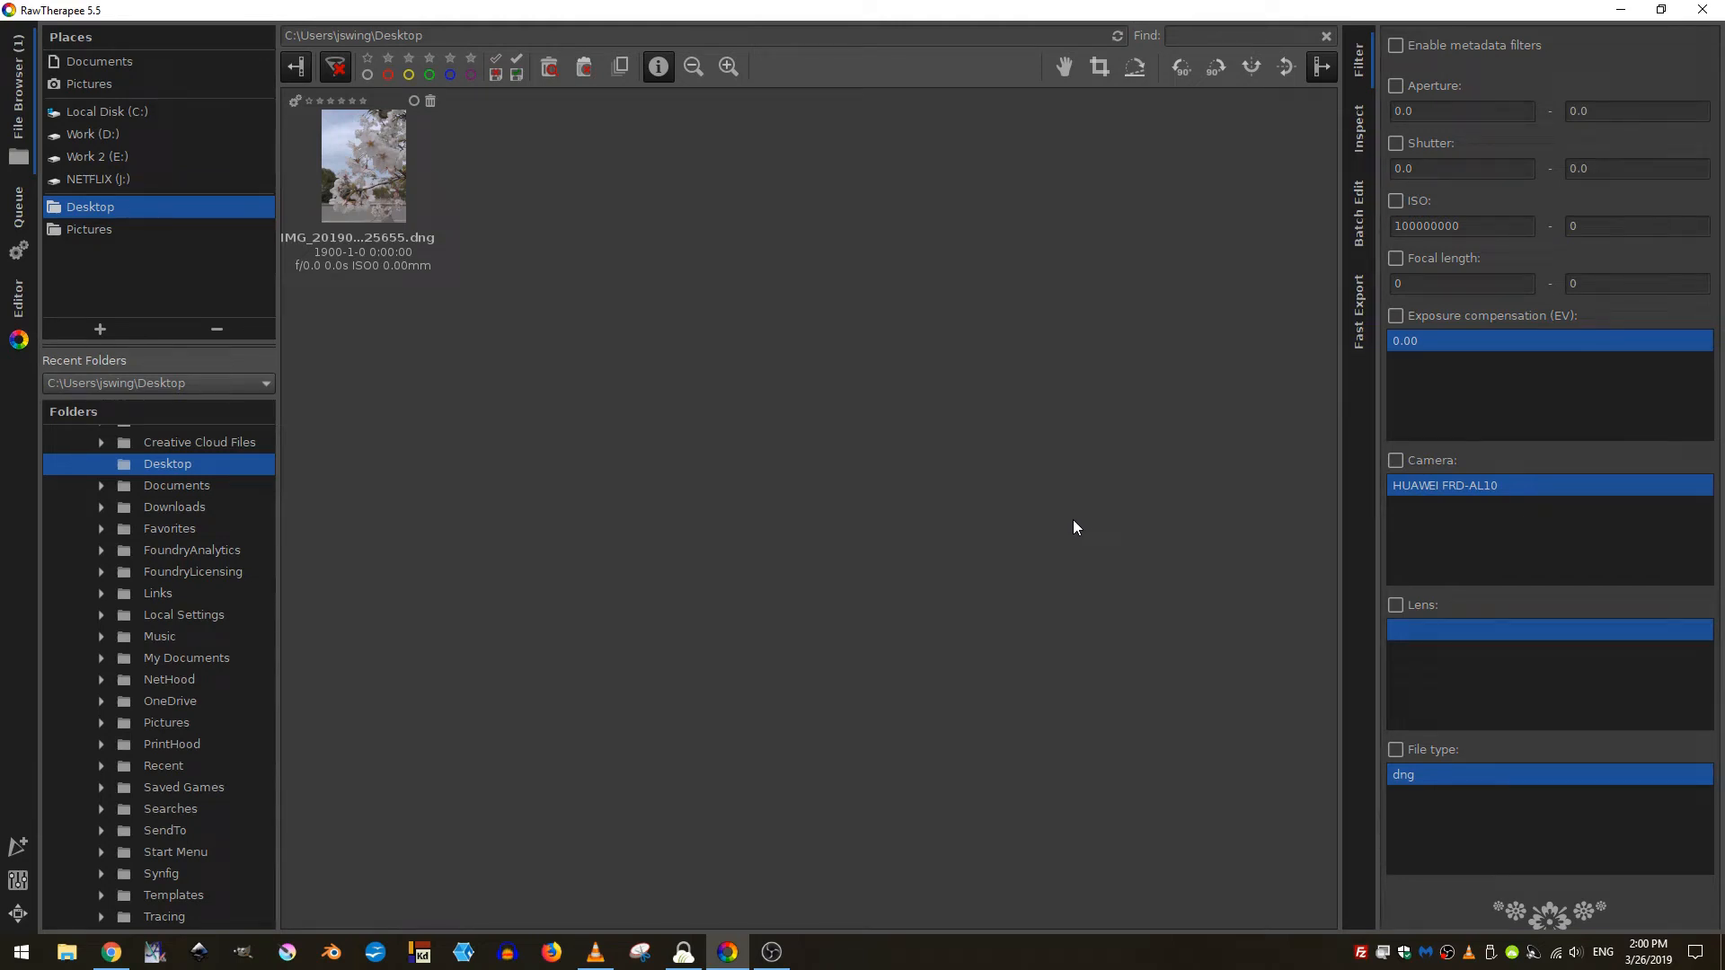
mouse_move(767, 298)
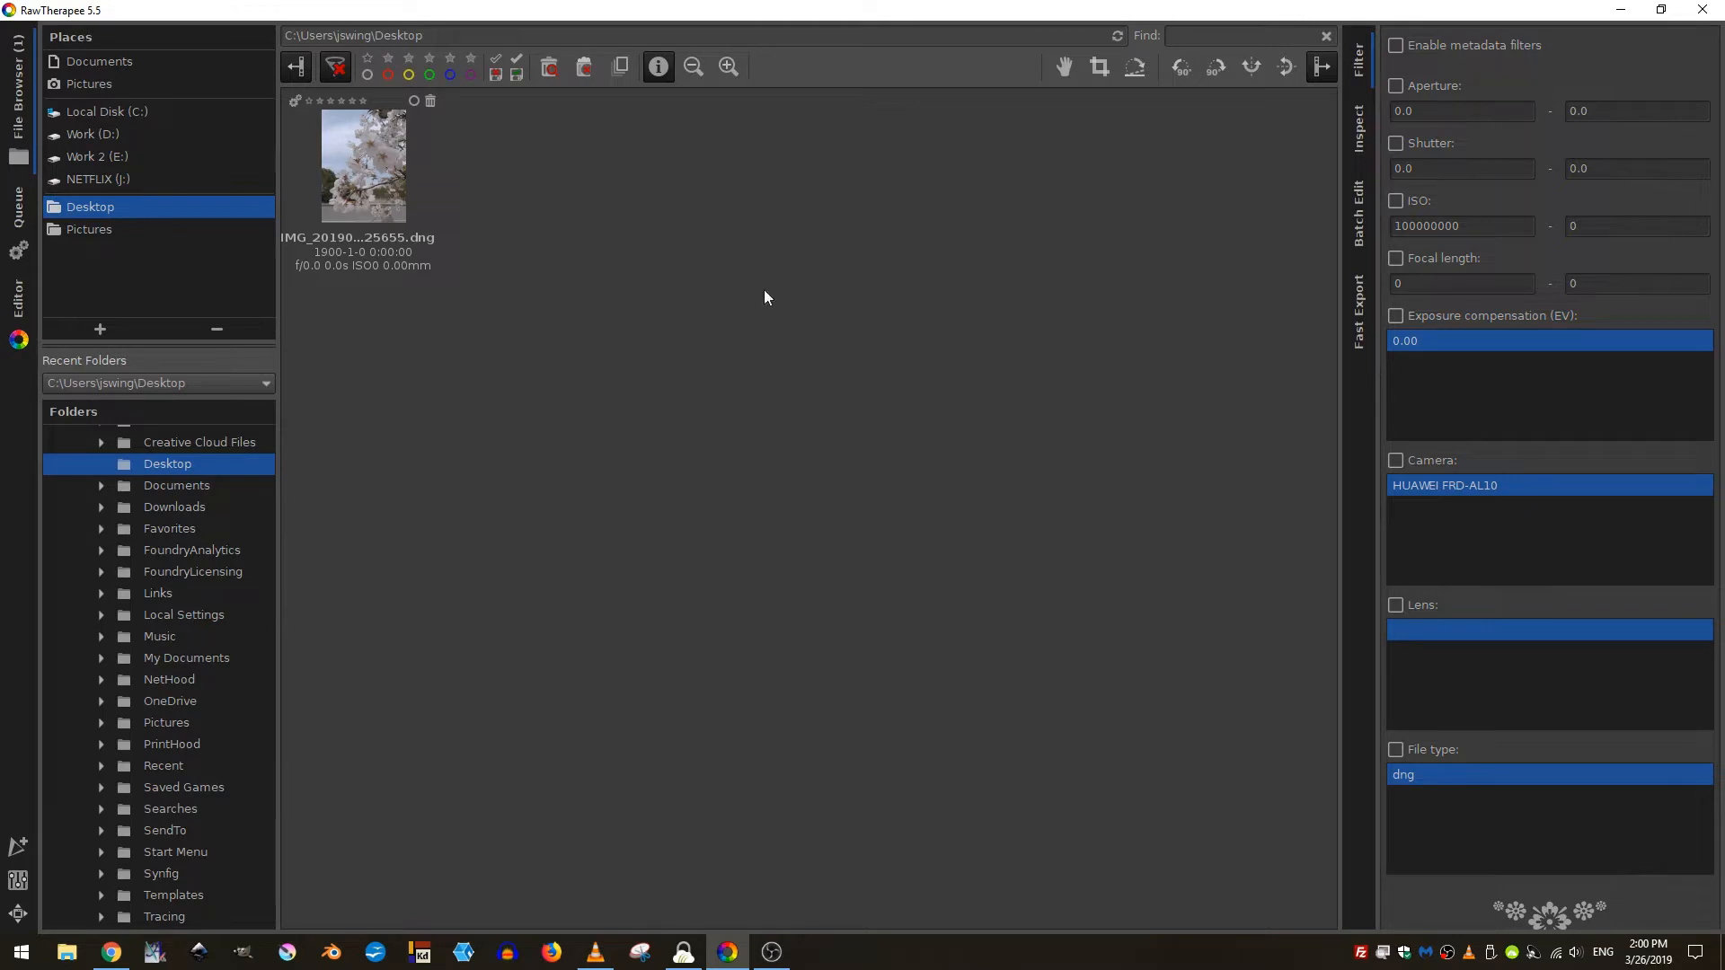
mouse_move(359, 194)
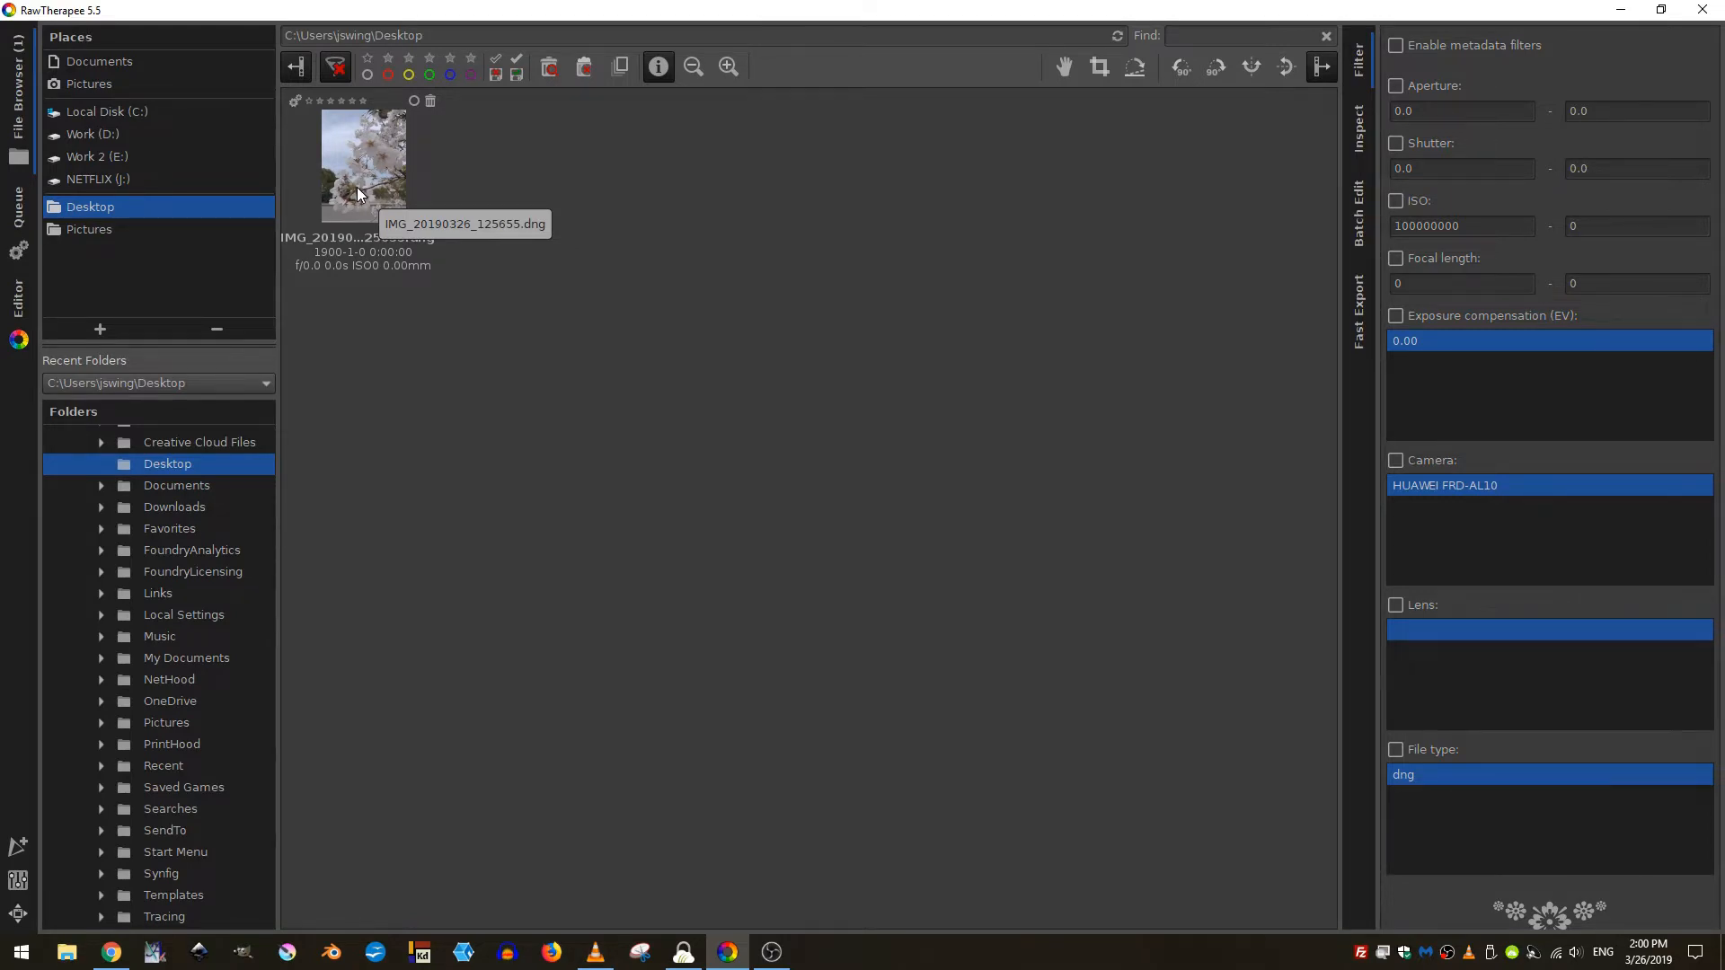
- Switch to Chrome and head to the RawTherapee downloads page from the top navigation
click(110, 952)
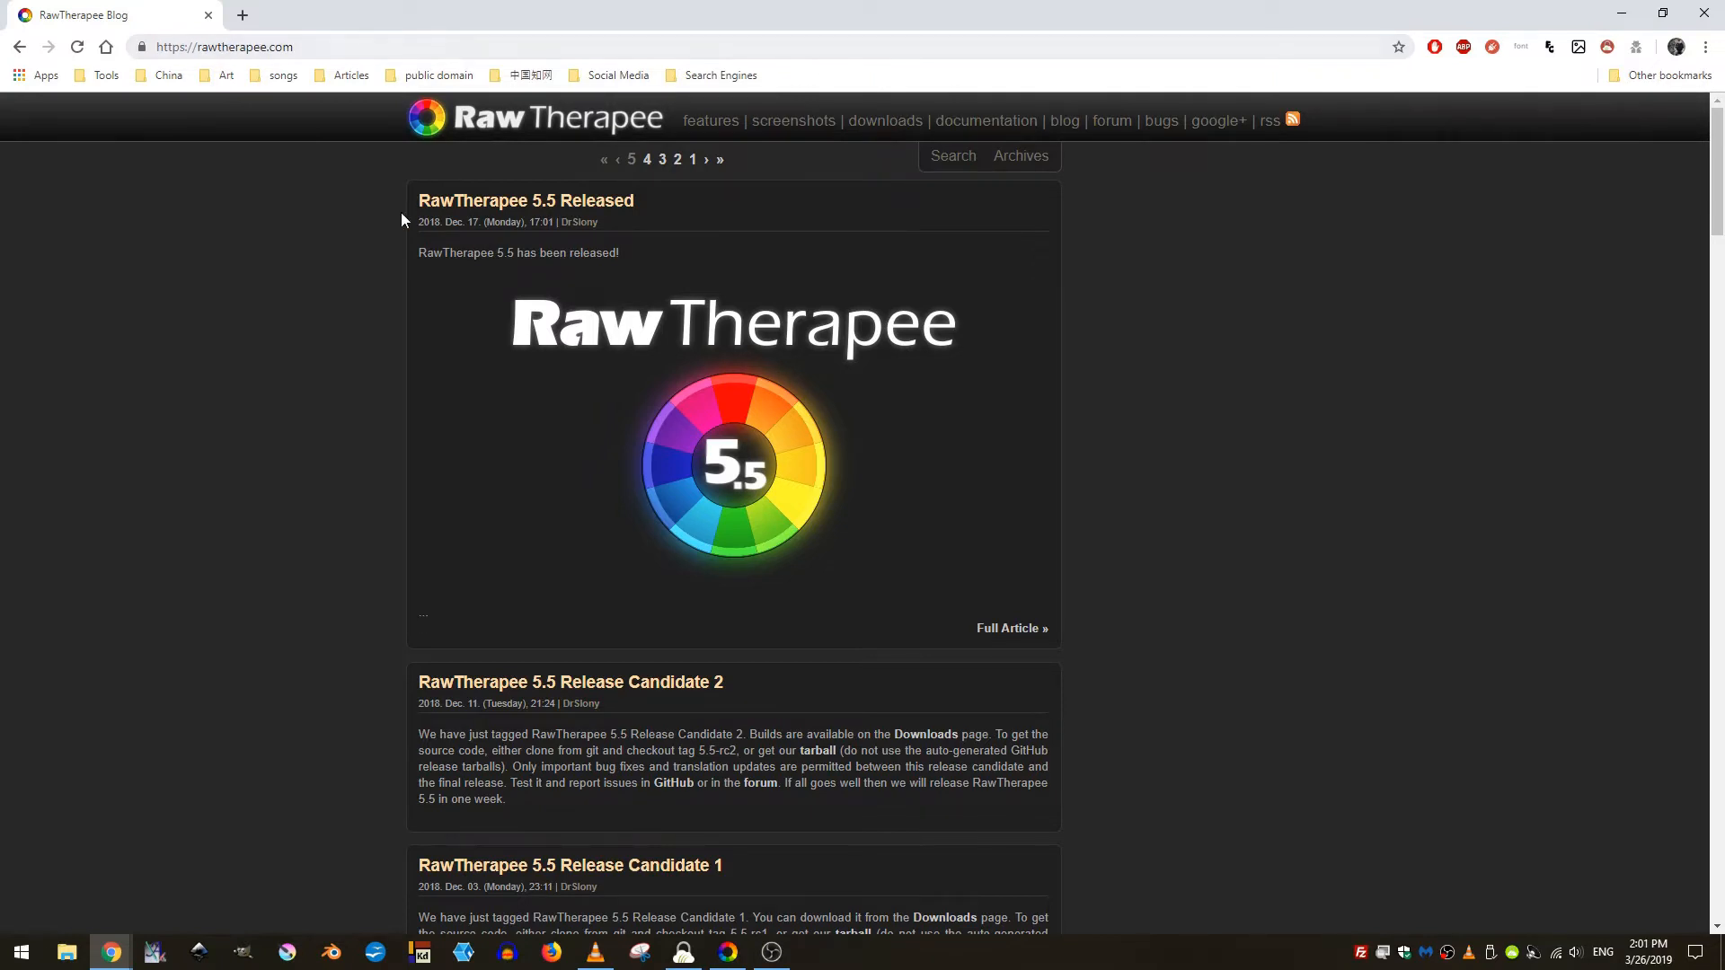
mouse_move(972, 219)
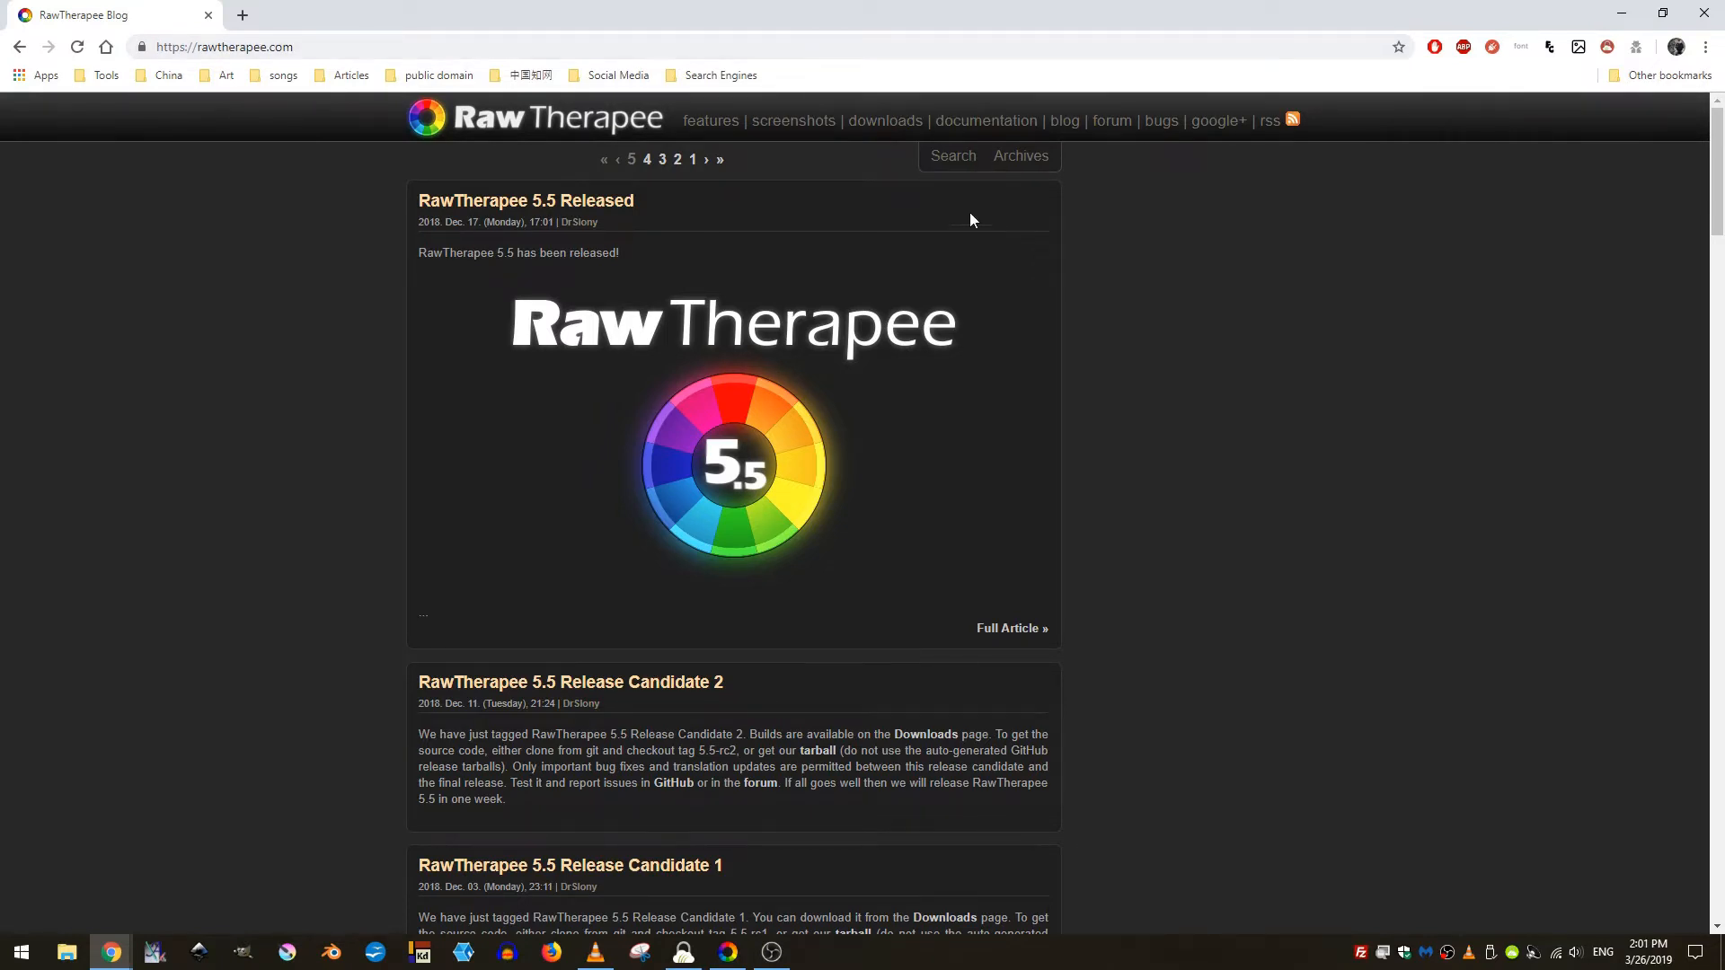
mouse_move(888, 127)
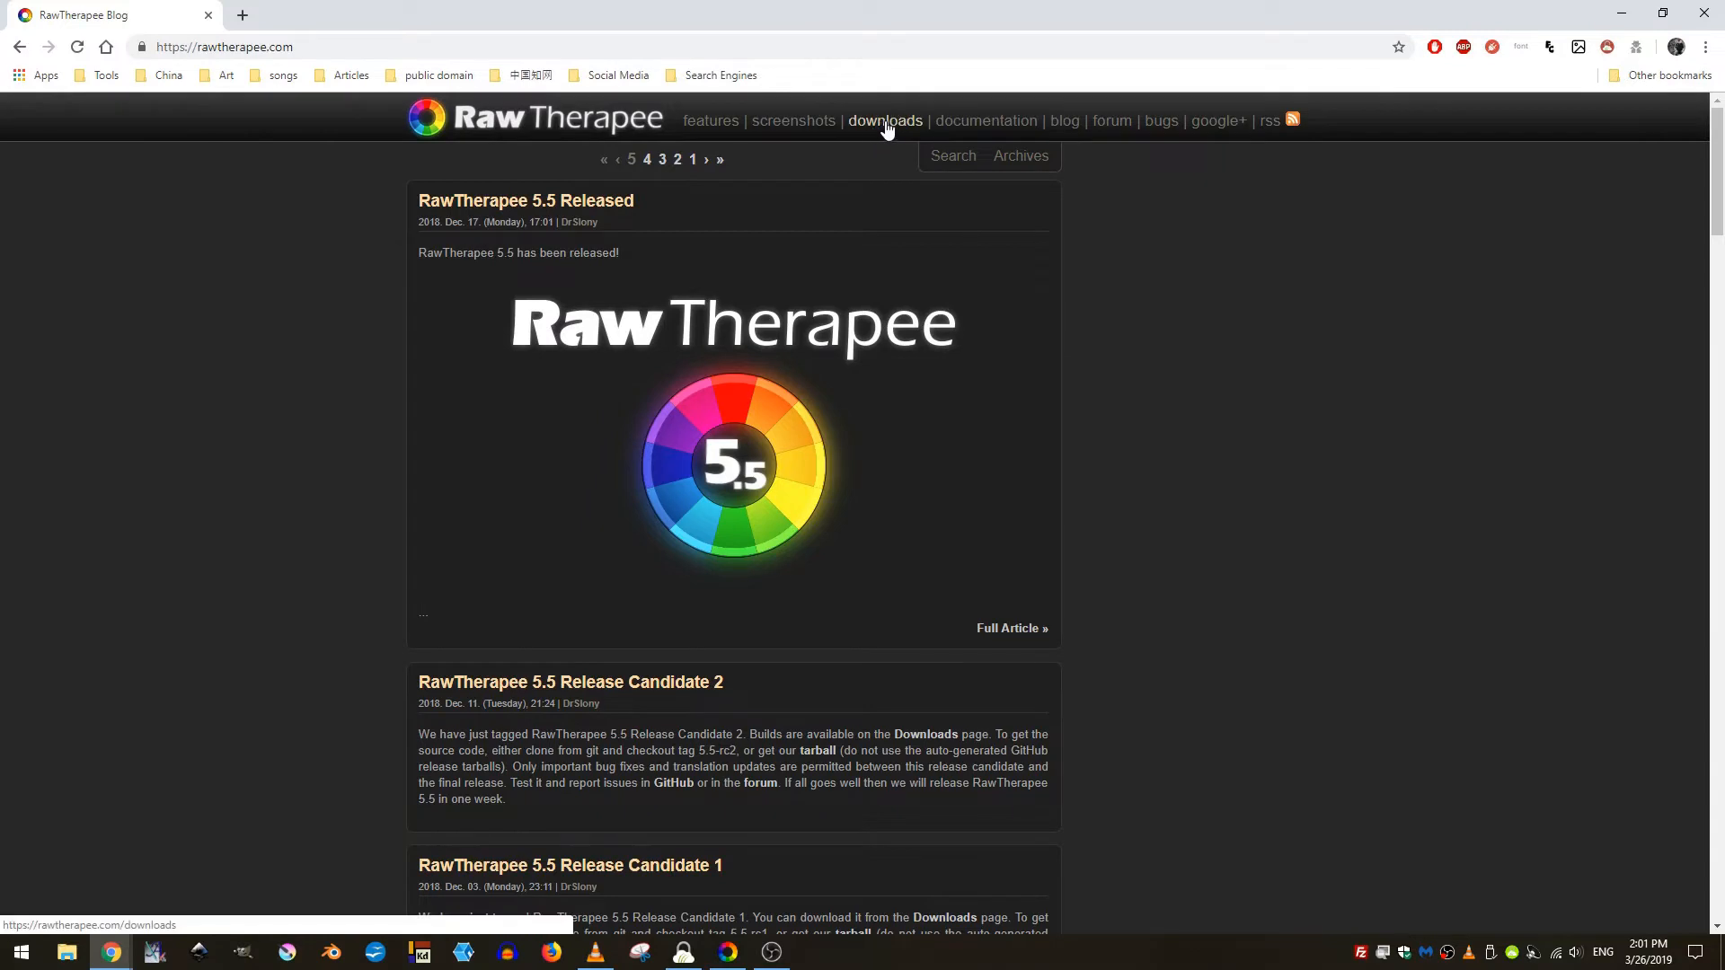
click(884, 121)
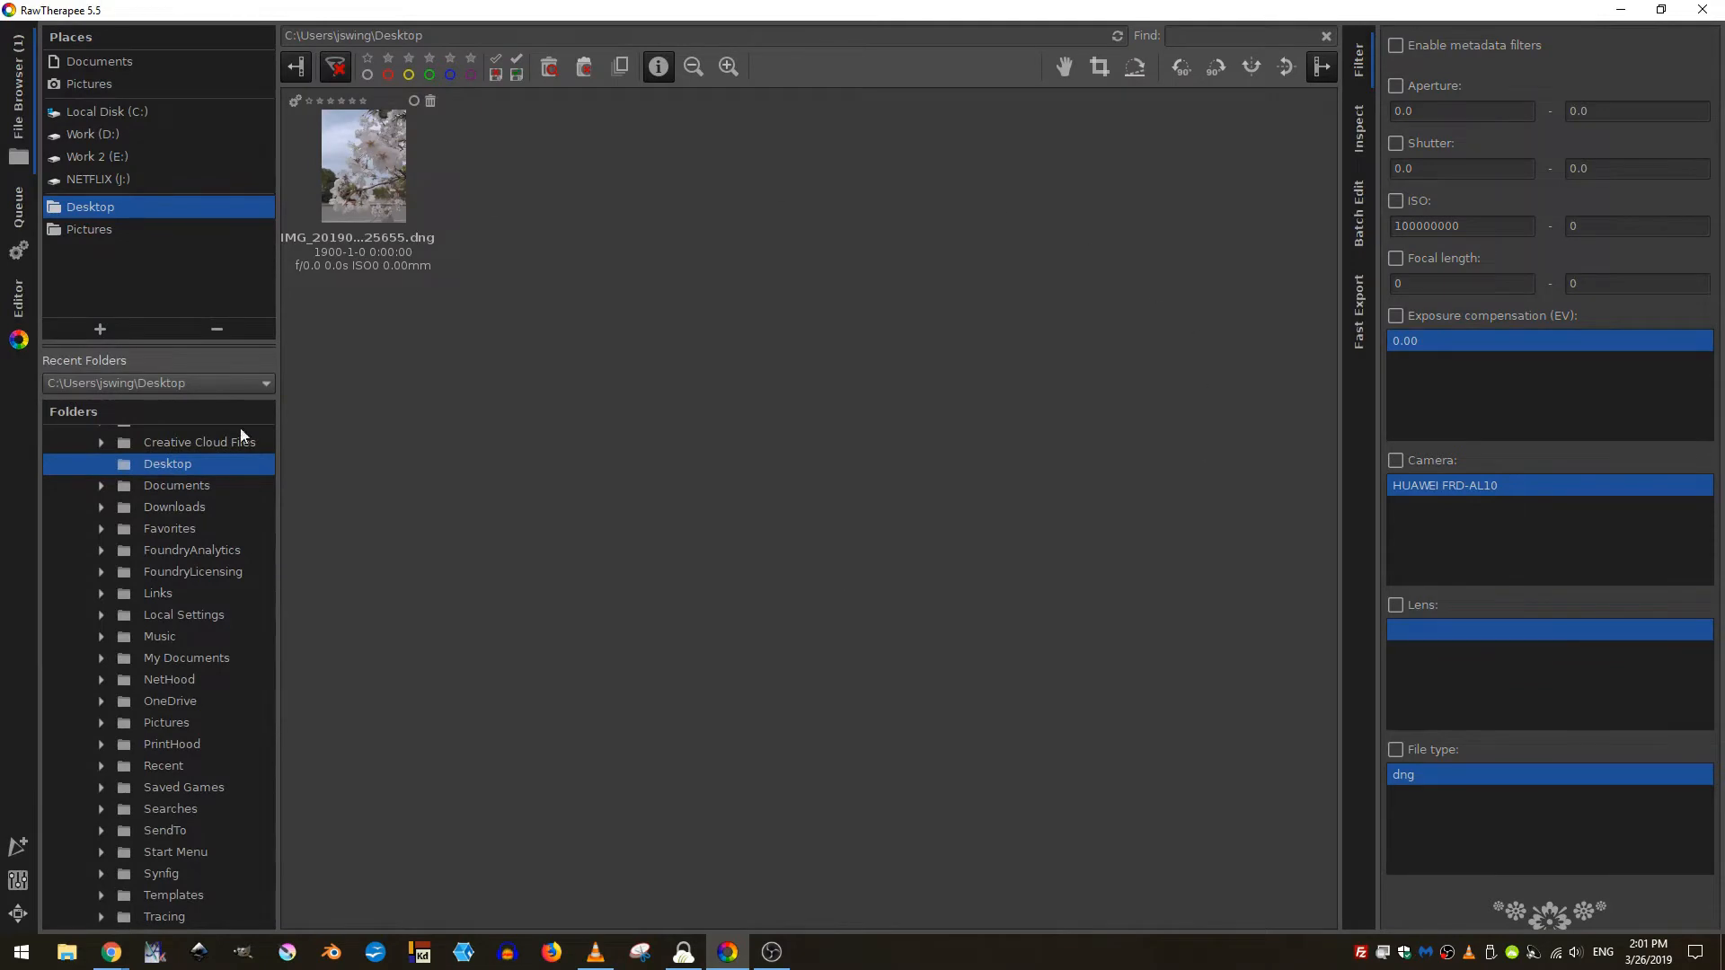
mouse_move(168, 523)
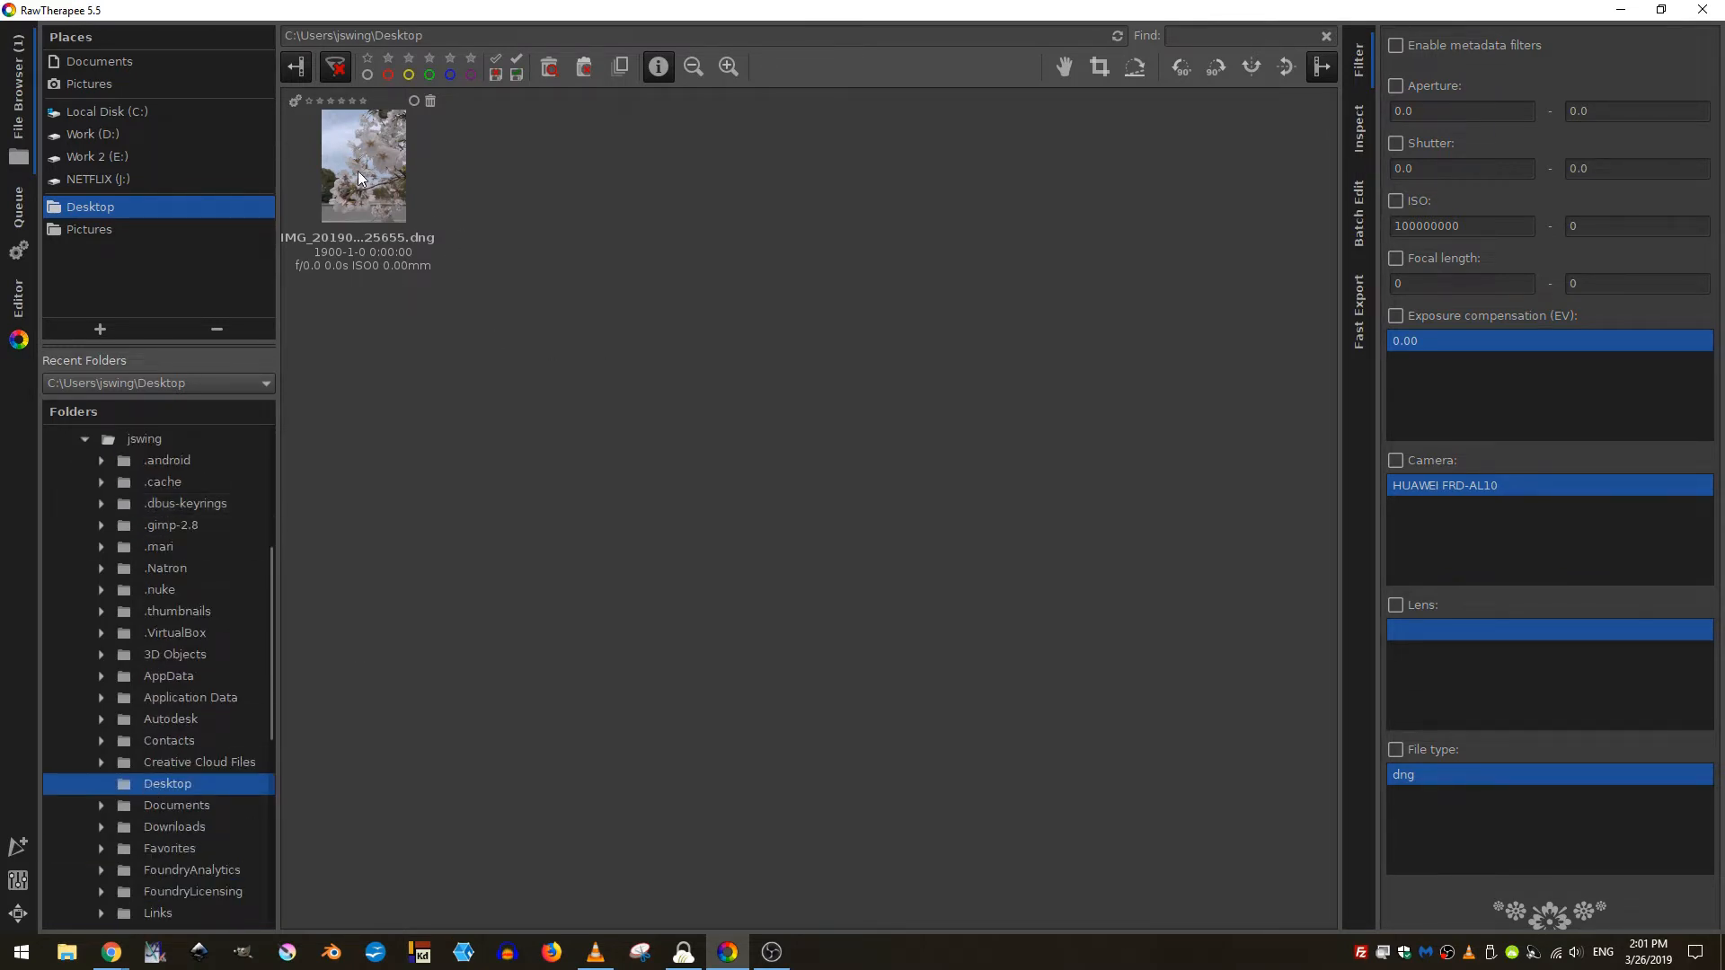
- Select the cherry blossom DNG thumbnail in the Desktop folder
click(363, 165)
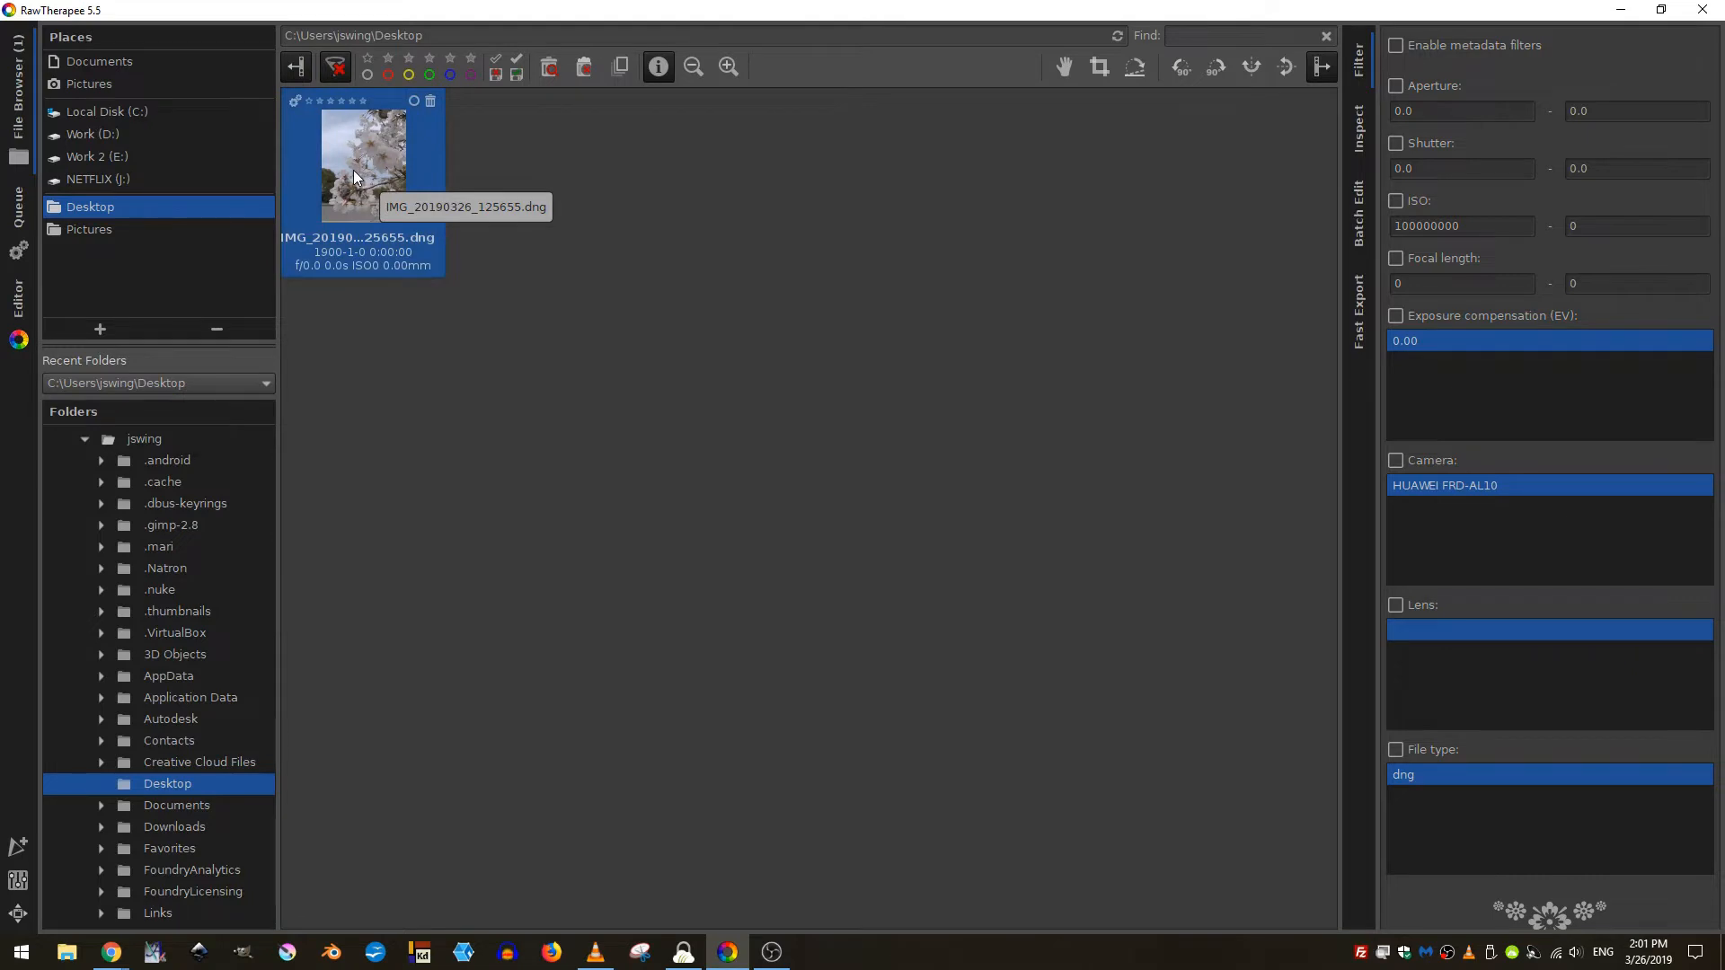
mouse_move(90, 280)
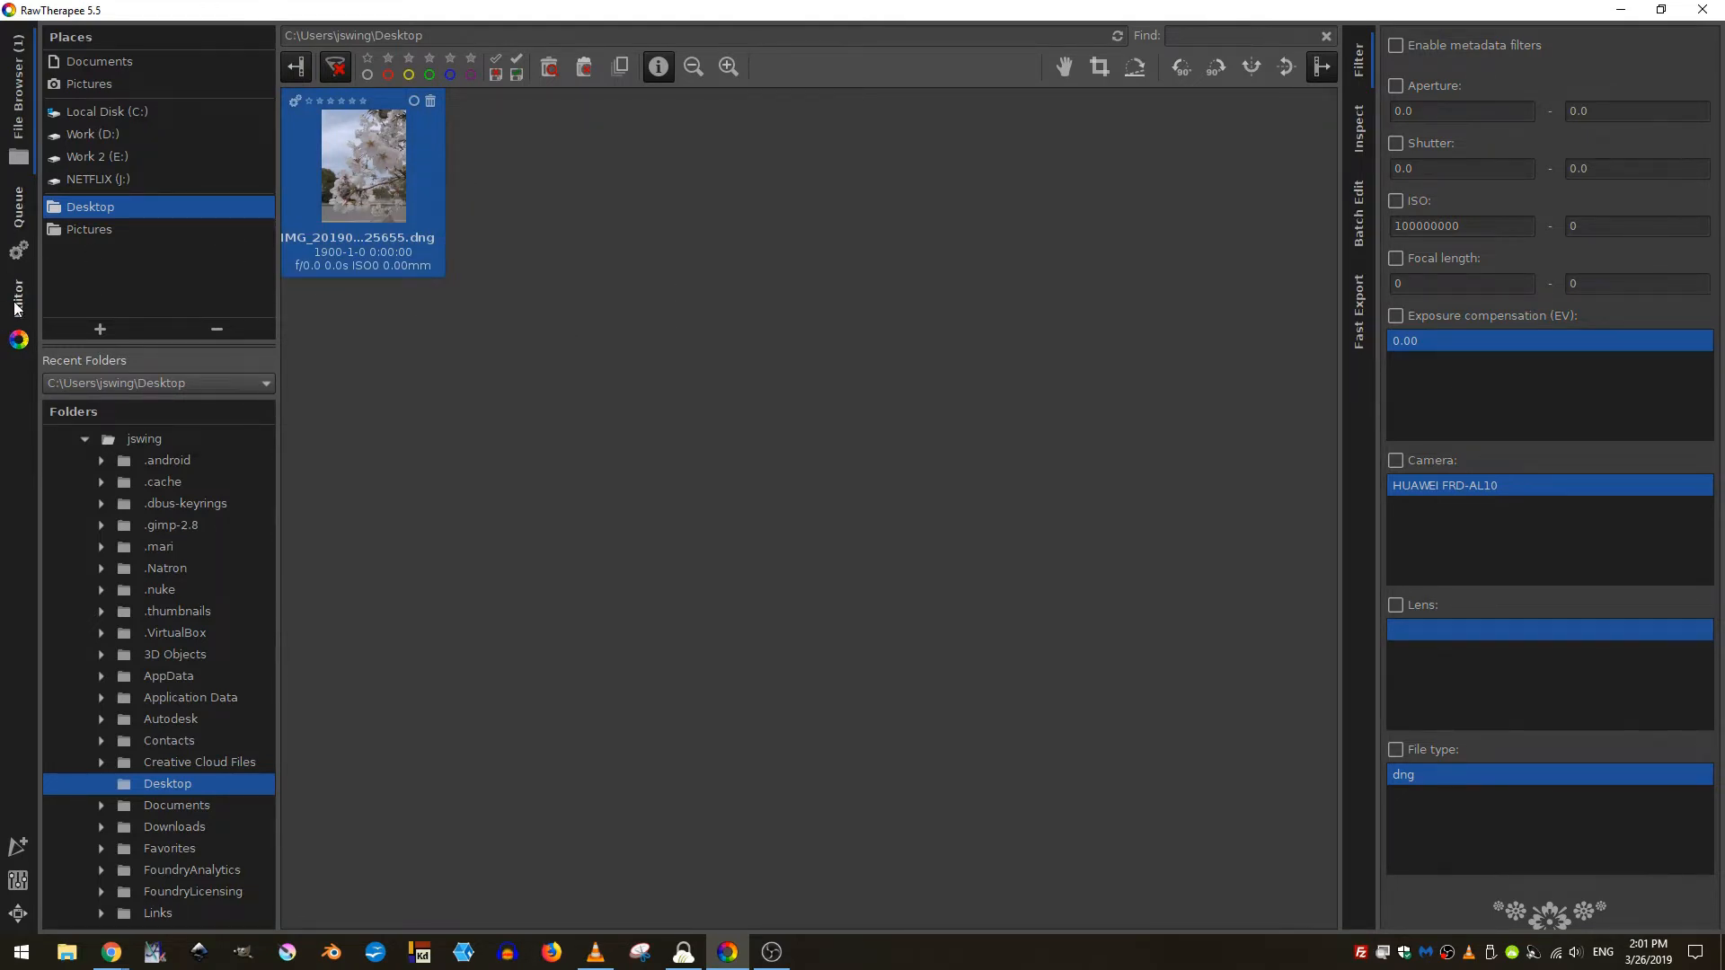
- Load the cherry blossom DNG into the Editor tab, returning to the File Browser once before reopening it
double_click(363, 165)
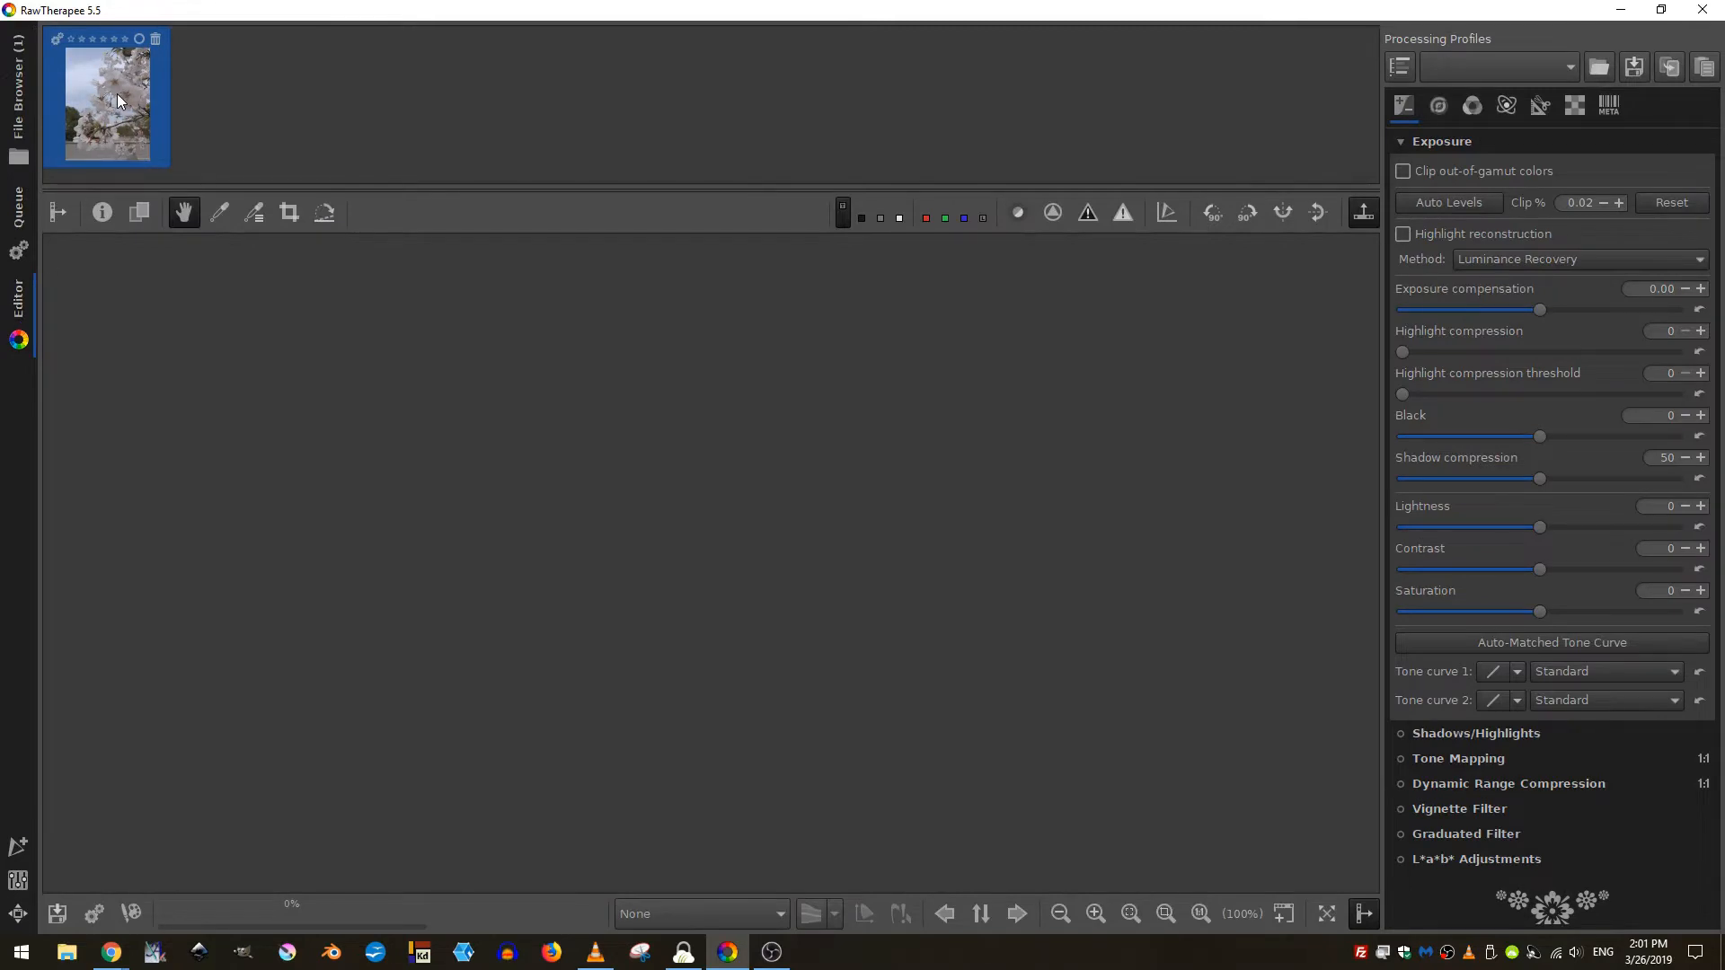
double_click(111, 98)
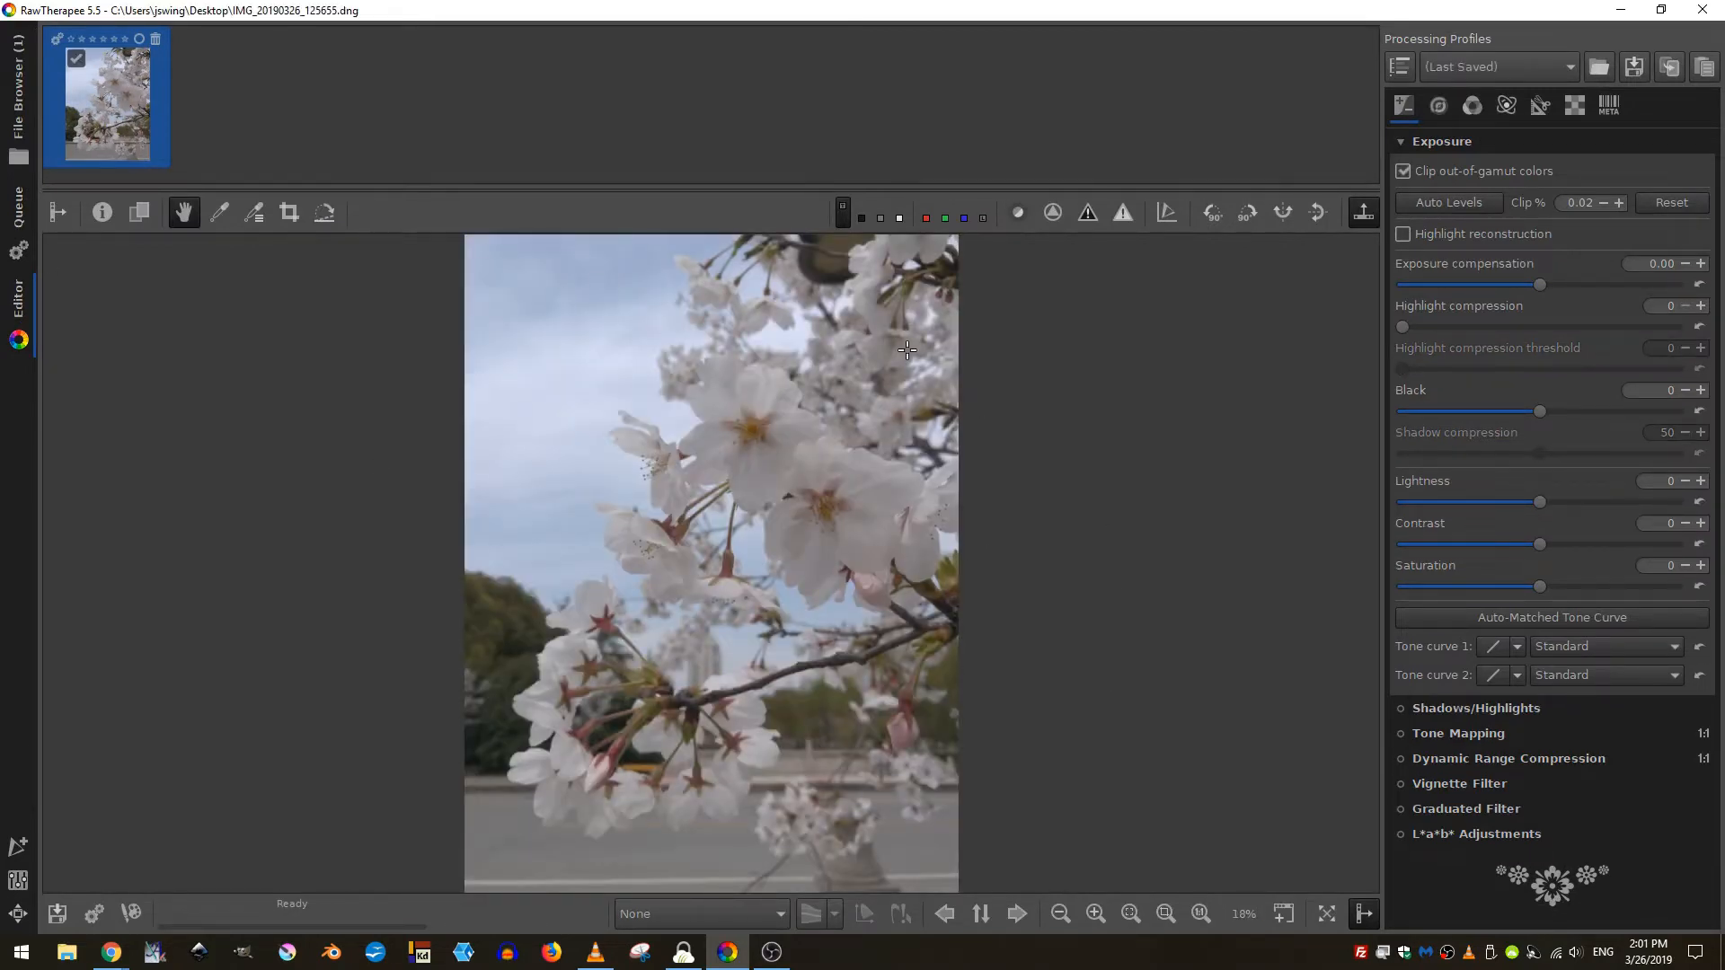
click(14, 84)
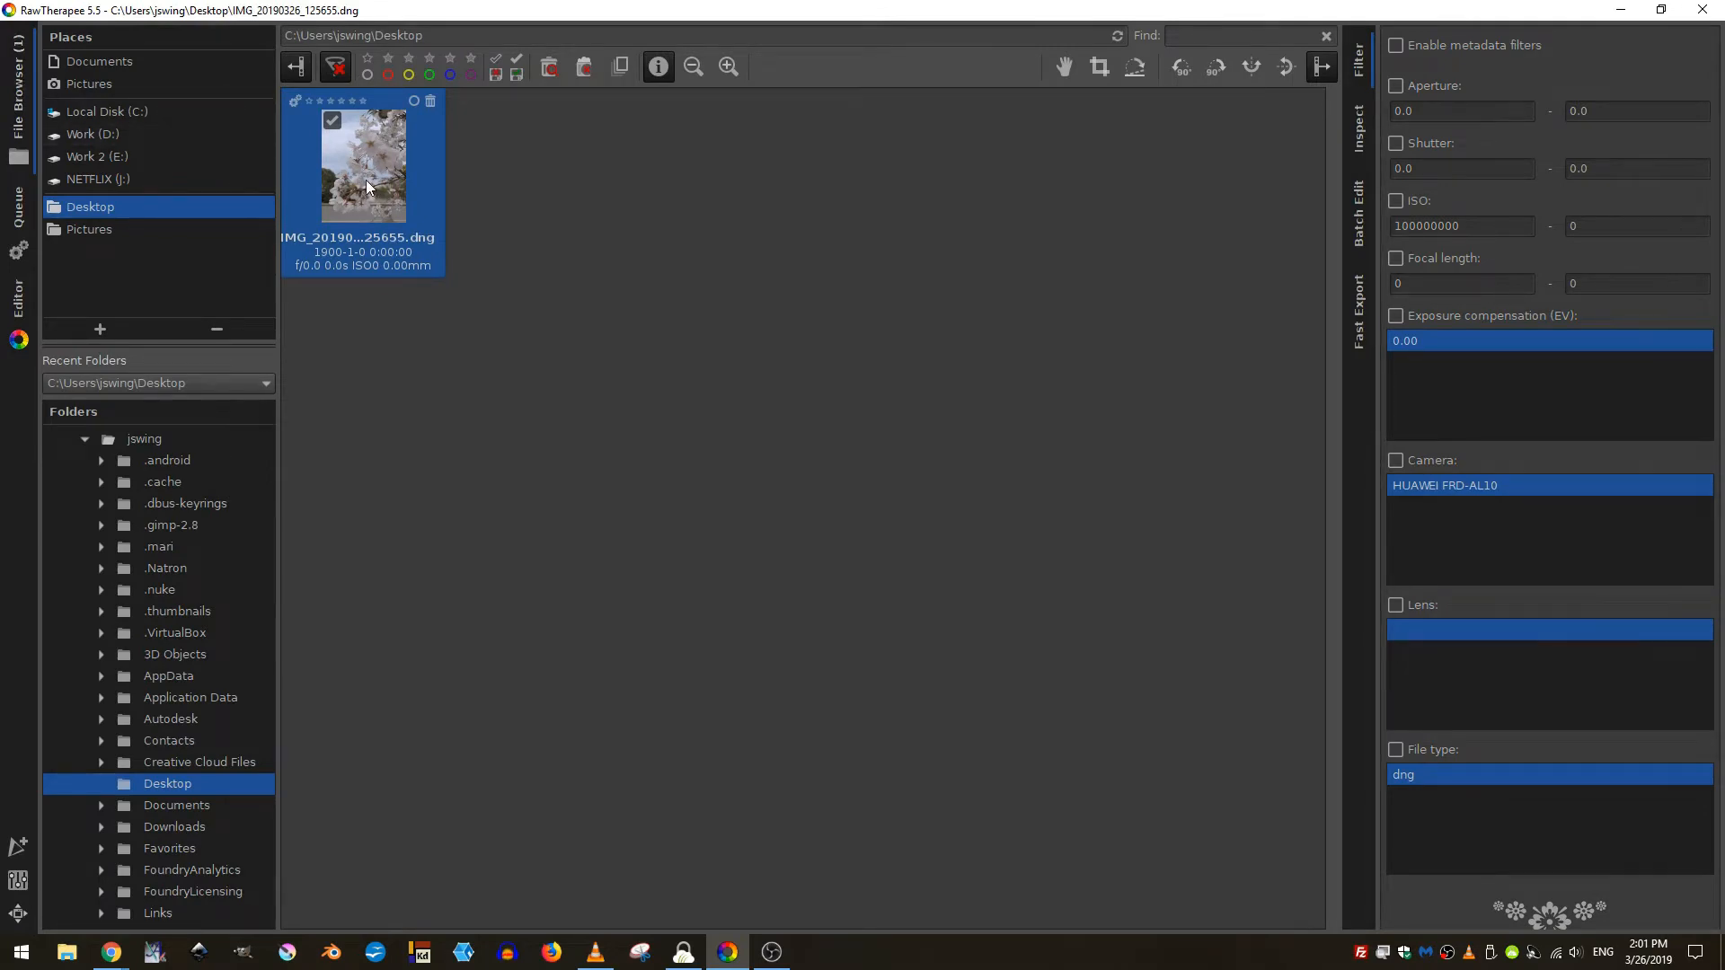
double_click(365, 165)
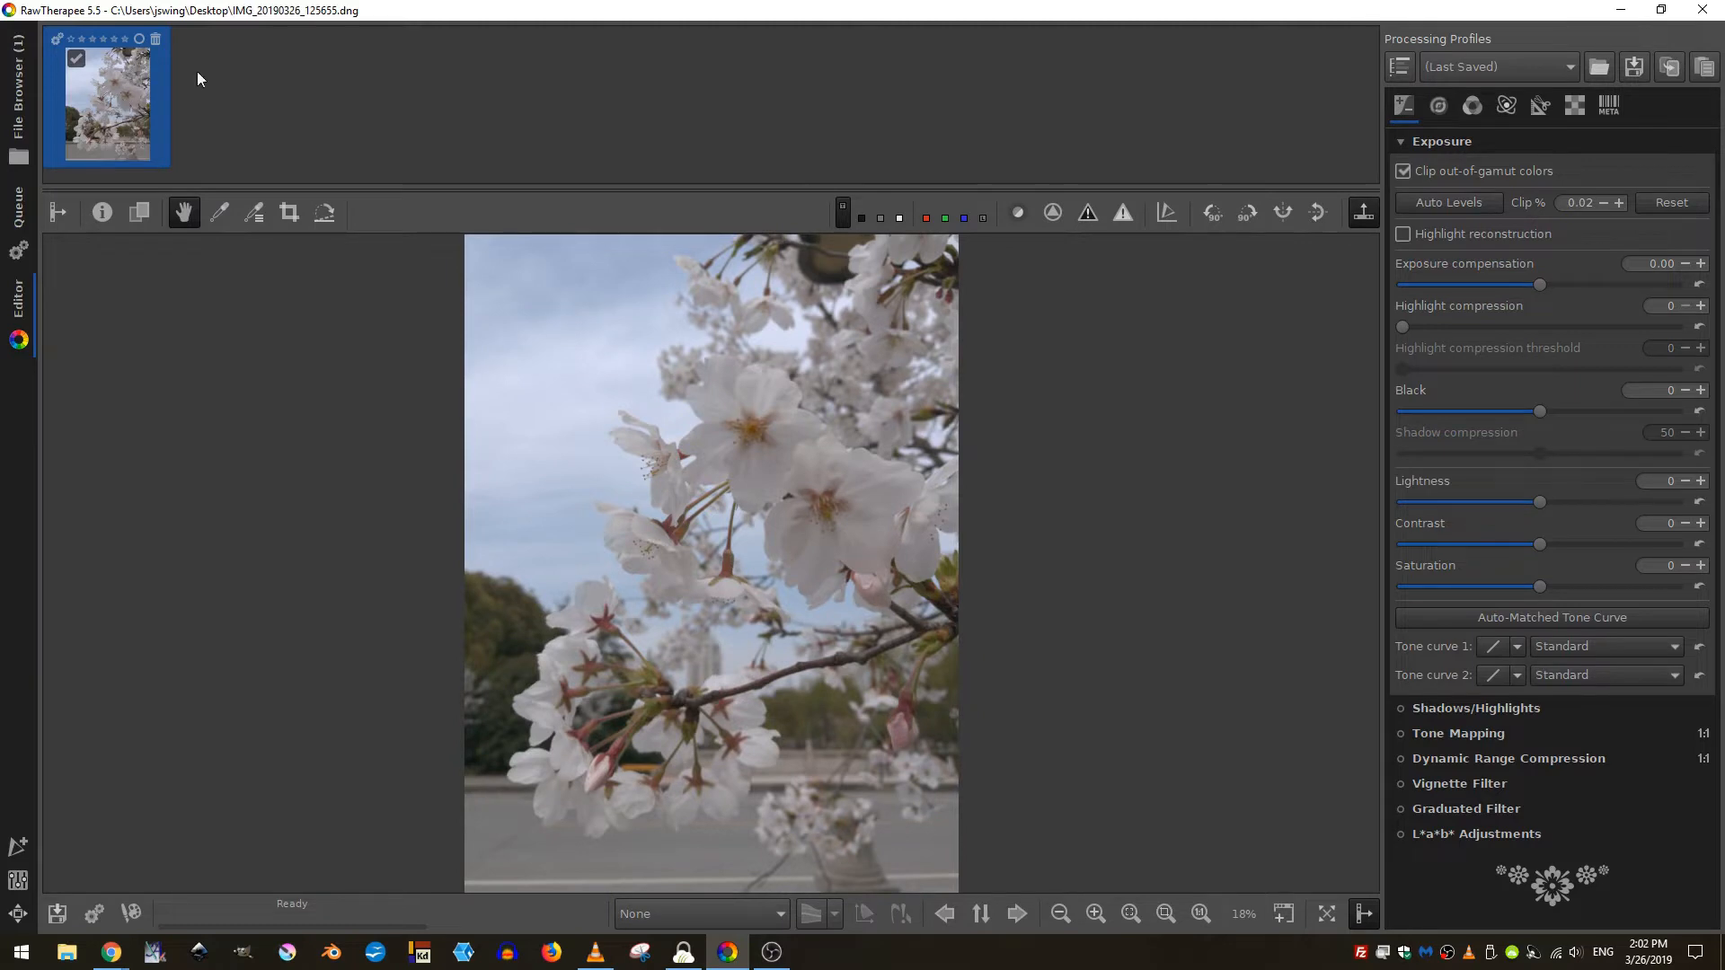
mouse_move(281, 106)
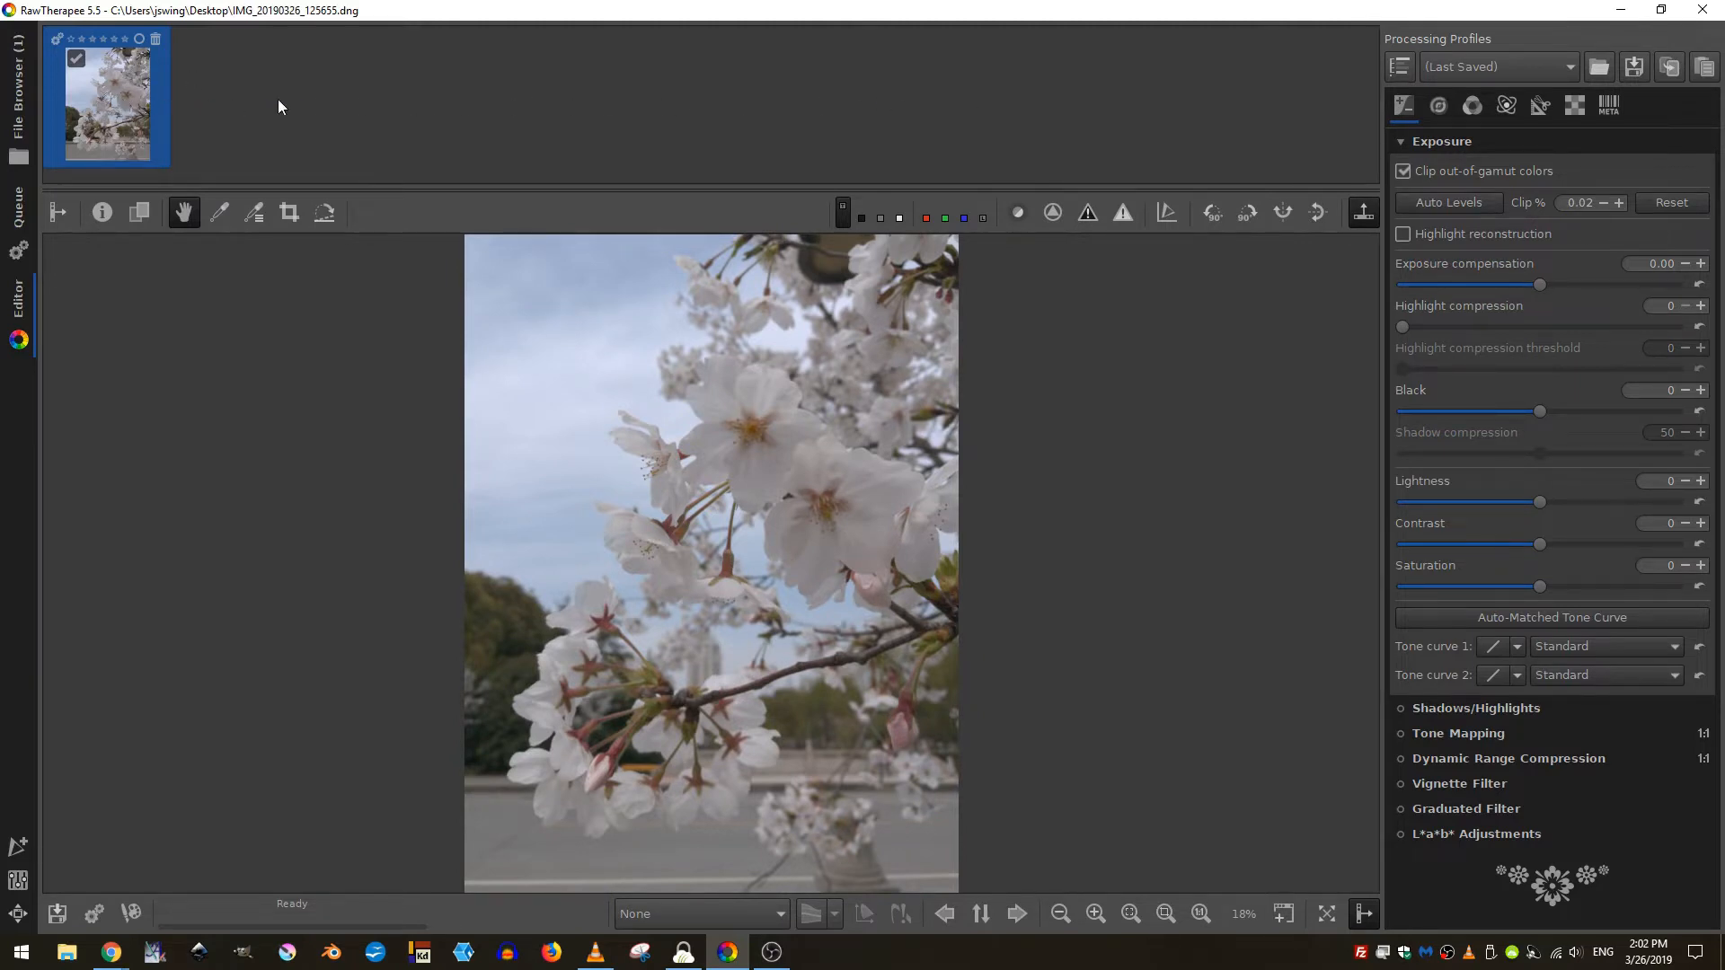
mouse_move(705, 109)
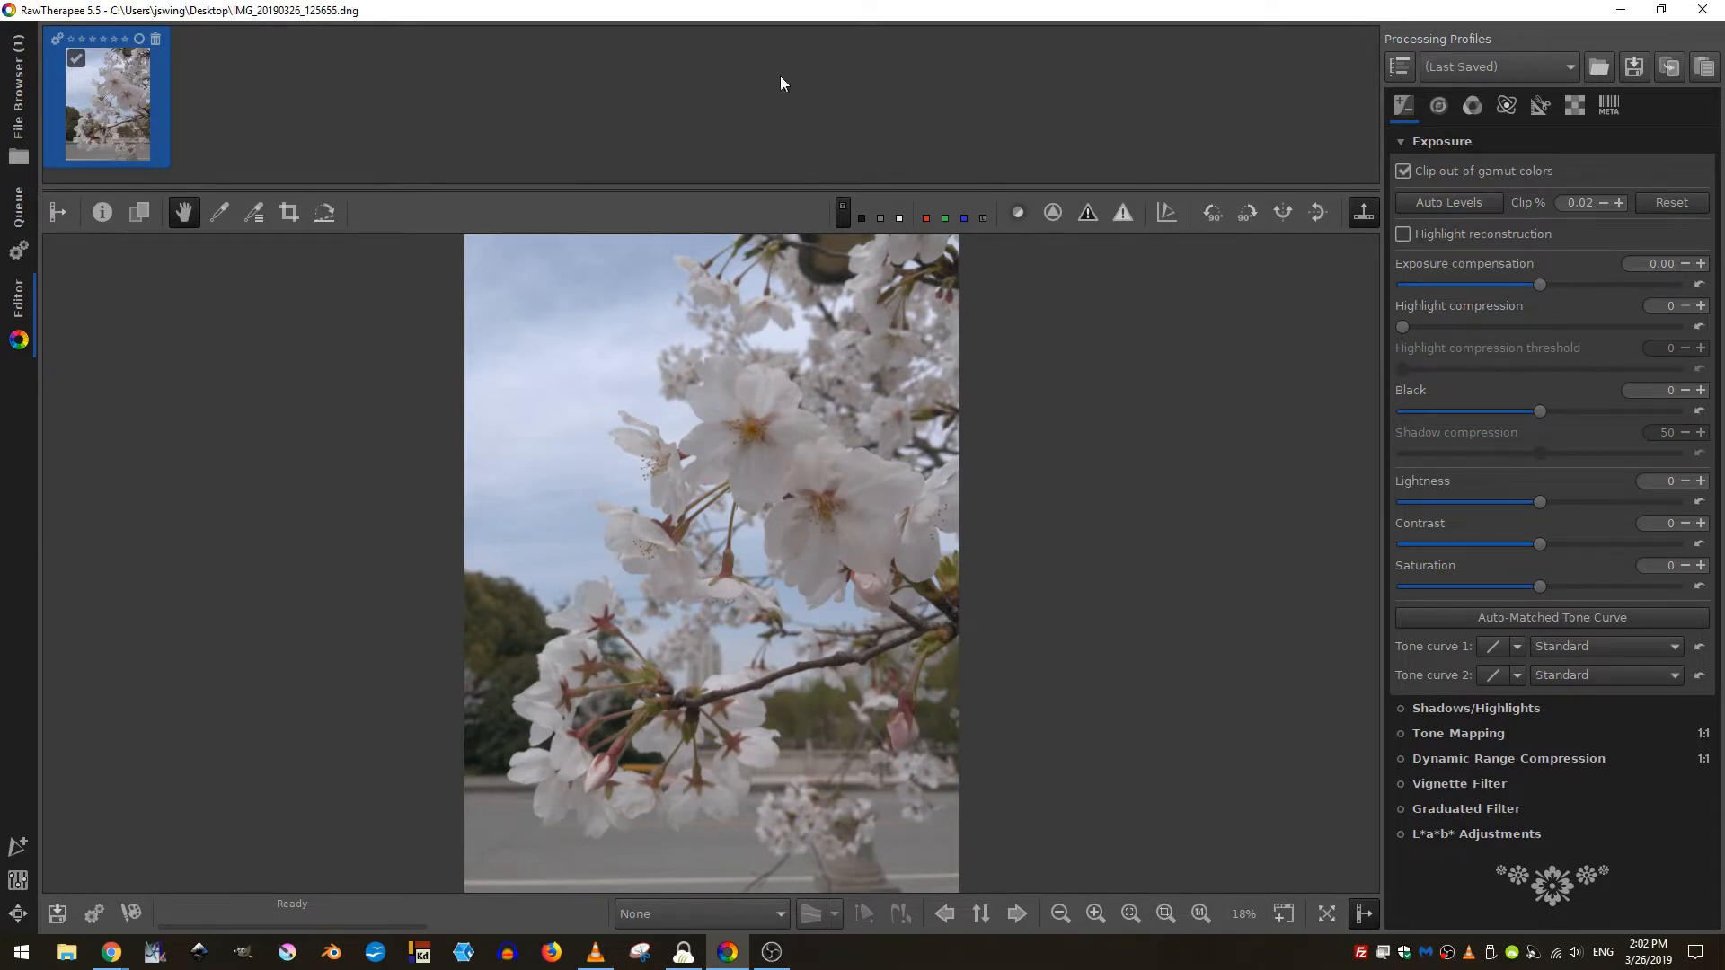
mouse_move(61, 212)
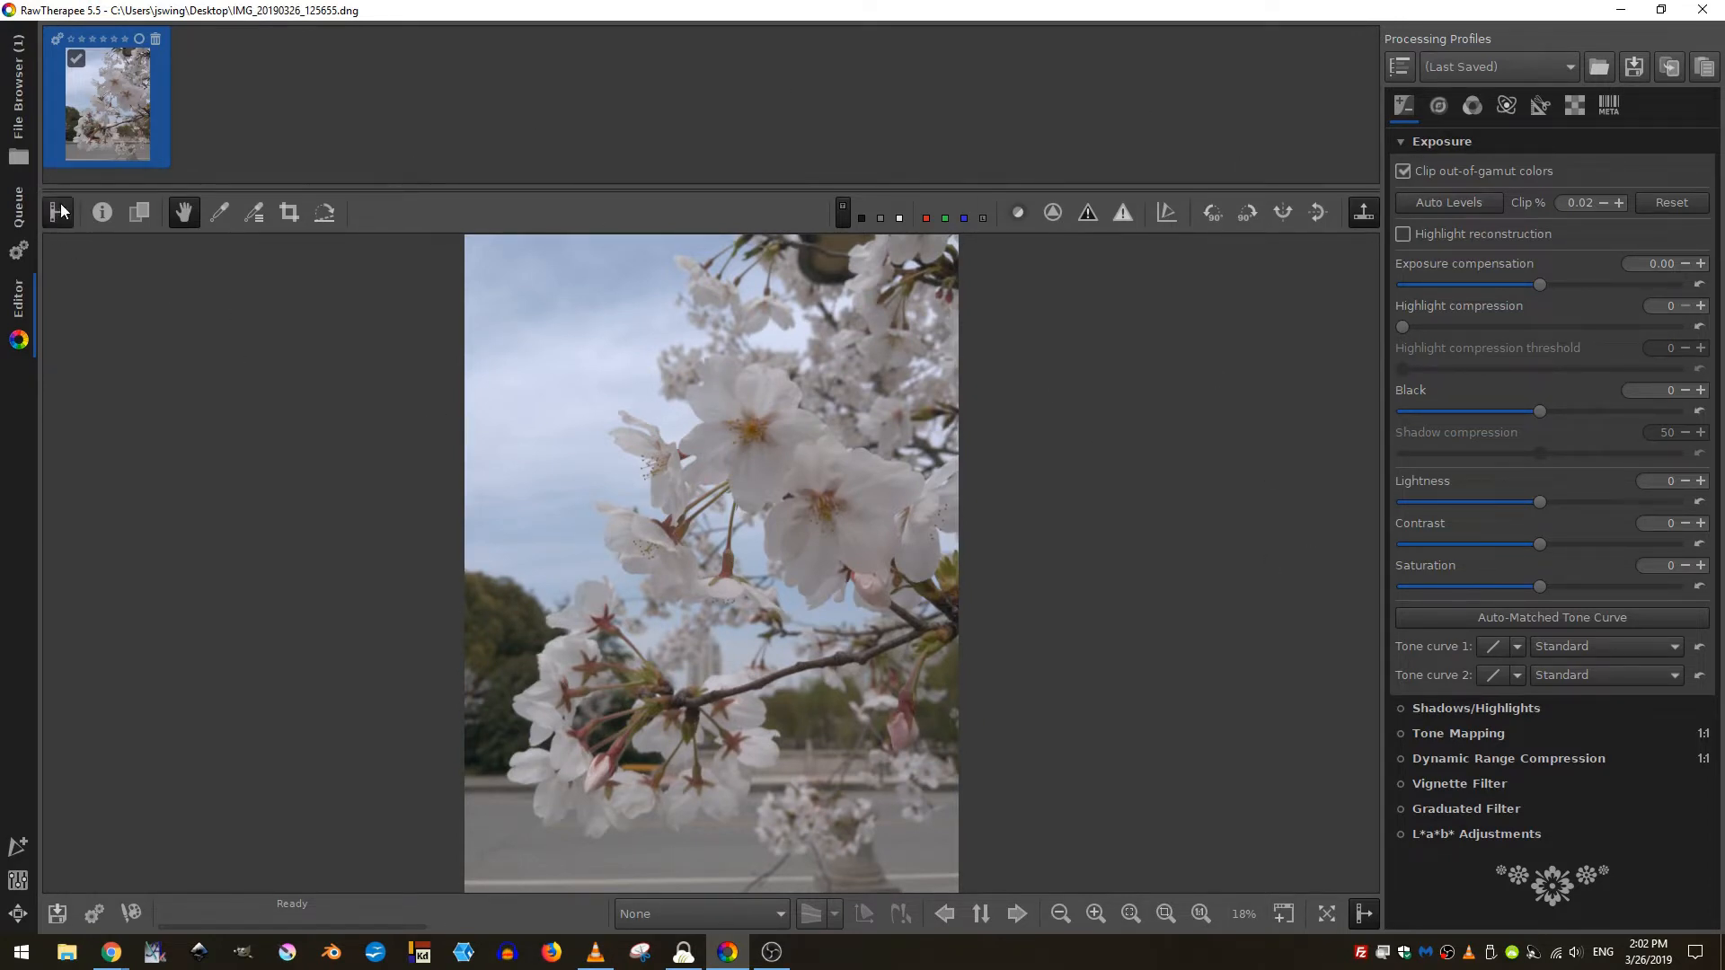
click(59, 214)
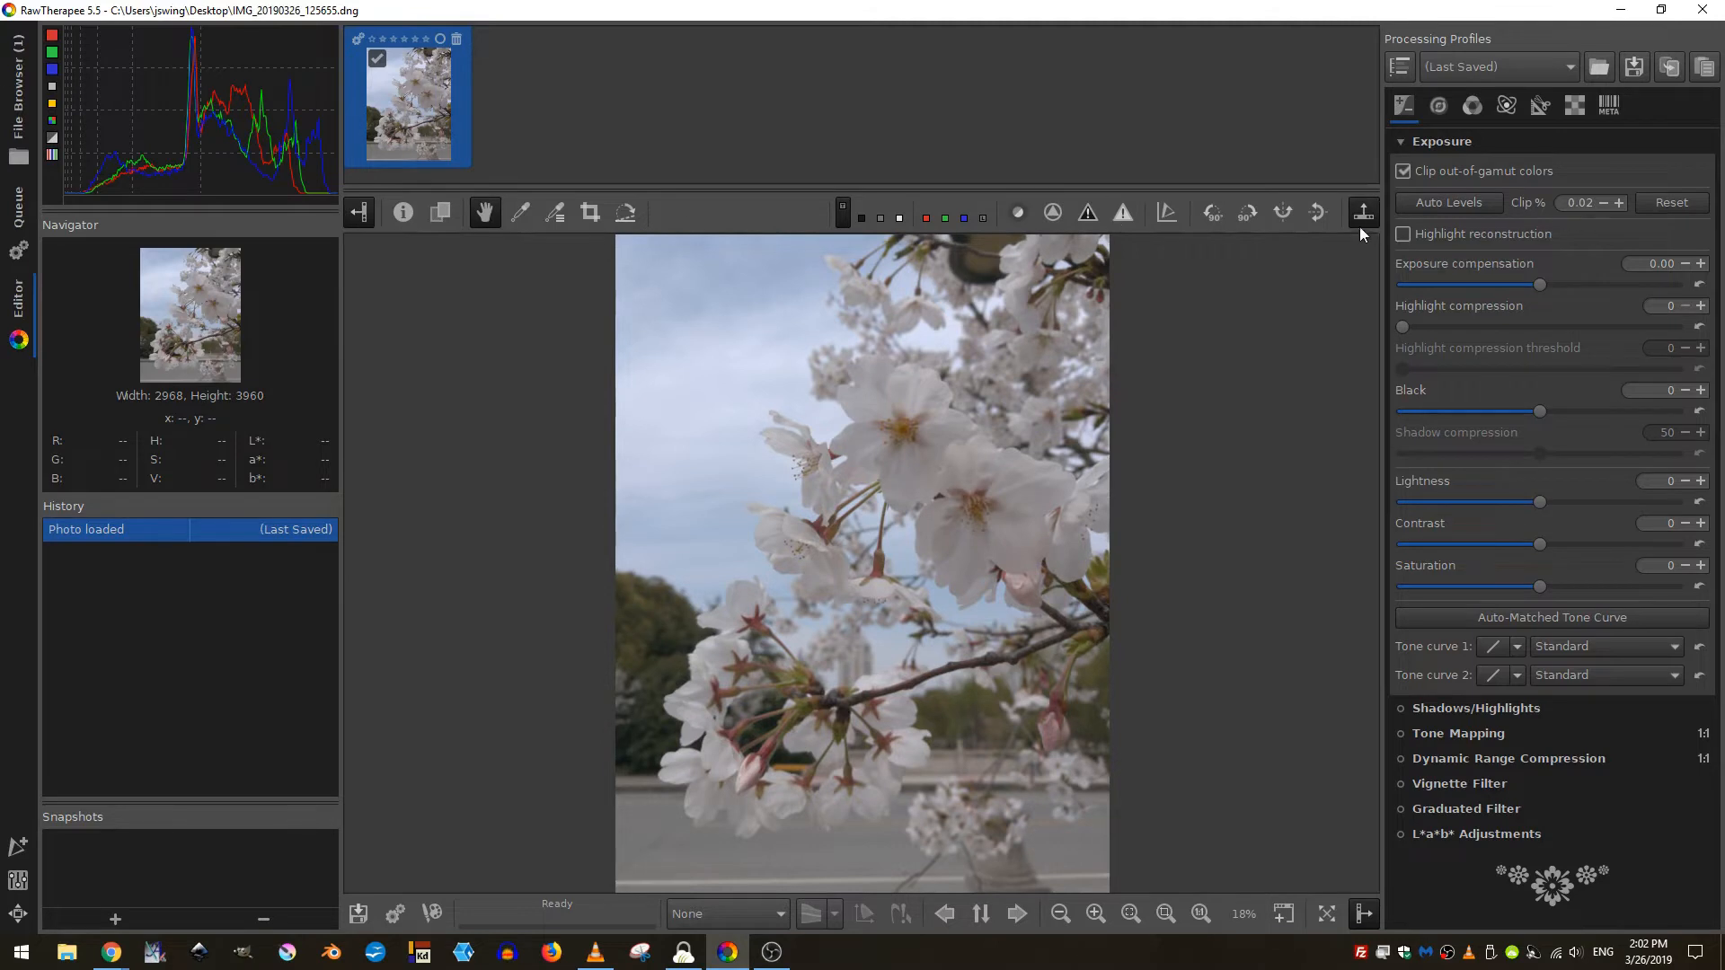
mouse_move(582, 447)
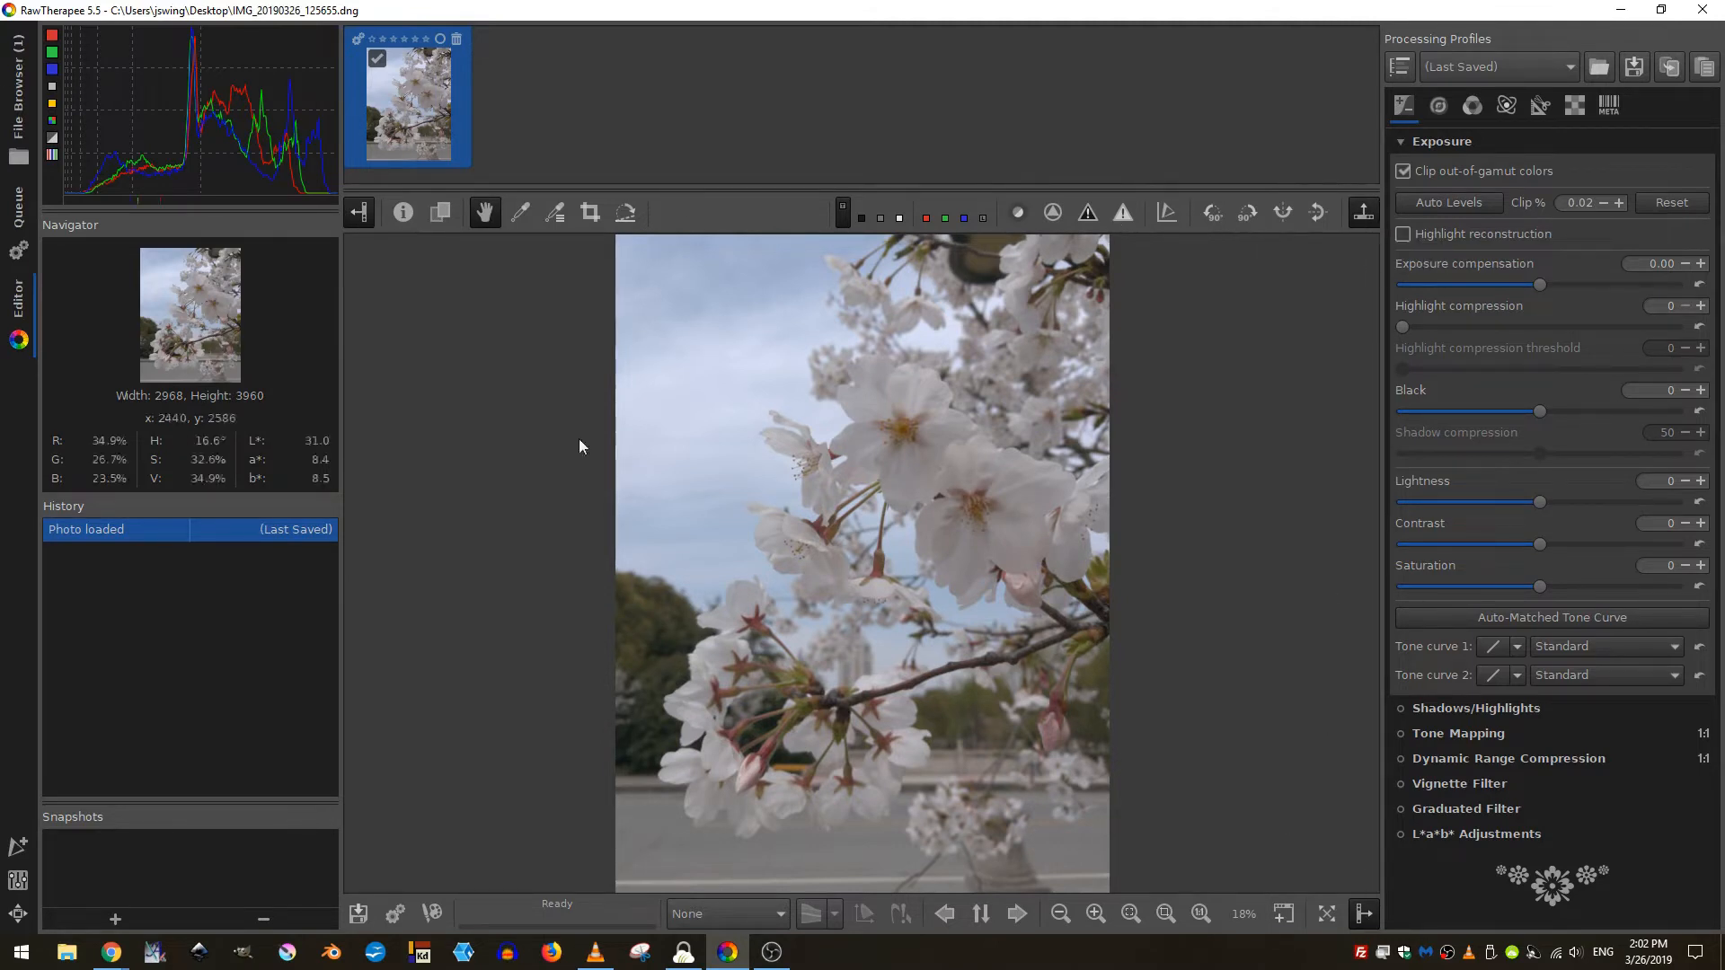
mouse_move(359, 211)
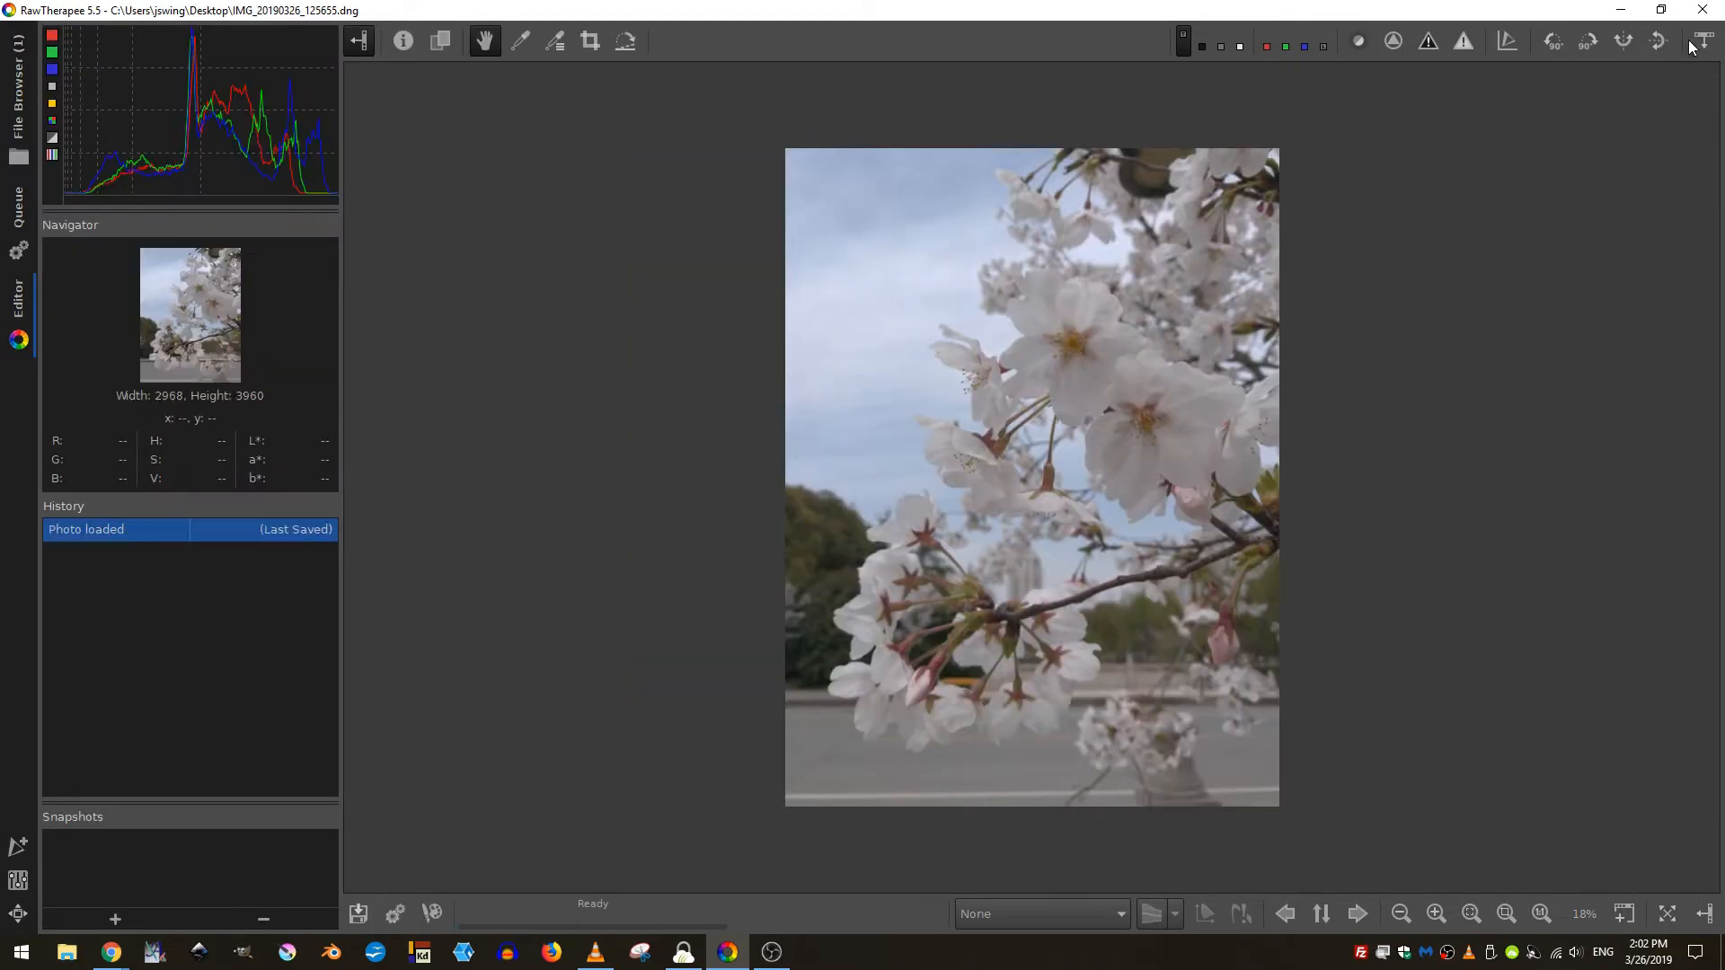
click(1704, 41)
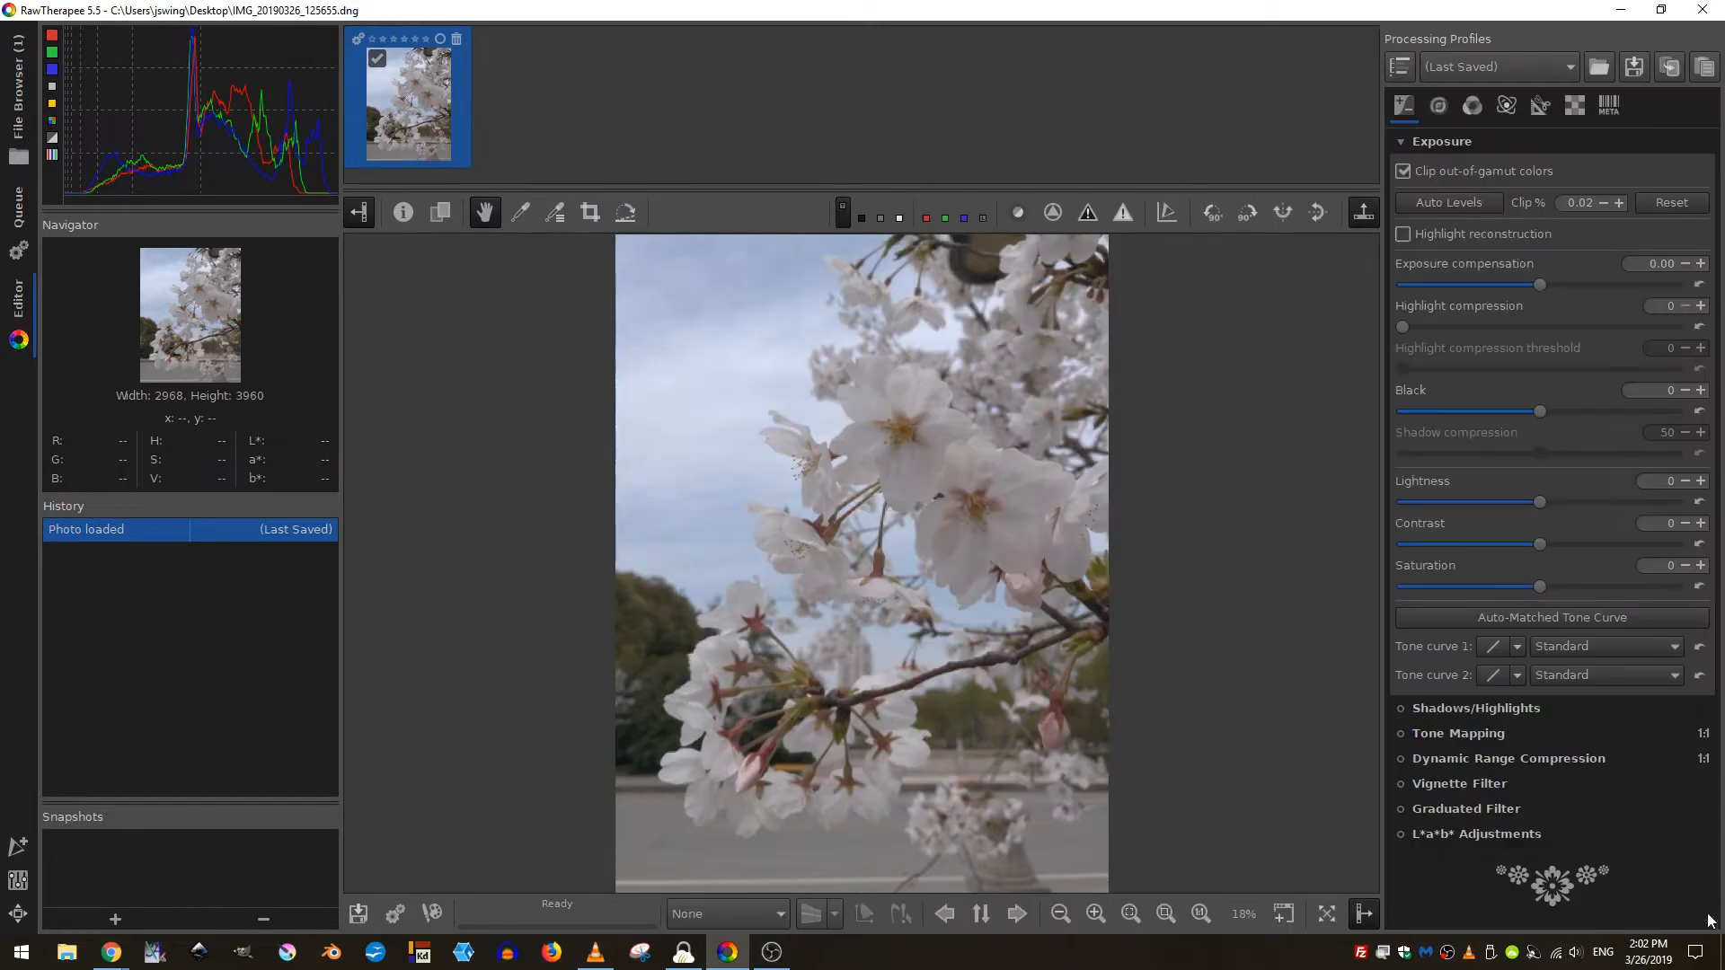
mouse_move(279, 333)
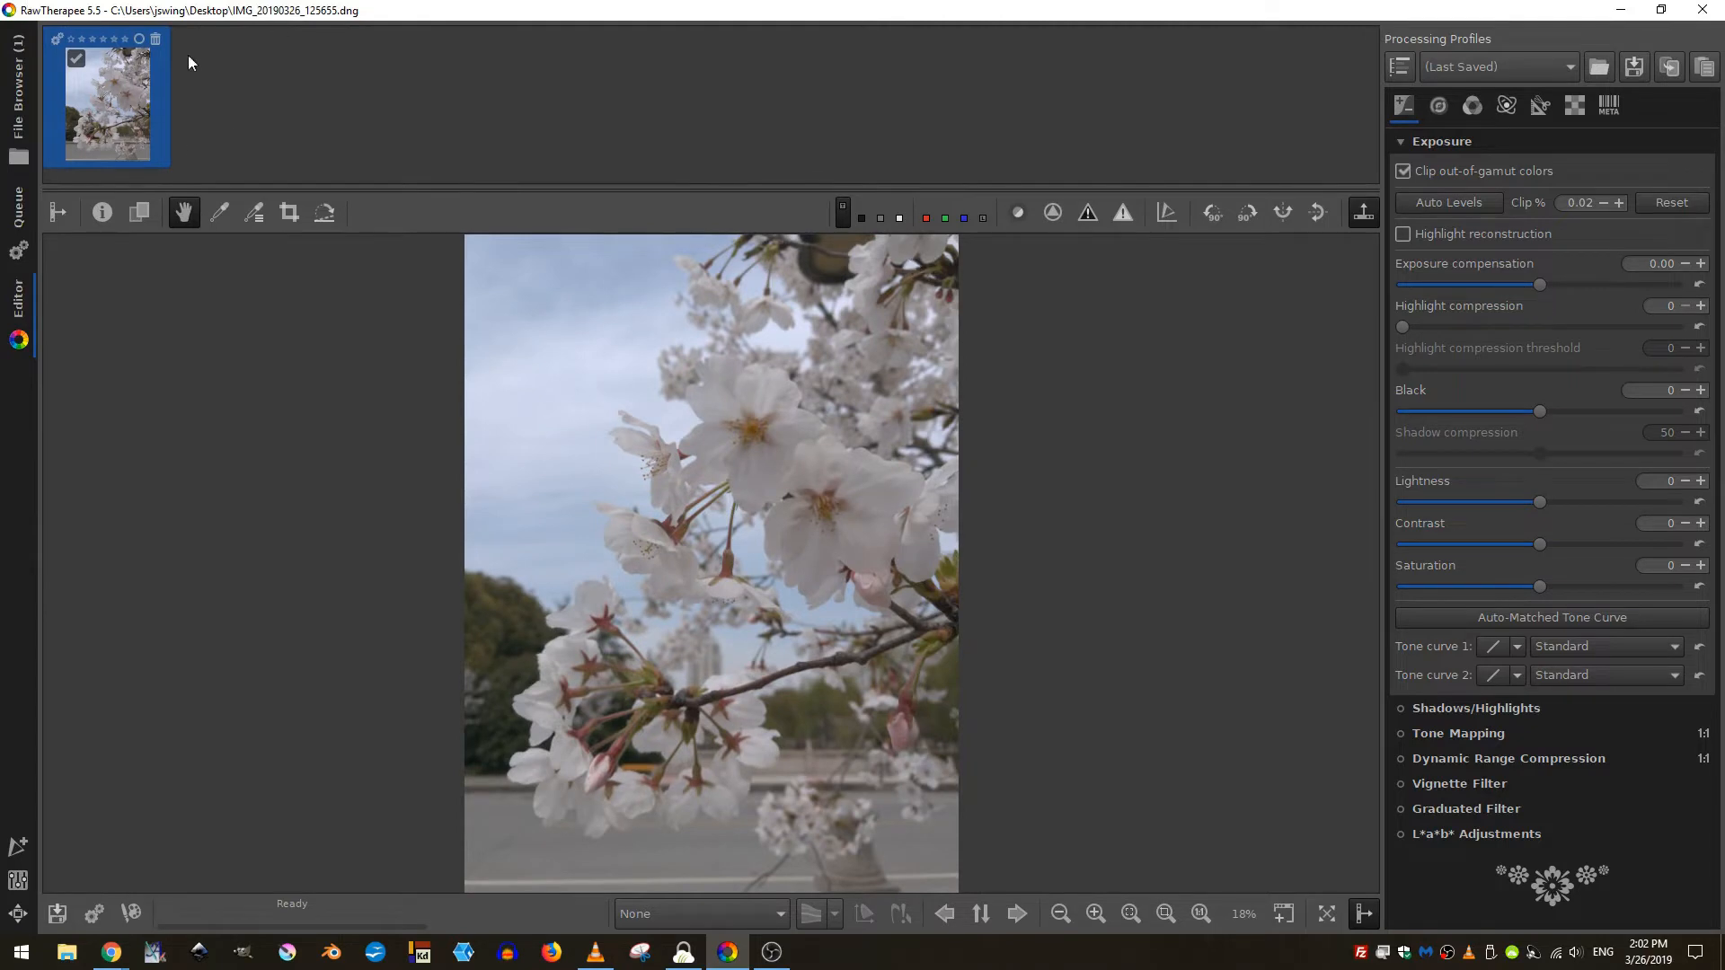
mouse_move(376, 115)
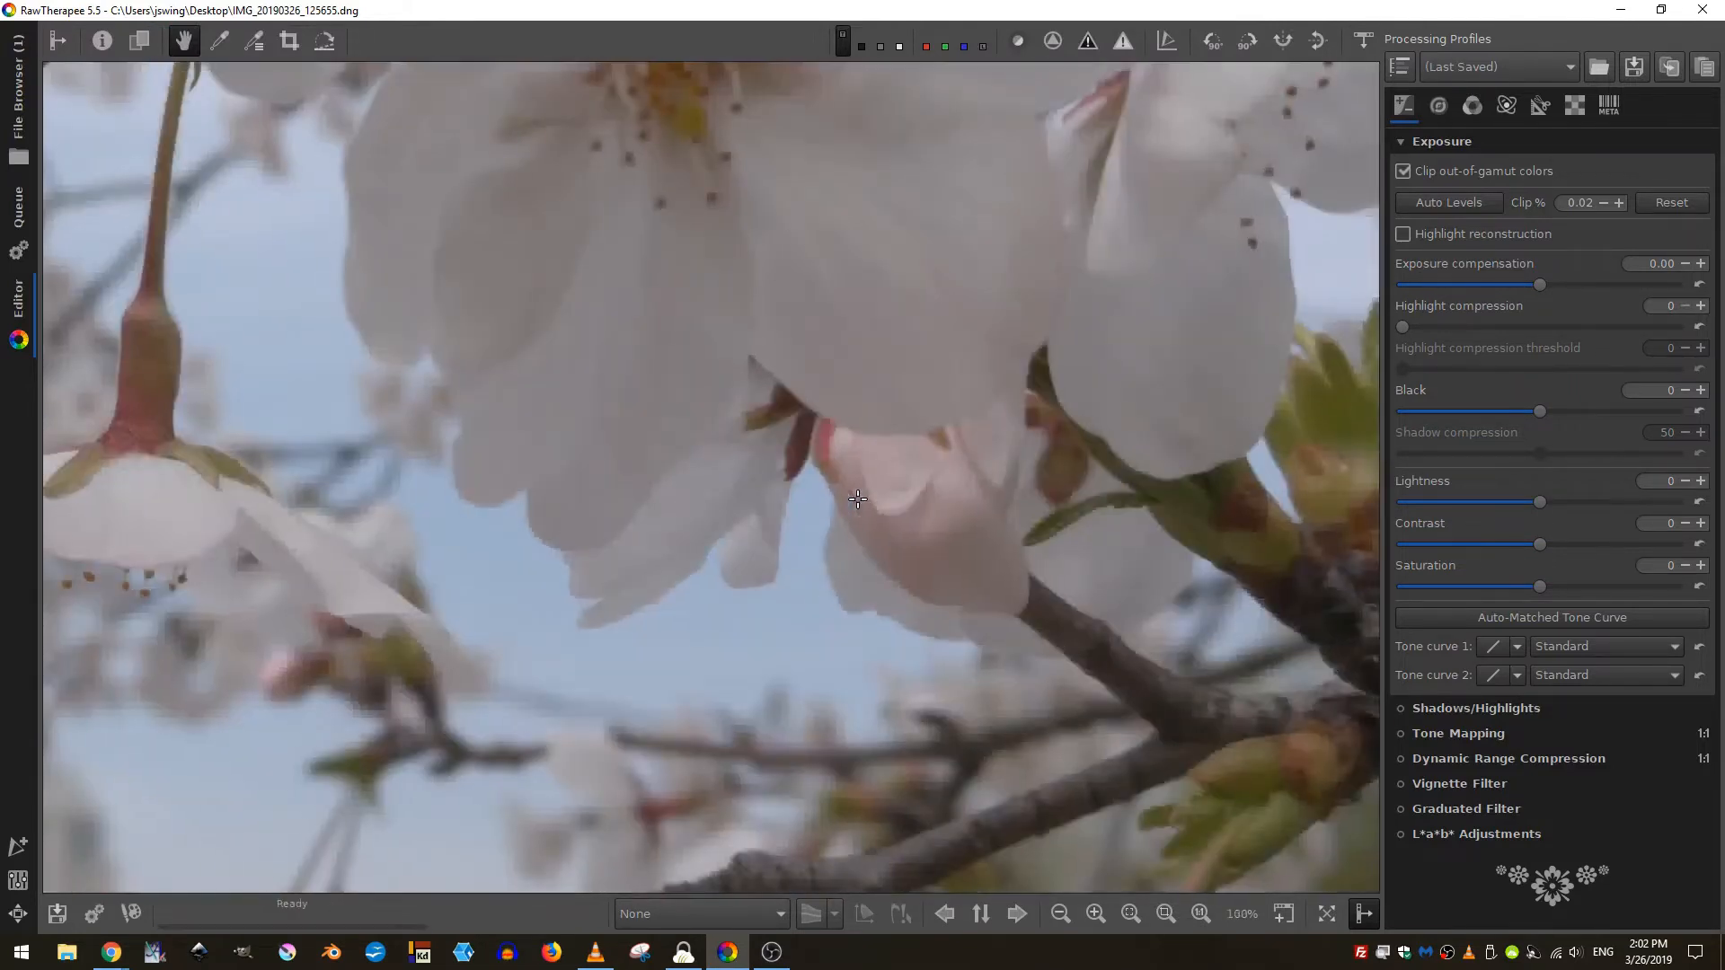
- Fit the whole cherry blossom photo in the editor view, then enlarge it slightly
click(1164, 913)
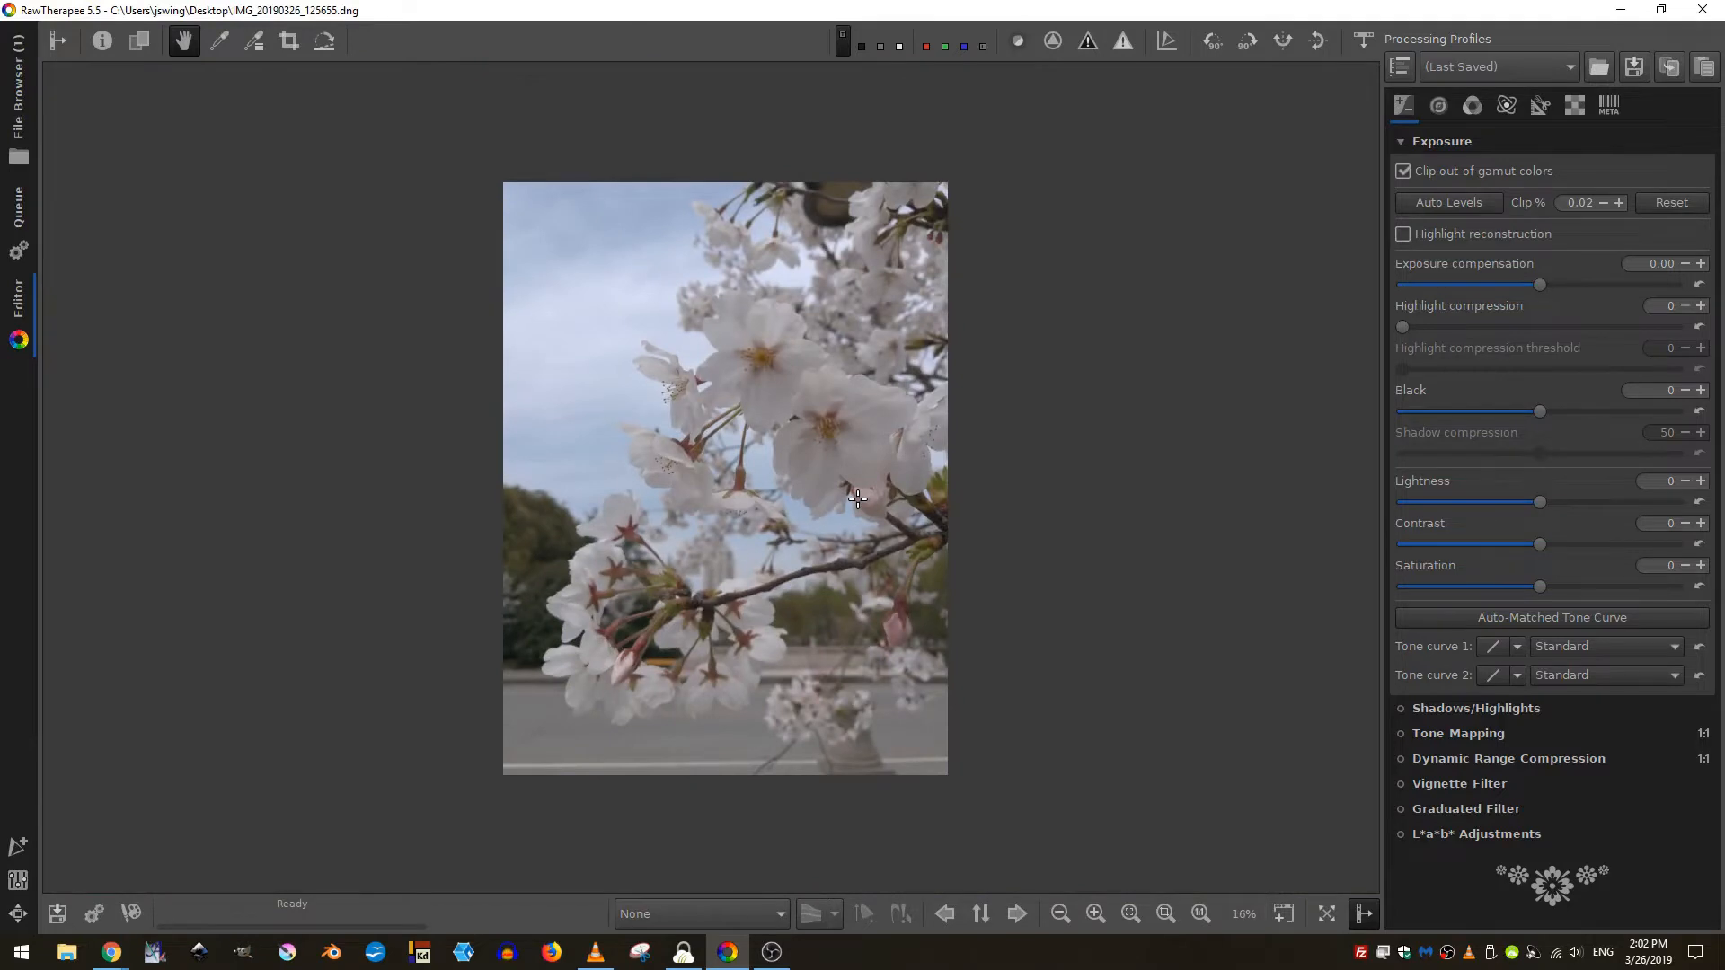
mouse_move(864, 471)
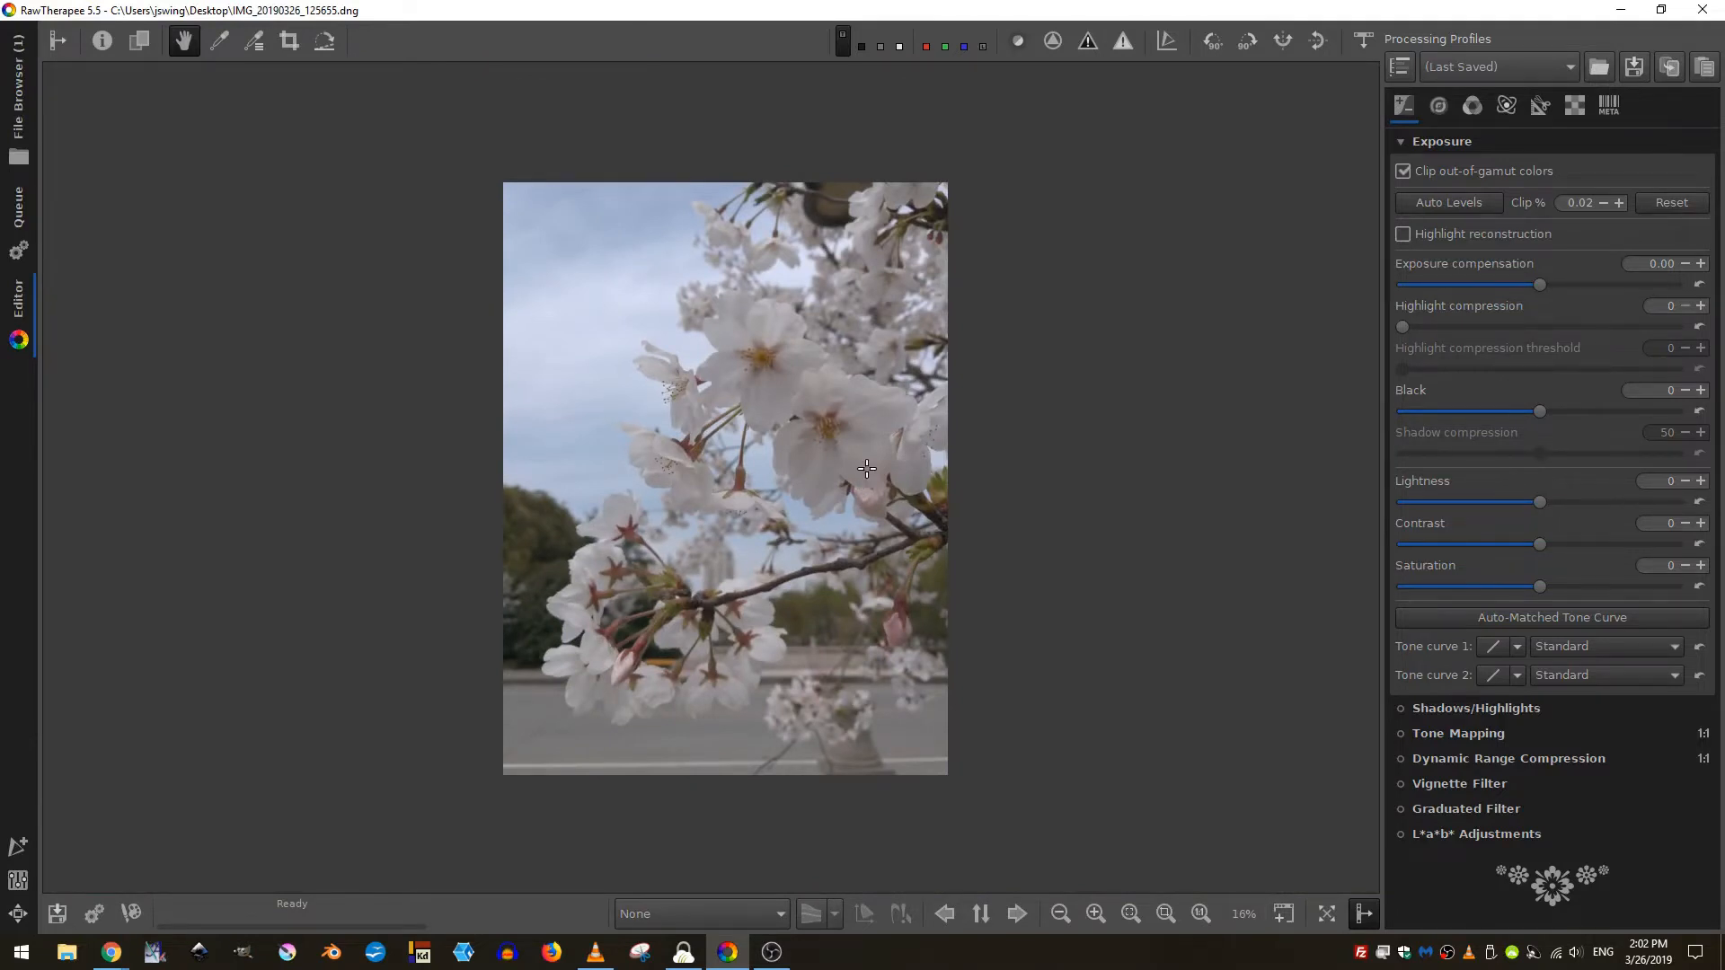
click(1094, 912)
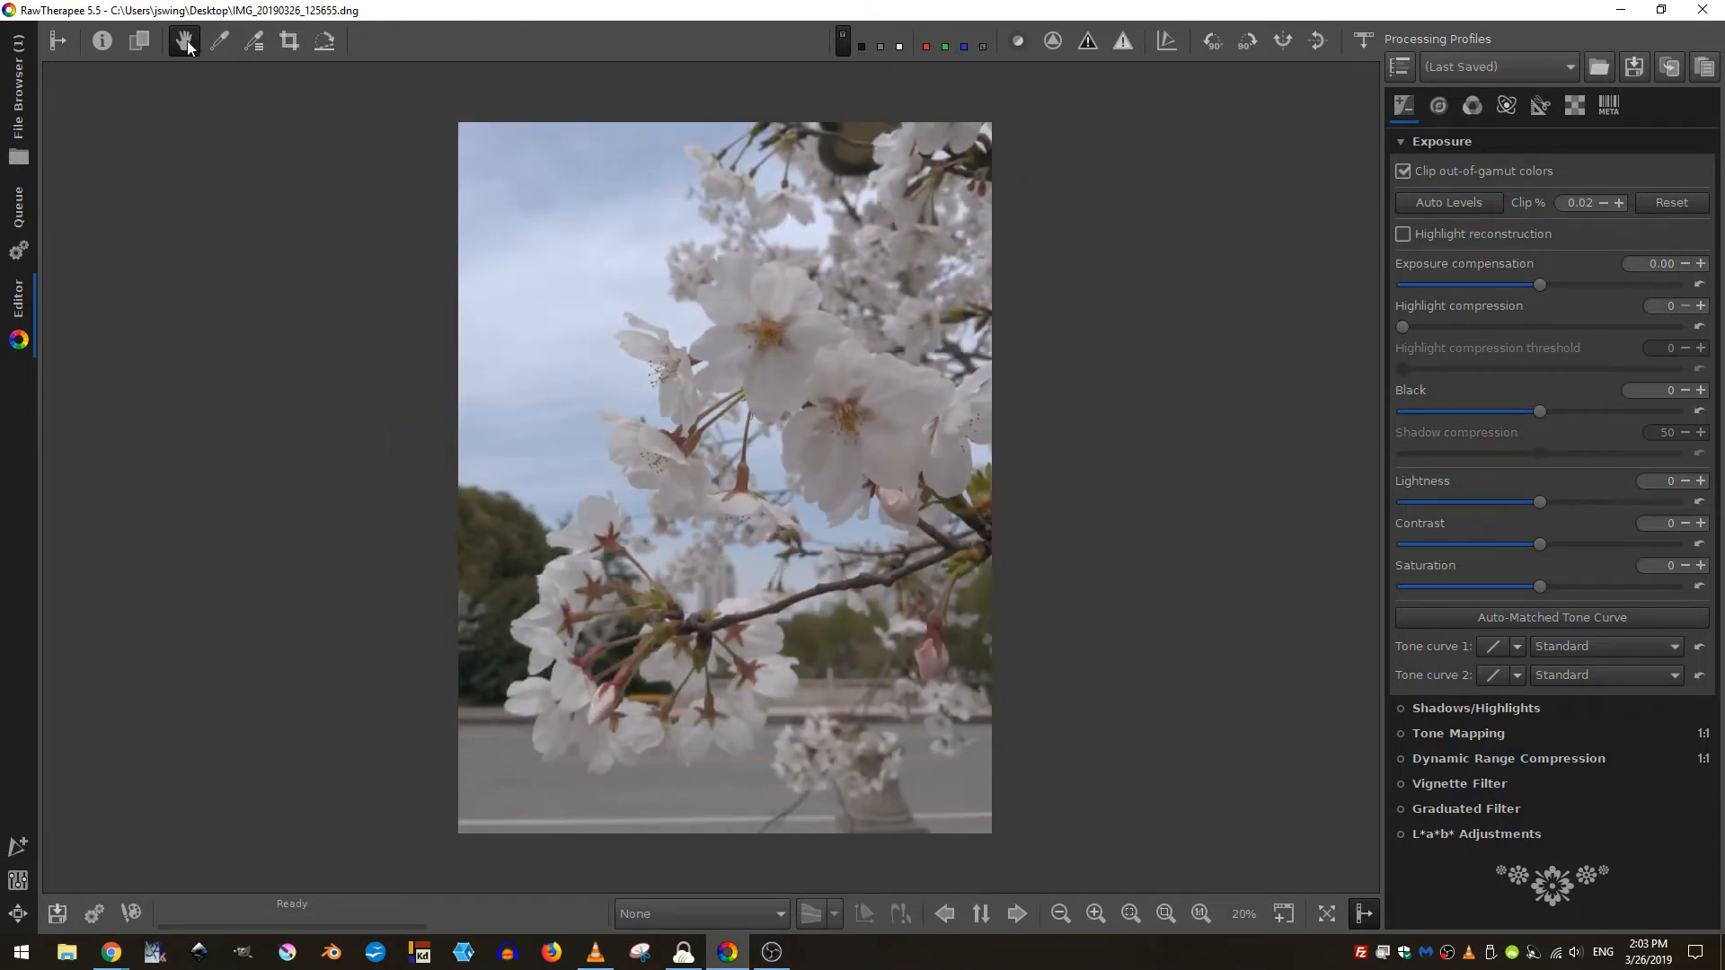
mouse_move(185, 47)
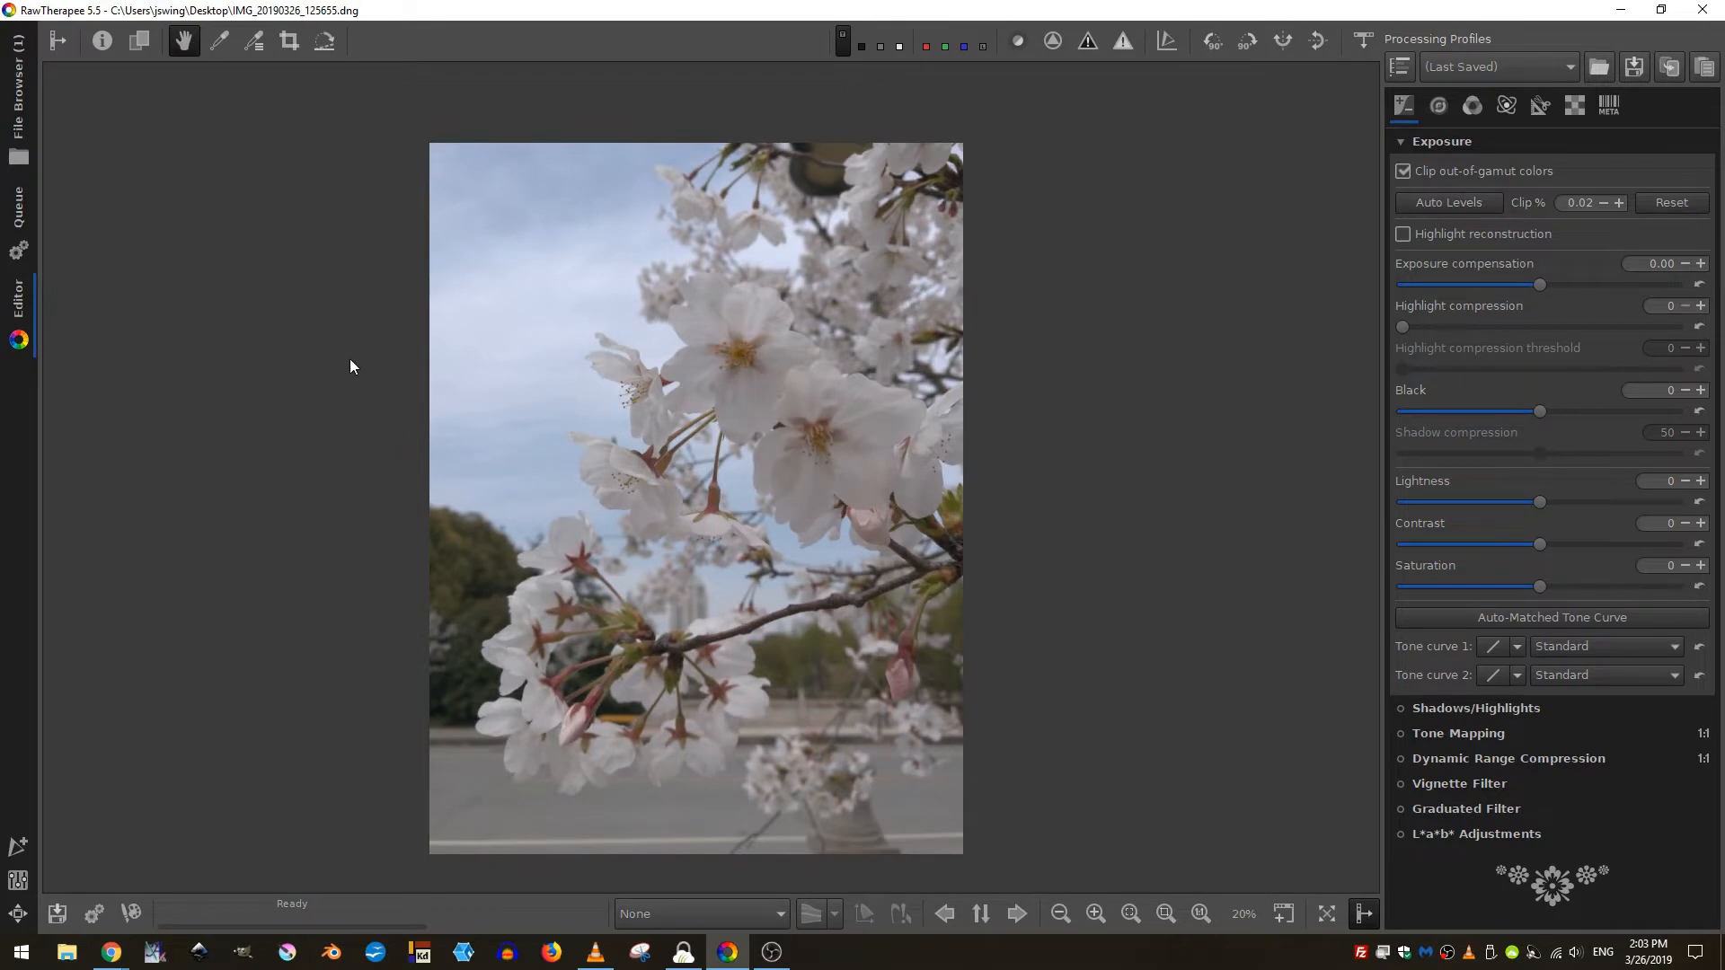
mouse_move(325, 43)
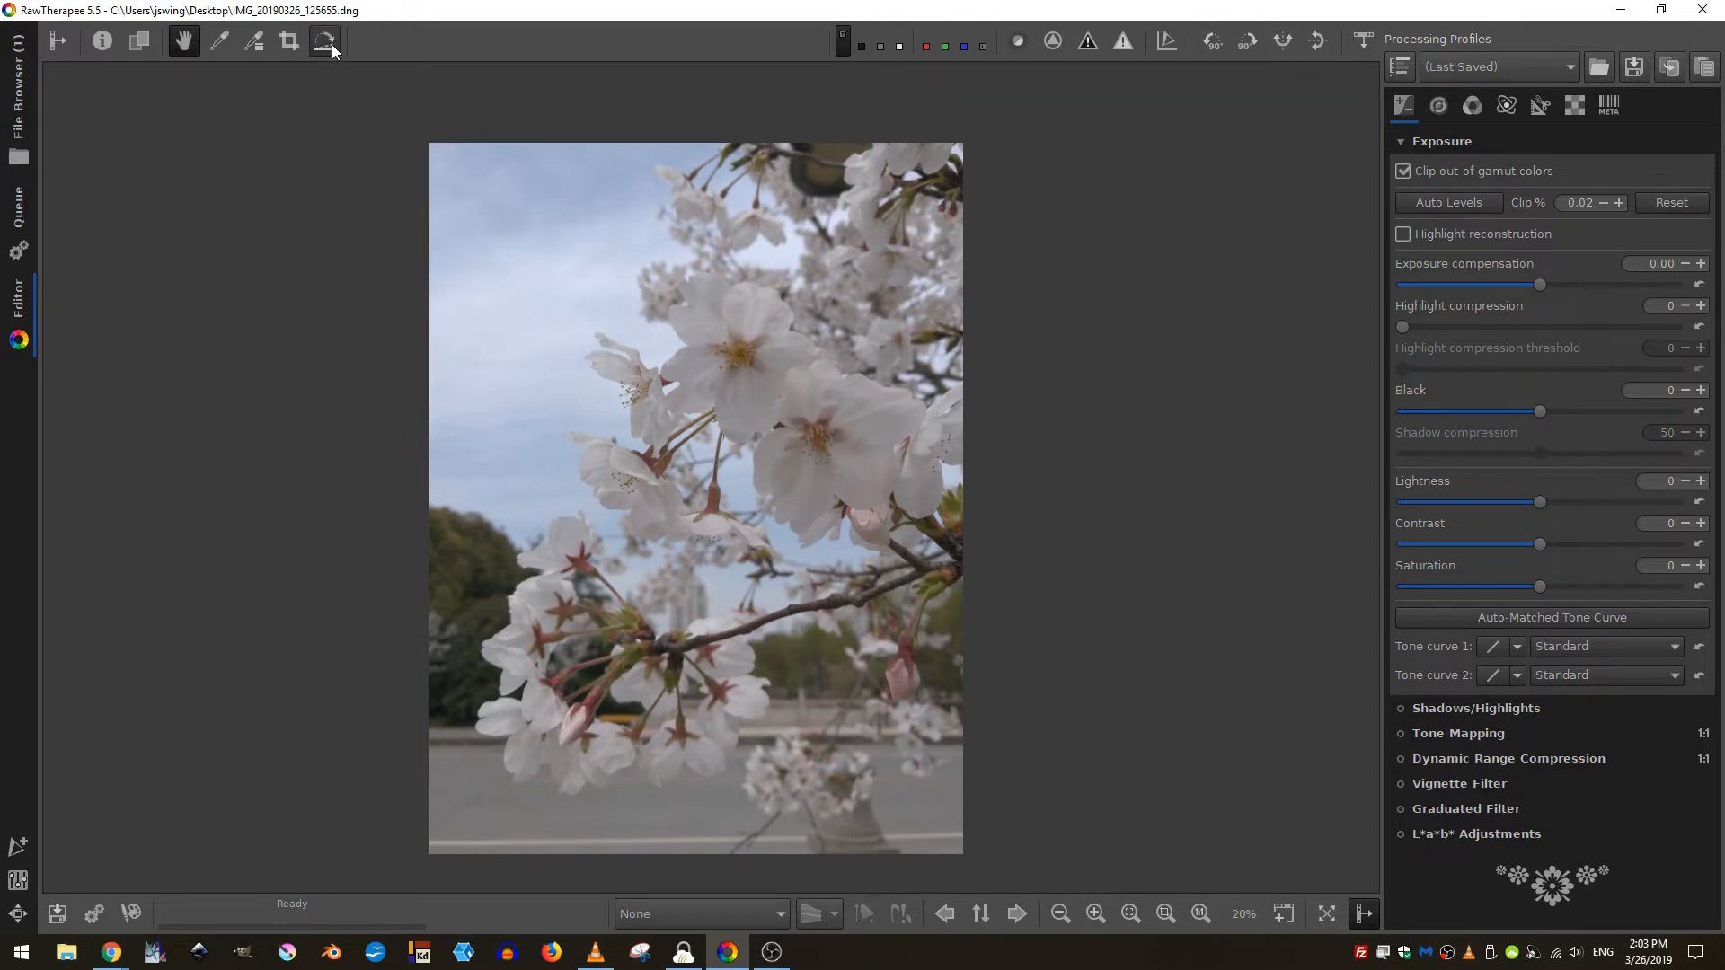
mouse_move(325, 41)
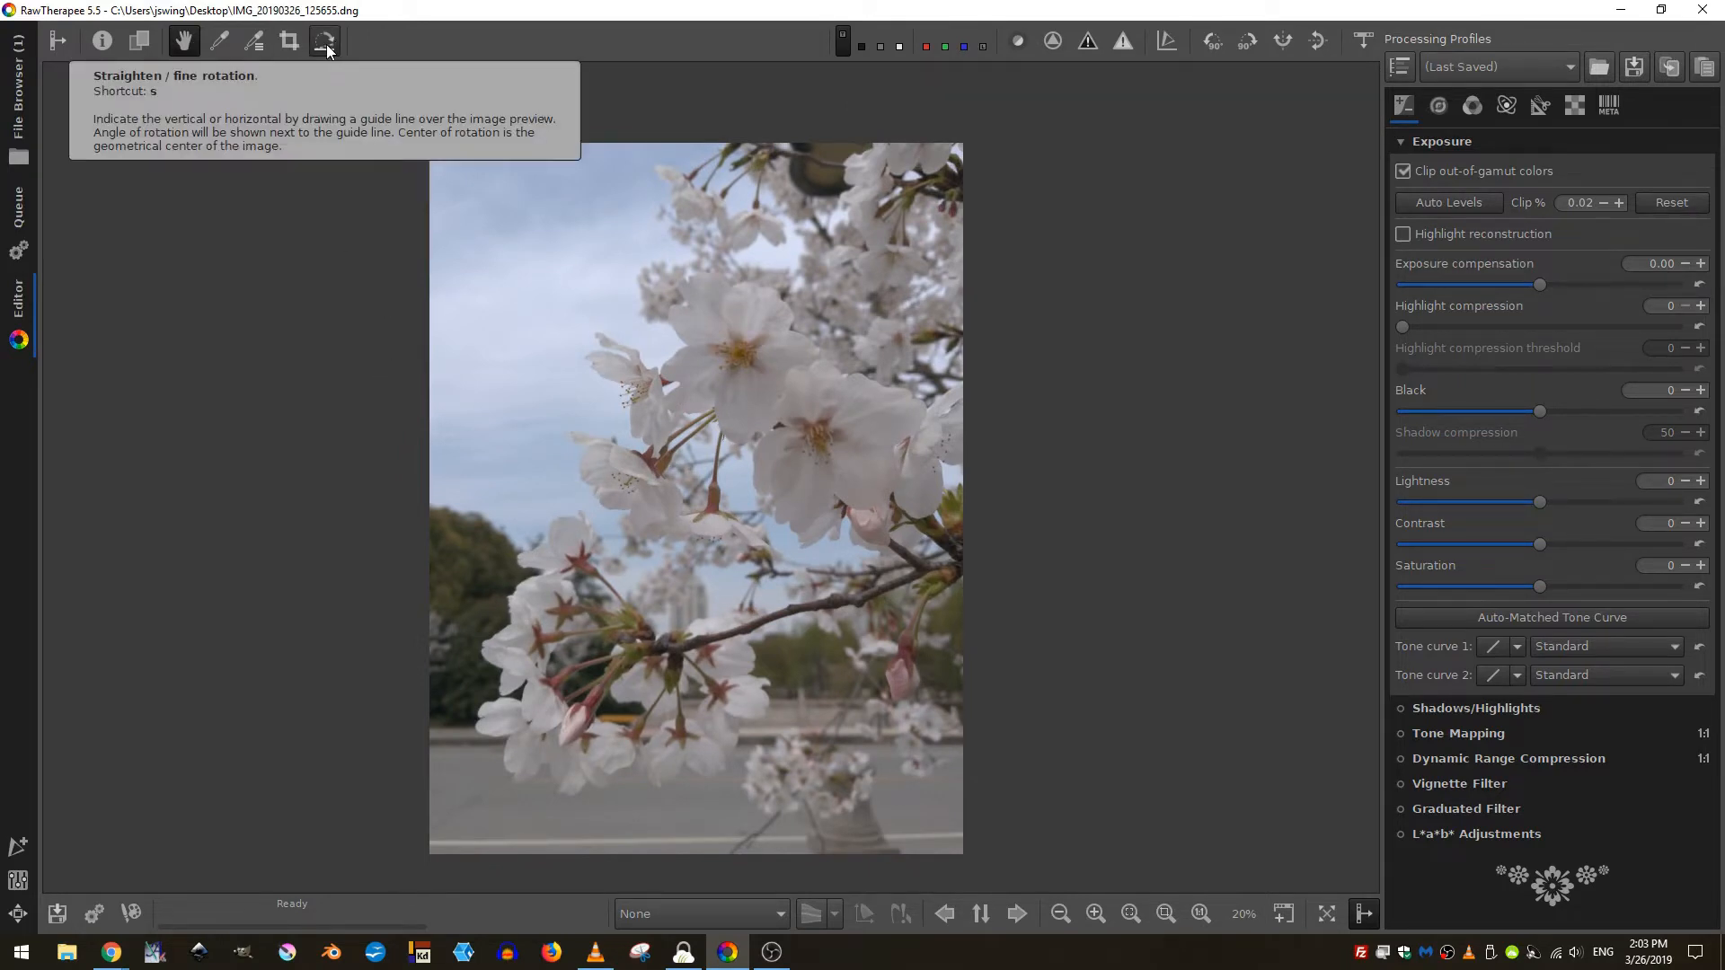
- Straighten the photo with a level guide line, giving a rotation of -0.14 degrees
click(1540, 104)
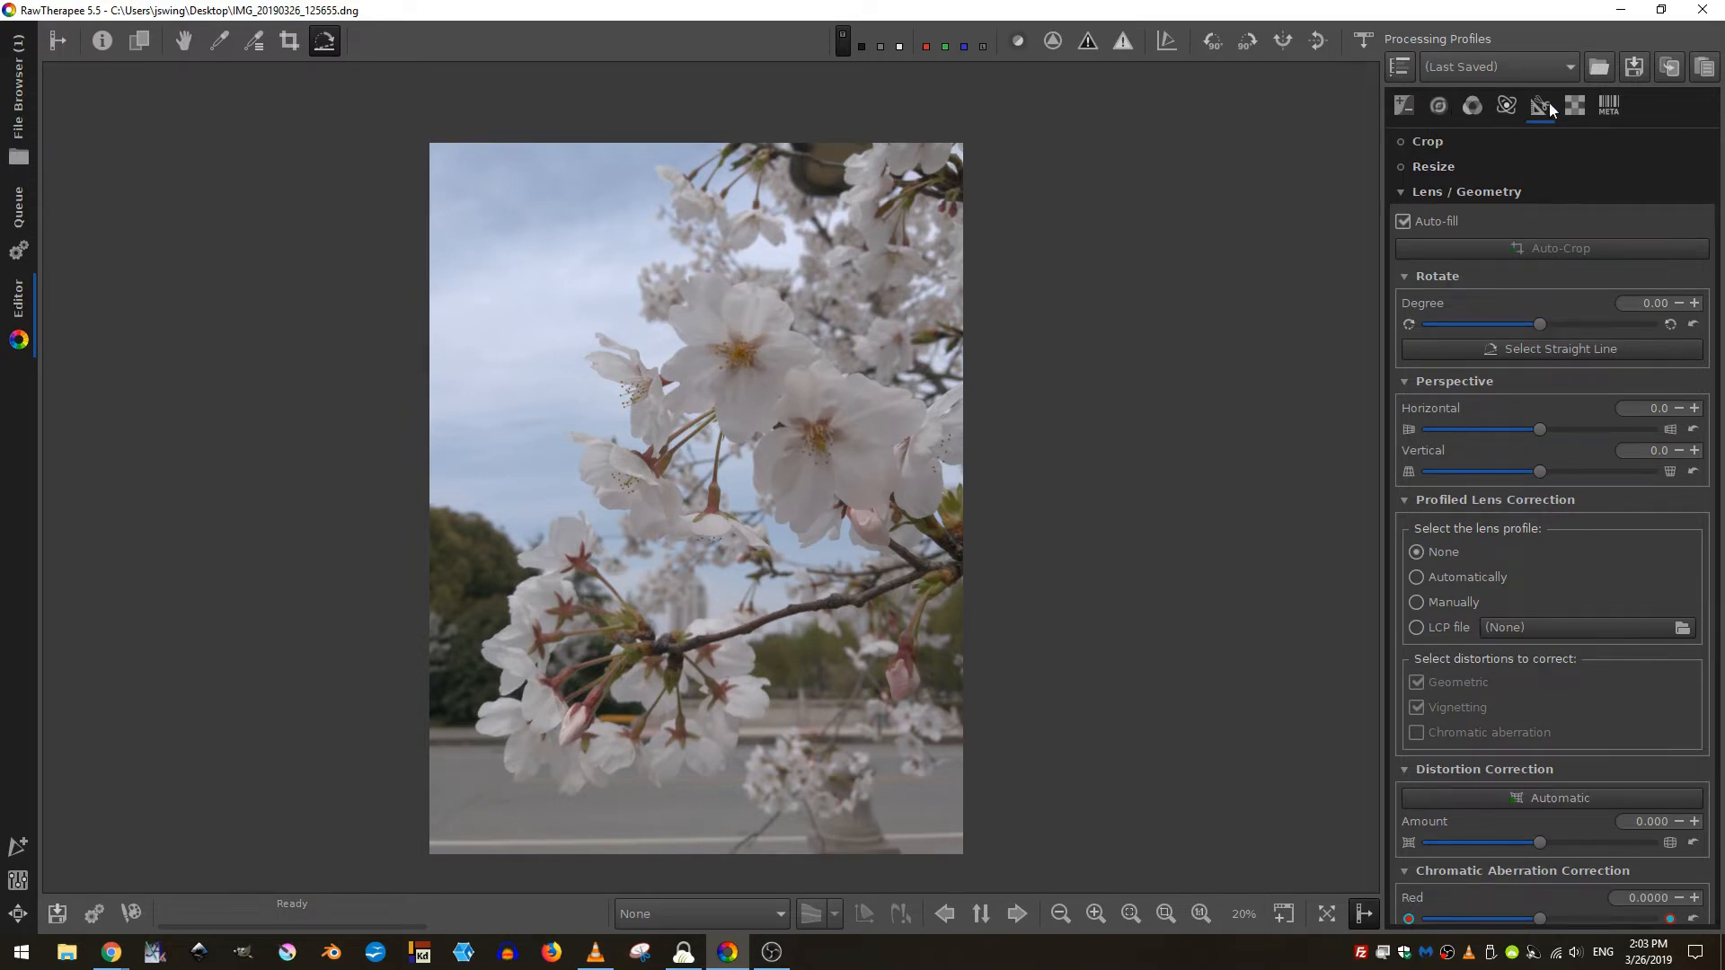
mouse_move(1540, 108)
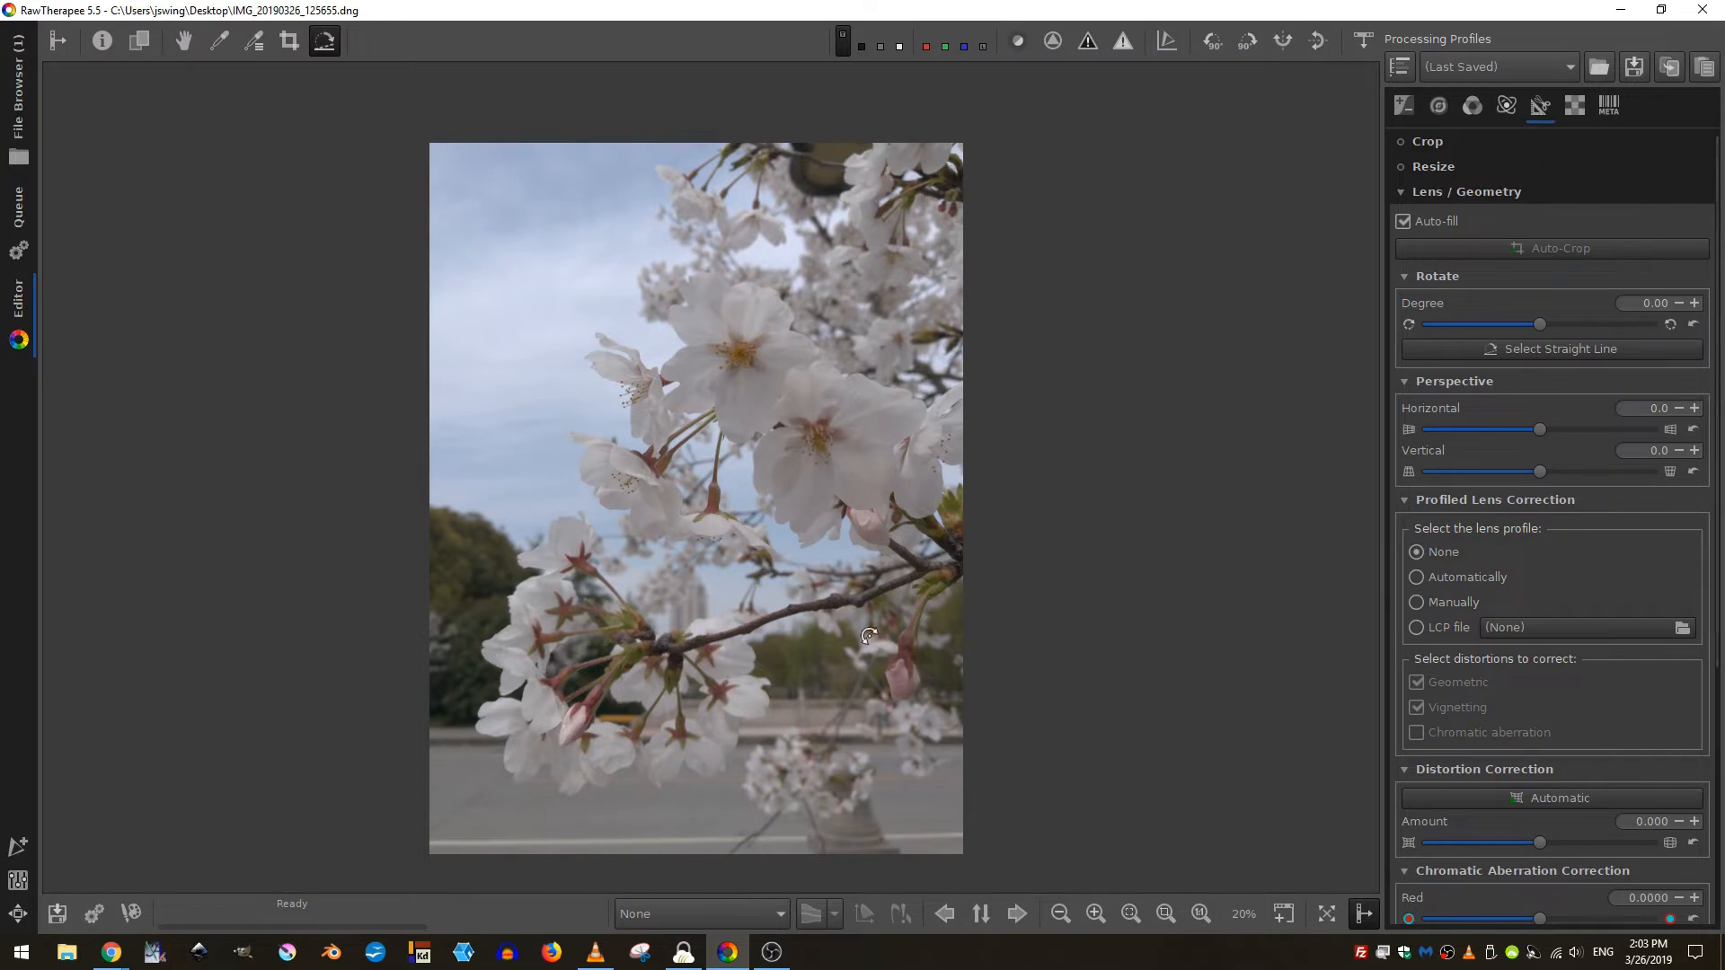
mouse_move(455, 744)
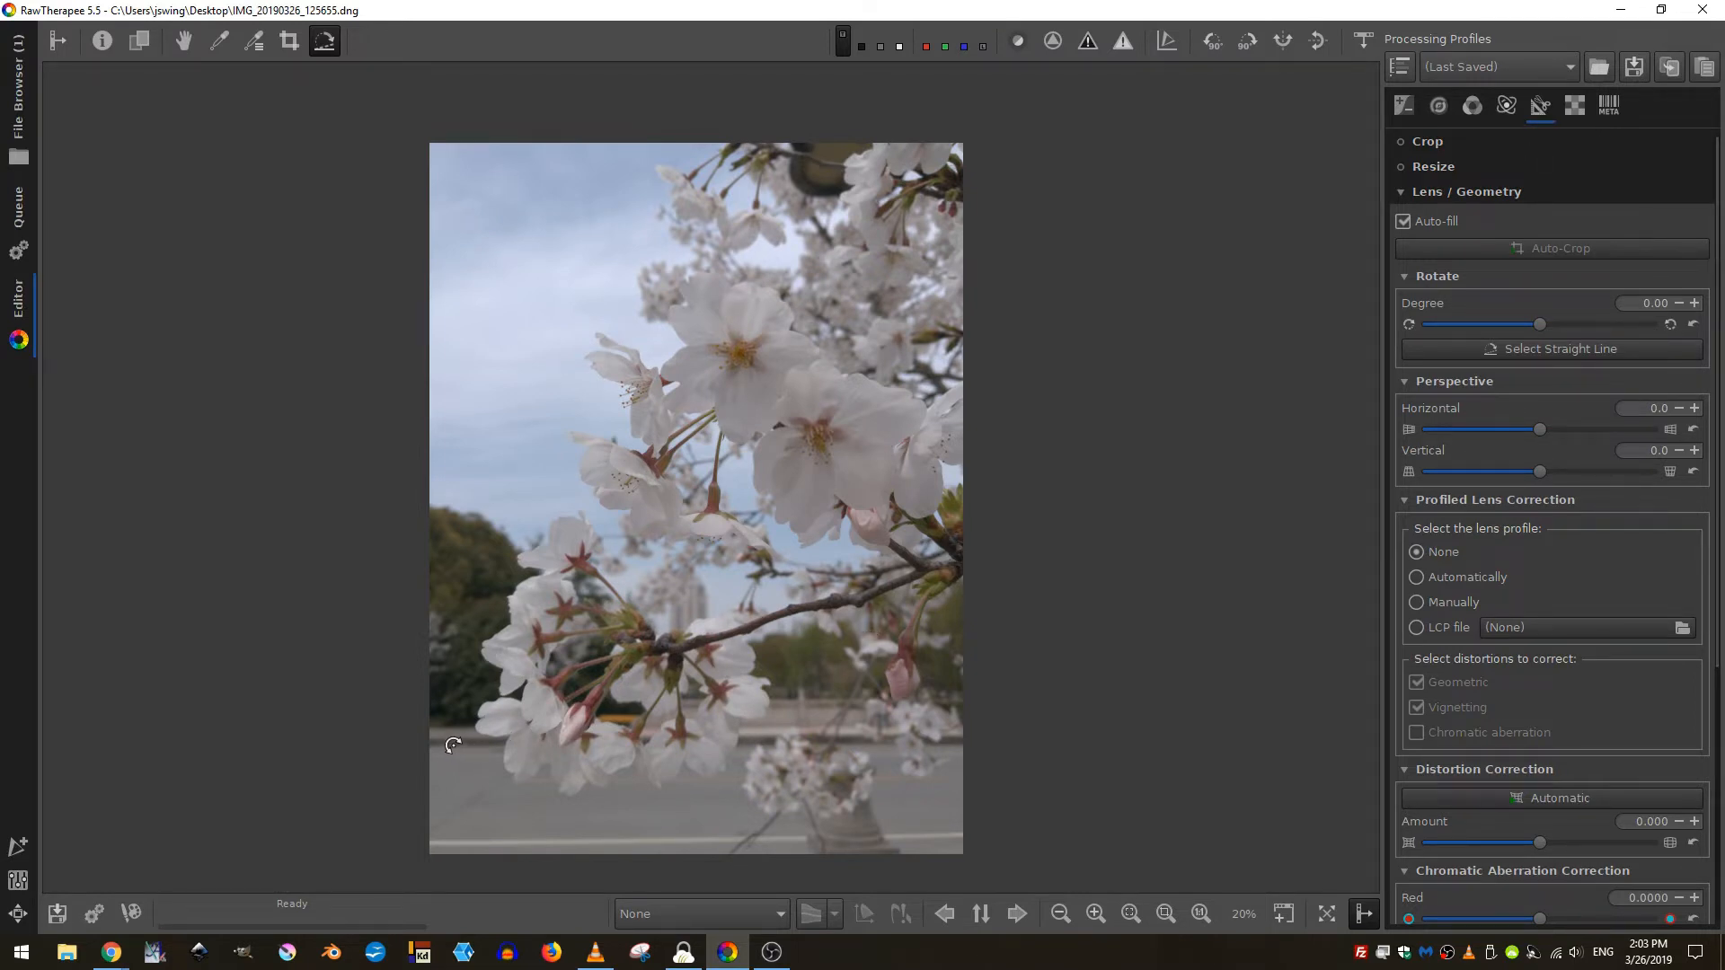
drag(451, 745, 1193, 746)
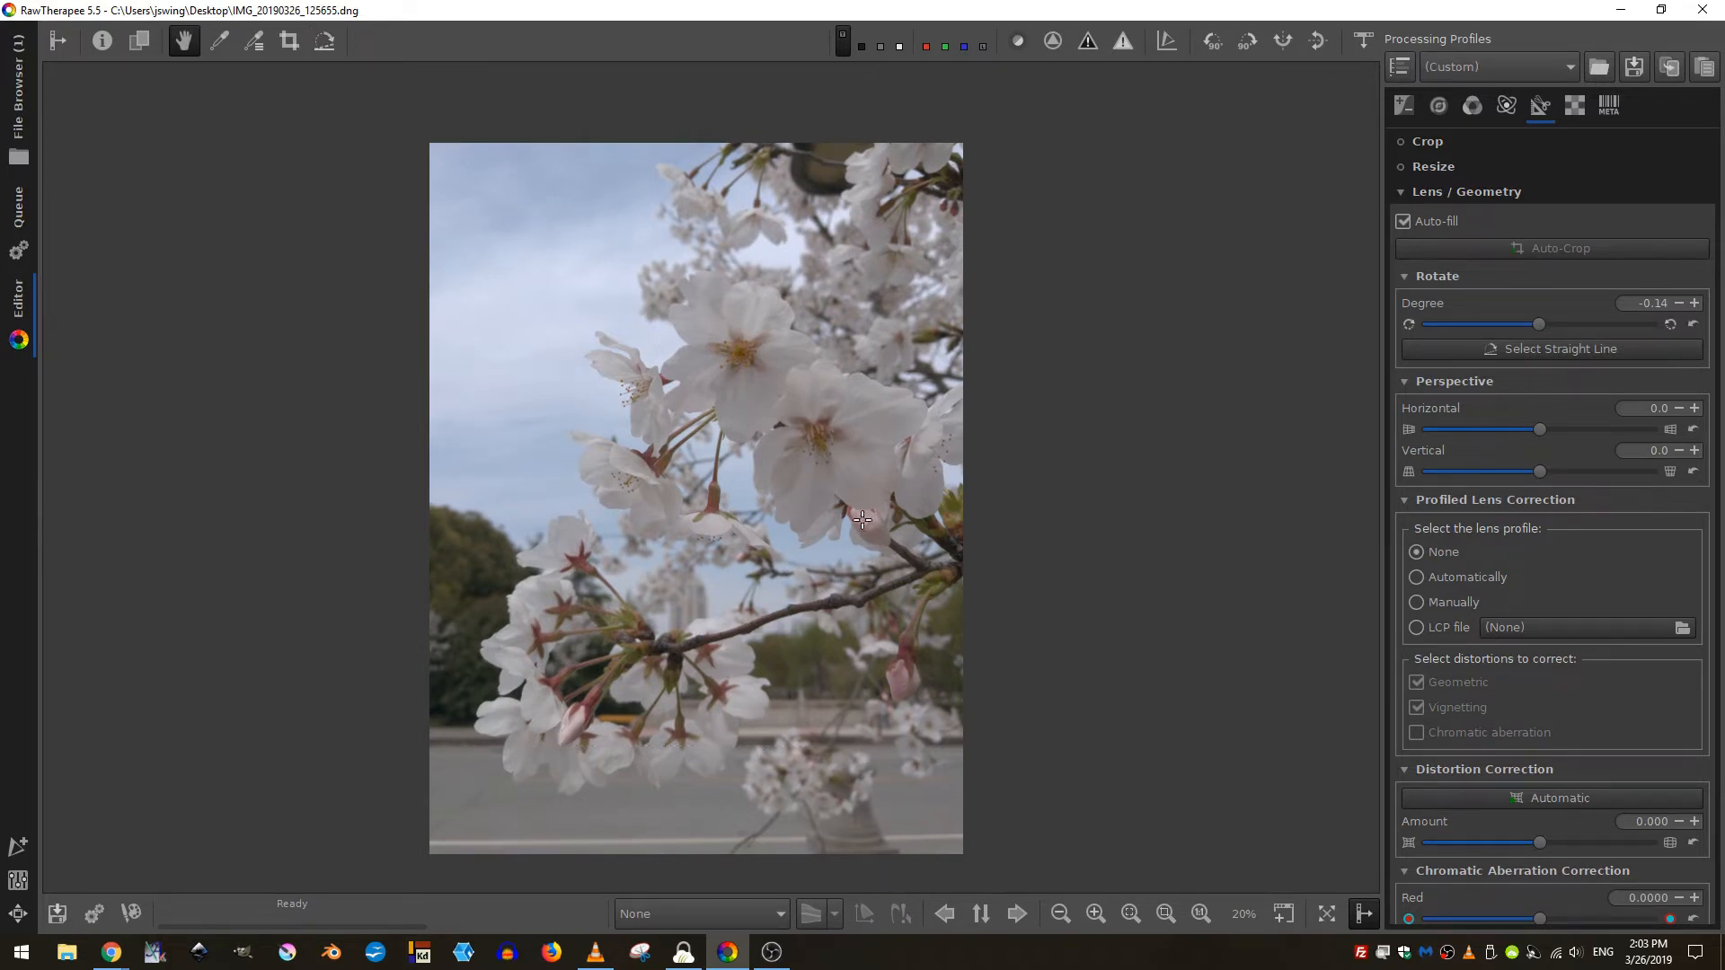
mouse_move(1402, 105)
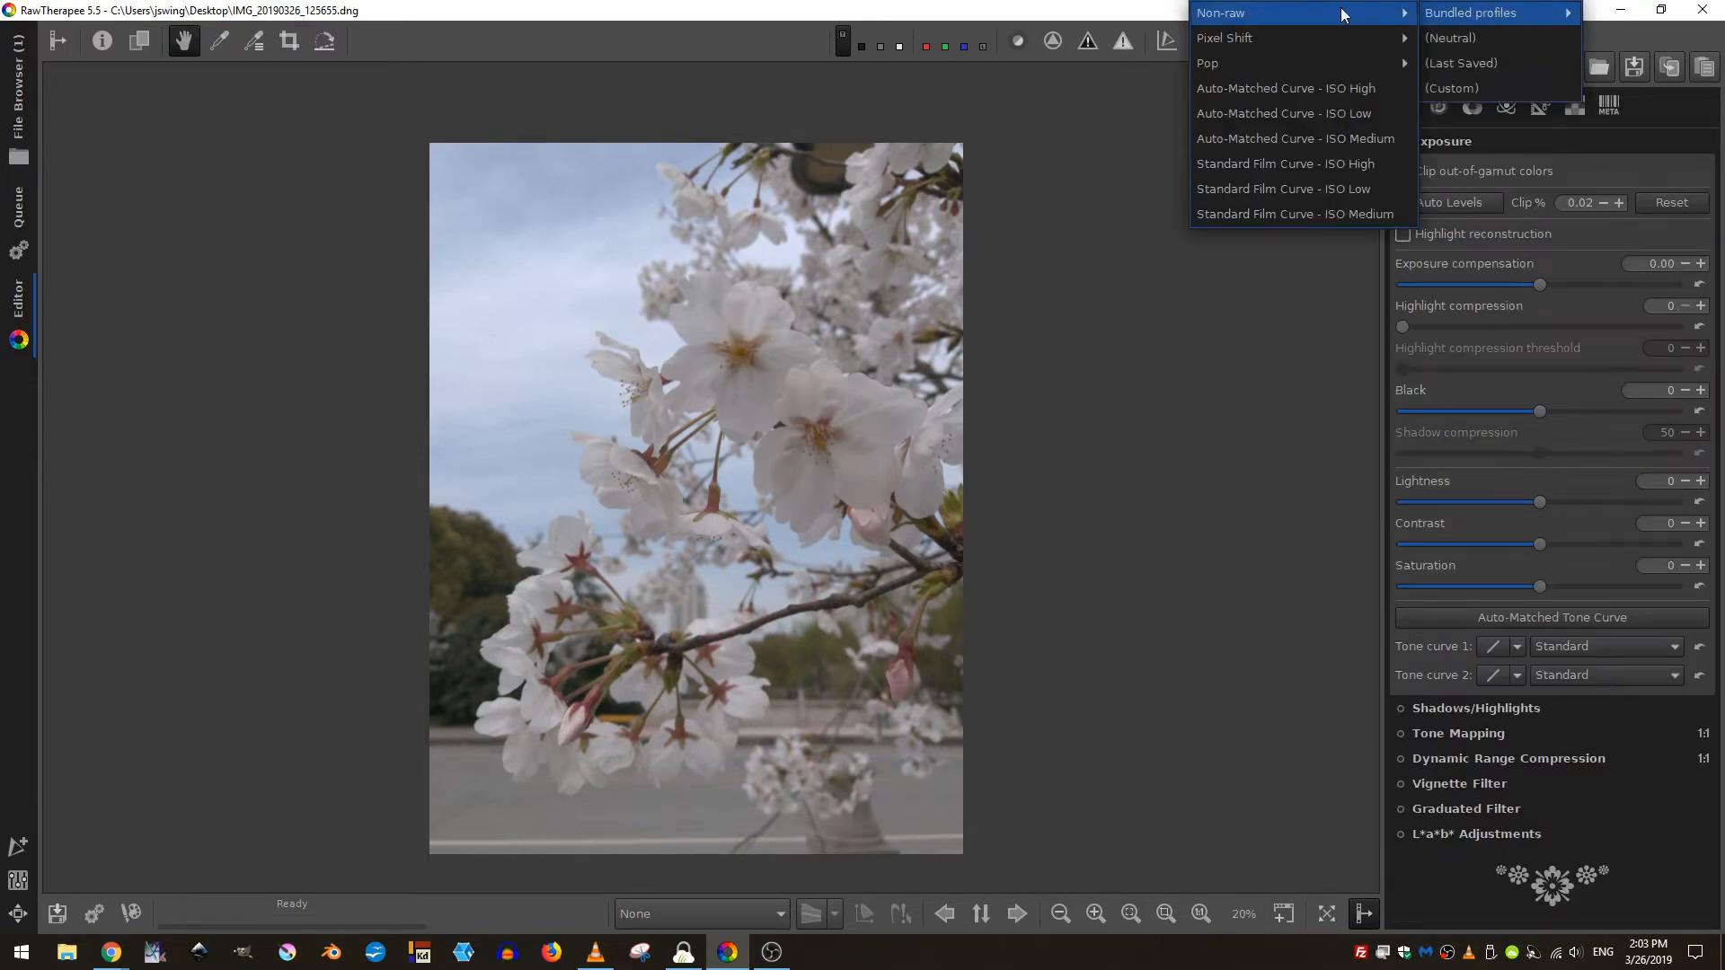
mouse_move(1261, 113)
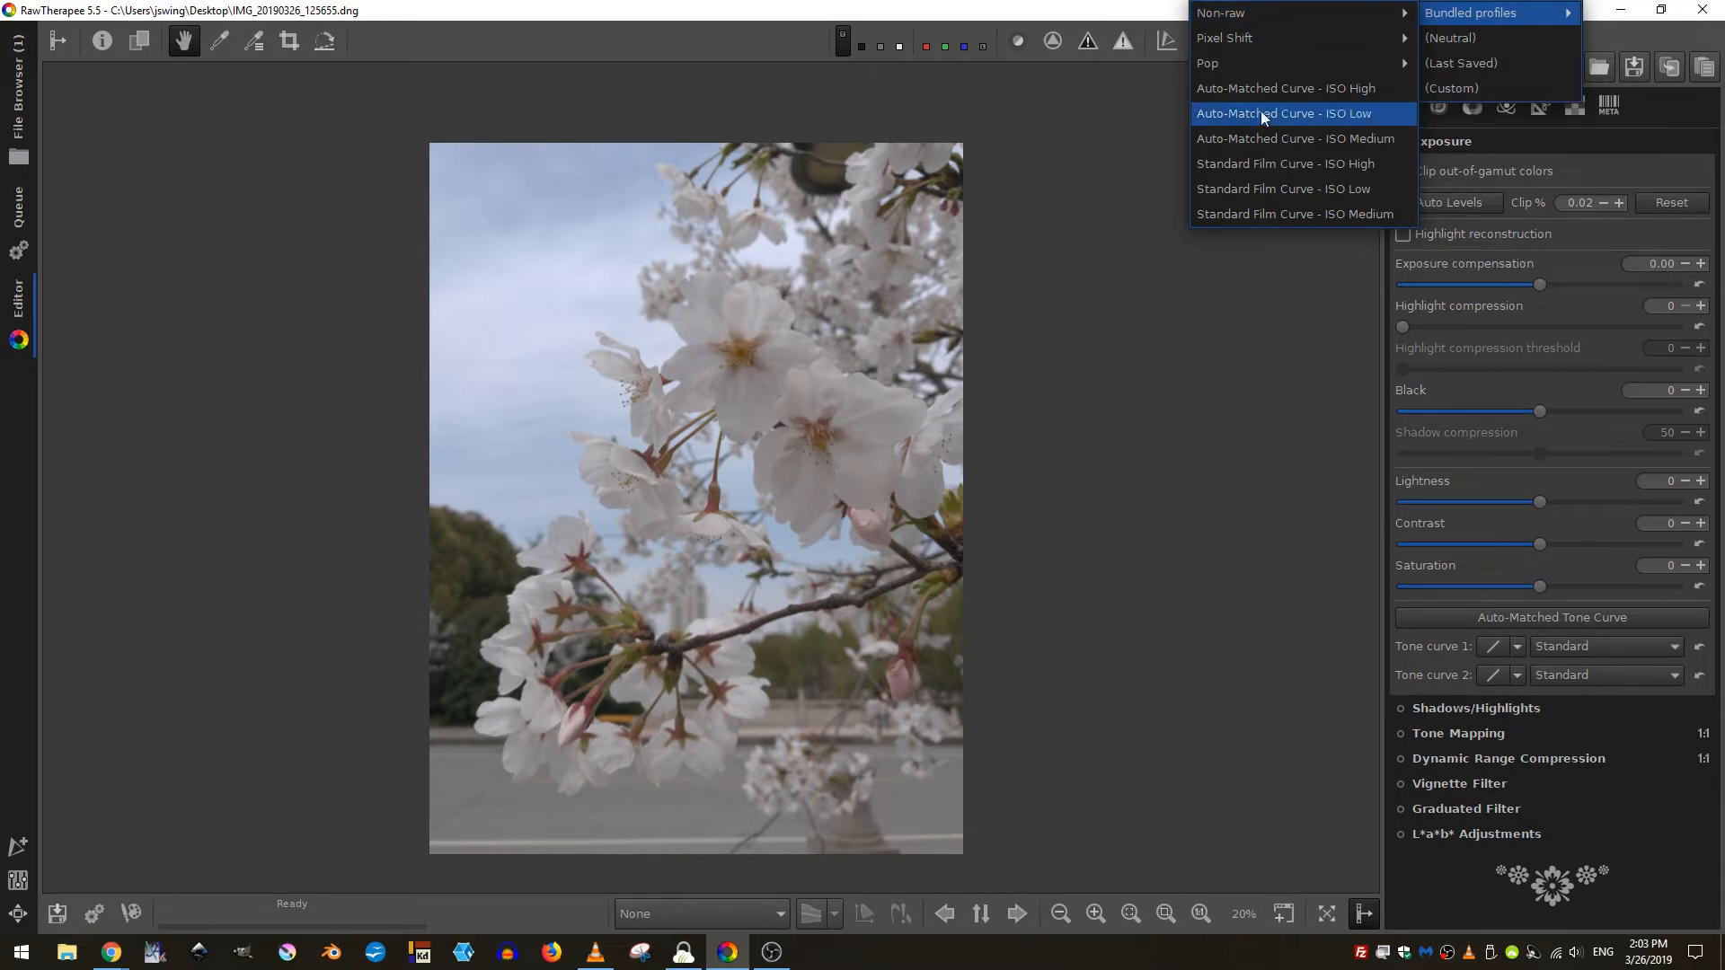
mouse_move(1329, 92)
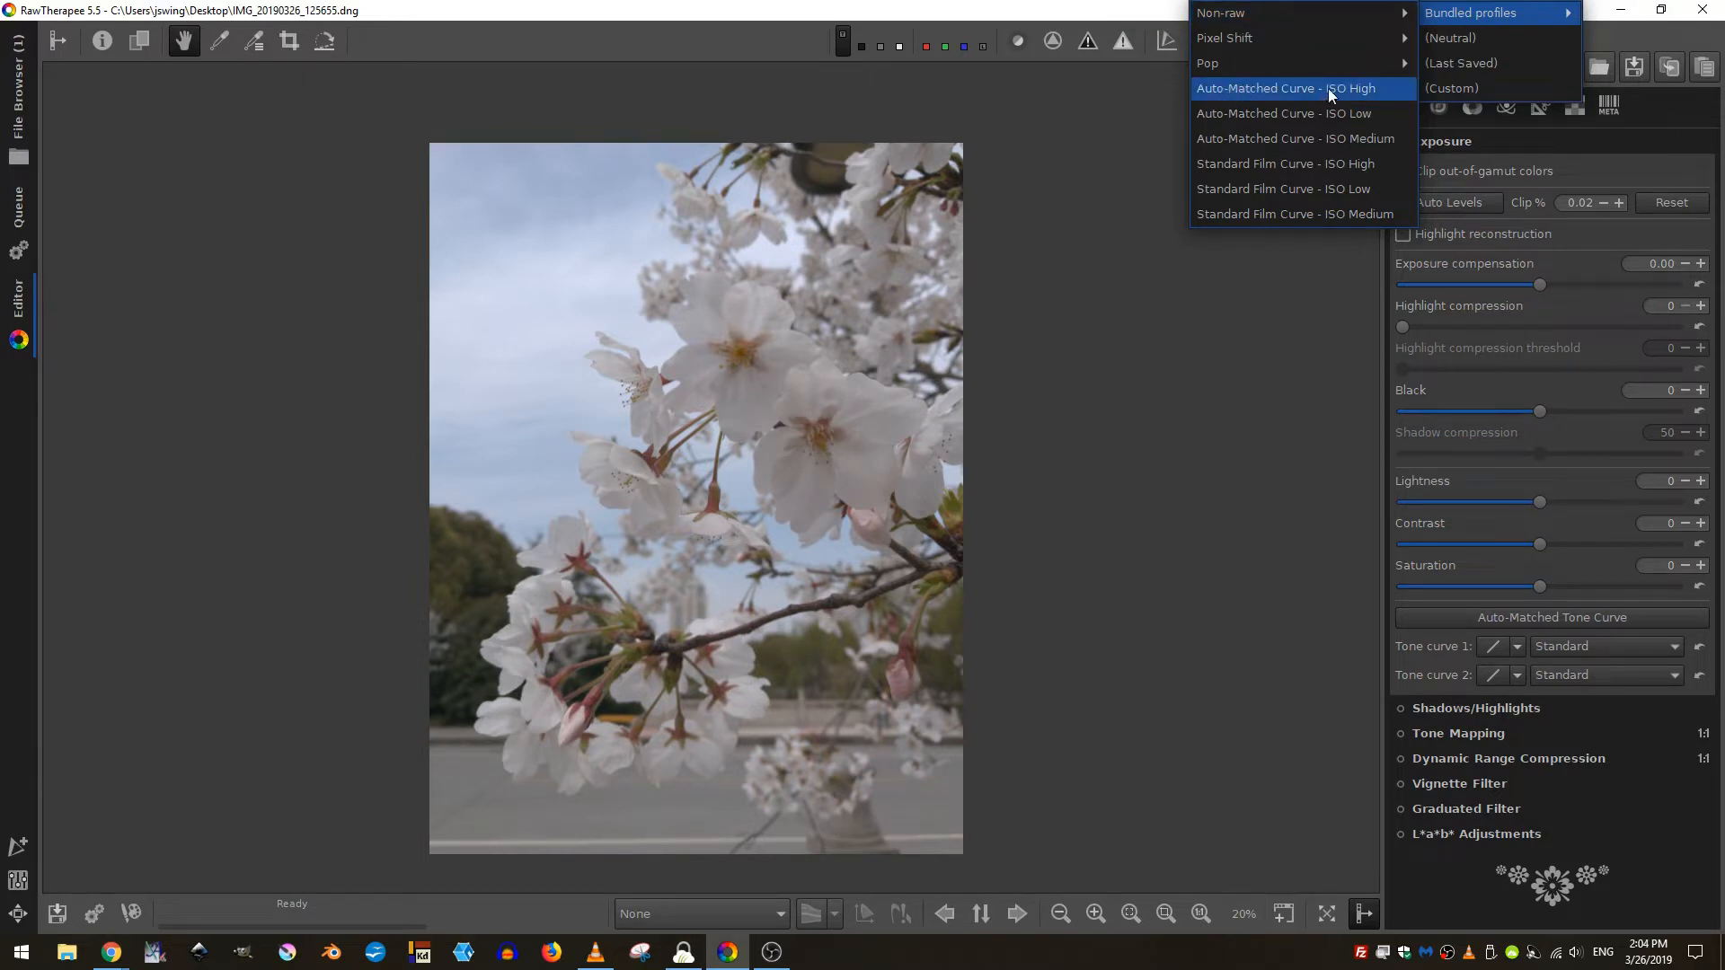
click(1286, 88)
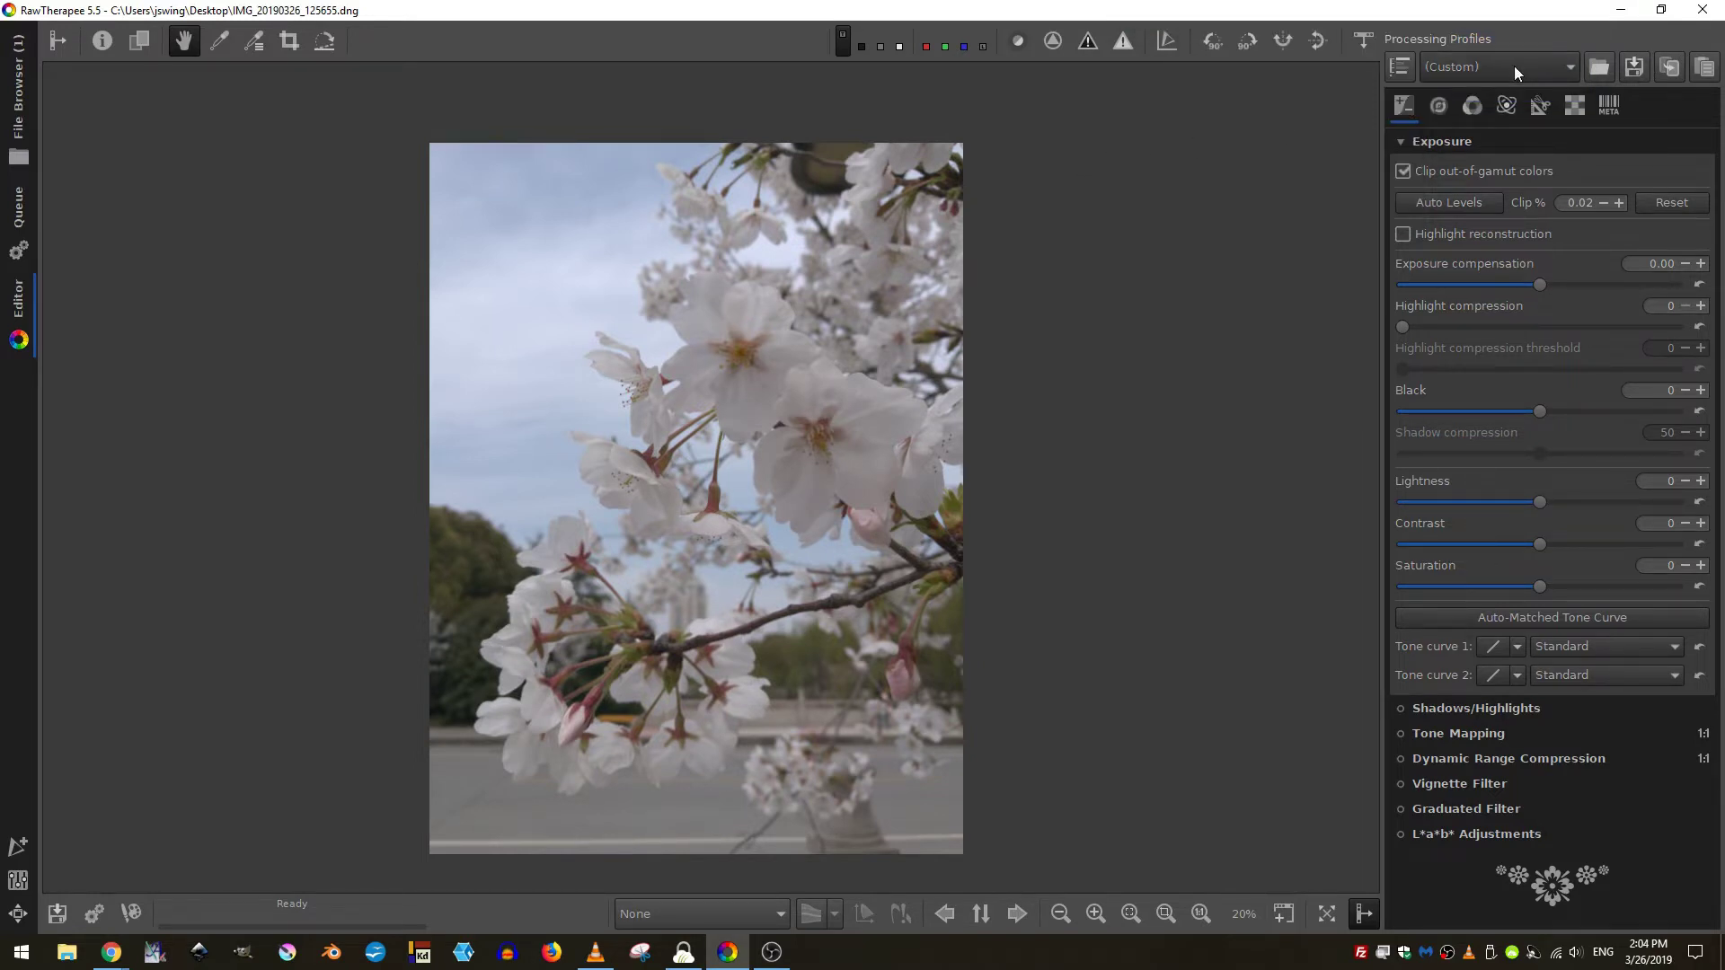
click(1671, 201)
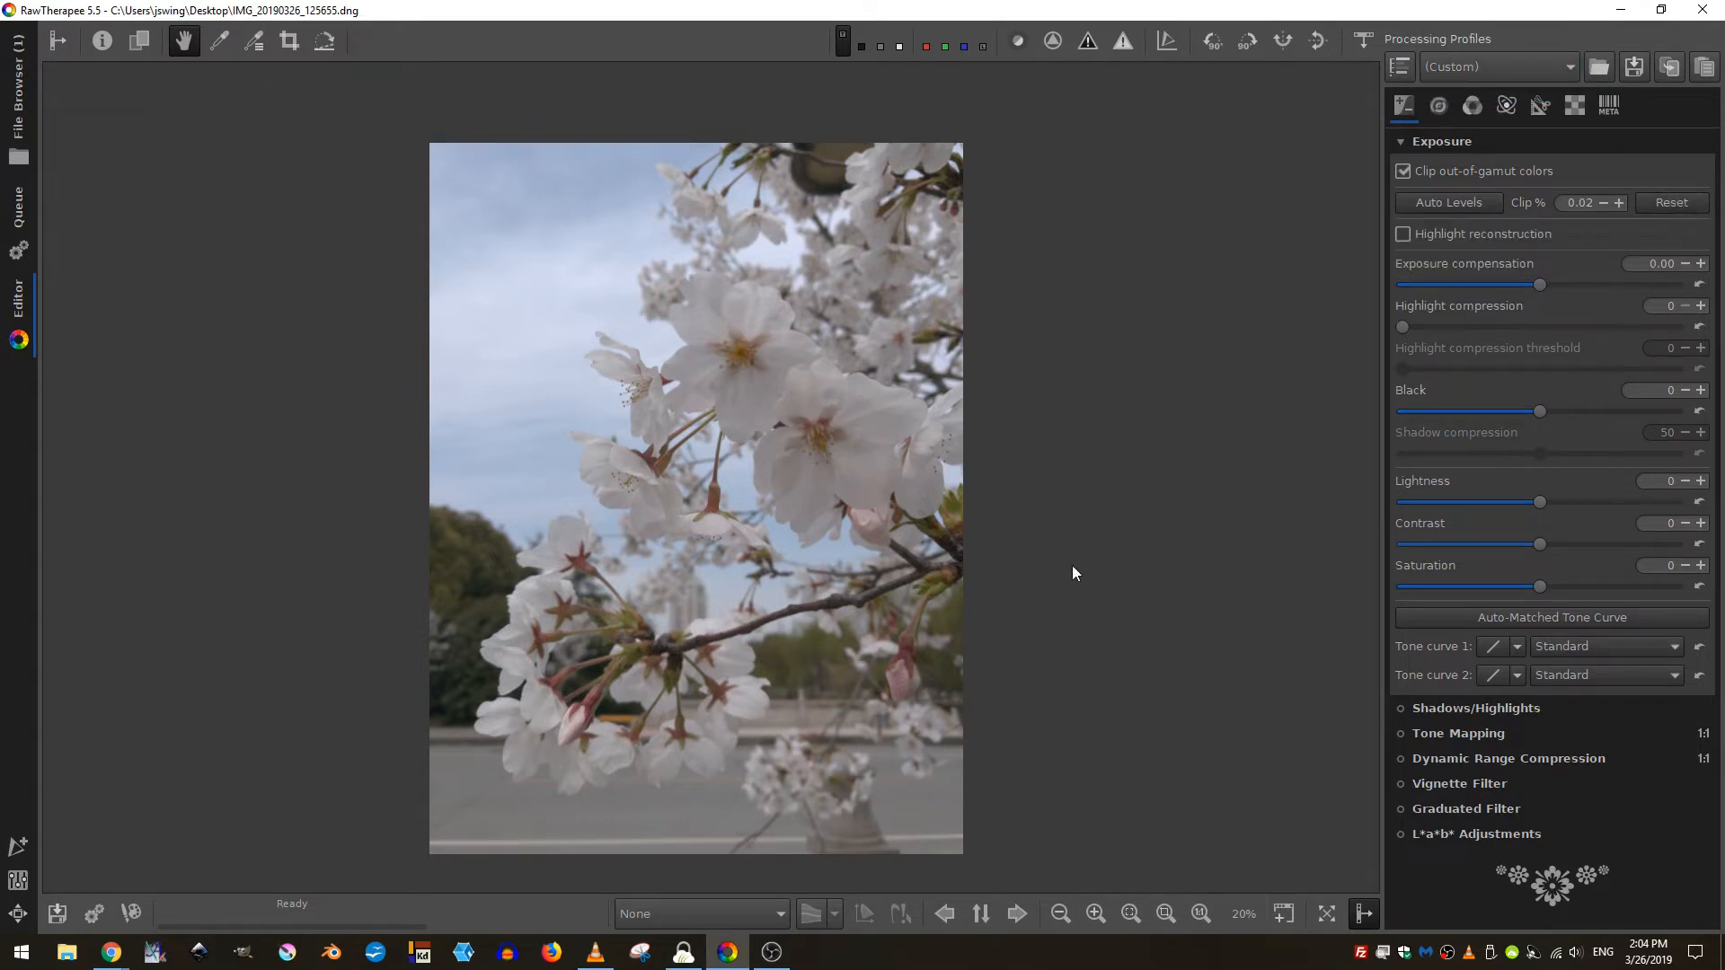
mouse_move(644, 292)
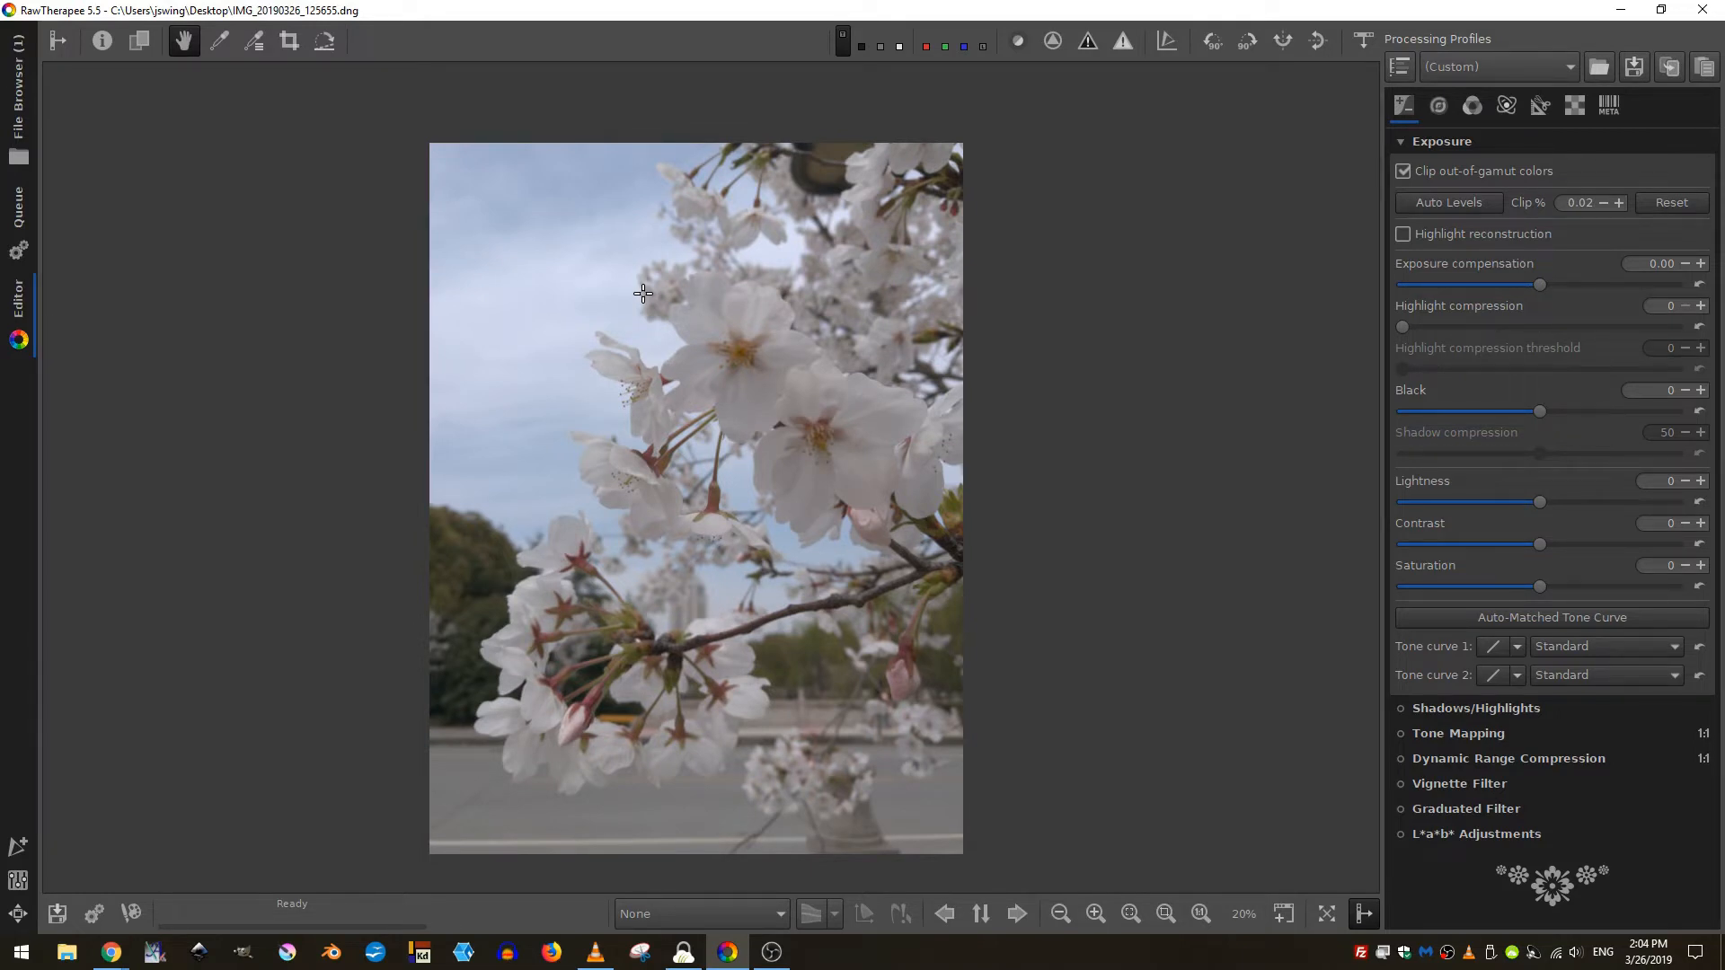
mouse_move(773, 506)
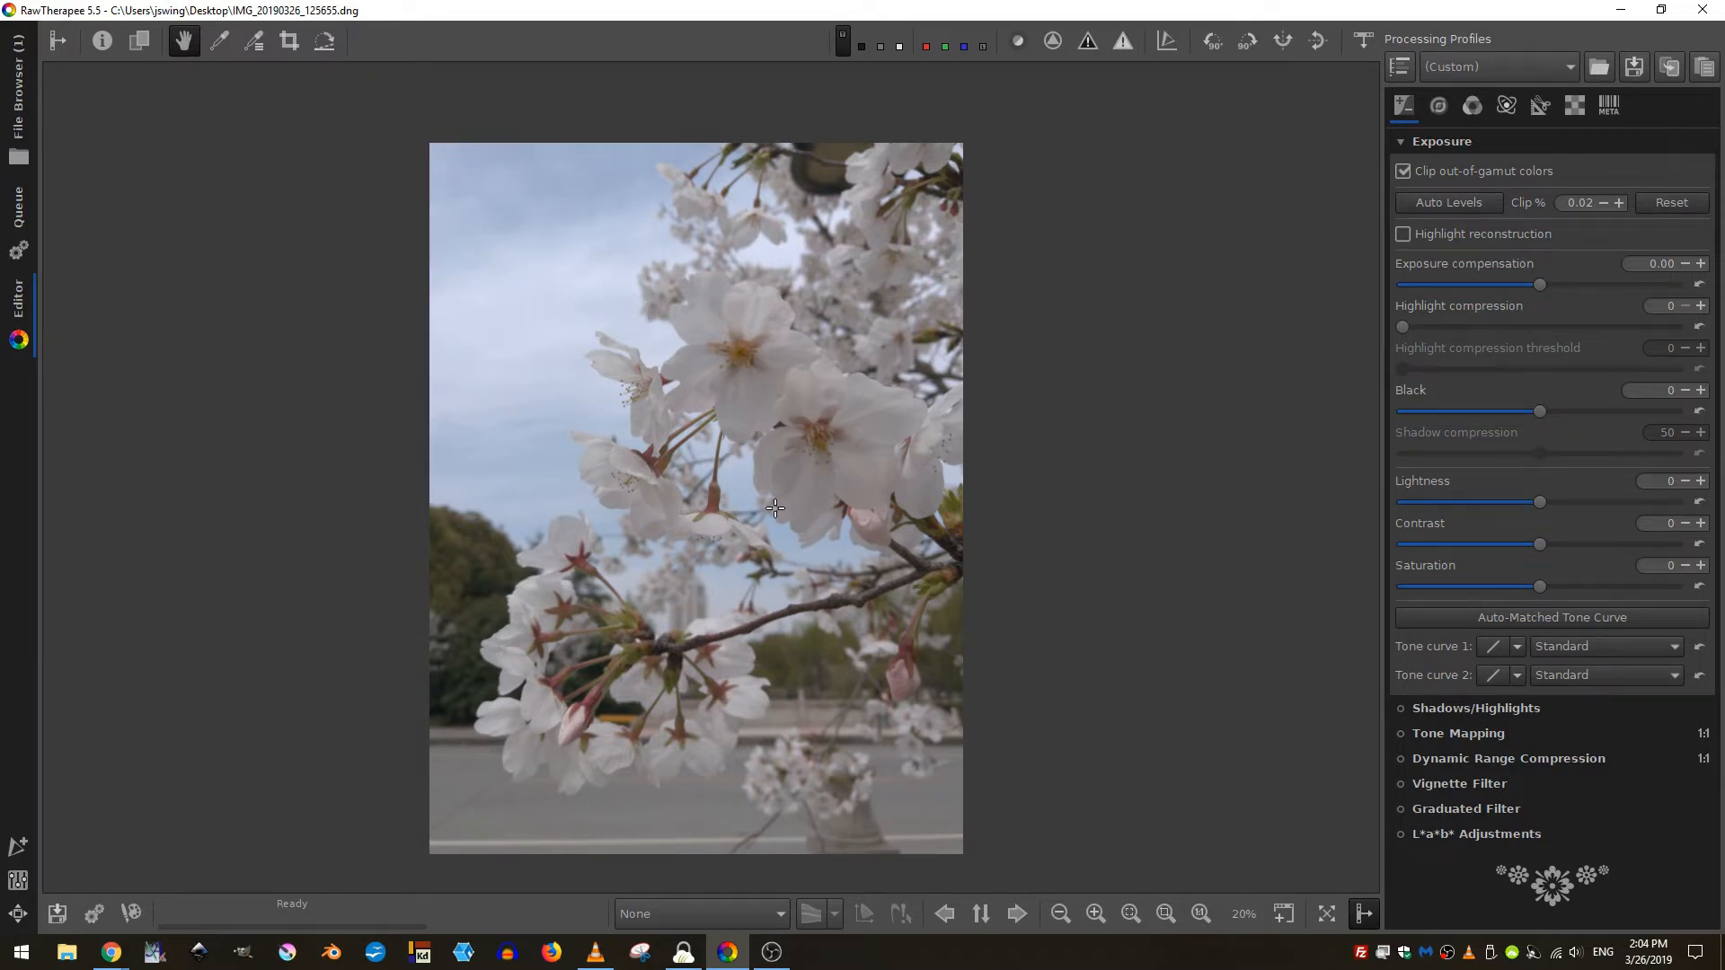
mouse_move(484, 442)
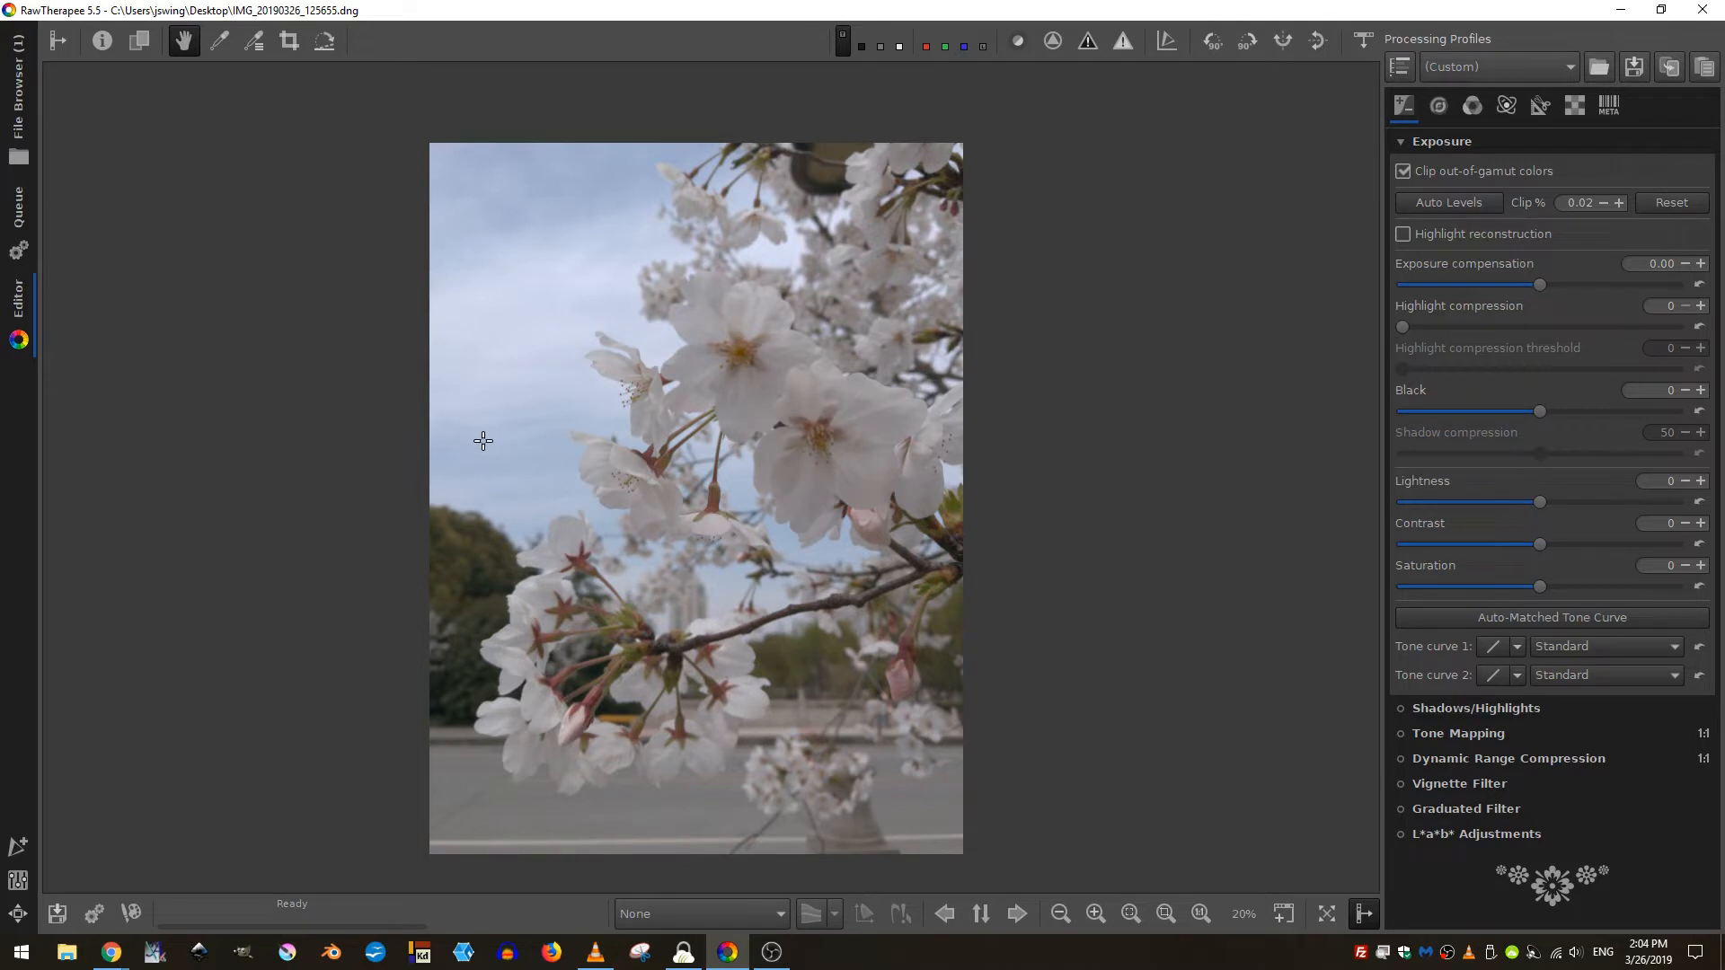
mouse_move(302, 176)
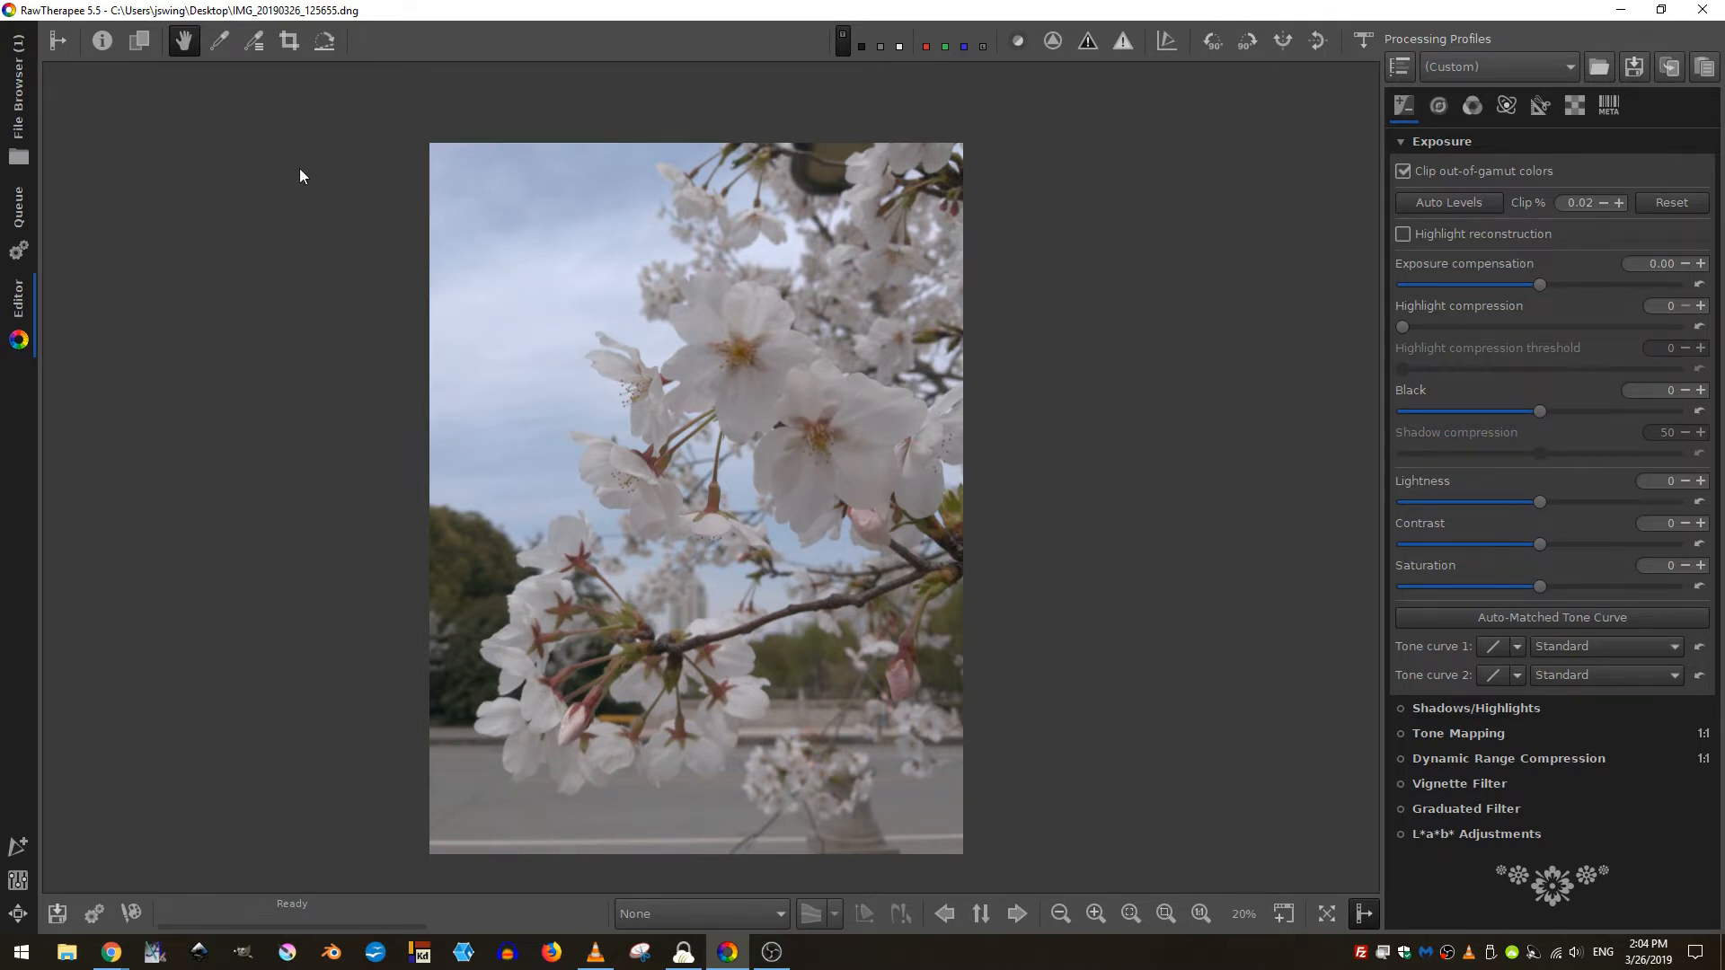
mouse_move(517, 133)
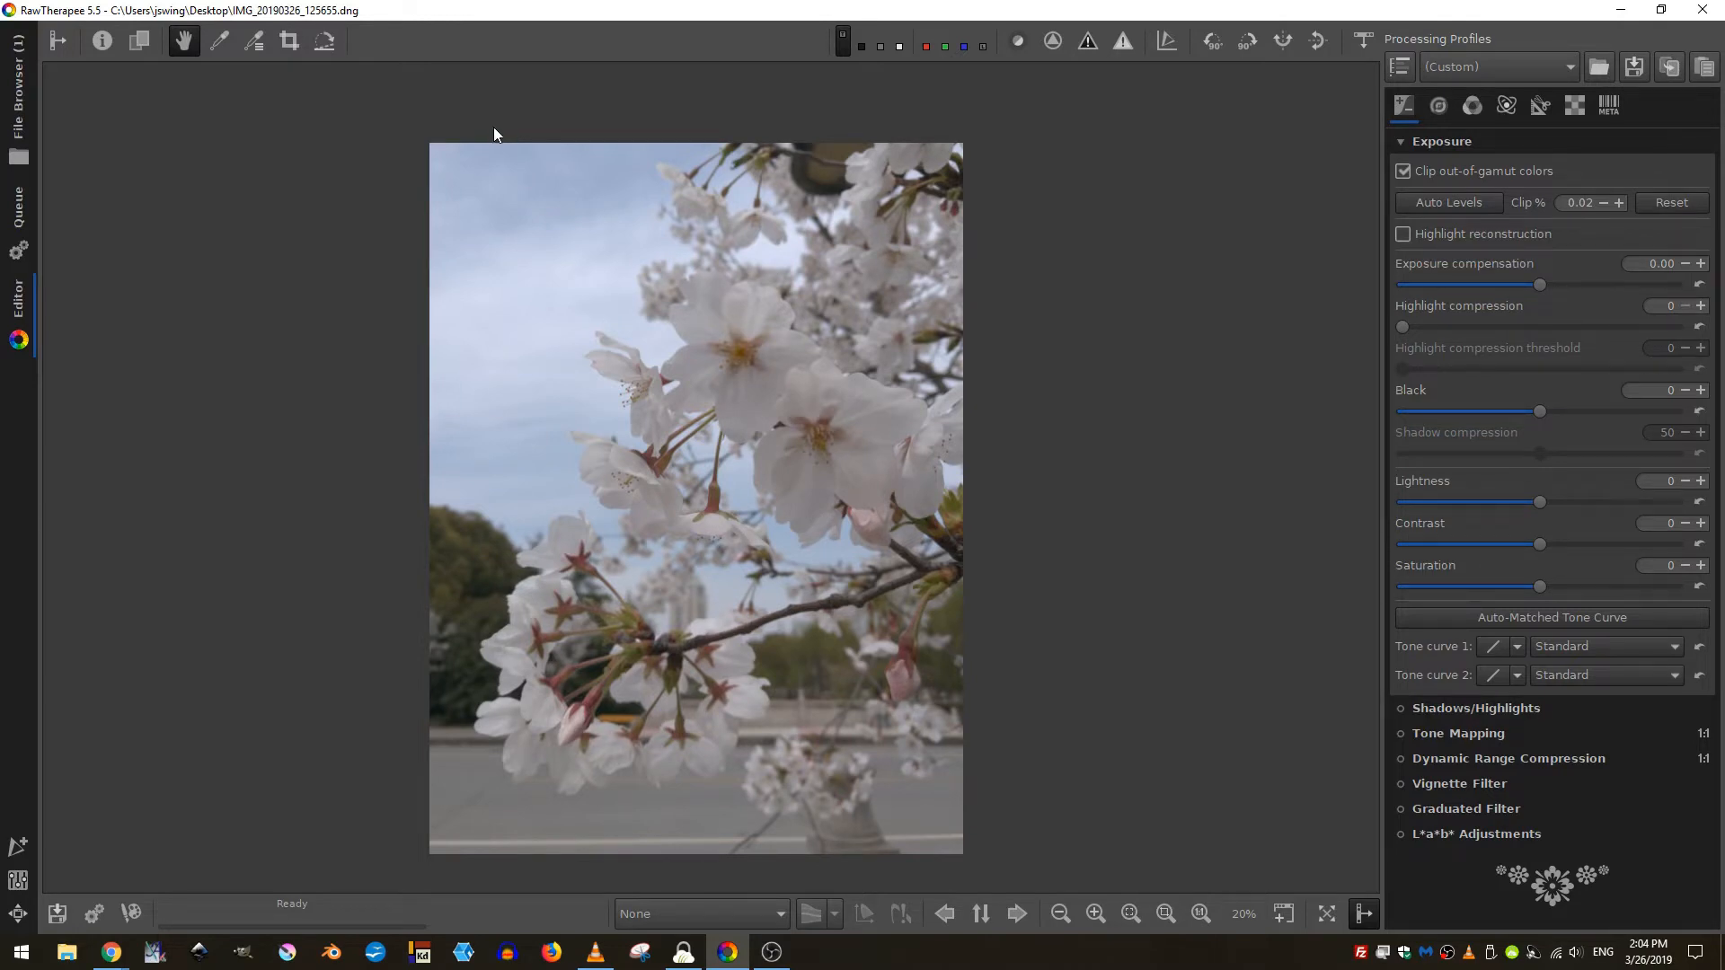
mouse_move(372, 449)
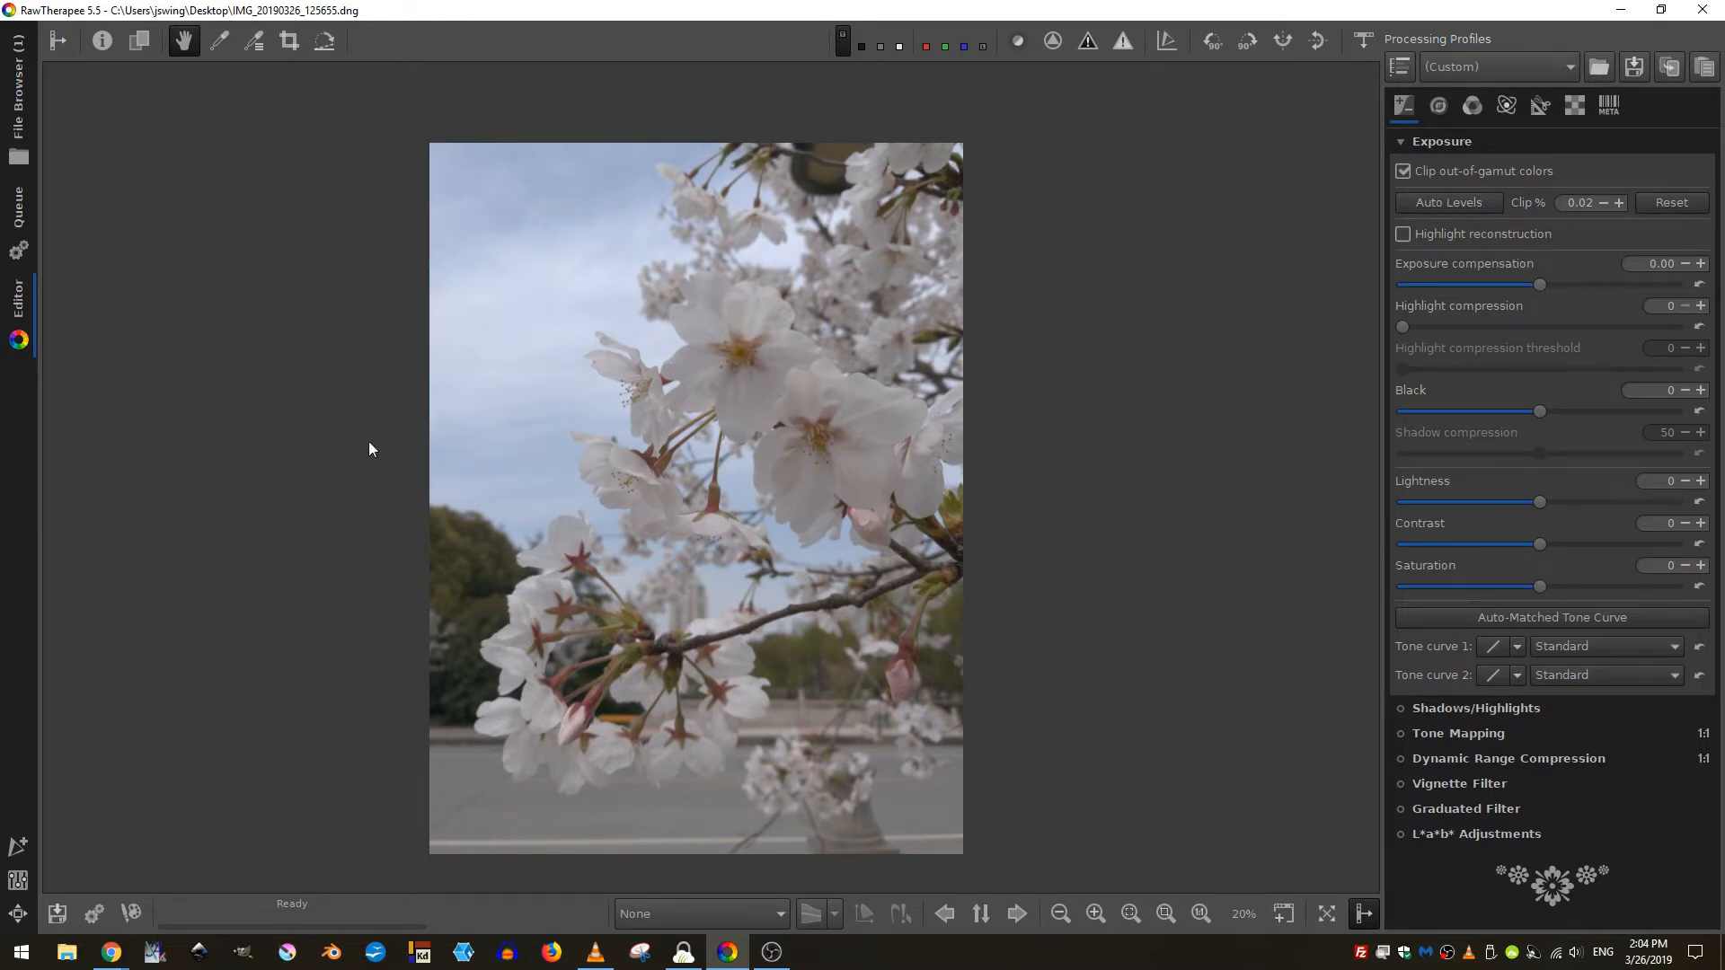
mouse_move(1115, 571)
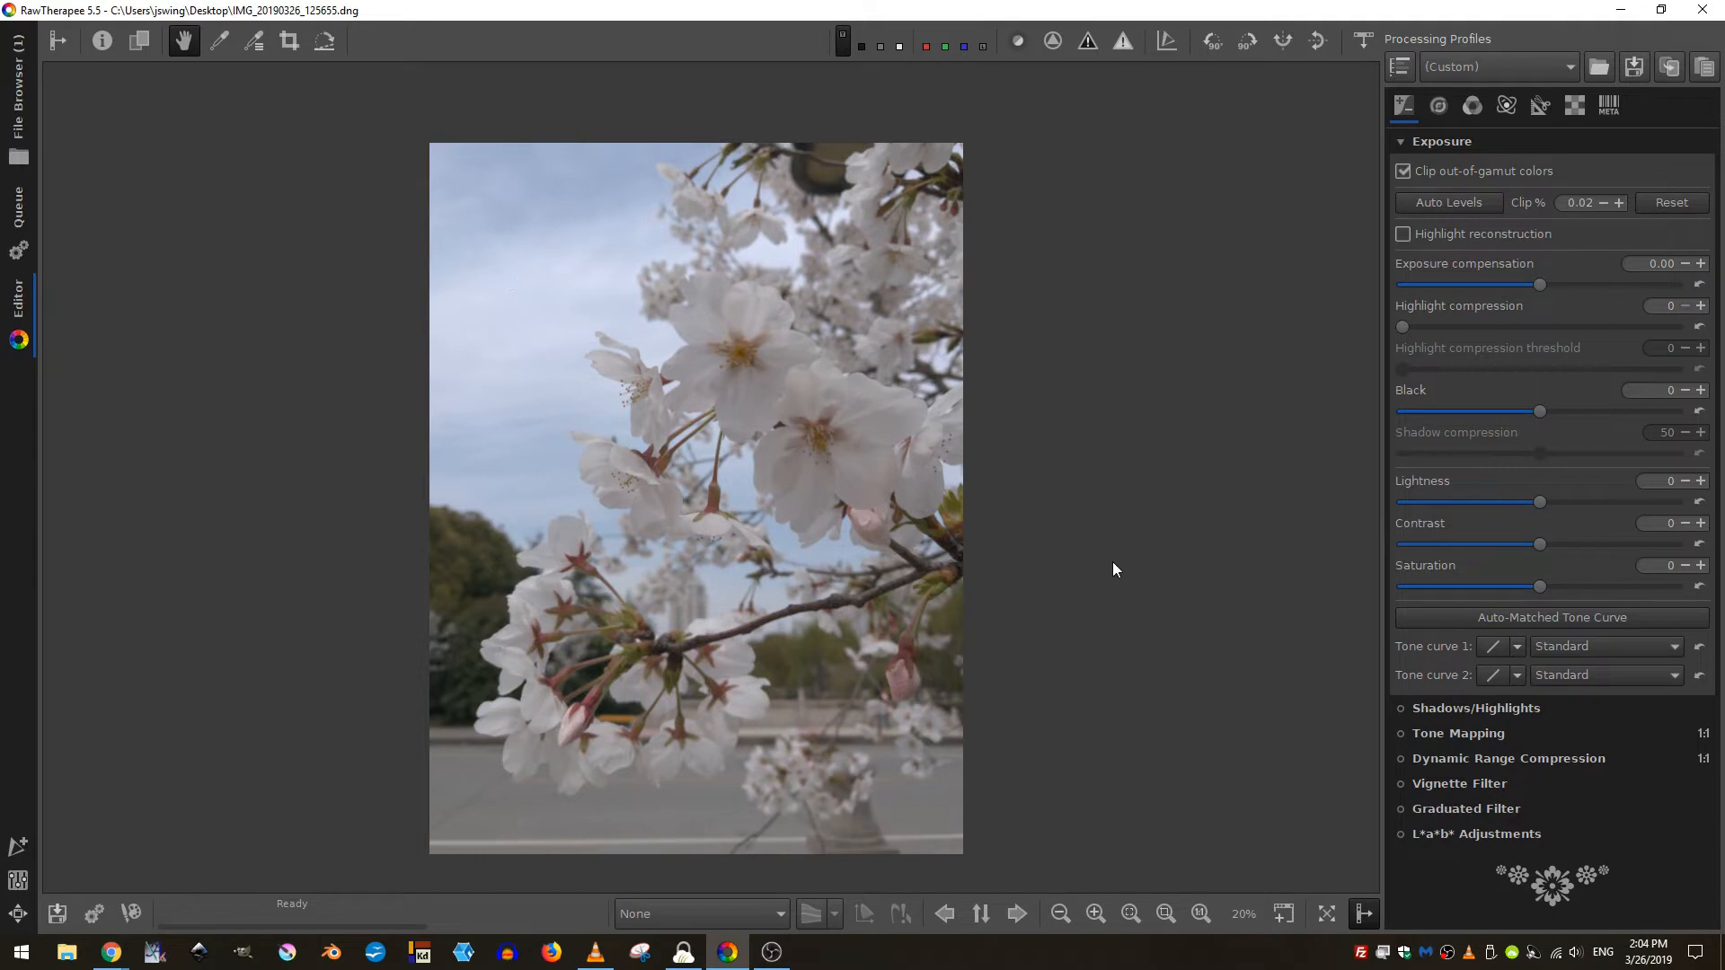
mouse_move(509, 356)
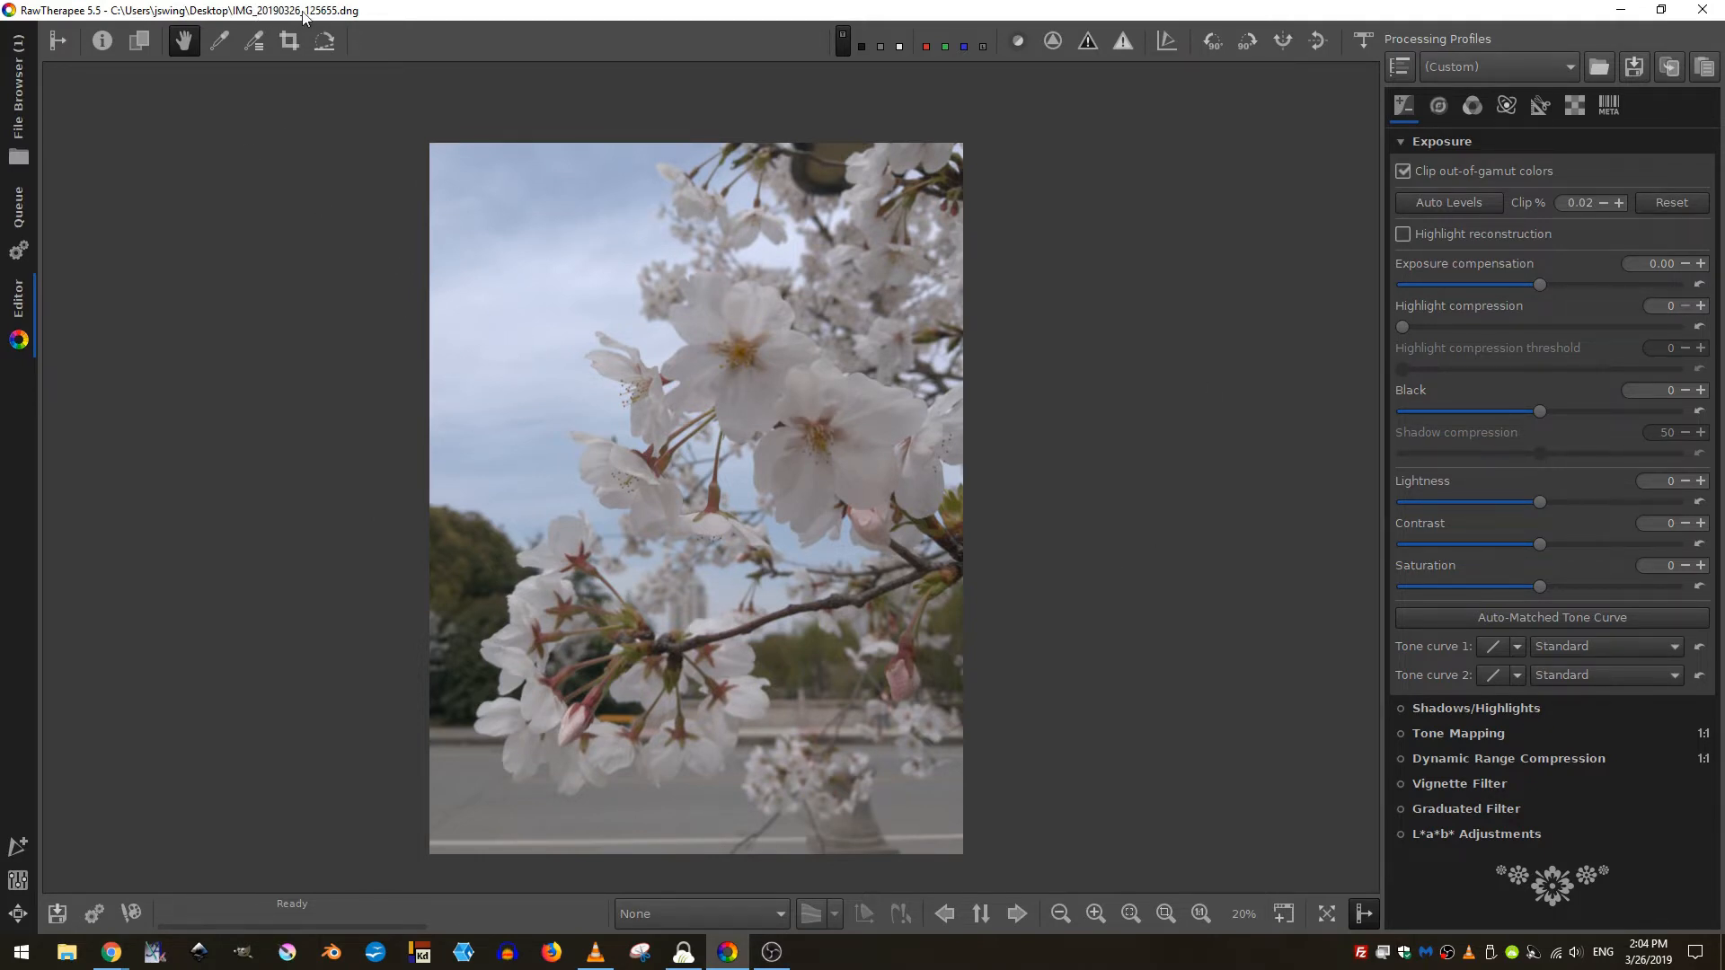
mouse_move(496, 363)
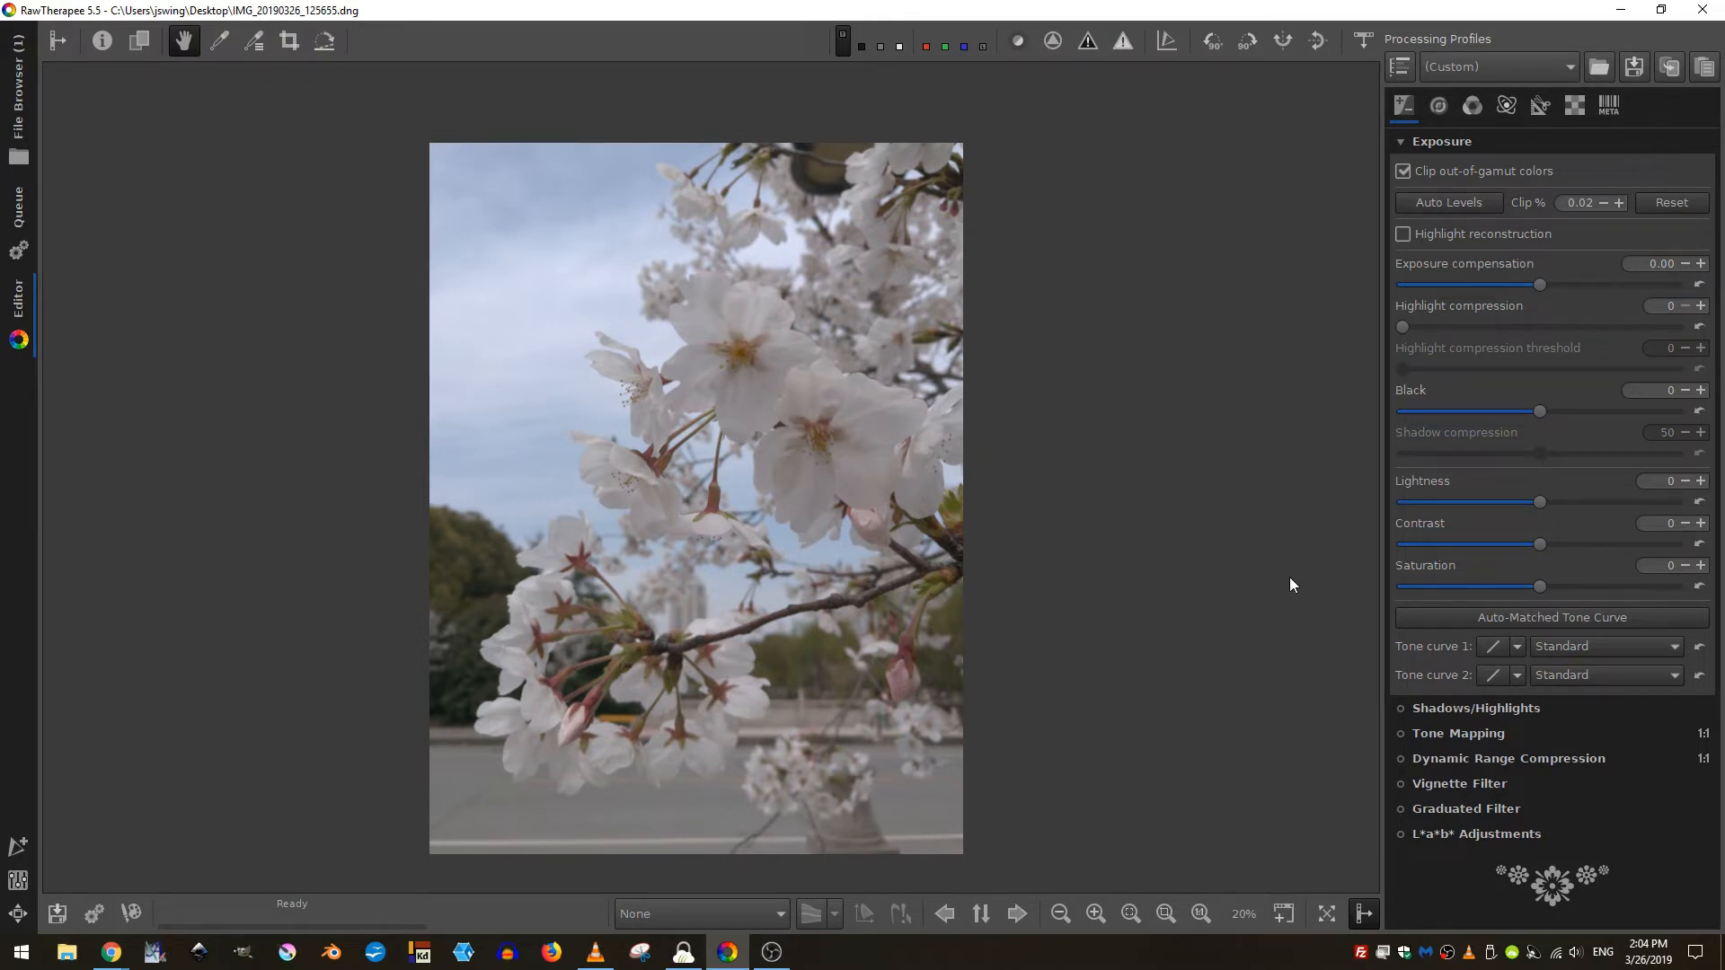
mouse_move(1458, 654)
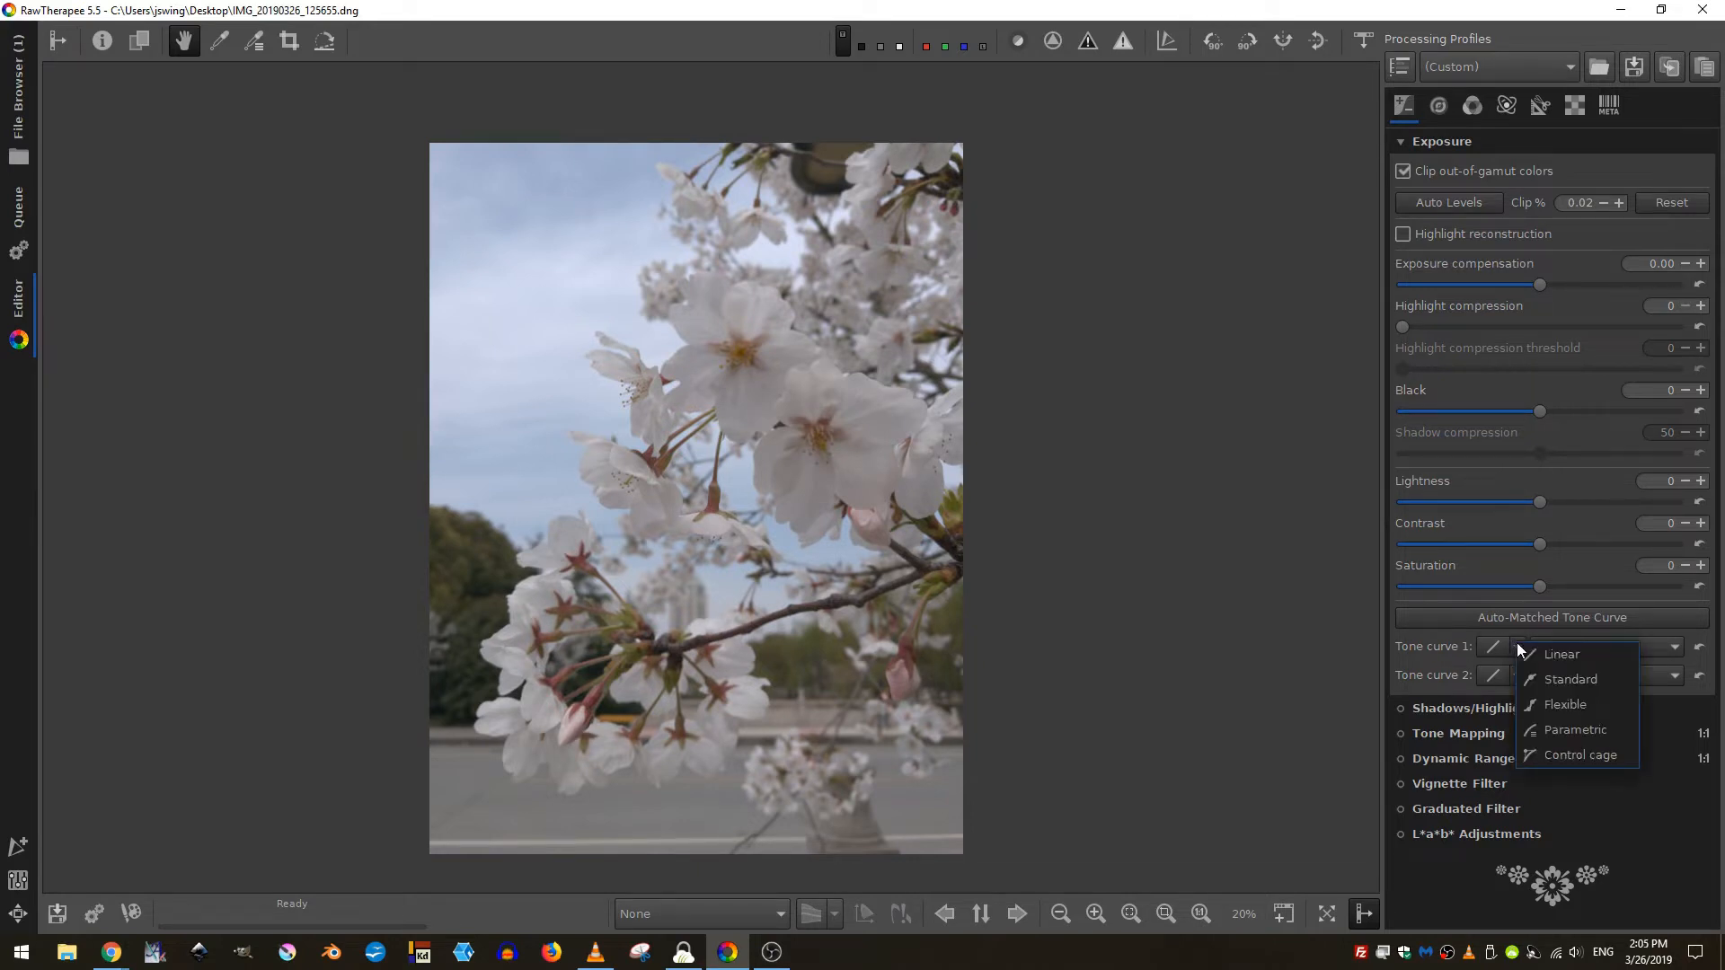
mouse_move(1570, 679)
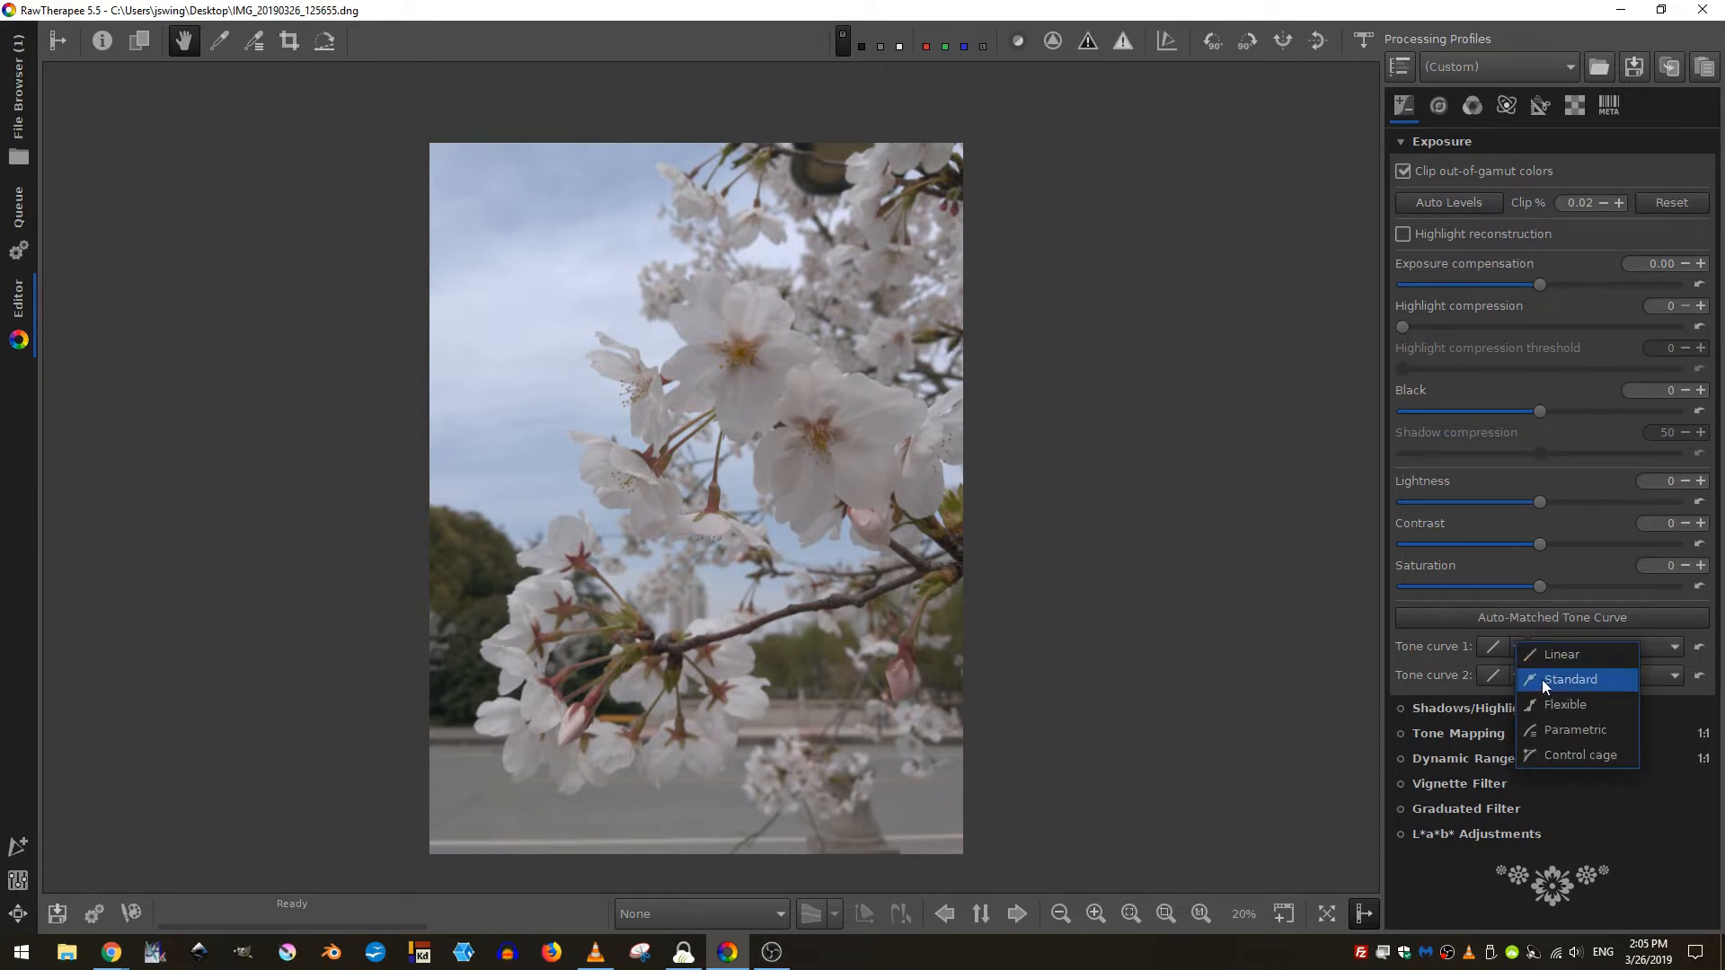
- Set Tone curve 1 to Standard so its editable diagonal curve appears
click(1570, 679)
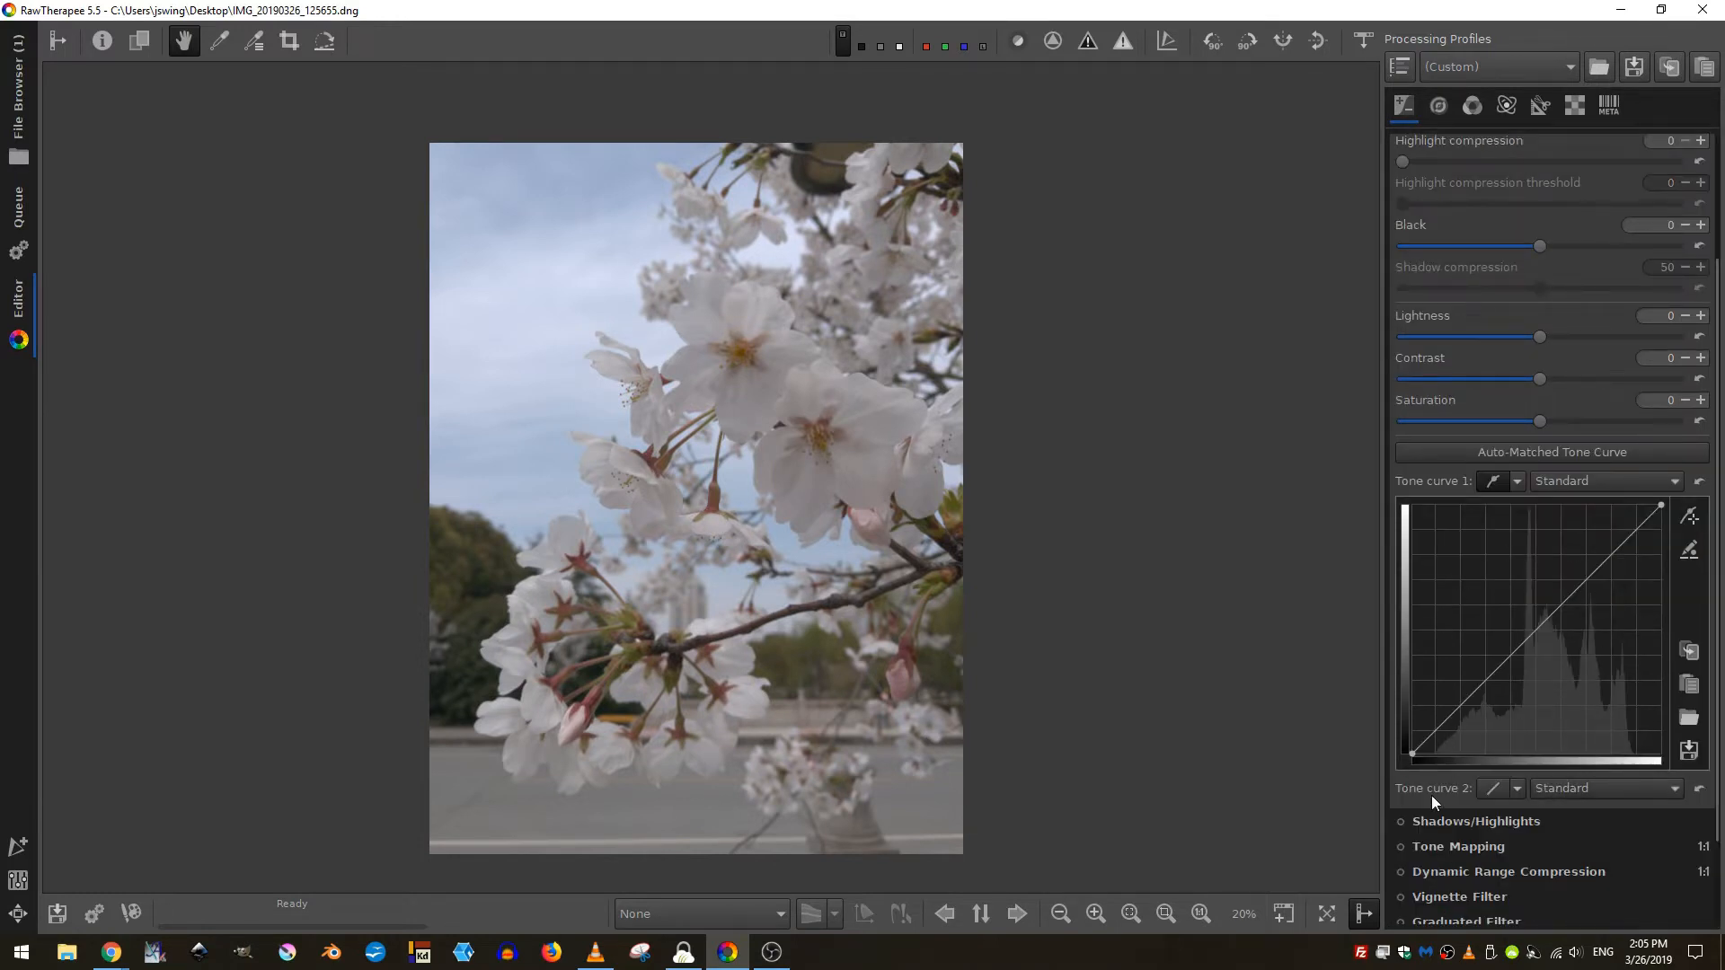
mouse_move(618, 521)
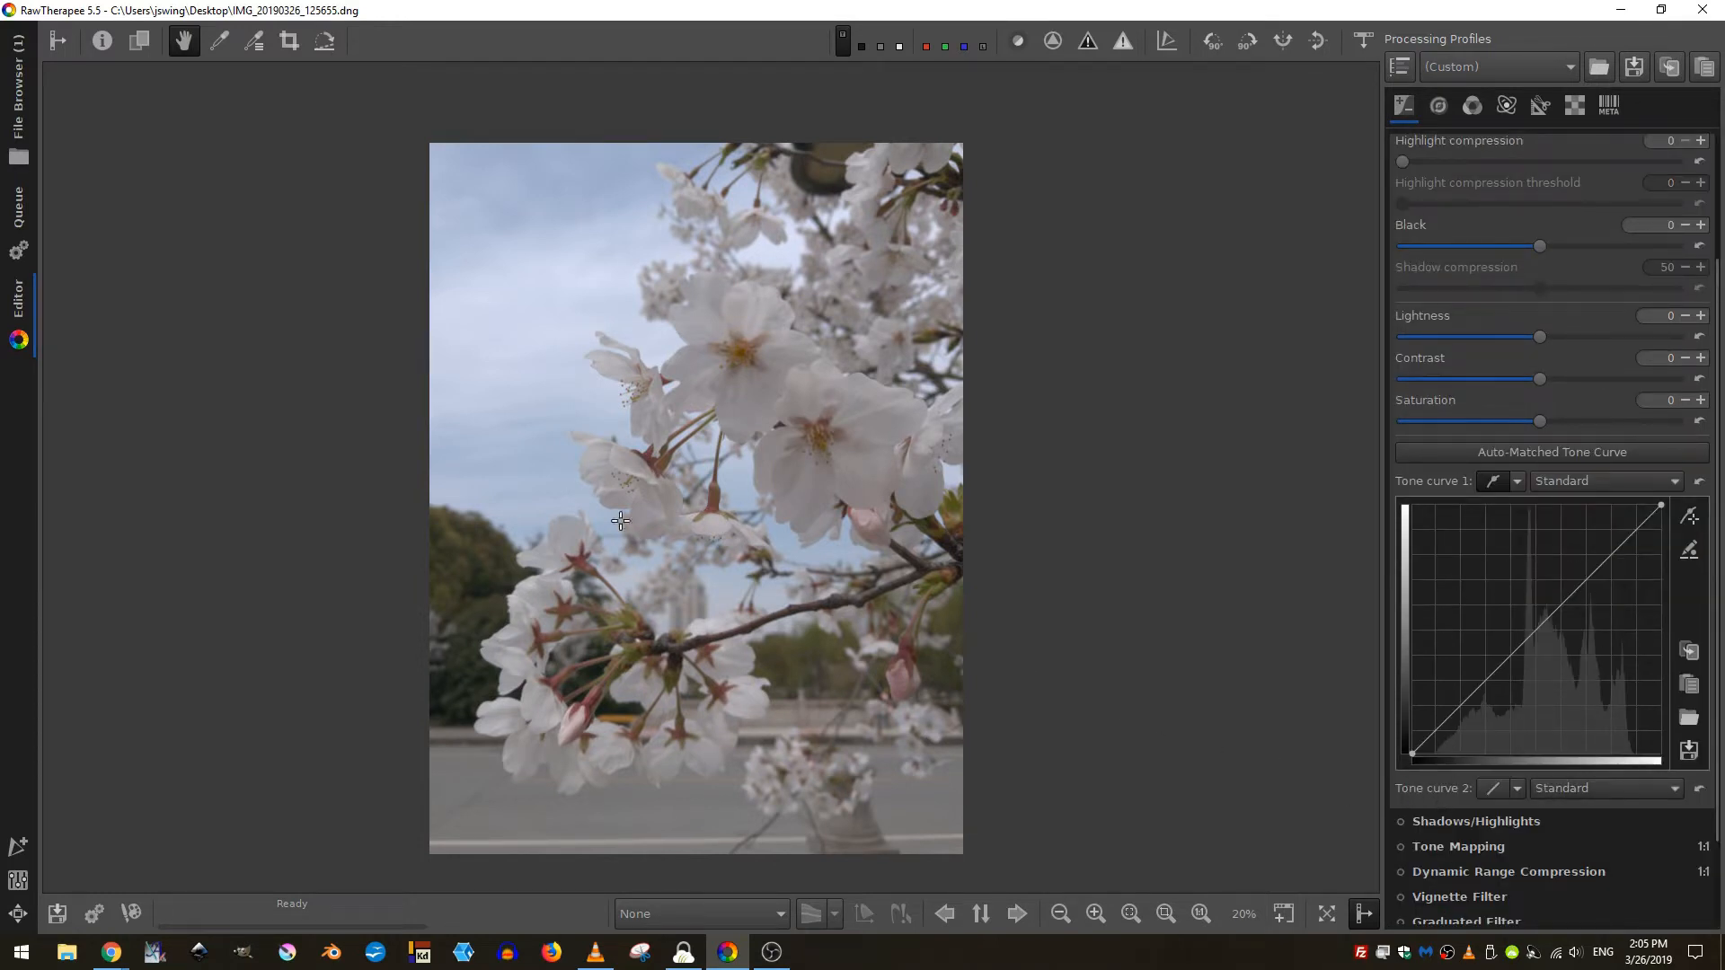
mouse_move(875, 345)
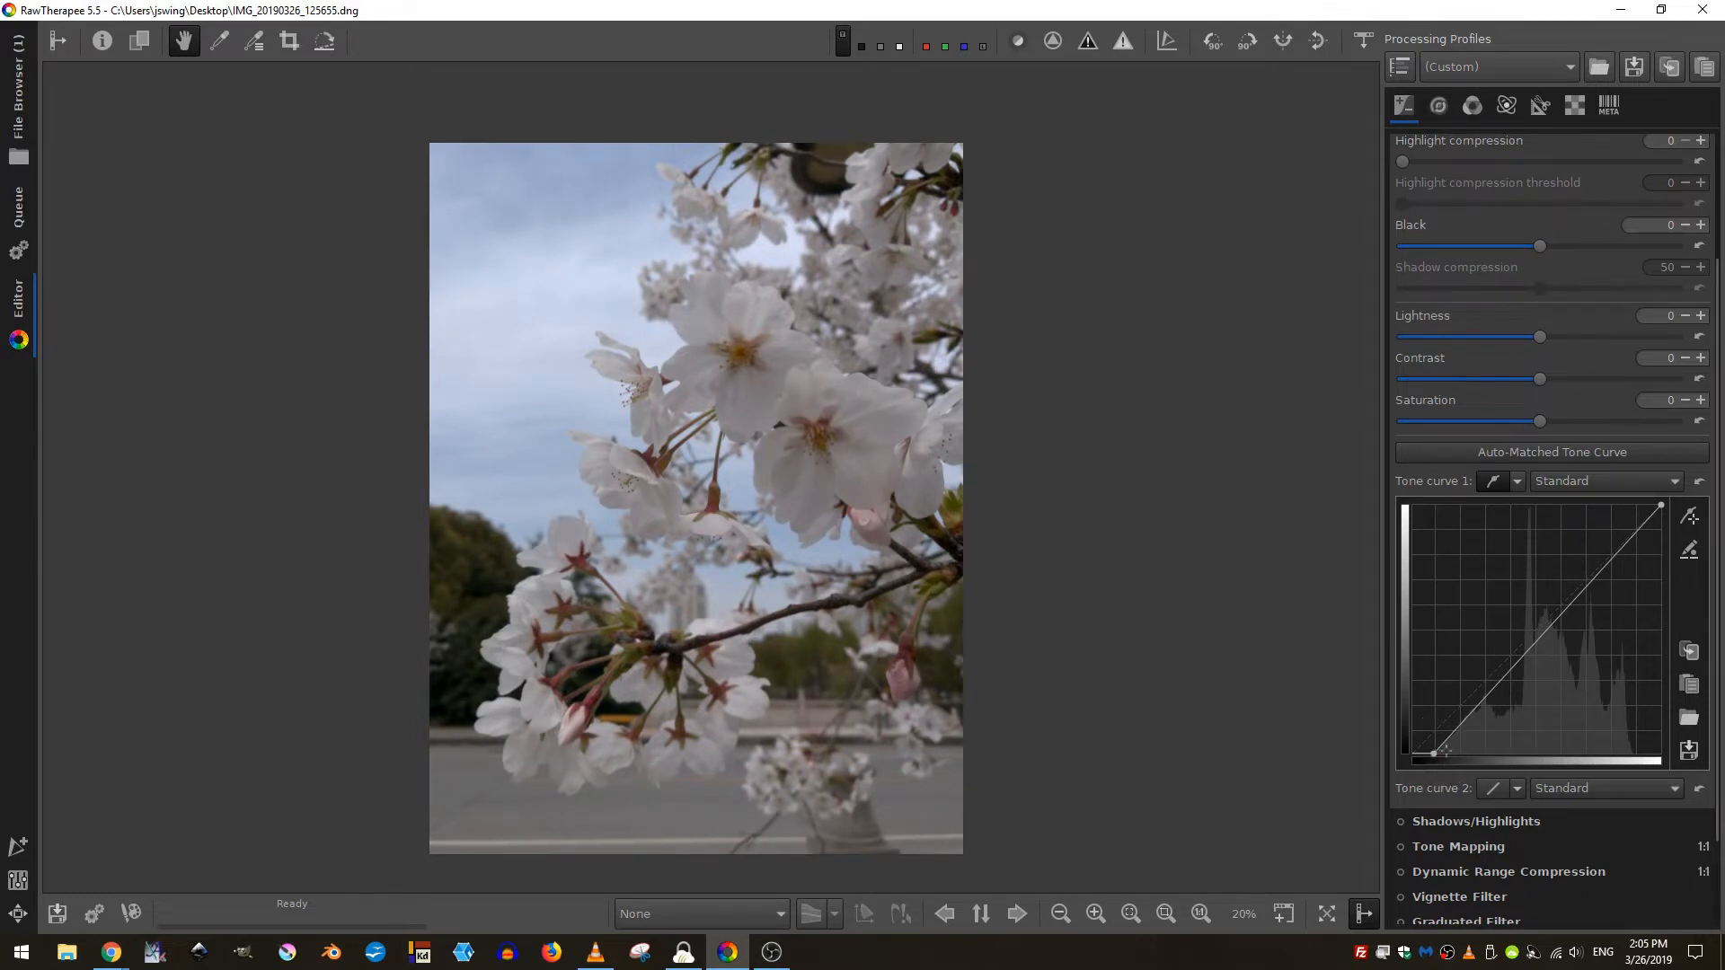
mouse_move(1484, 774)
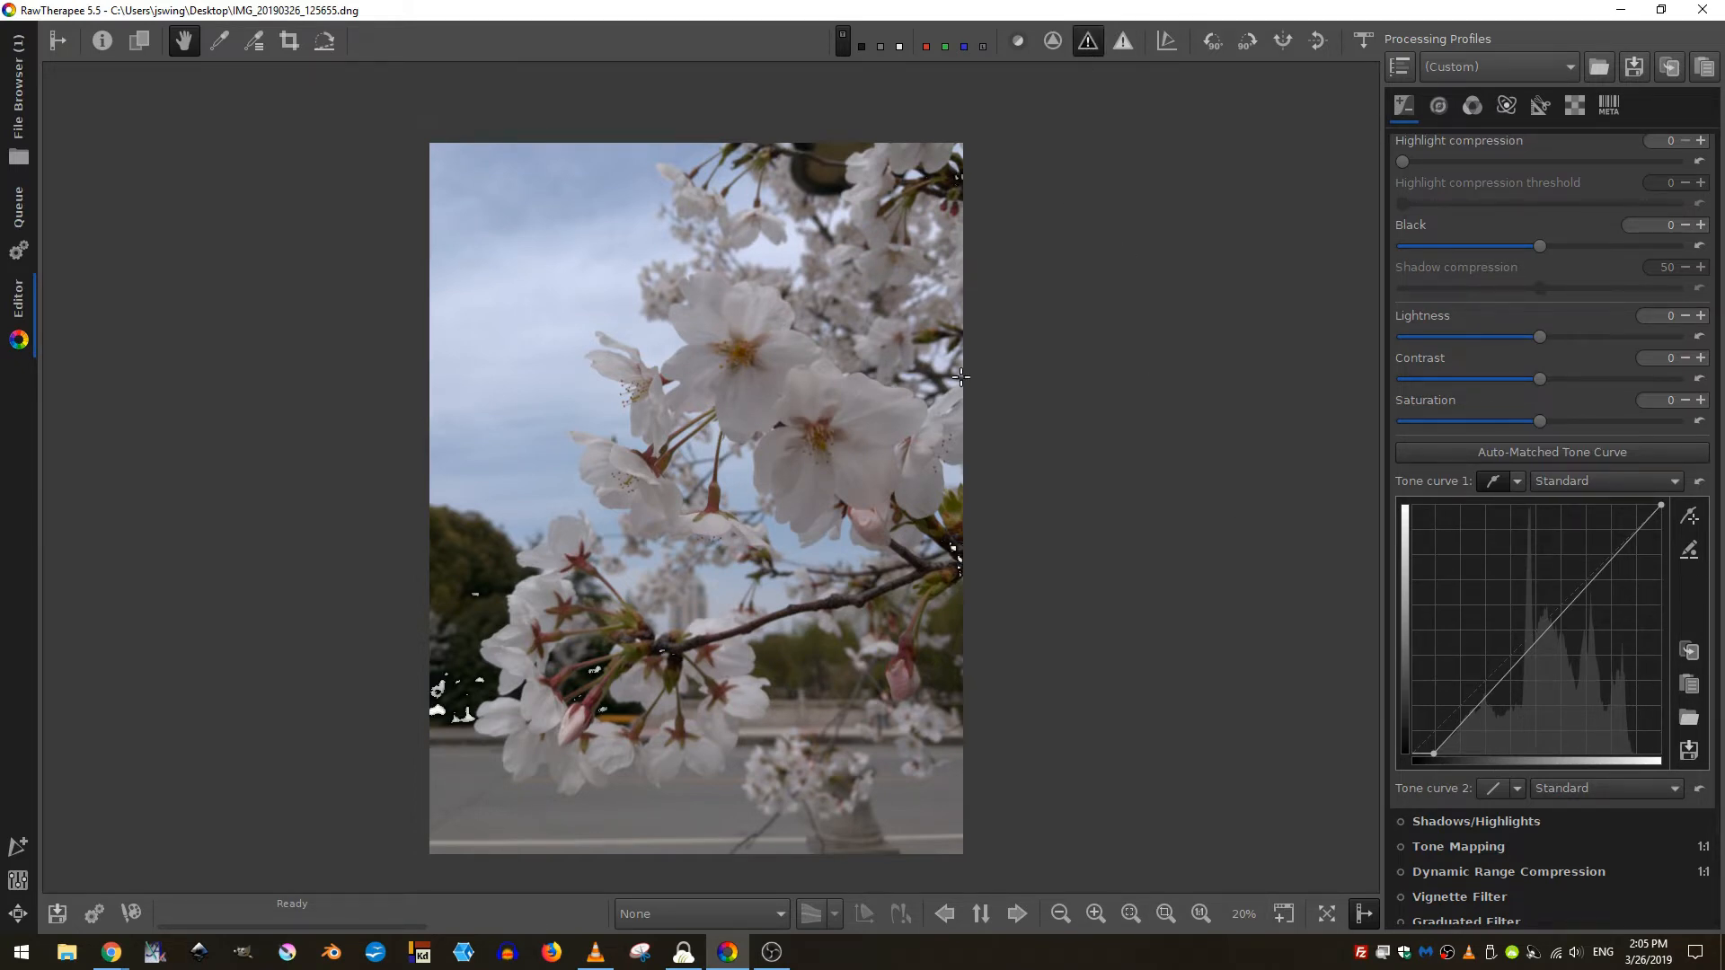
mouse_move(485, 593)
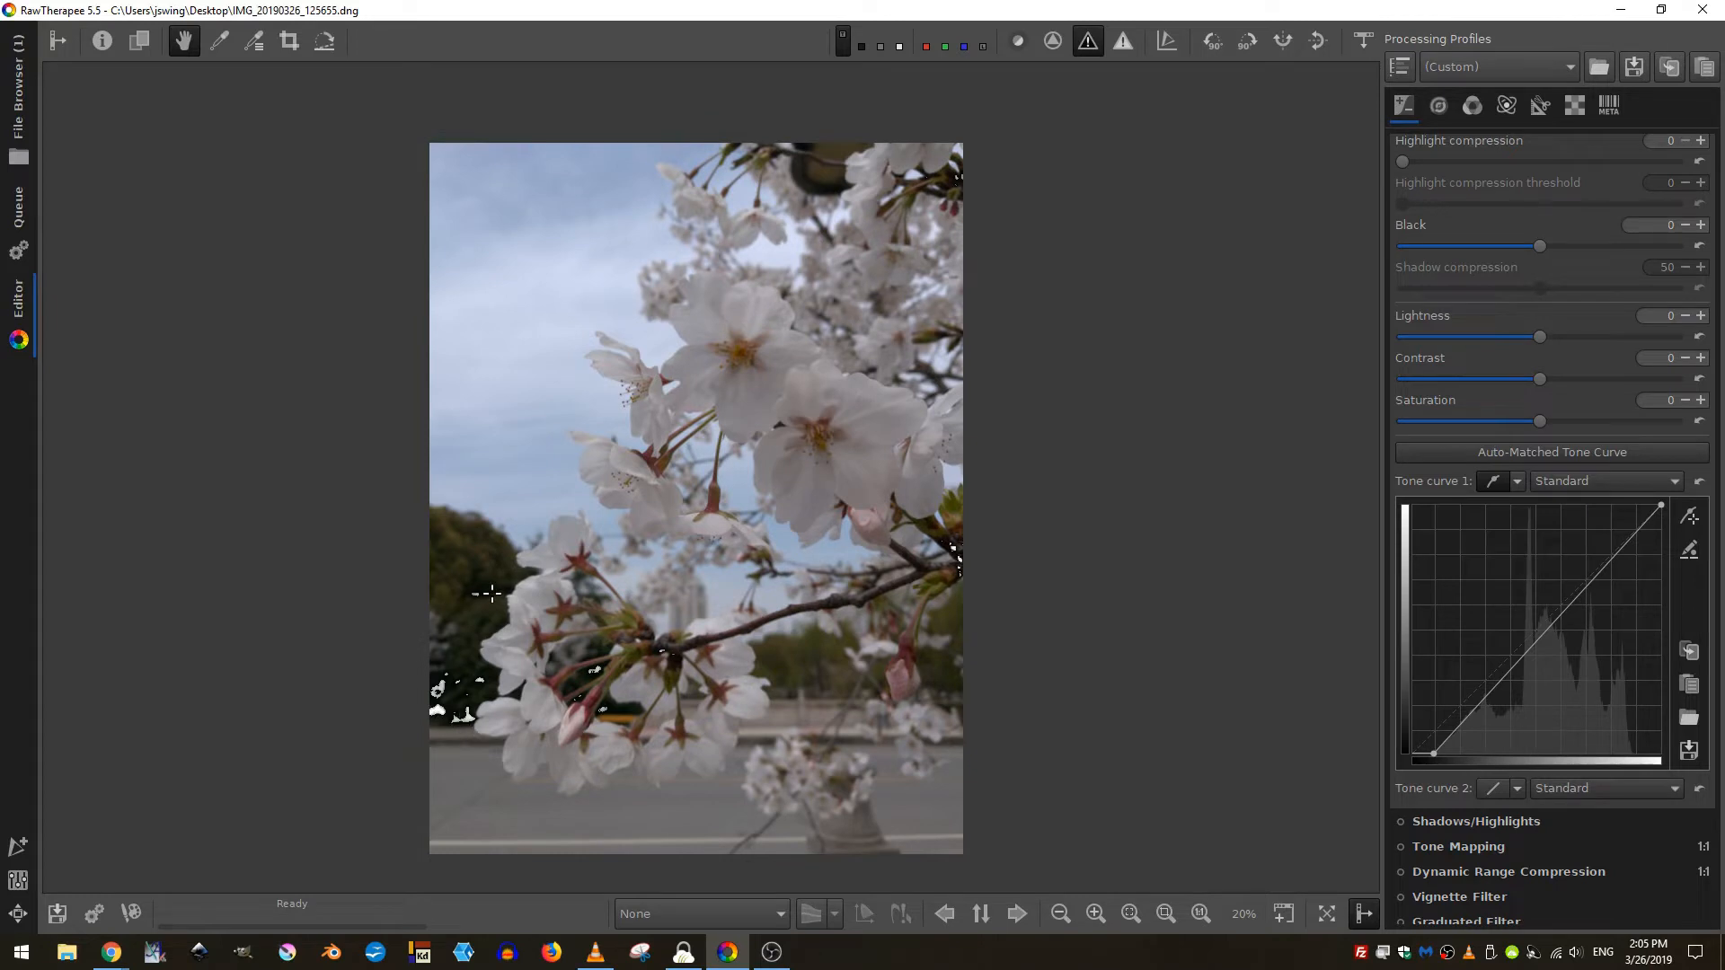
mouse_move(413, 620)
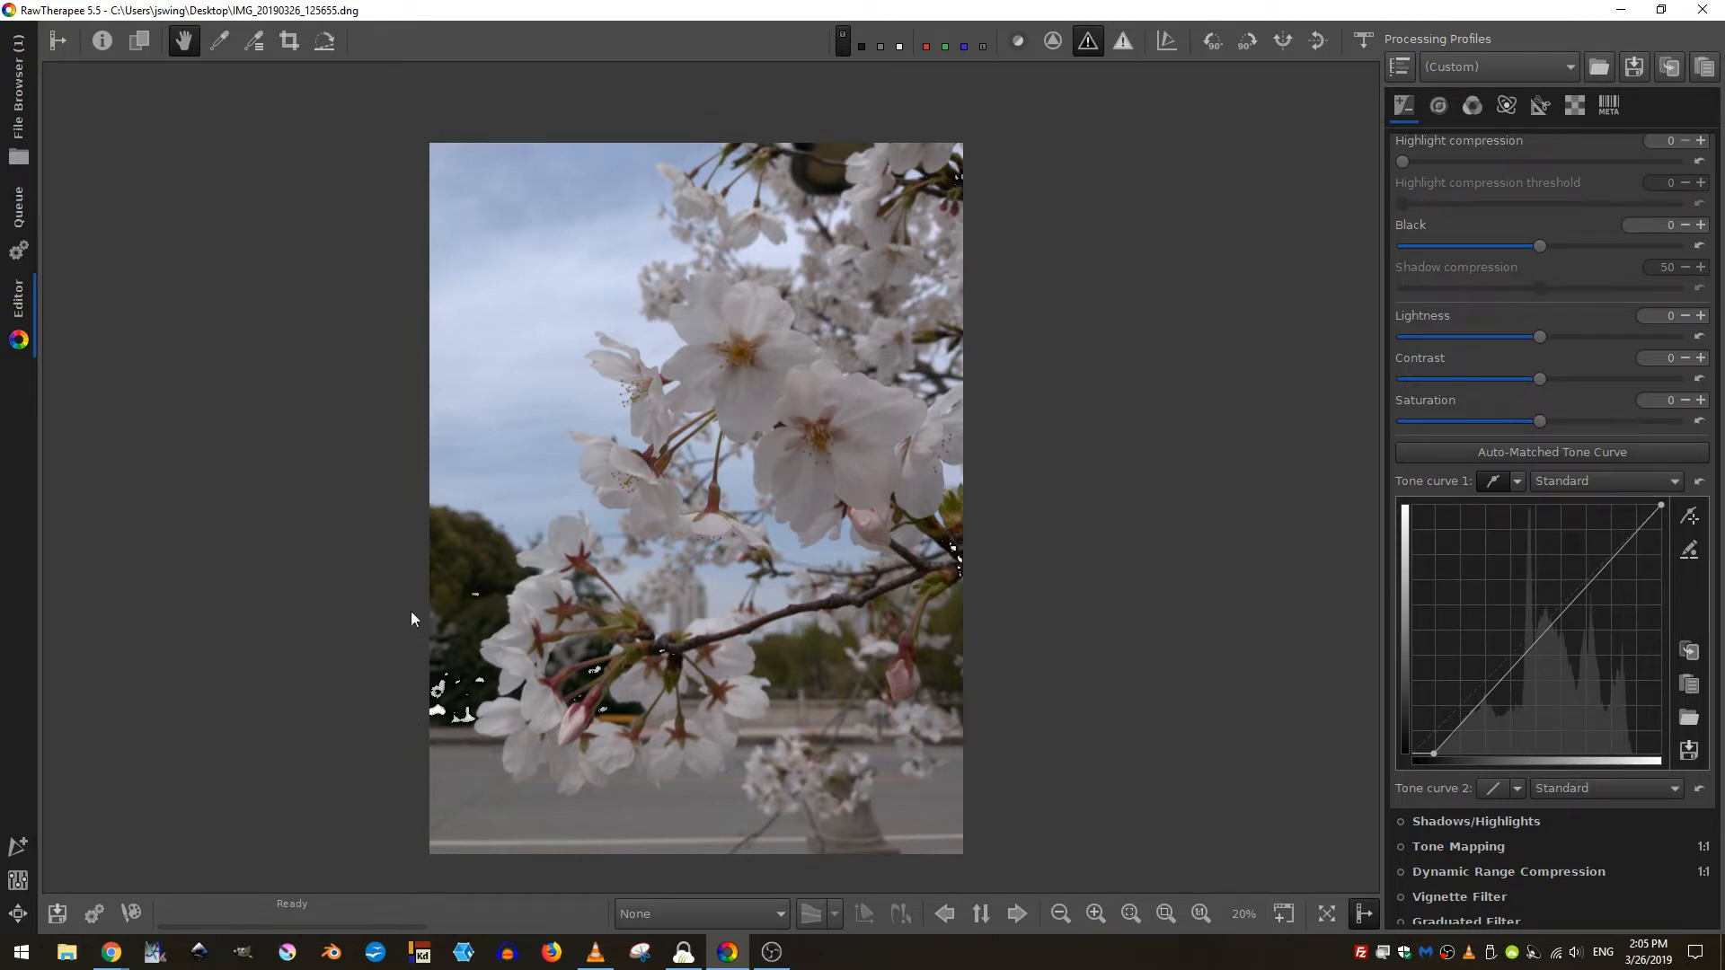
mouse_move(543, 667)
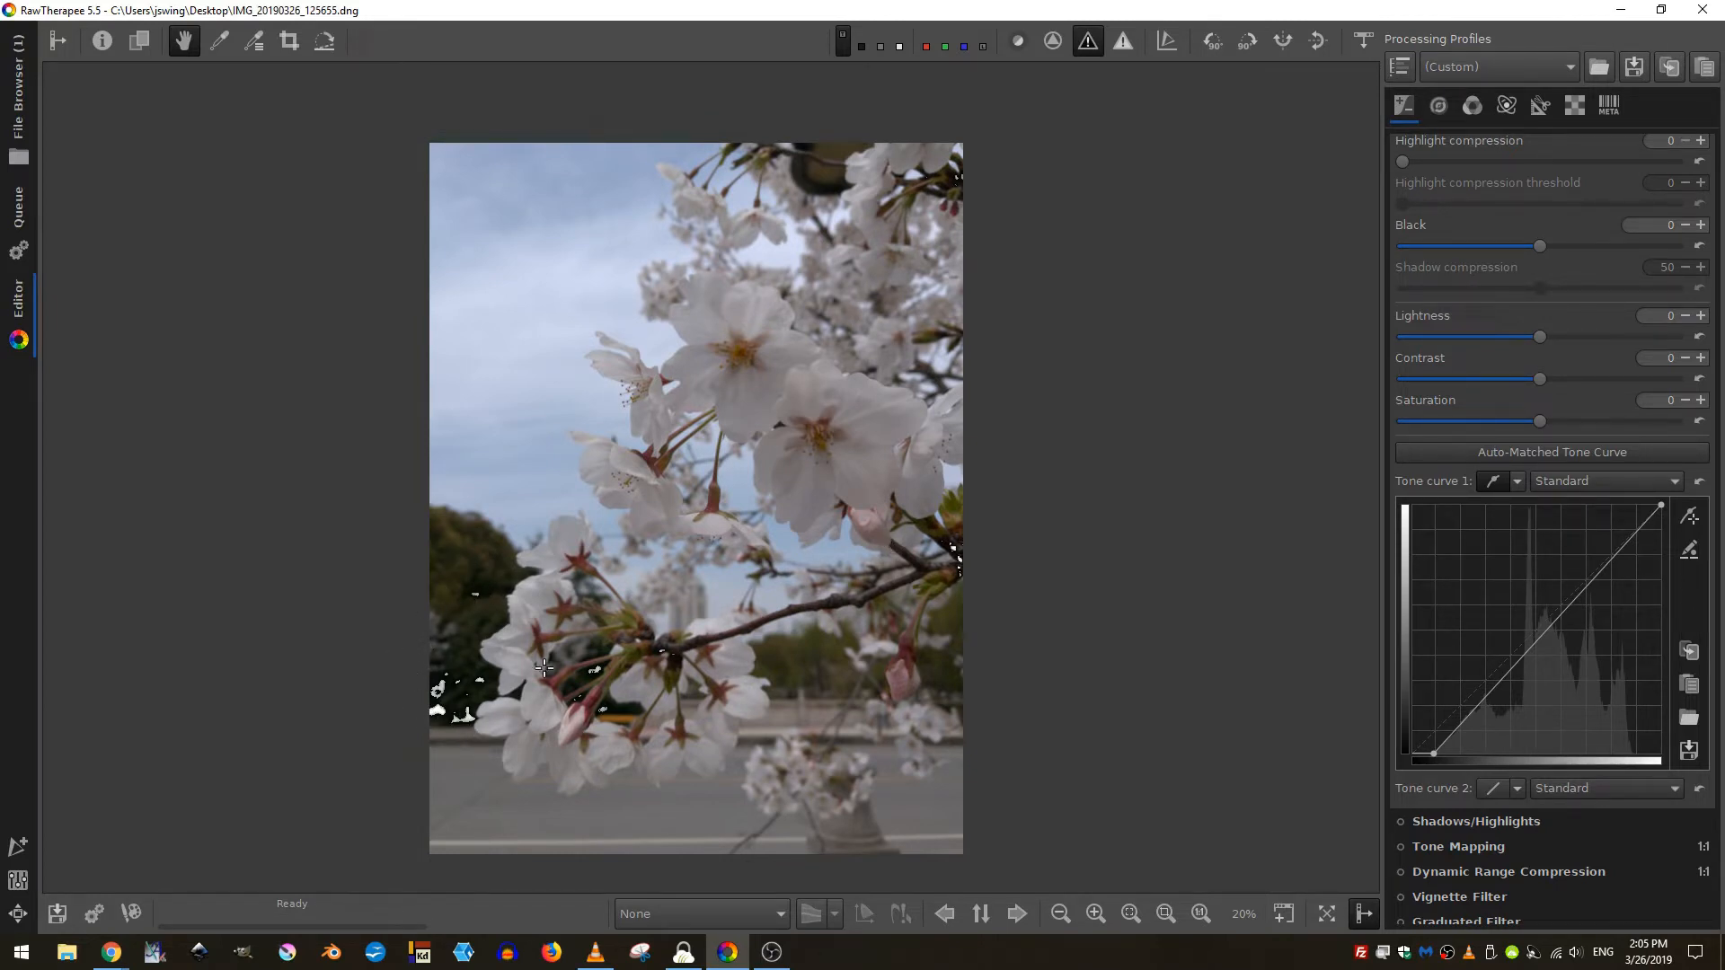
- Pull the tone curve's black point slightly right to deepen shadows and turn off the shadow clipping overlay
click(1431, 754)
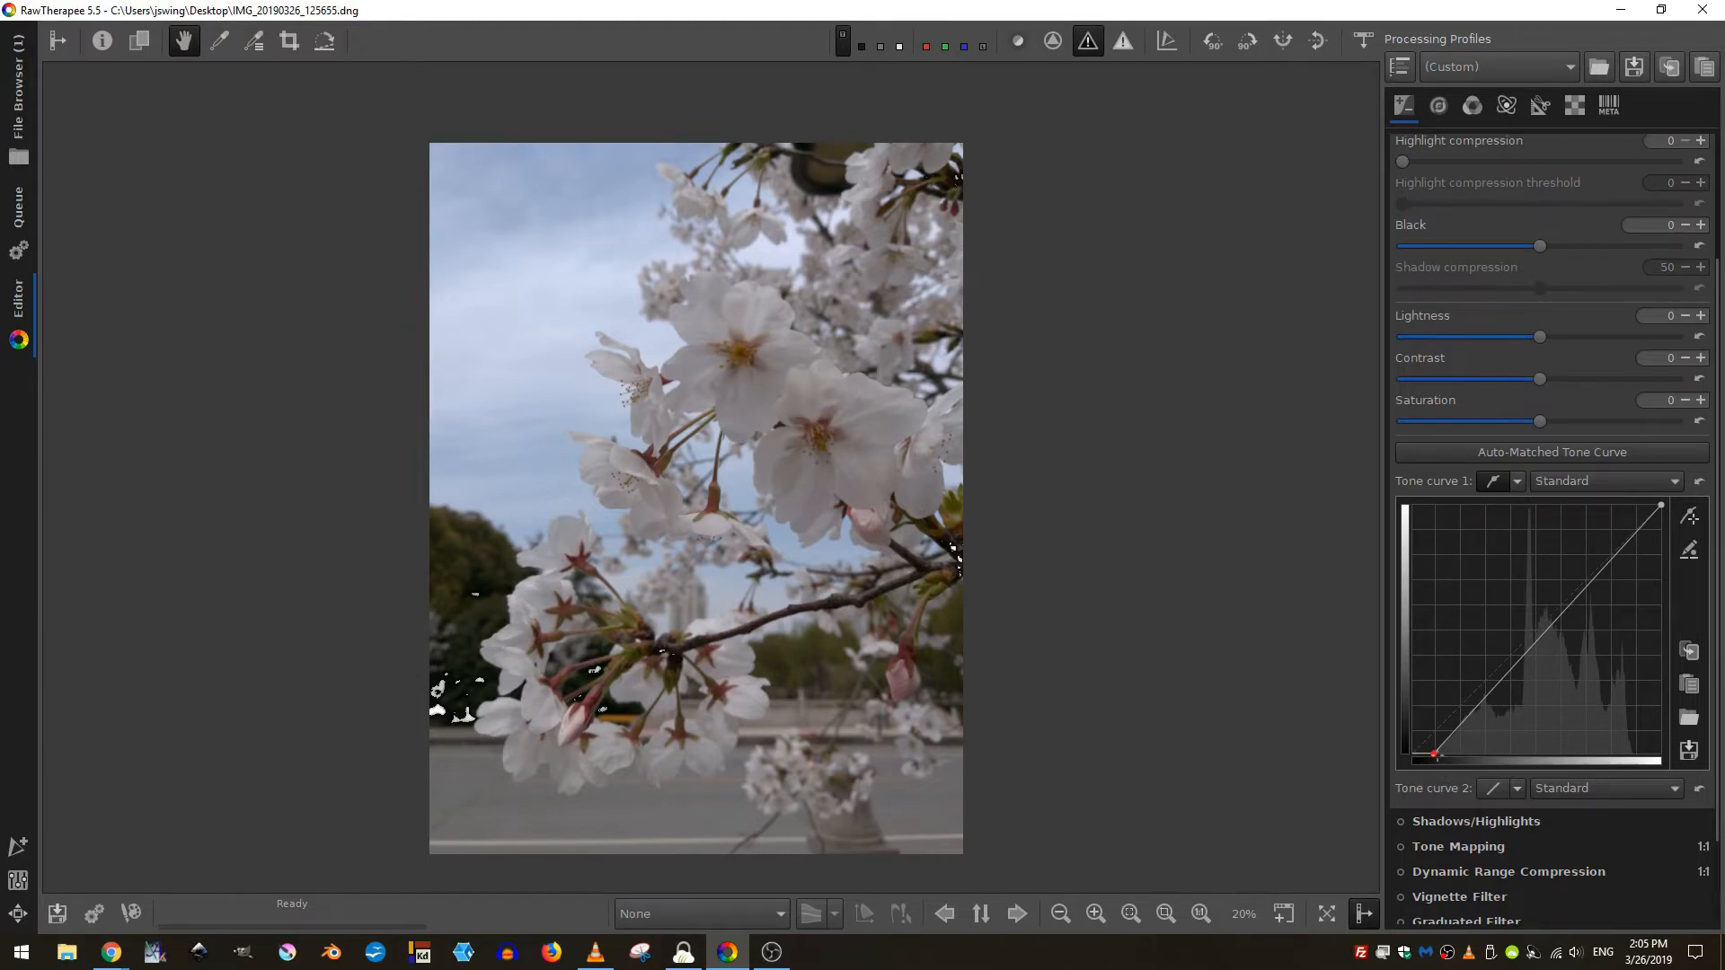
drag(1436, 752, 1520, 756)
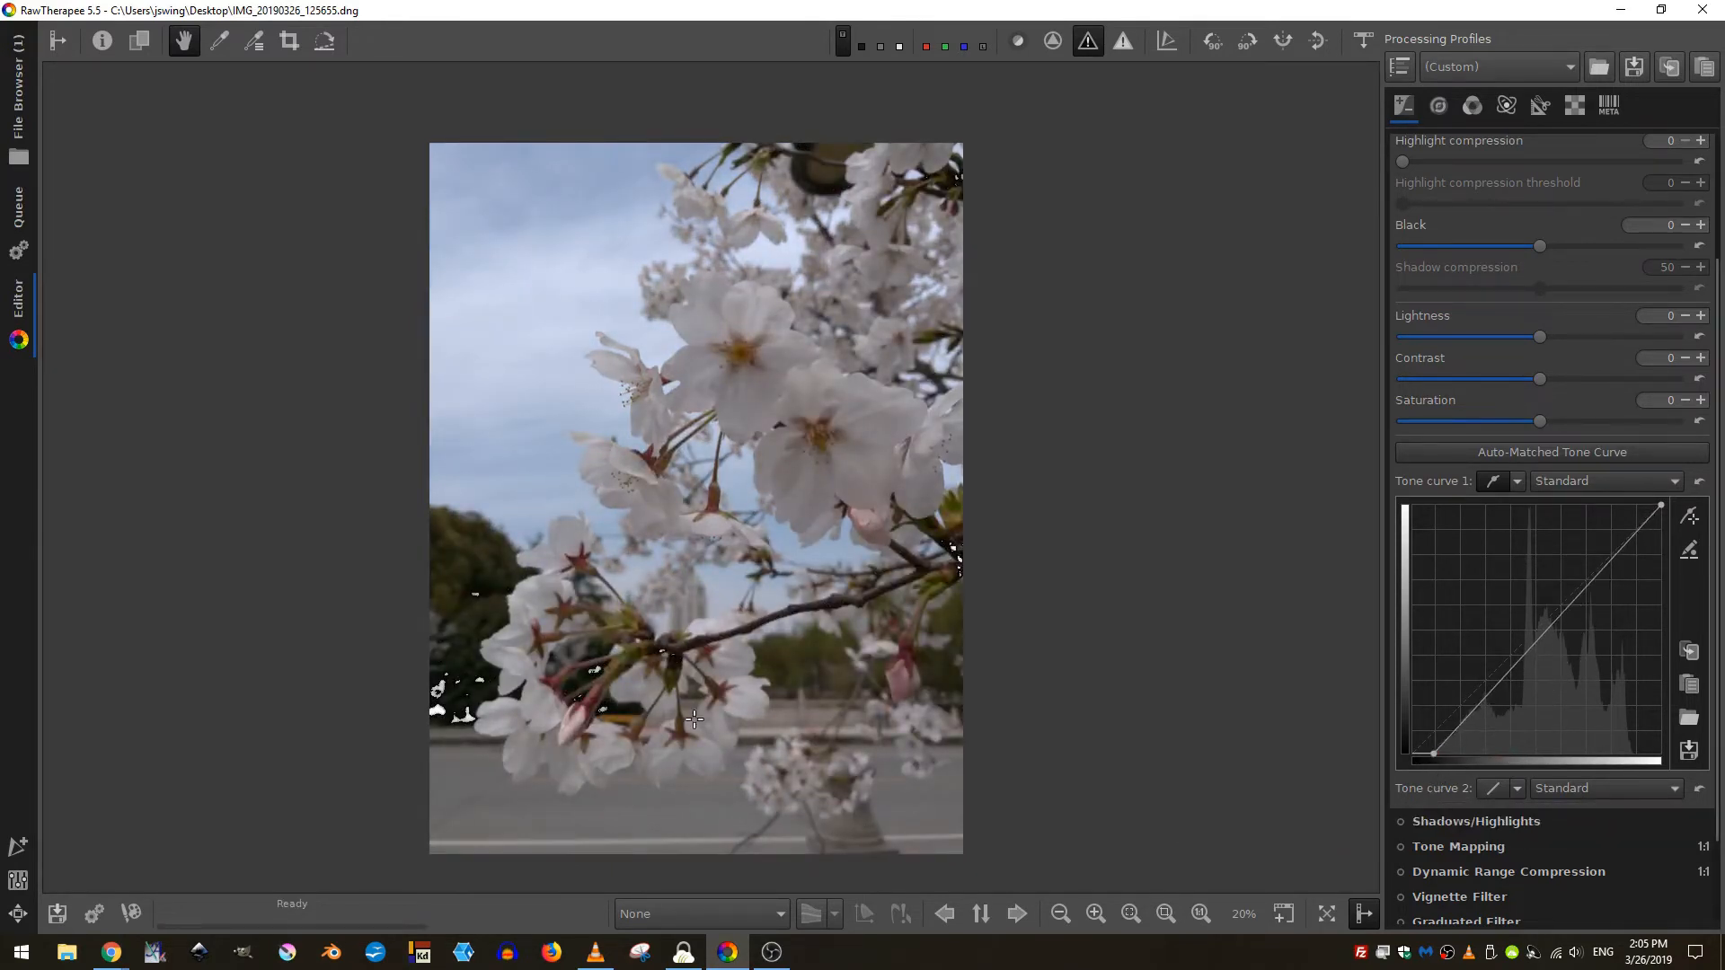
click(1123, 40)
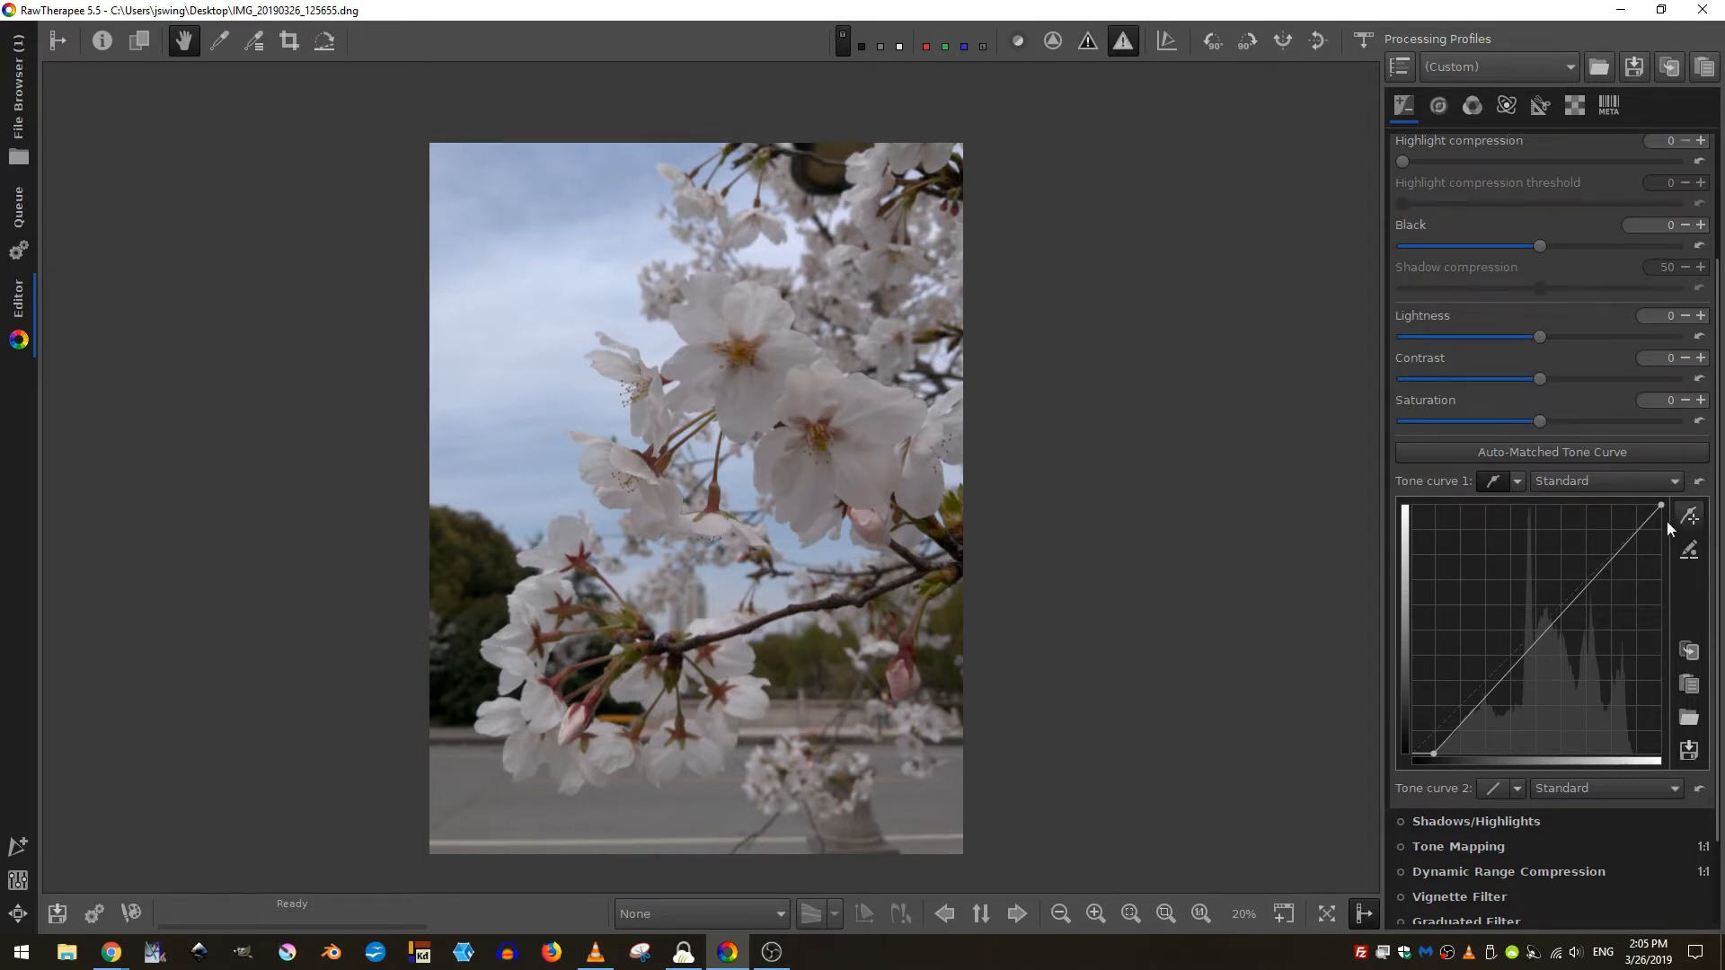
- Move the tone curve's white point down and back up to just inside the top corner, and turn off highlight clipping
drag(1659, 507, 1638, 675)
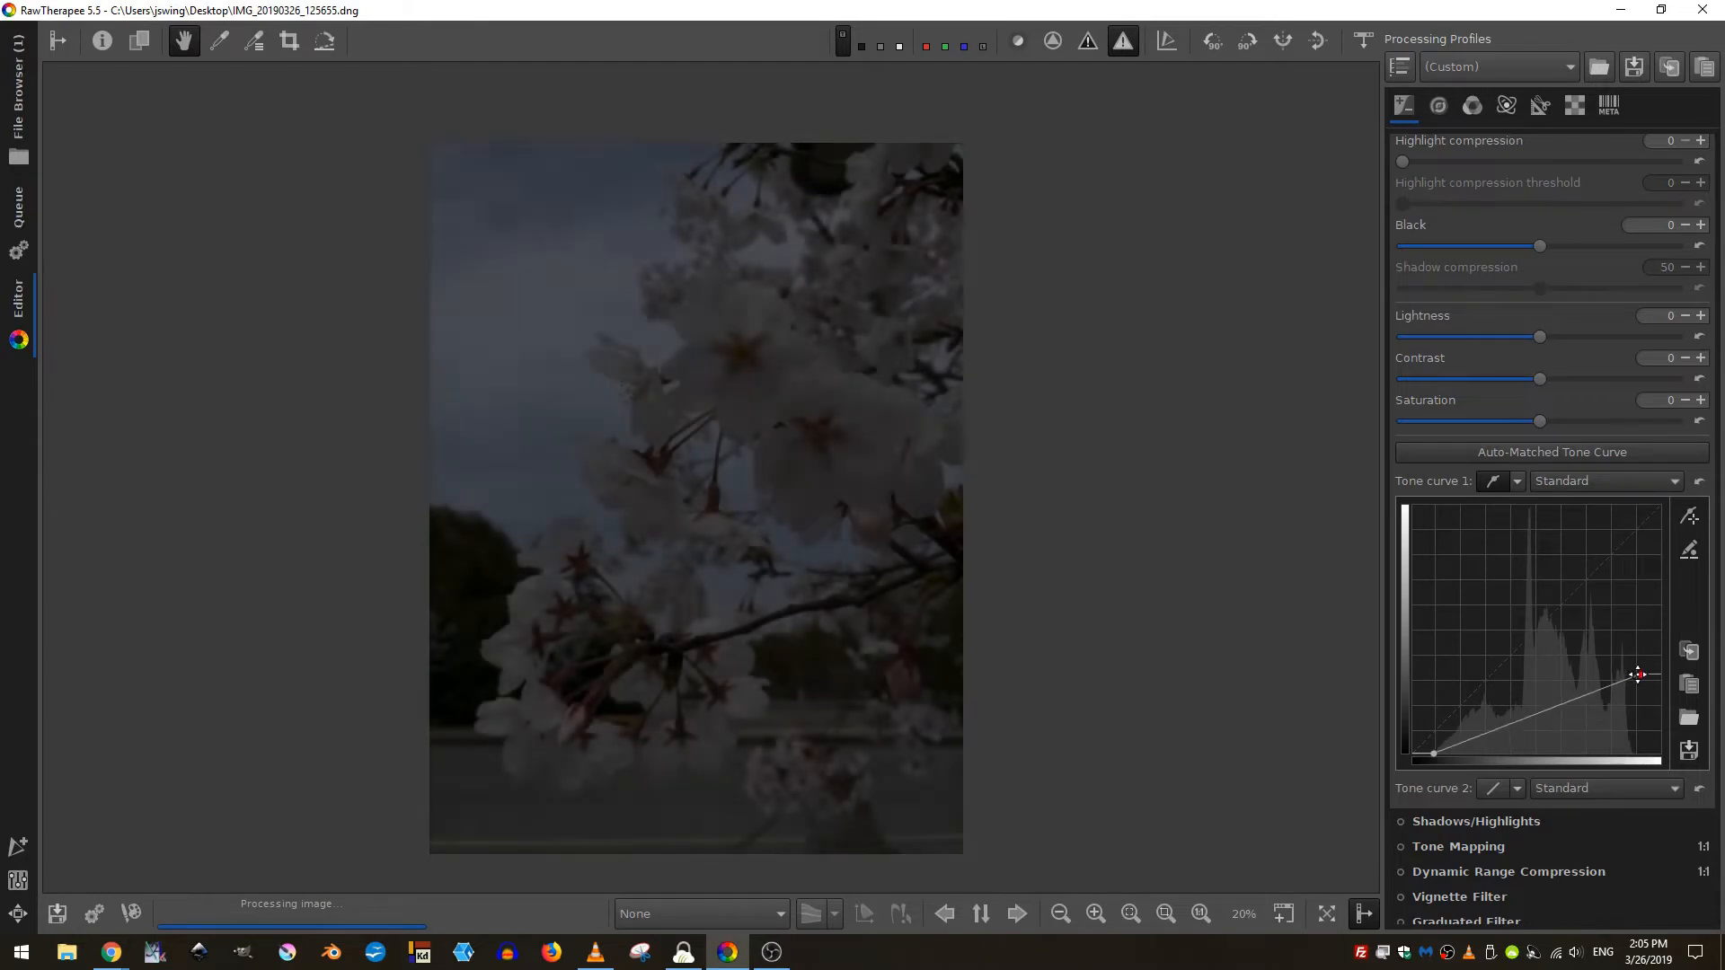
drag(1637, 675, 1658, 503)
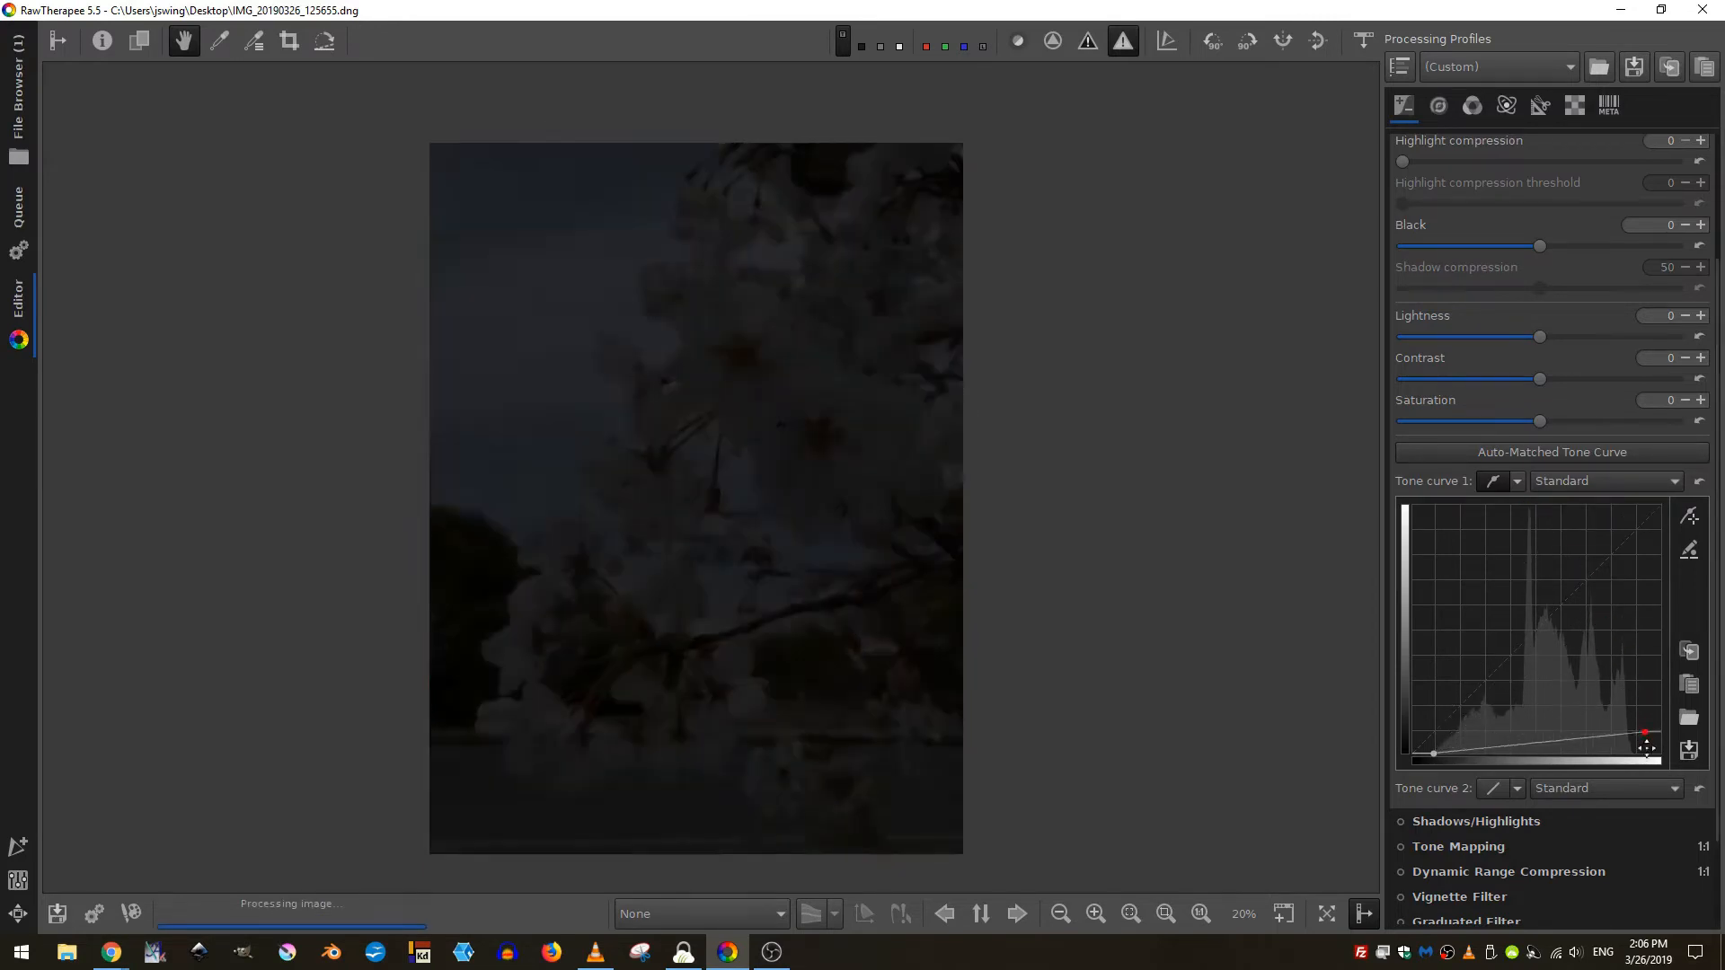
drag(1644, 733, 1633, 738)
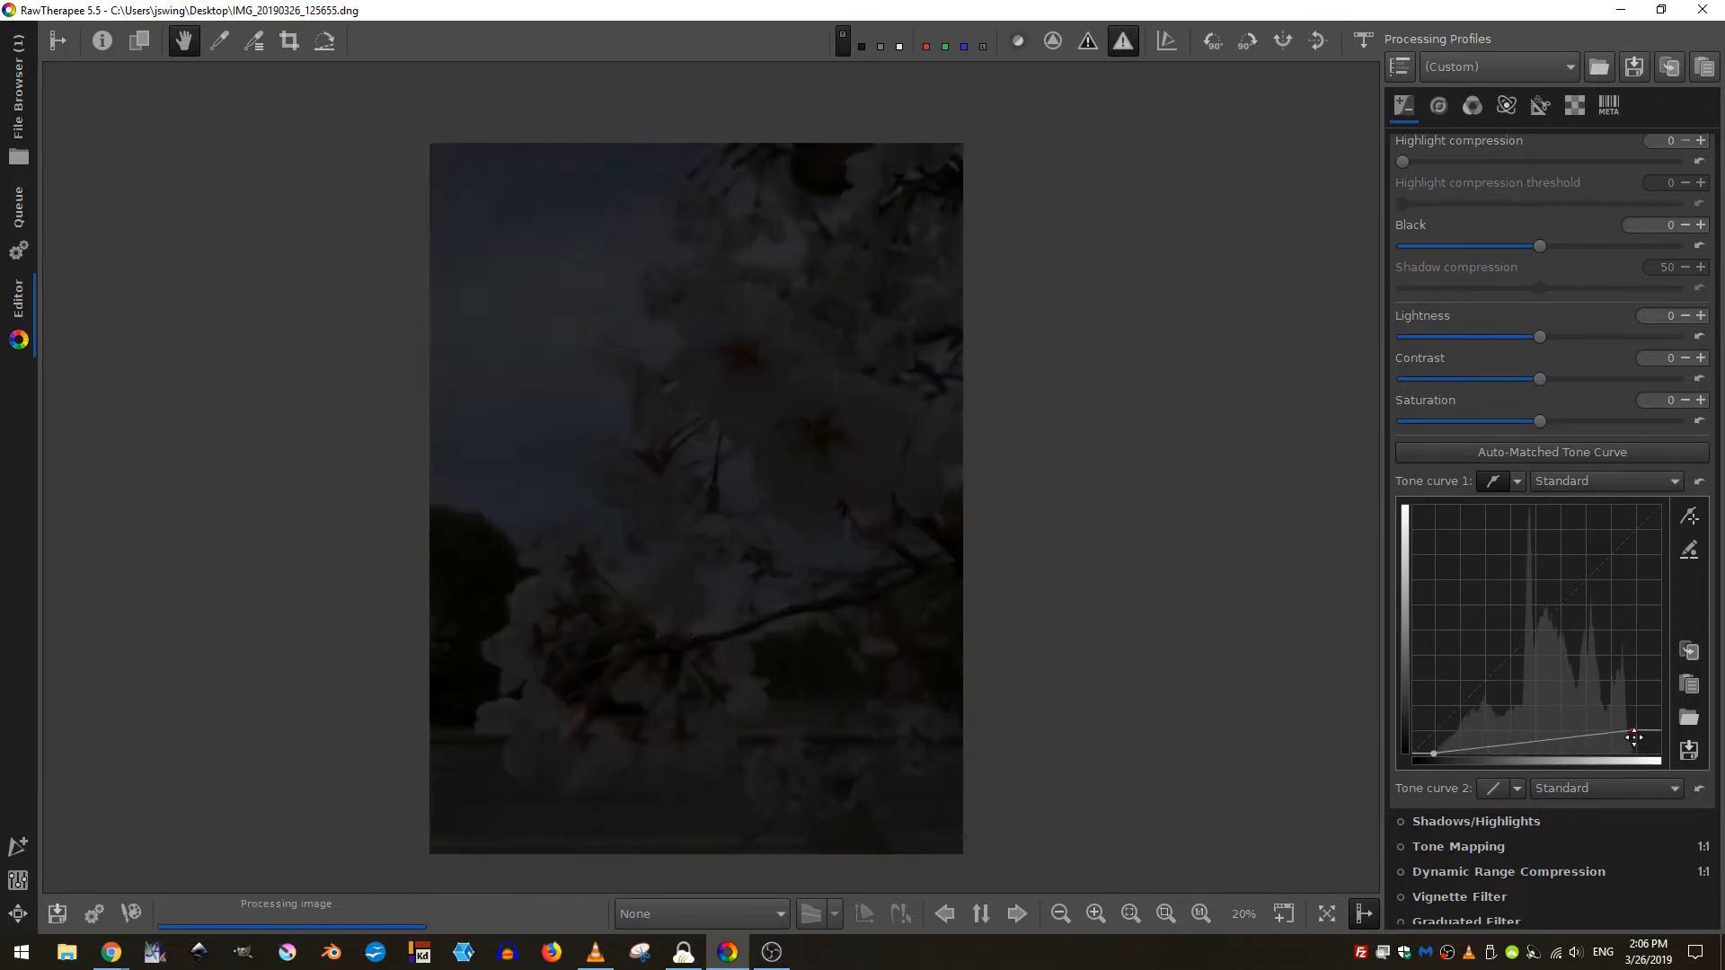
drag(1633, 739, 1638, 758)
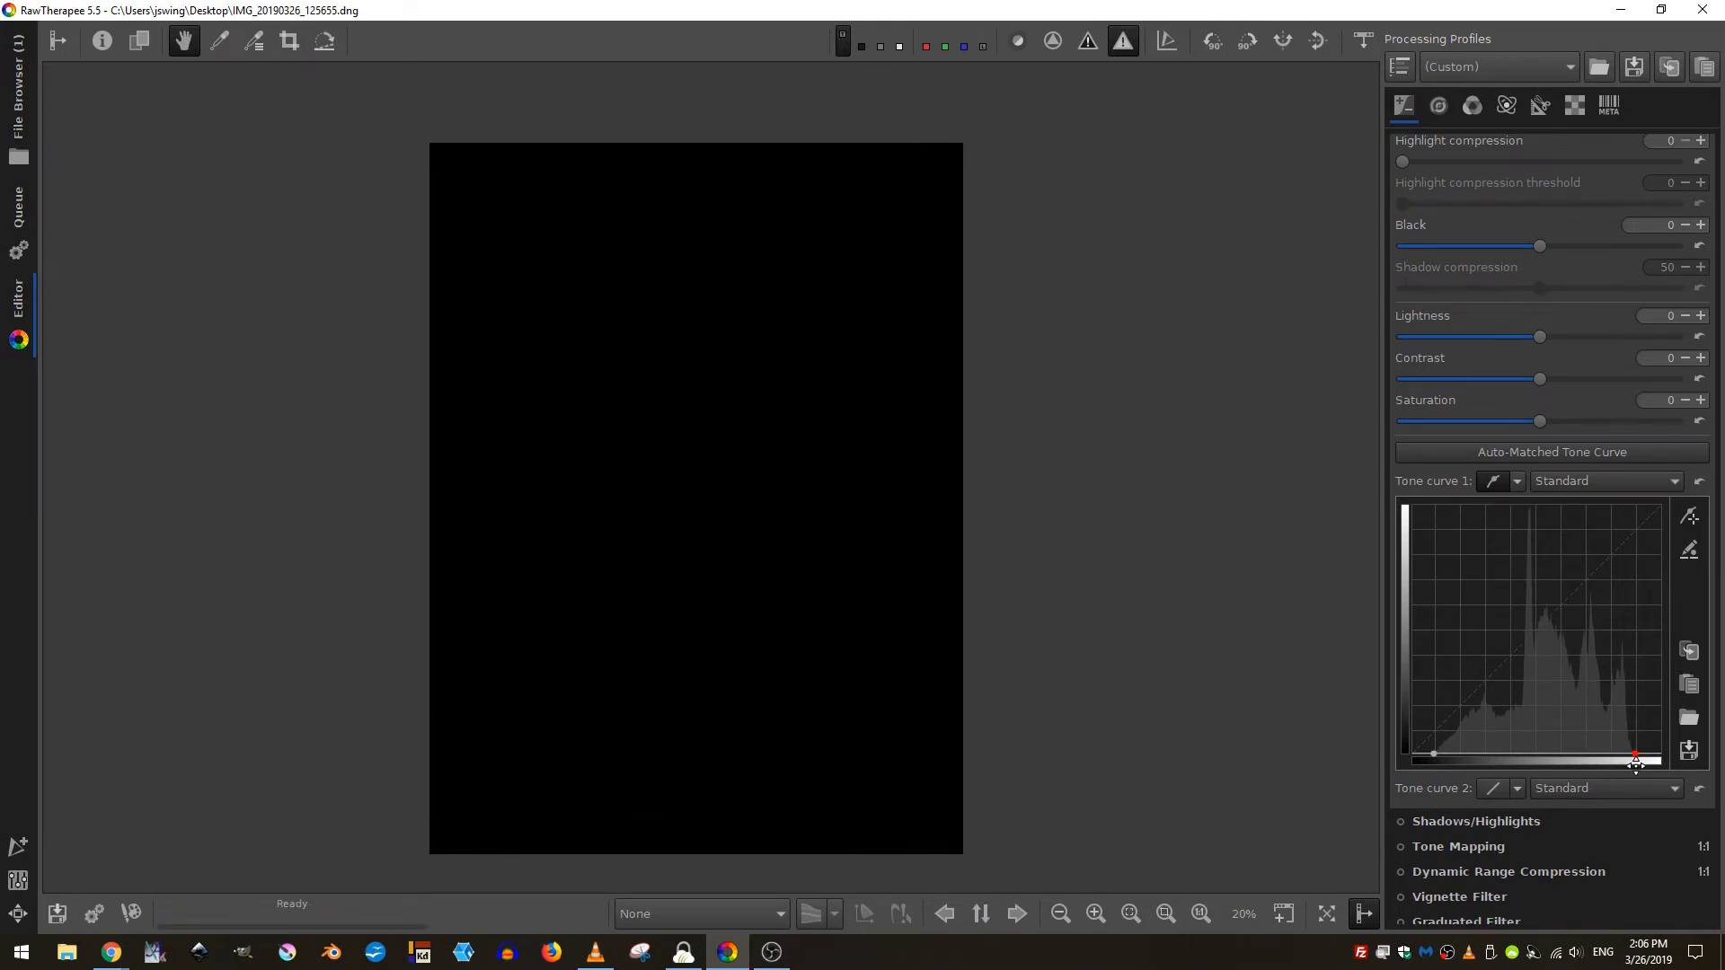
drag(1633, 758, 1633, 503)
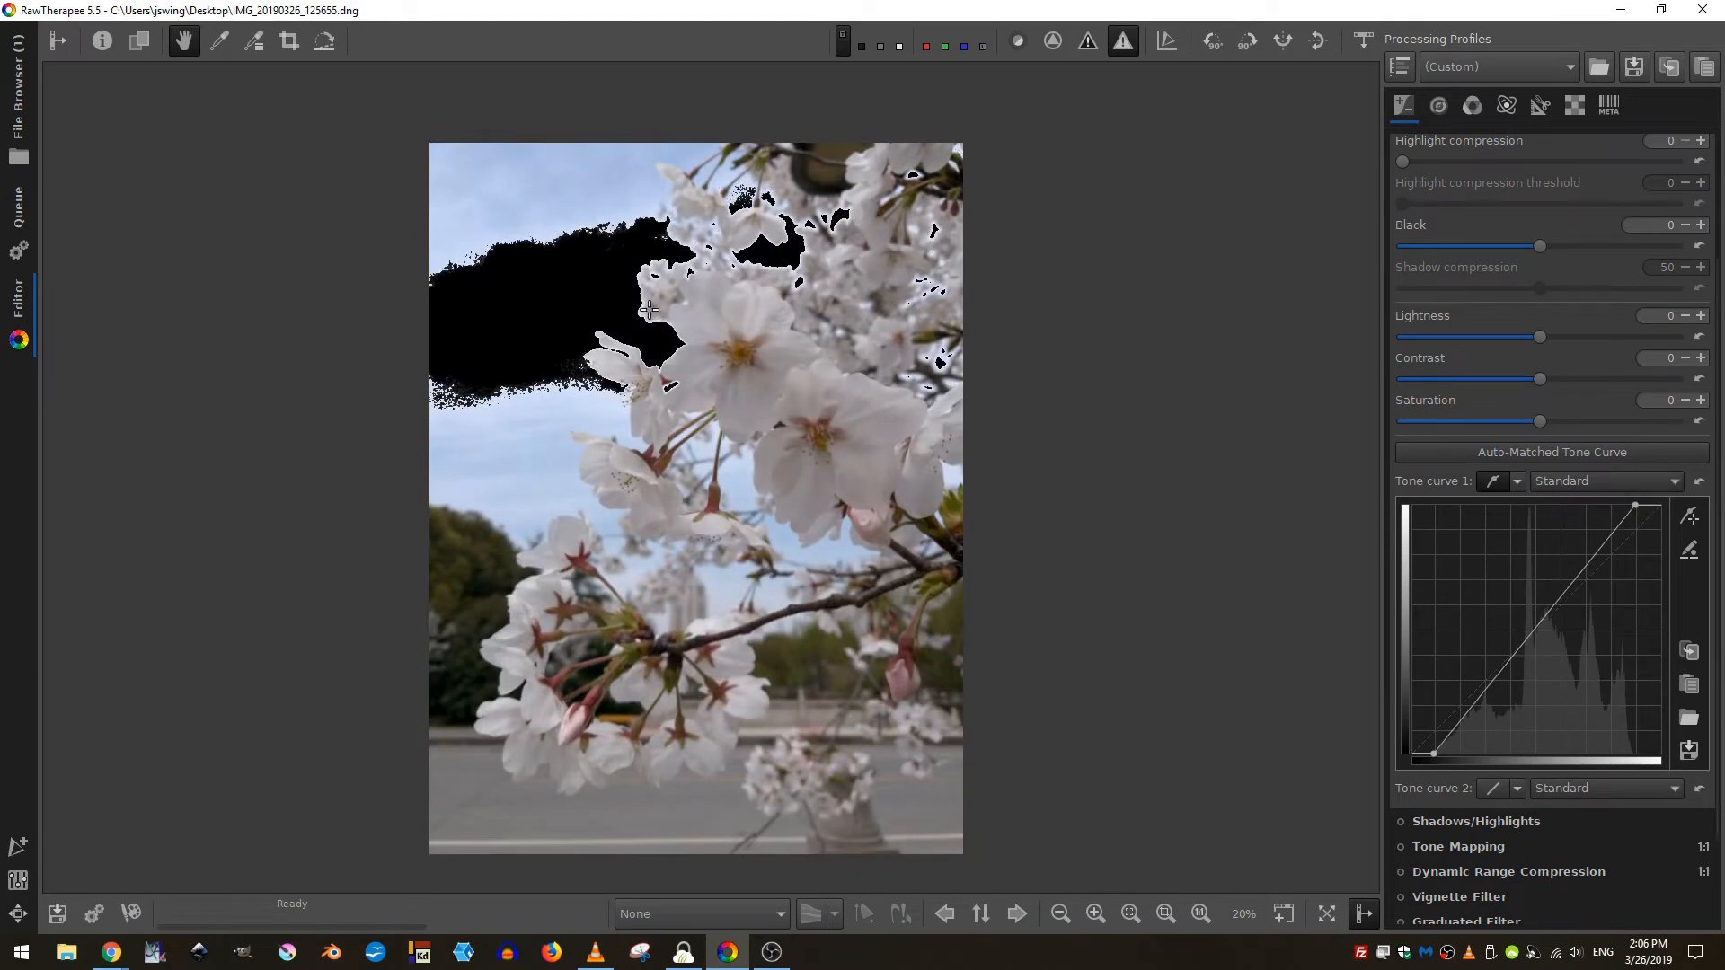
mouse_move(927, 328)
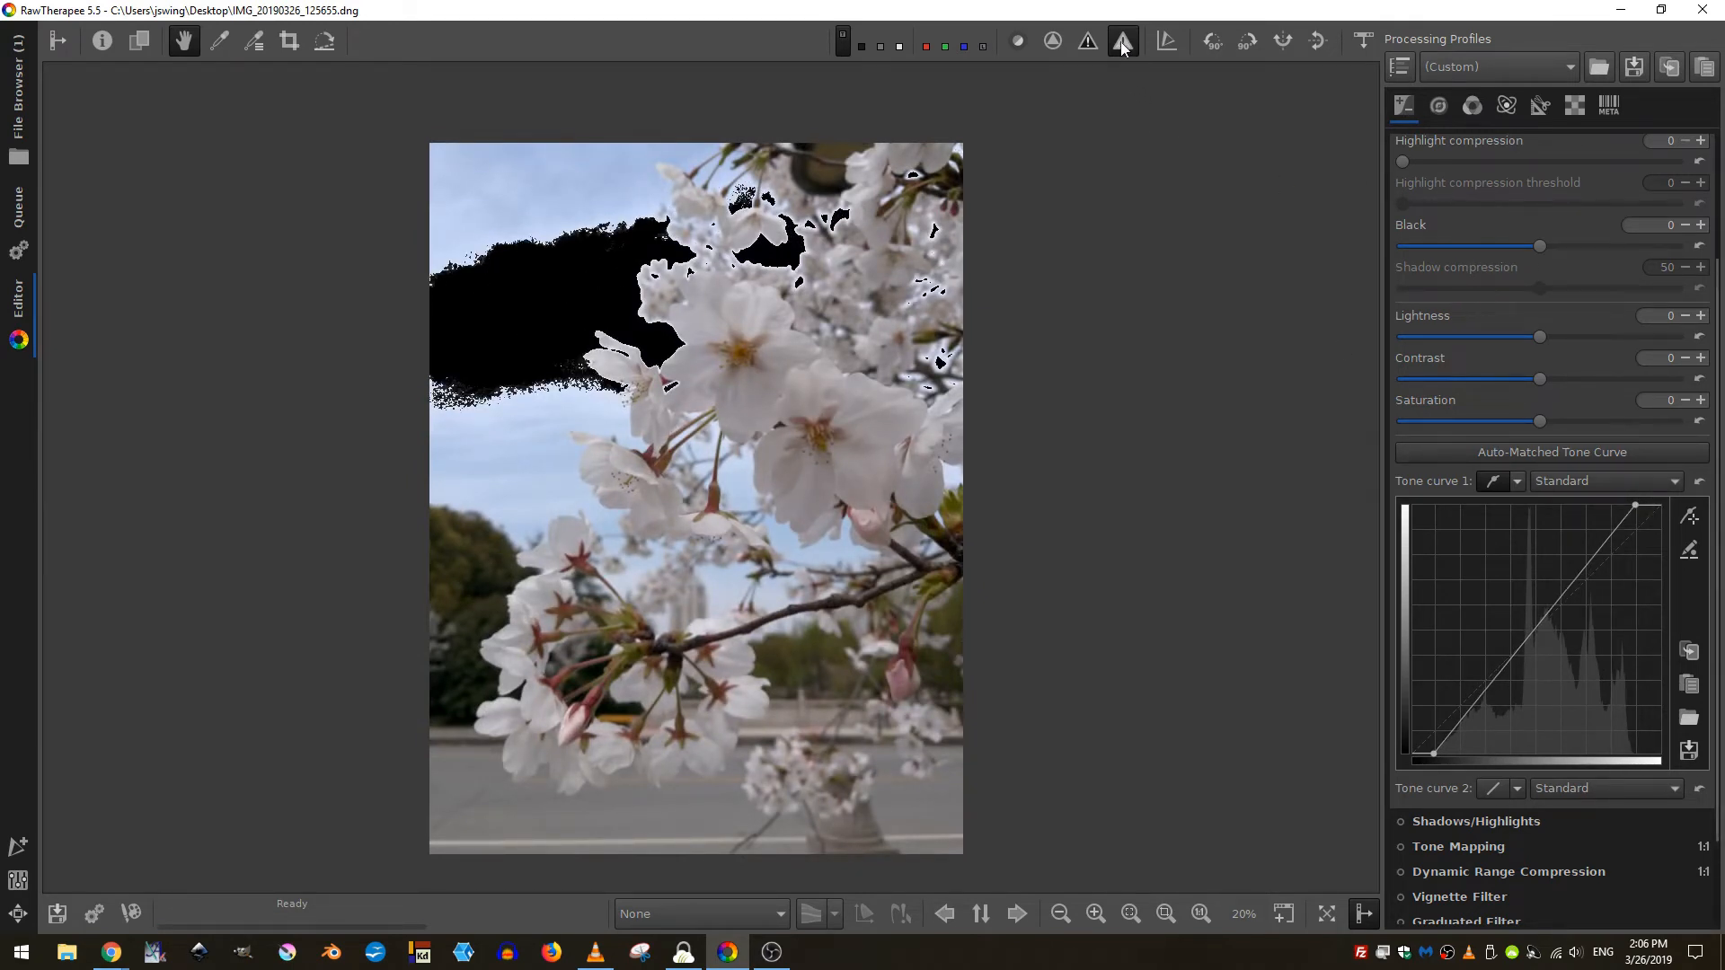
click(1121, 40)
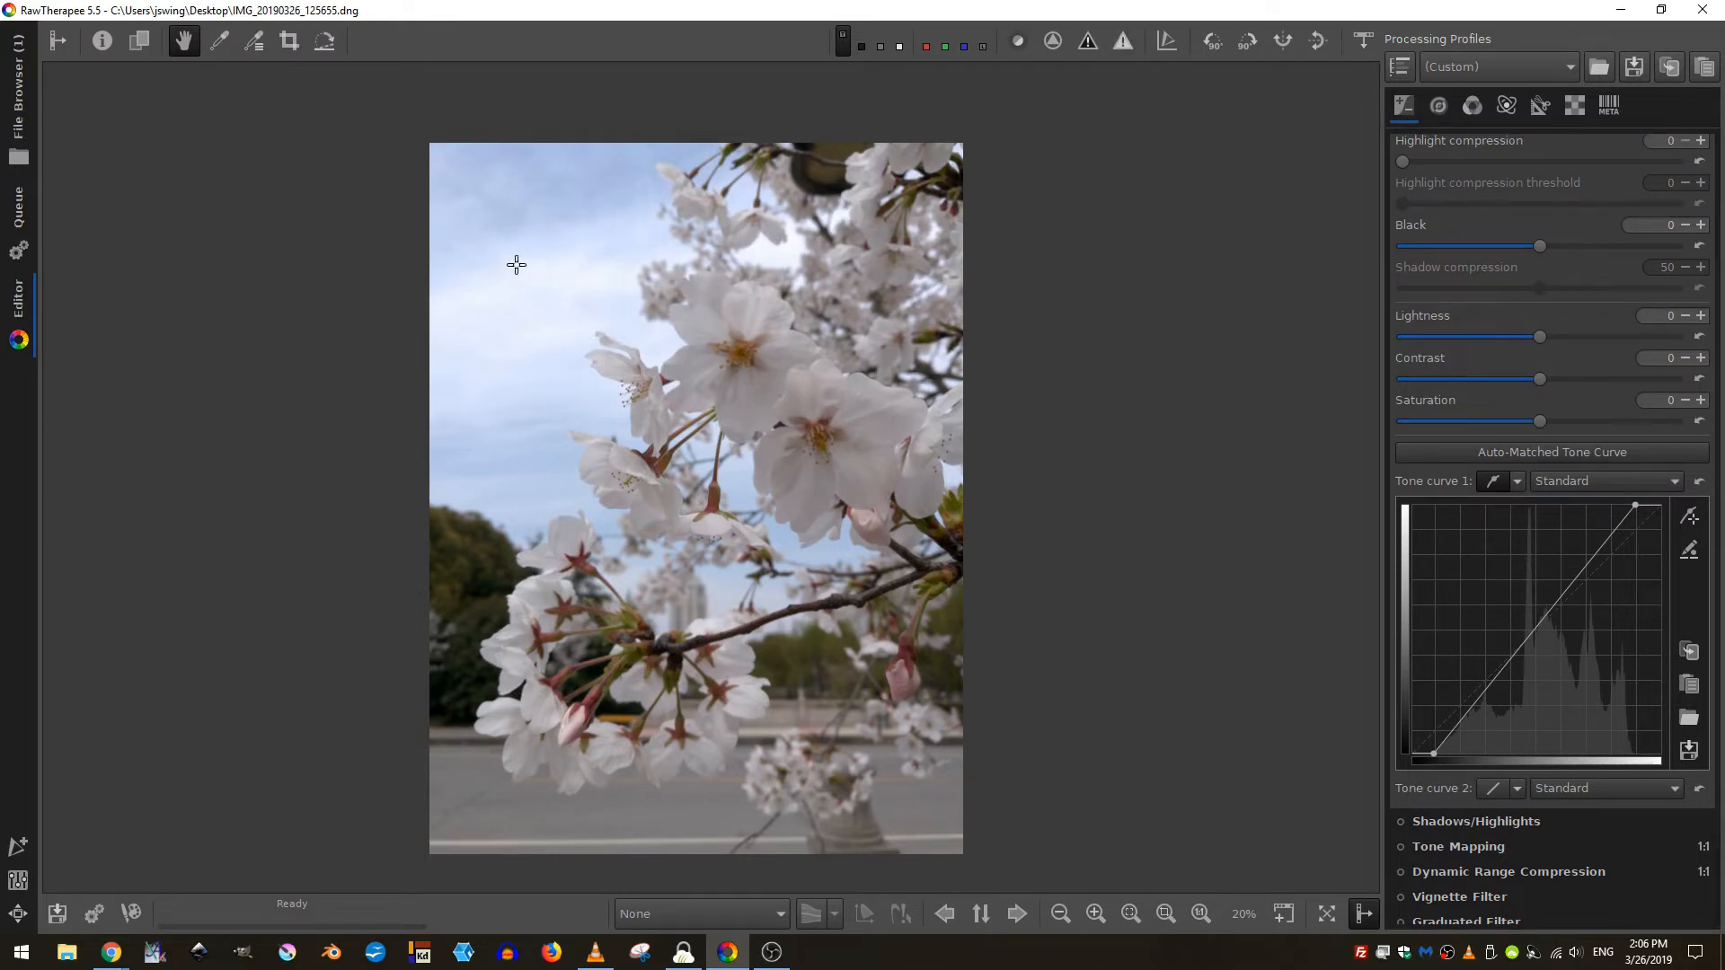
mouse_move(429, 244)
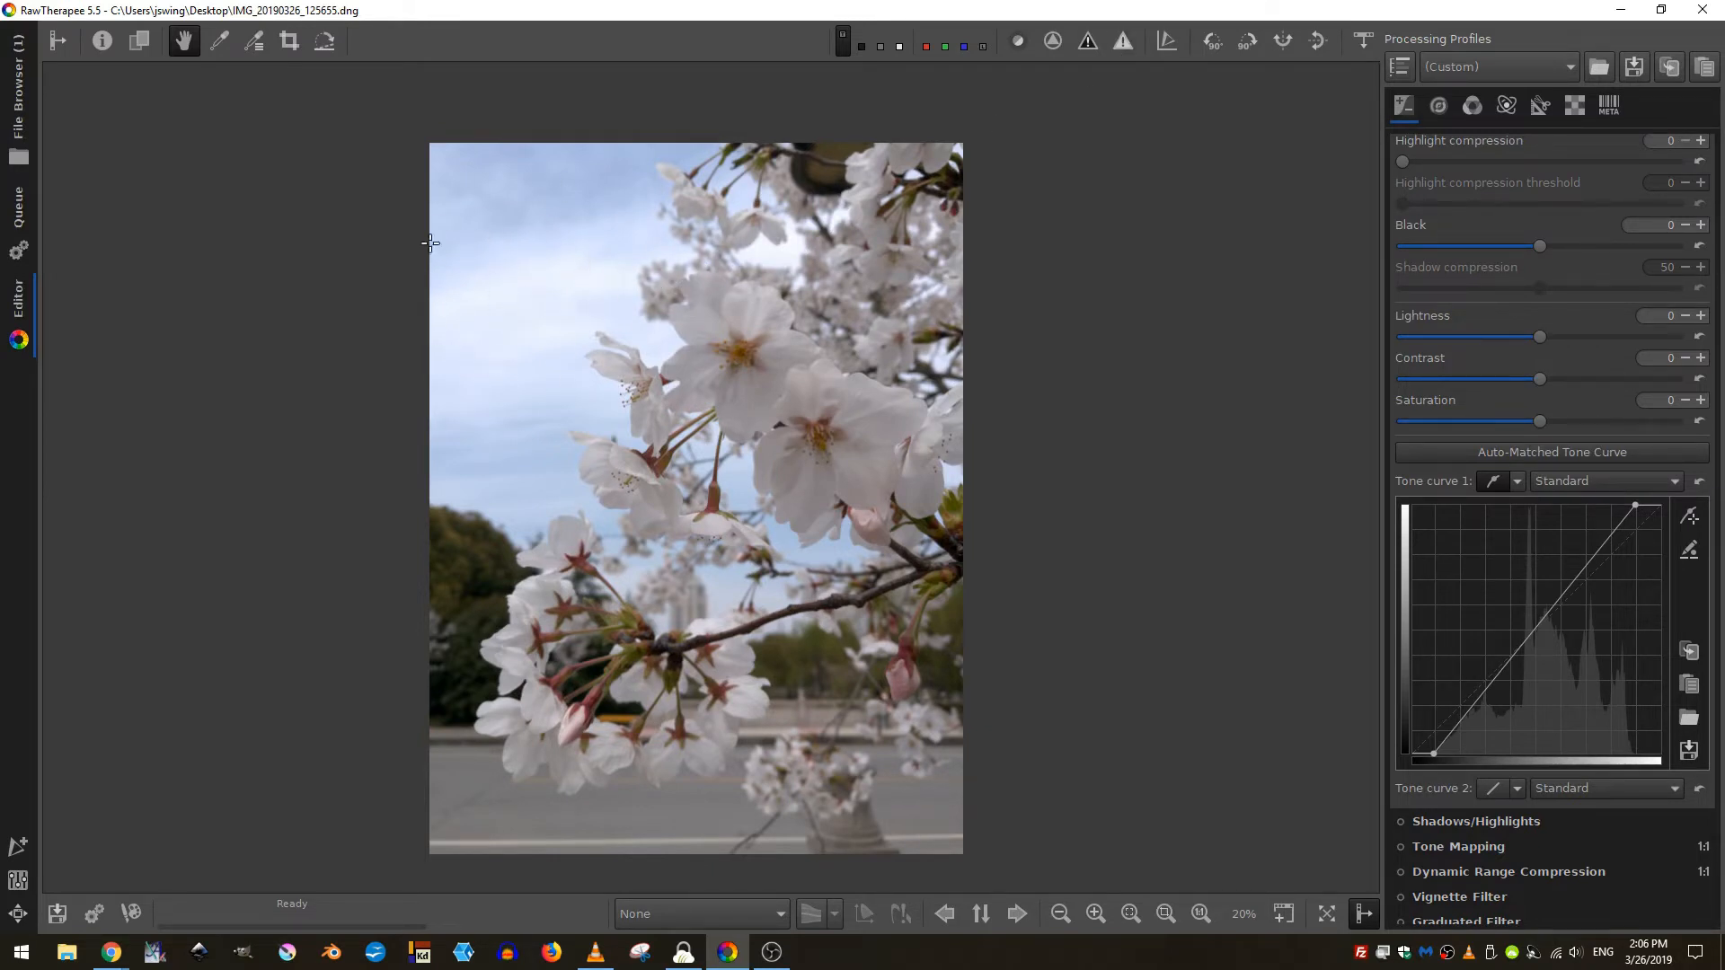
mouse_move(794, 363)
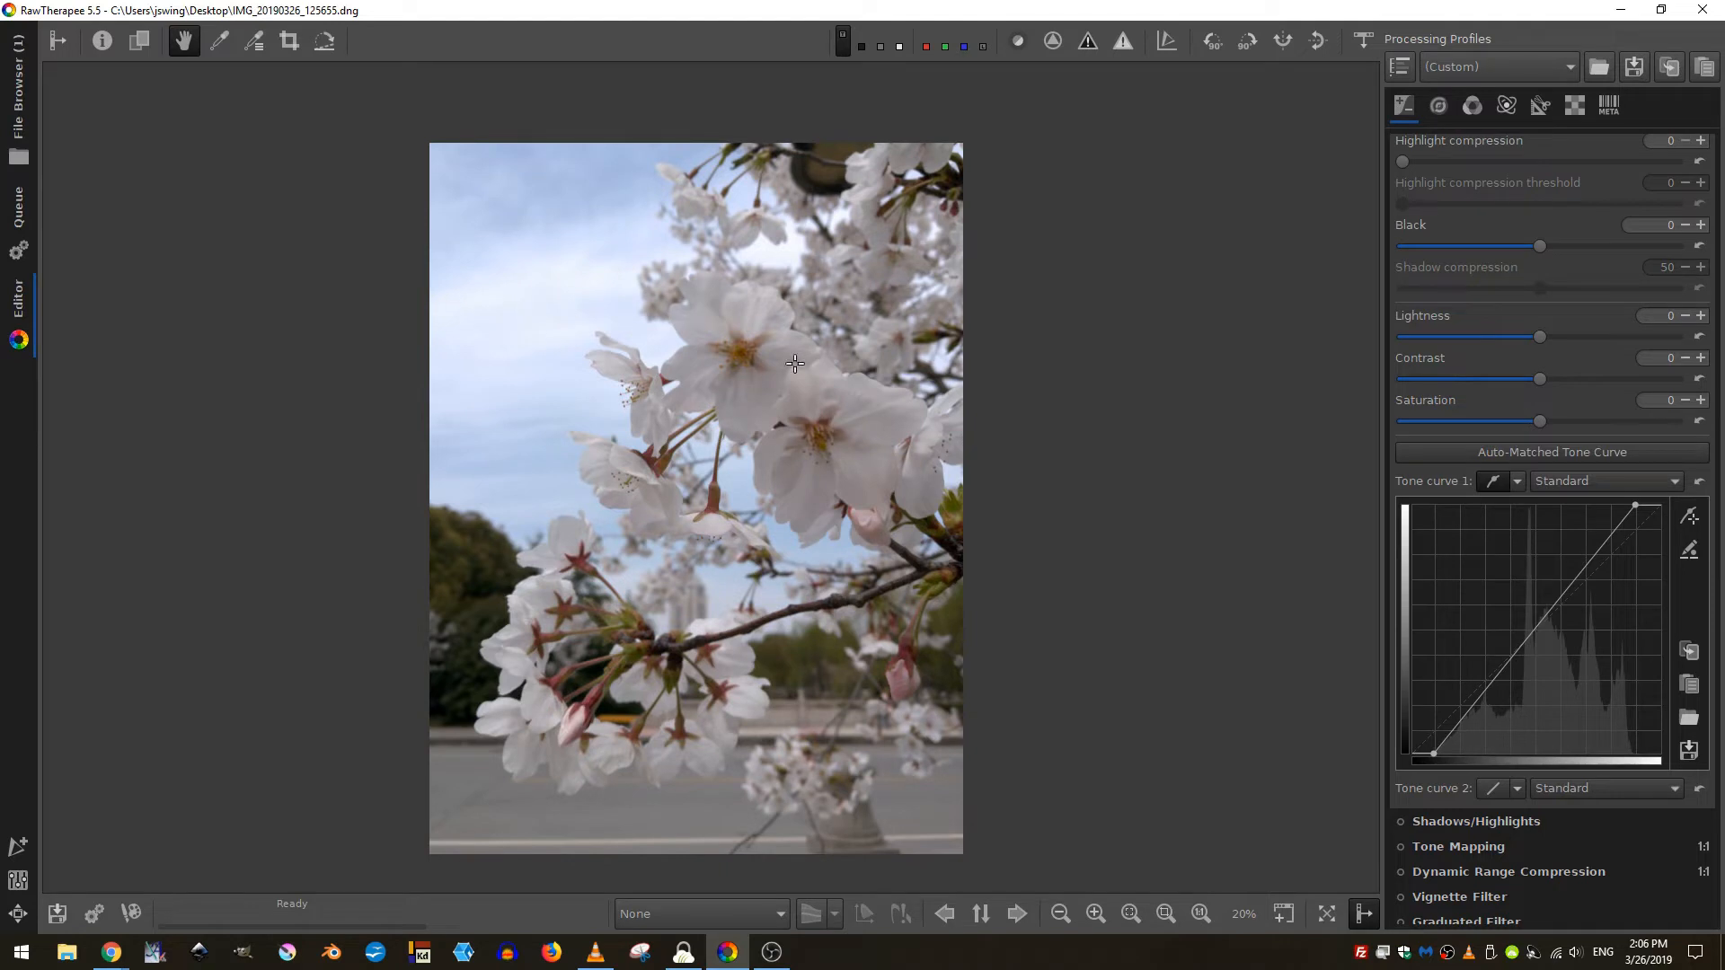
mouse_move(1038, 147)
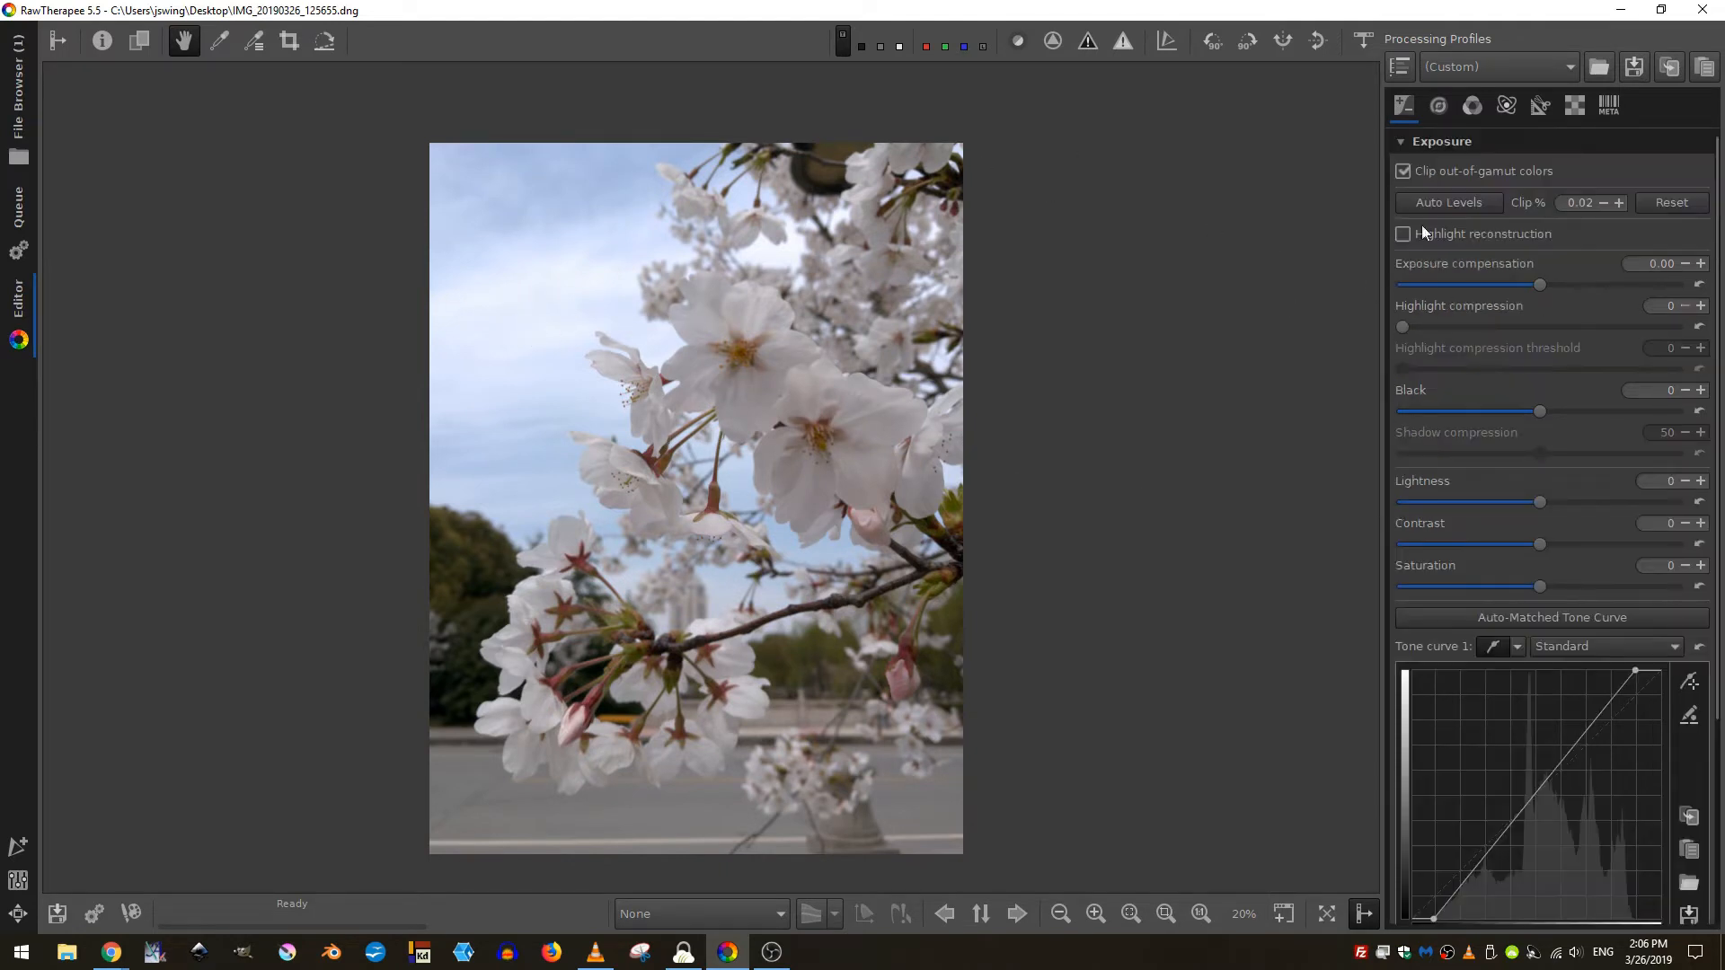
- Try exposure compensation up to about 0.67, then settle it at -0.40
drag(1540, 284, 1545, 284)
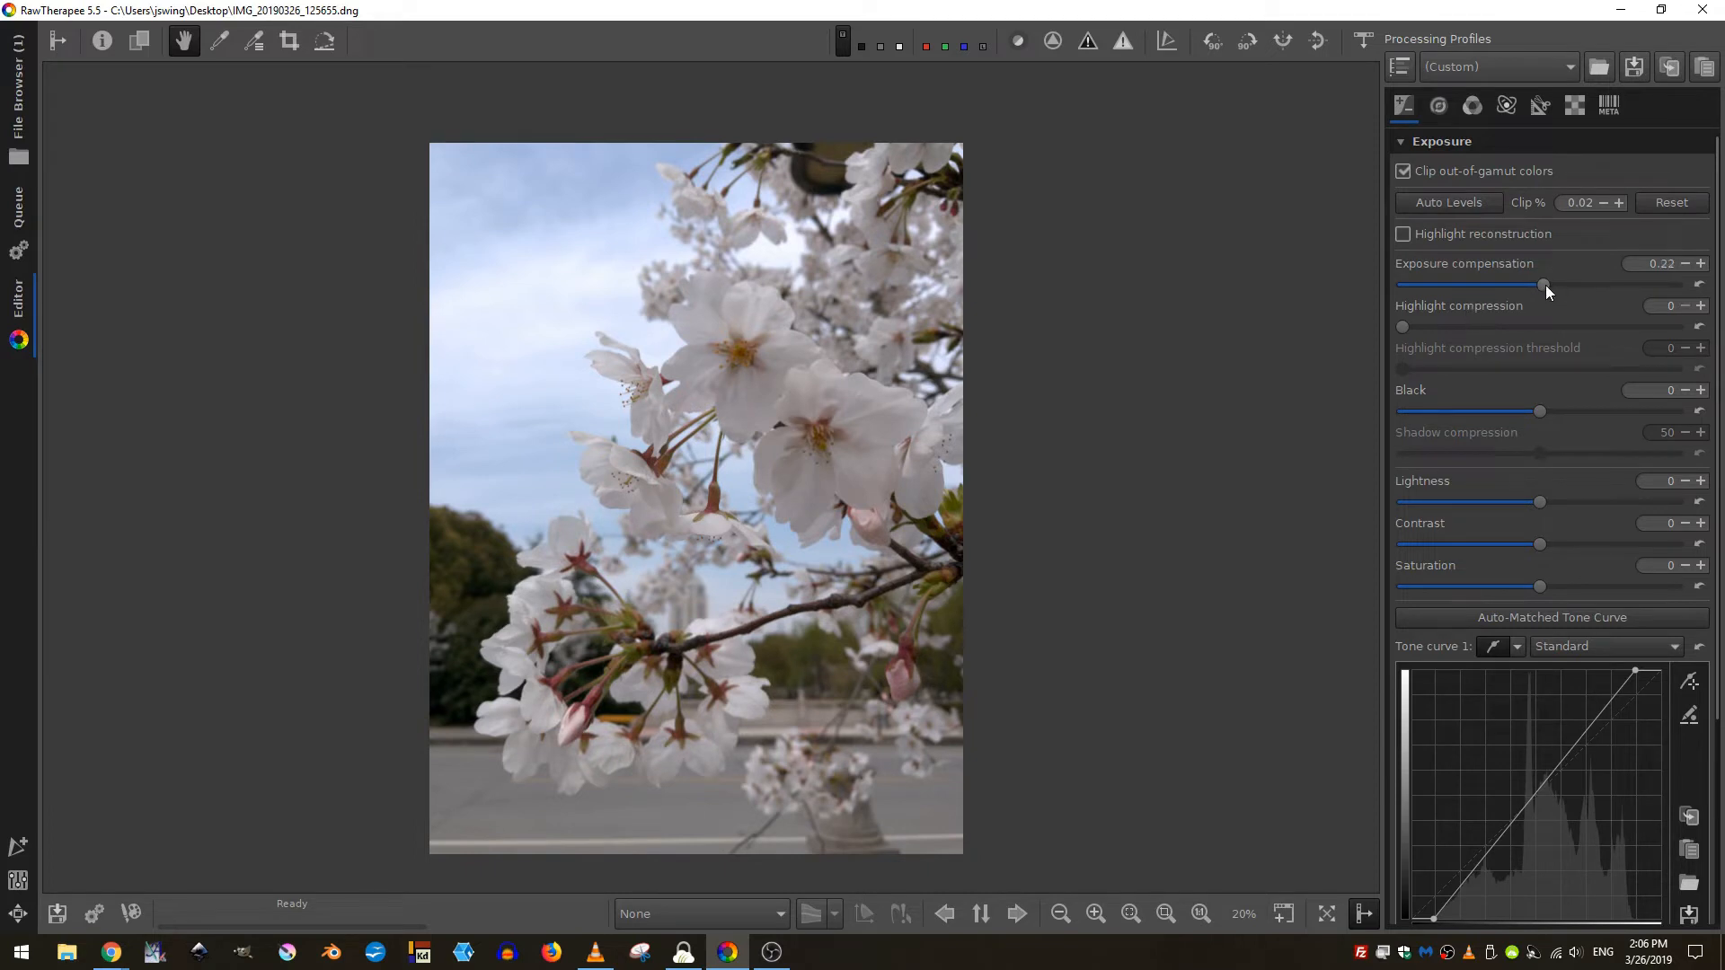
drag(1539, 284, 1549, 284)
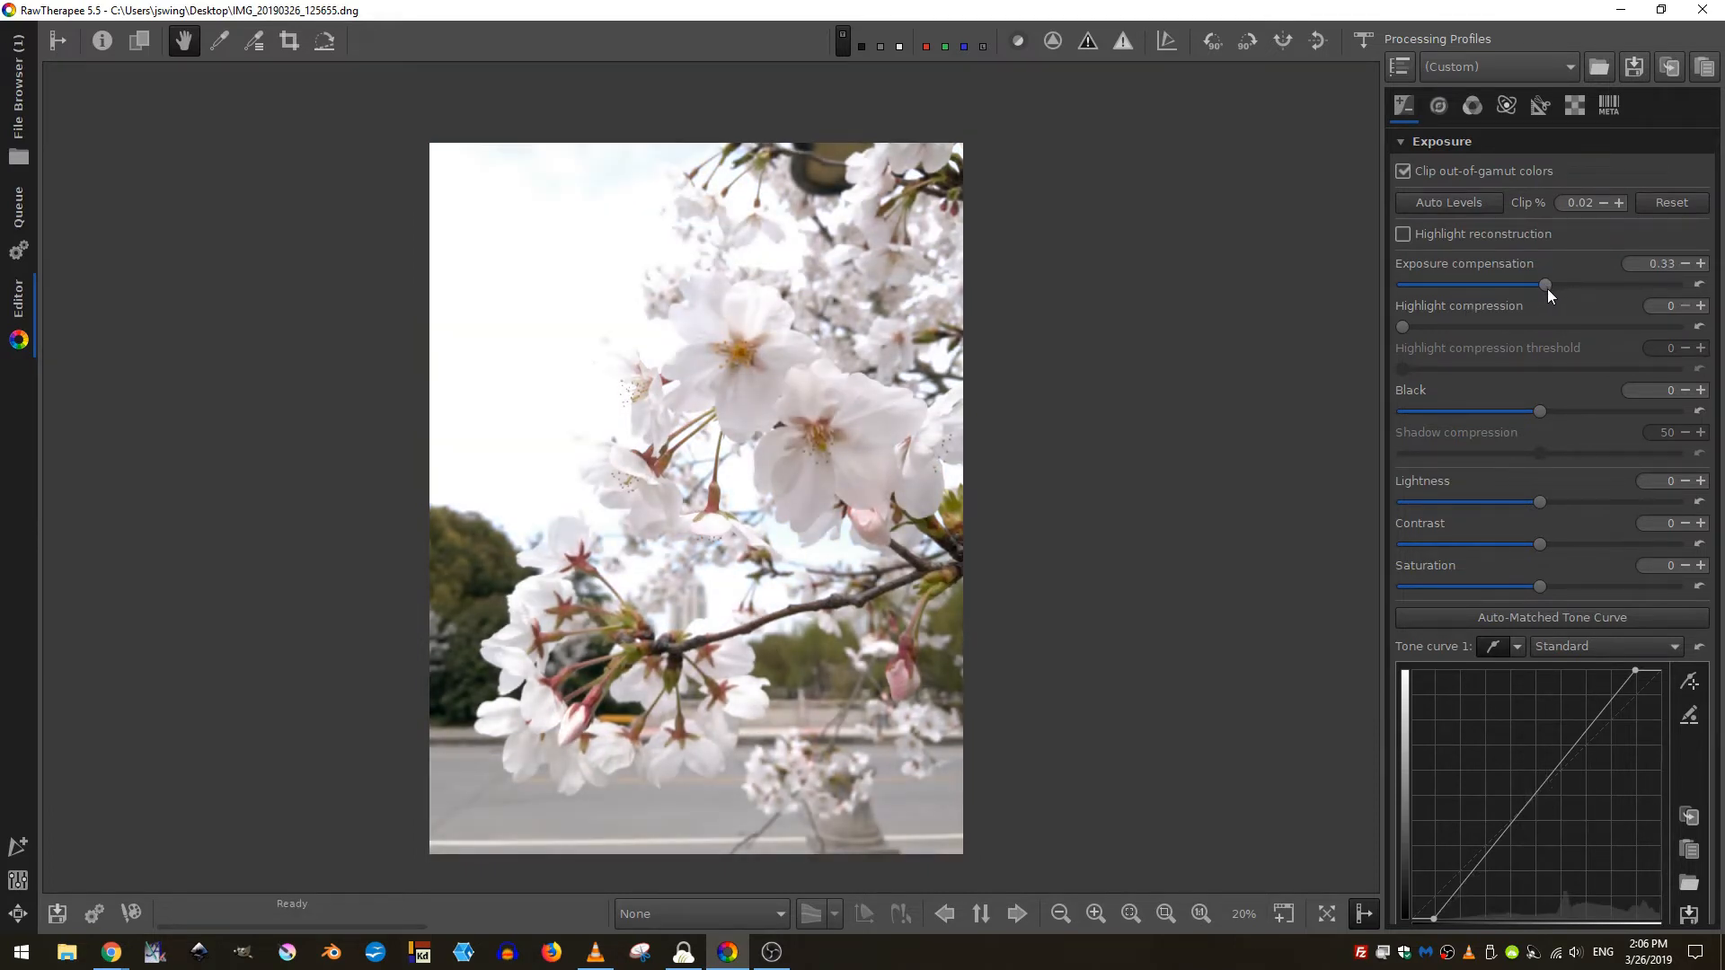
drag(1545, 284, 1552, 284)
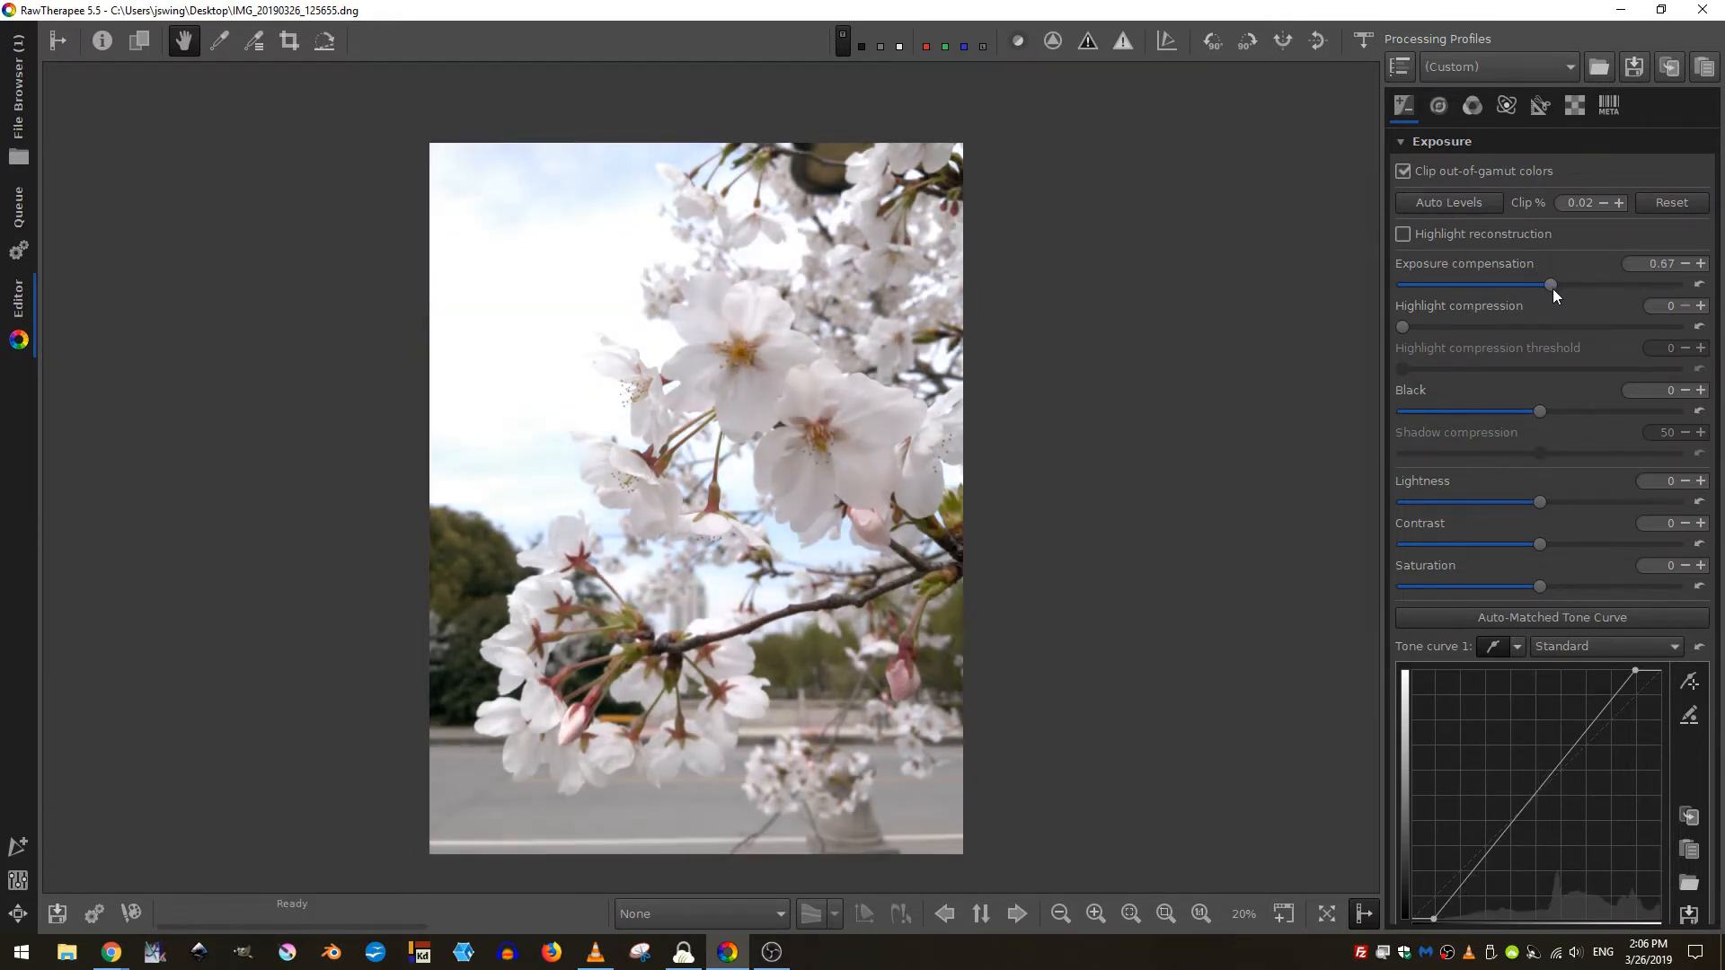
drag(1551, 286, 1536, 286)
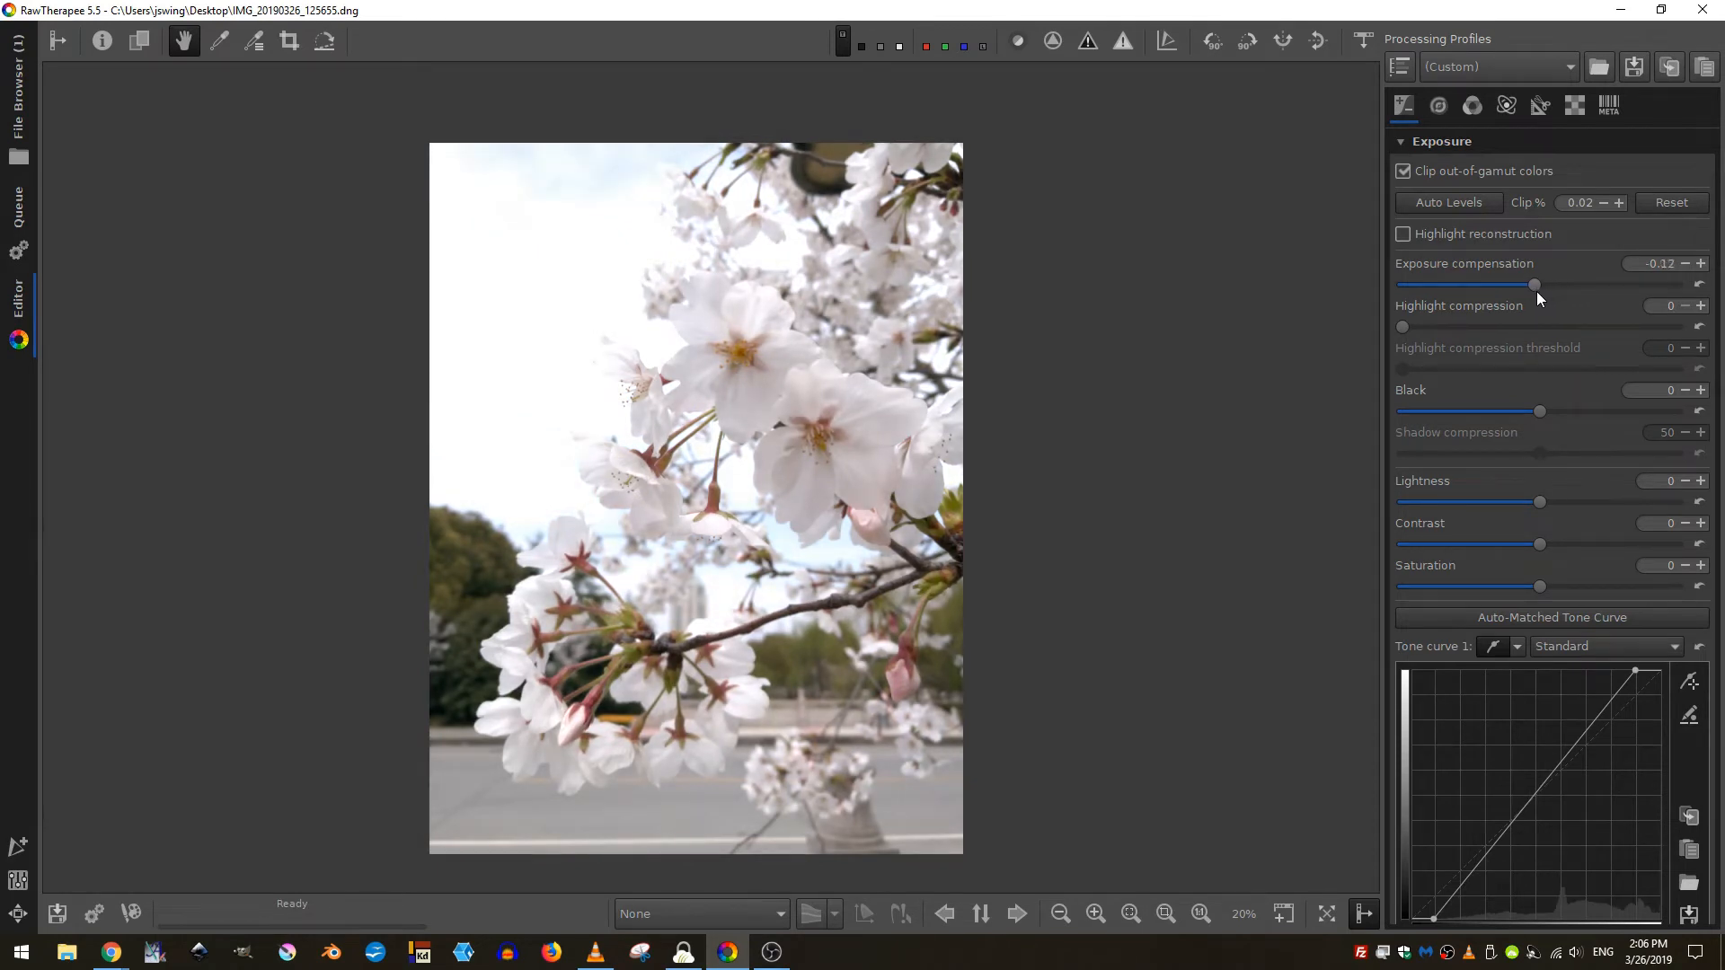
drag(1536, 284, 1519, 283)
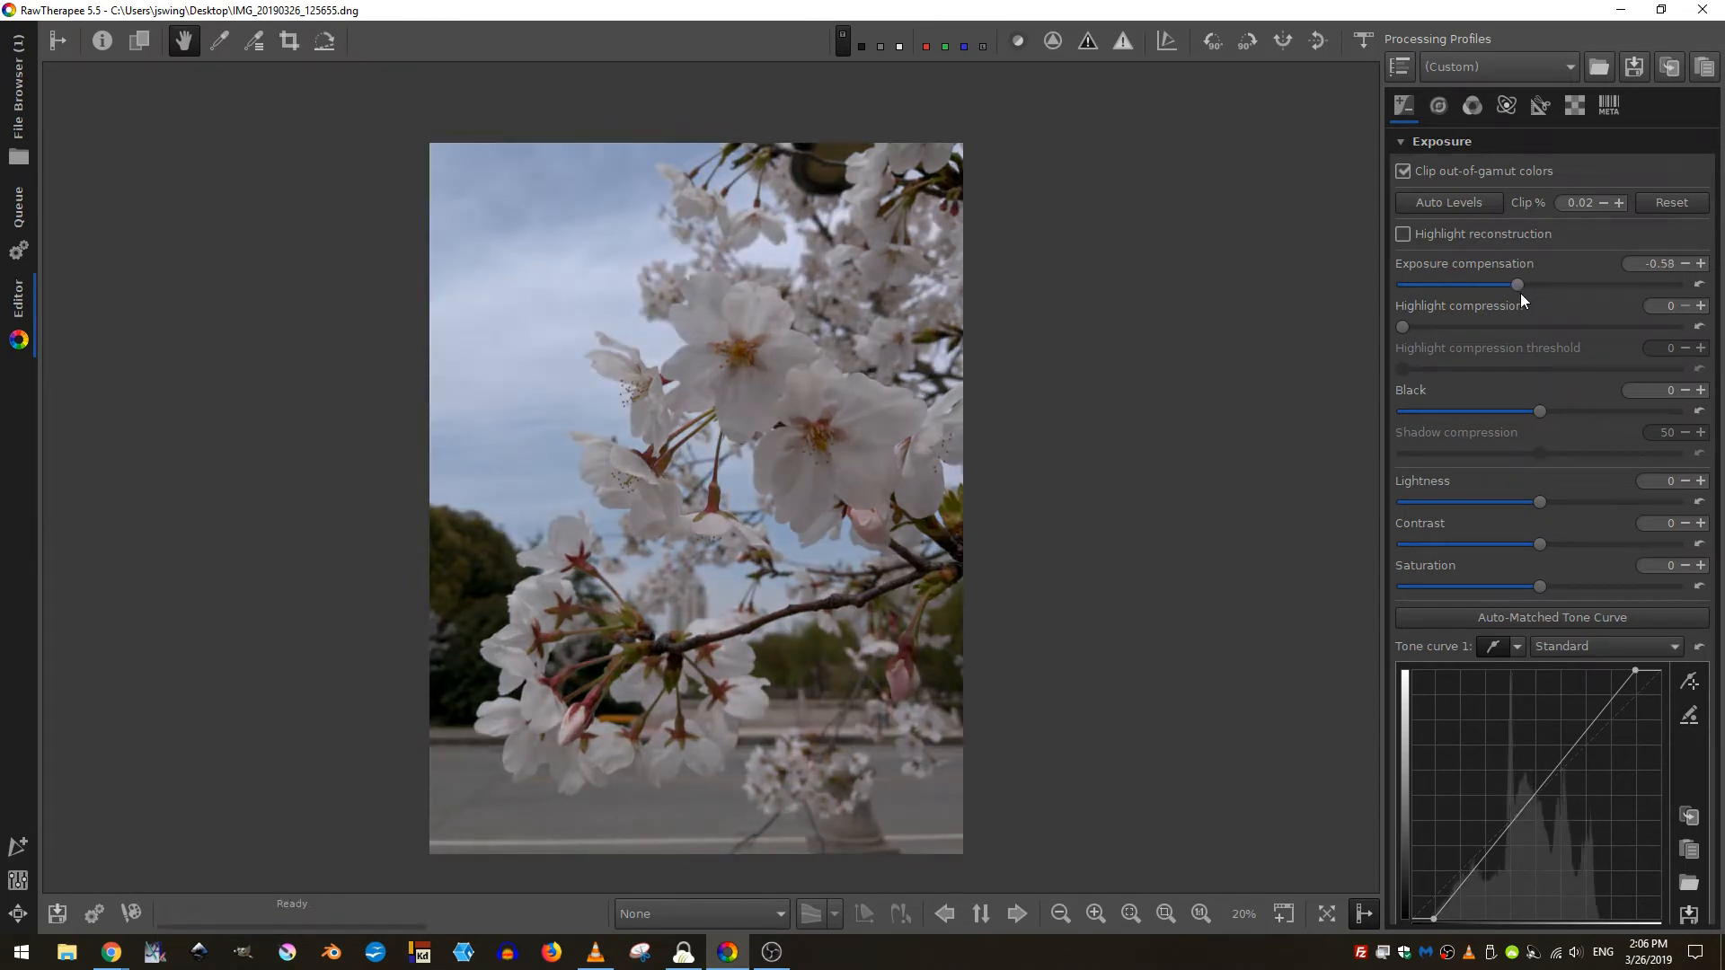
drag(1518, 283, 1525, 284)
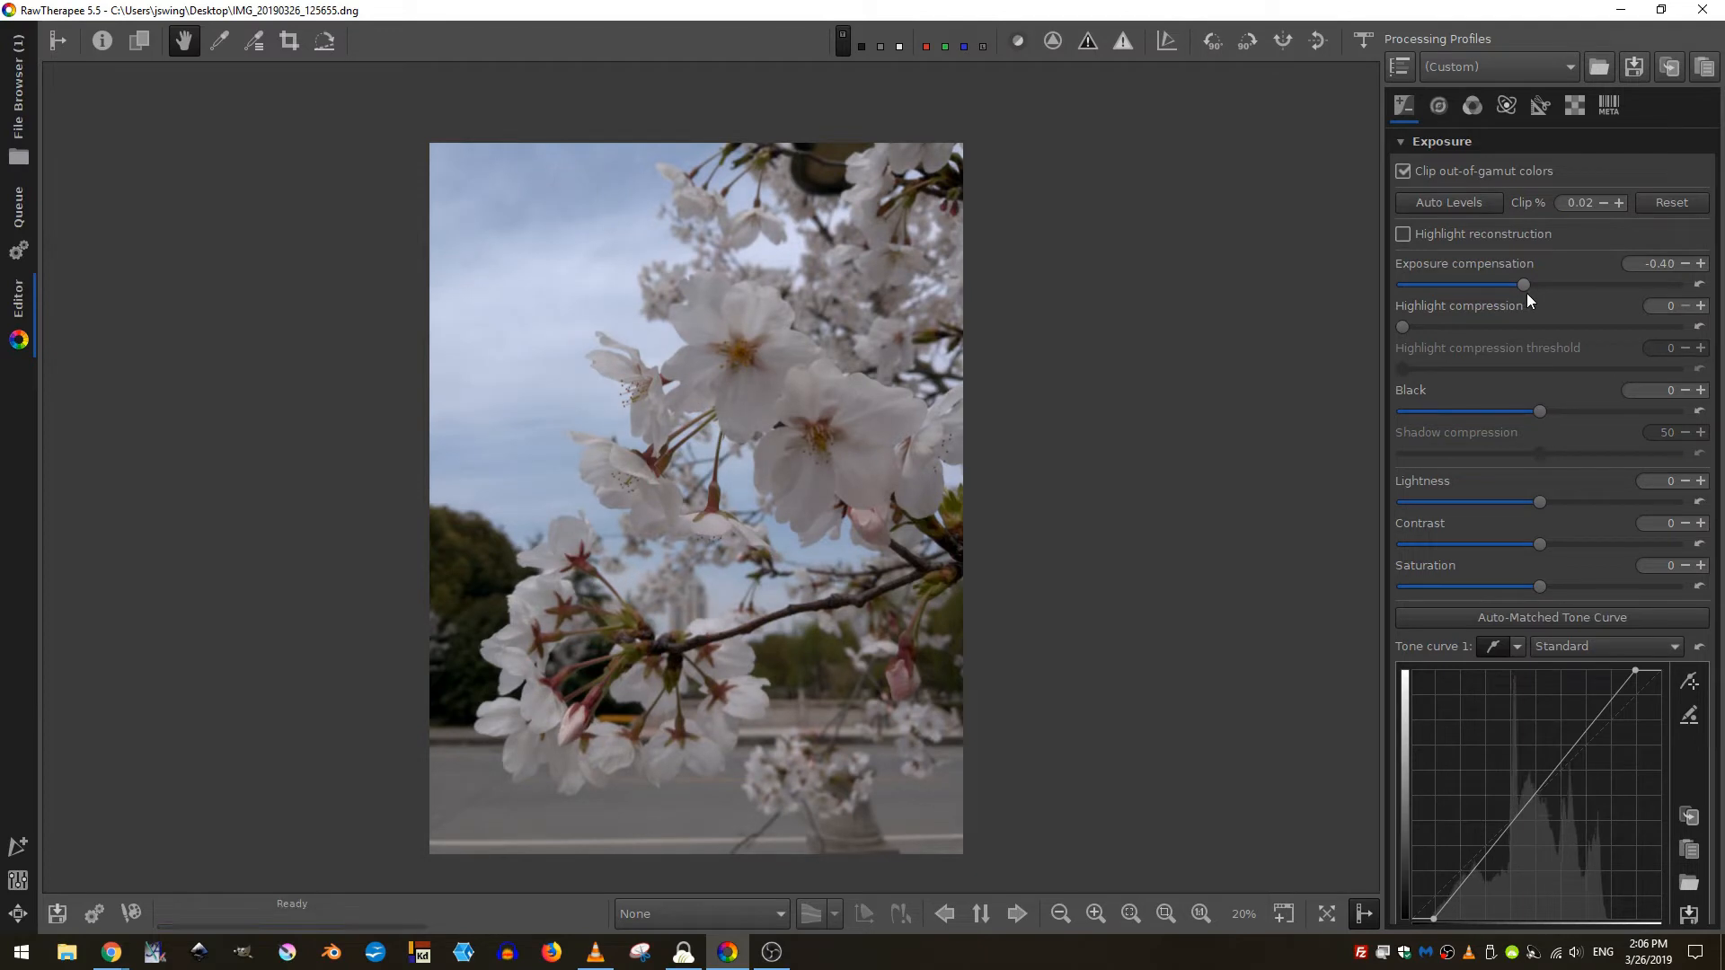
mouse_move(557, 388)
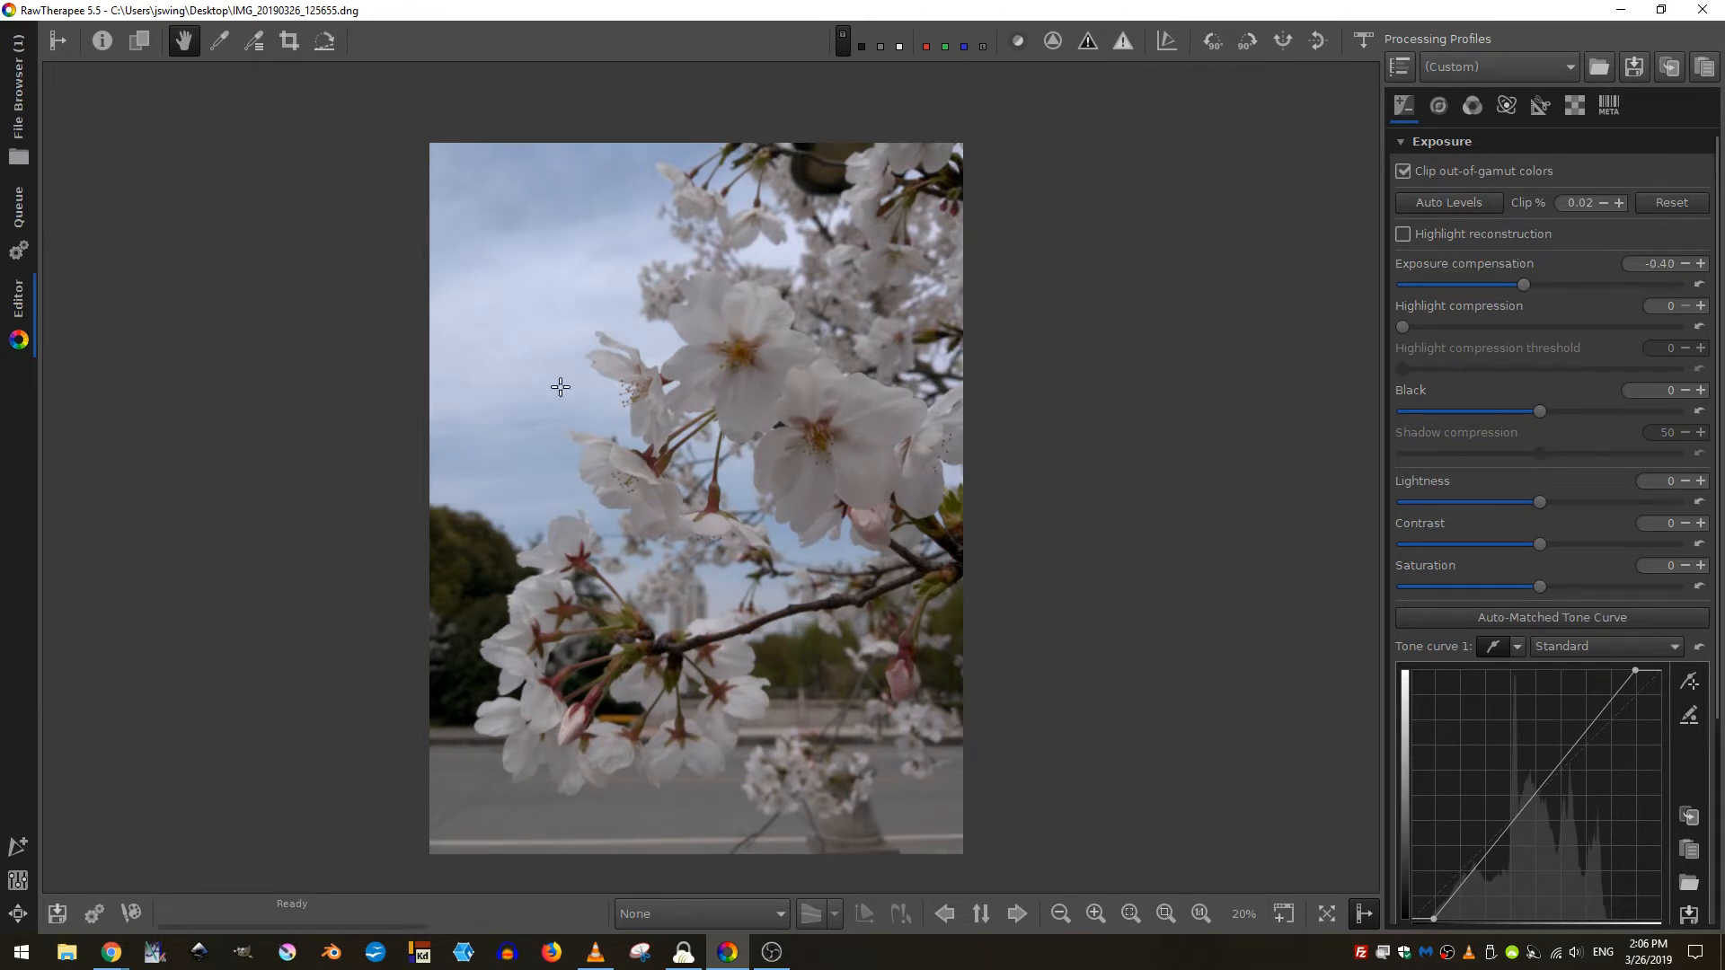
mouse_move(645, 424)
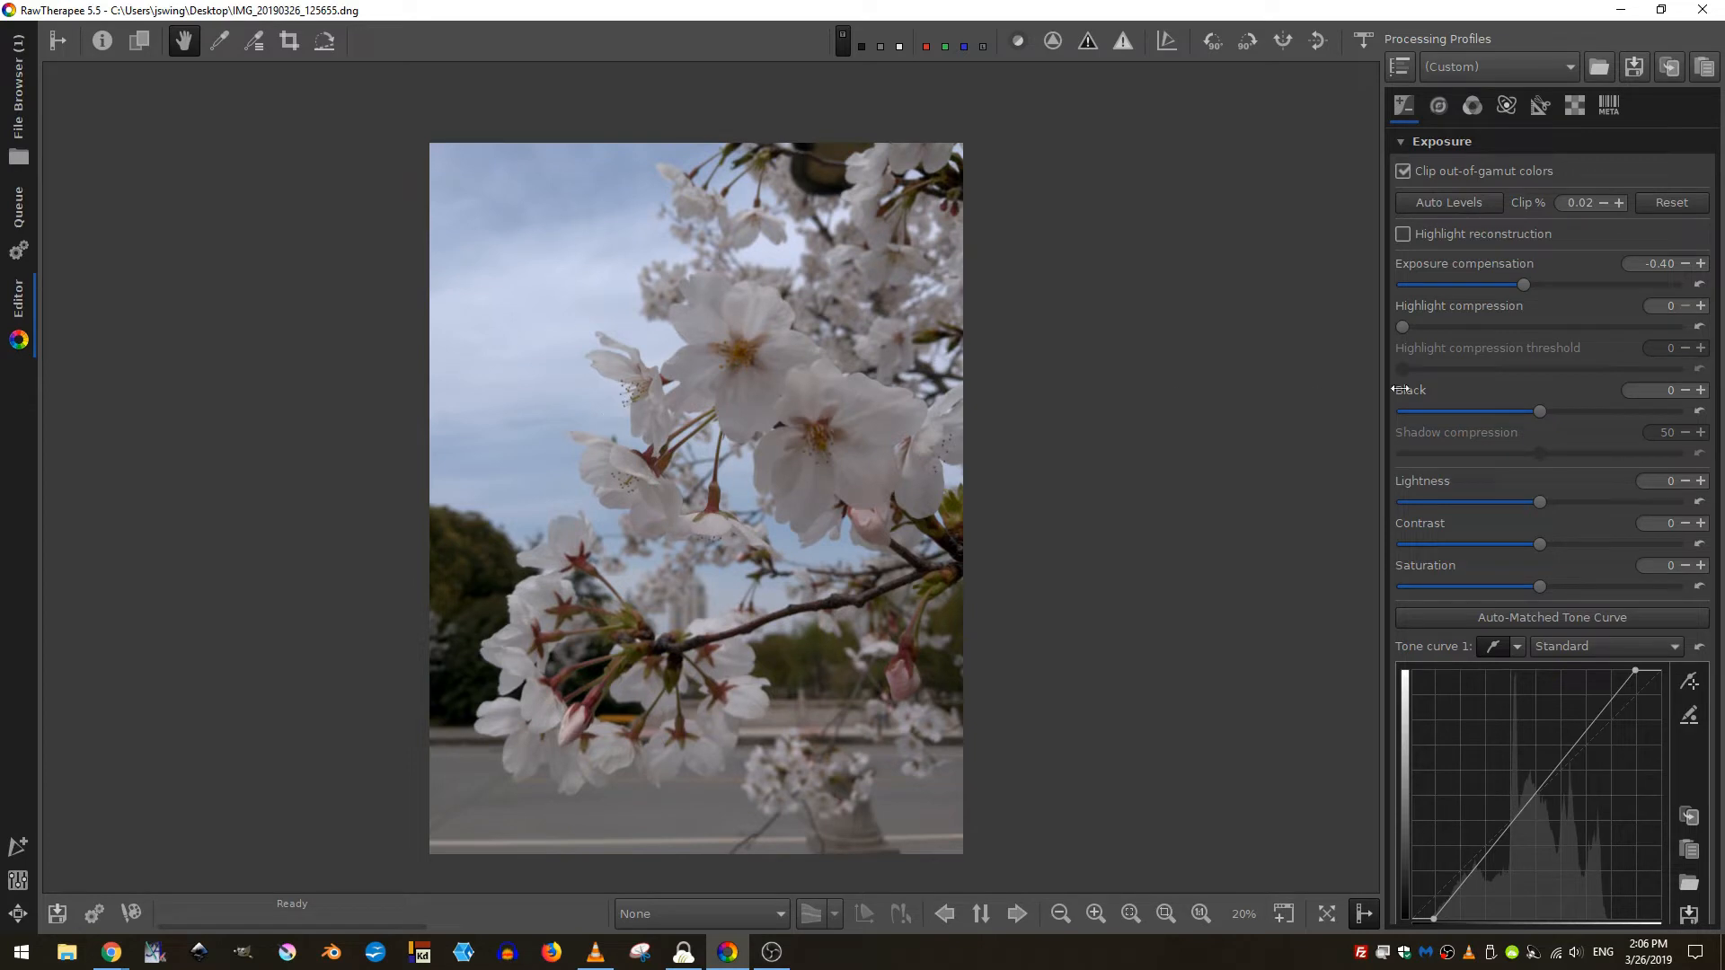
mouse_move(1405, 414)
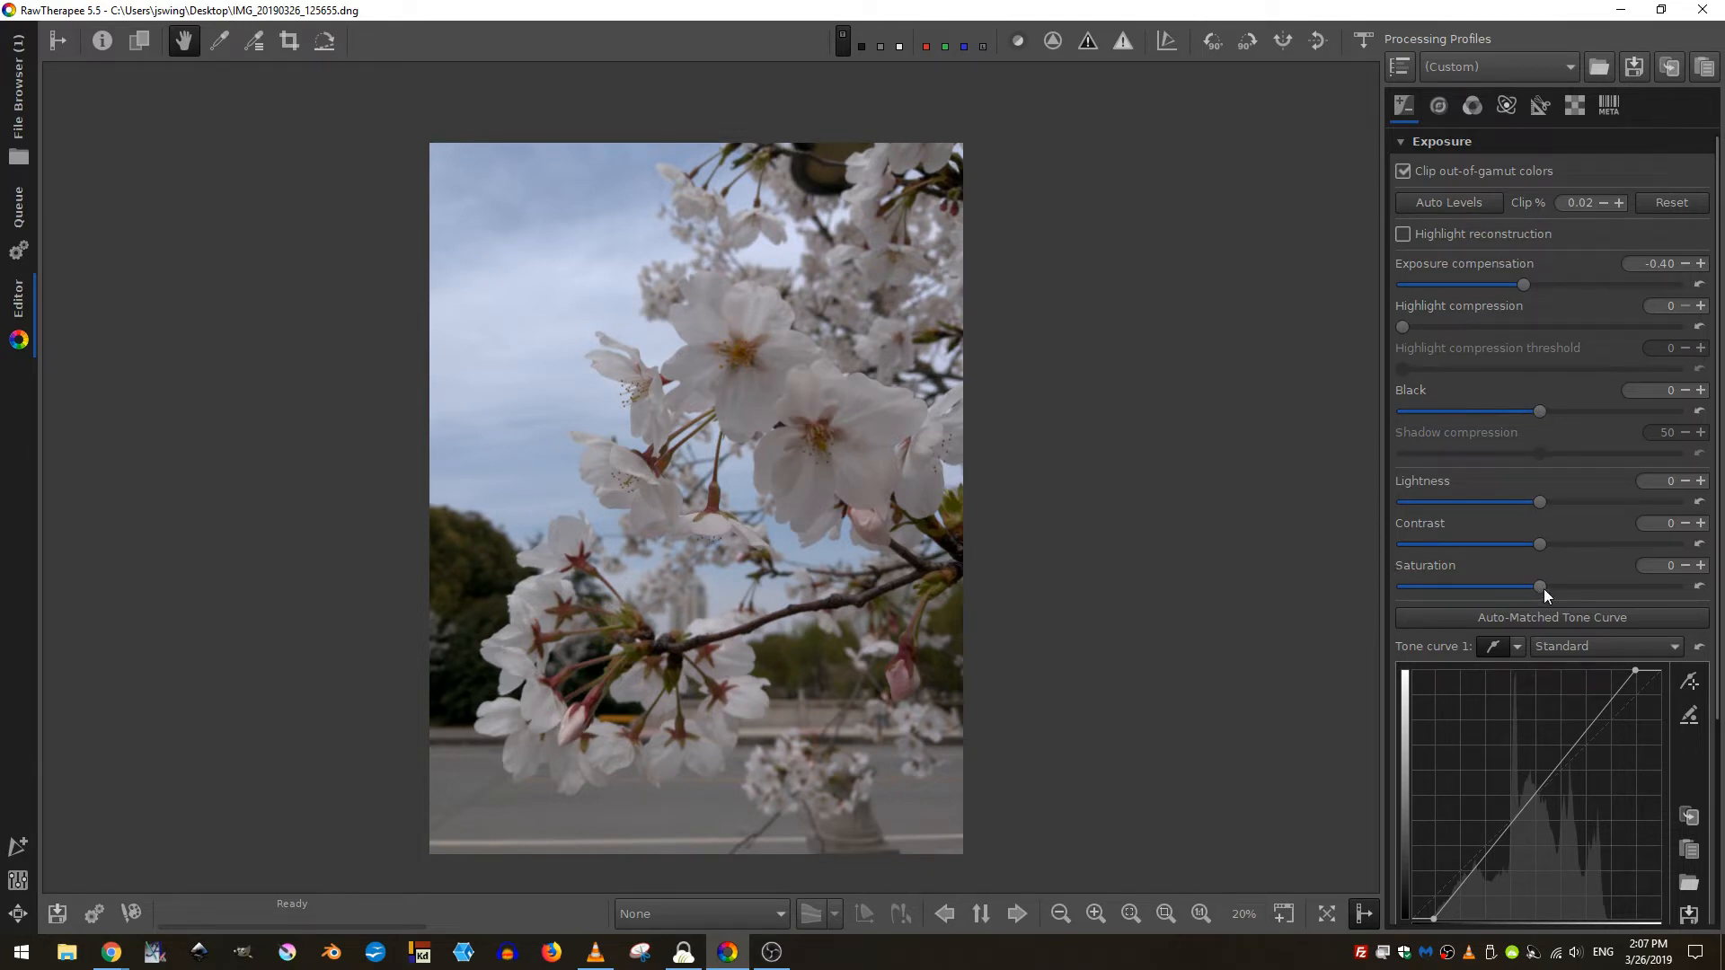
- Raise saturation to 50 for more vivid sky and blossoms, then collapse the Exposure section
drag(1540, 586, 1567, 586)
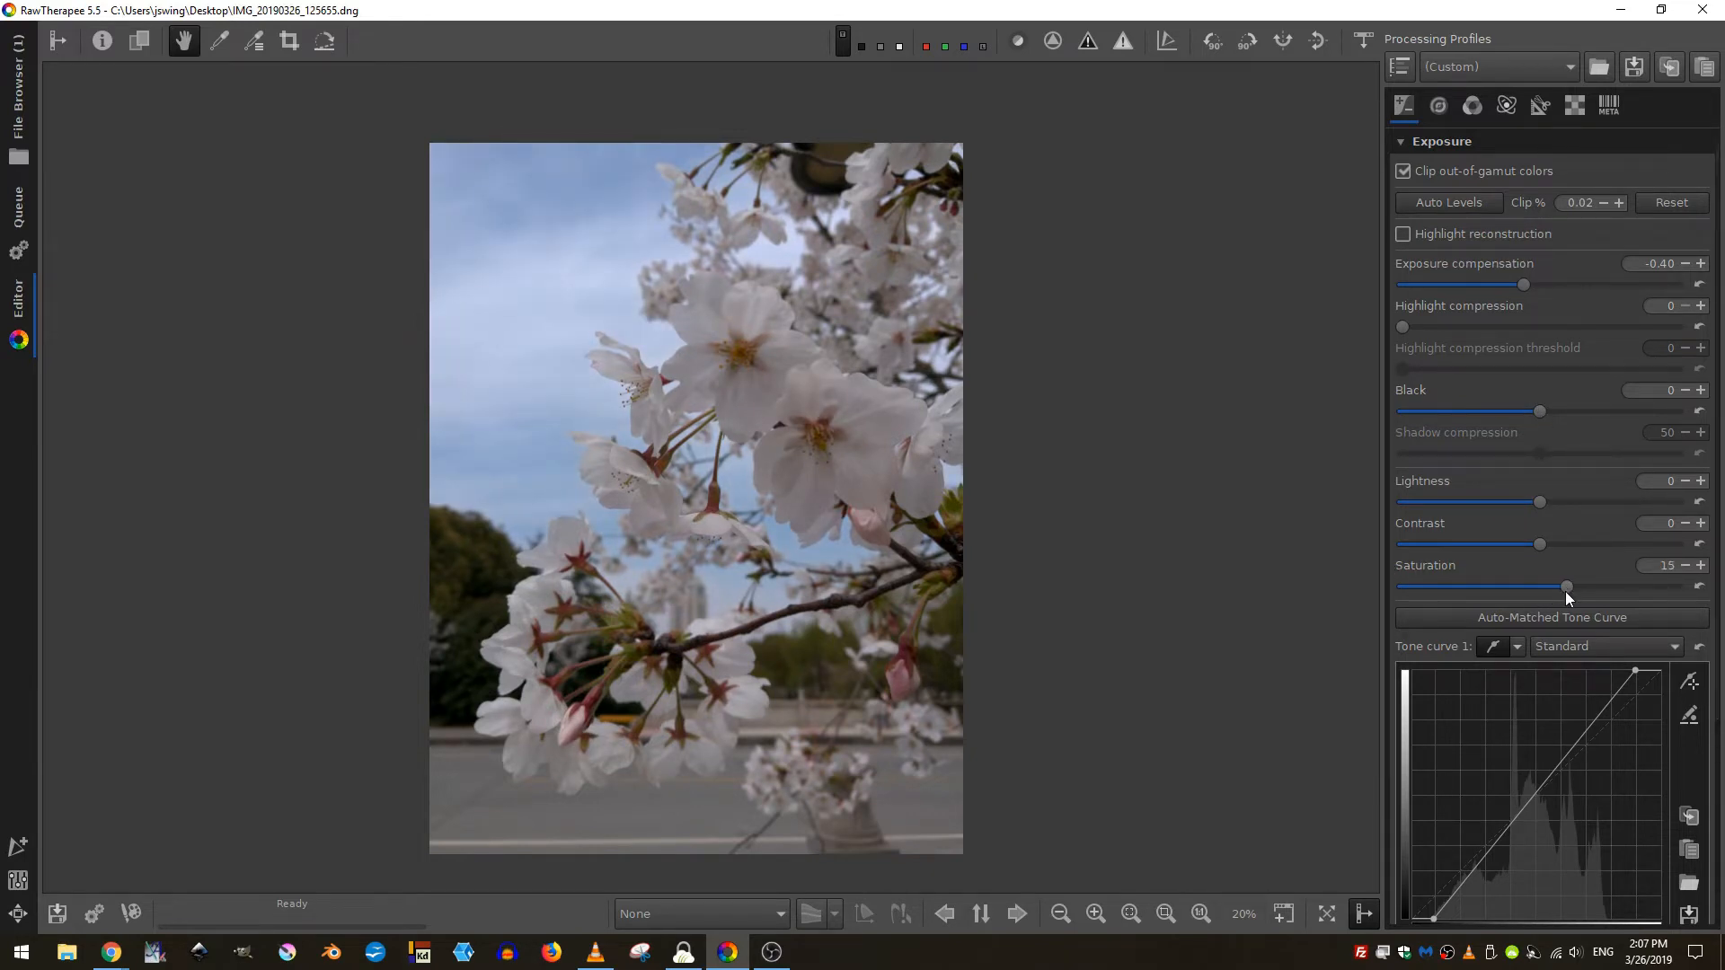
drag(1567, 586, 1585, 585)
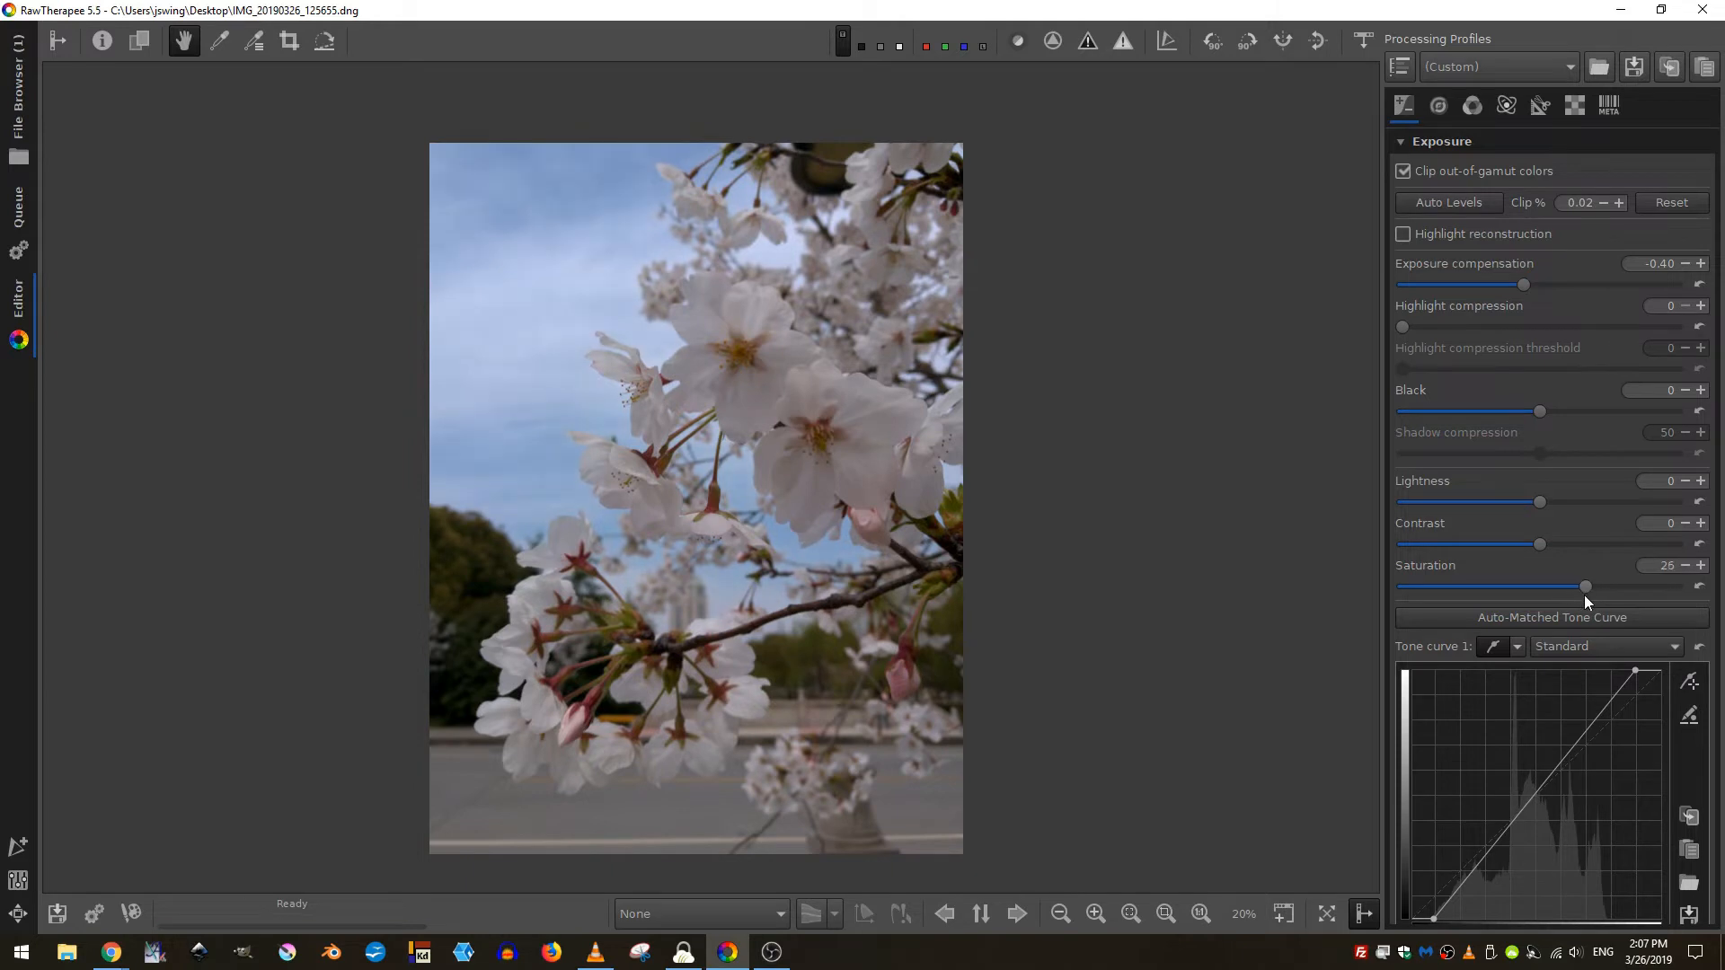
drag(1584, 586, 1600, 585)
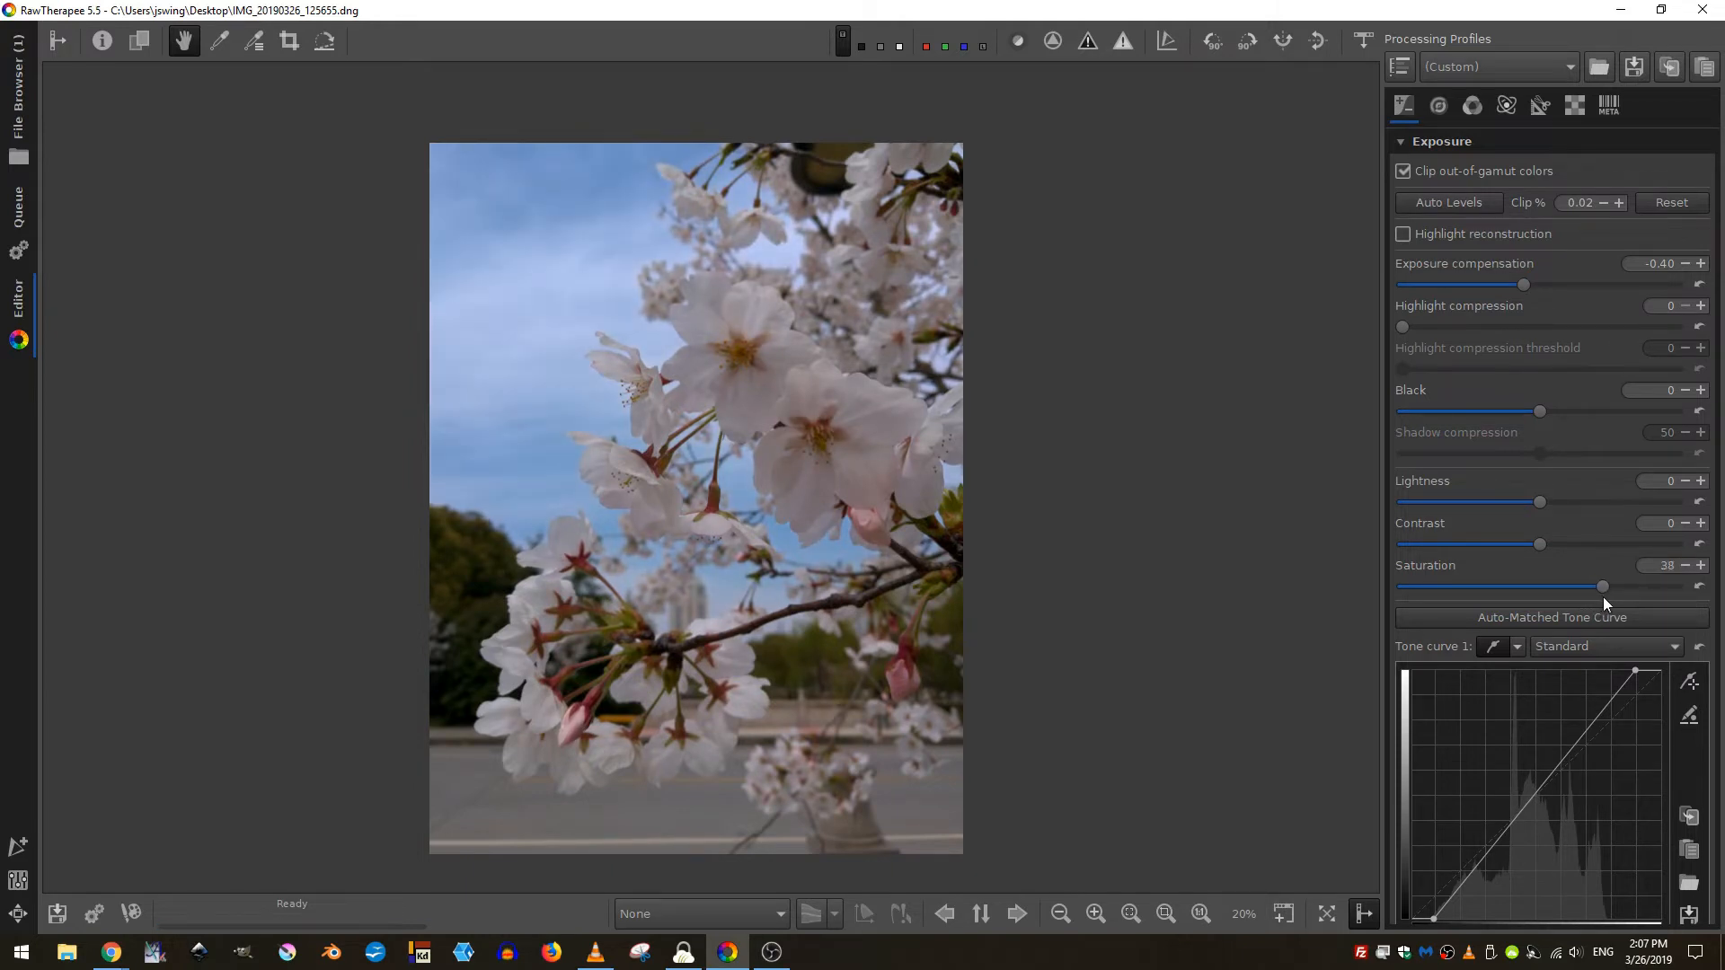
drag(1601, 585, 1605, 586)
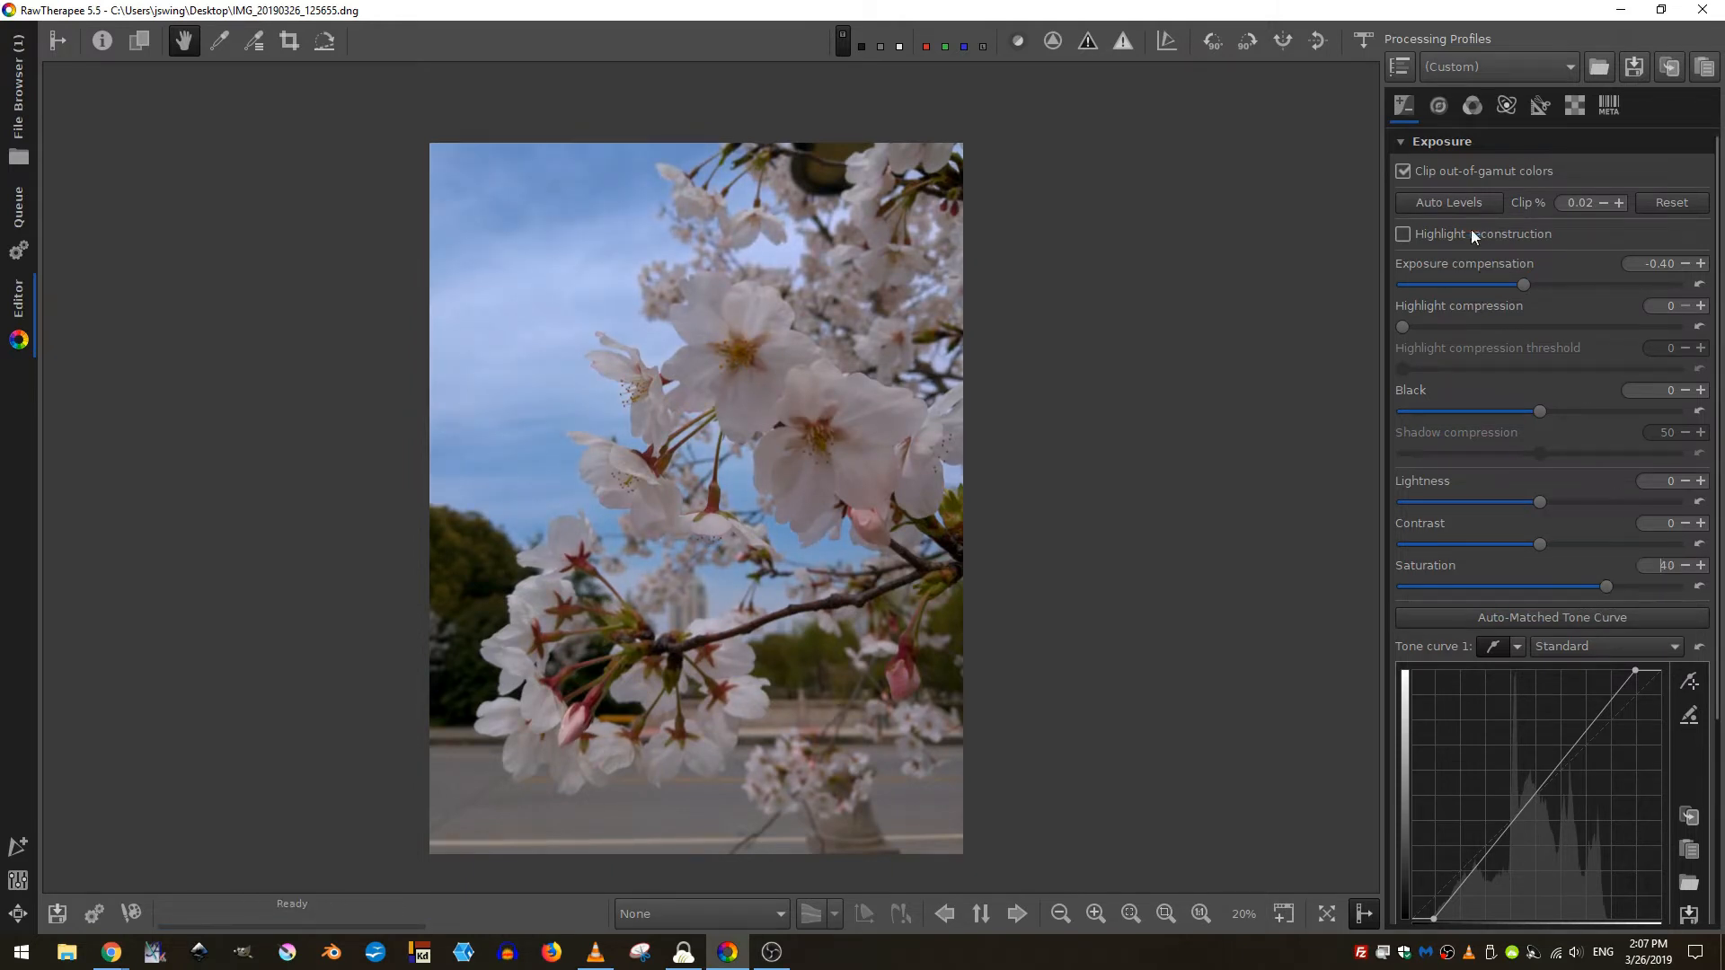
click(1441, 140)
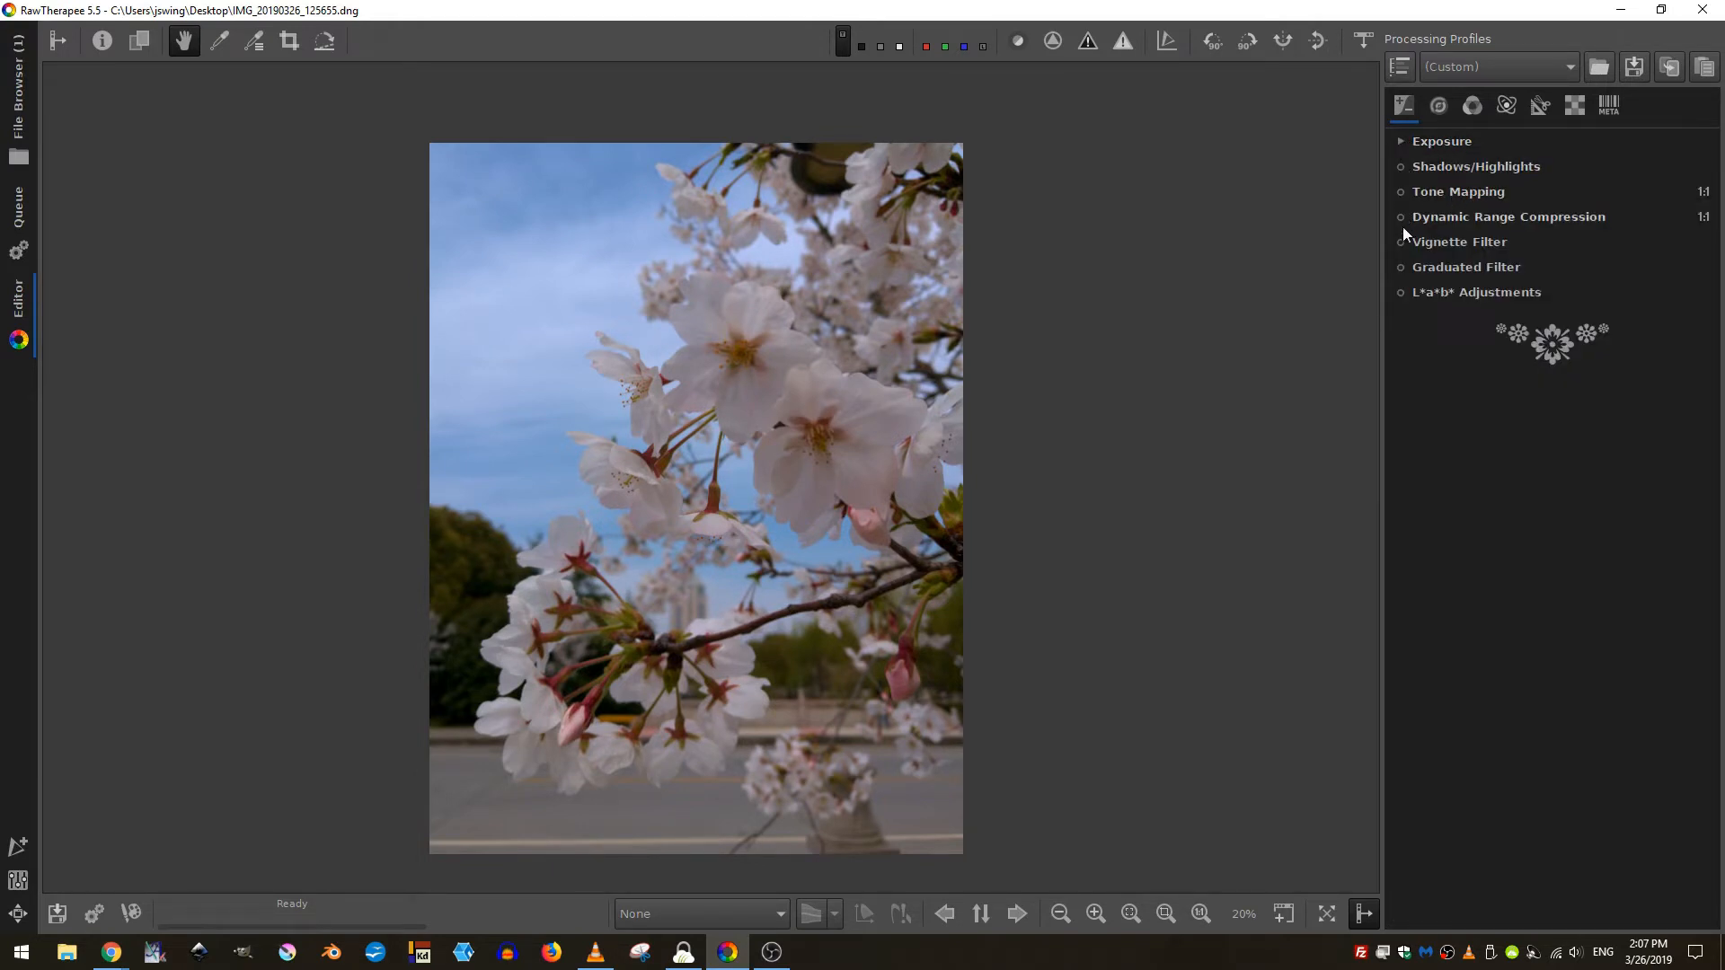
mouse_move(1404, 273)
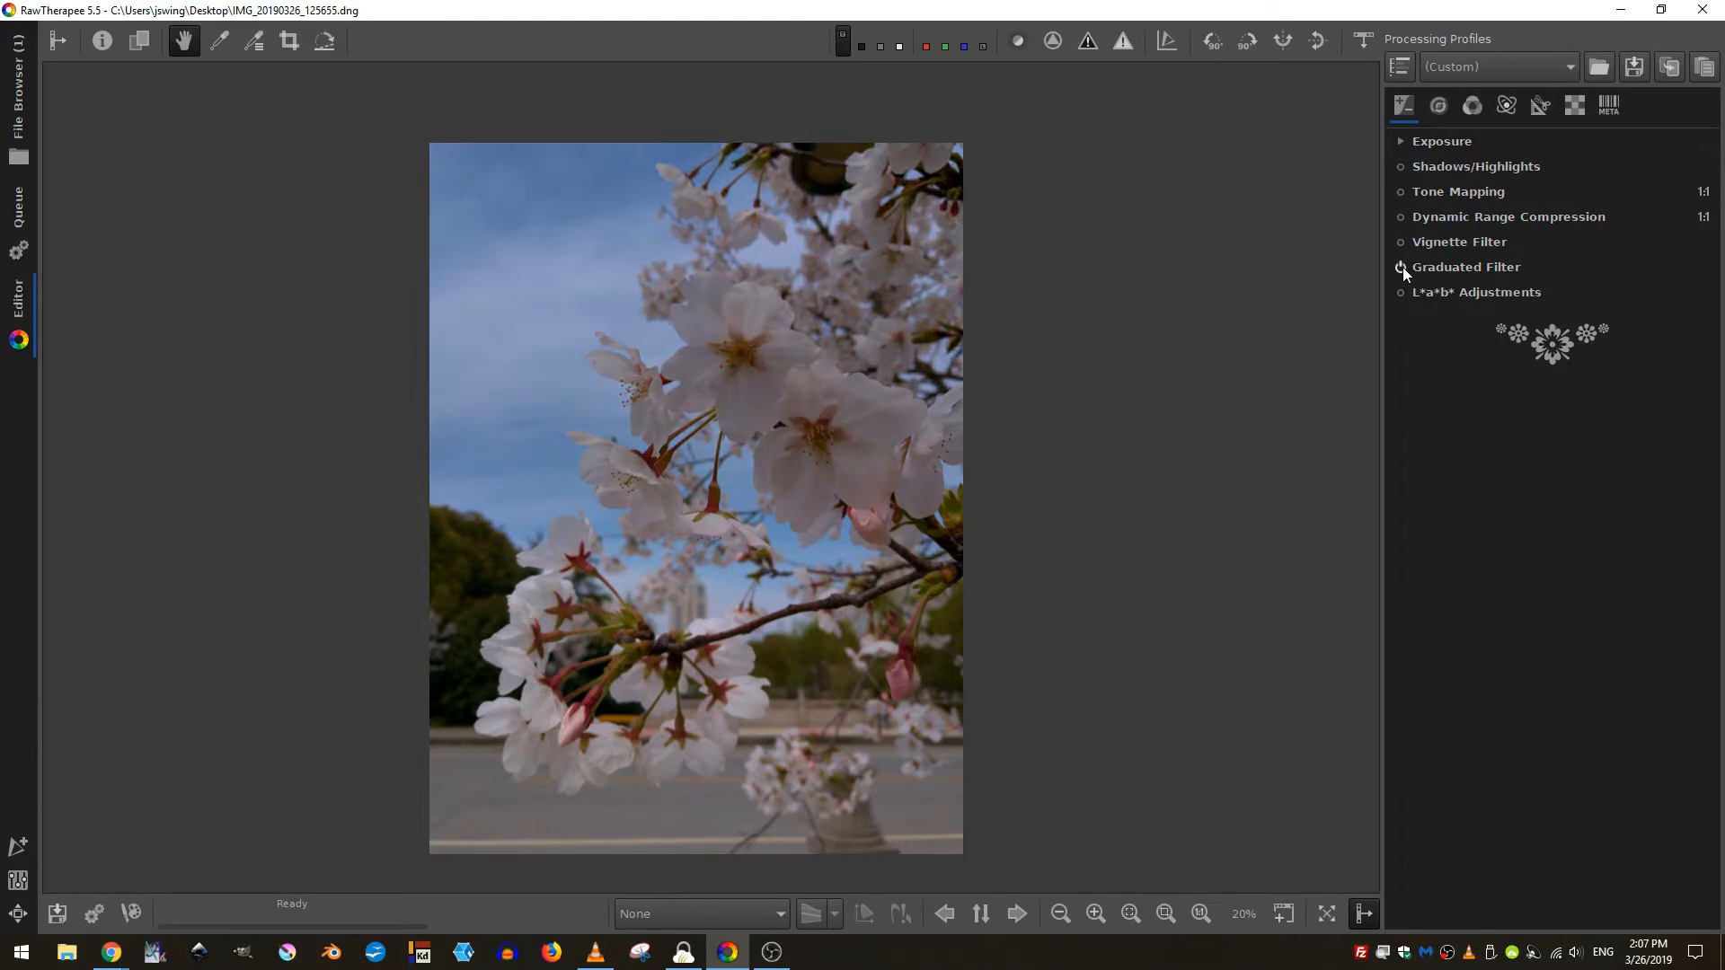
- Enable the Graduated Filter and expand its panel showing strength 0.60, angle 0, feather 25
click(1401, 266)
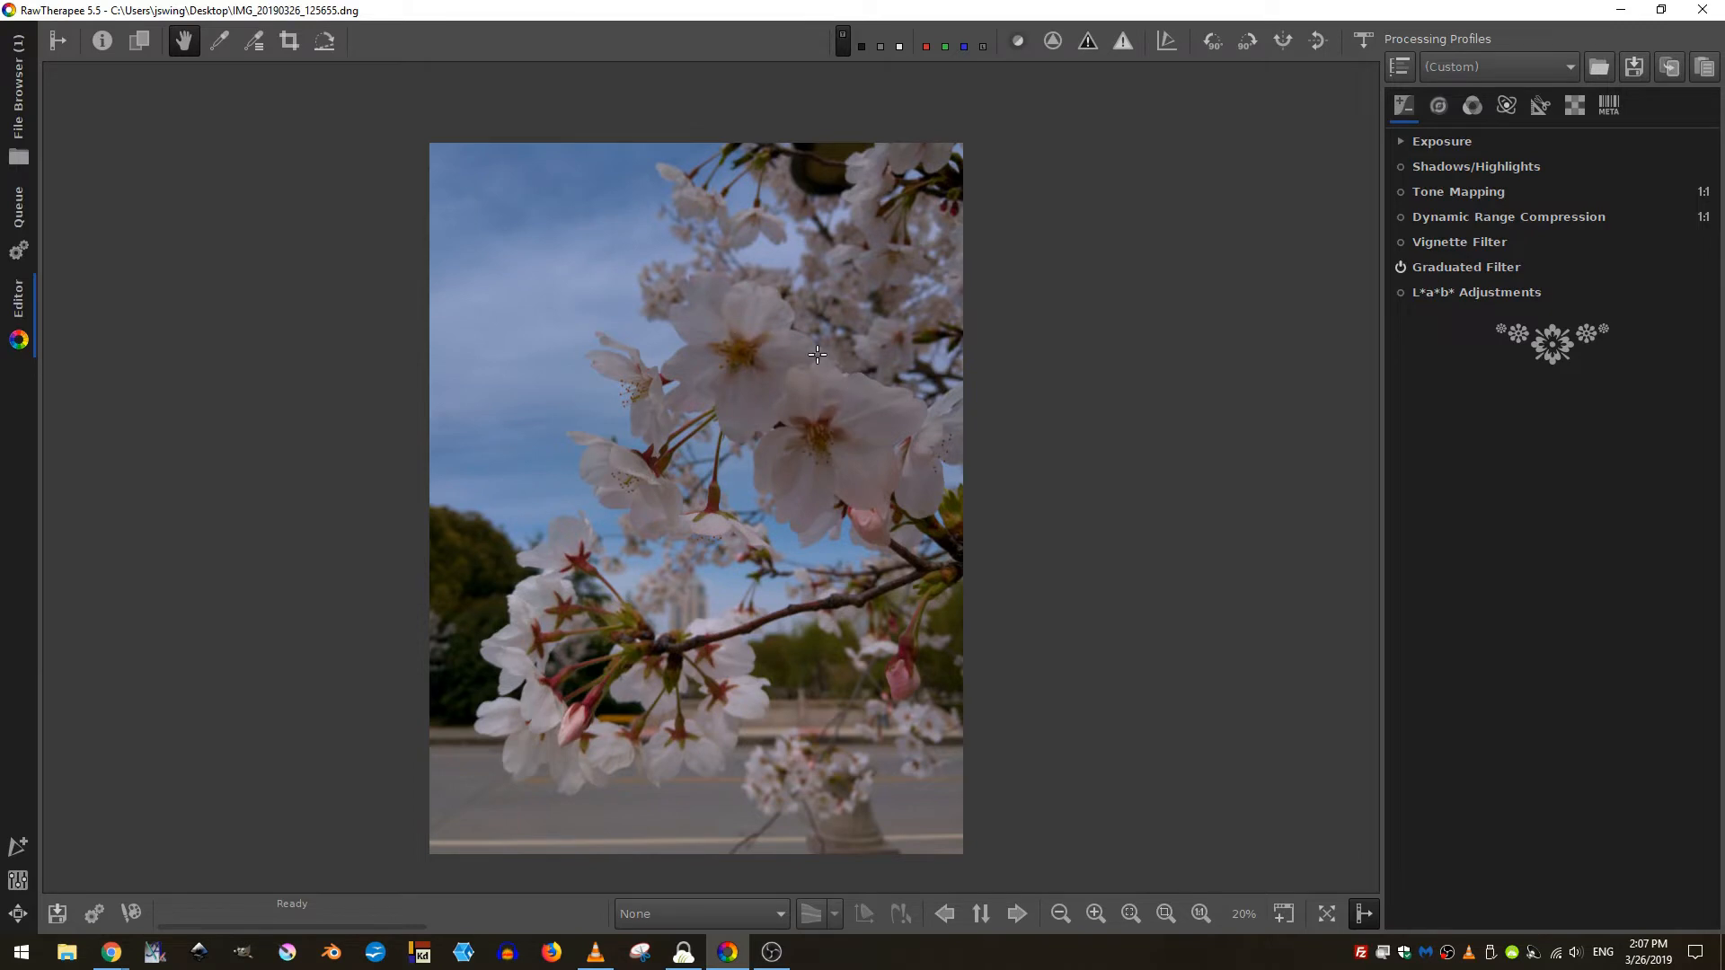
click(1466, 266)
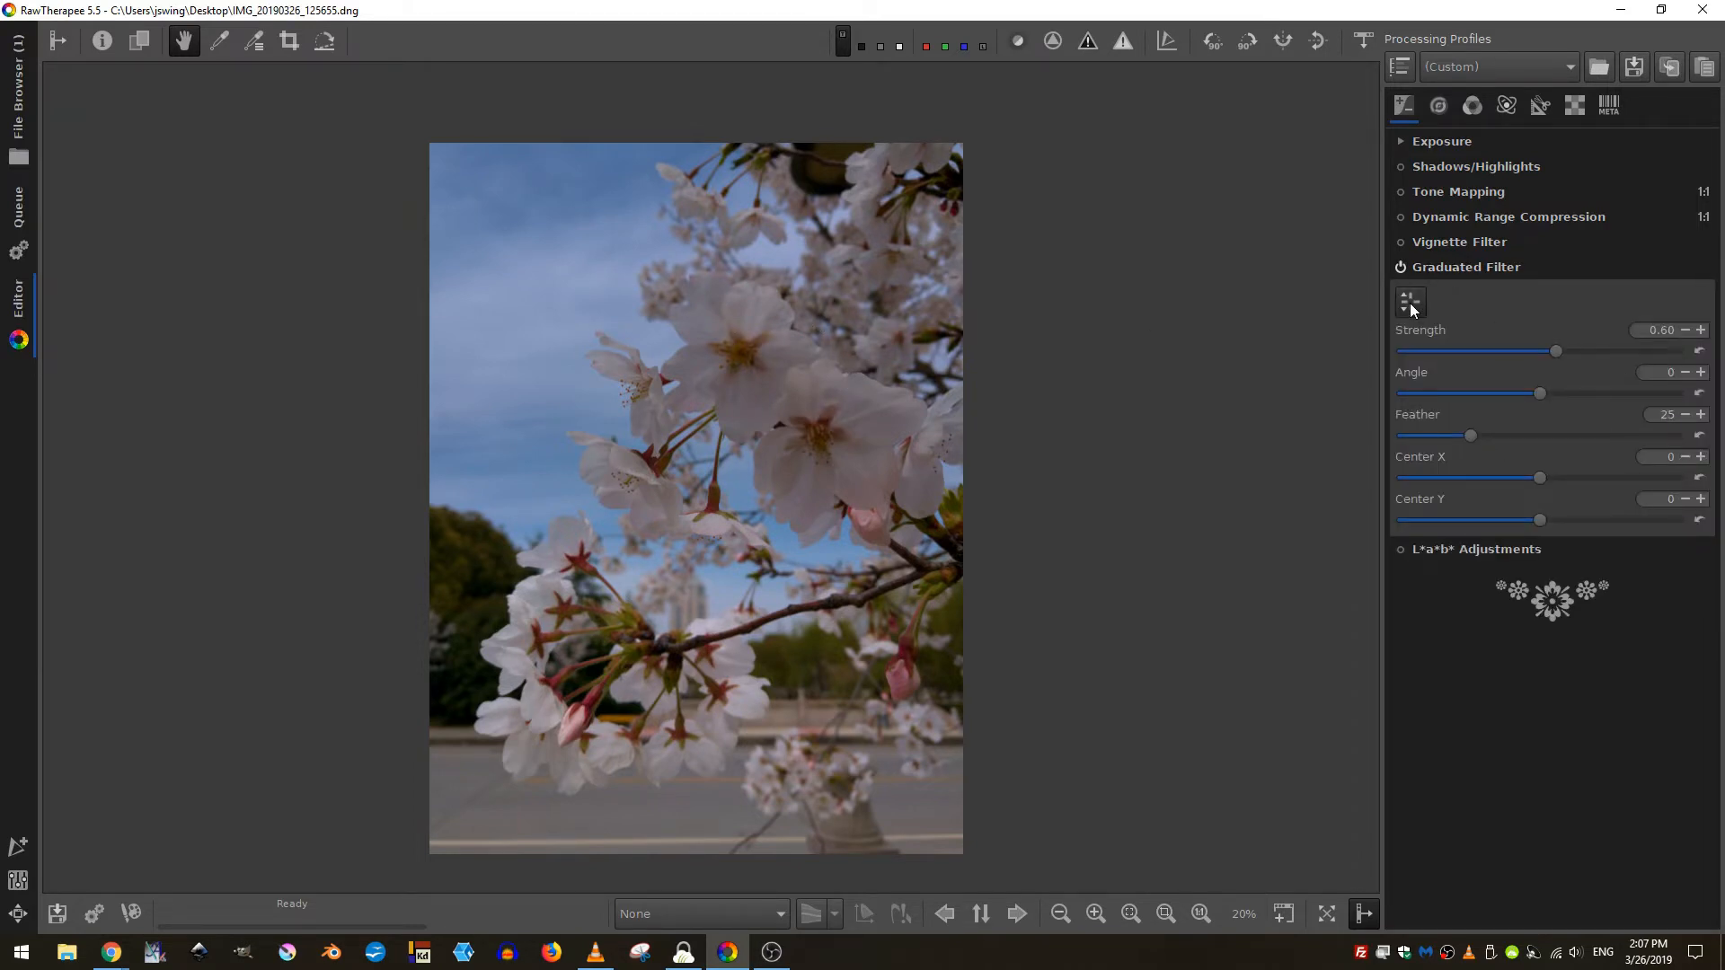
- Start on-canvas editing and move the filter centre up and down, settling near mid-image
click(1410, 302)
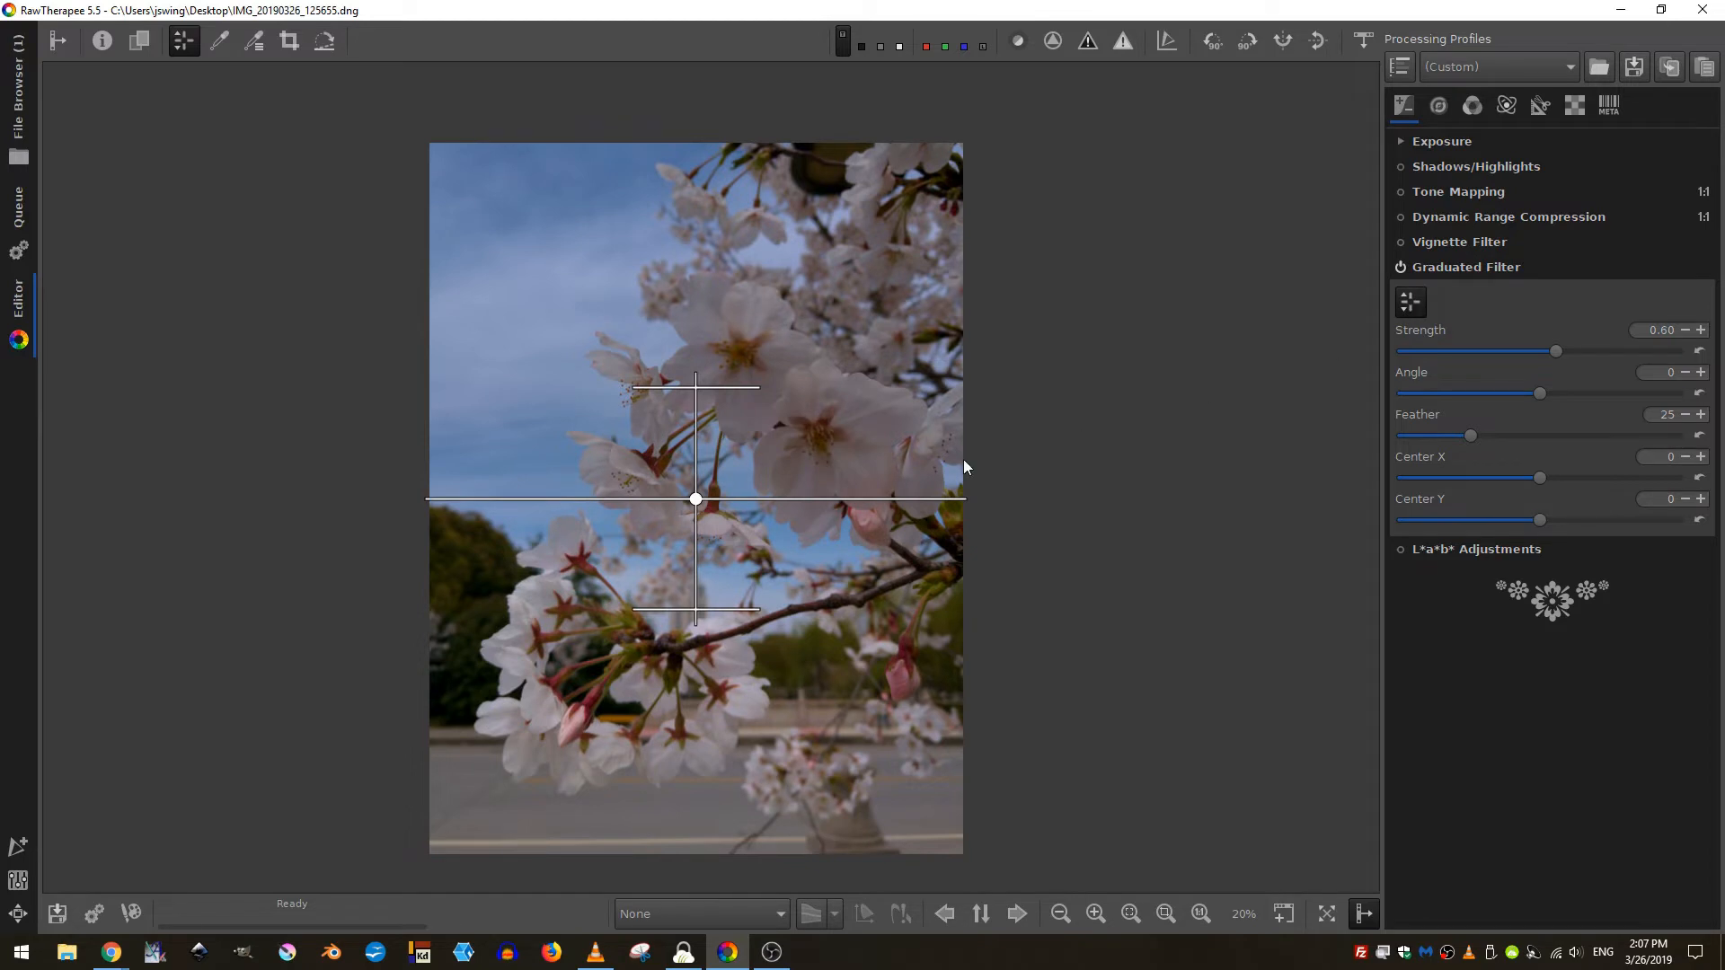
drag(693, 499, 693, 374)
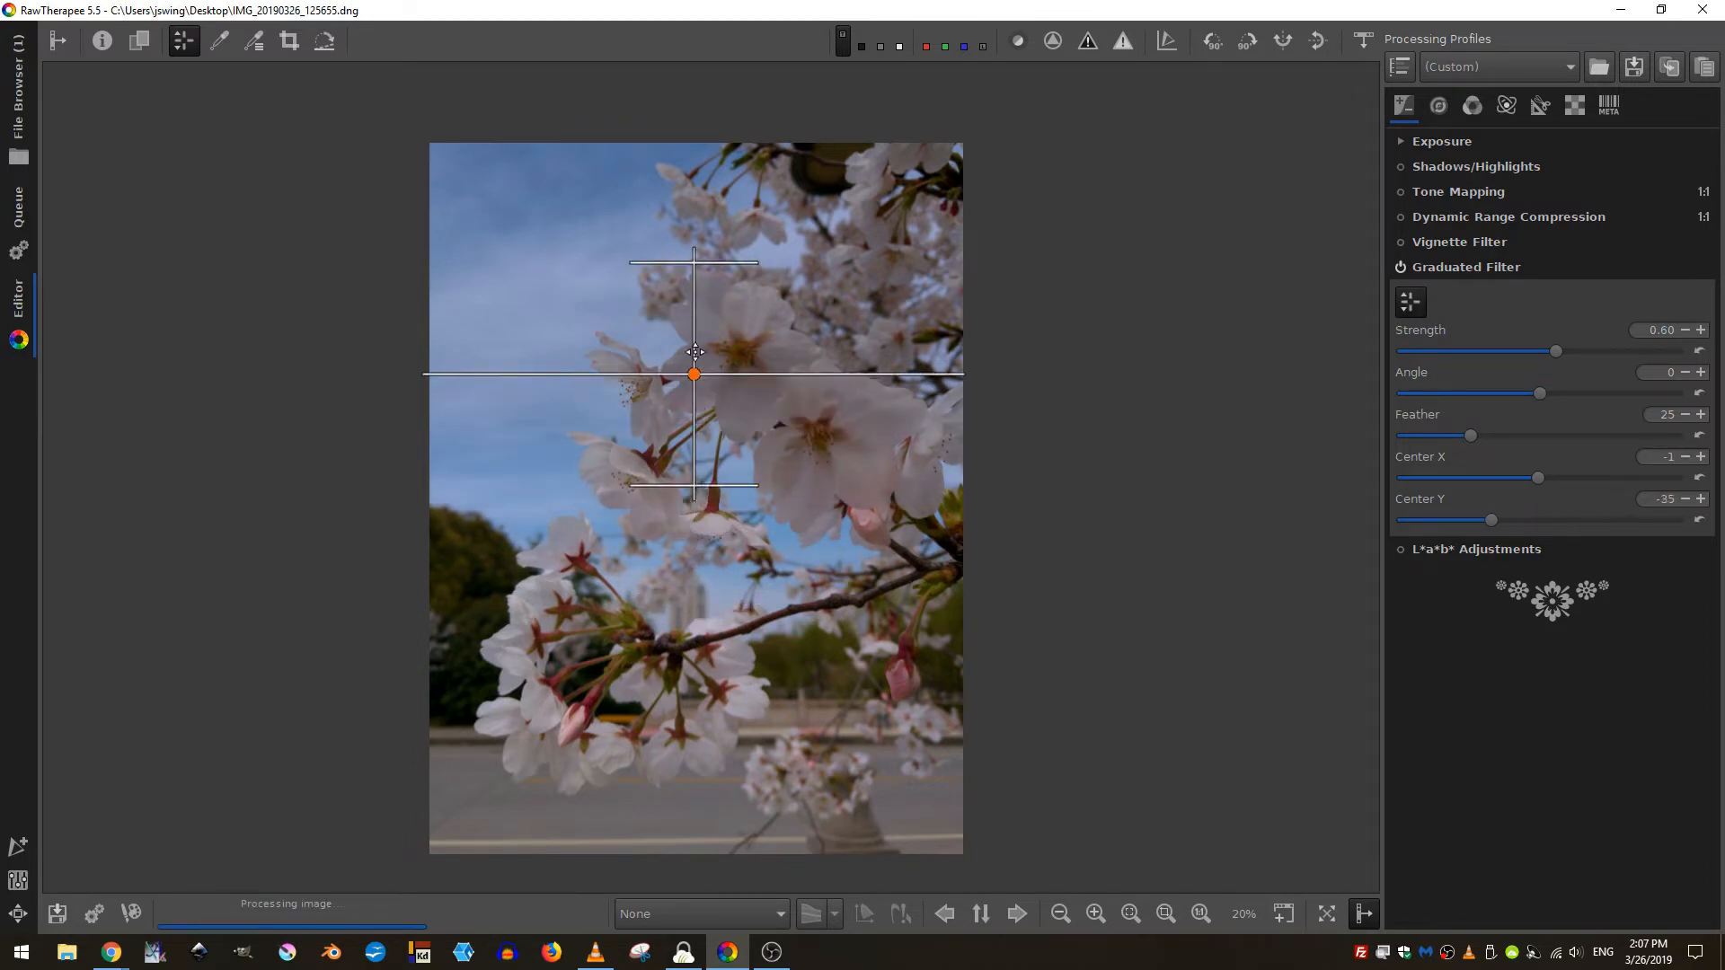
drag(691, 374, 717, 778)
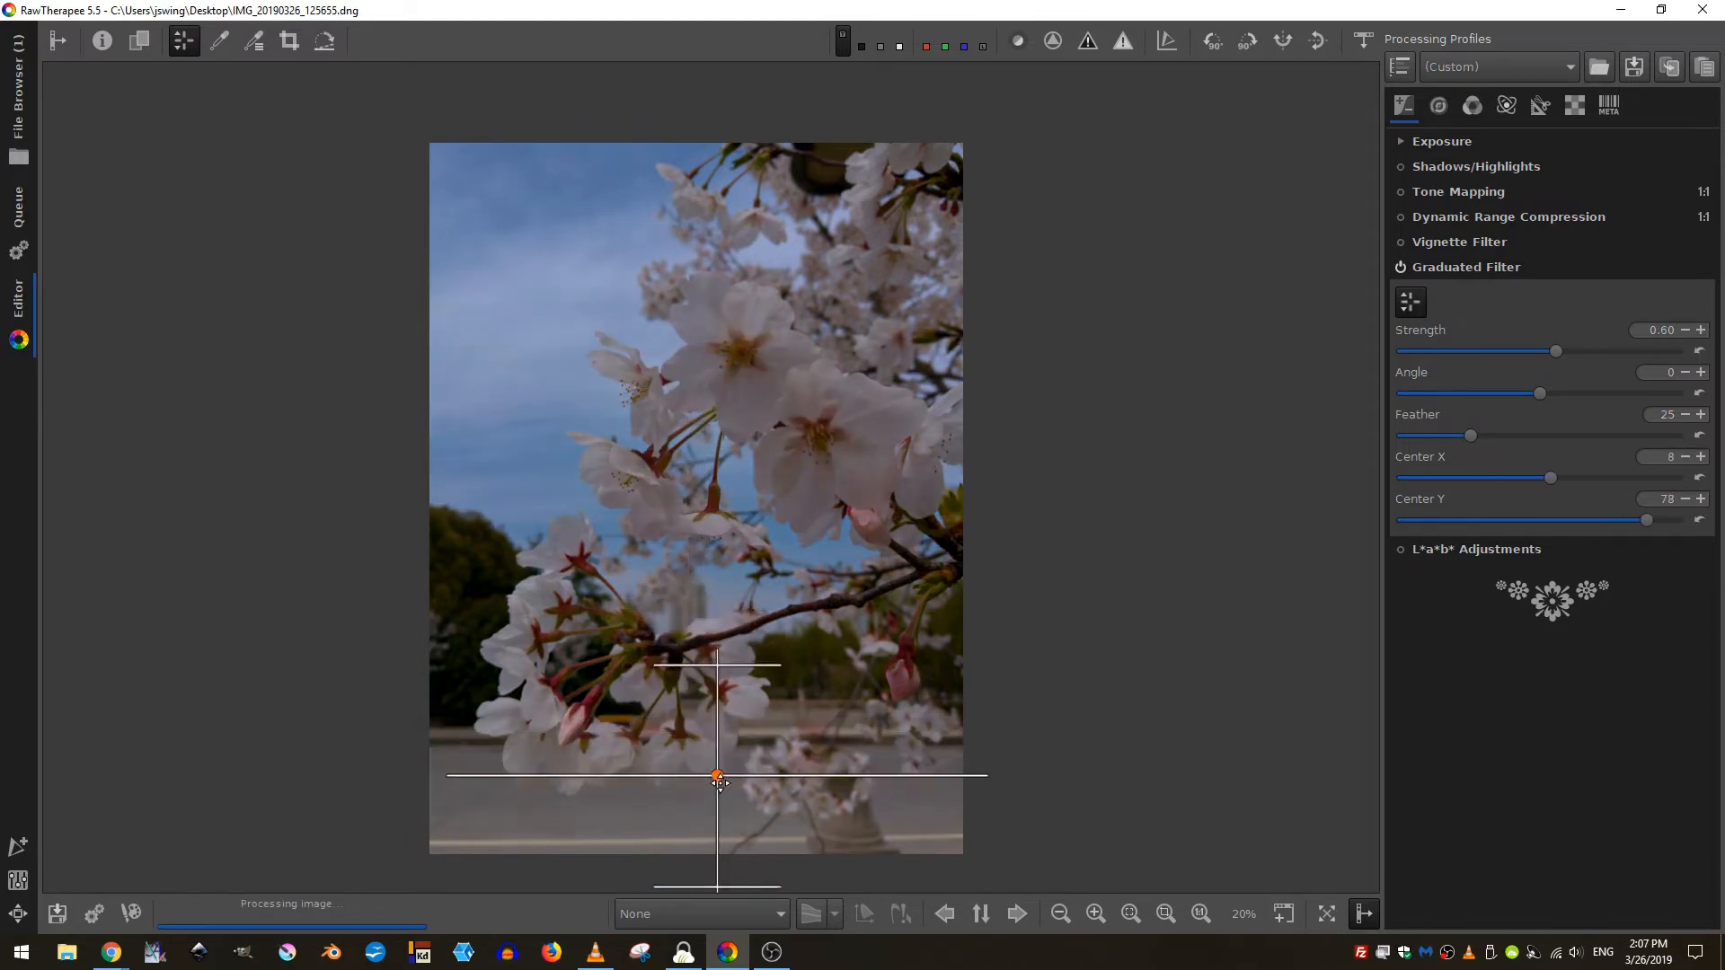
drag(717, 778, 724, 262)
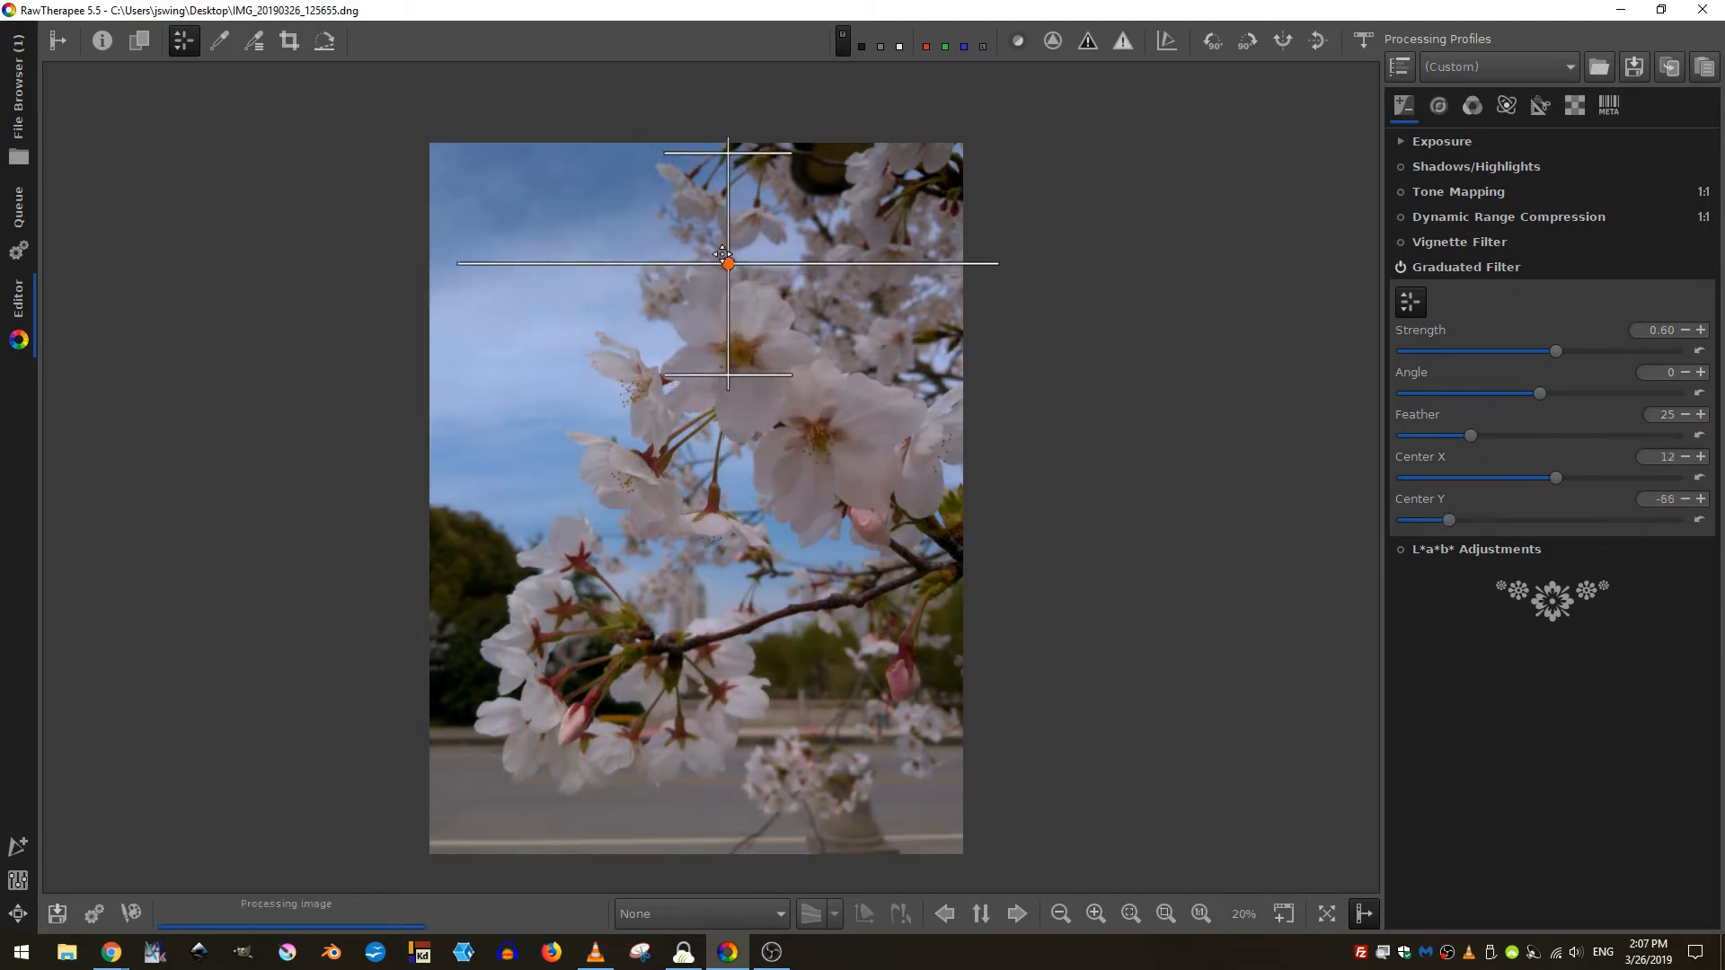
drag(725, 262, 708, 415)
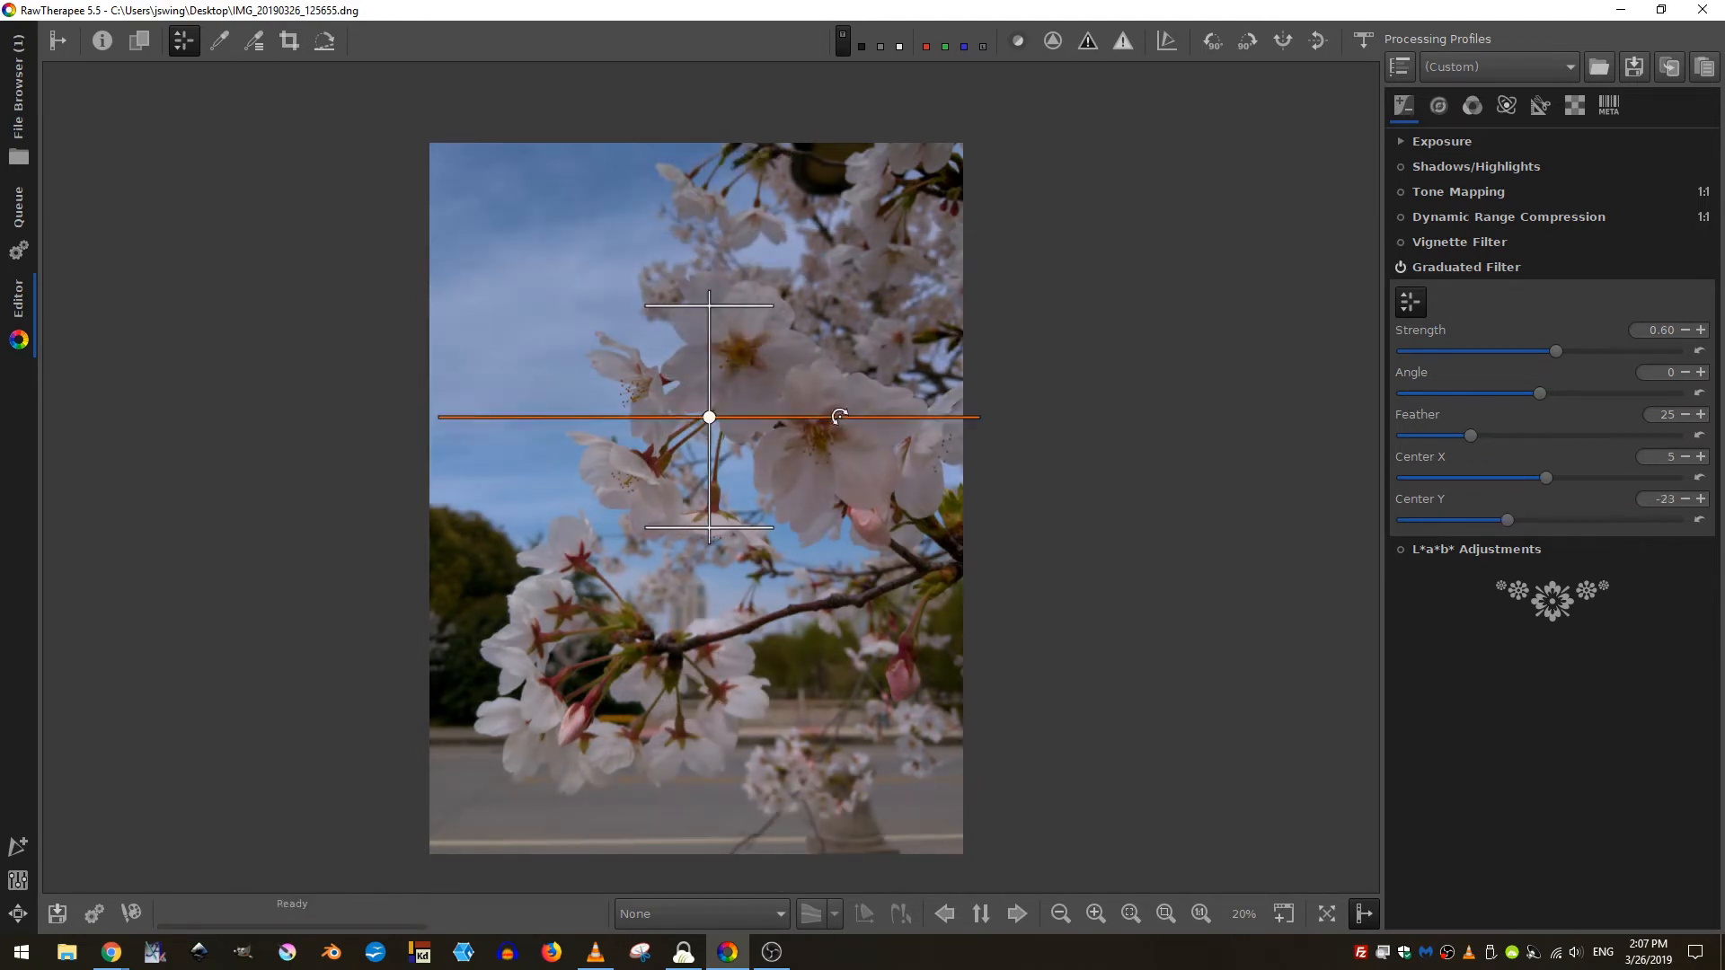
- Rotate the filter to a diagonal around -137° and nudge its centre up and left
drag(839, 415, 734, 223)
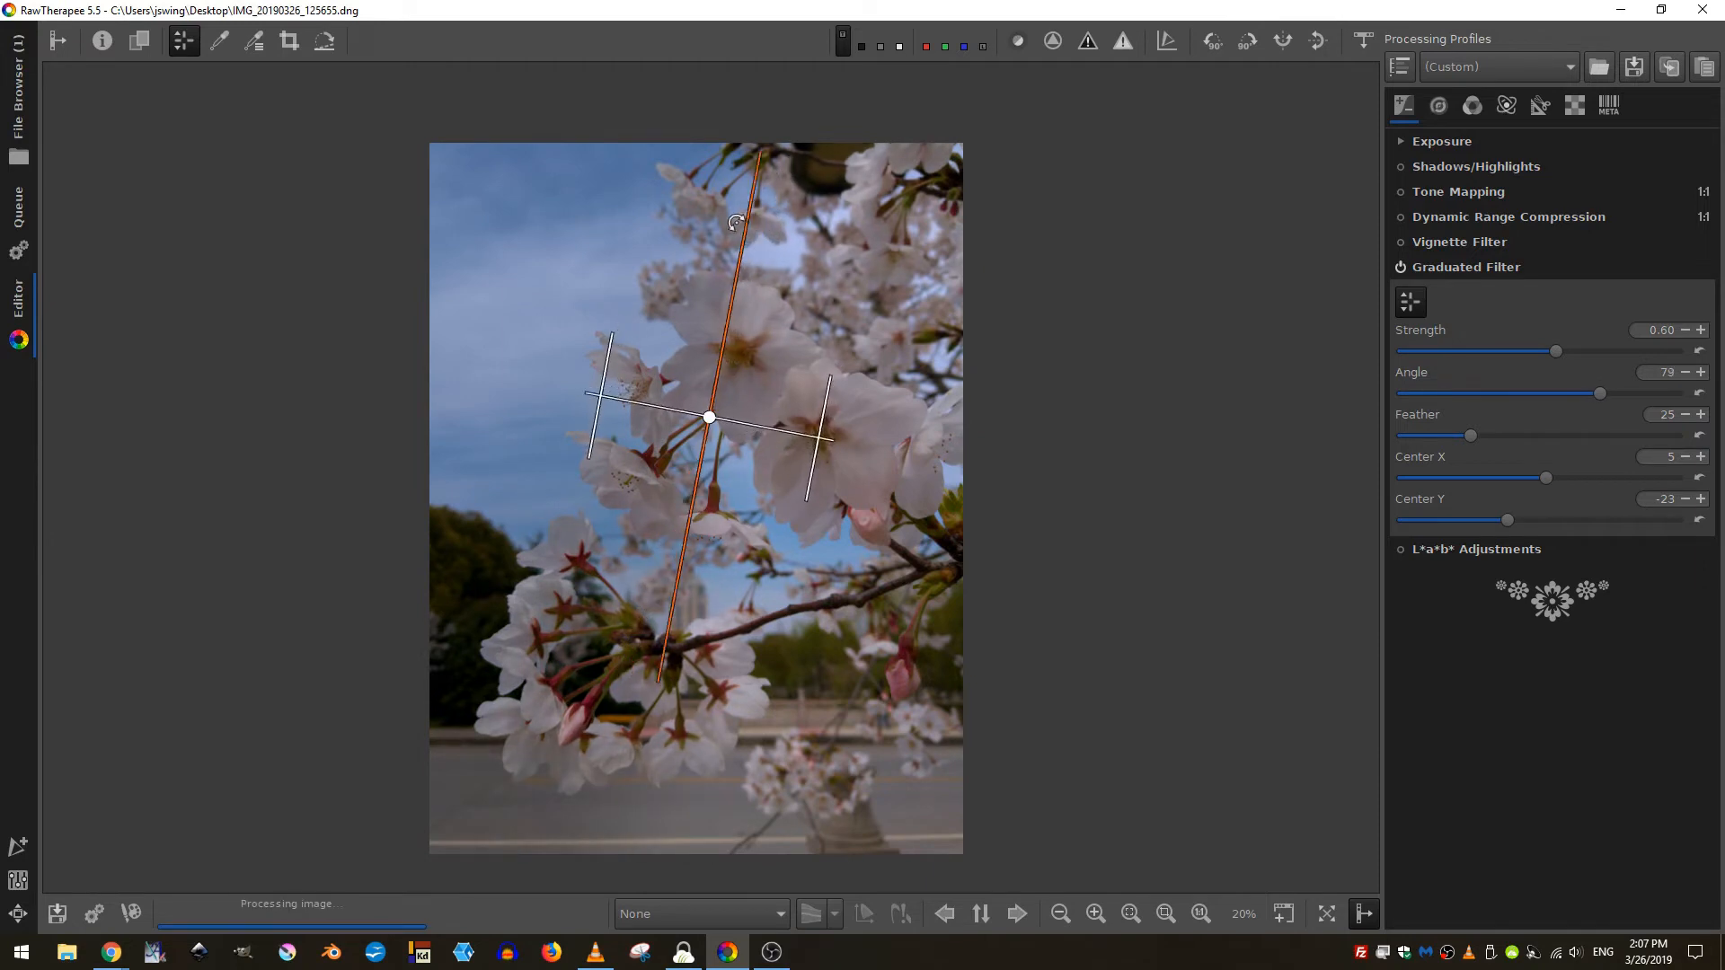
drag(735, 221, 830, 309)
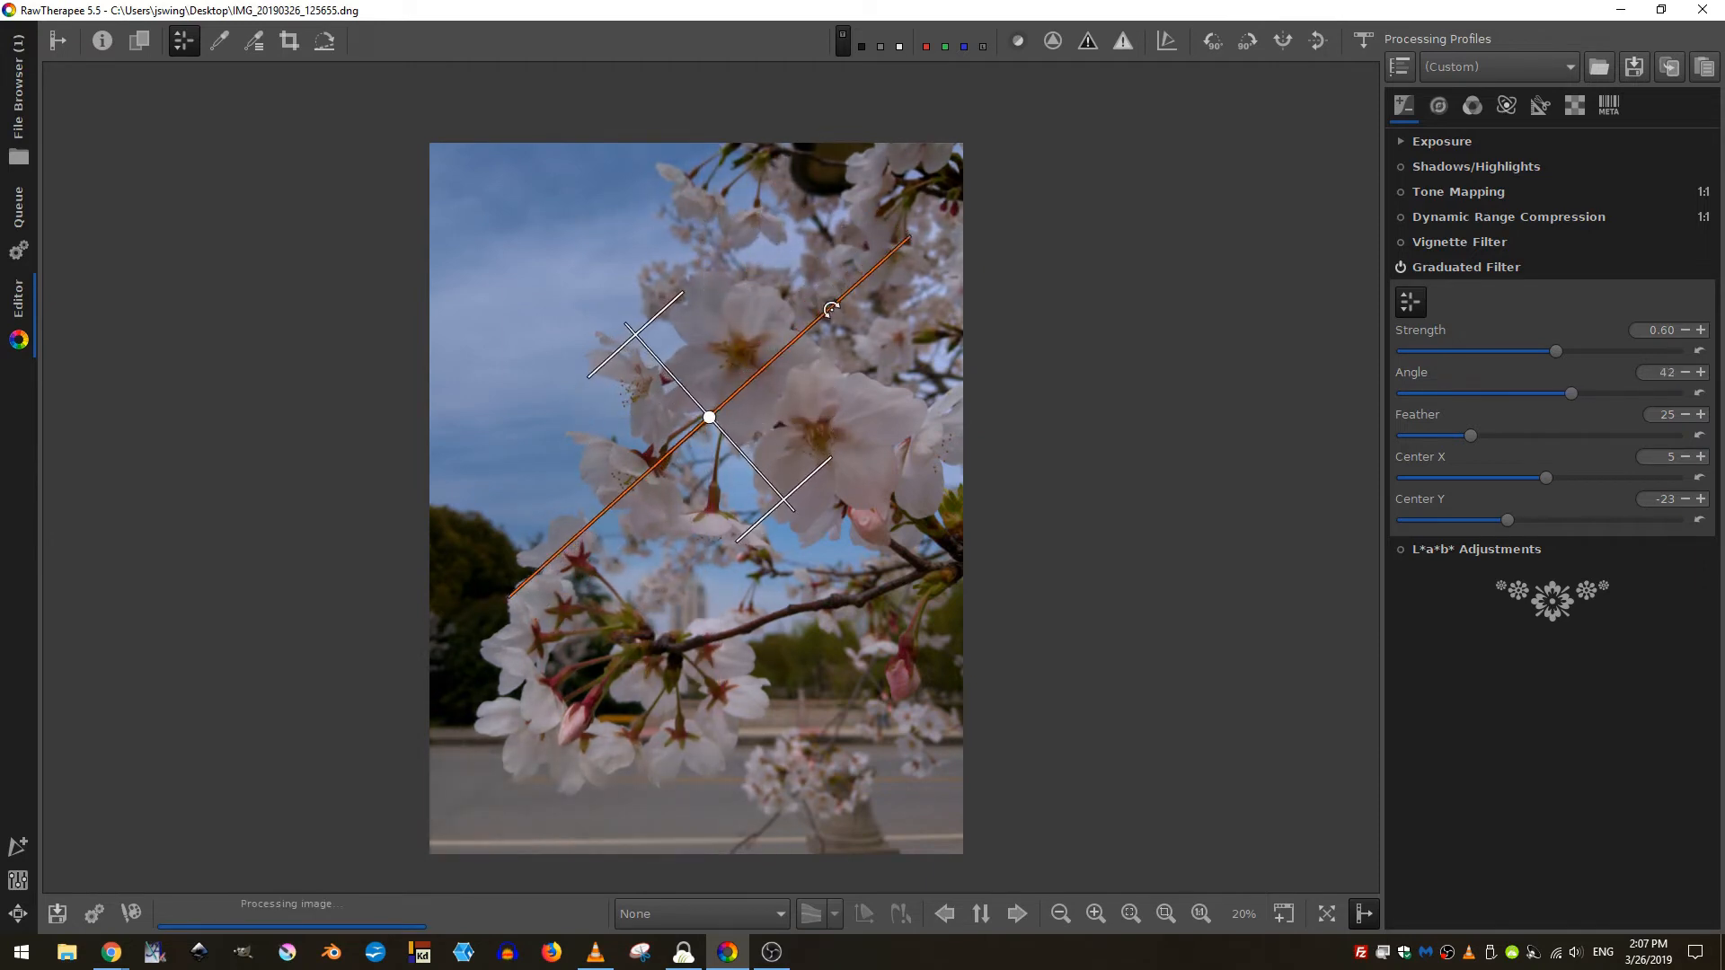
drag(709, 418, 670, 373)
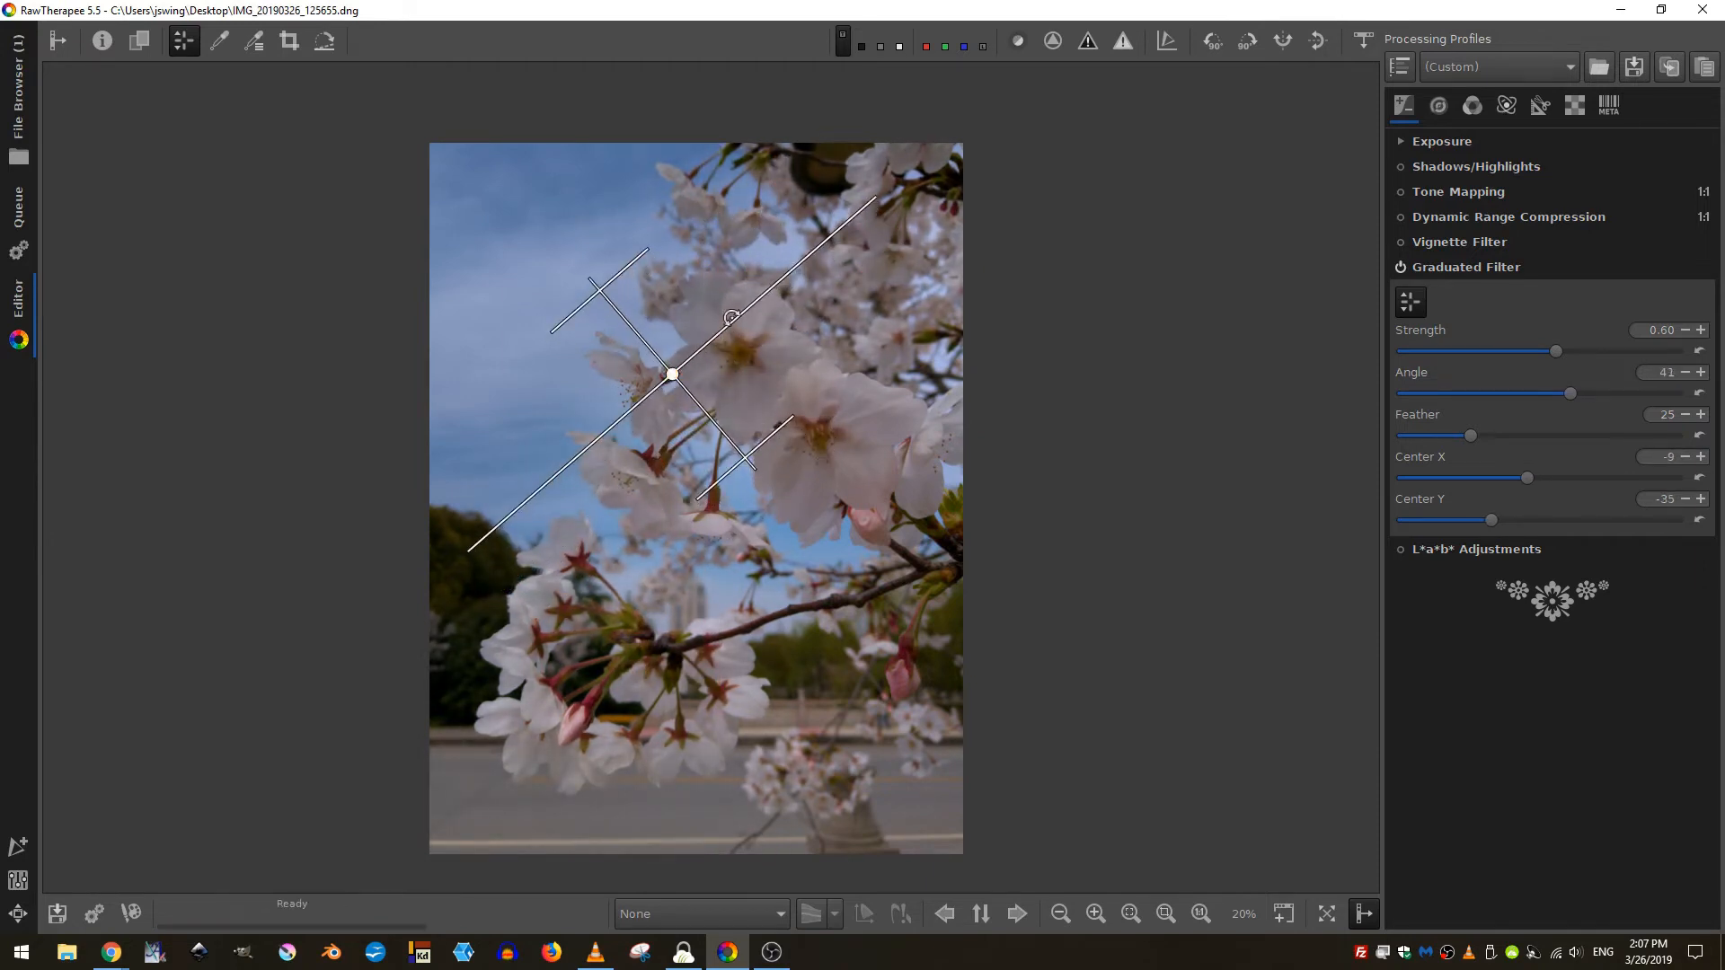
drag(672, 374, 672, 355)
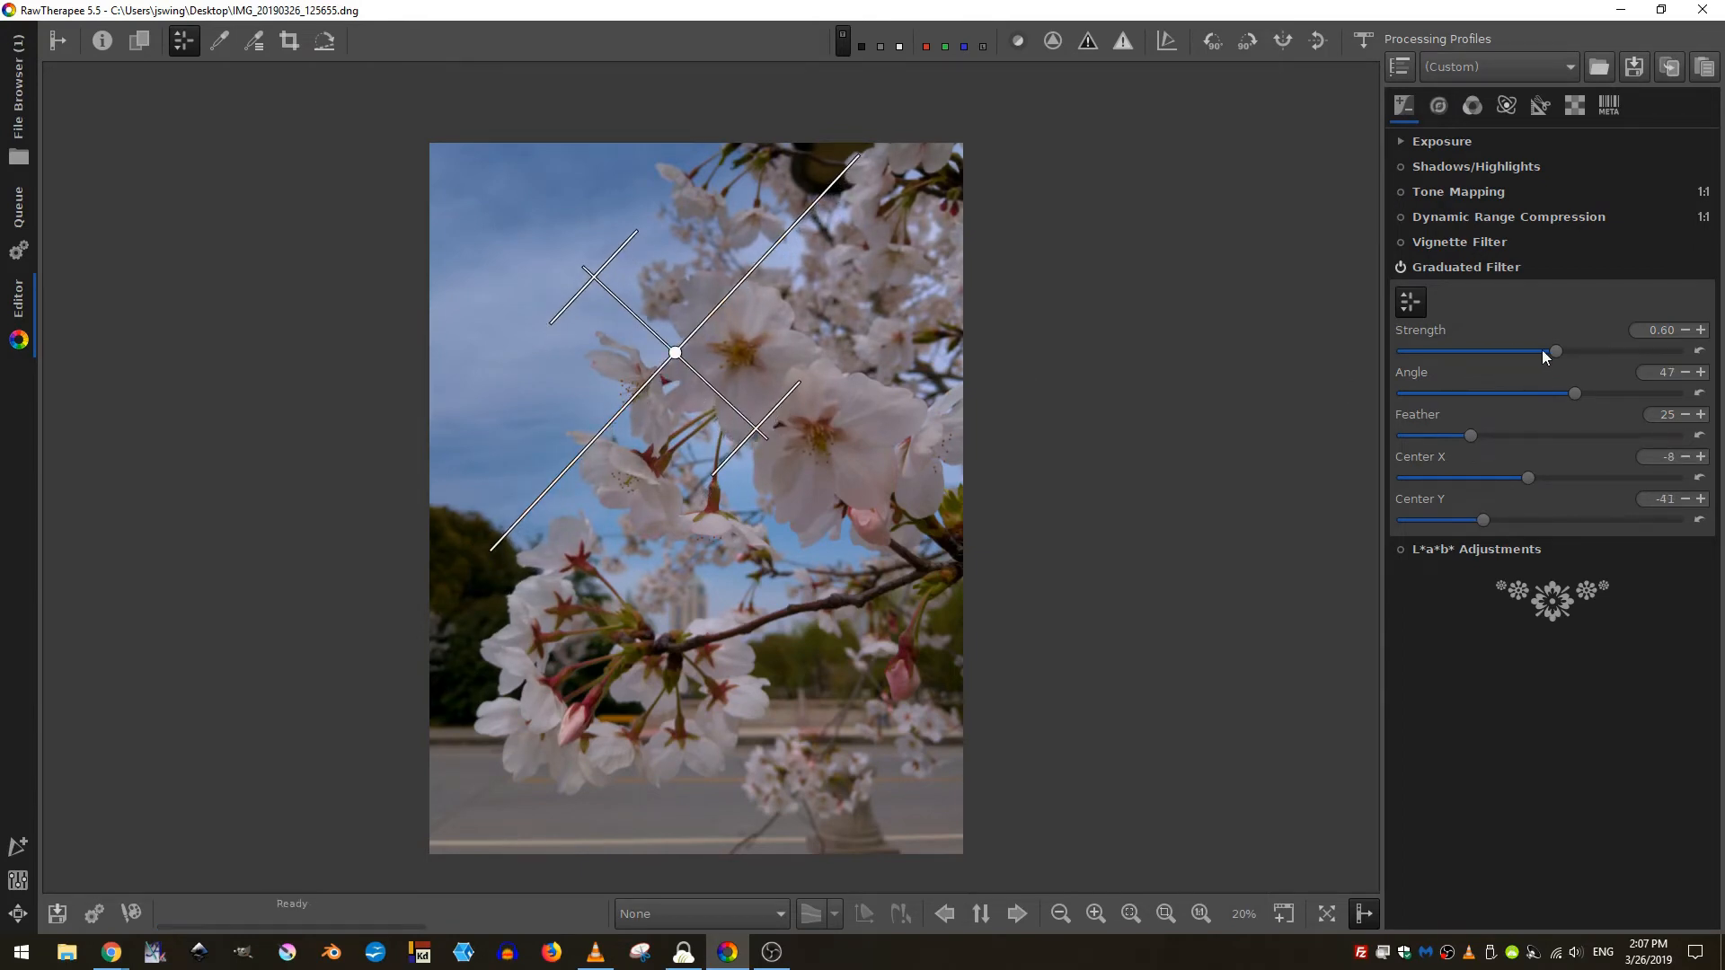
- Reduce the filter strength from 0.60 to about 0.07, near zero
drag(1550, 352, 1478, 352)
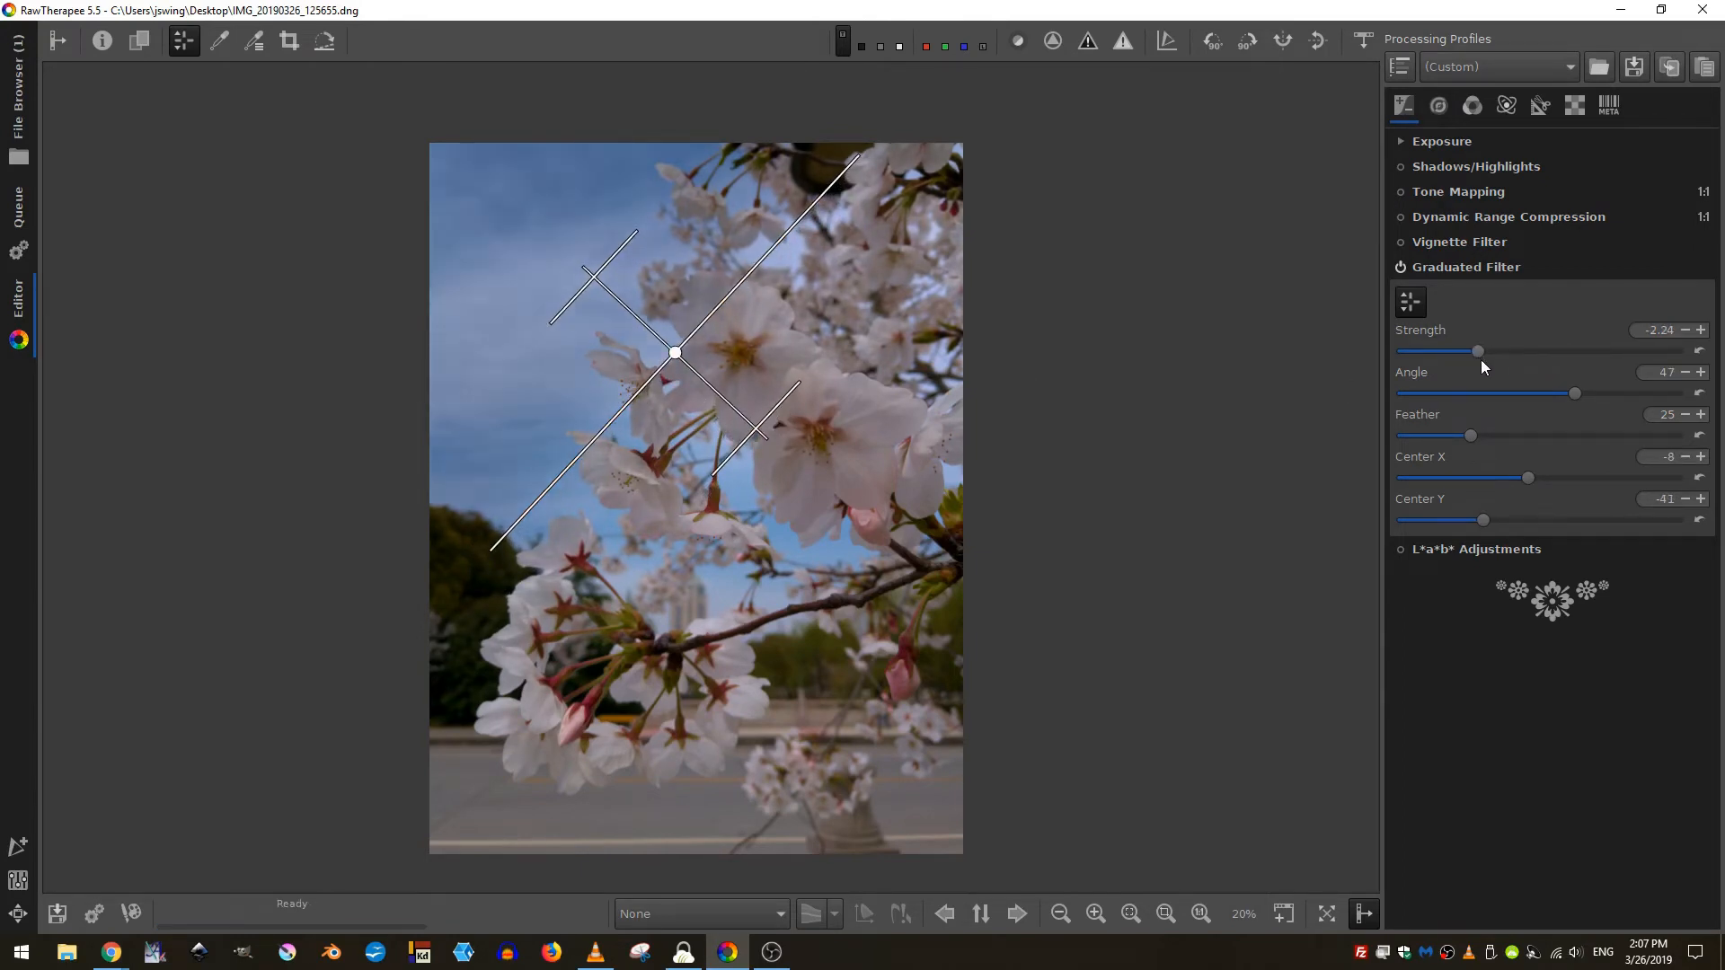
drag(1478, 350, 1536, 350)
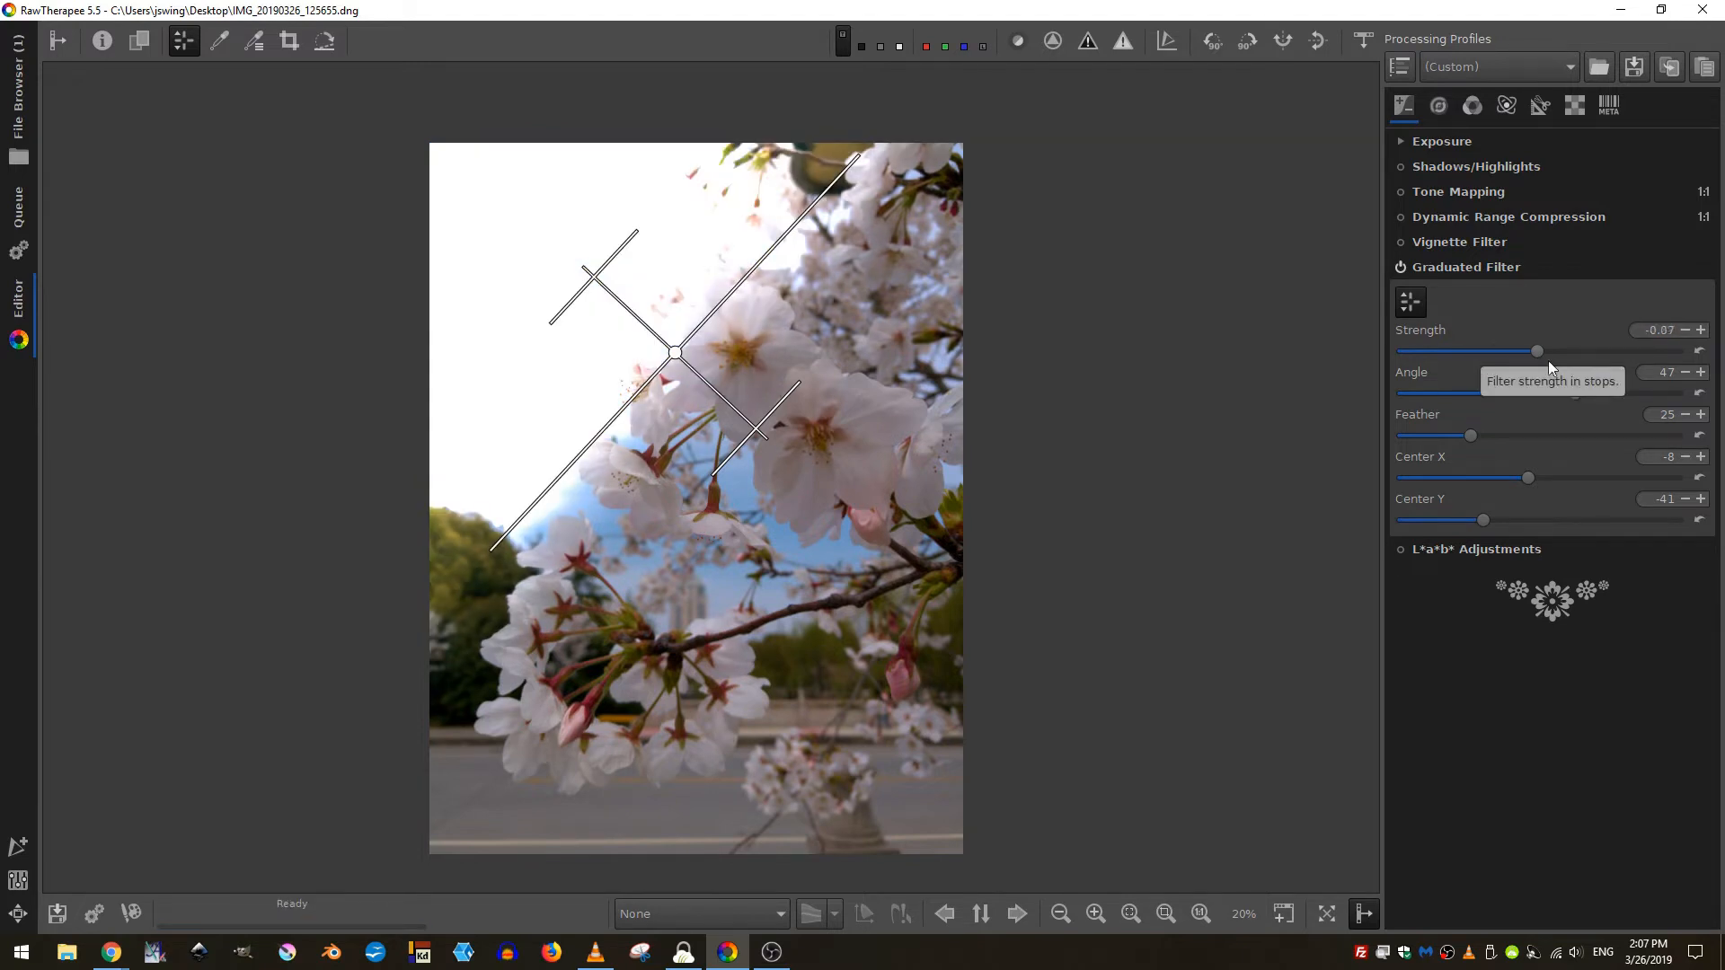
drag(1536, 350, 1541, 351)
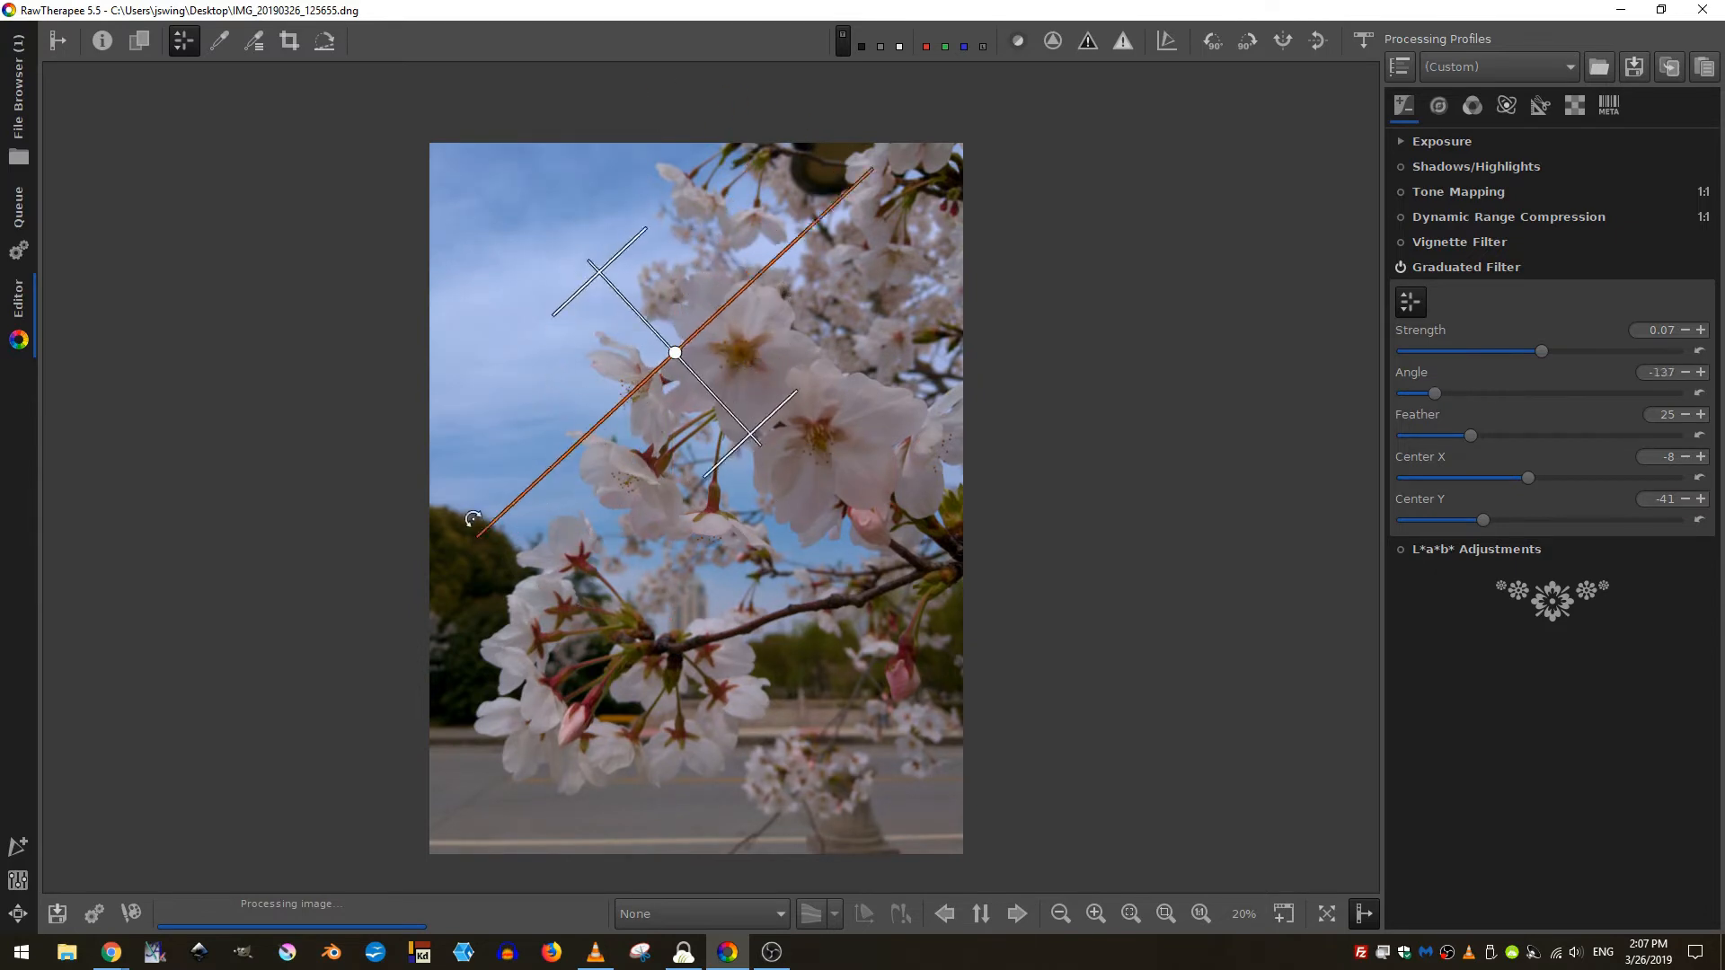
- Tilt the filter steeper, move its centre down-left and set a negative strength near -0.33
drag(473, 517, 517, 561)
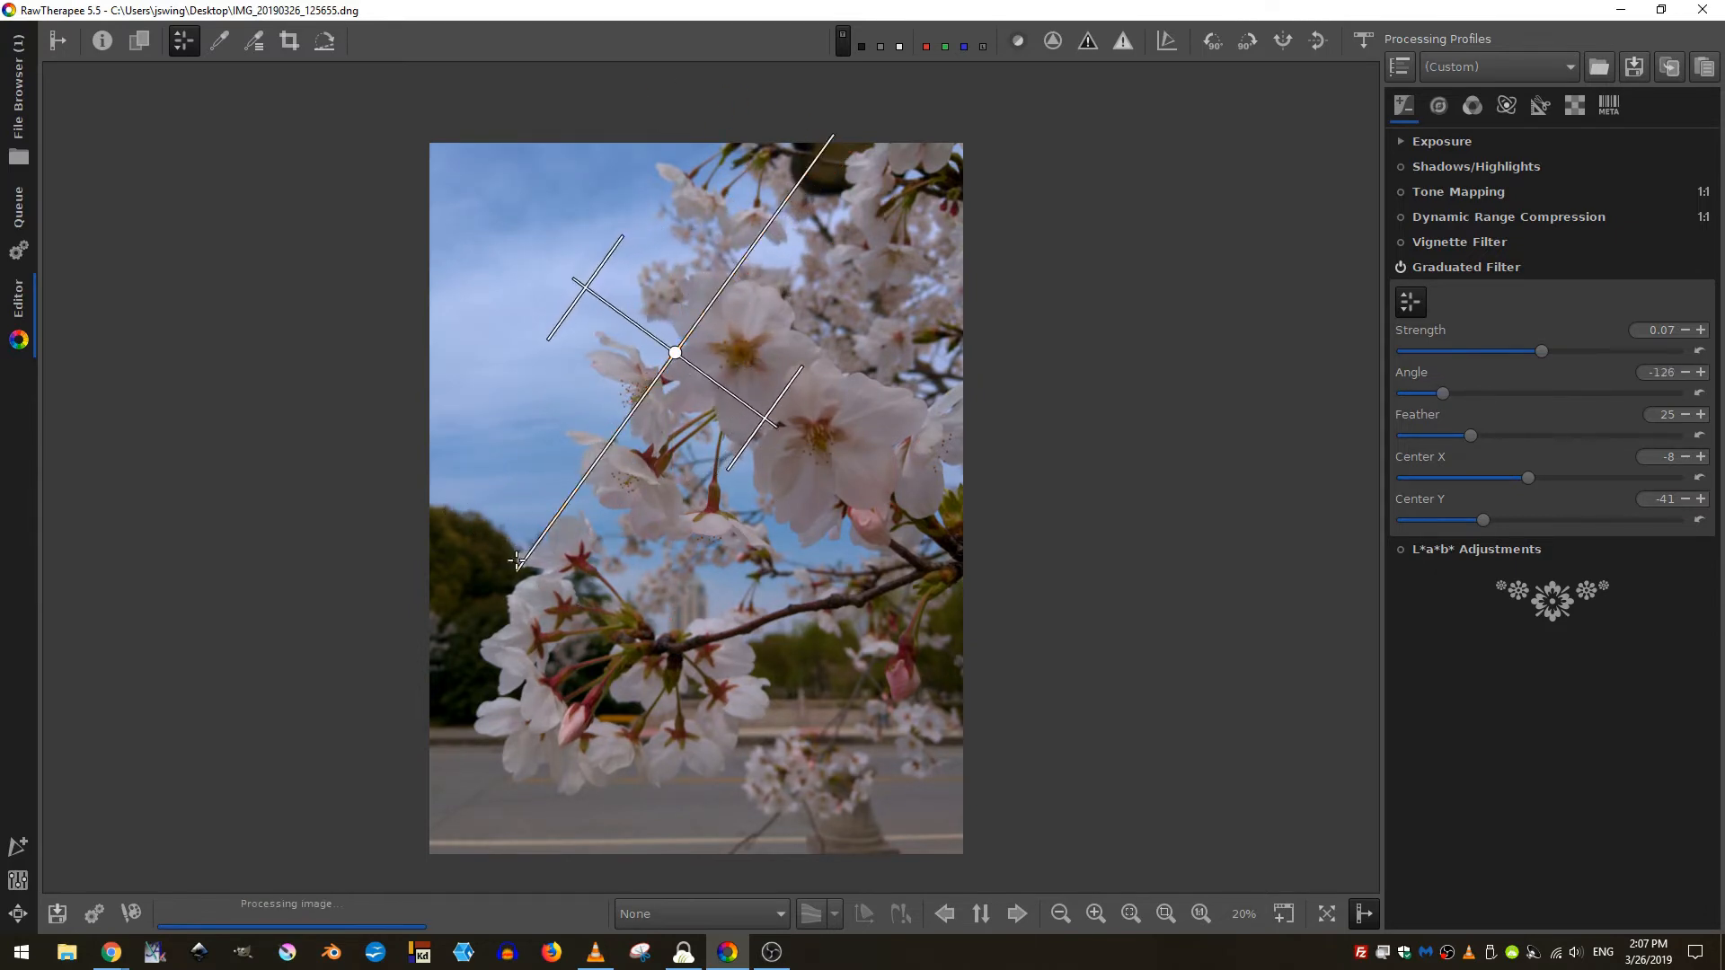
drag(673, 352, 654, 424)
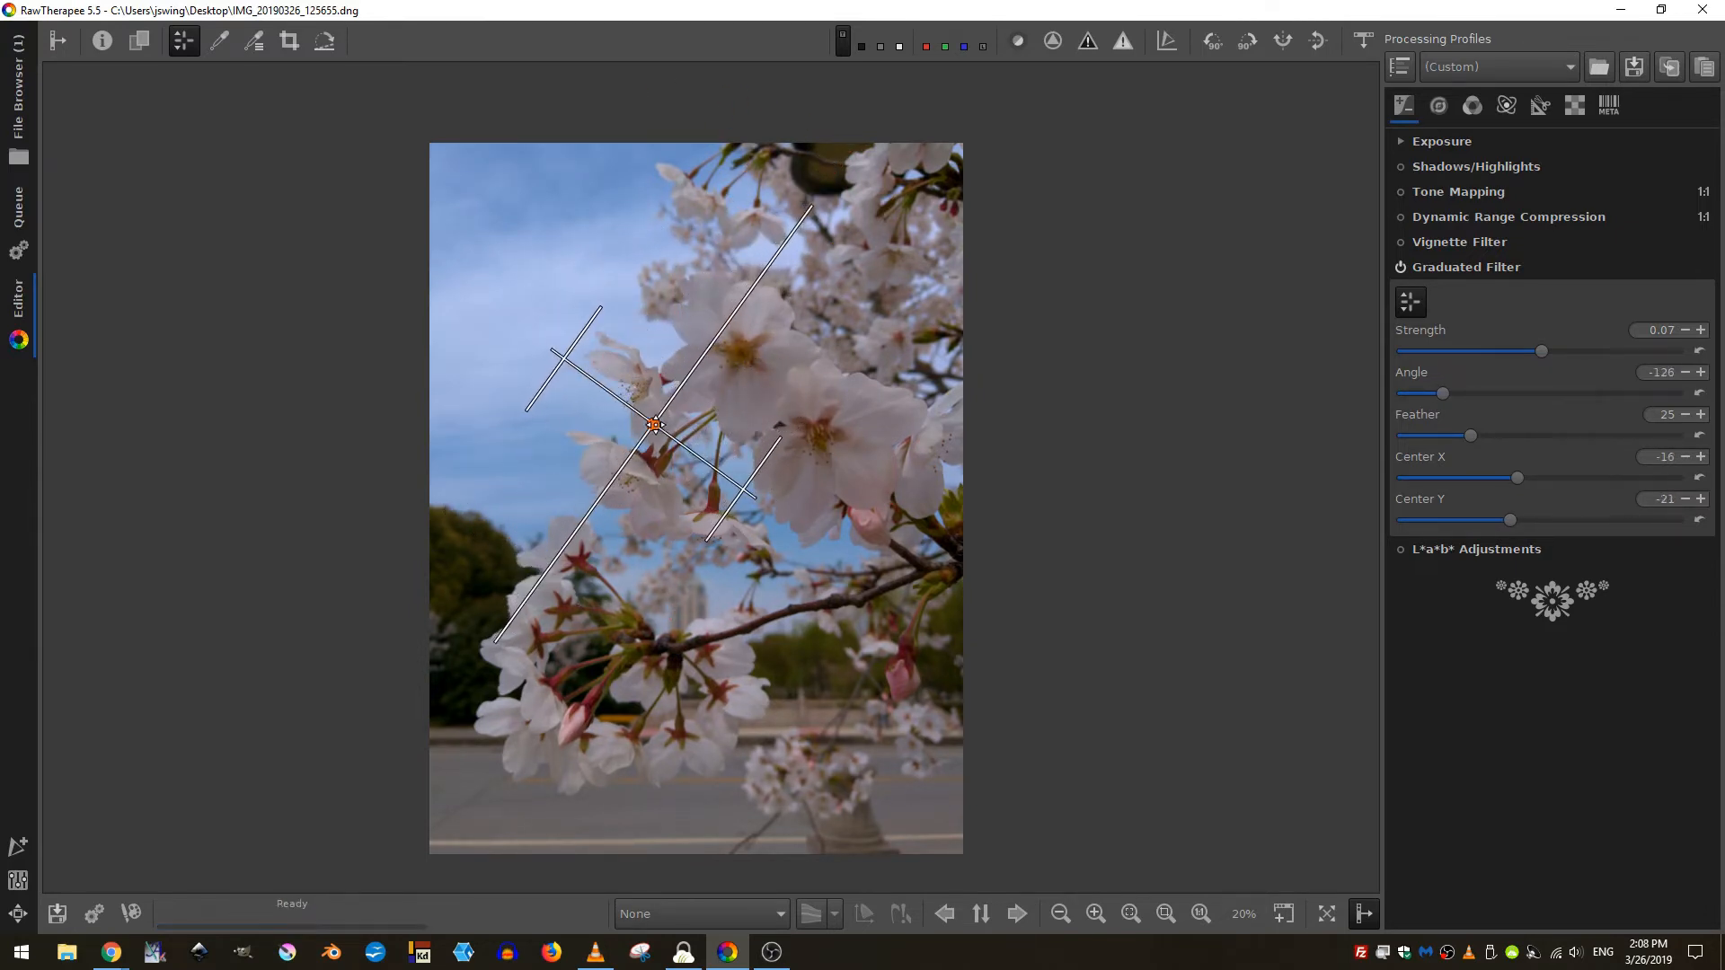
drag(1542, 350, 1532, 350)
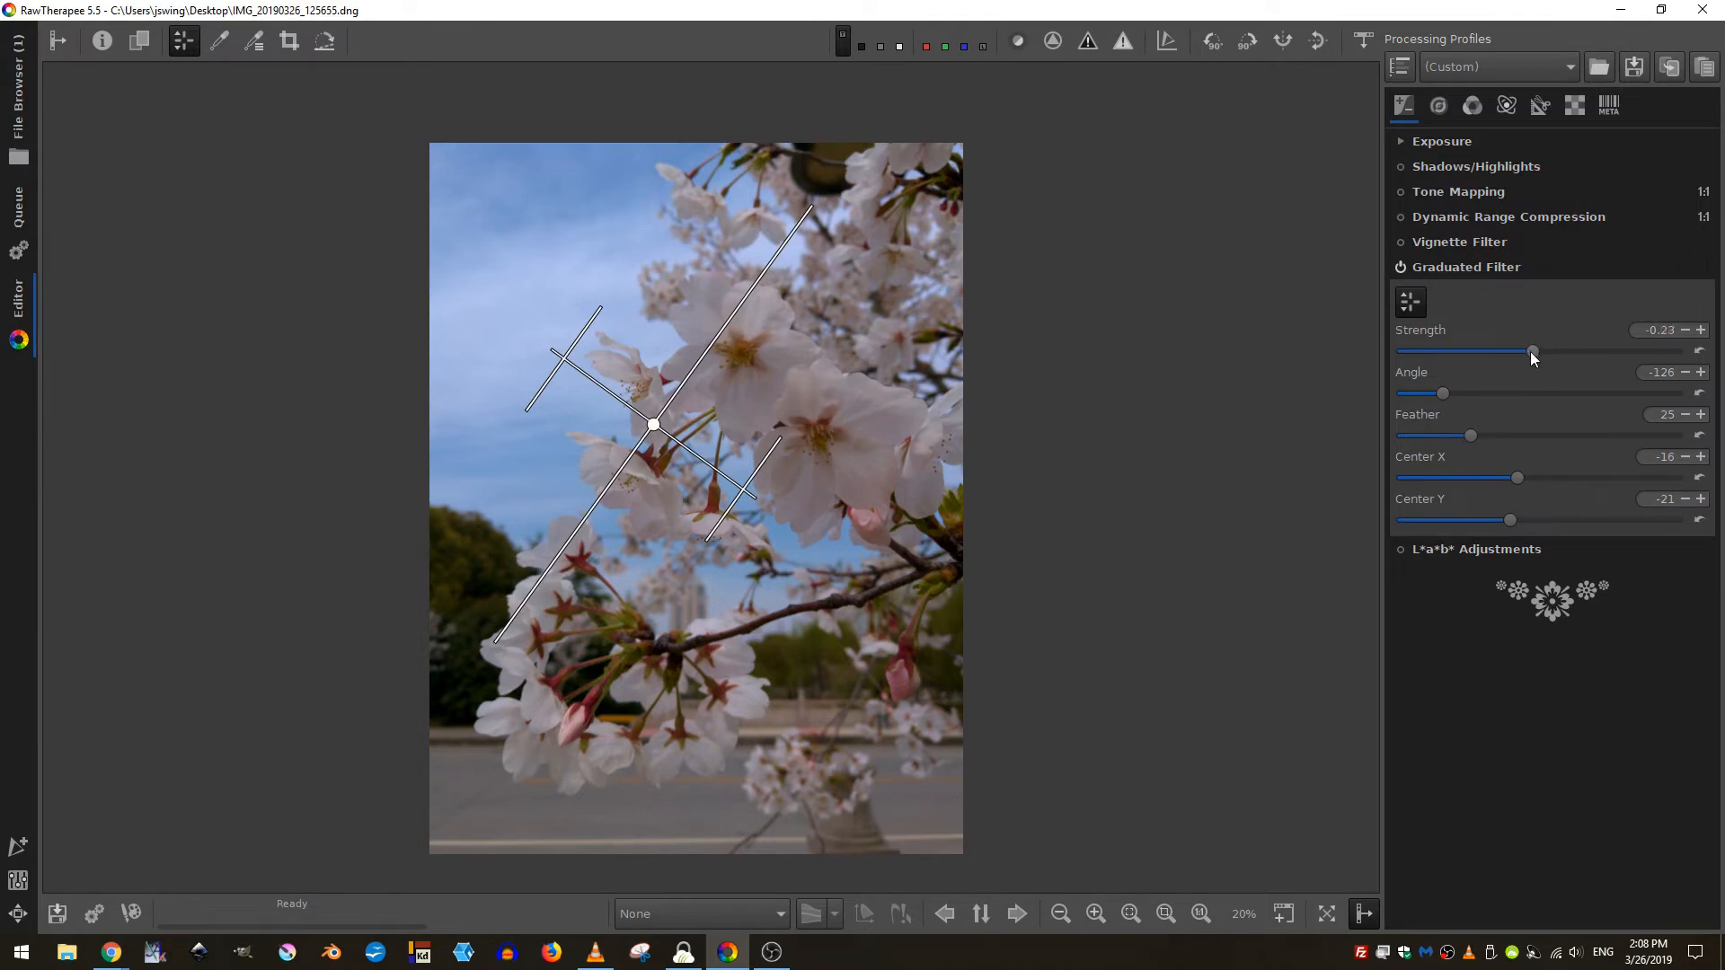
drag(1533, 350, 1520, 352)
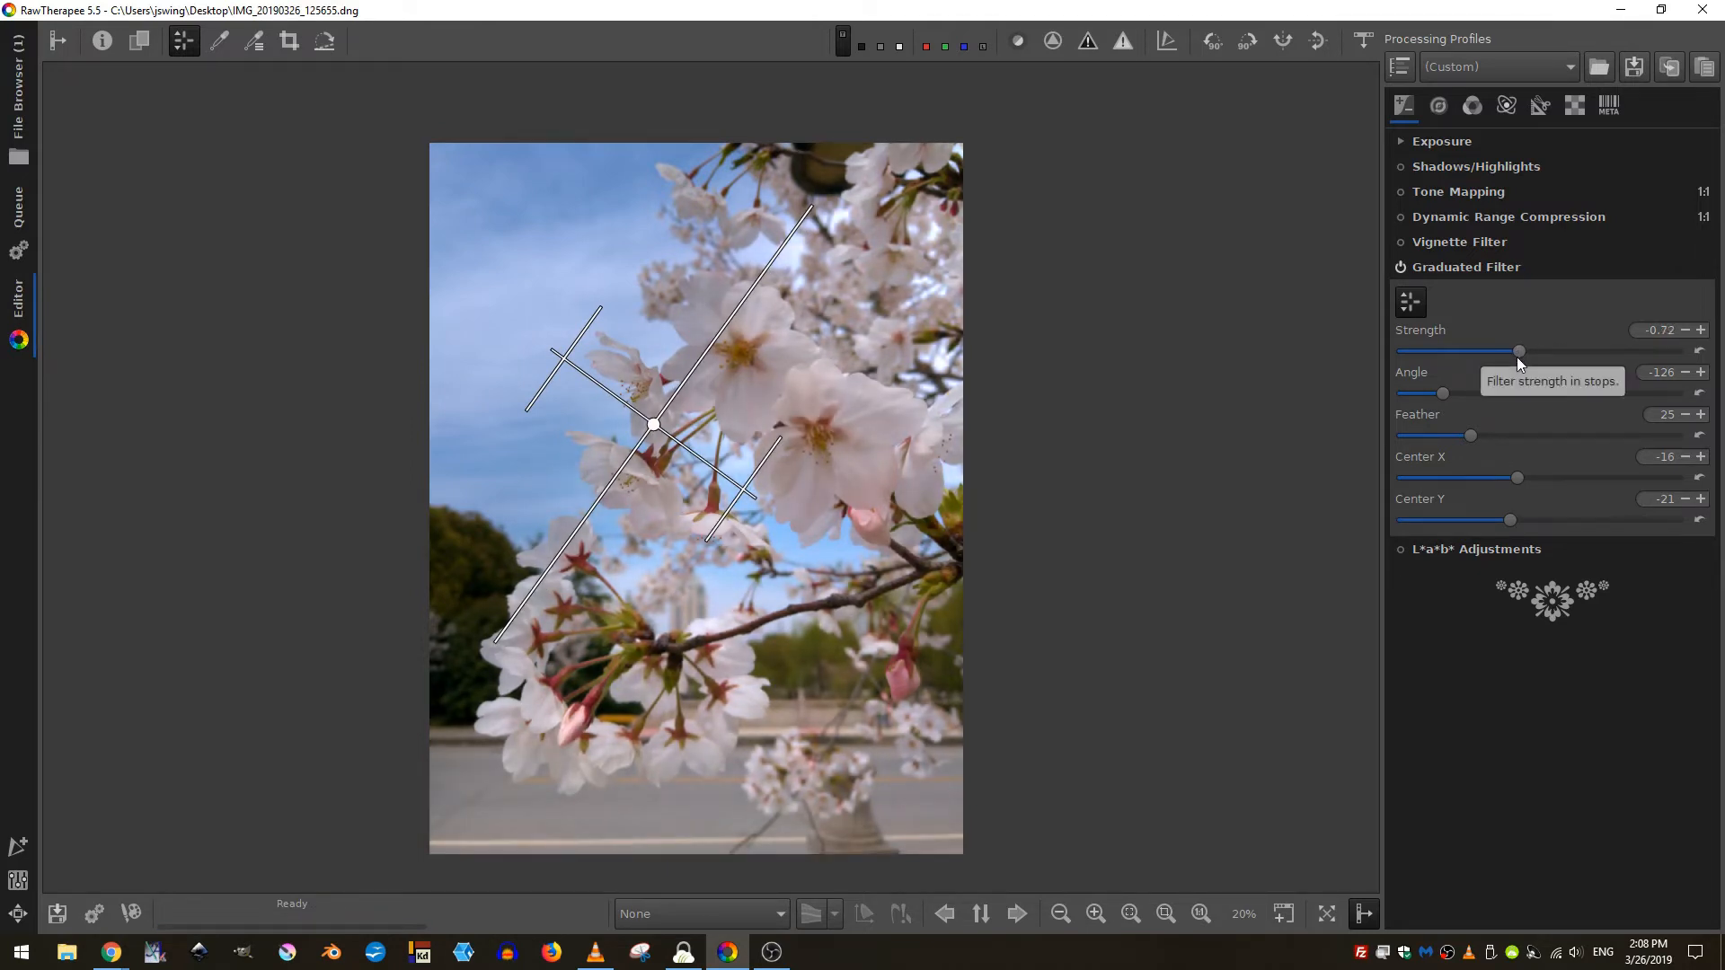
drag(1520, 350, 1529, 350)
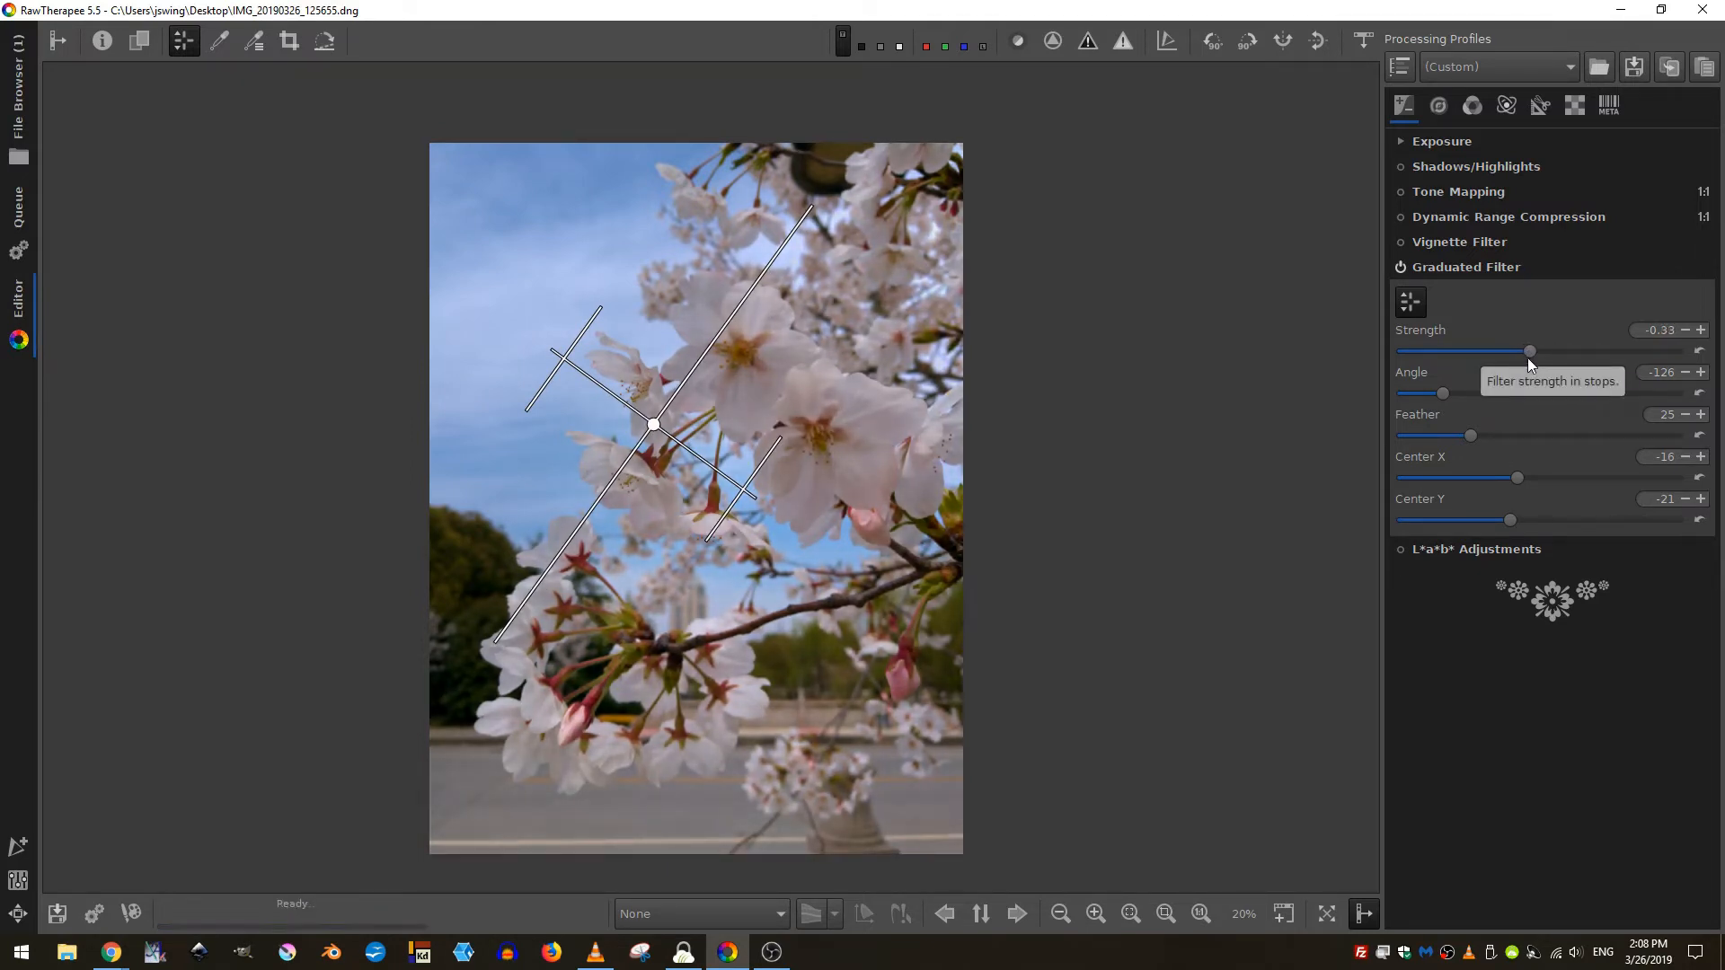
- Raise the filter centre to angle -119° and settle the strength at about -0.39
drag(652, 425, 652, 361)
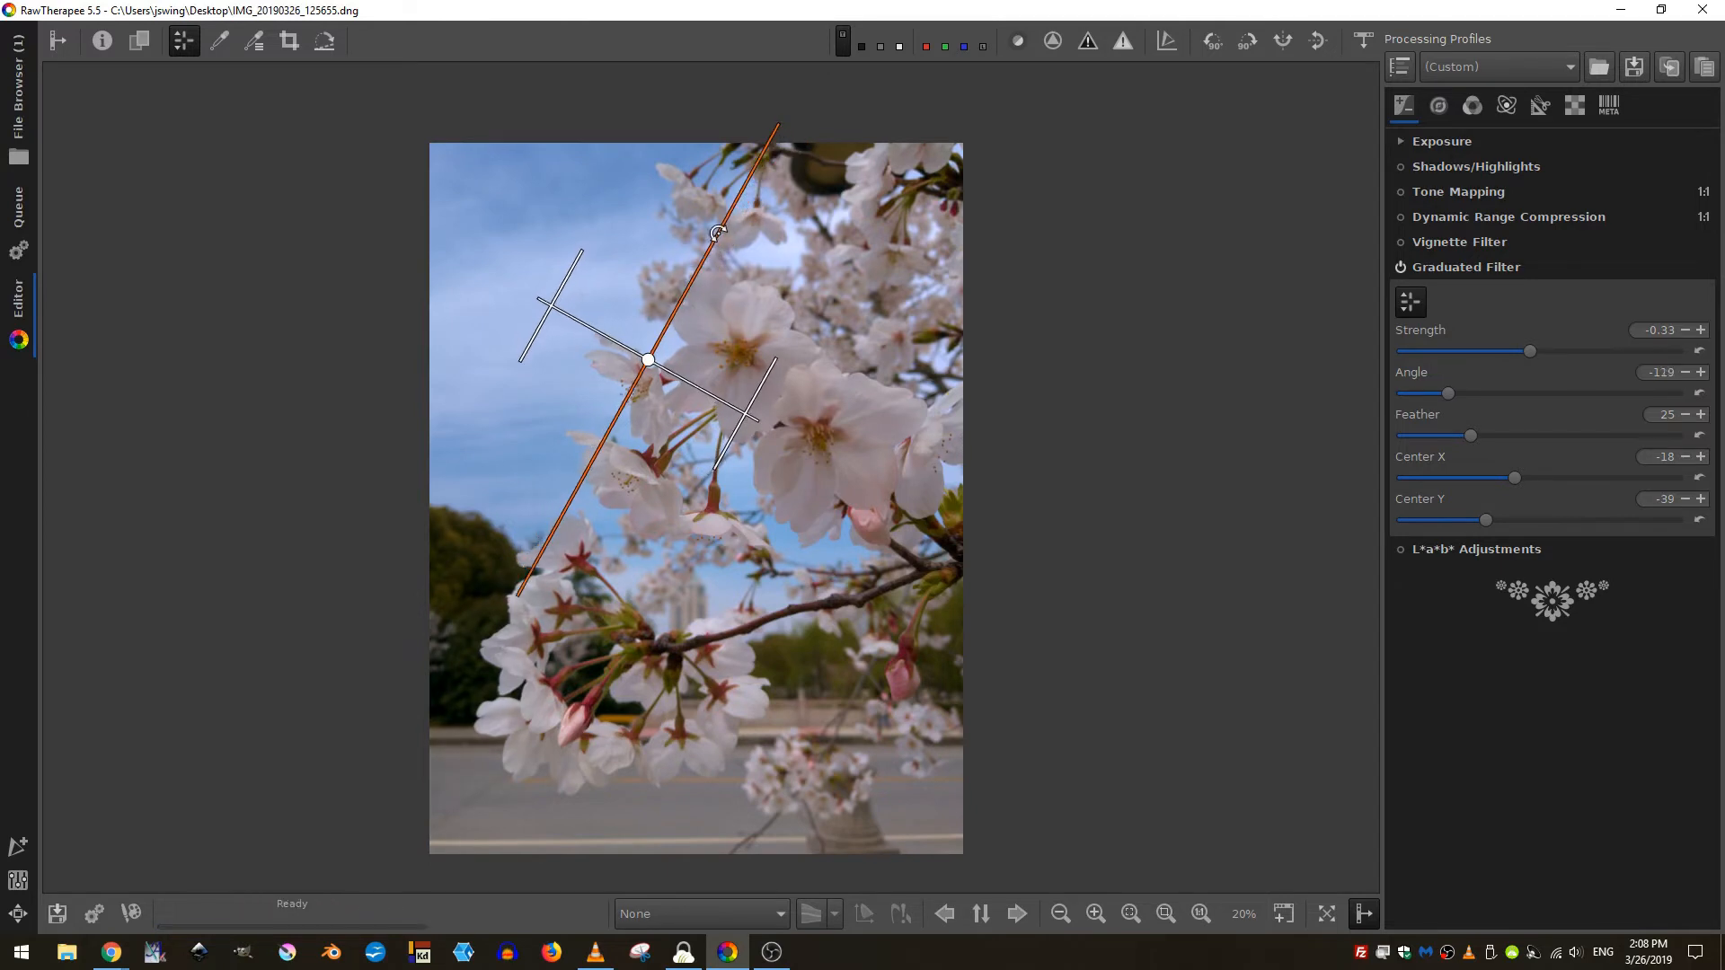
drag(1527, 350, 1520, 350)
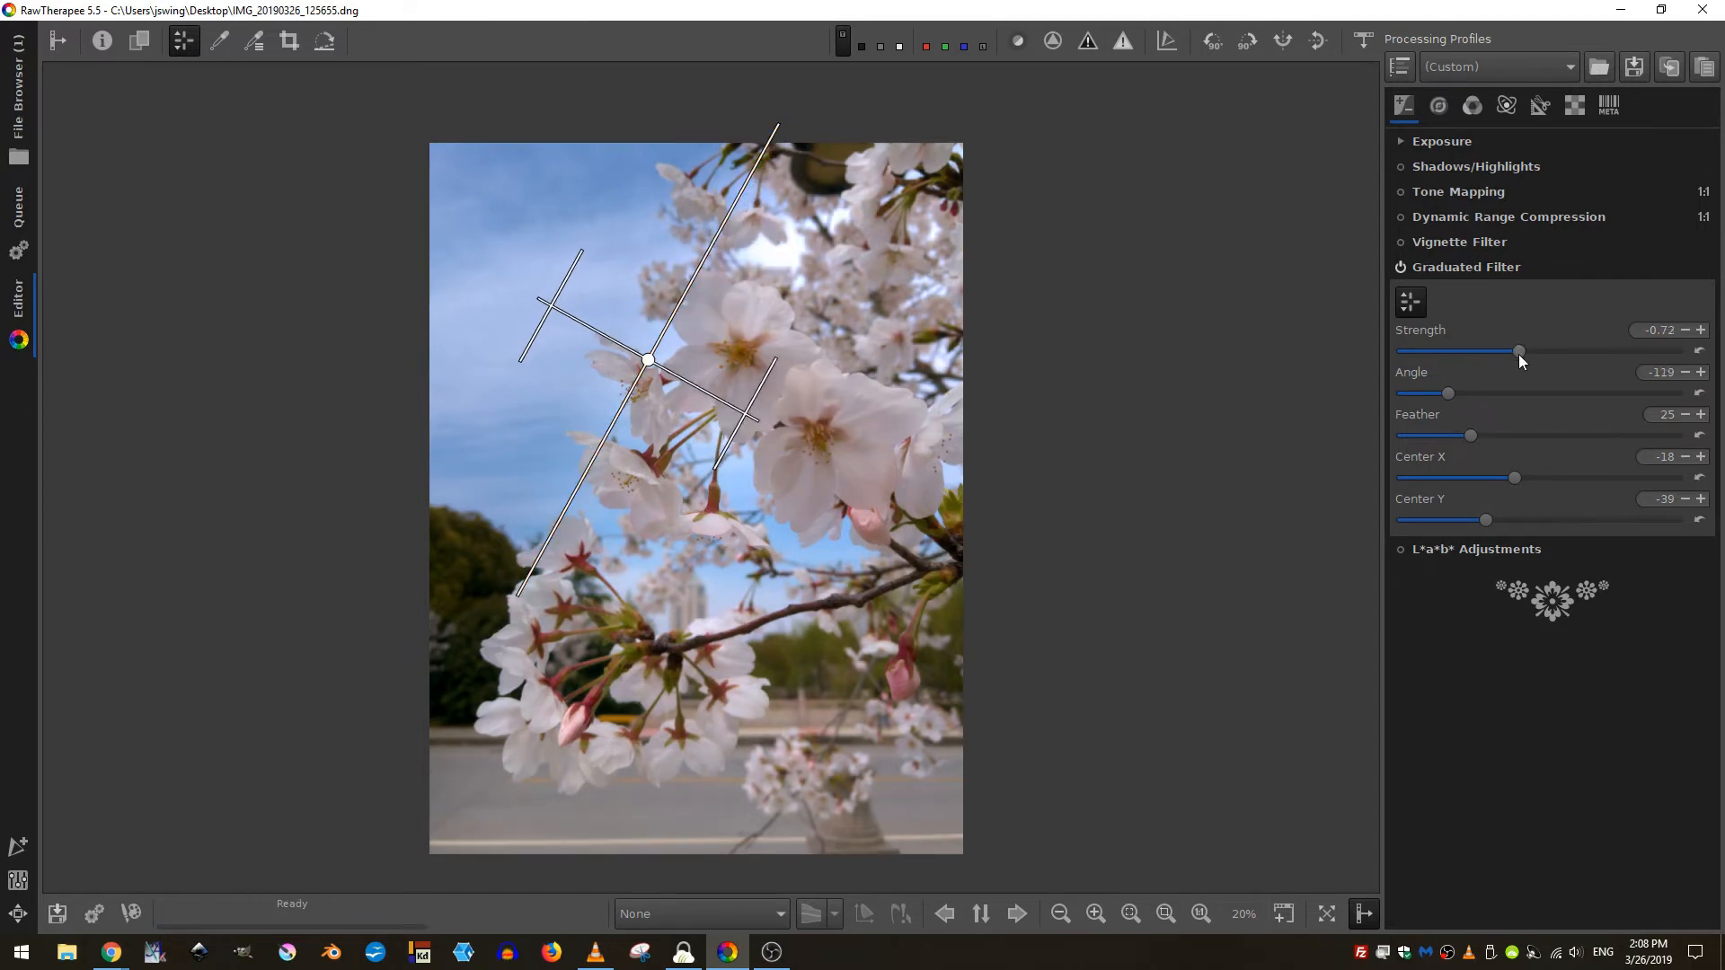
drag(1520, 352, 1527, 352)
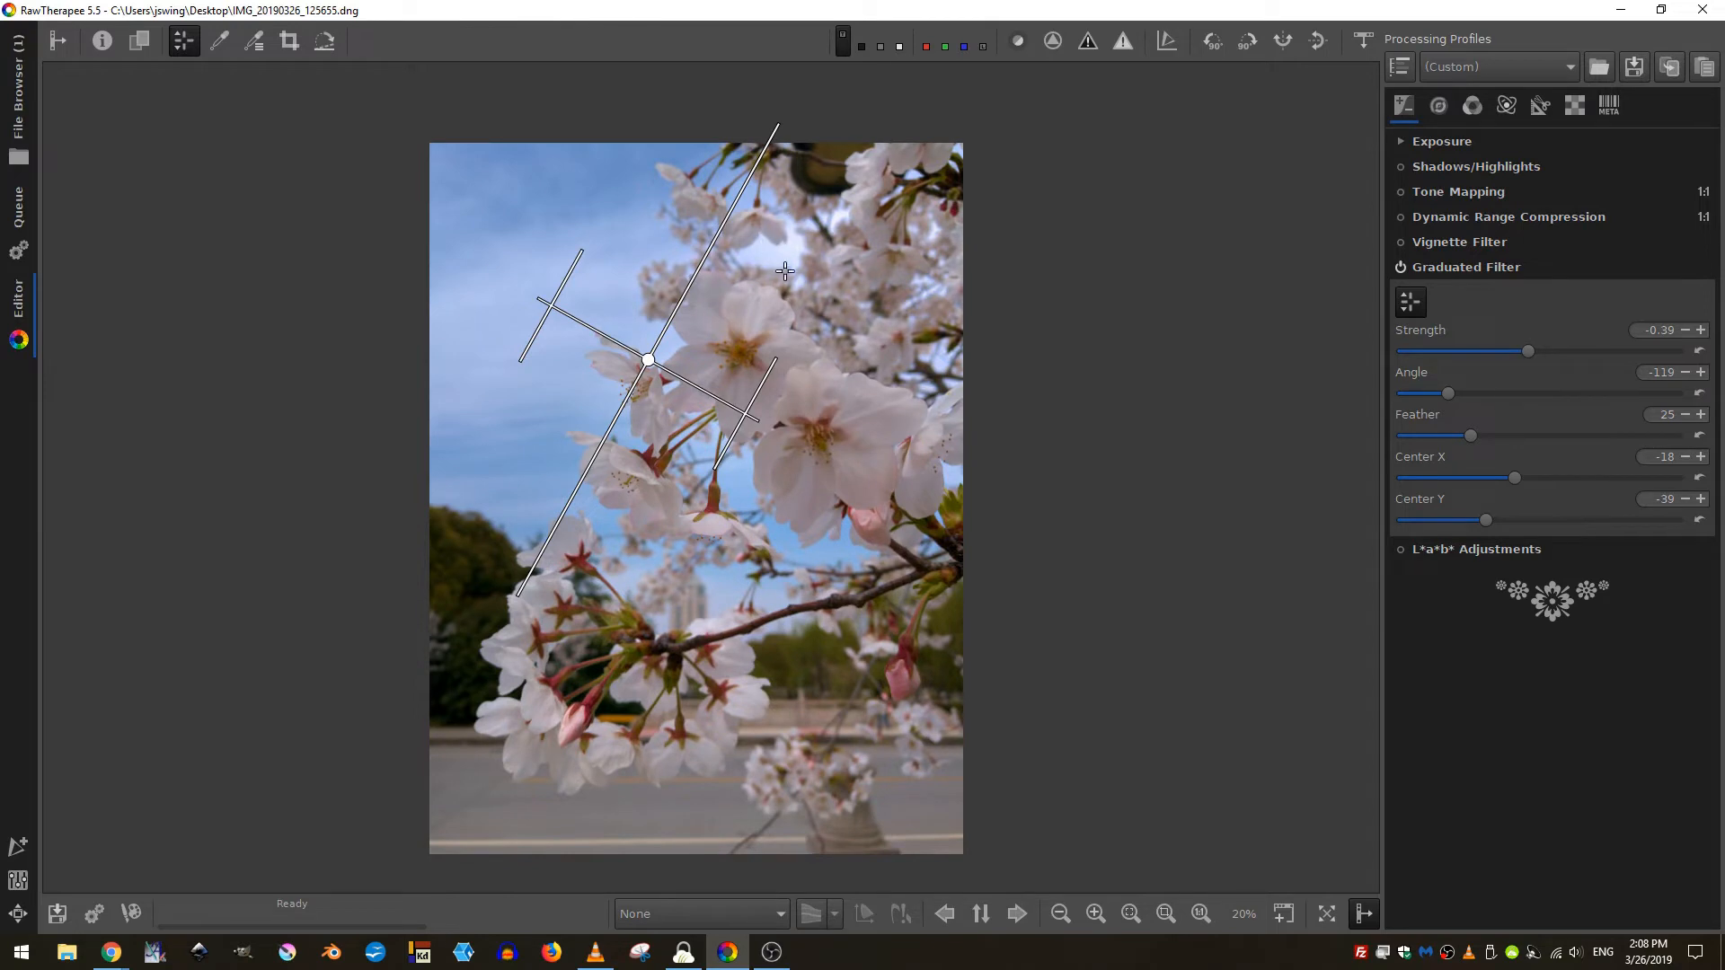
mouse_move(1423, 356)
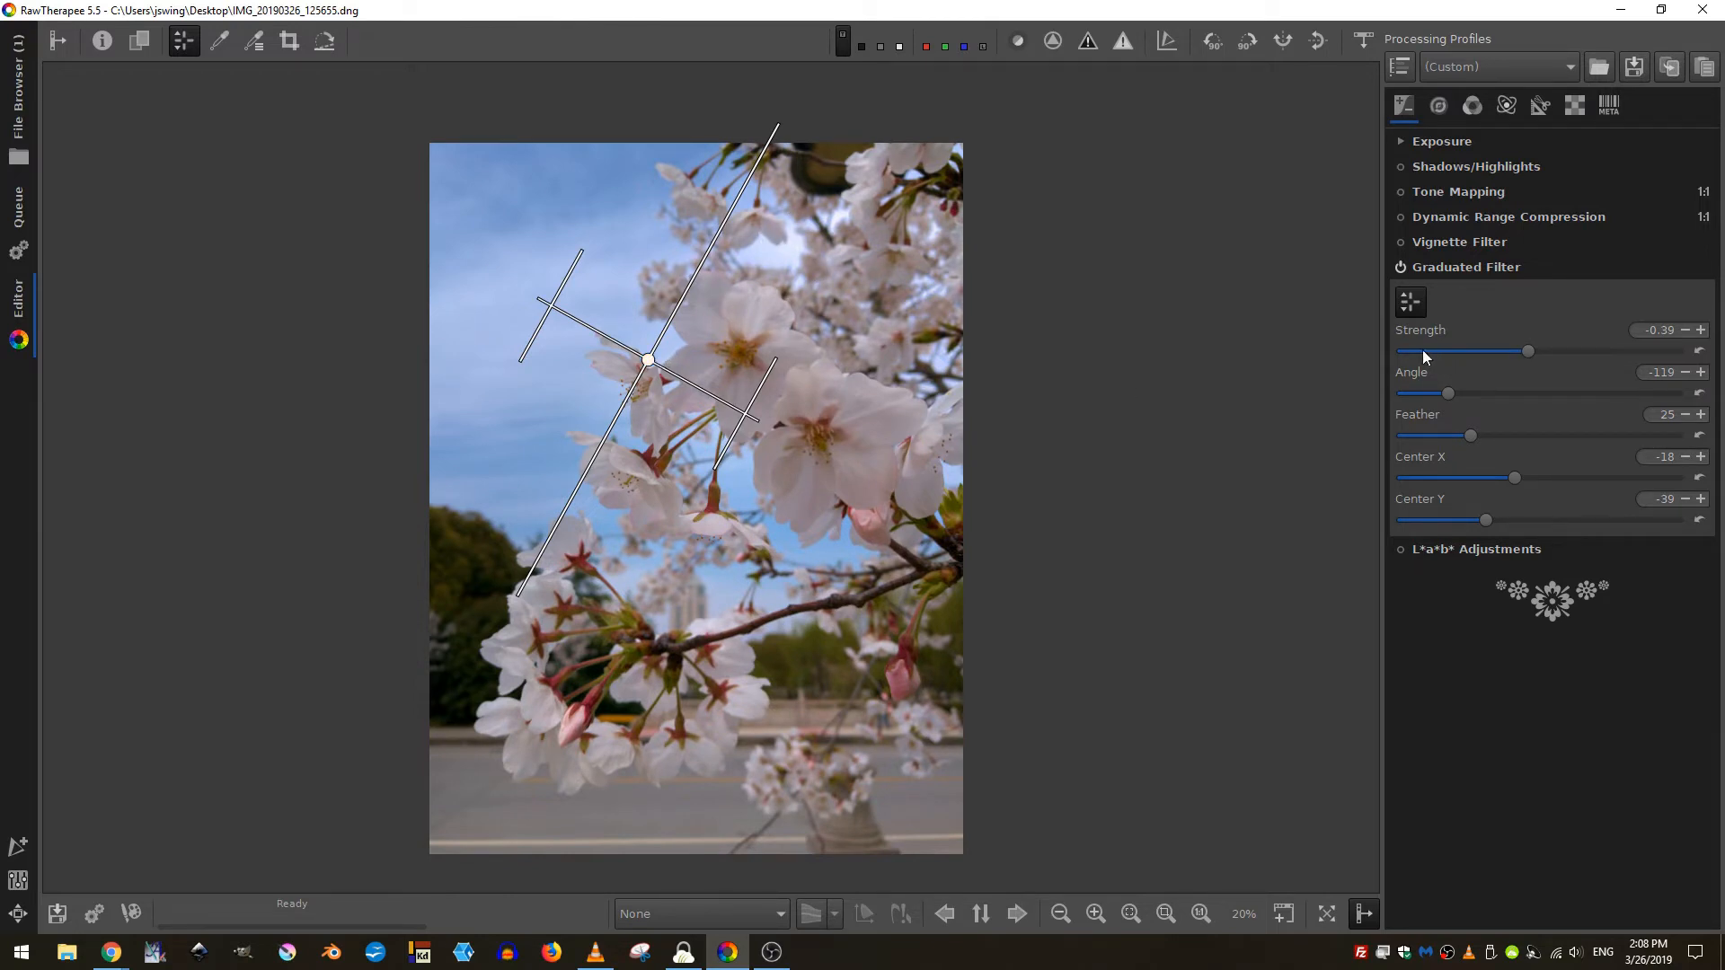
- Toggle the filter to compare the result, then widen the feather to about 50
click(1400, 266)
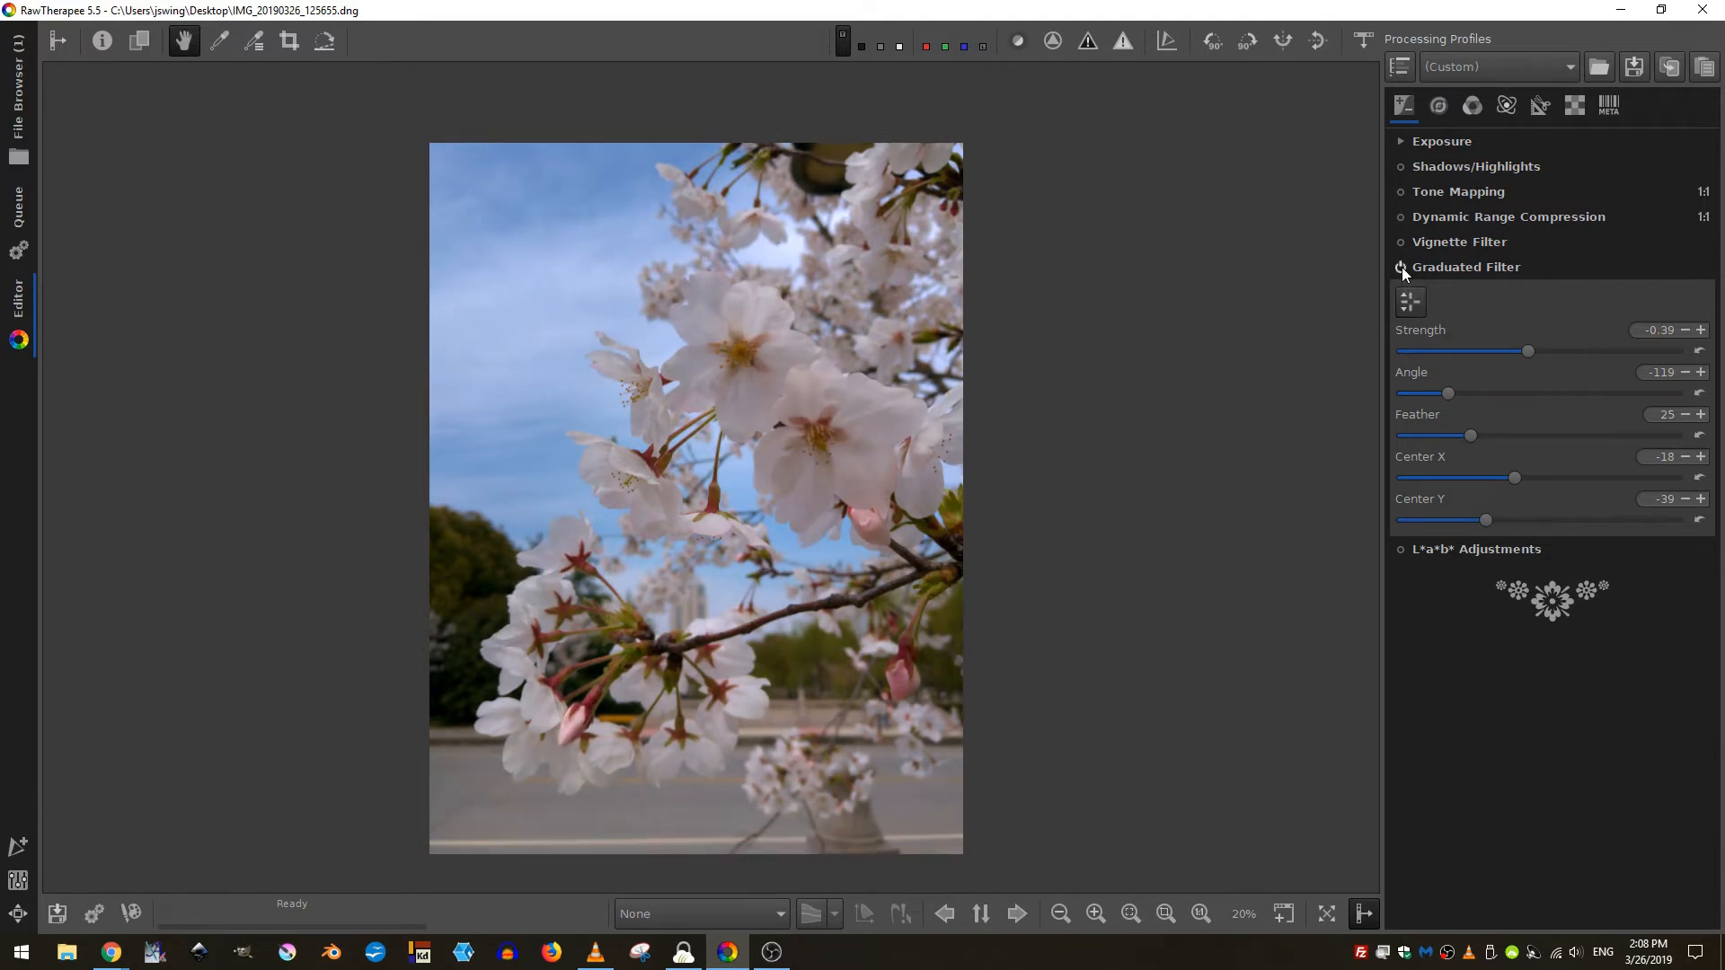
click(1400, 266)
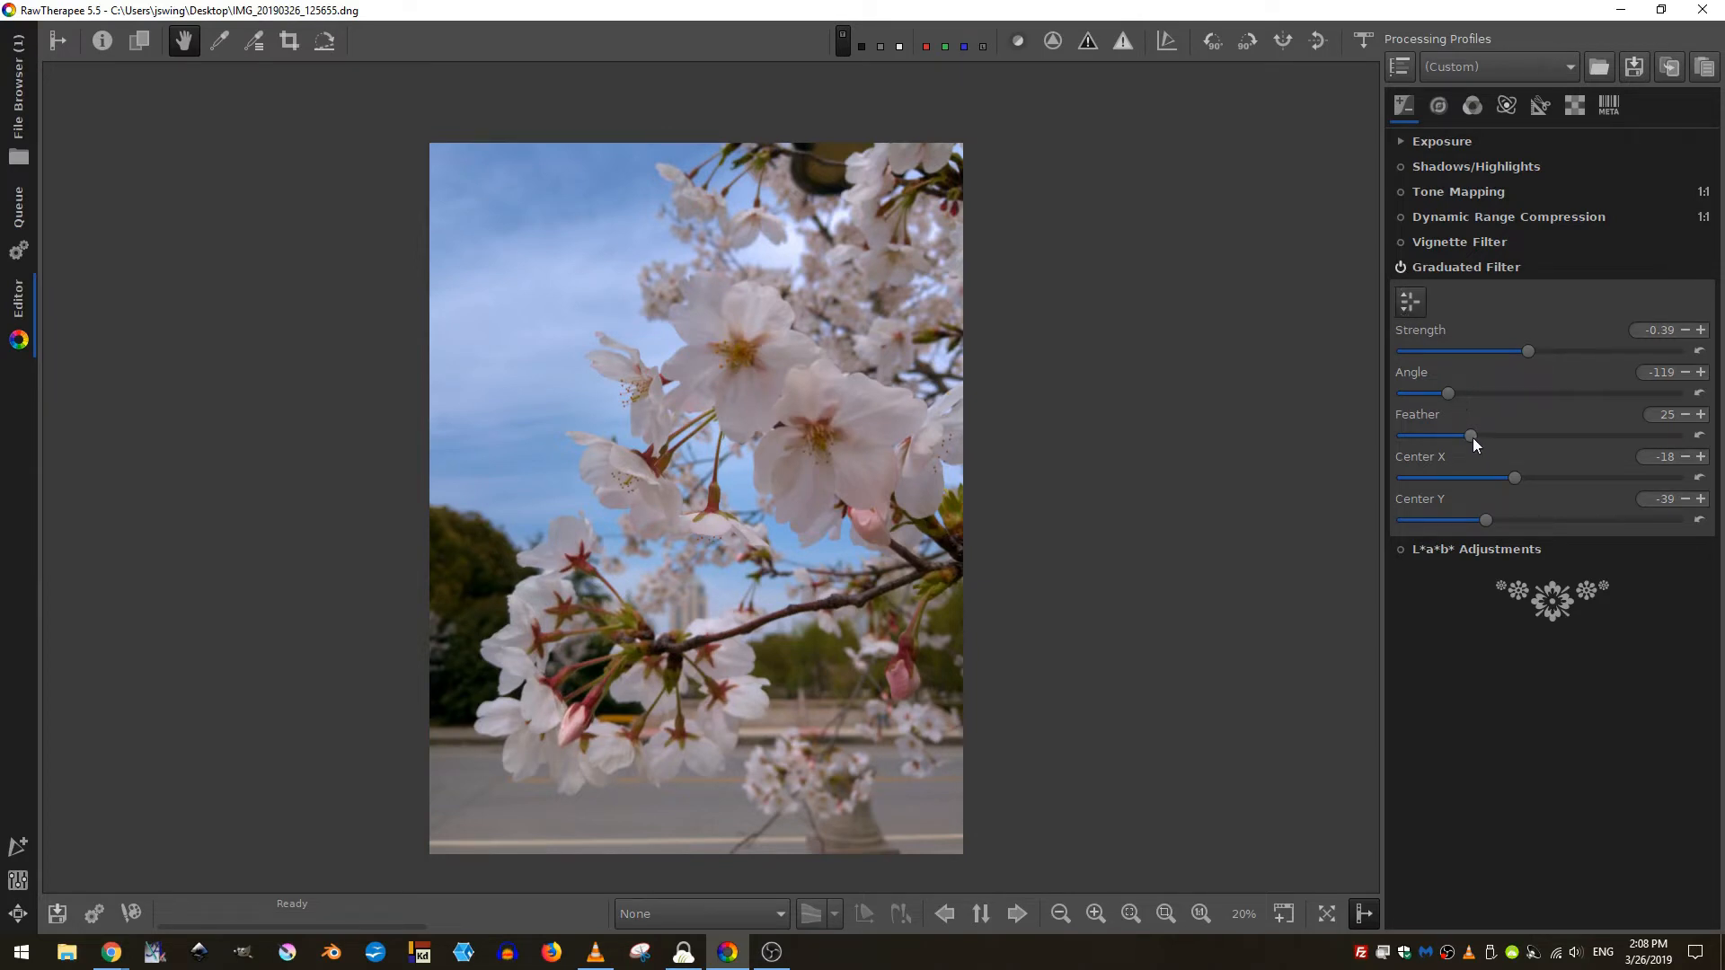
drag(1471, 434, 1528, 434)
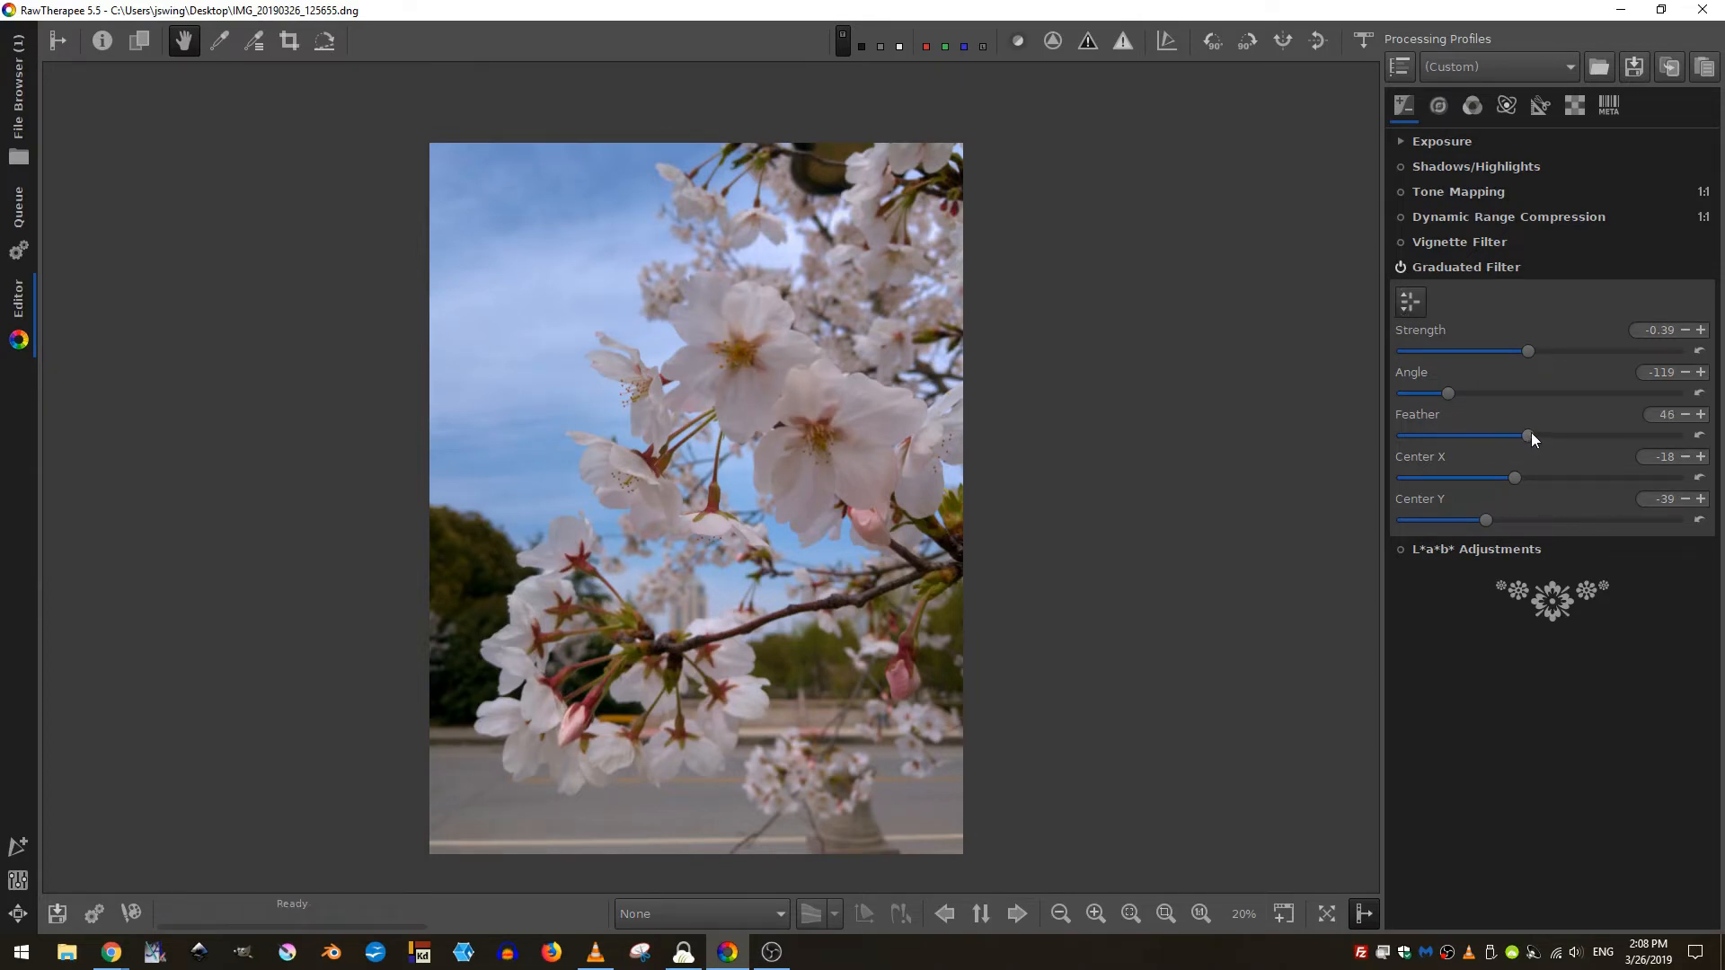
drag(1527, 435, 1540, 435)
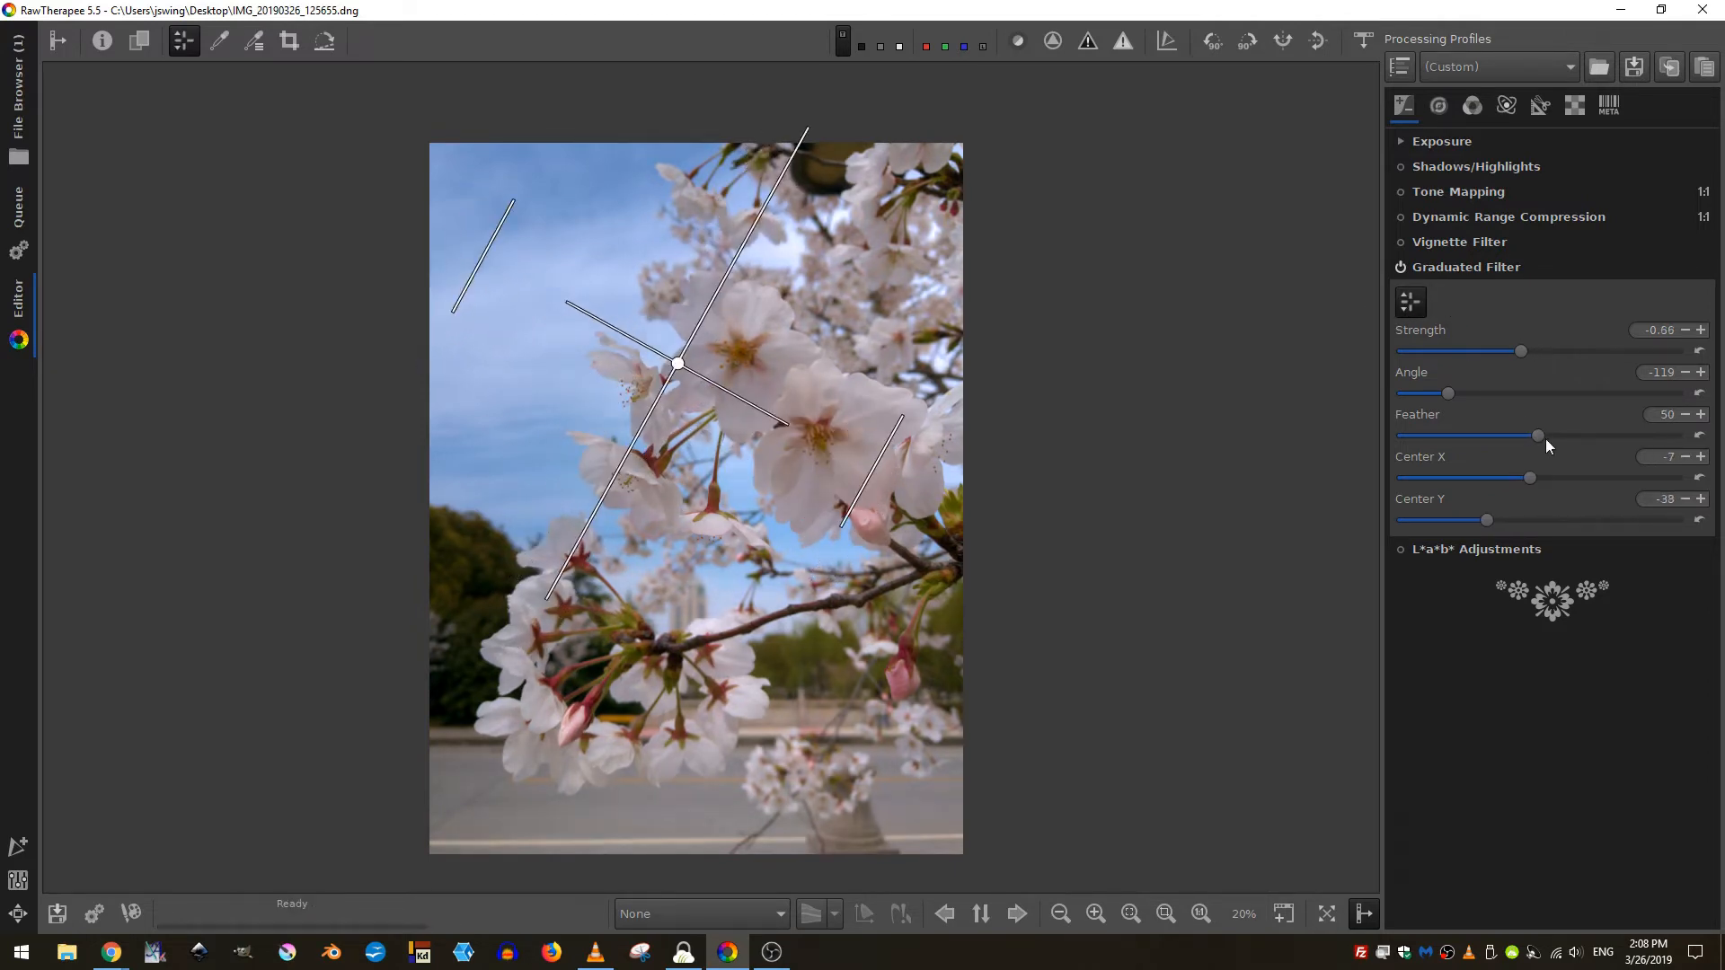
- Tighten the feather to 51 and rotate/shift the filter to angle -137, centre -14/-43
drag(1538, 435, 1567, 435)
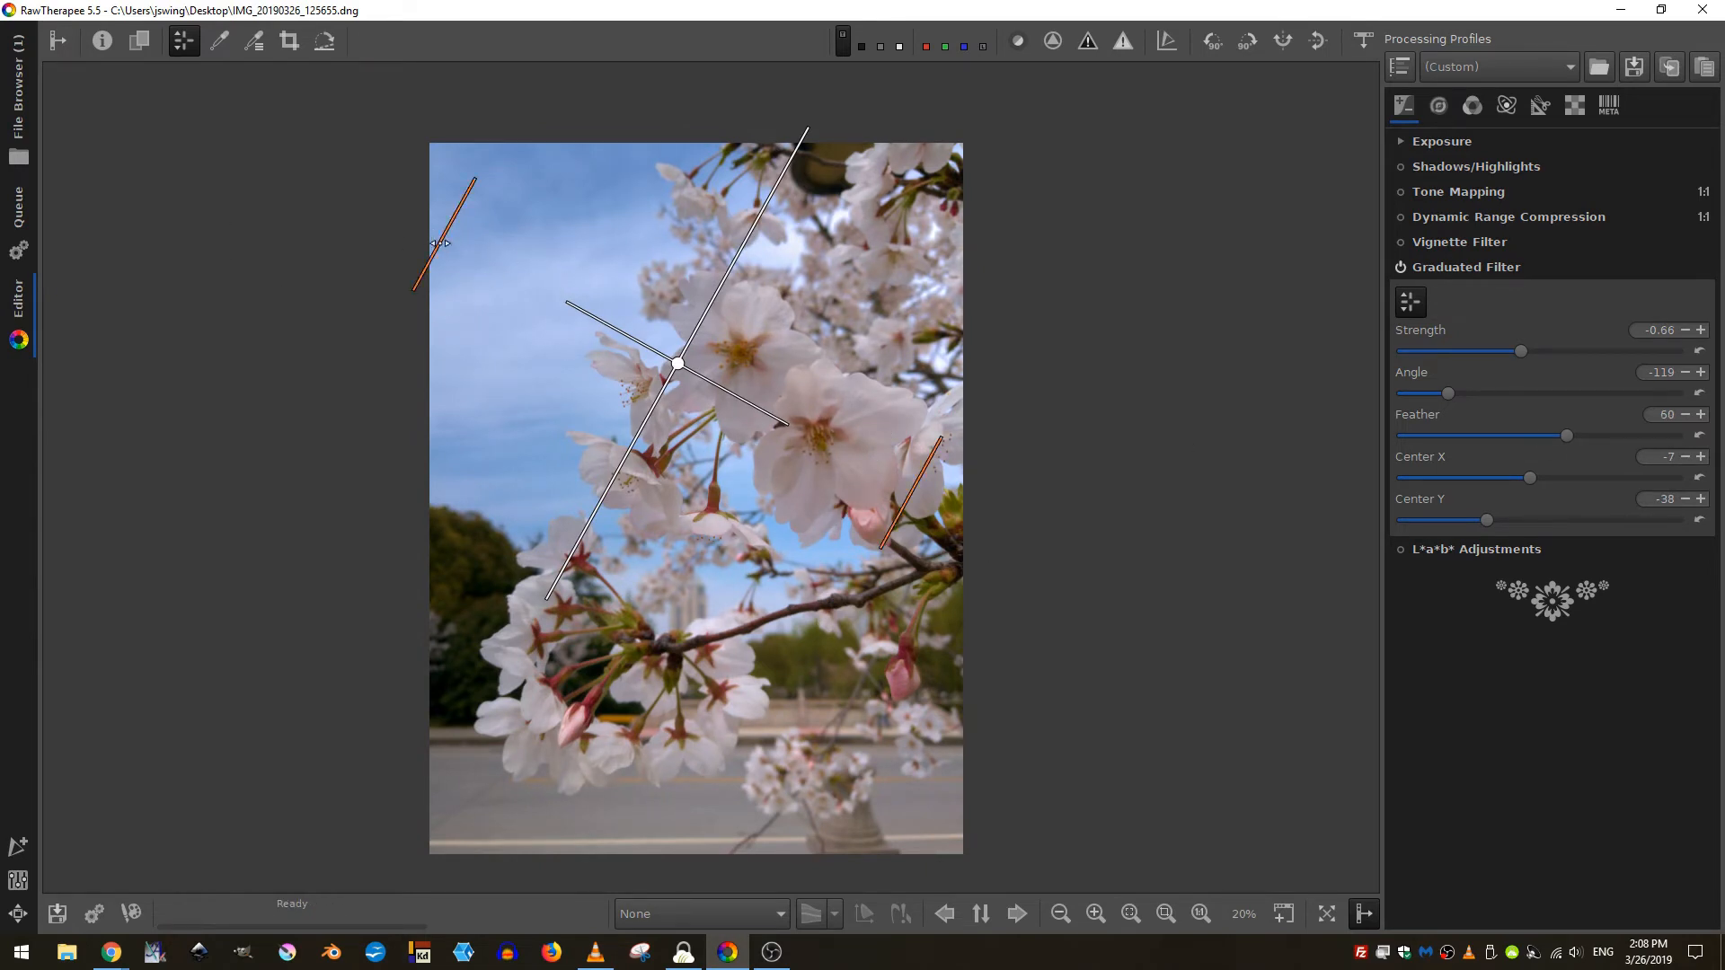
drag(1567, 435, 1541, 435)
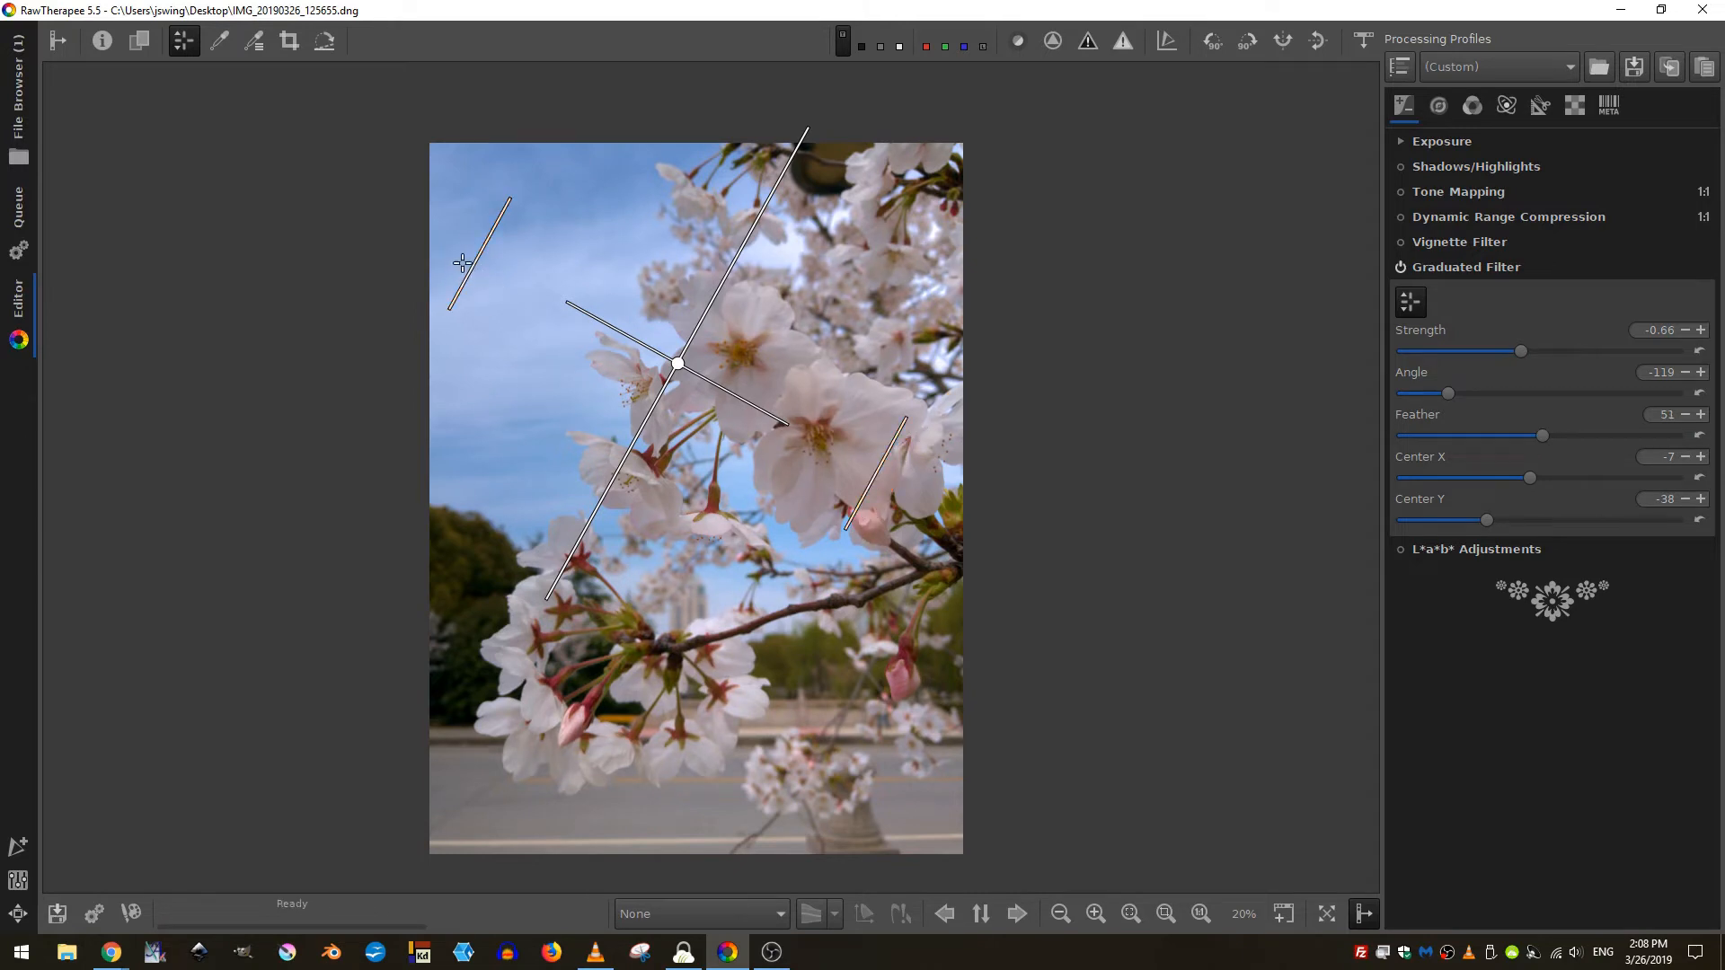
mouse_move(584, 352)
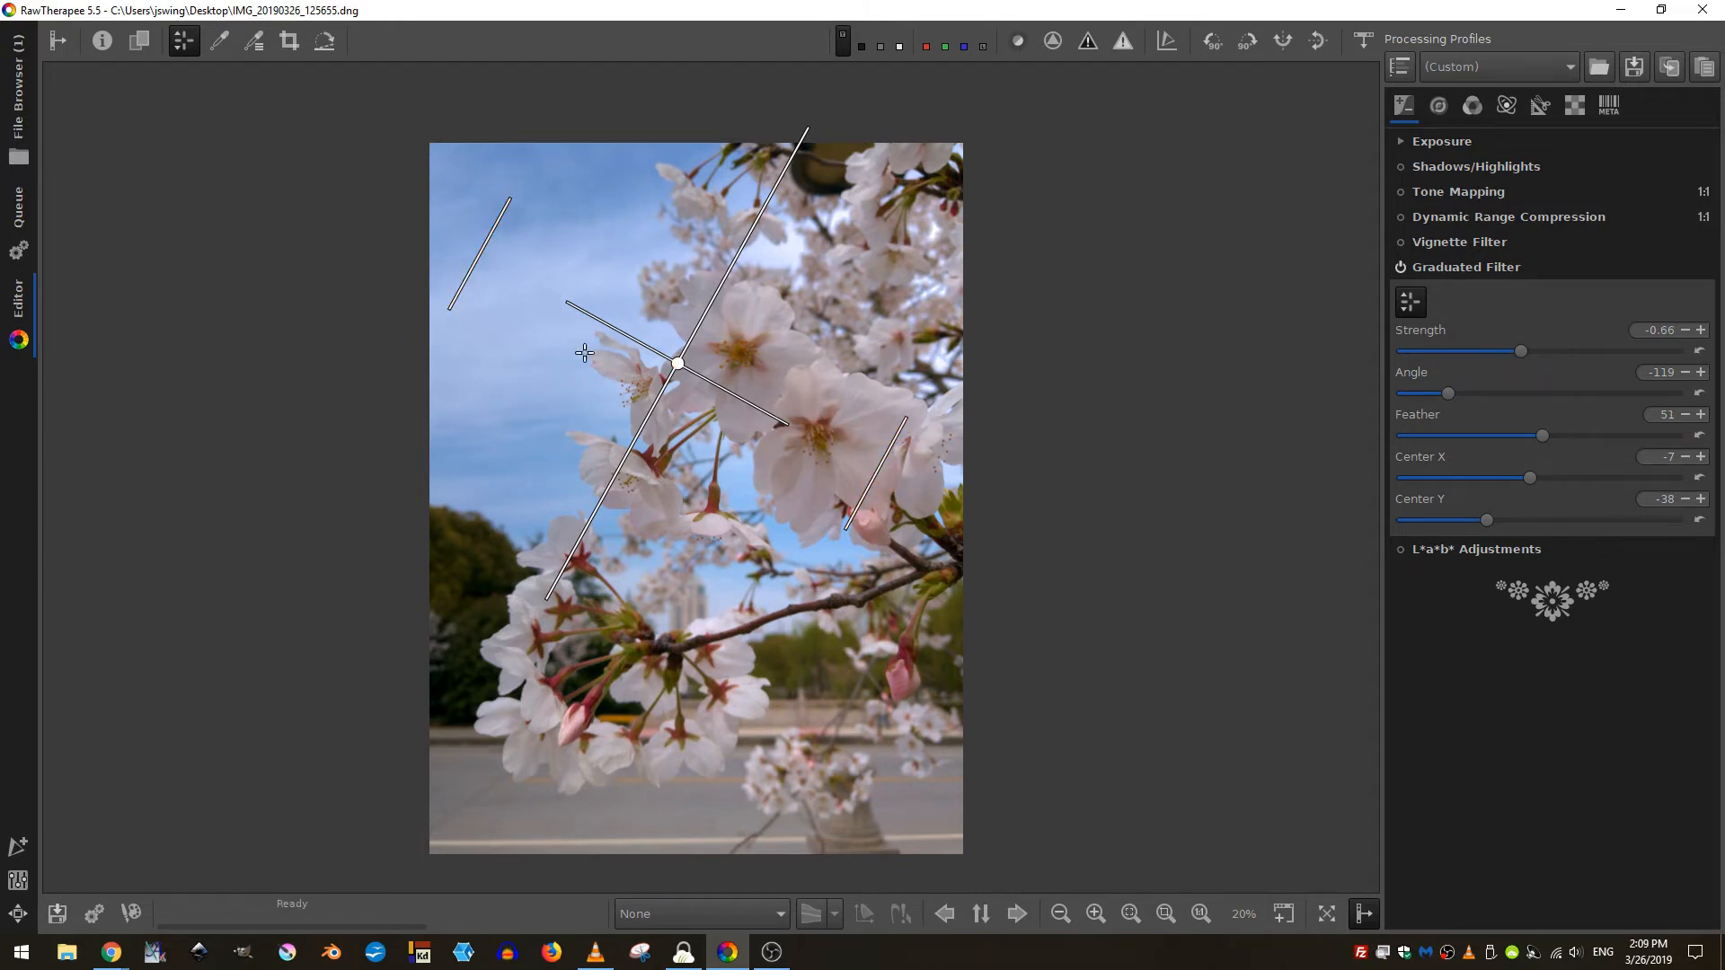
mouse_move(833, 444)
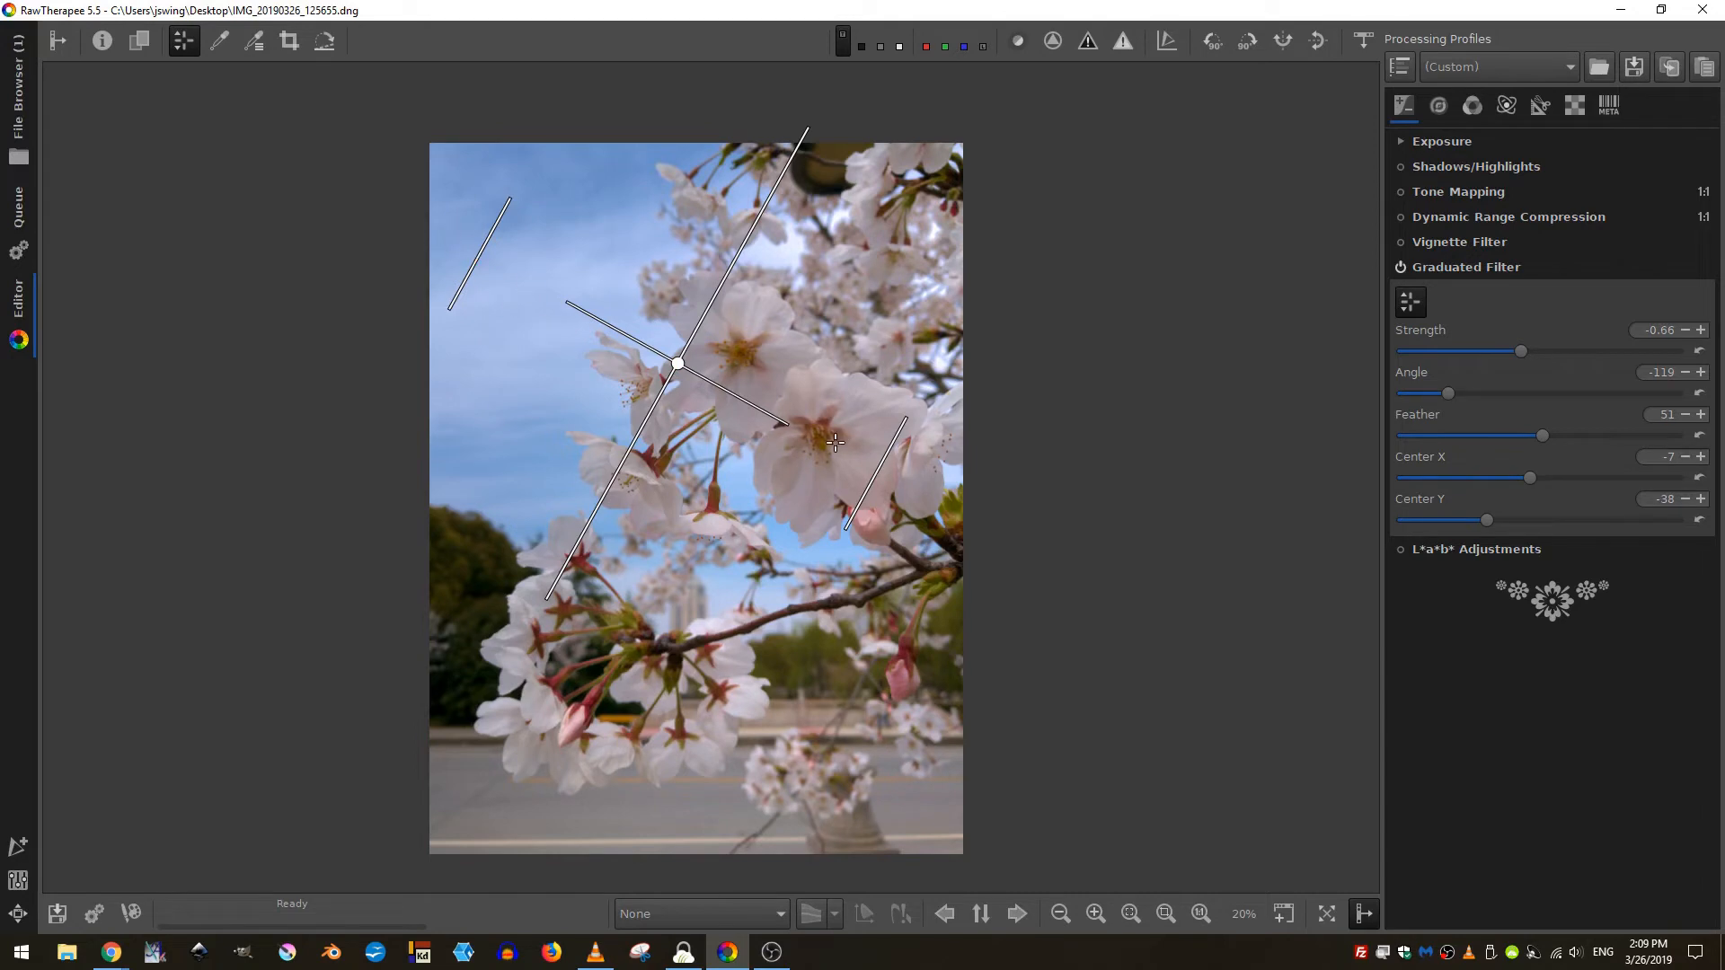
drag(679, 364, 658, 347)
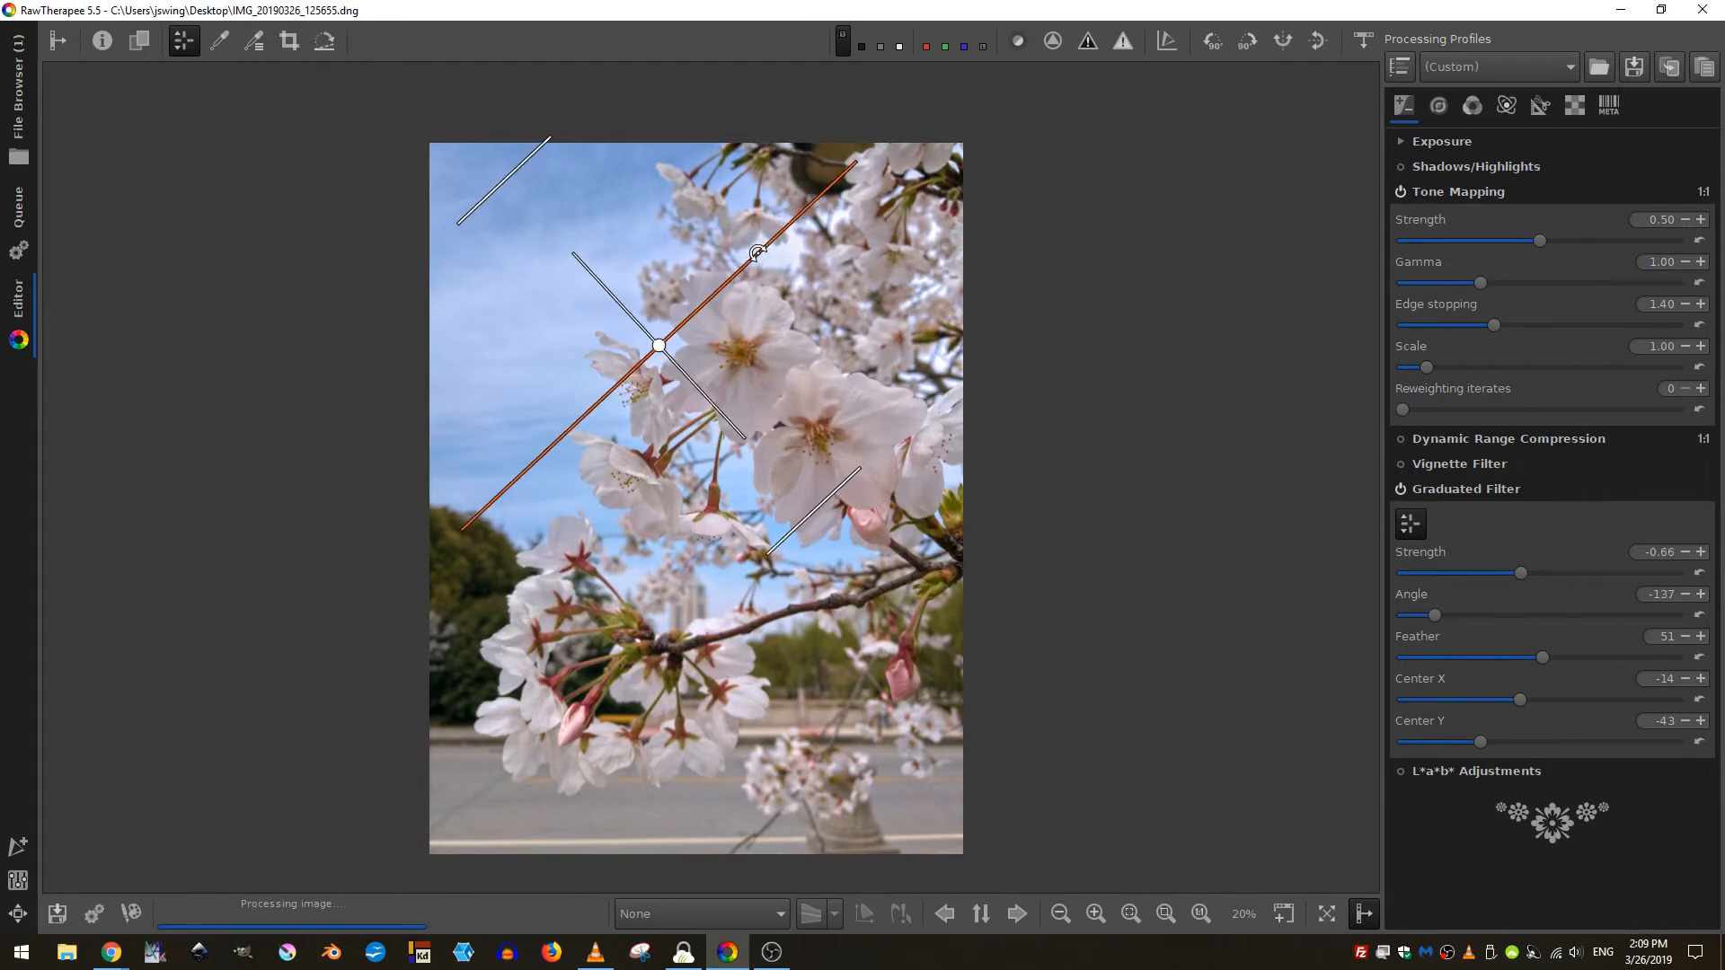
- Recentre the filter upper-right at 17/-57, angle -147, and strengthen darkening to -0.95
drag(658, 345, 735, 287)
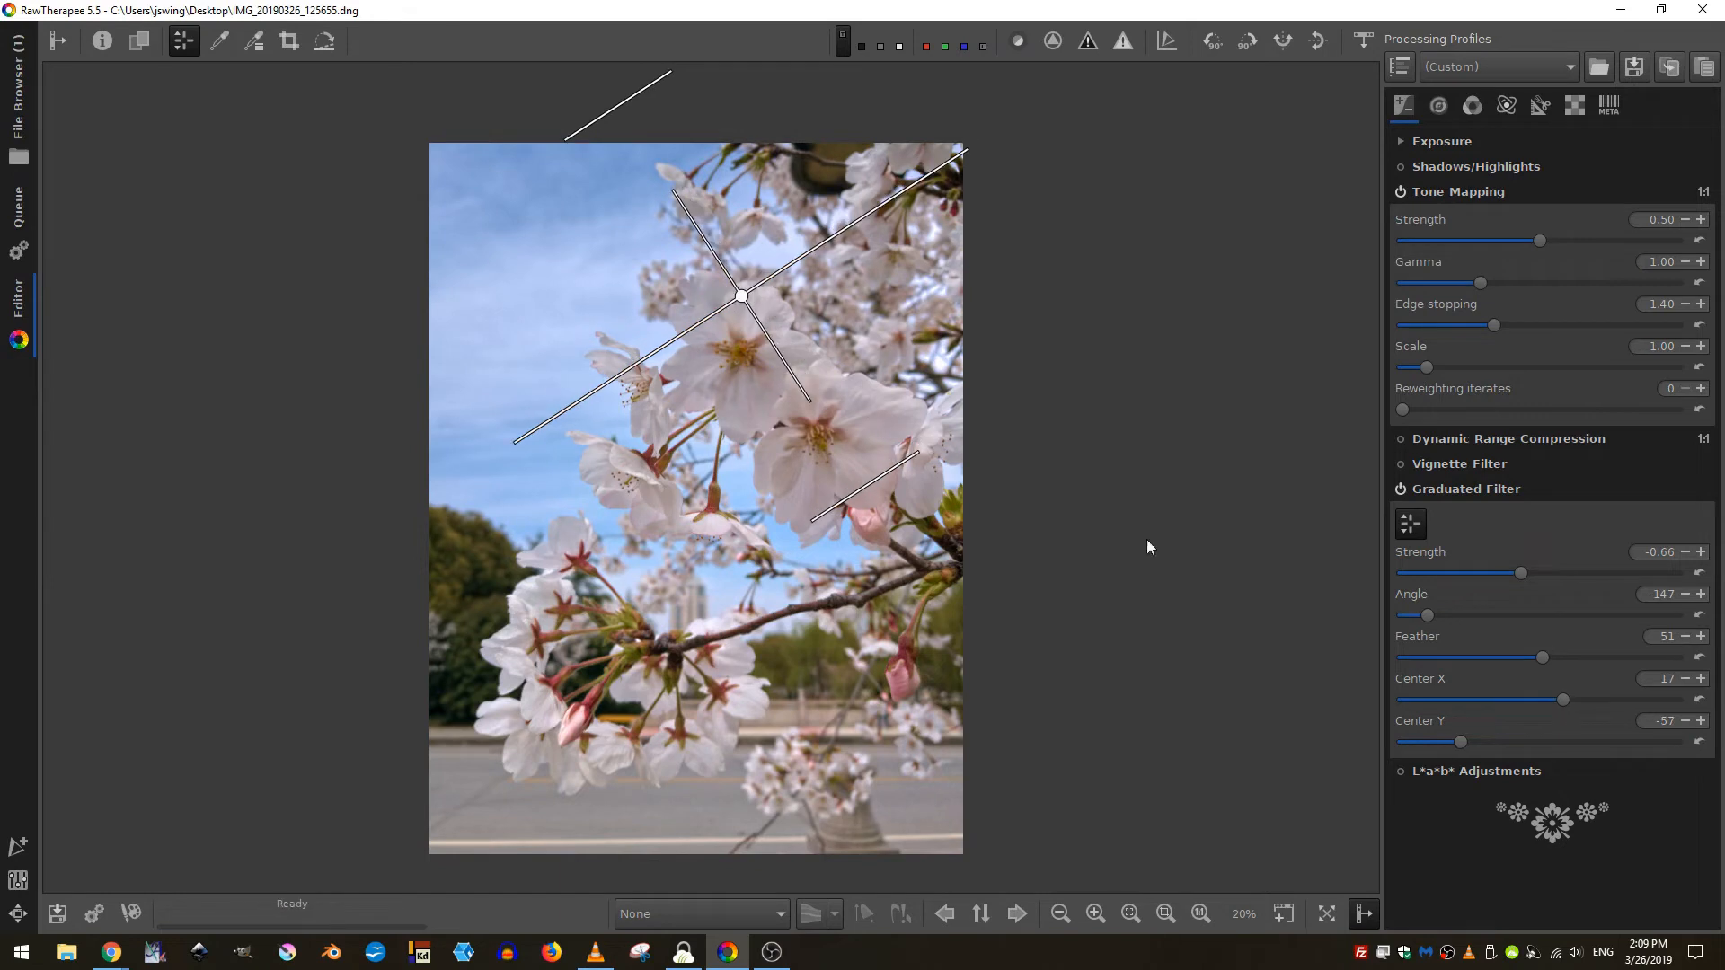
drag(1521, 572, 1511, 574)
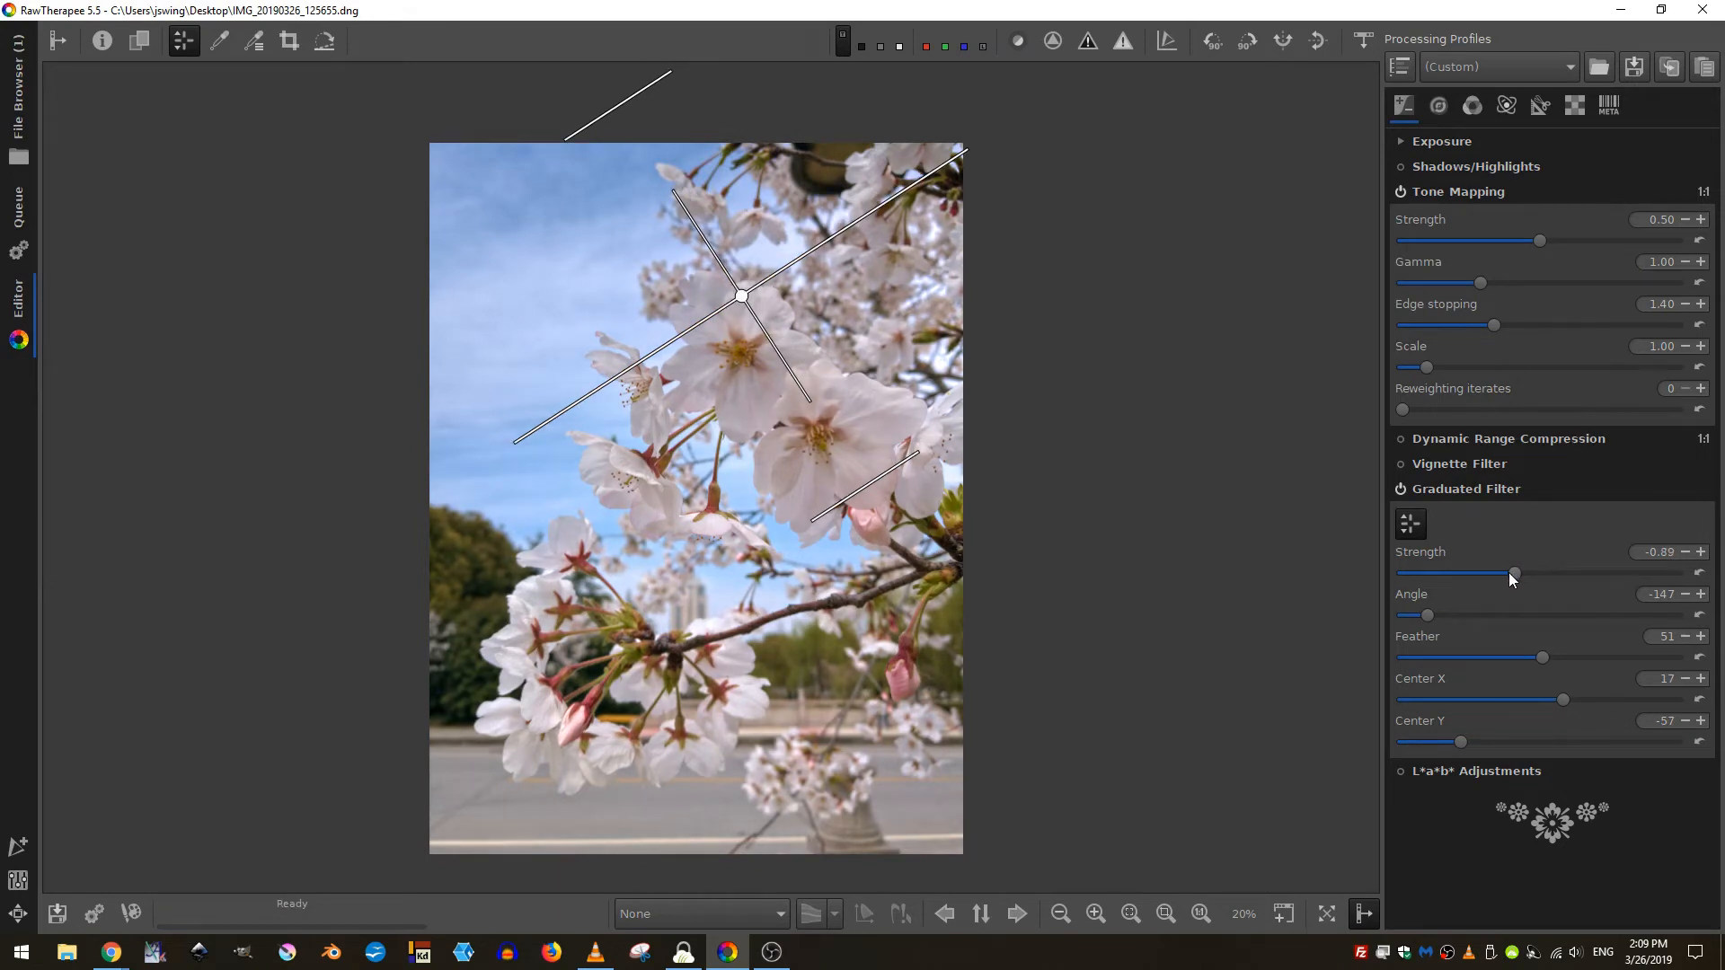
drag(1517, 573, 1511, 573)
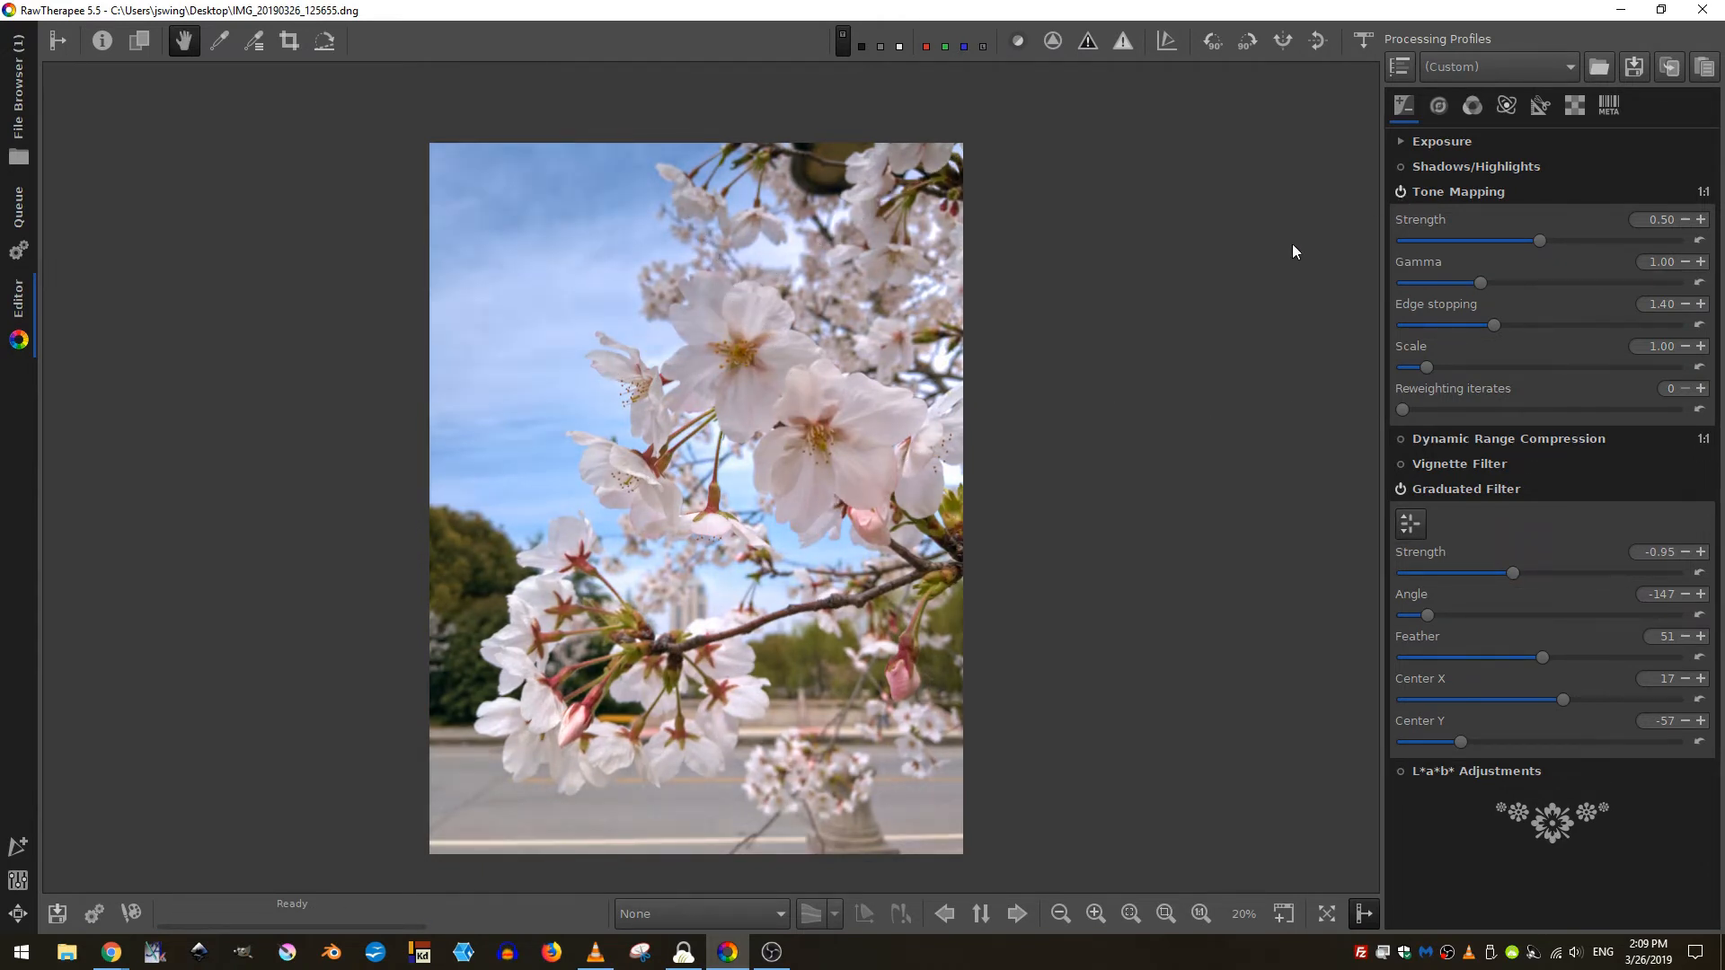
mouse_move(729, 363)
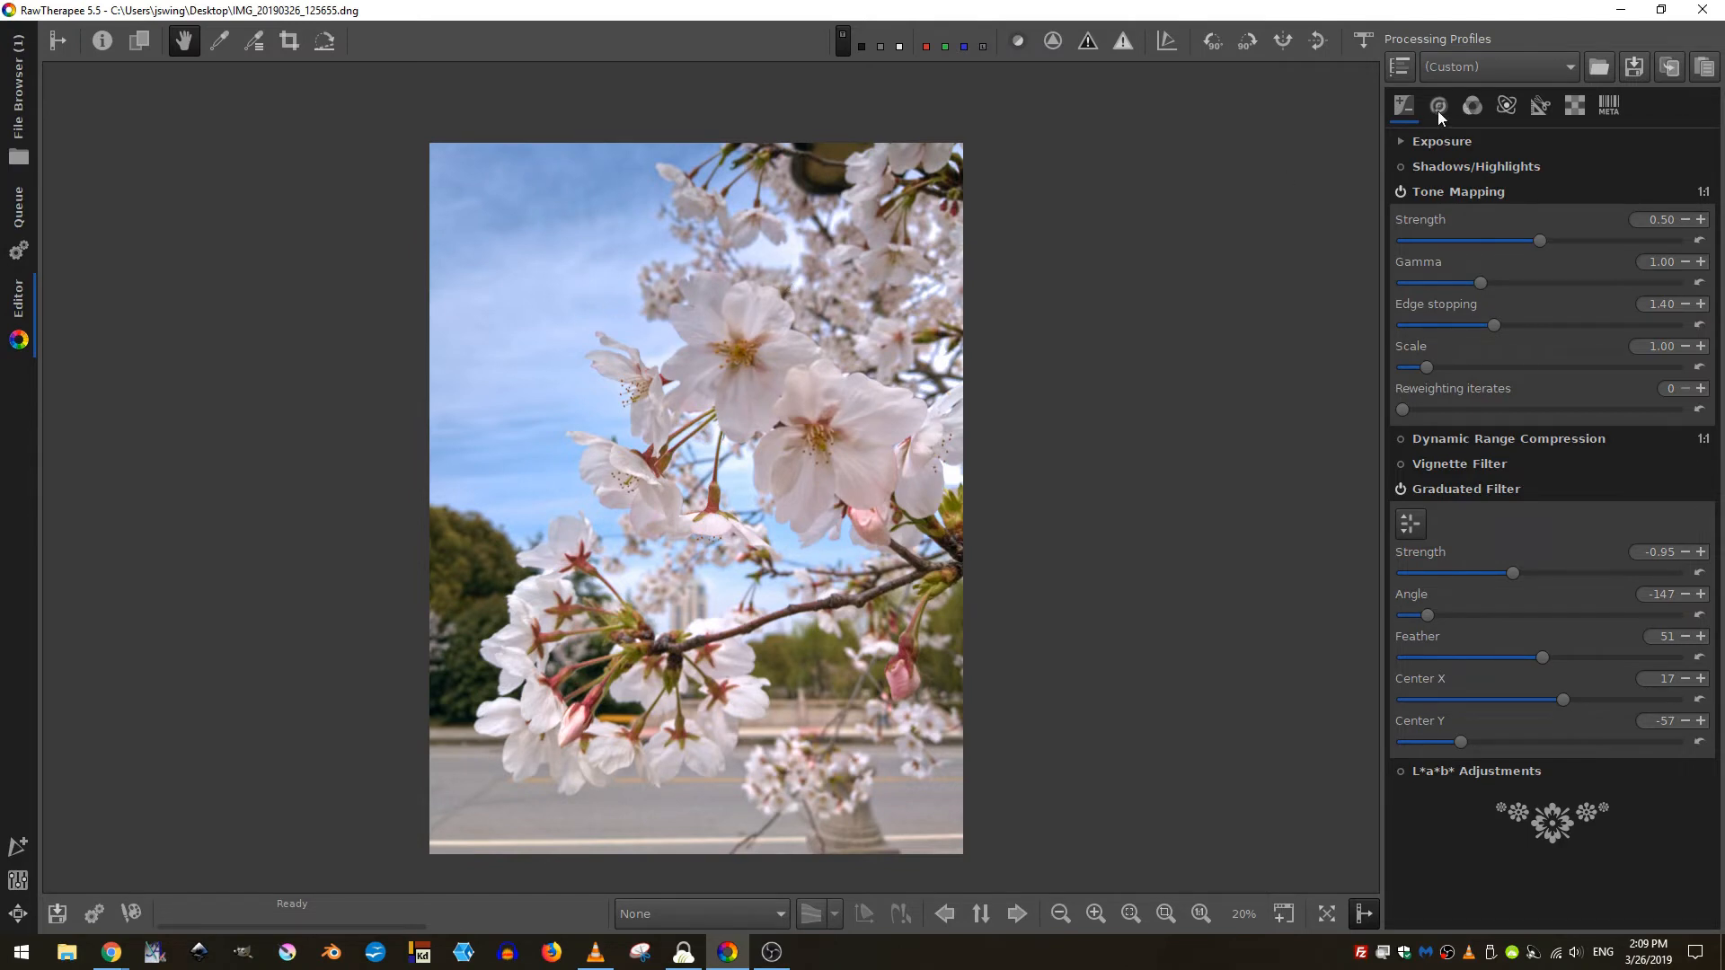
- In the Detail tools, expand Sharpening and enable Haze Removal at strength 50, depth 25
click(1437, 106)
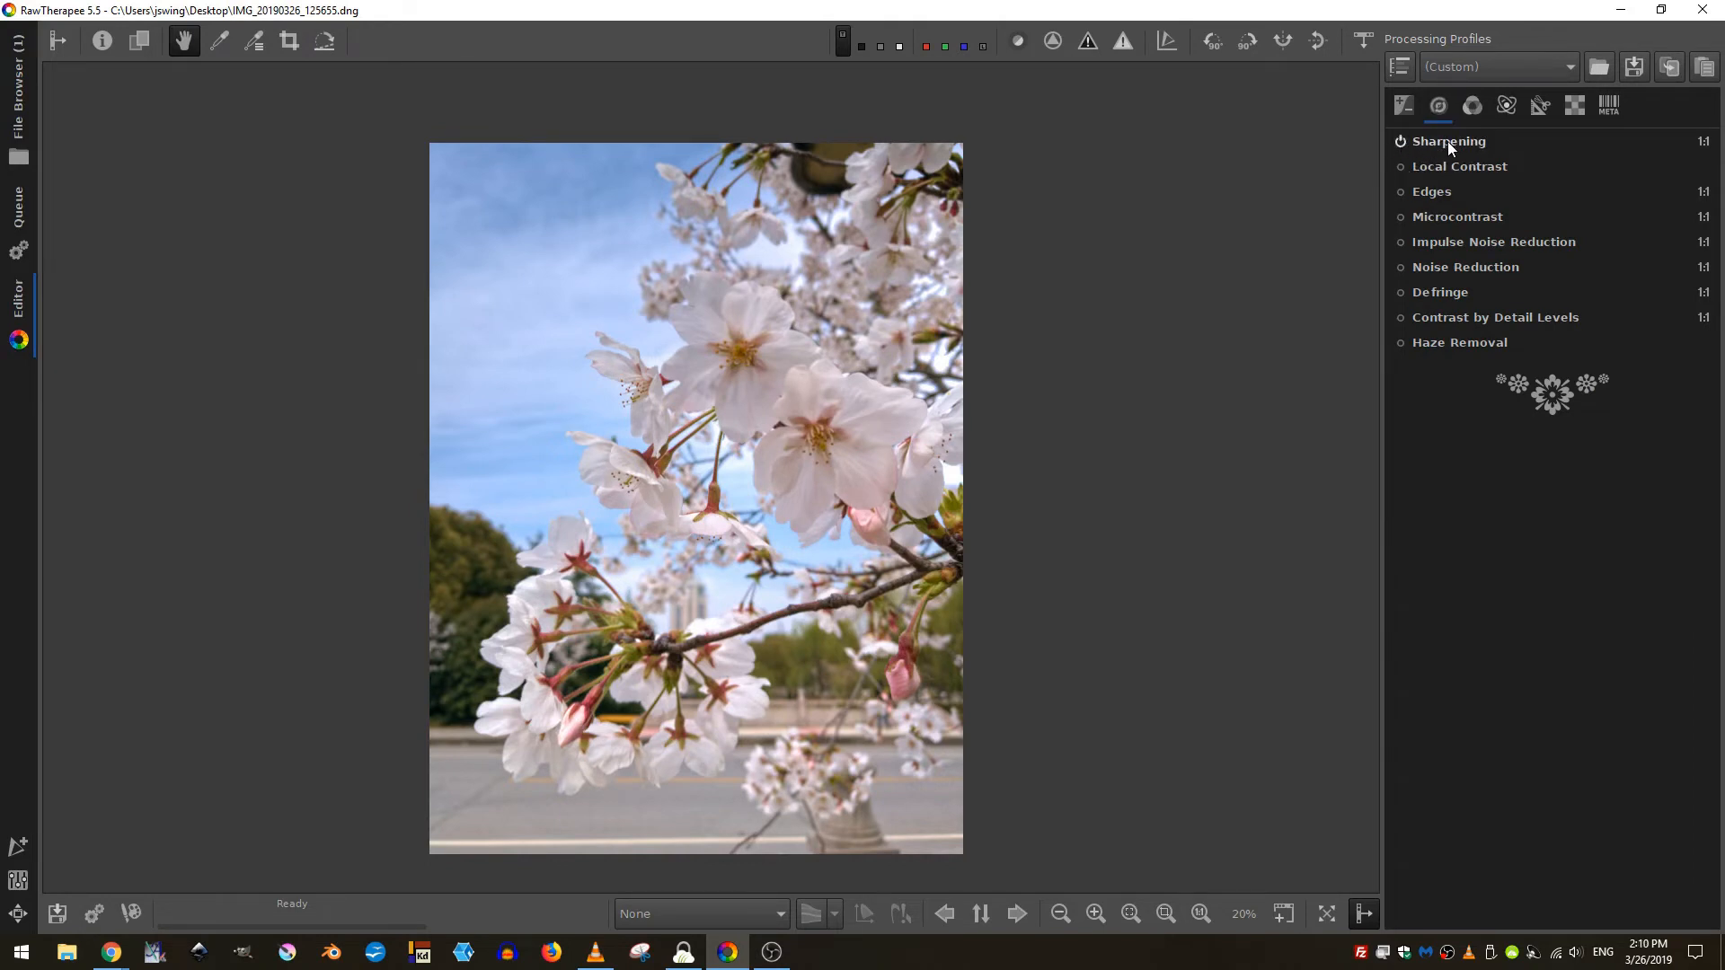
click(1448, 142)
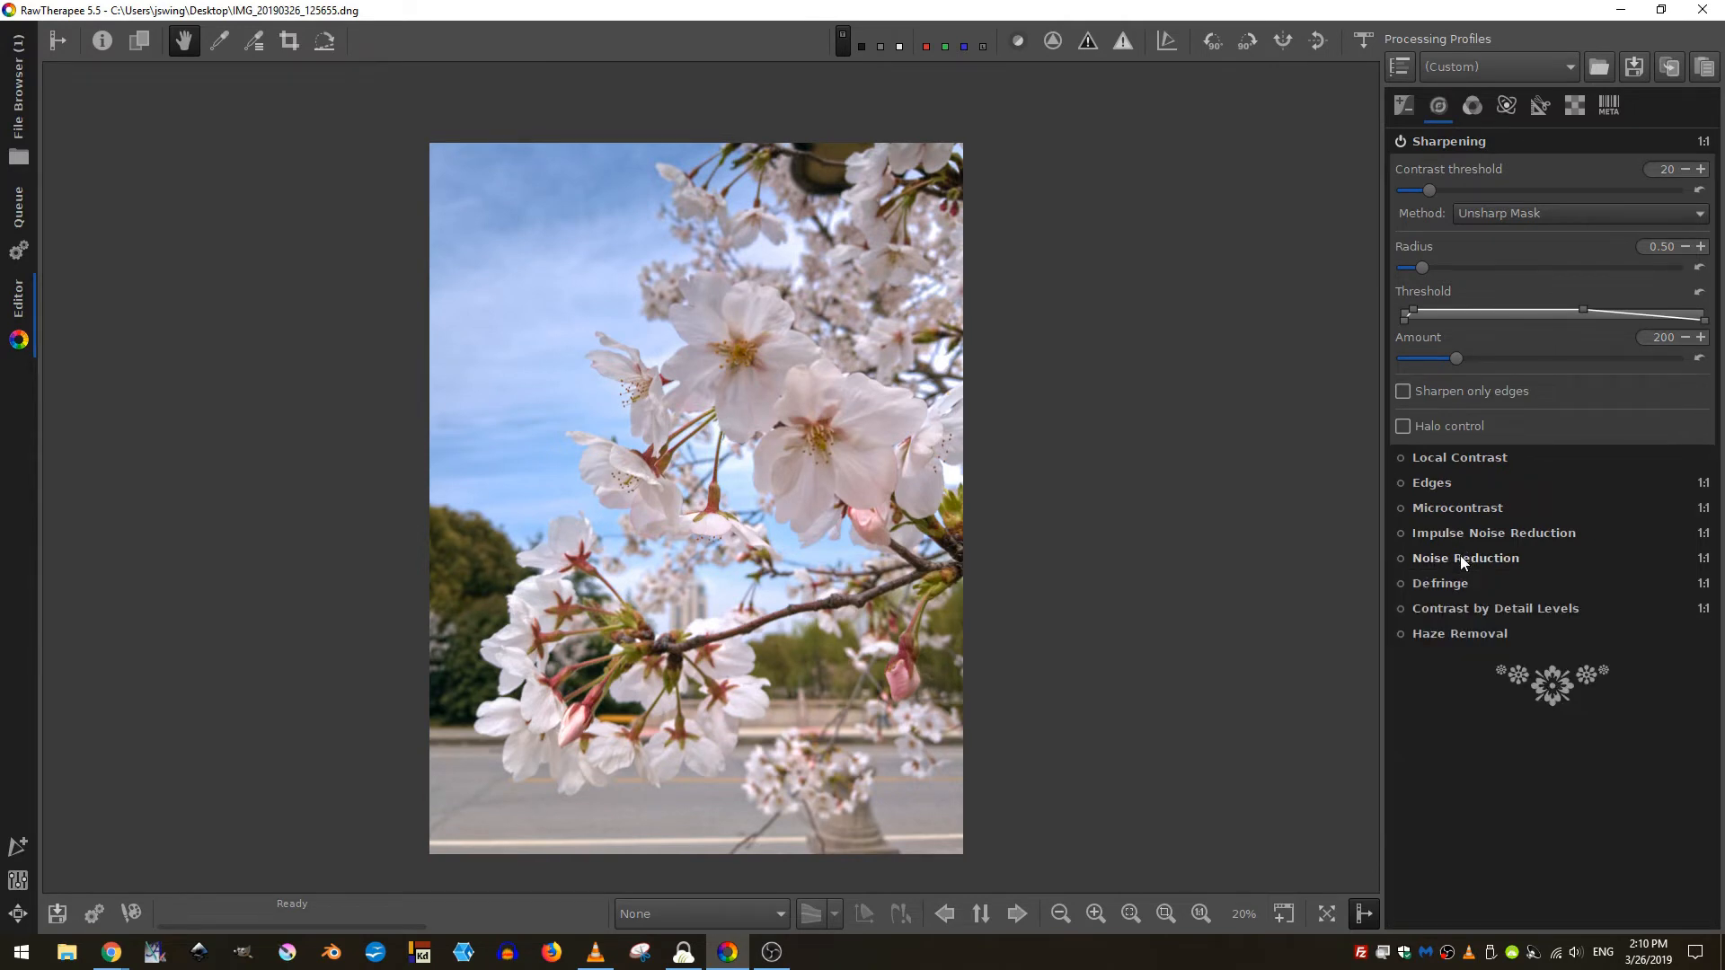
mouse_move(1437, 591)
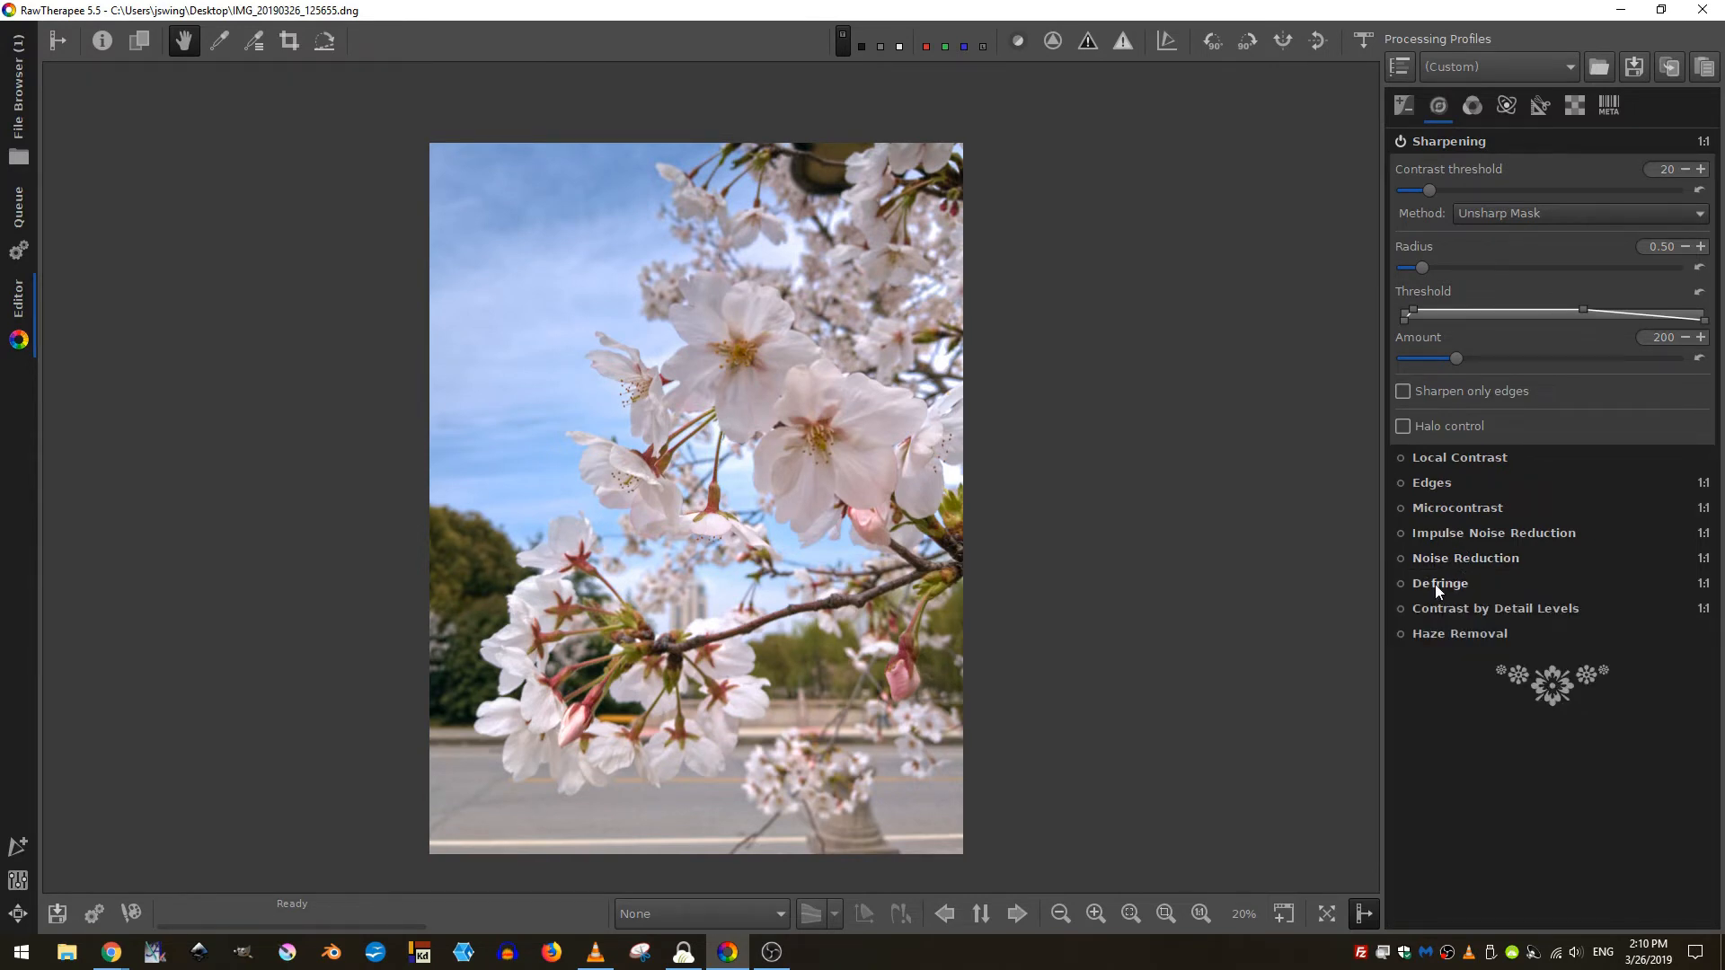
click(1459, 633)
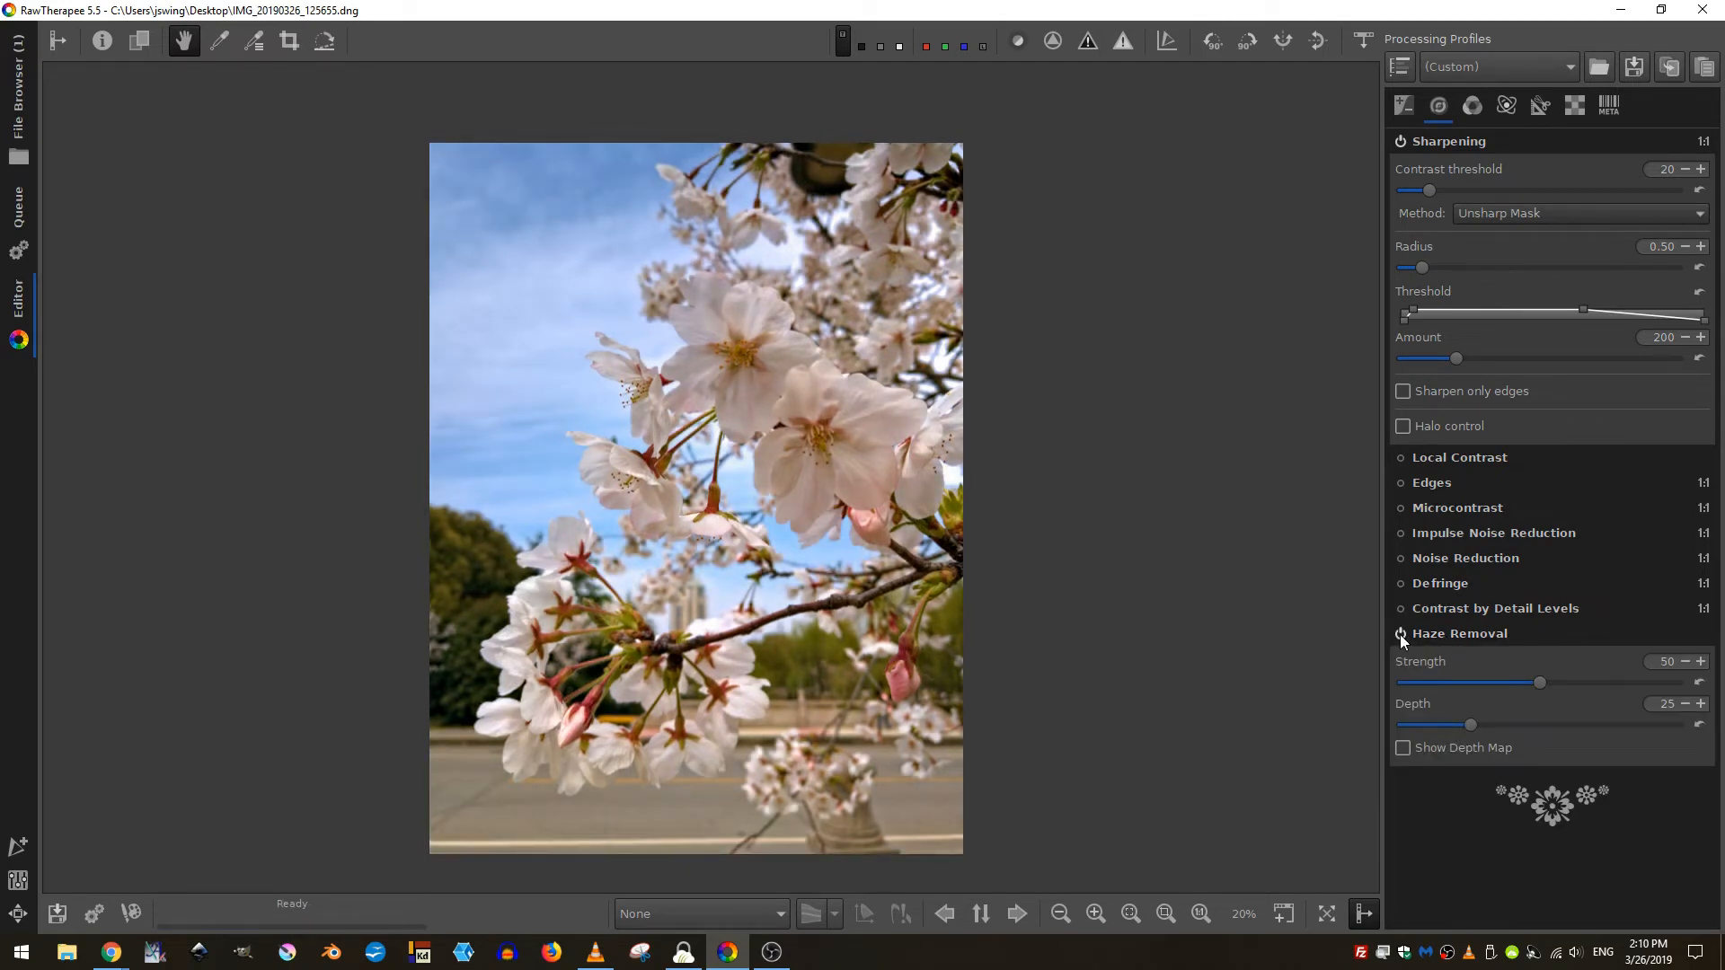
click(1401, 632)
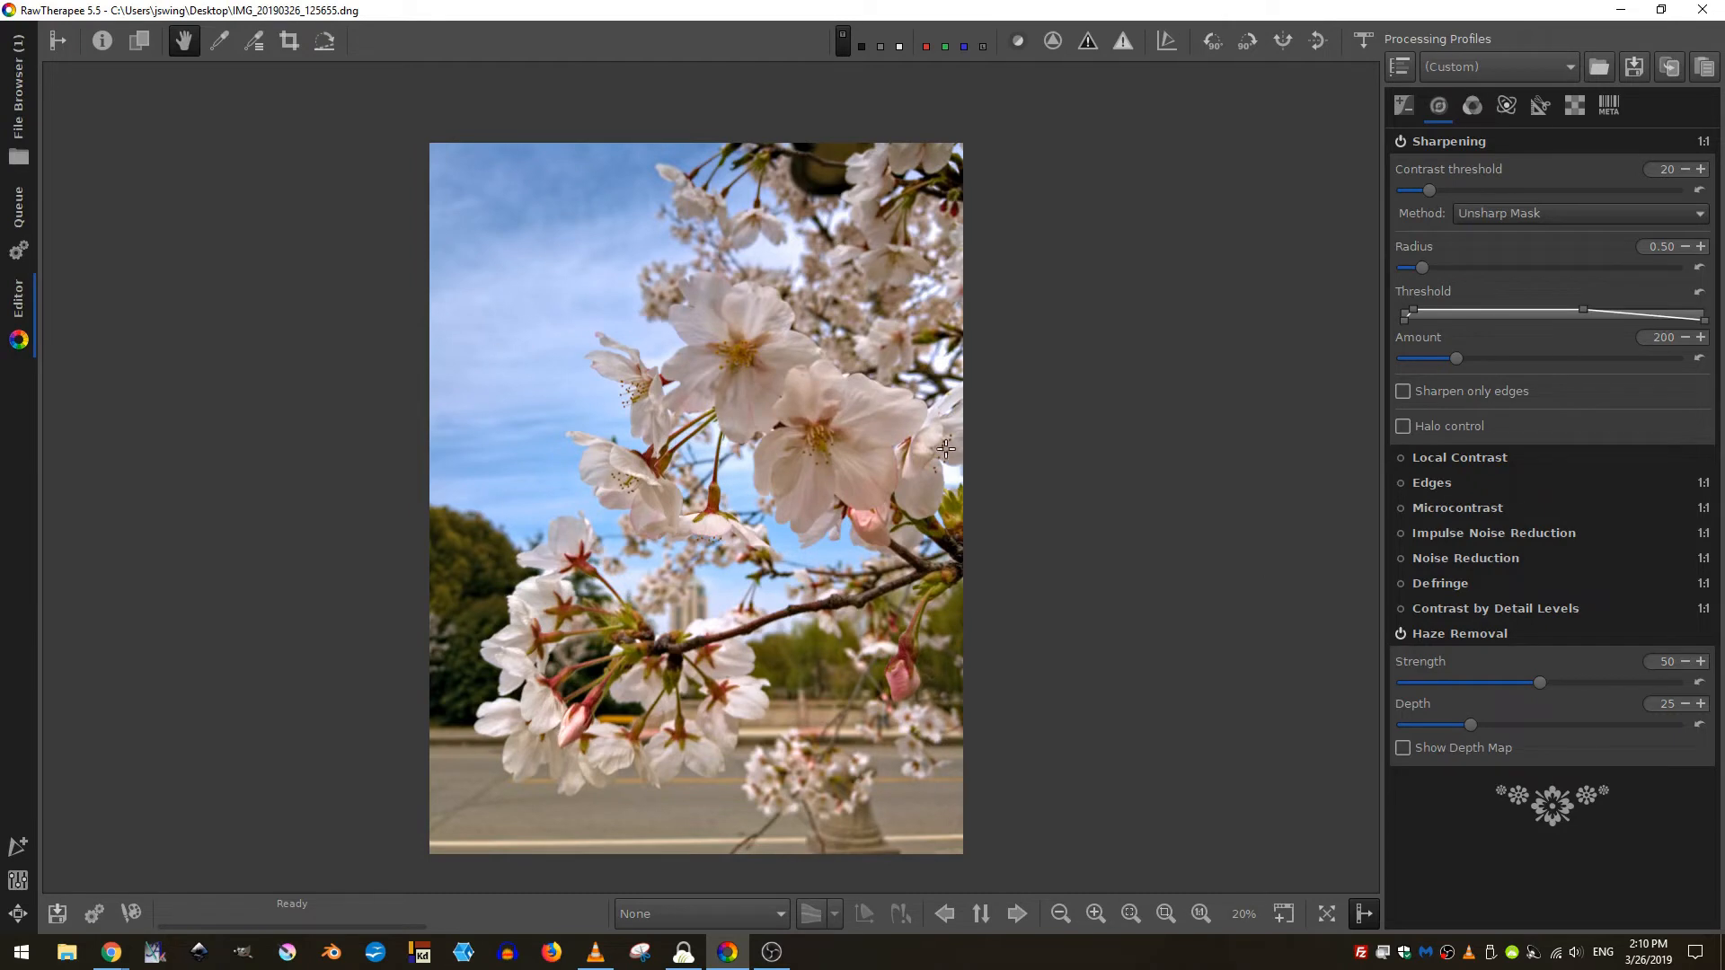
mouse_move(899, 702)
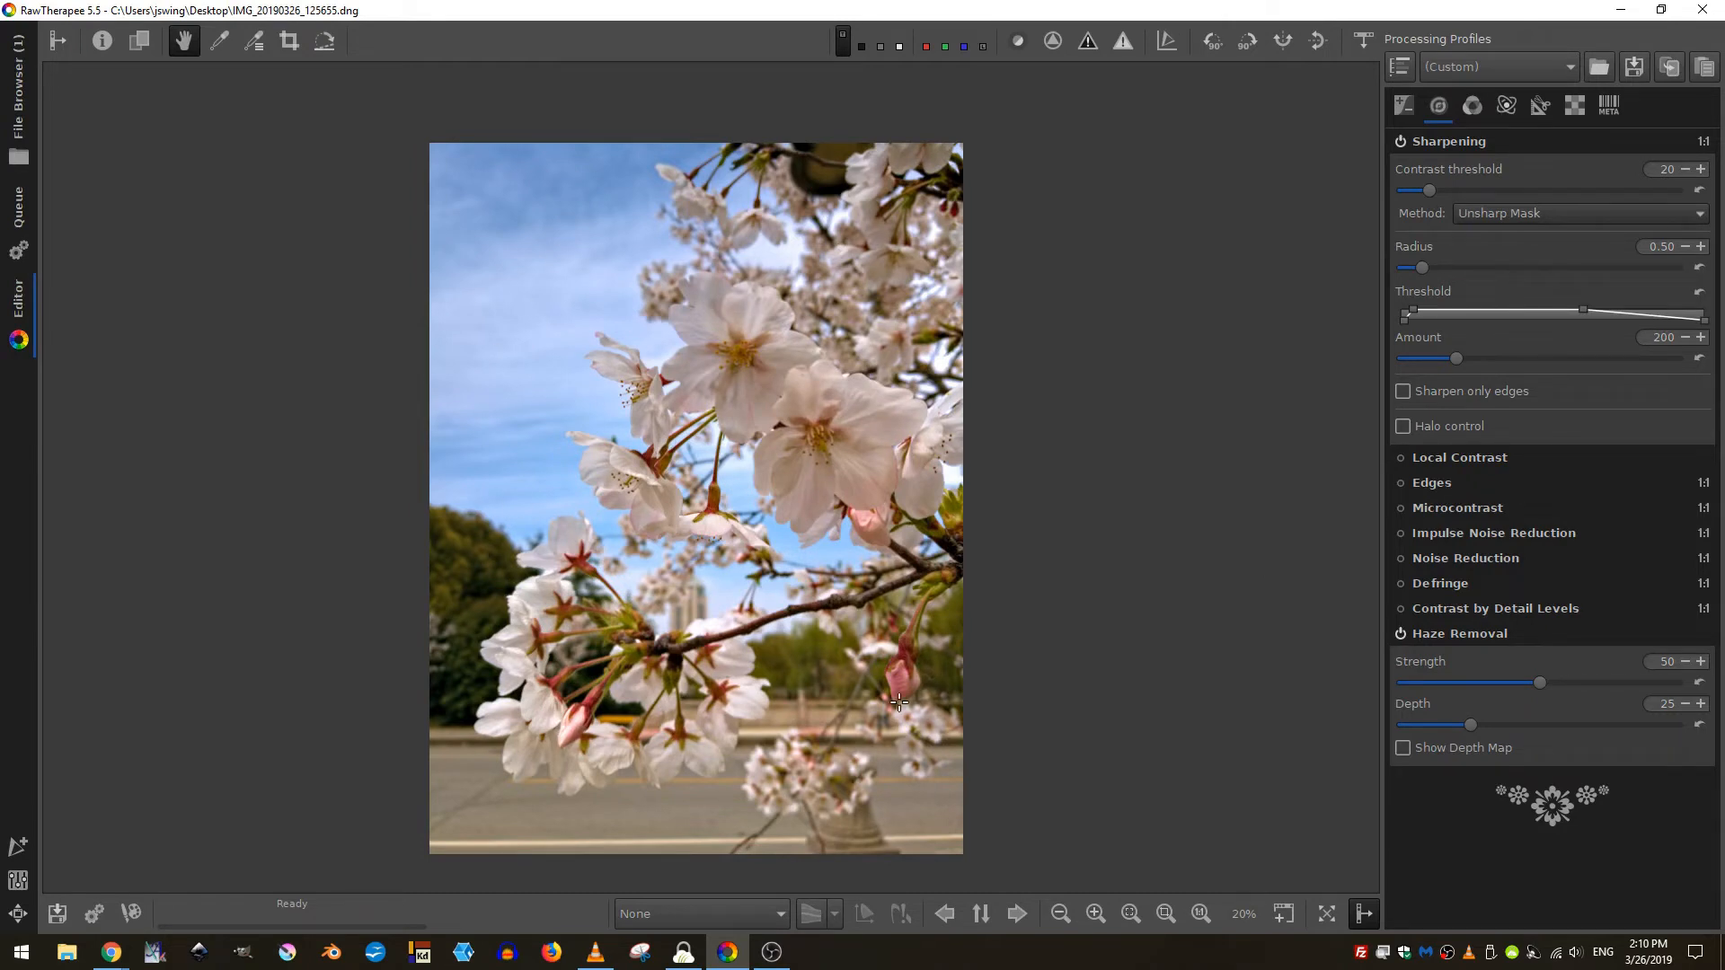
mouse_move(431, 402)
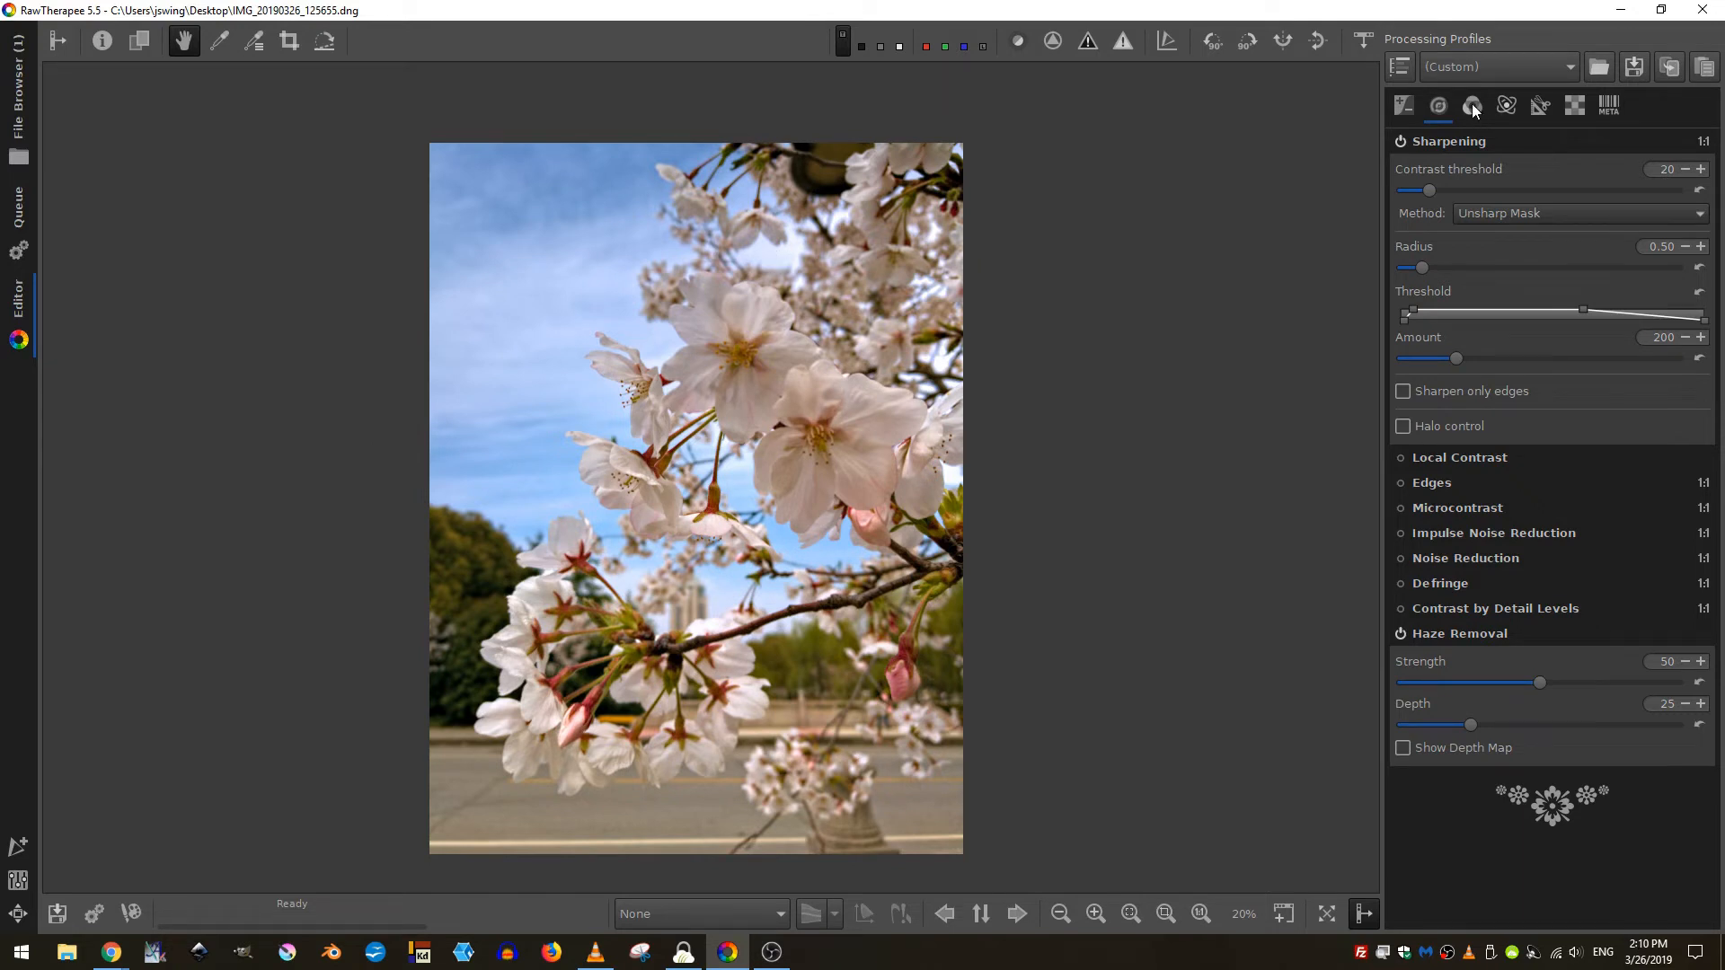
- In the Color tools, enable Vibrance with pastel and saturated tones raised to 30
click(1471, 104)
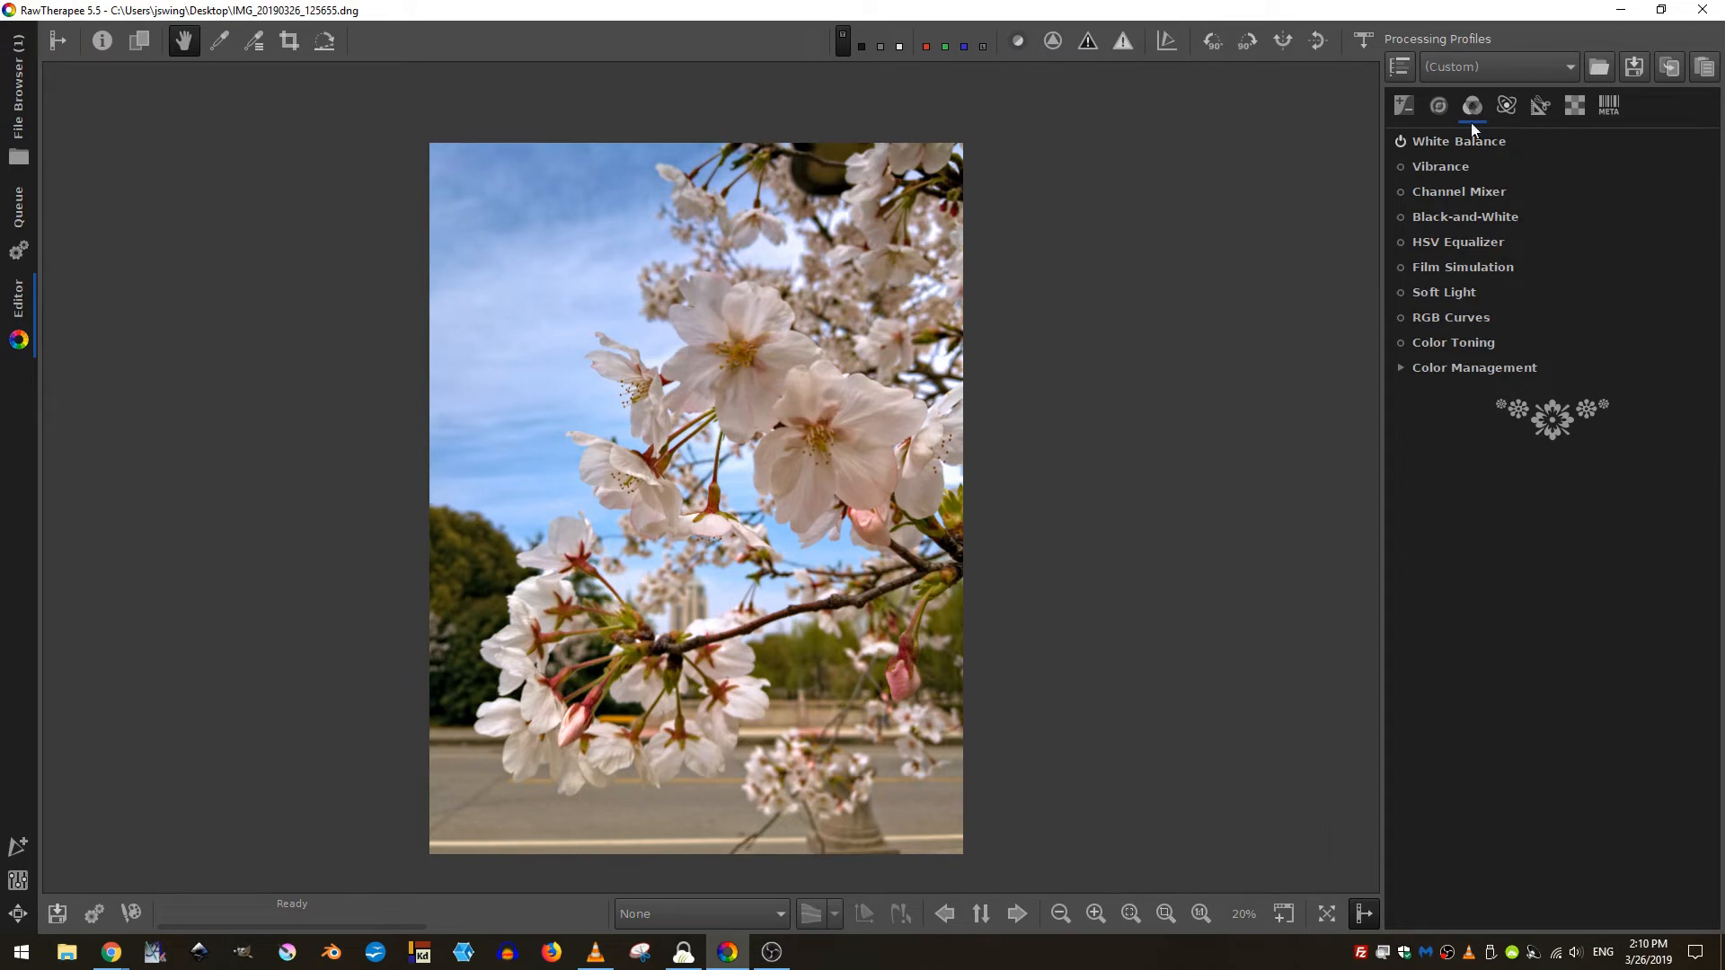
click(1459, 140)
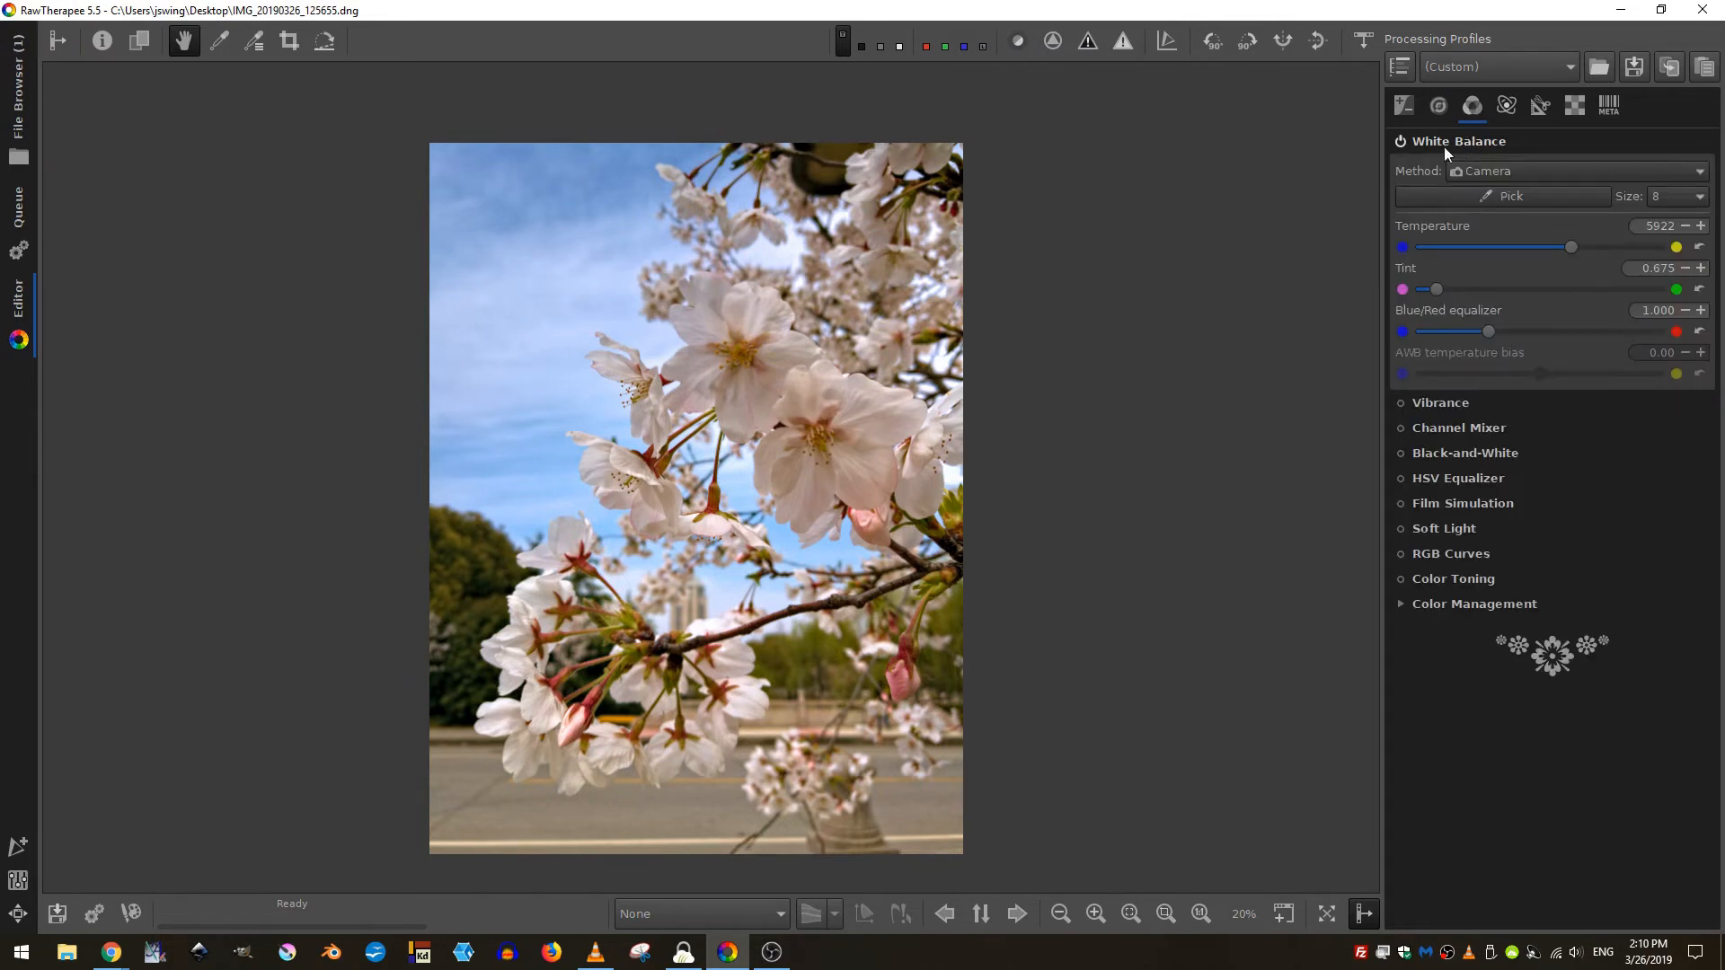
mouse_move(1430, 467)
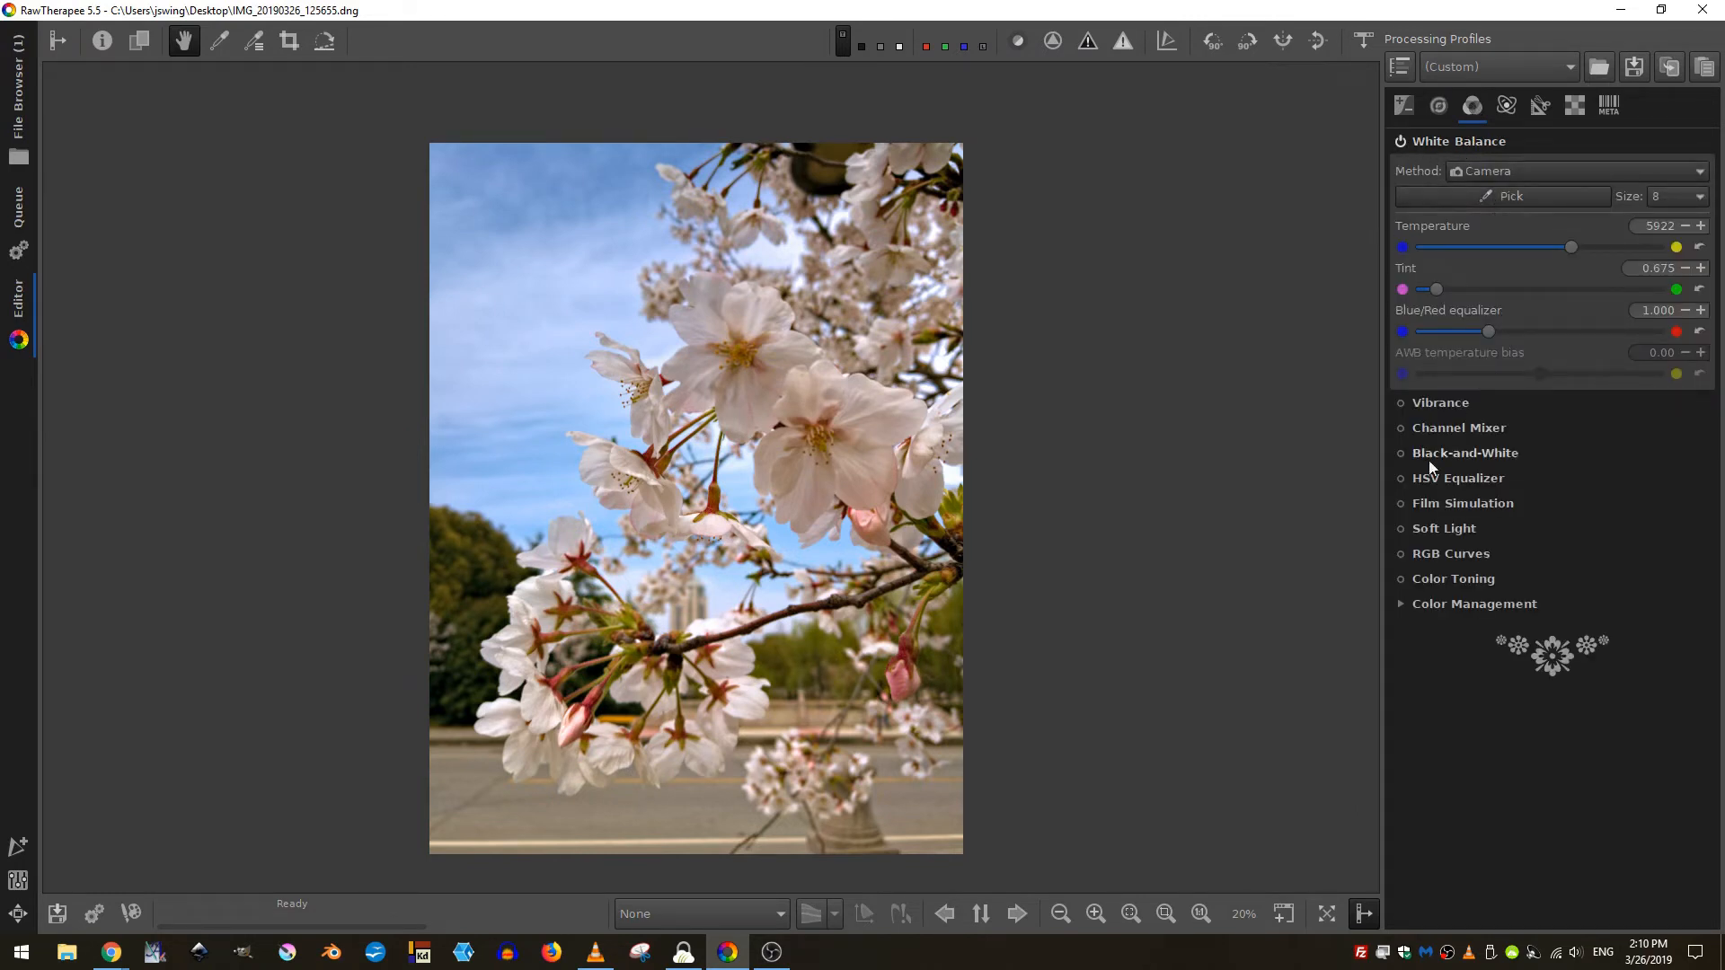
click(1441, 402)
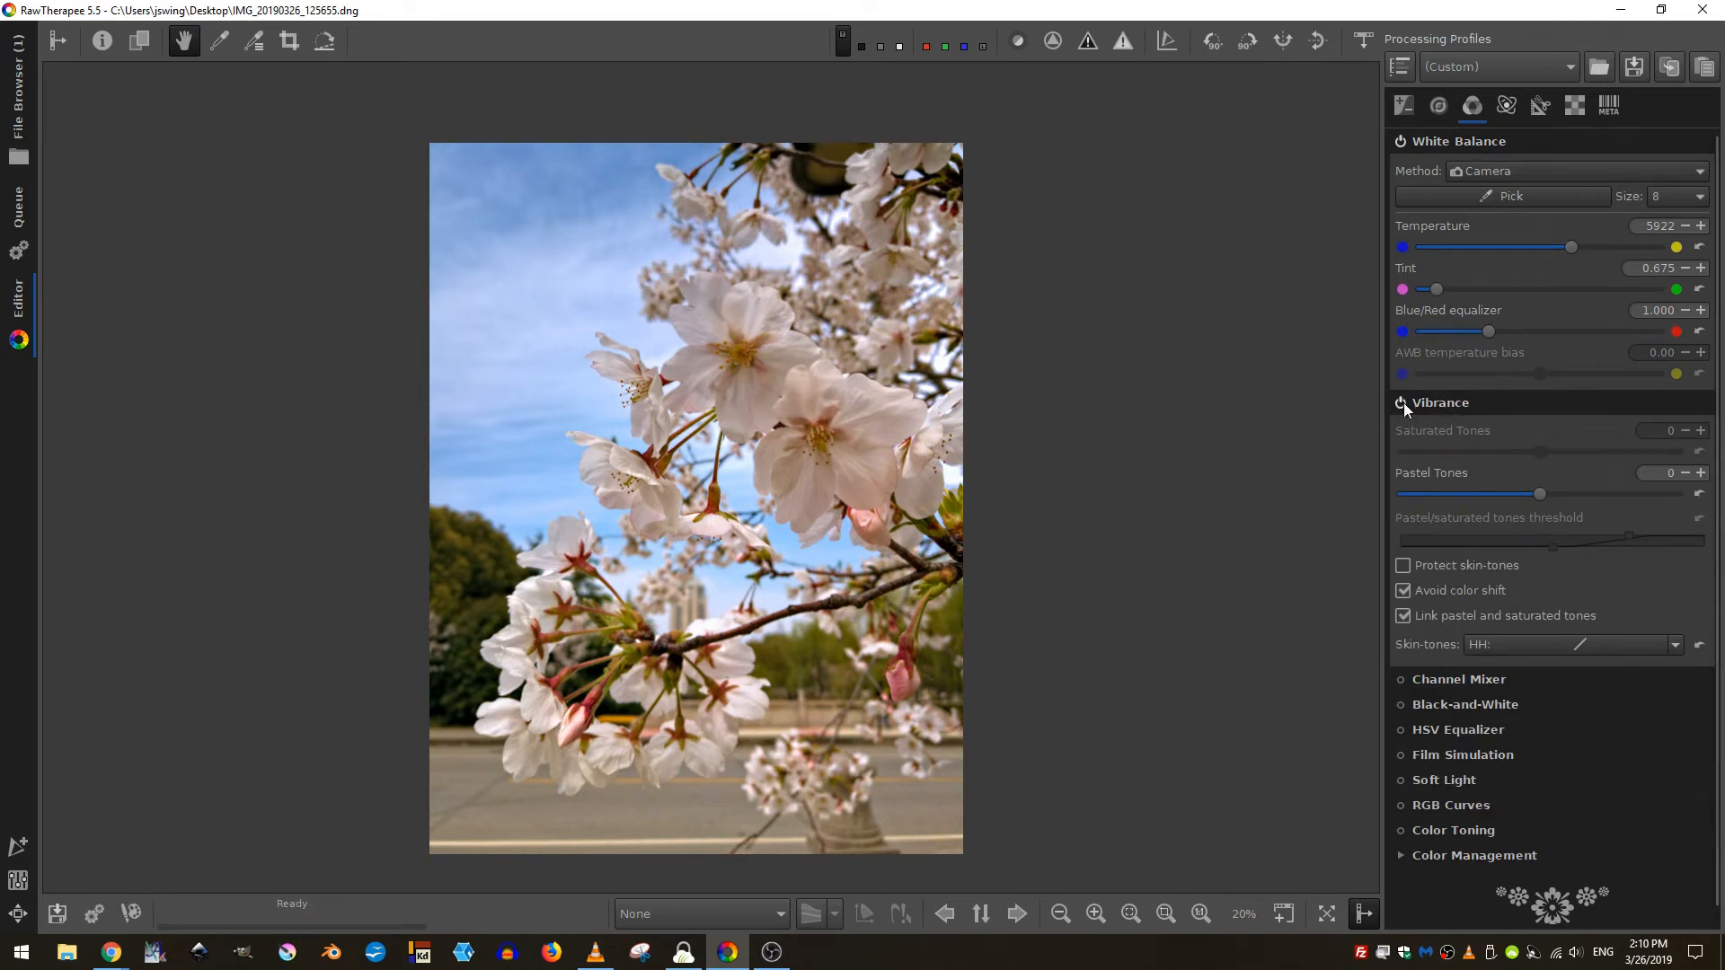
drag(1540, 492, 1545, 493)
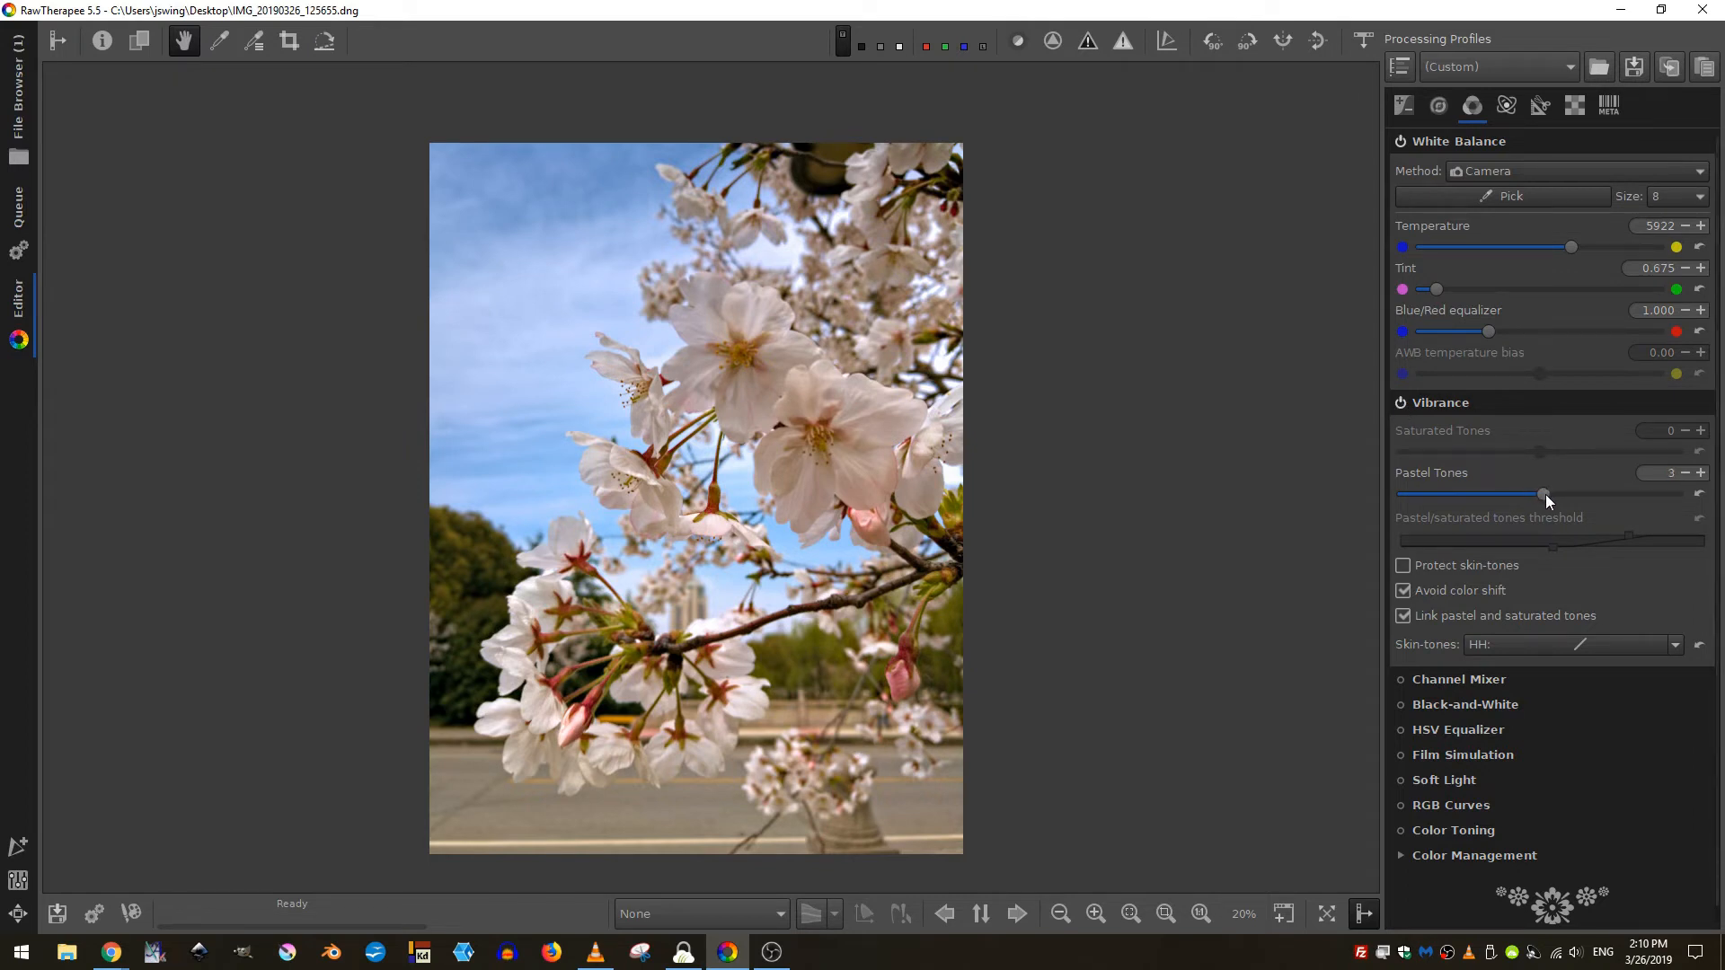
drag(1541, 492, 1584, 492)
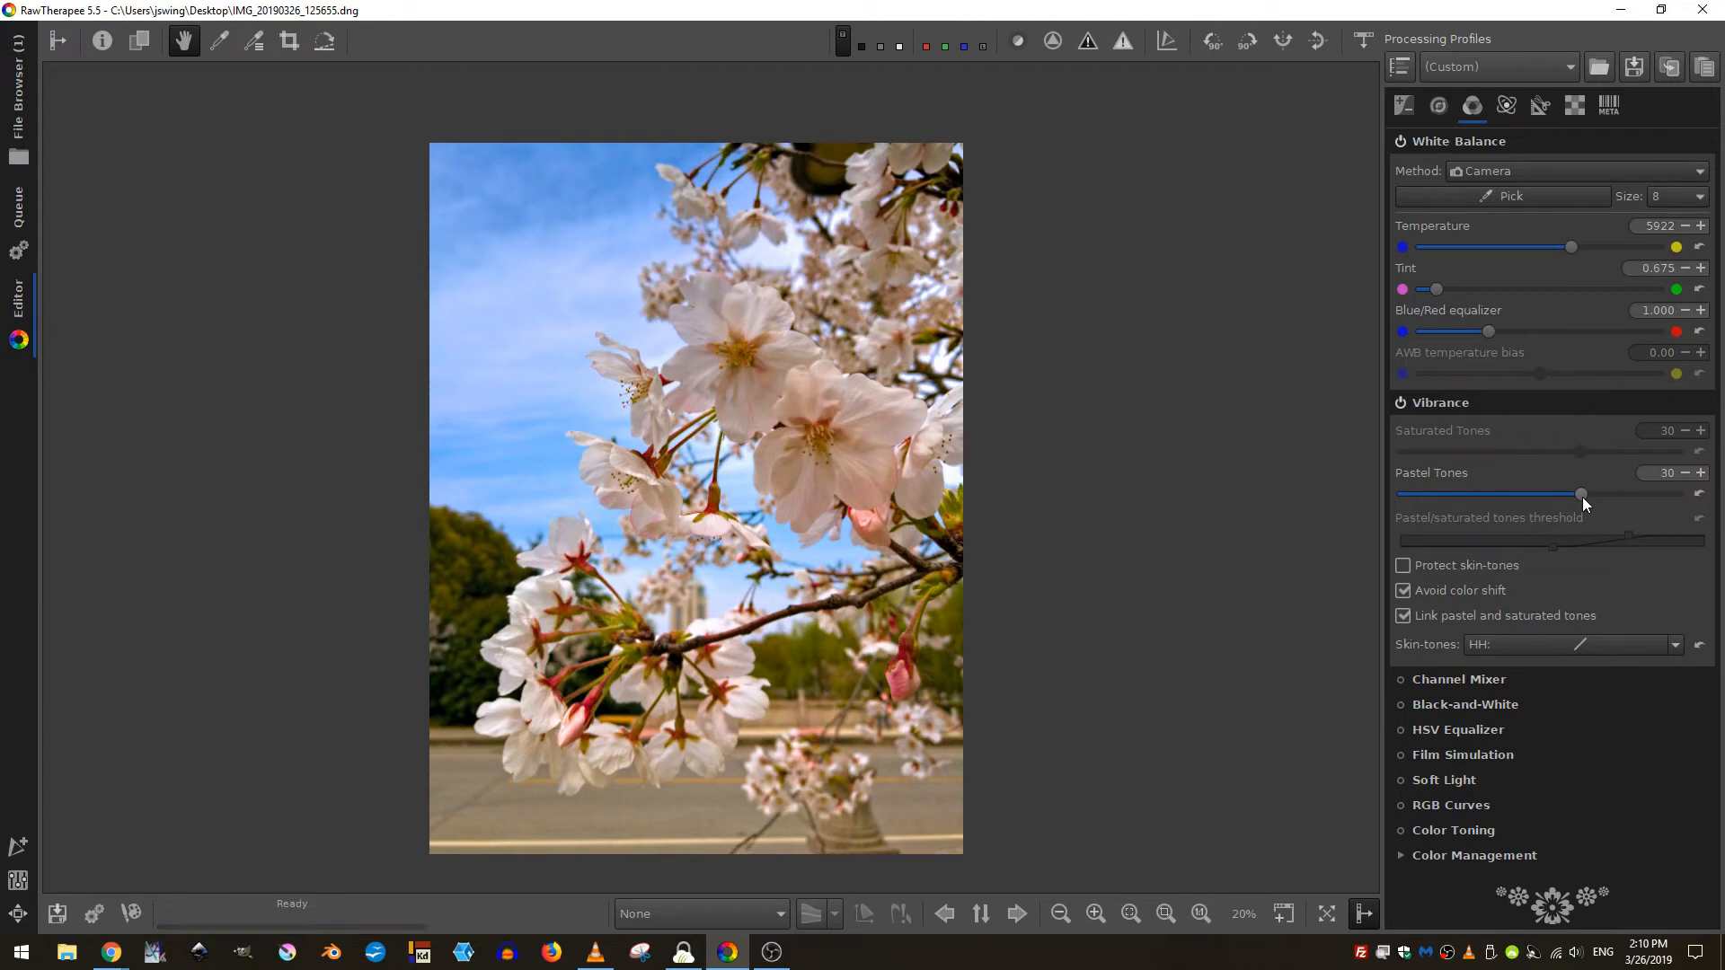
mouse_move(537, 403)
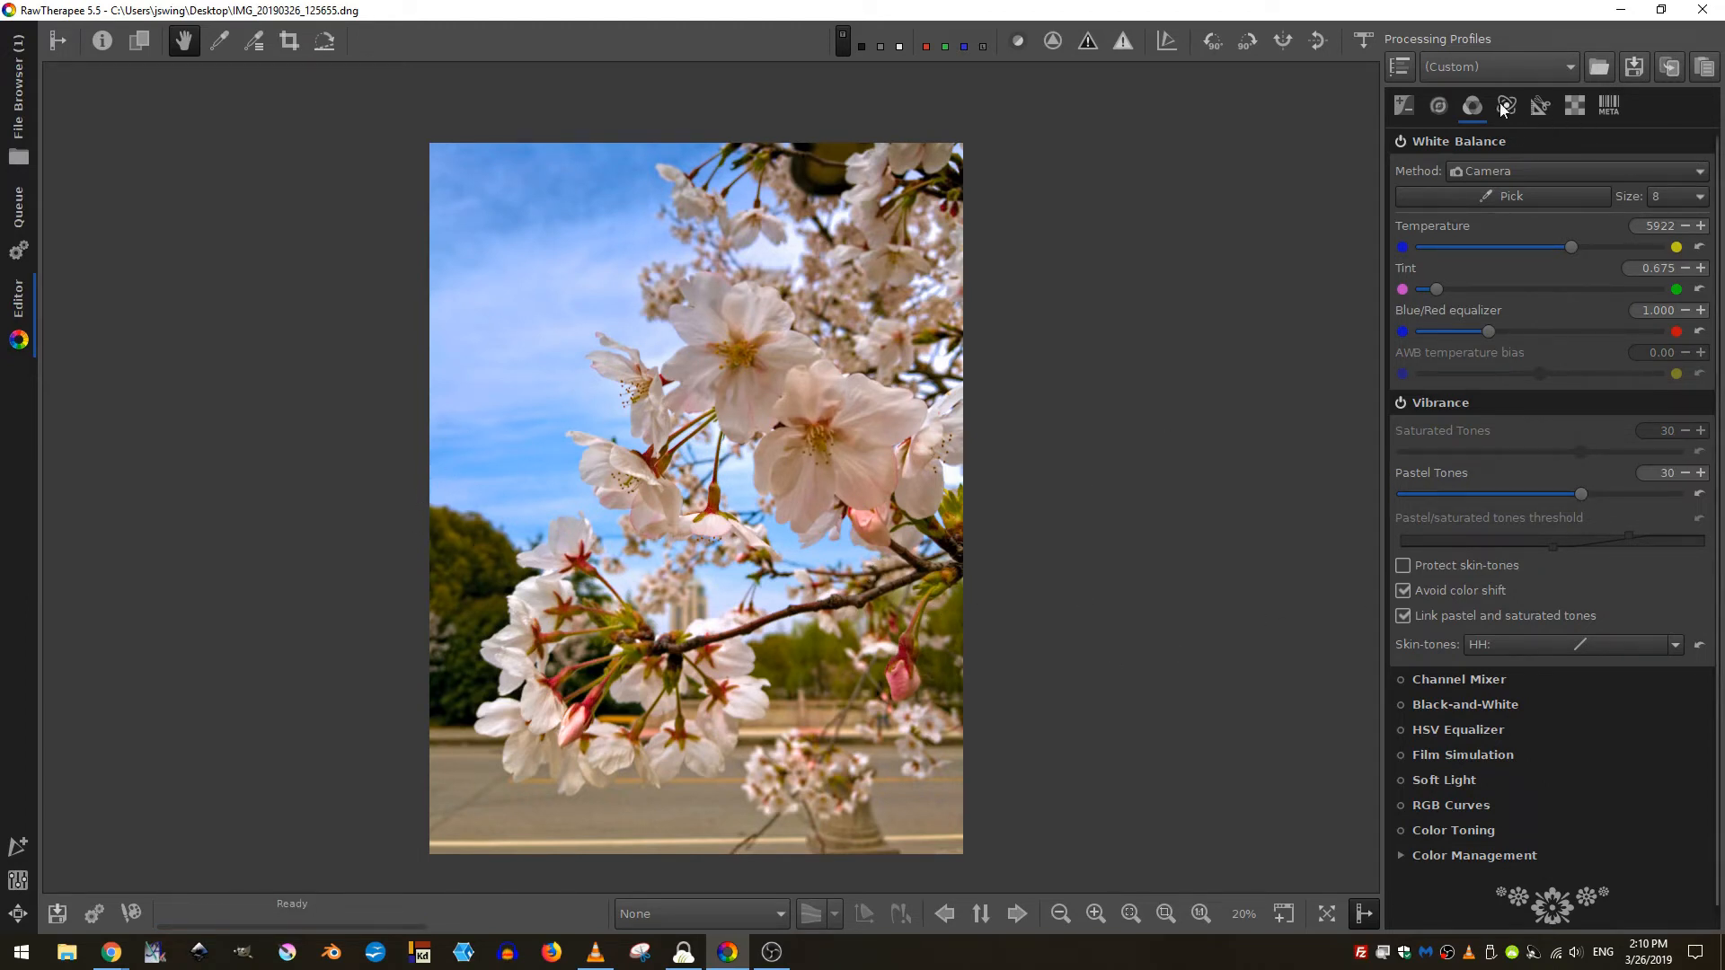
mouse_move(1540, 106)
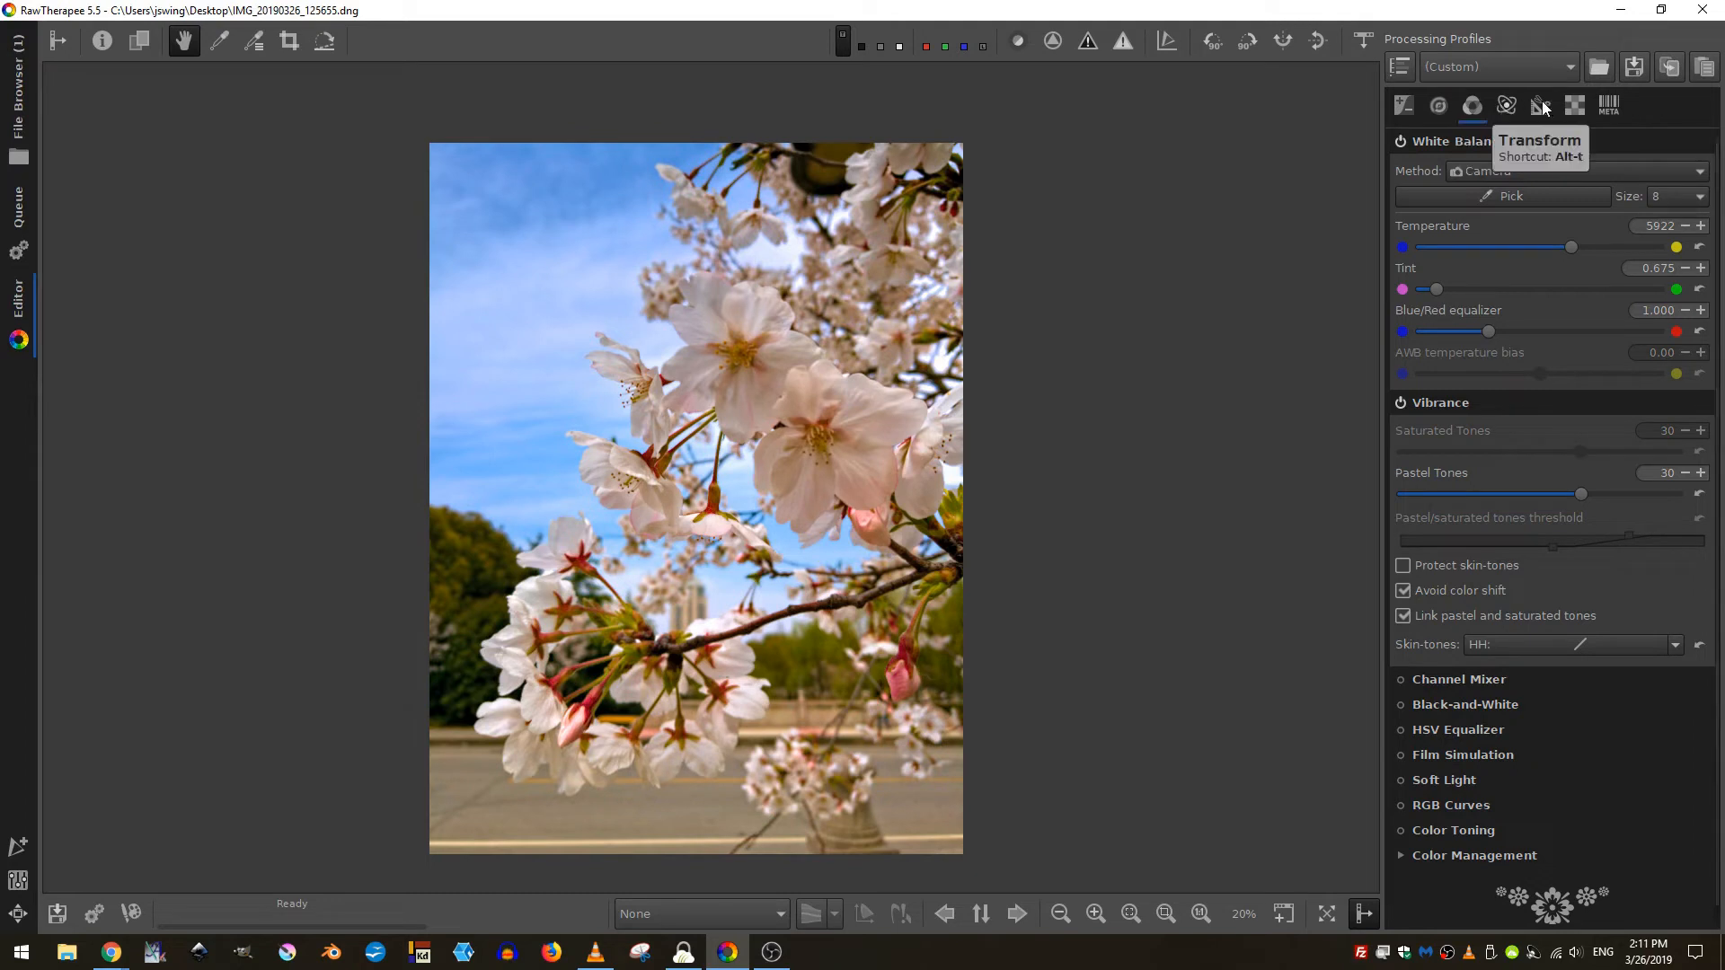
- In the Crop settings, lock the aspect ratio to 4:5
click(1540, 106)
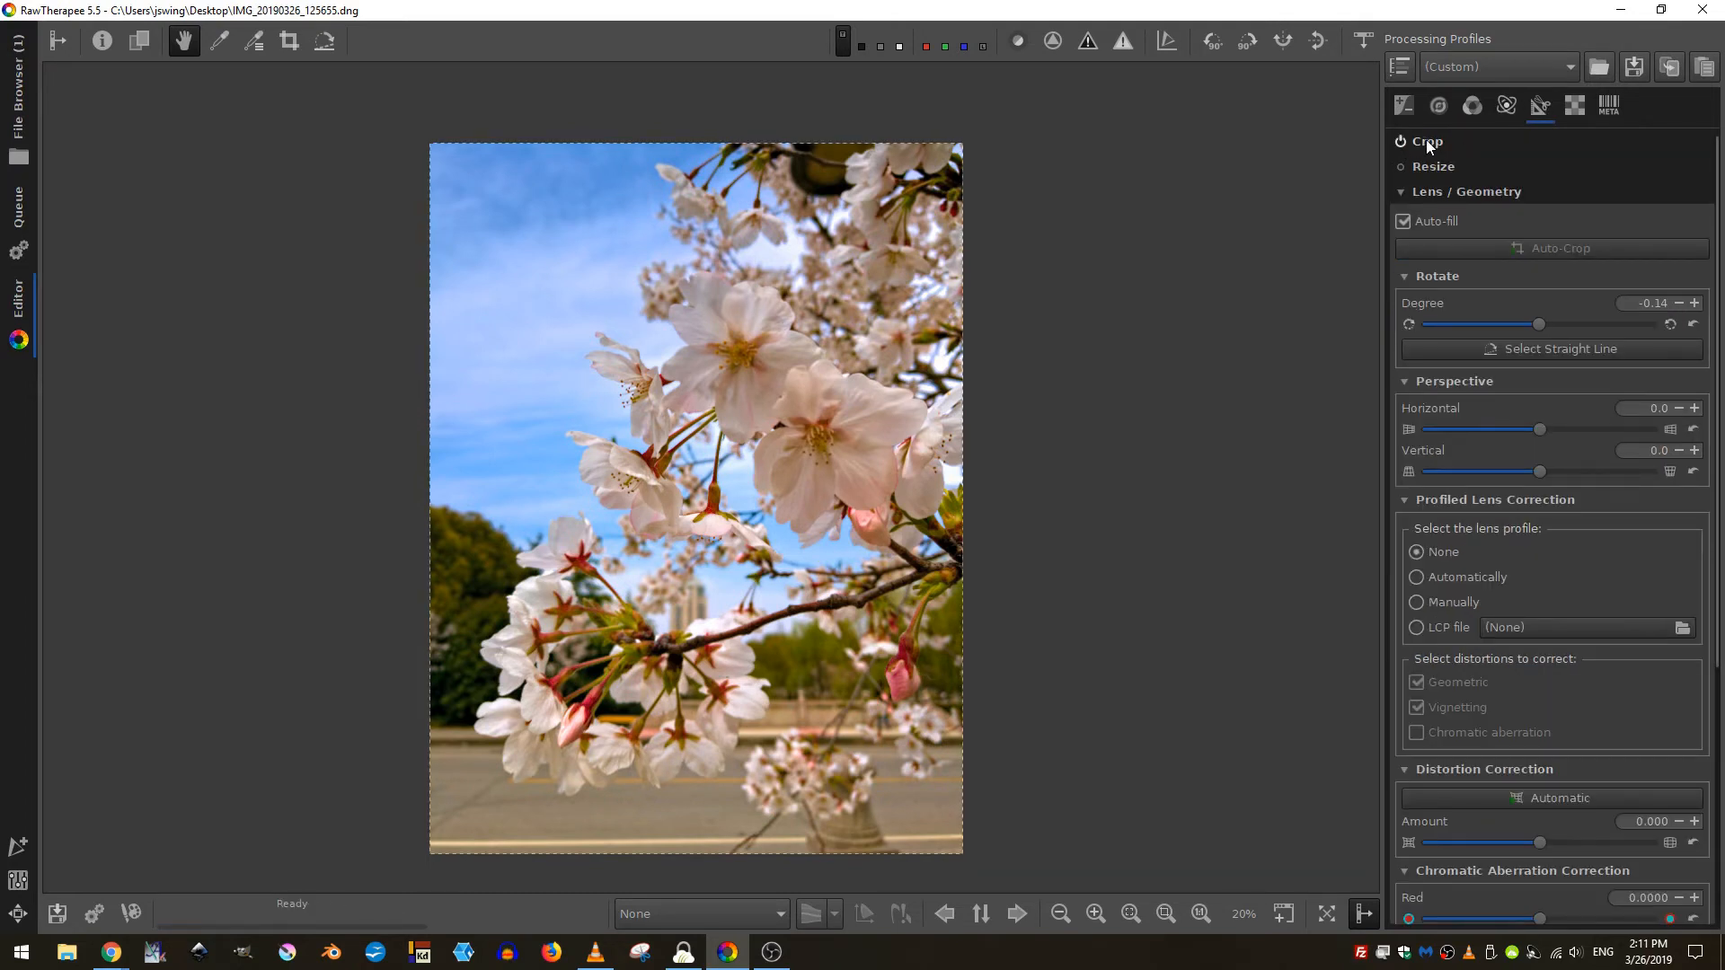
click(1426, 140)
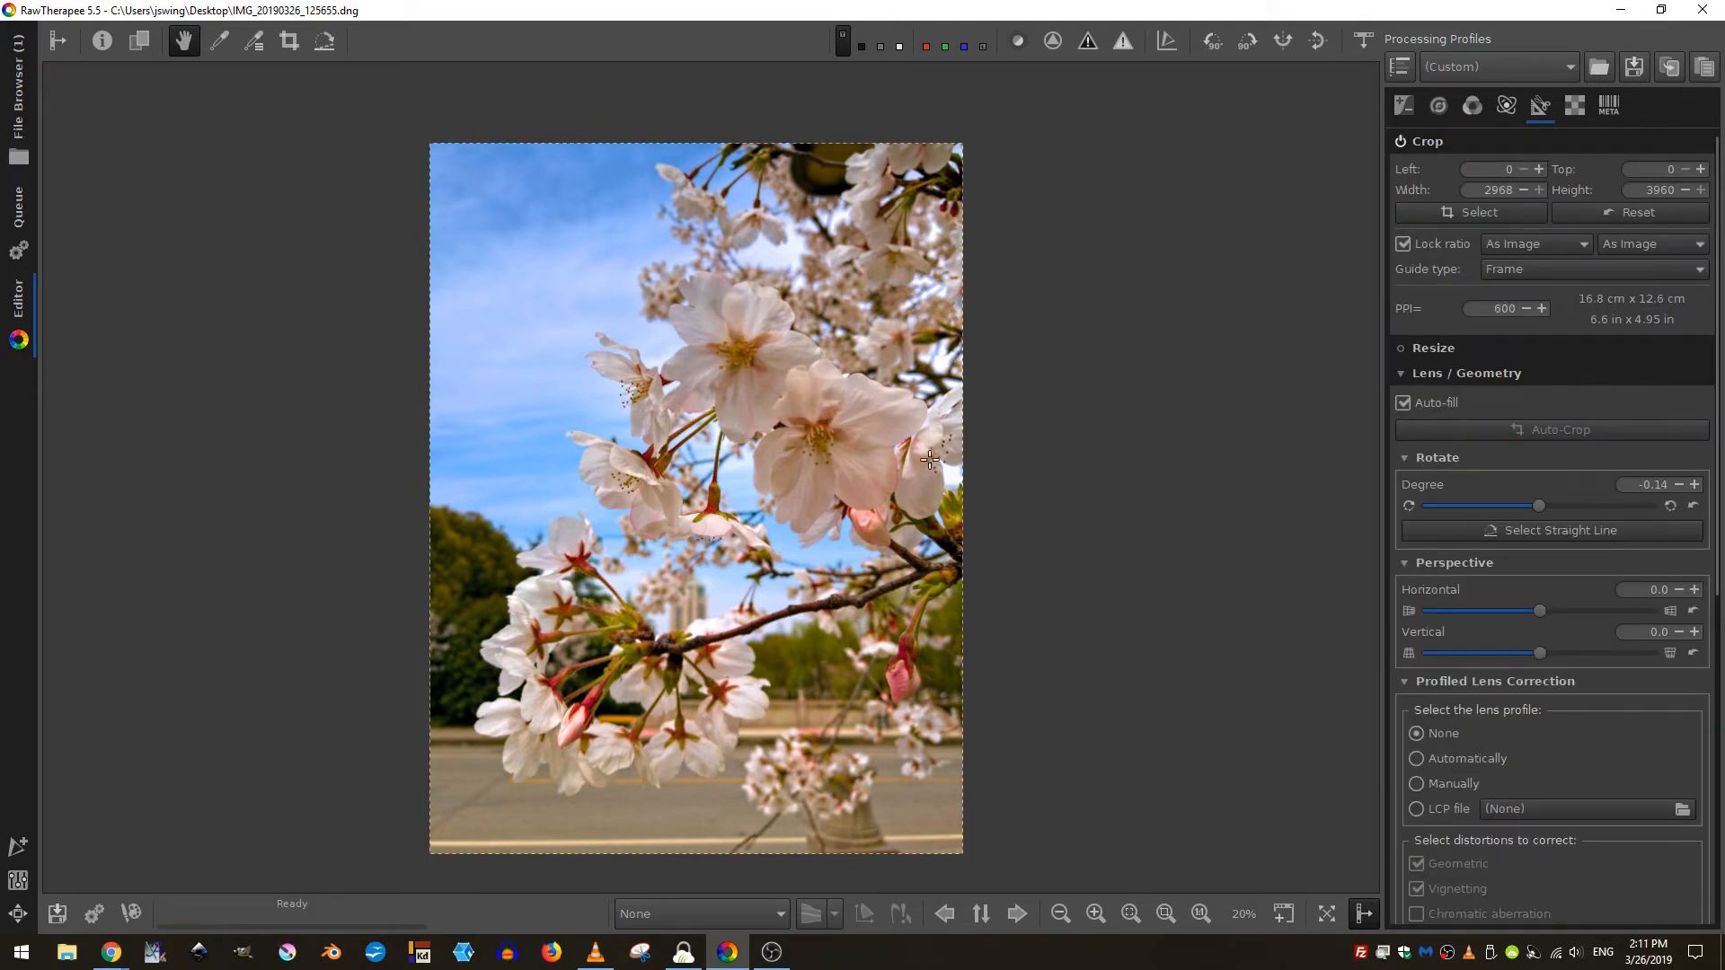
click(1536, 244)
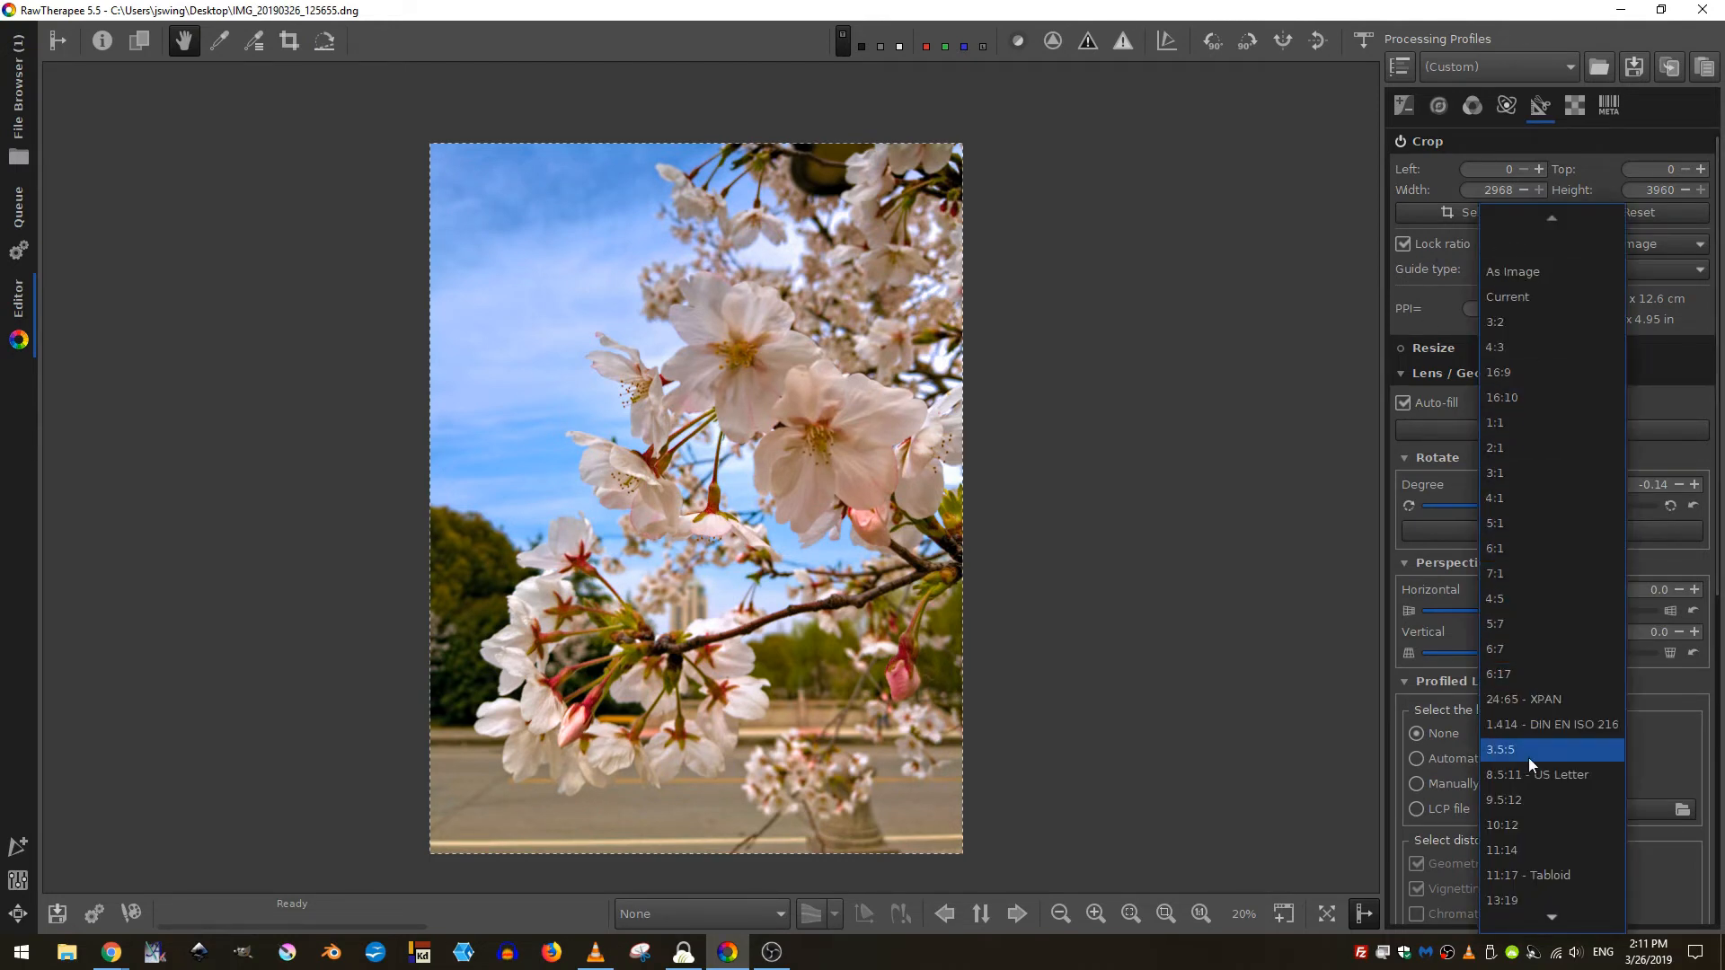
click(1495, 598)
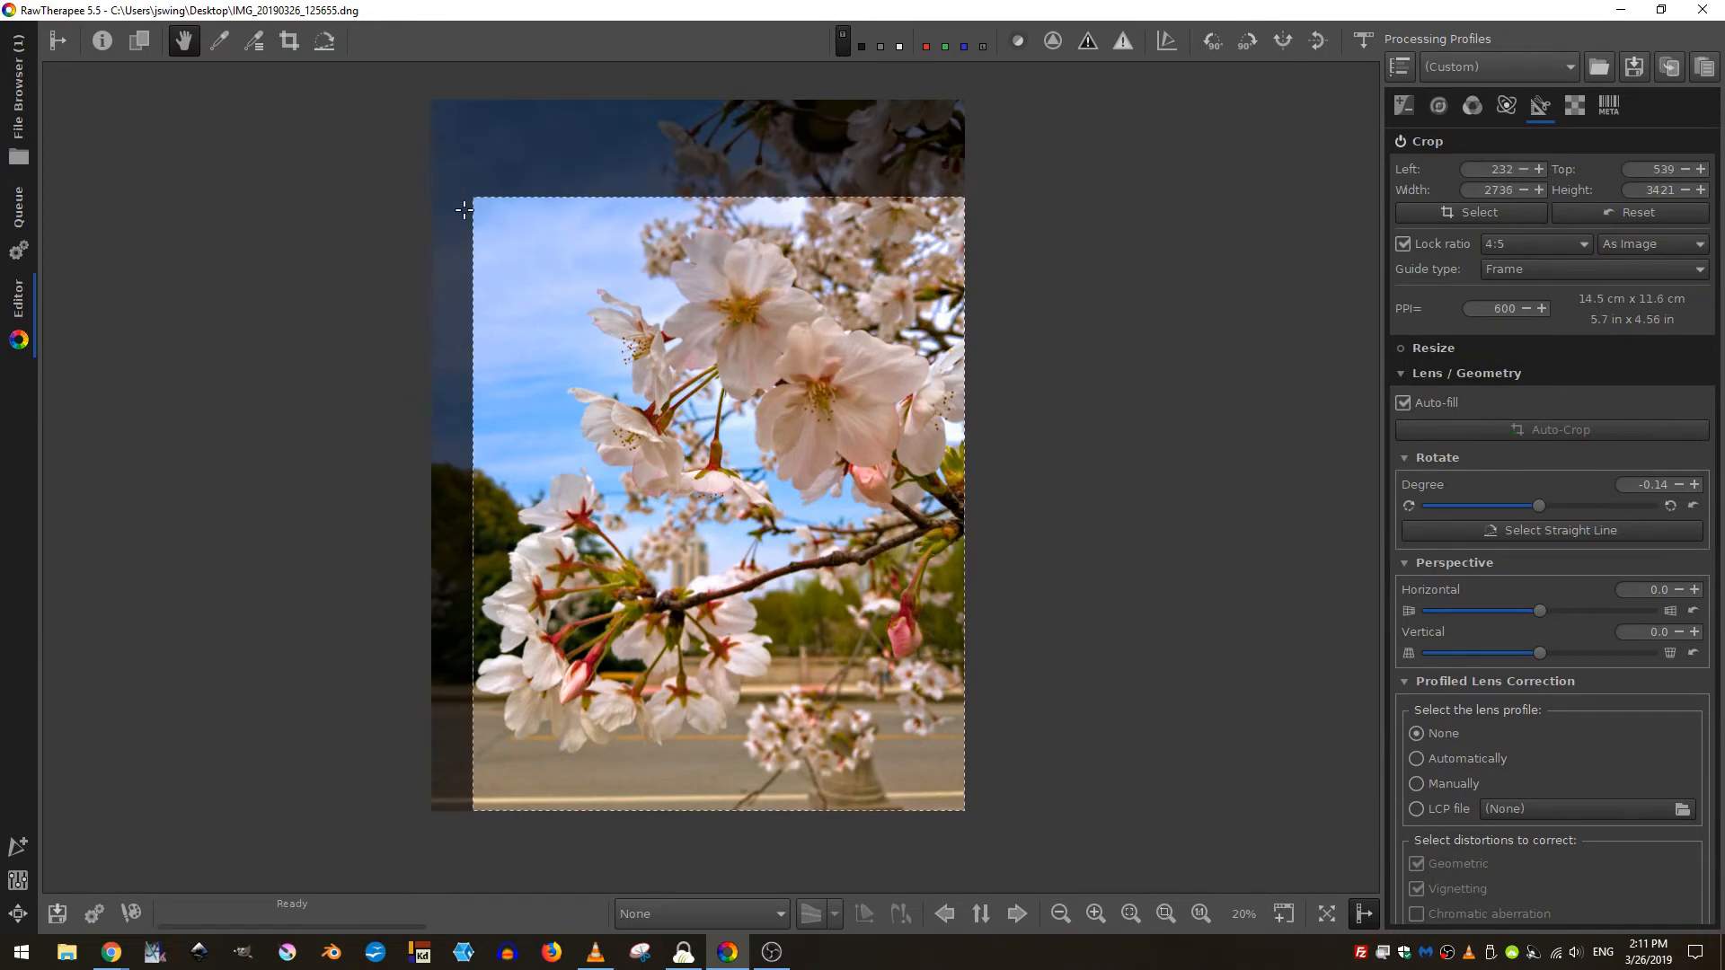
- Pull the crop edges in around the blossoms to 2757 × 3446 px, keeping the 4:5 lock
drag(470, 196, 436, 154)
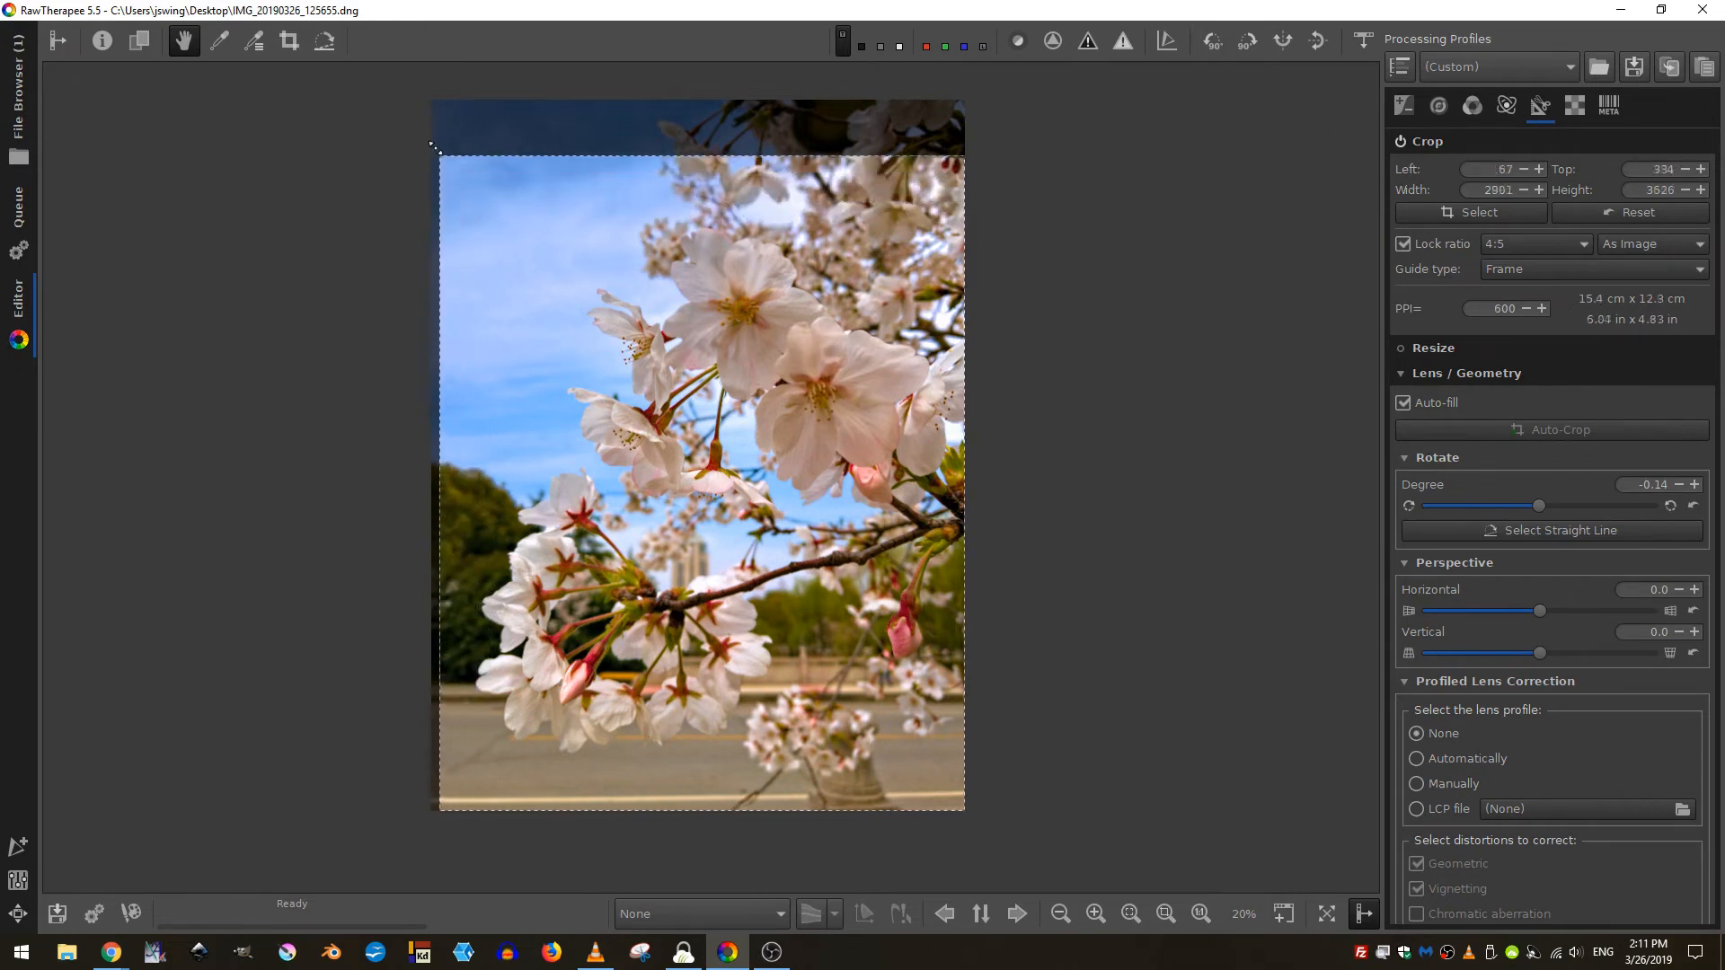
drag(437, 155, 467, 194)
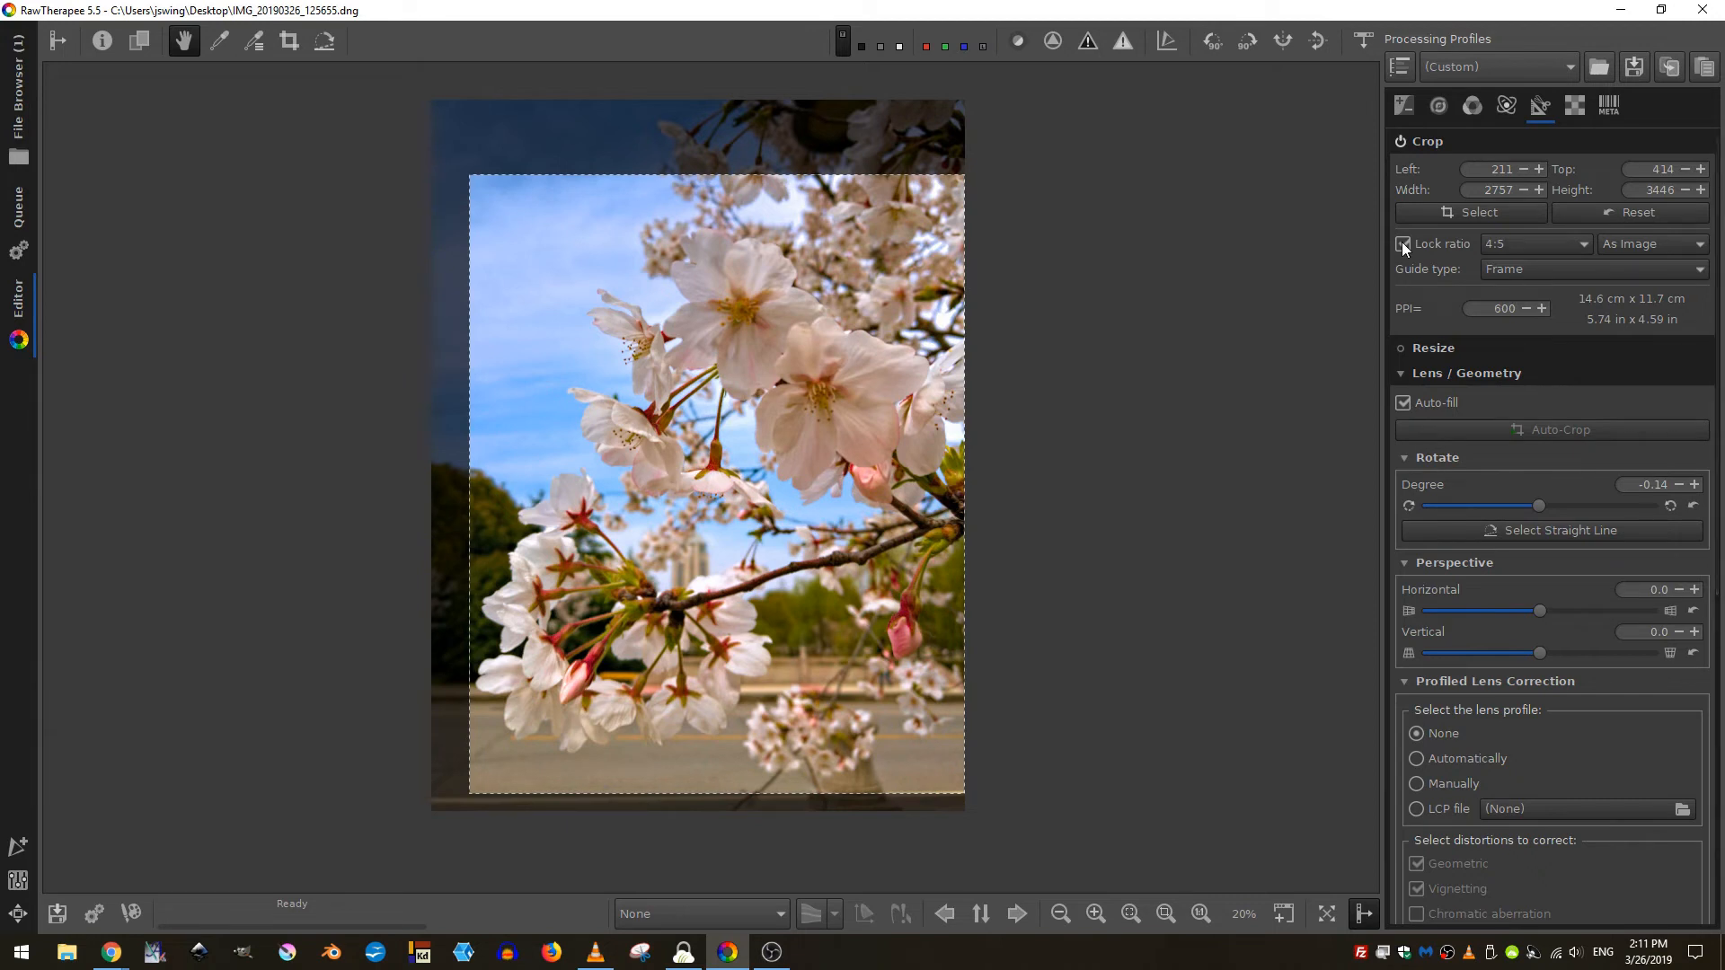
click(1653, 245)
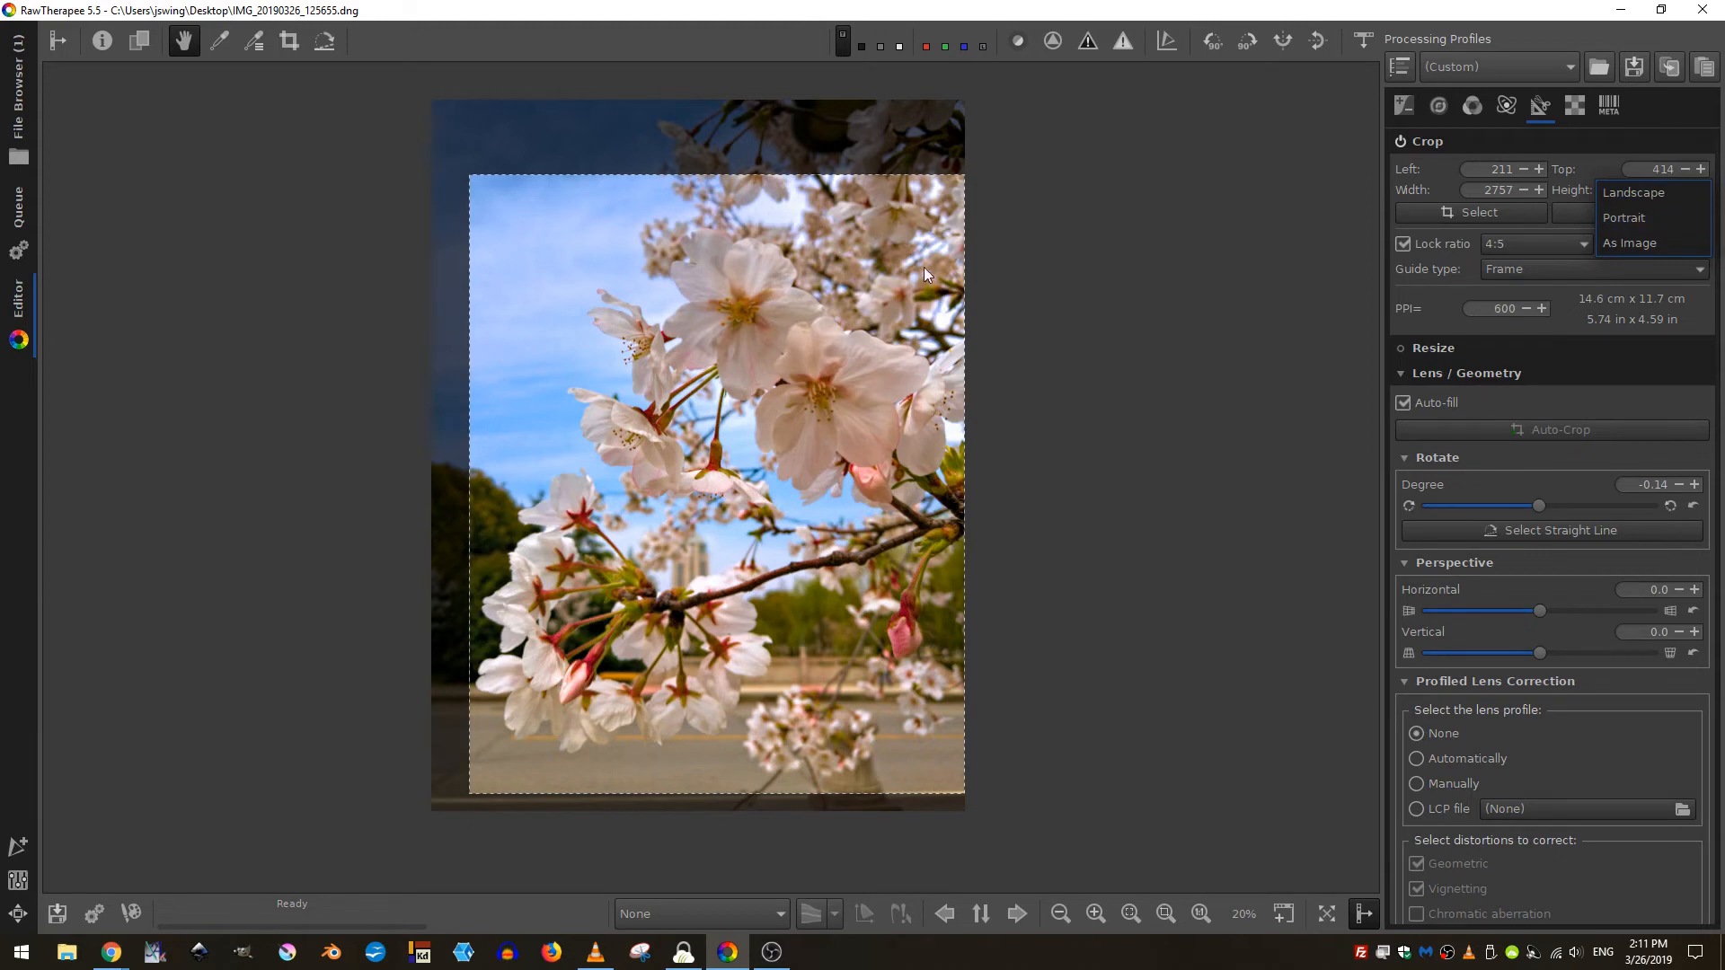
mouse_move(369, 564)
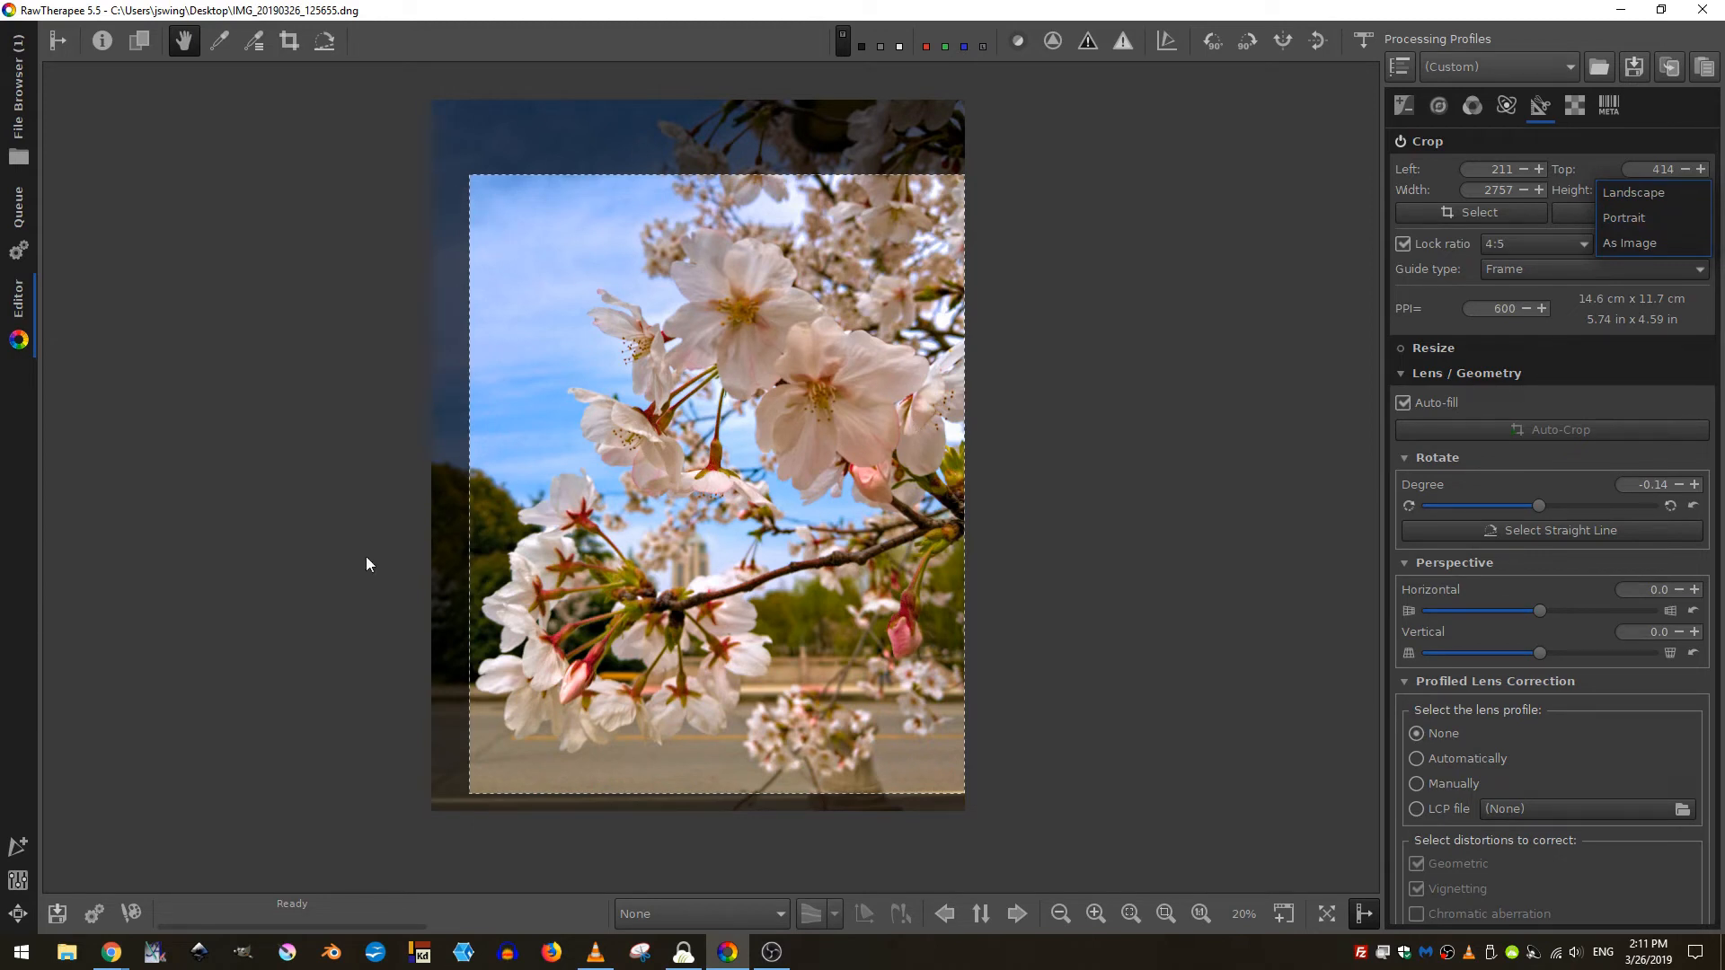
mouse_move(1141, 345)
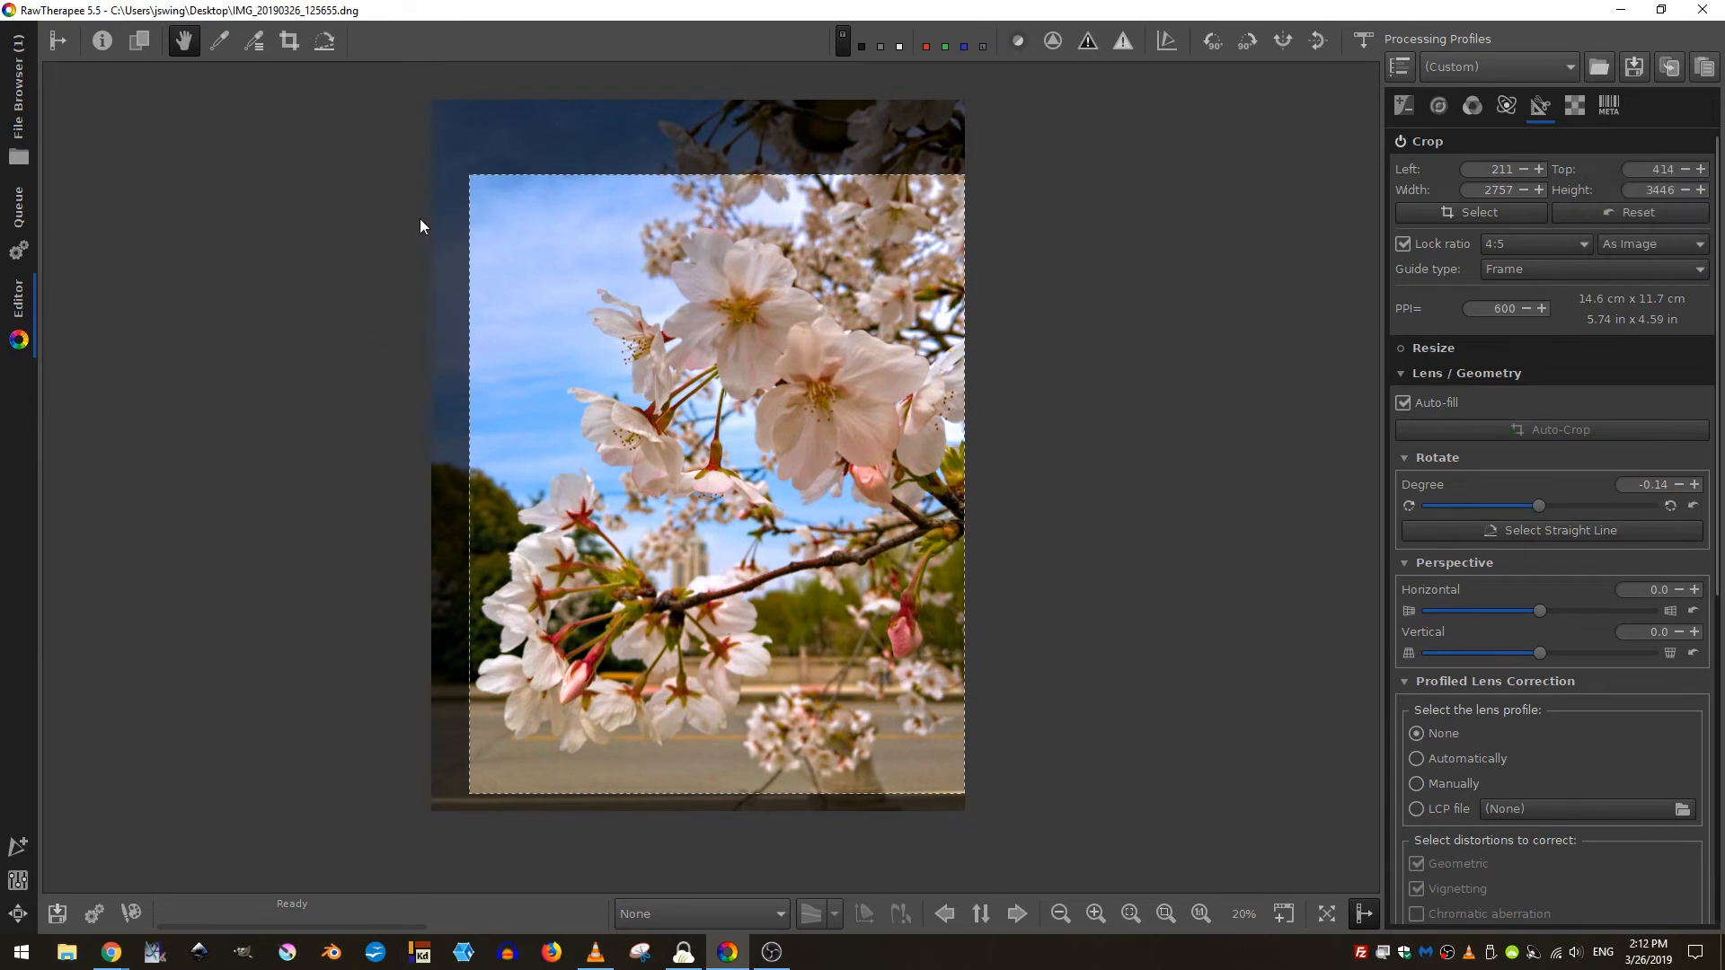
mouse_move(557, 267)
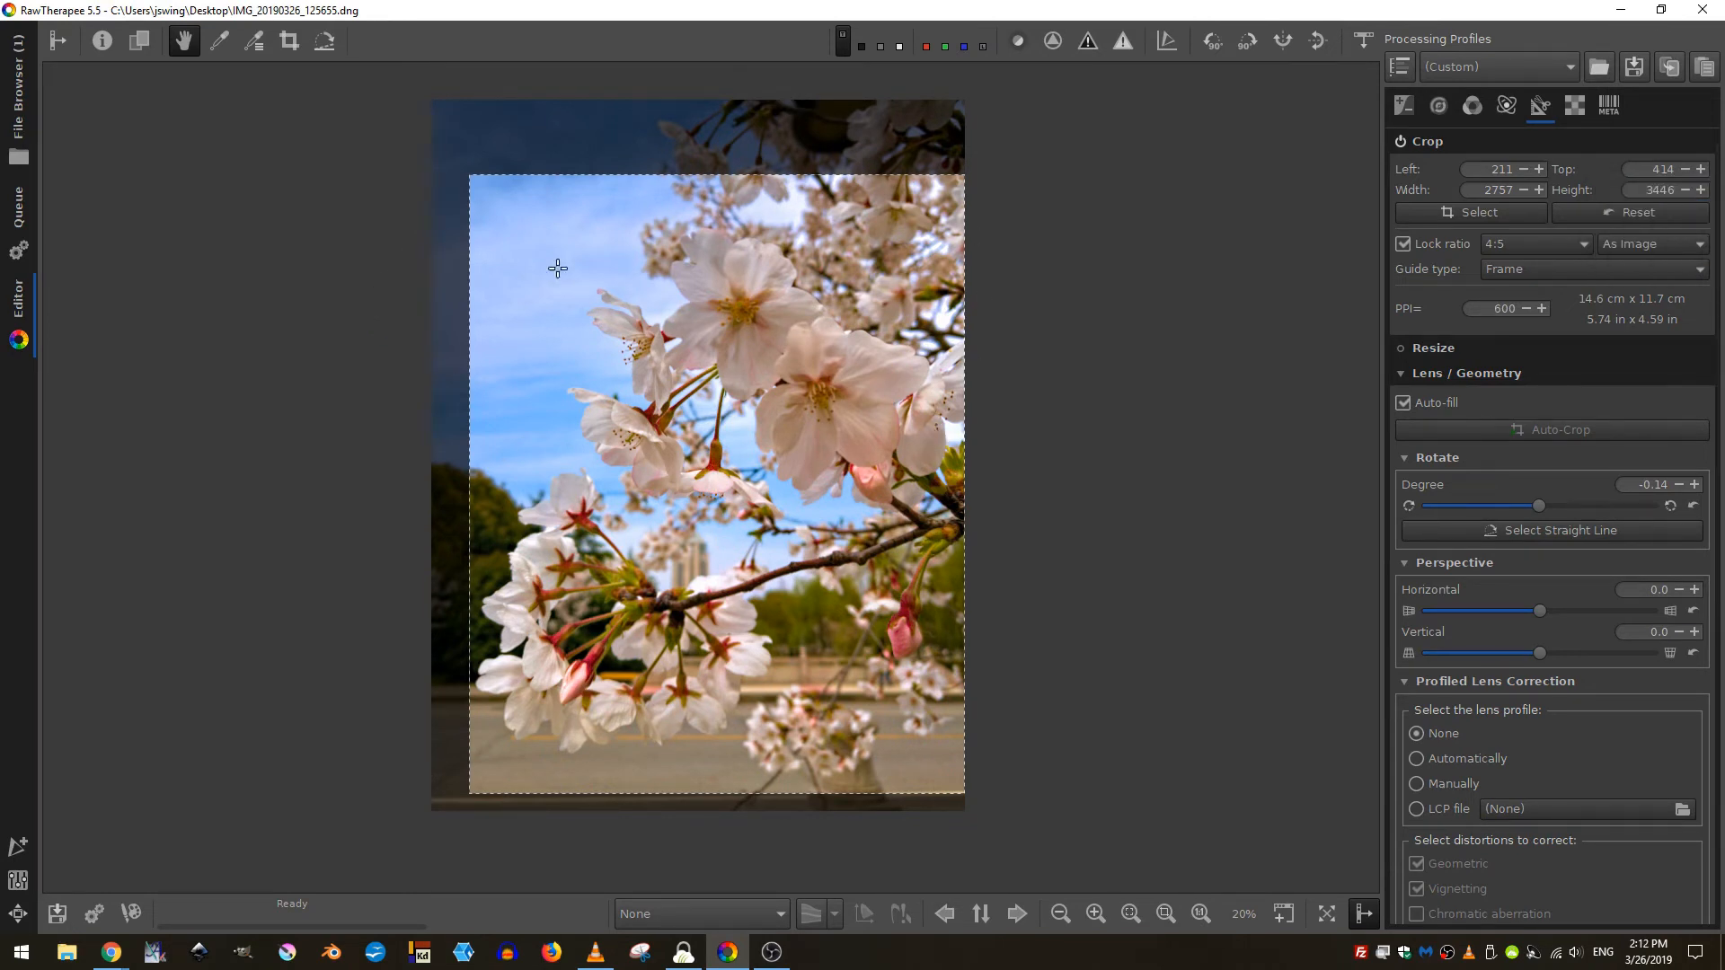
mouse_move(732, 112)
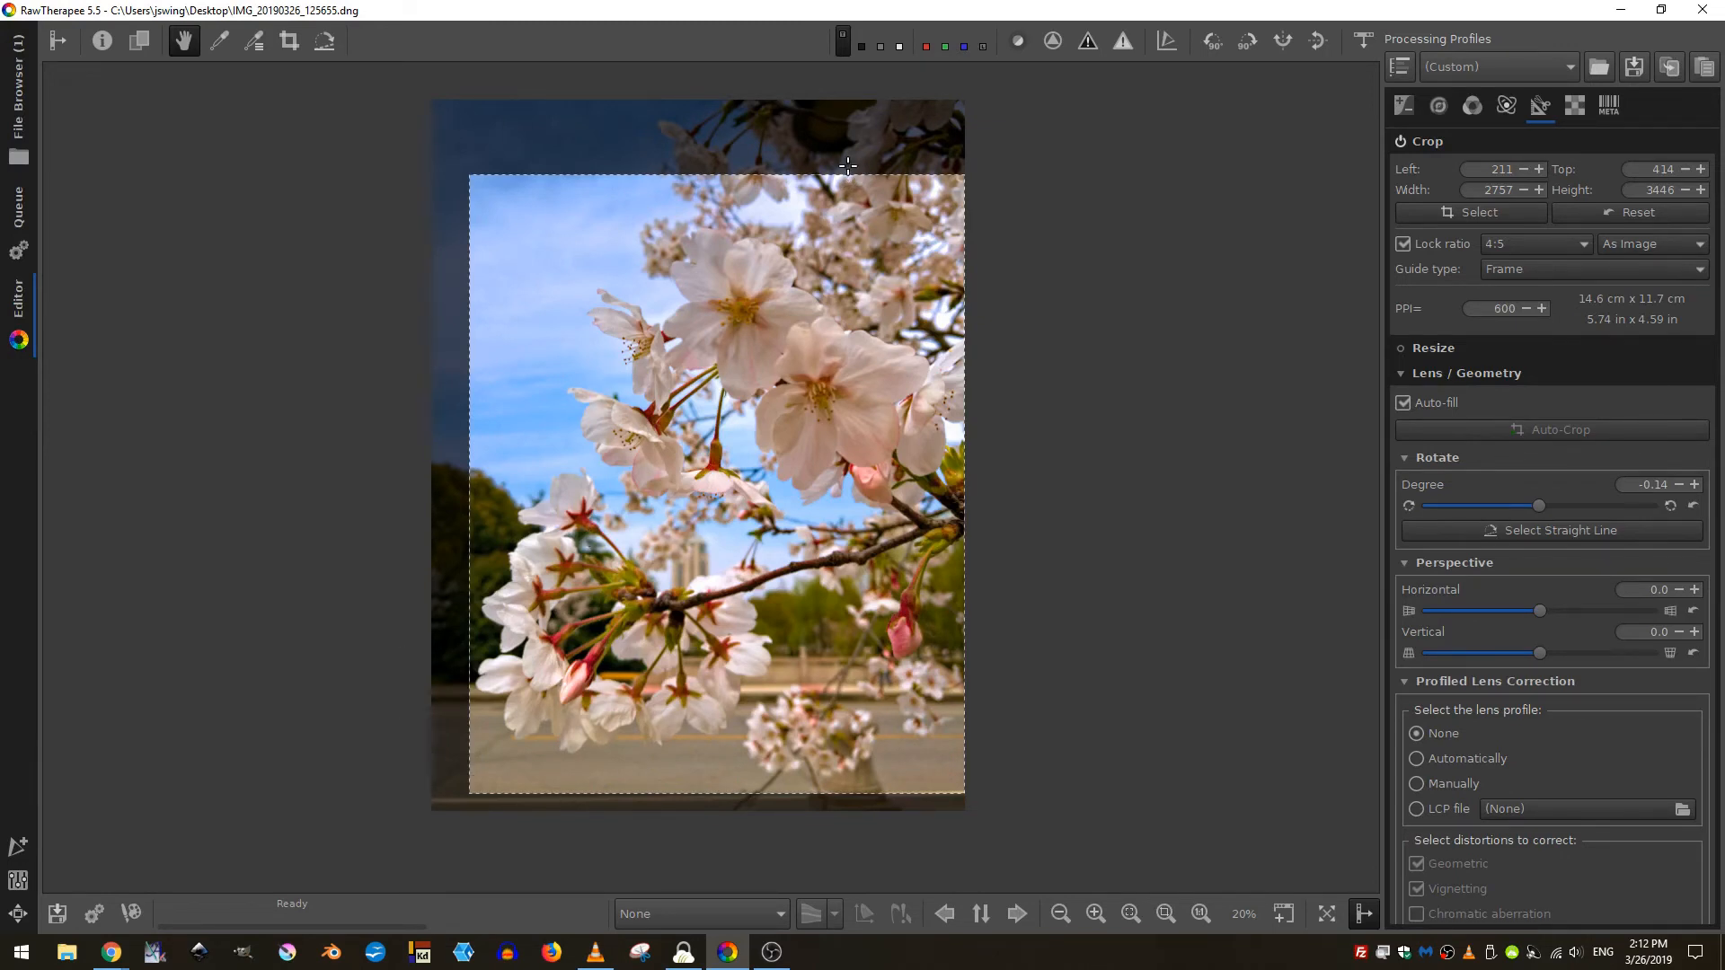
click(861, 45)
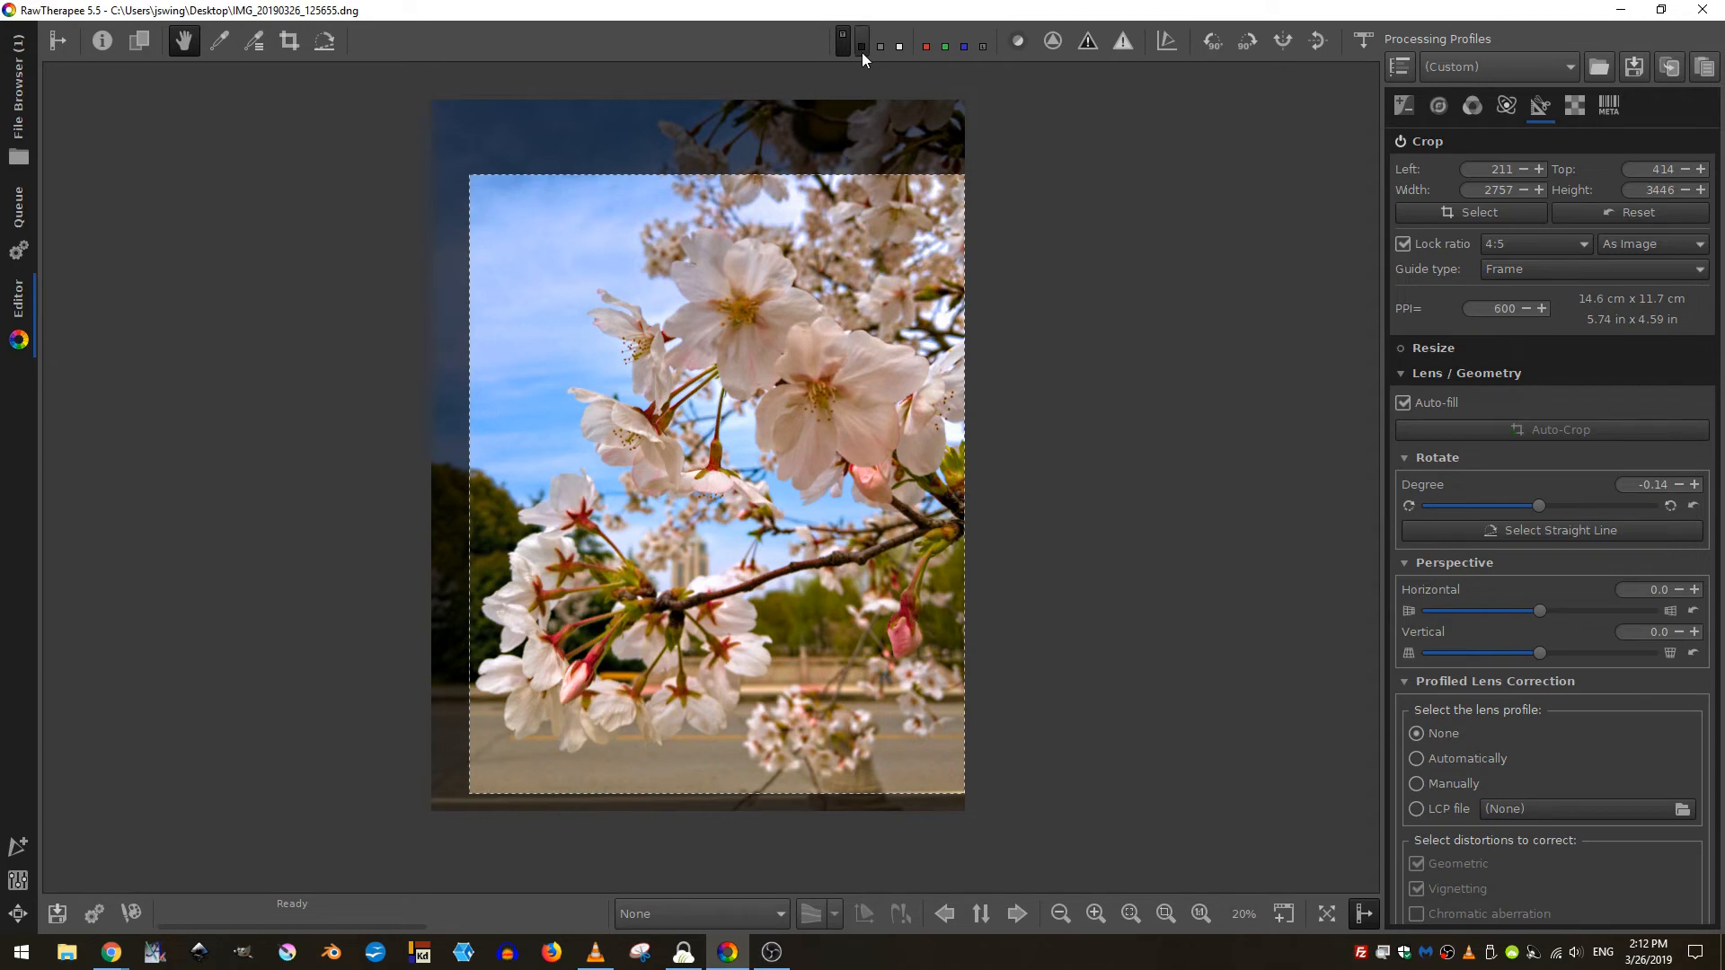
click(862, 43)
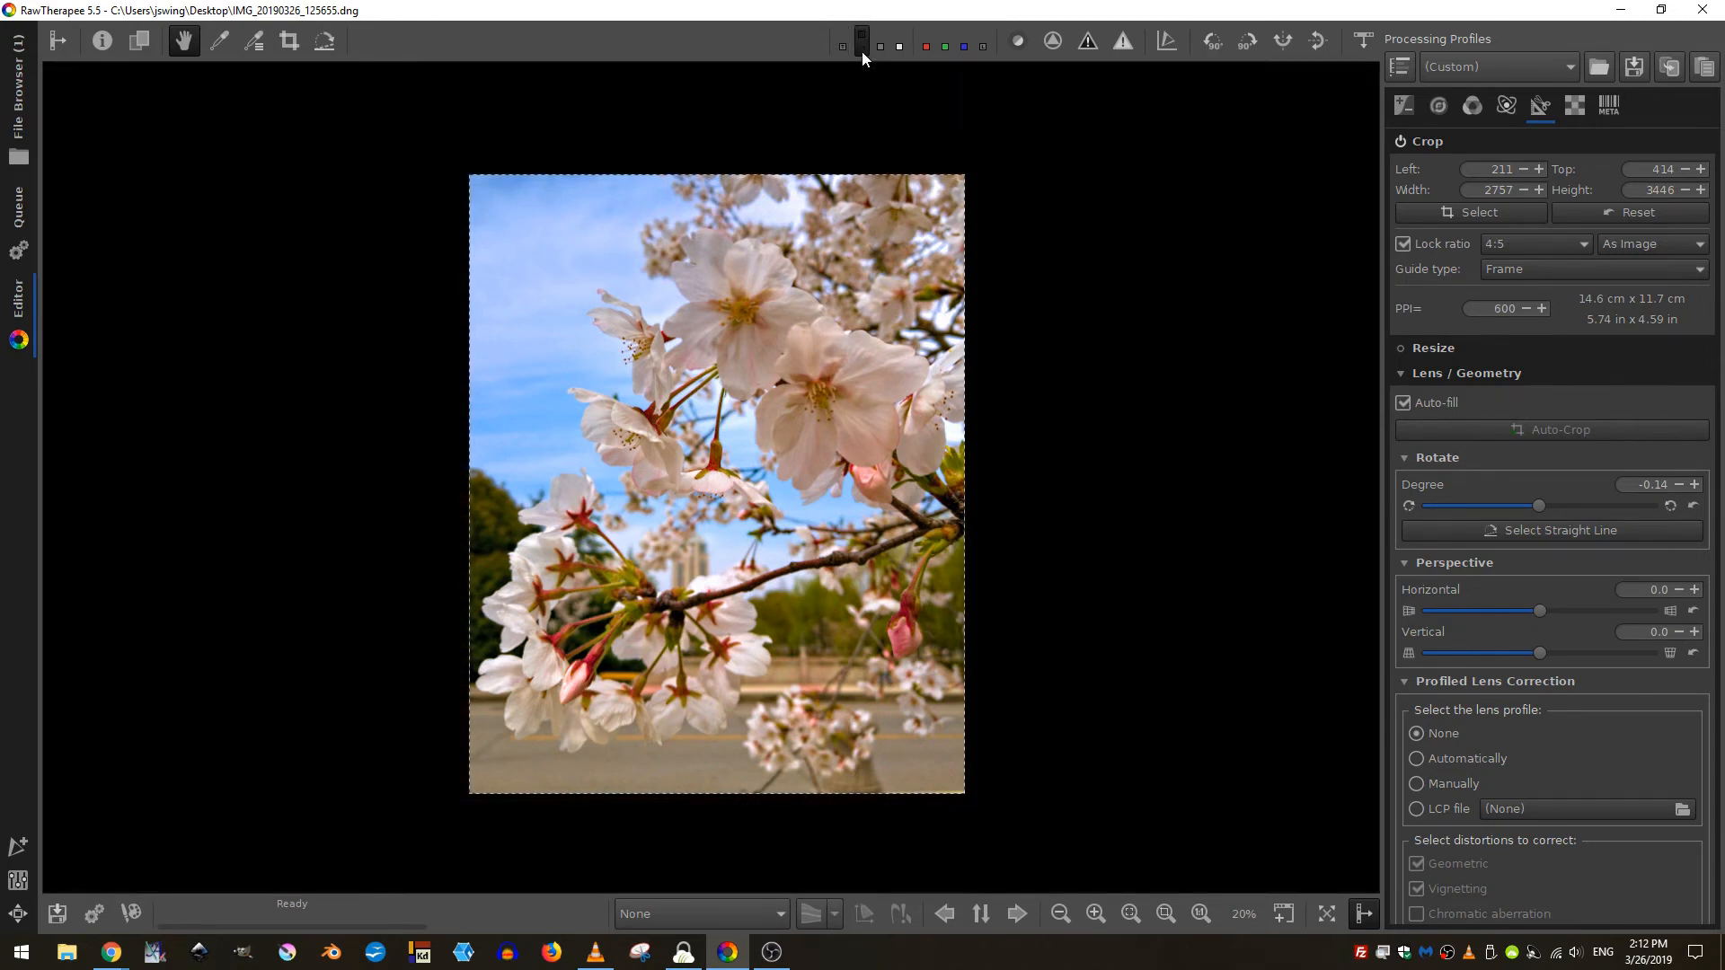
click(880, 39)
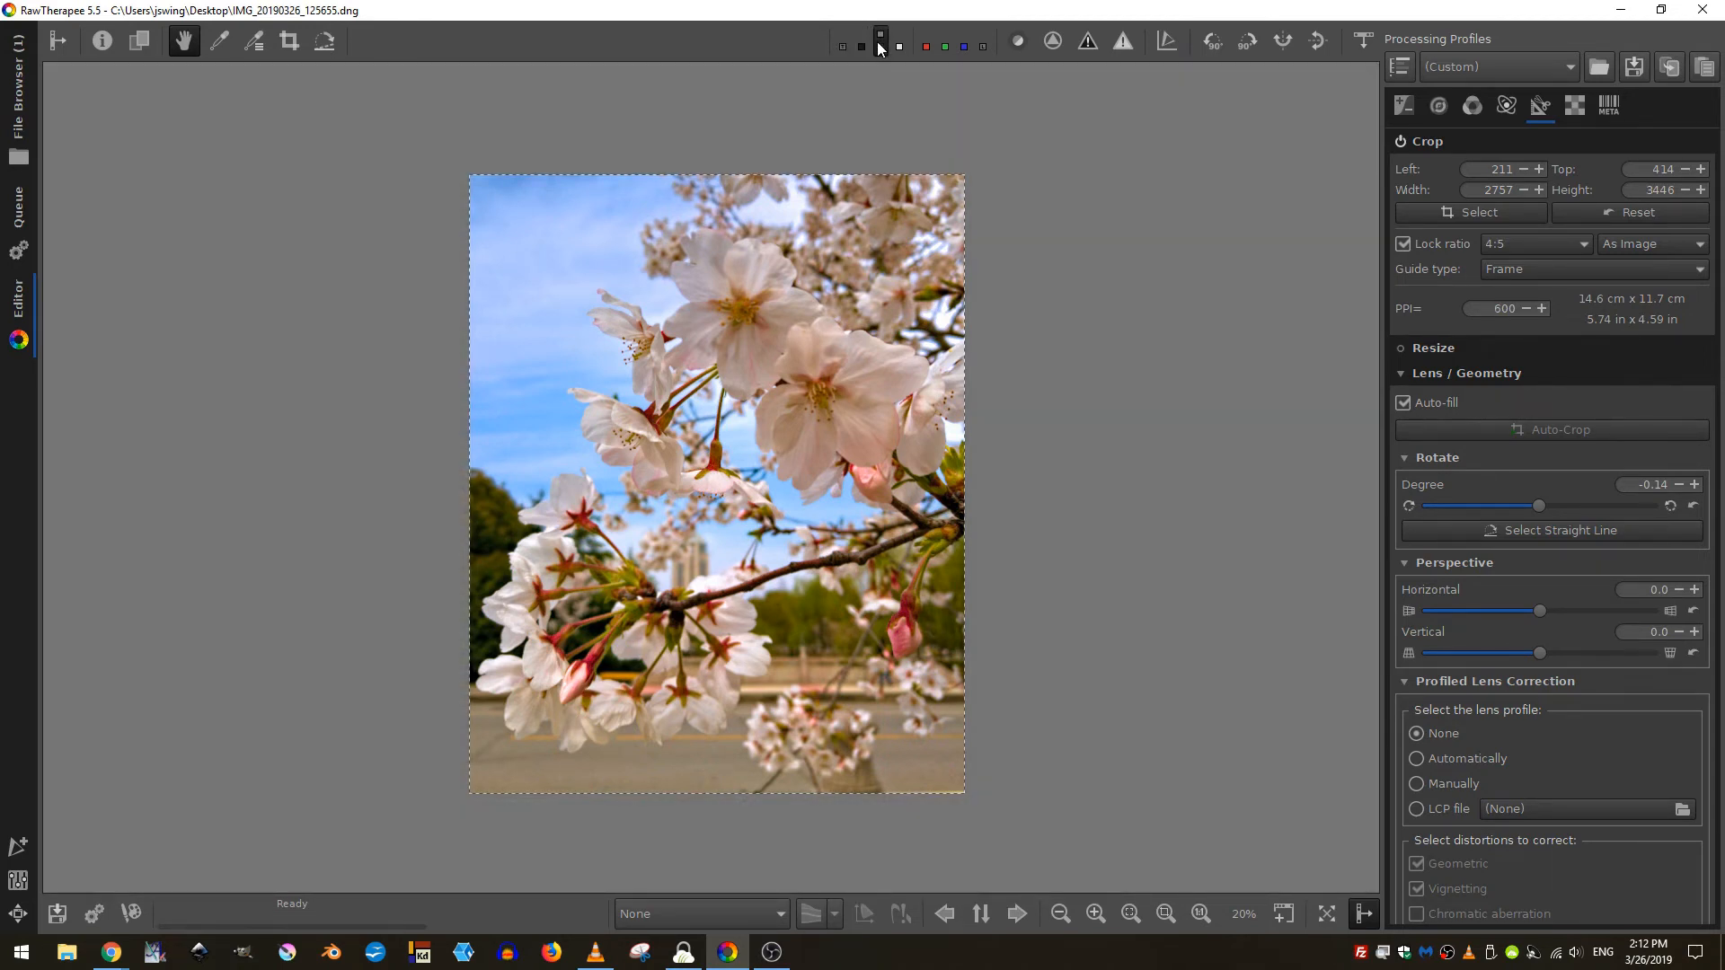
click(899, 41)
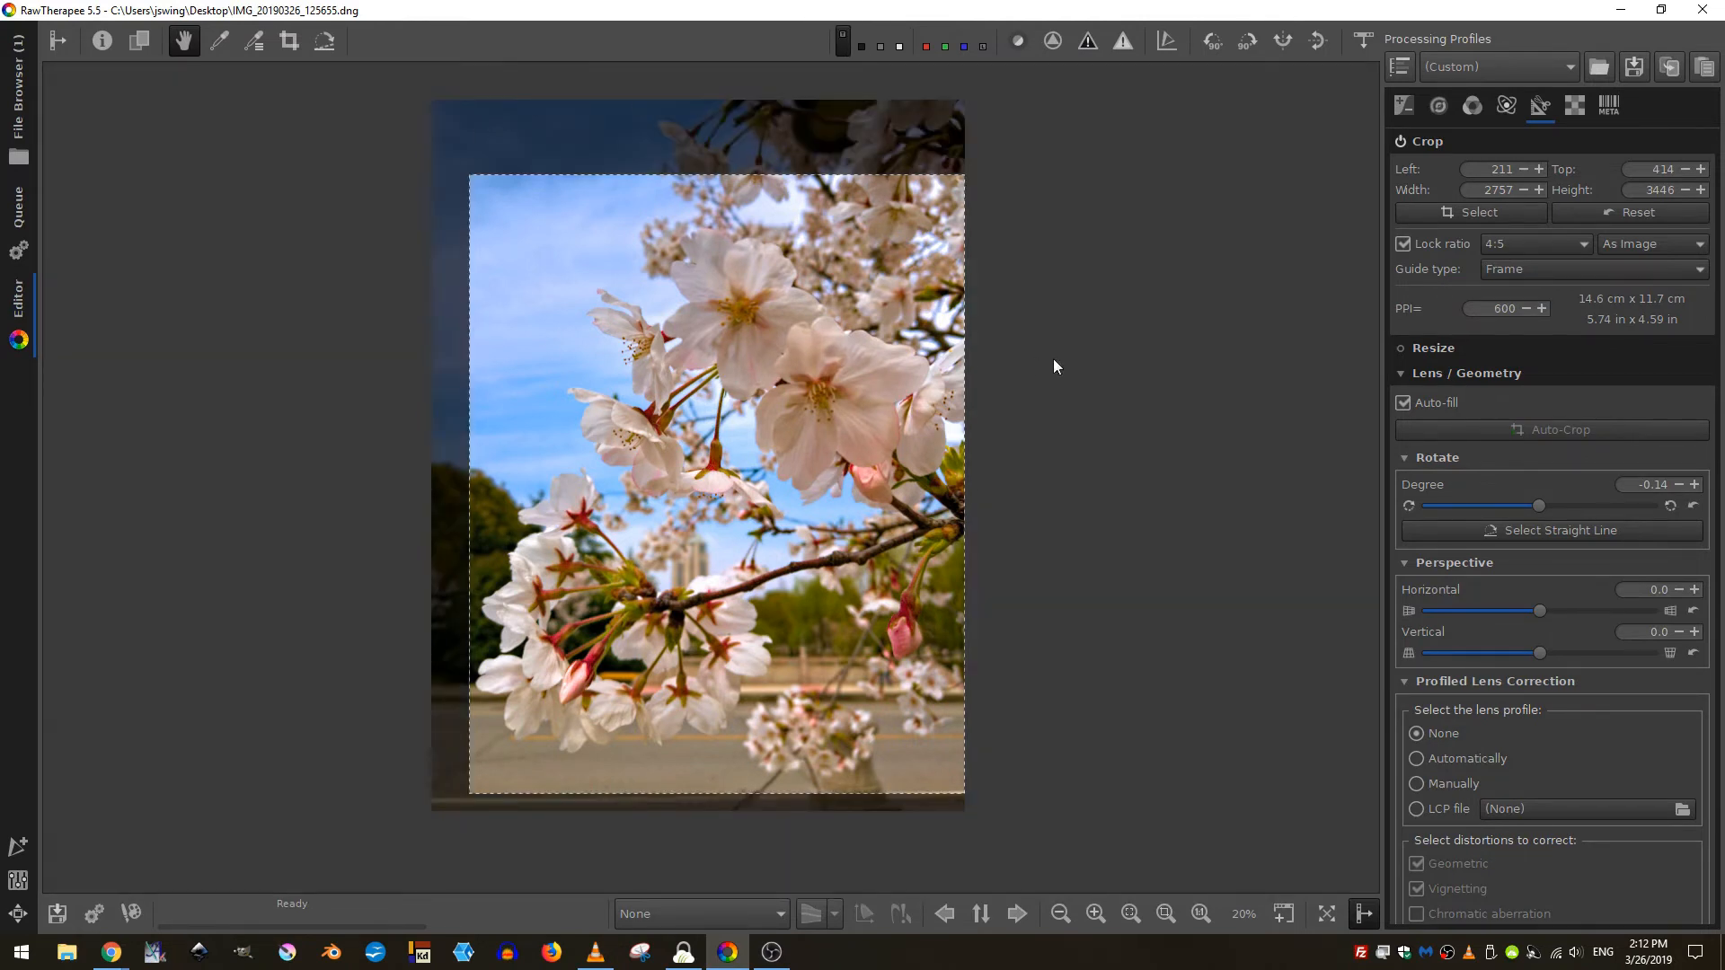
mouse_move(1424, 348)
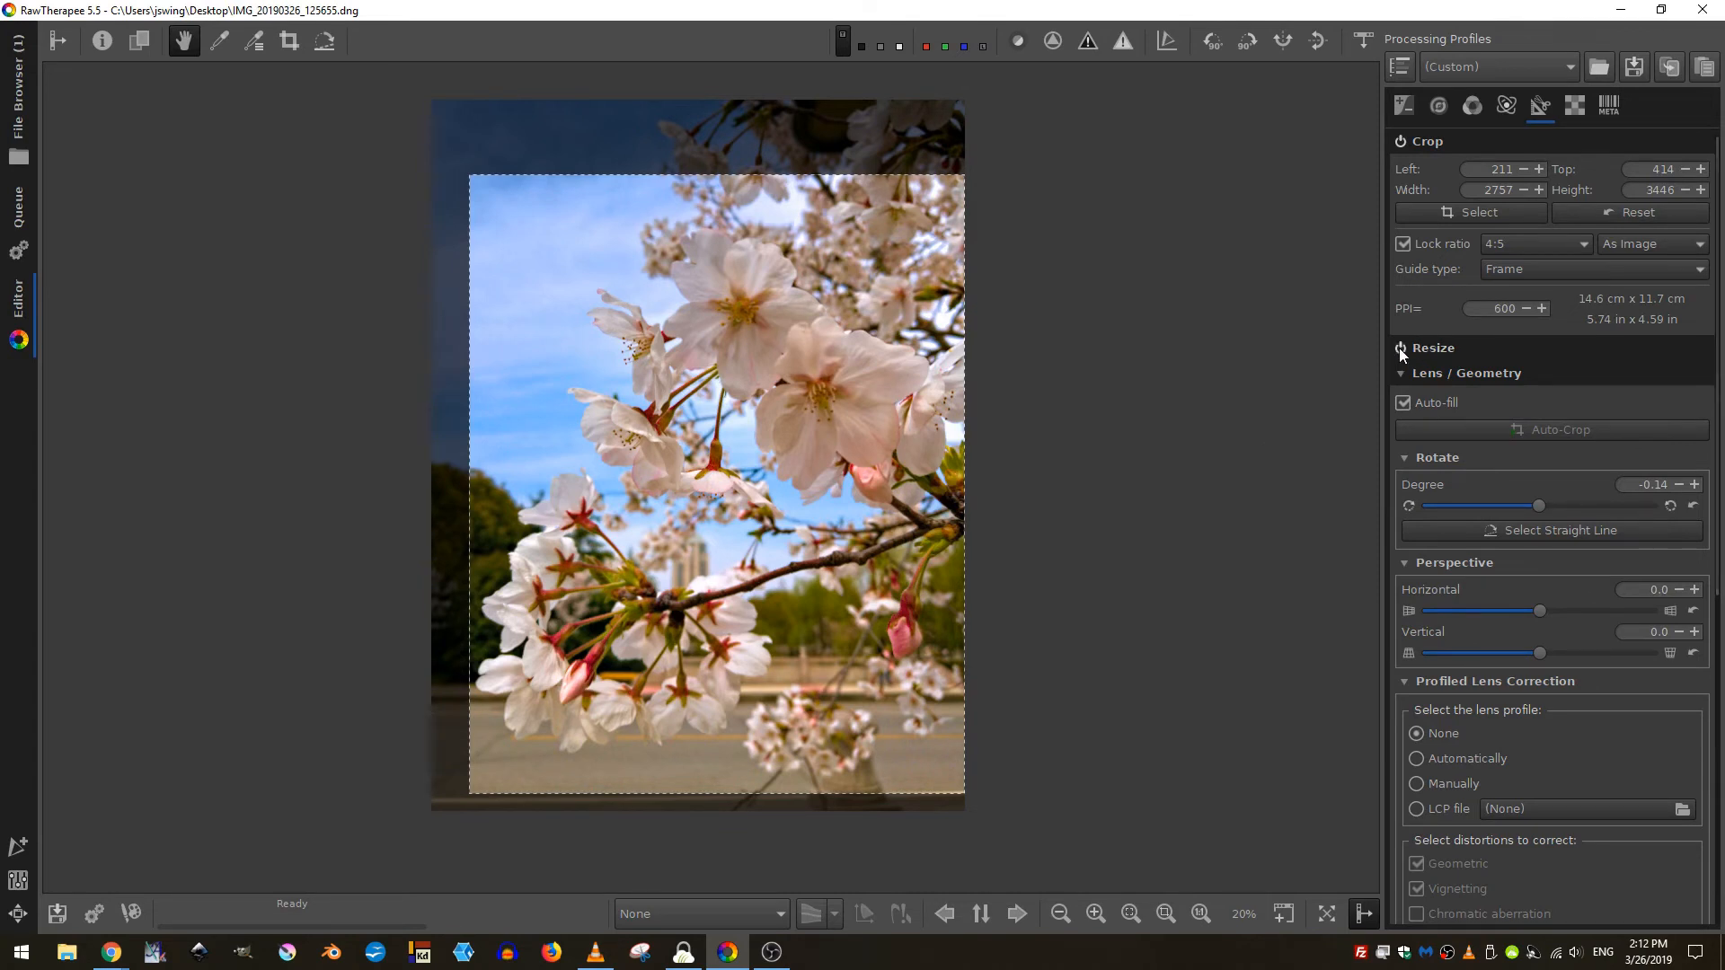
- Enable Resize and set the output height to 4096 px with Lanczos
click(1434, 348)
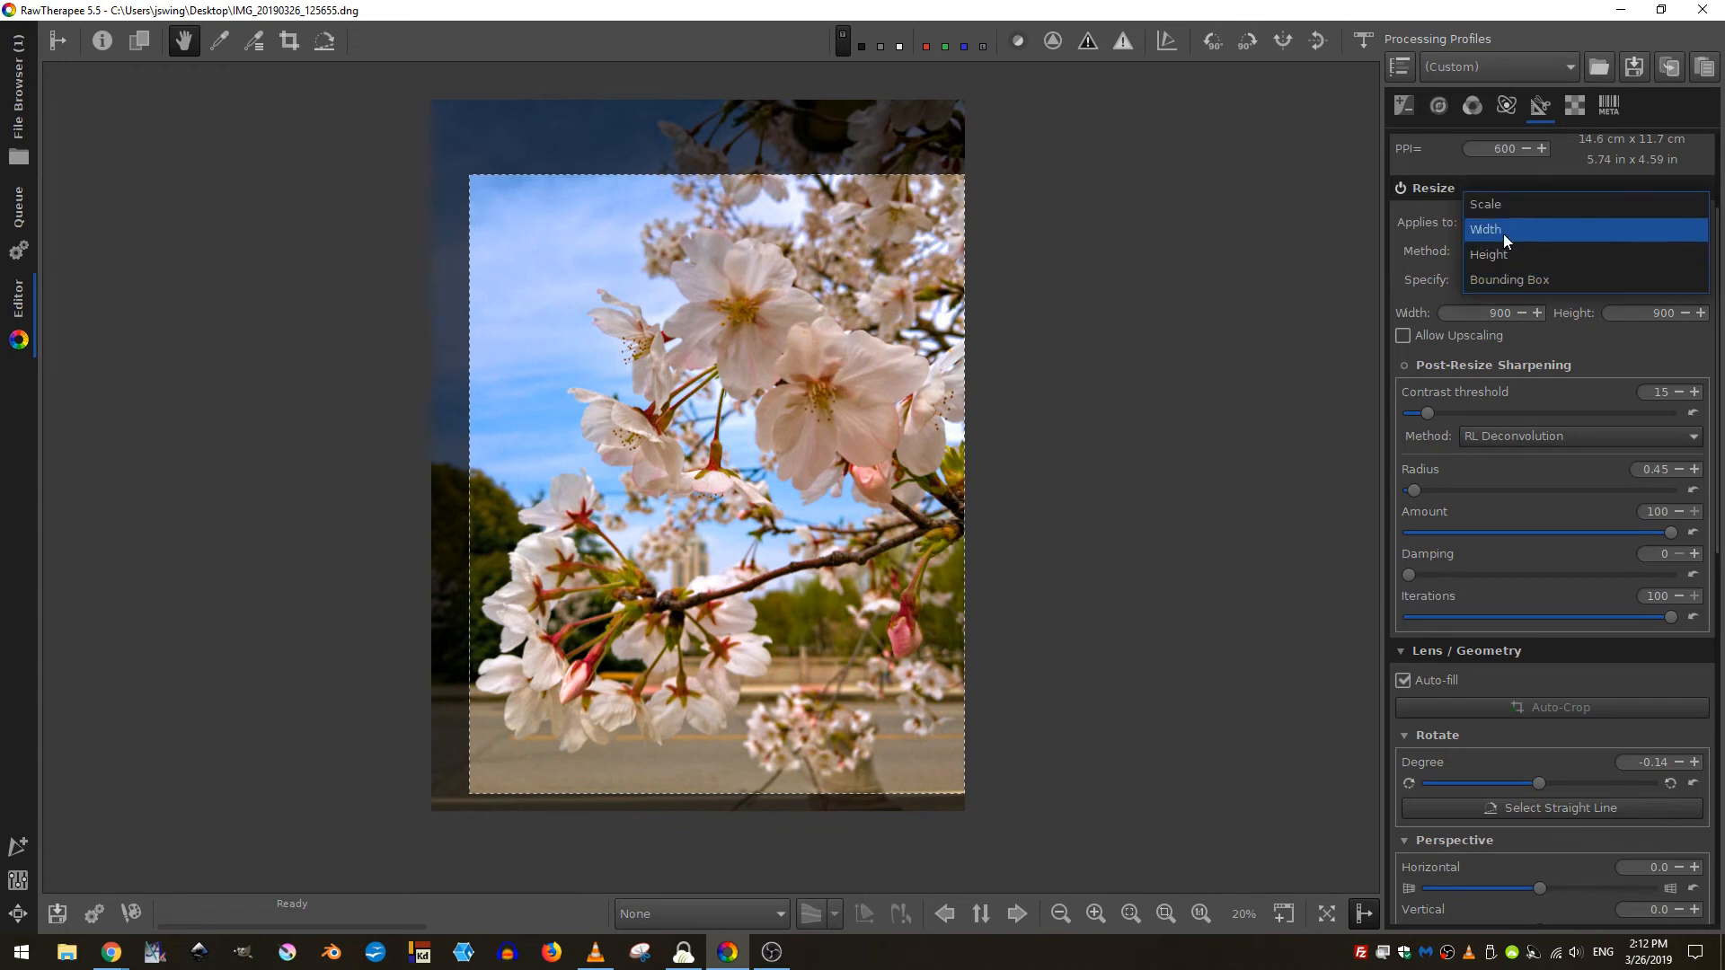
mouse_move(1500, 255)
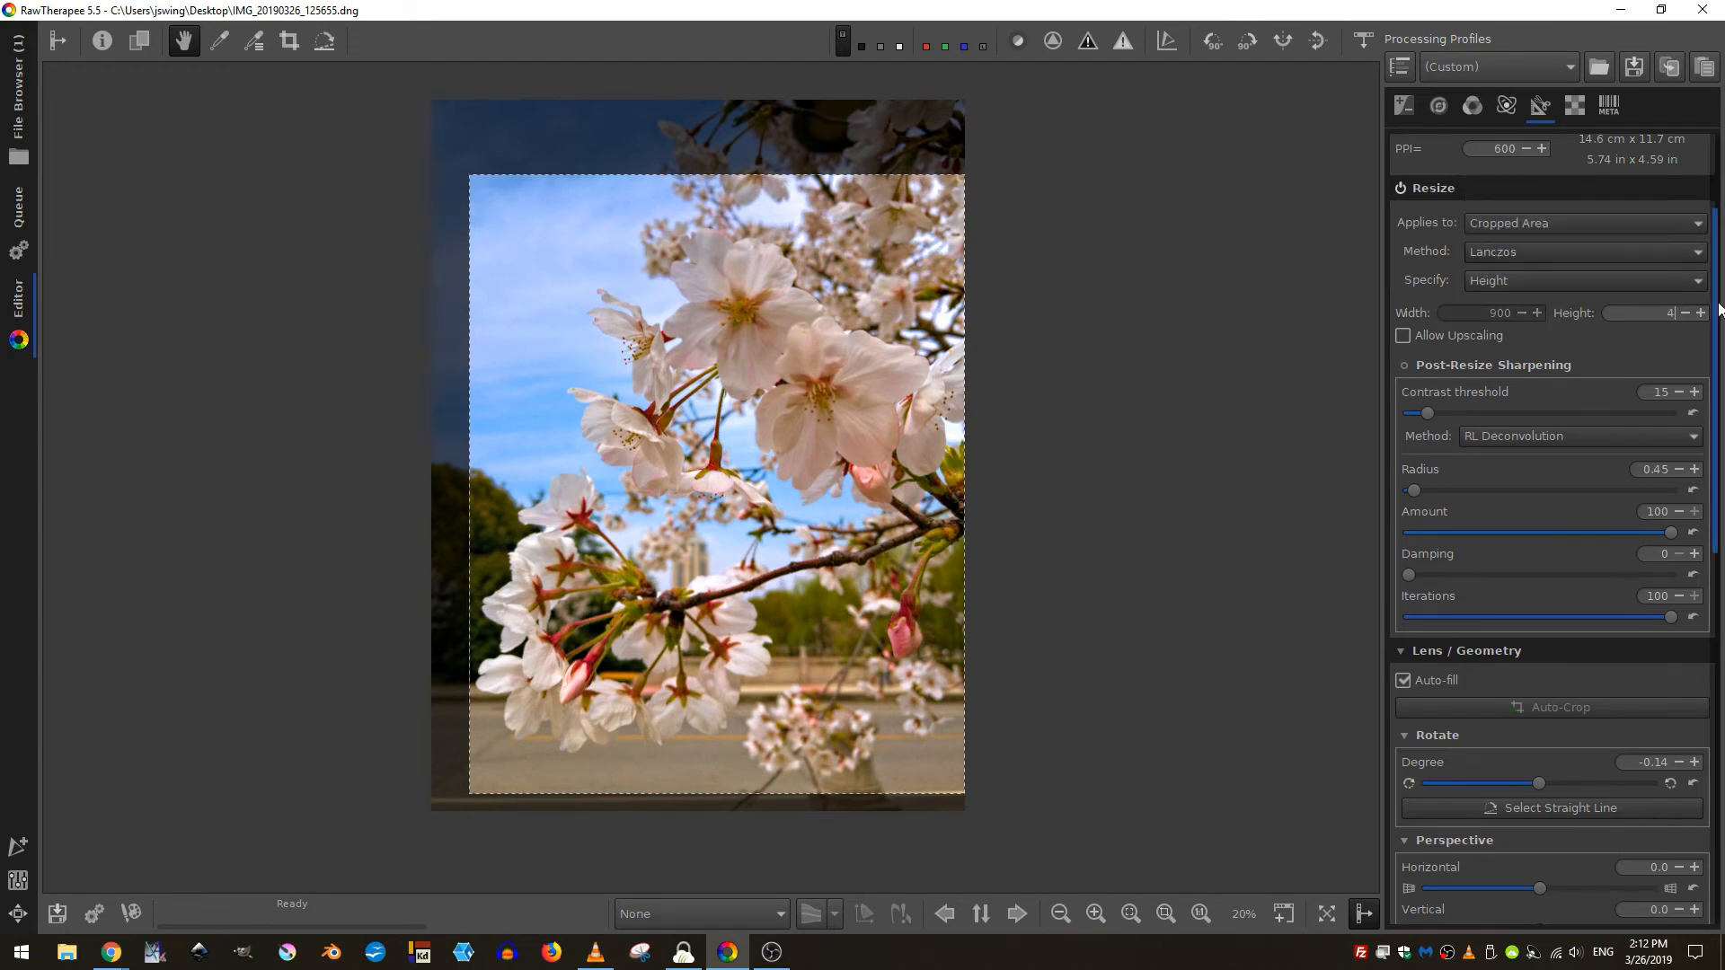
text(4096)
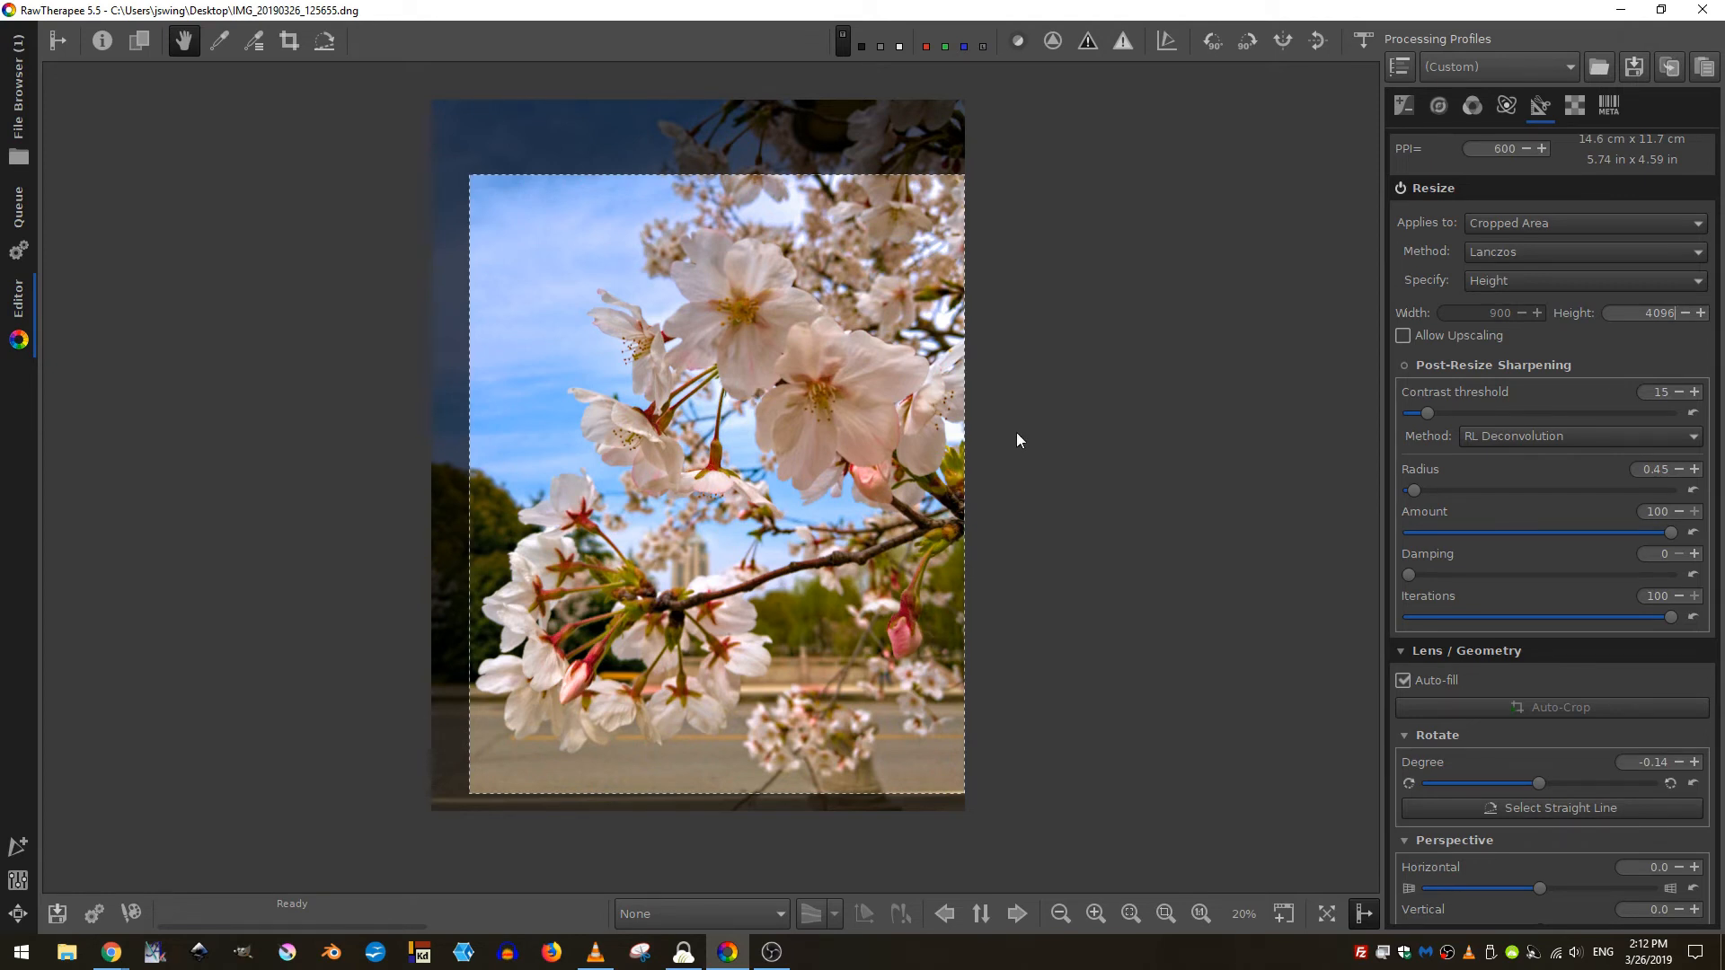
mouse_move(57, 219)
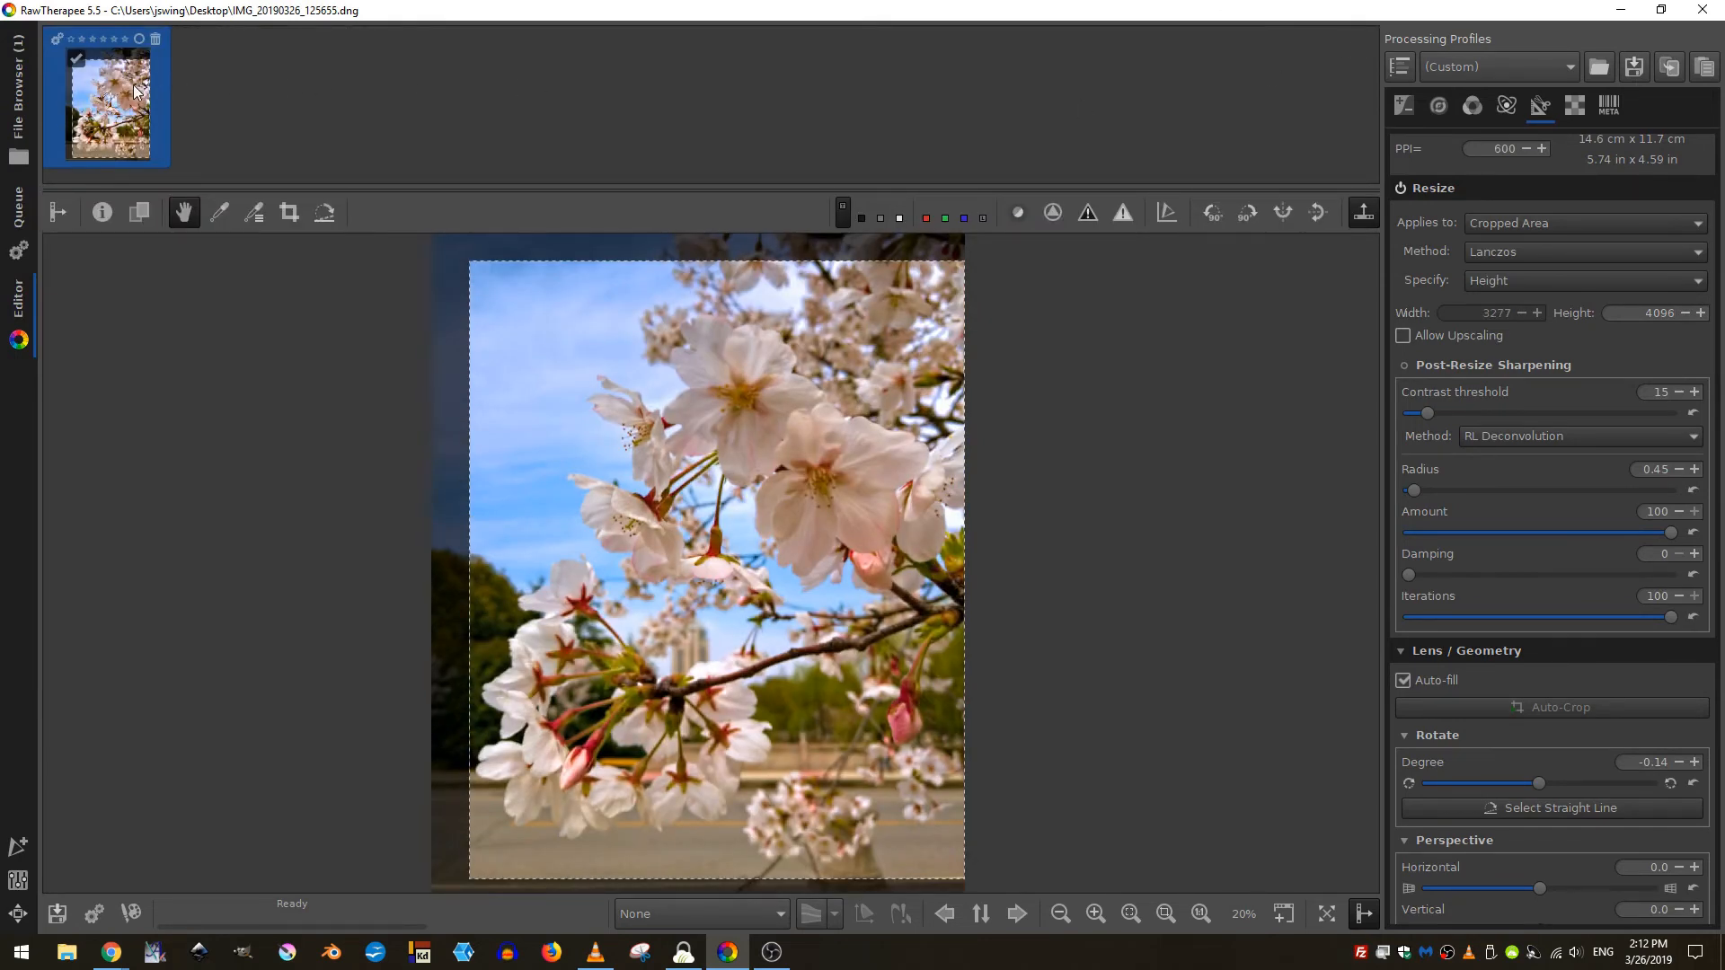
right_click(131, 93)
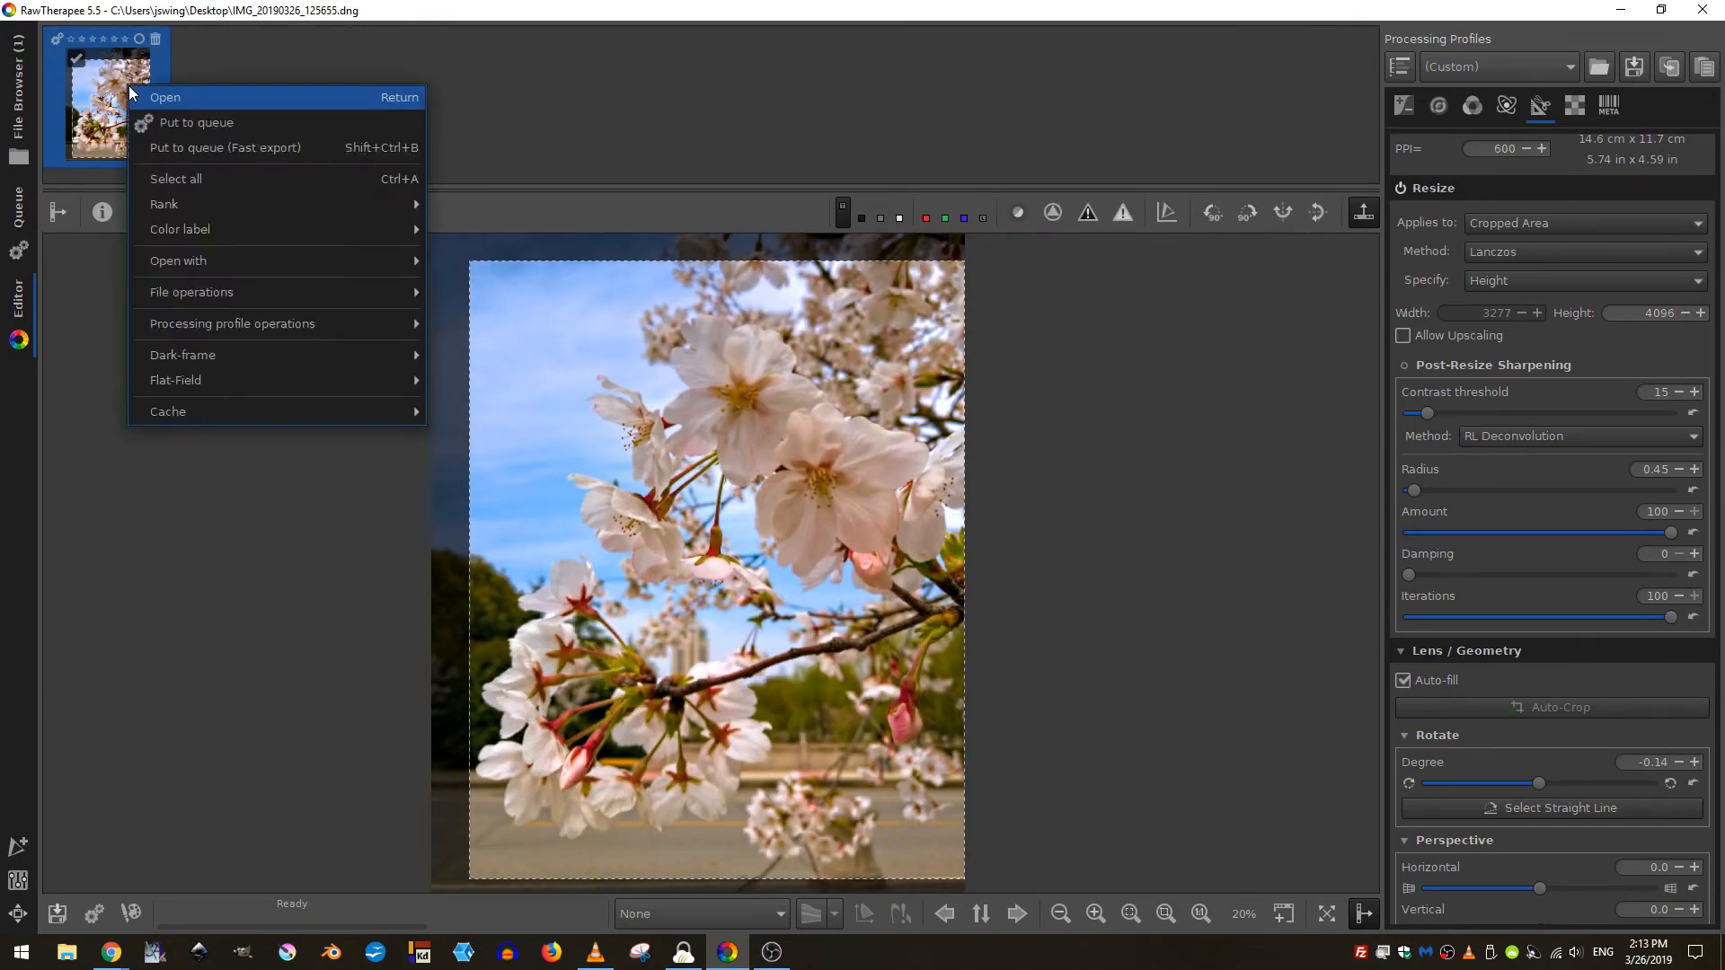
mouse_move(196, 122)
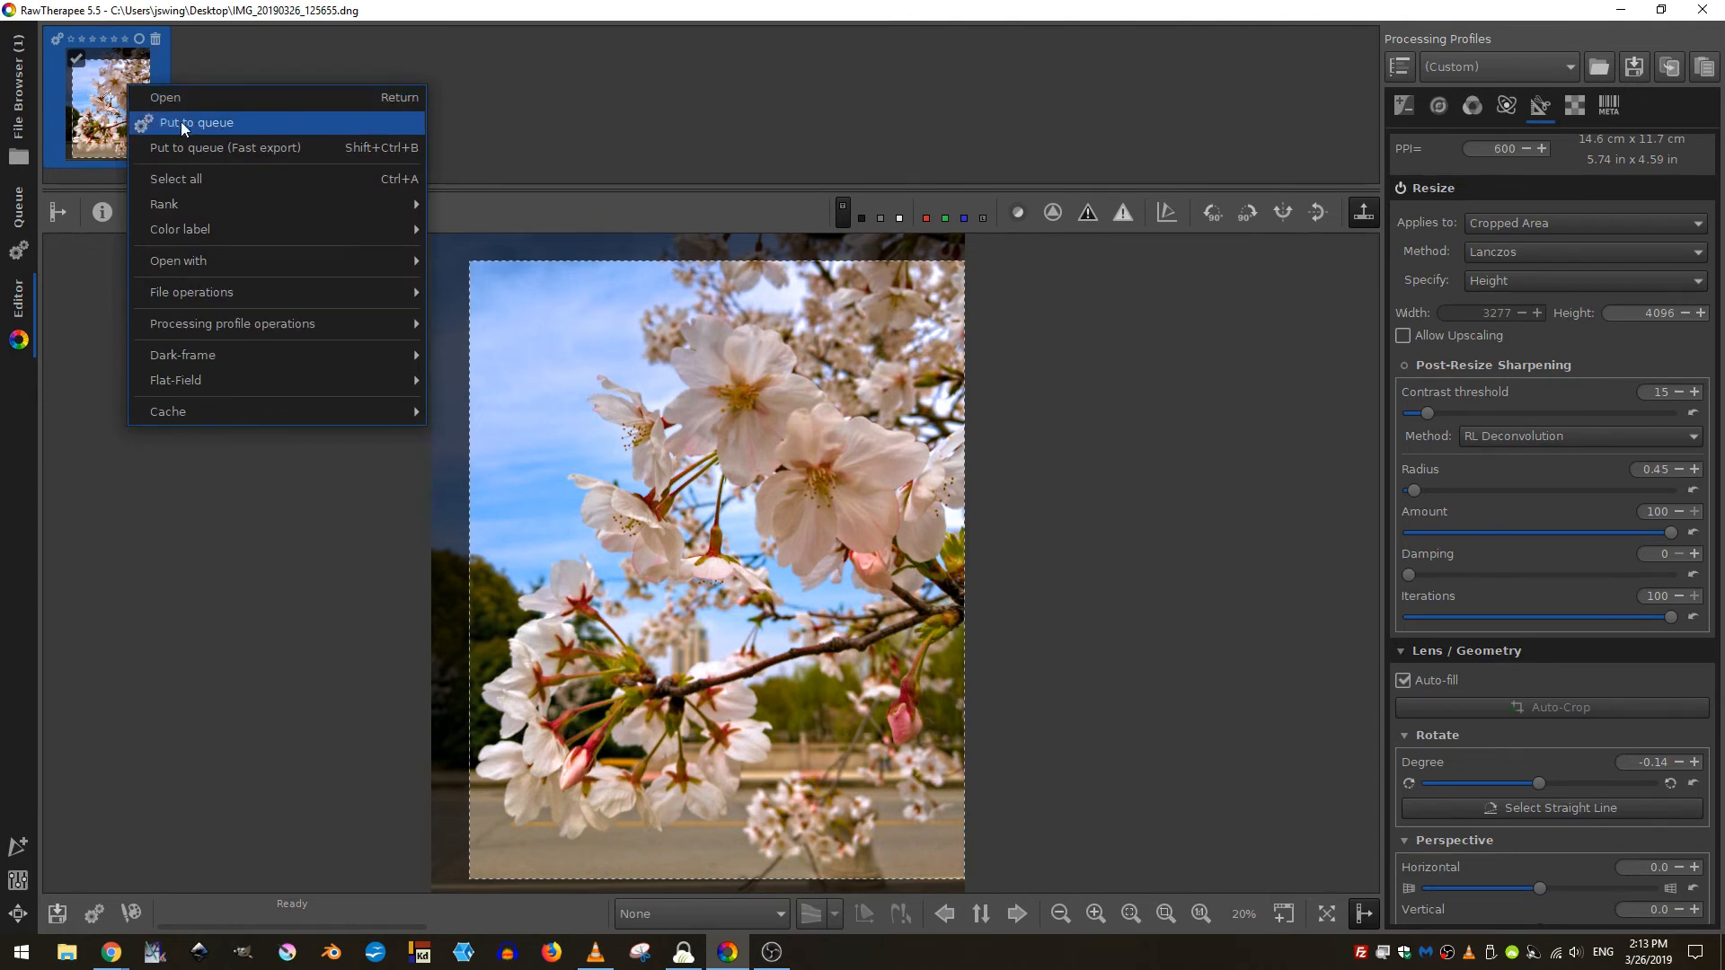
mouse_move(183, 122)
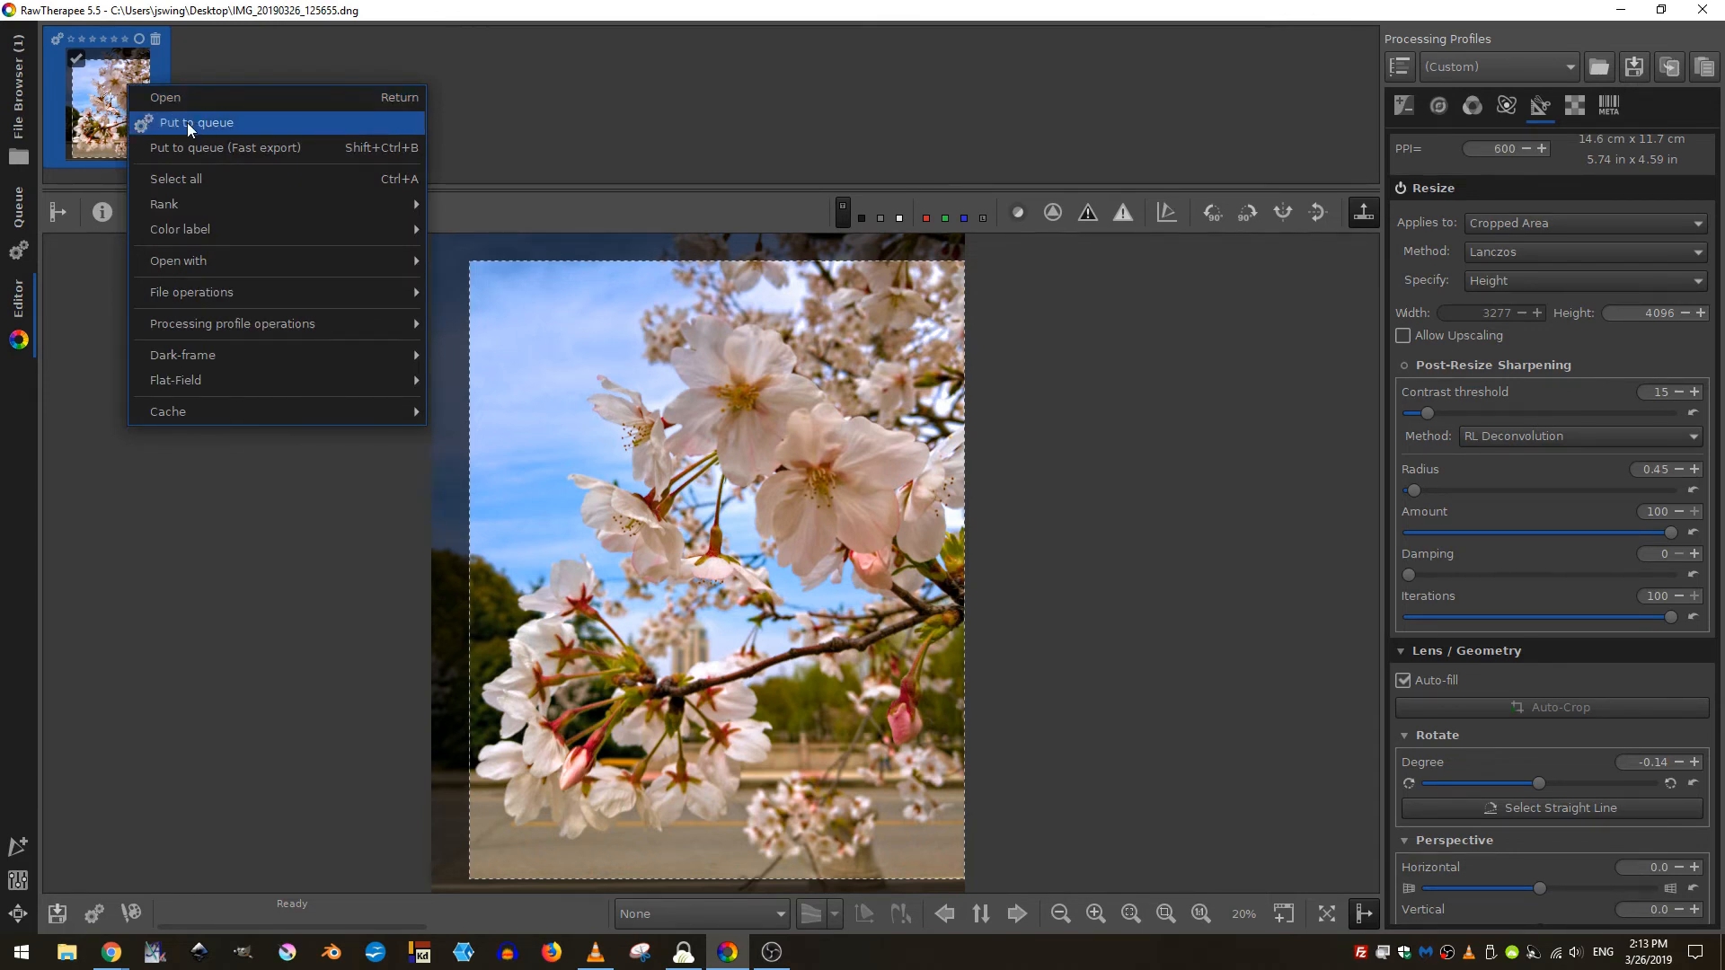
click(195, 123)
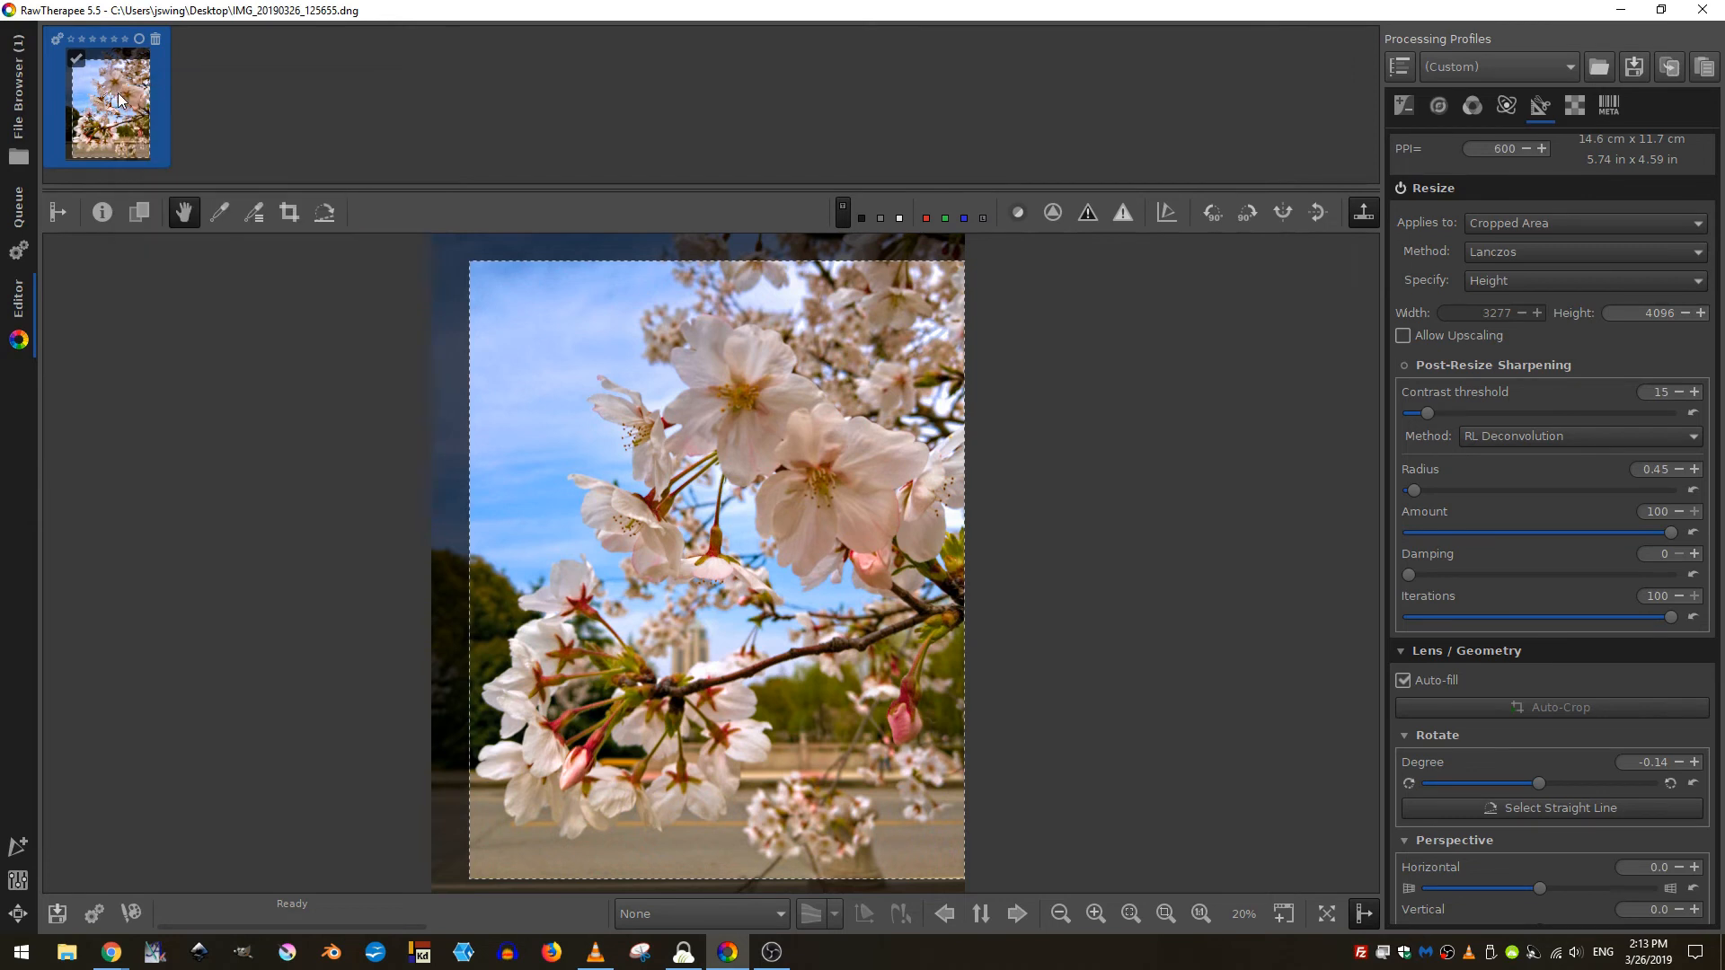
mouse_move(61, 43)
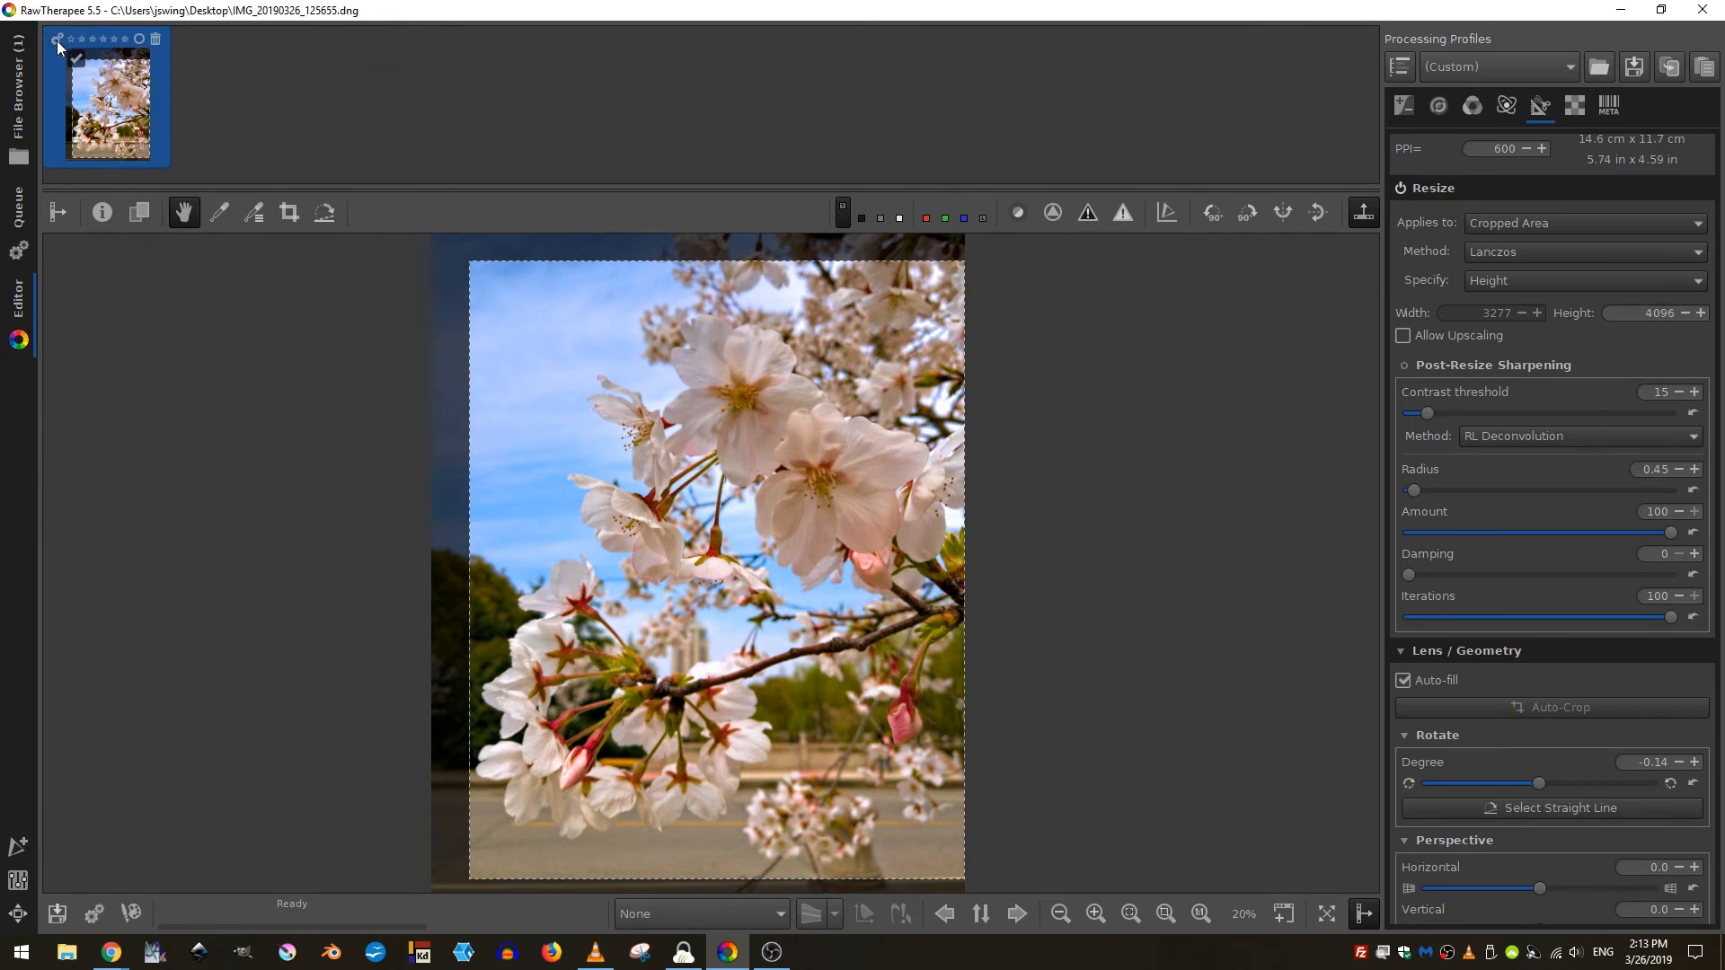
mouse_move(56, 39)
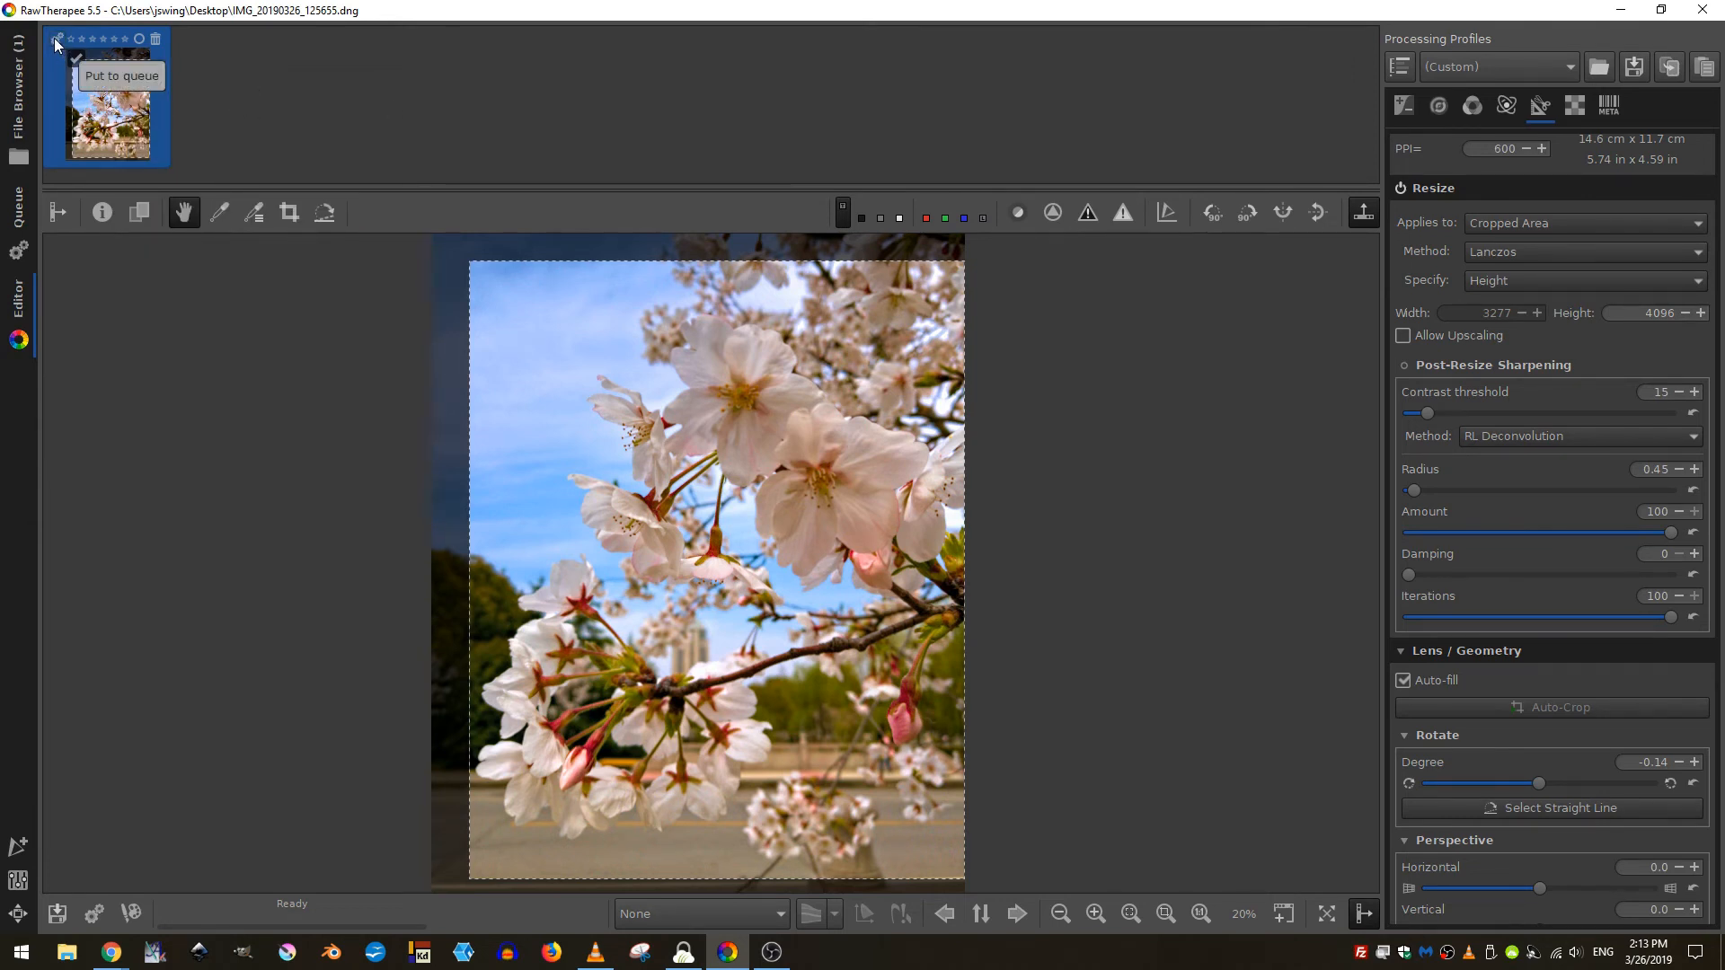
click(18, 215)
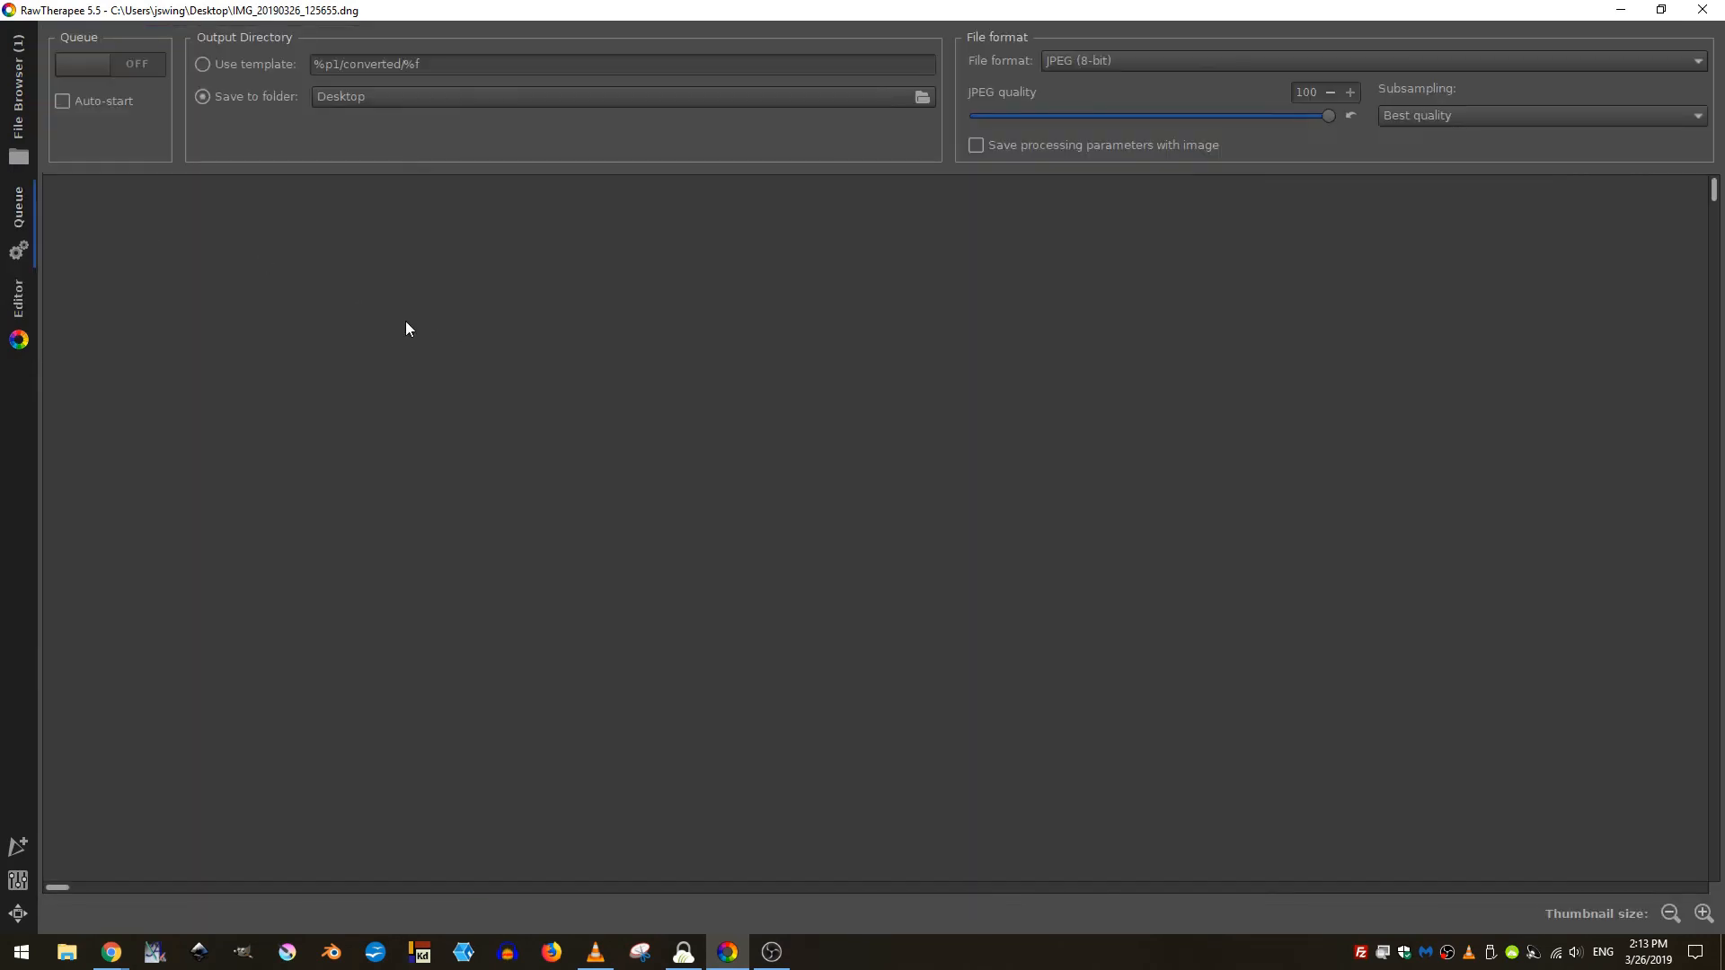
mouse_move(852, 297)
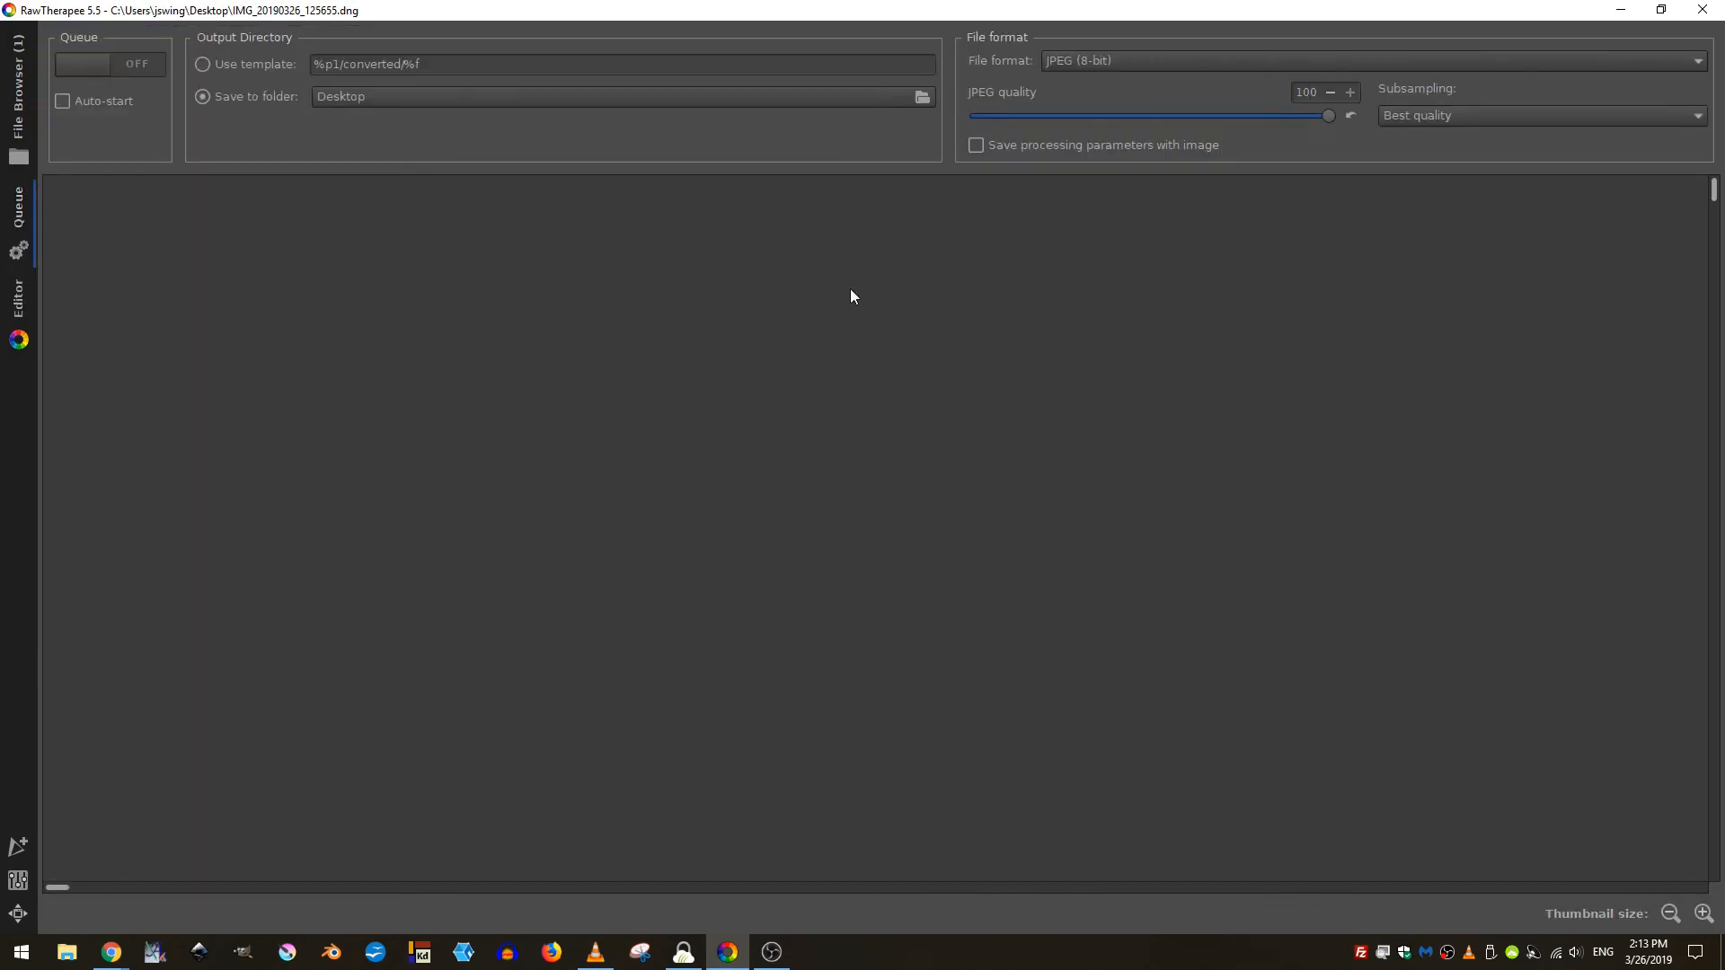
mouse_move(122, 72)
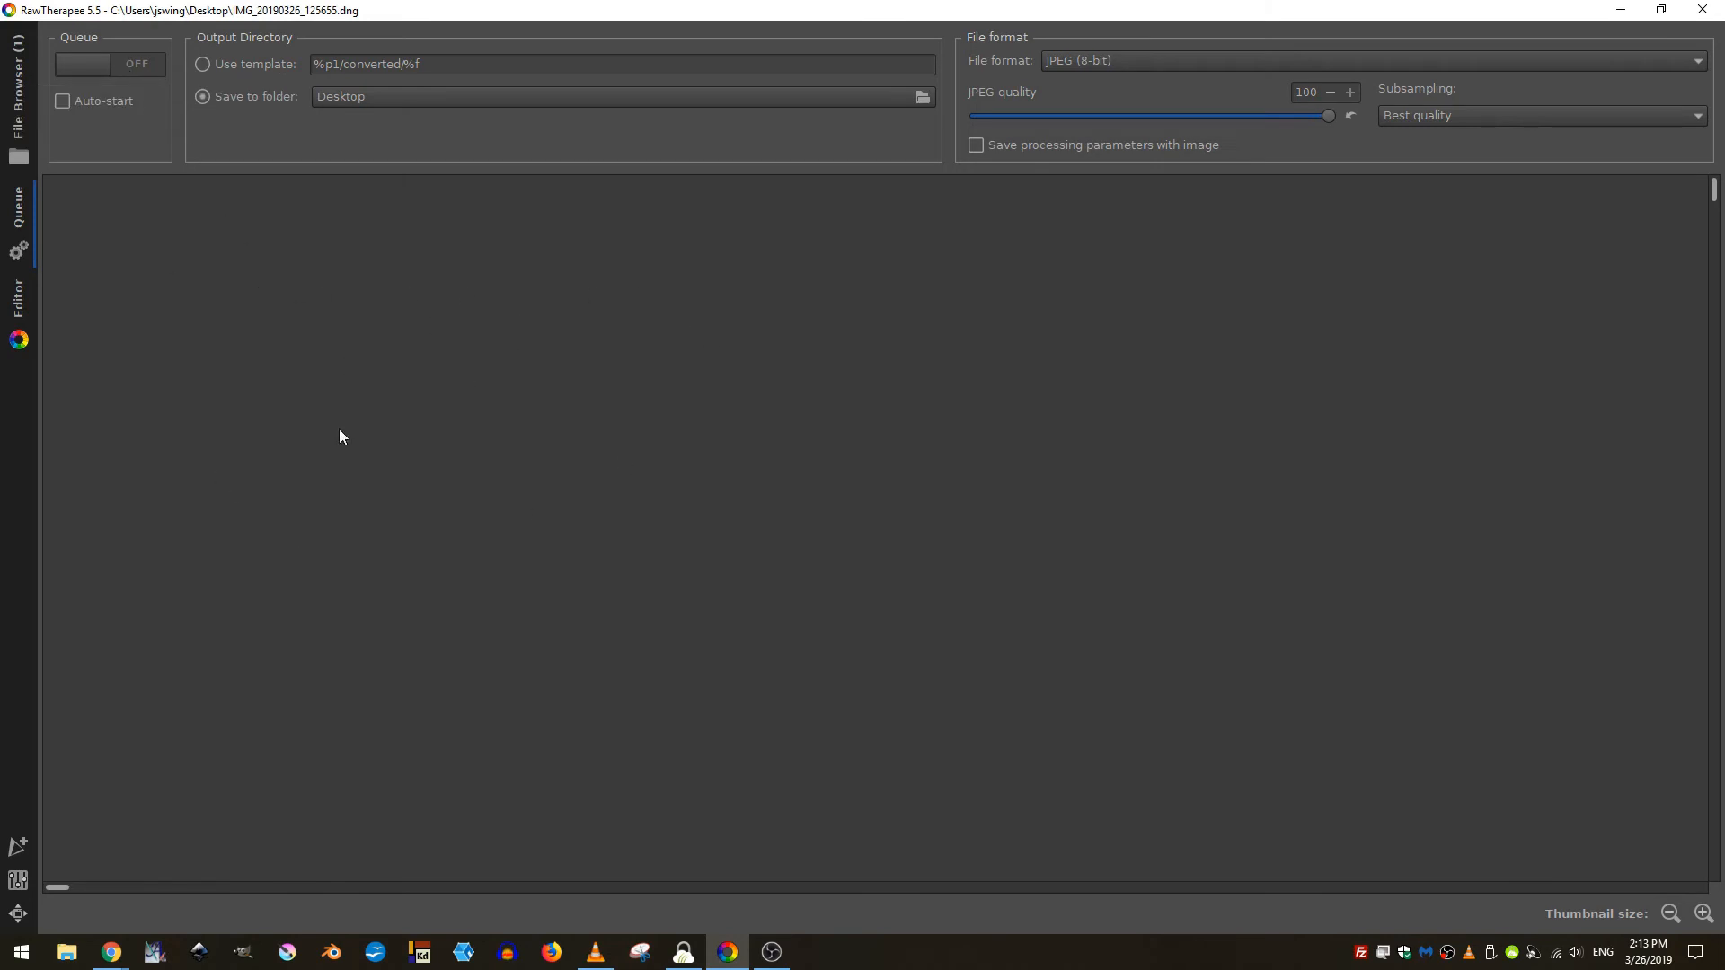
click(14, 295)
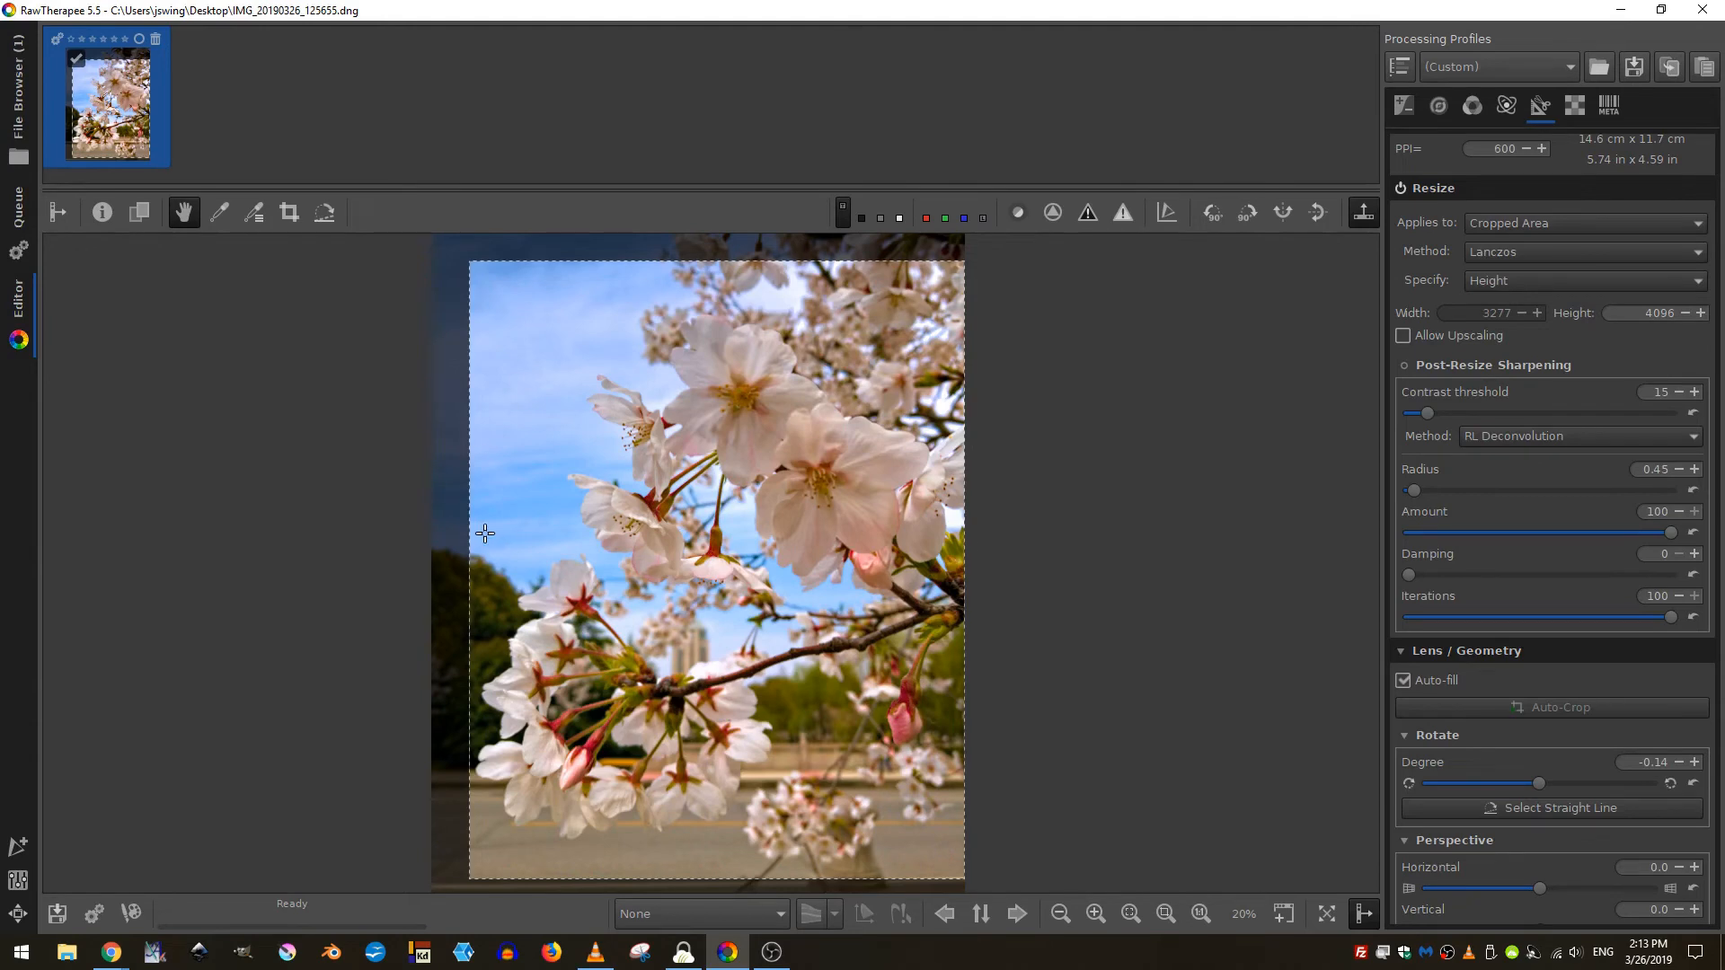
mouse_move(361, 366)
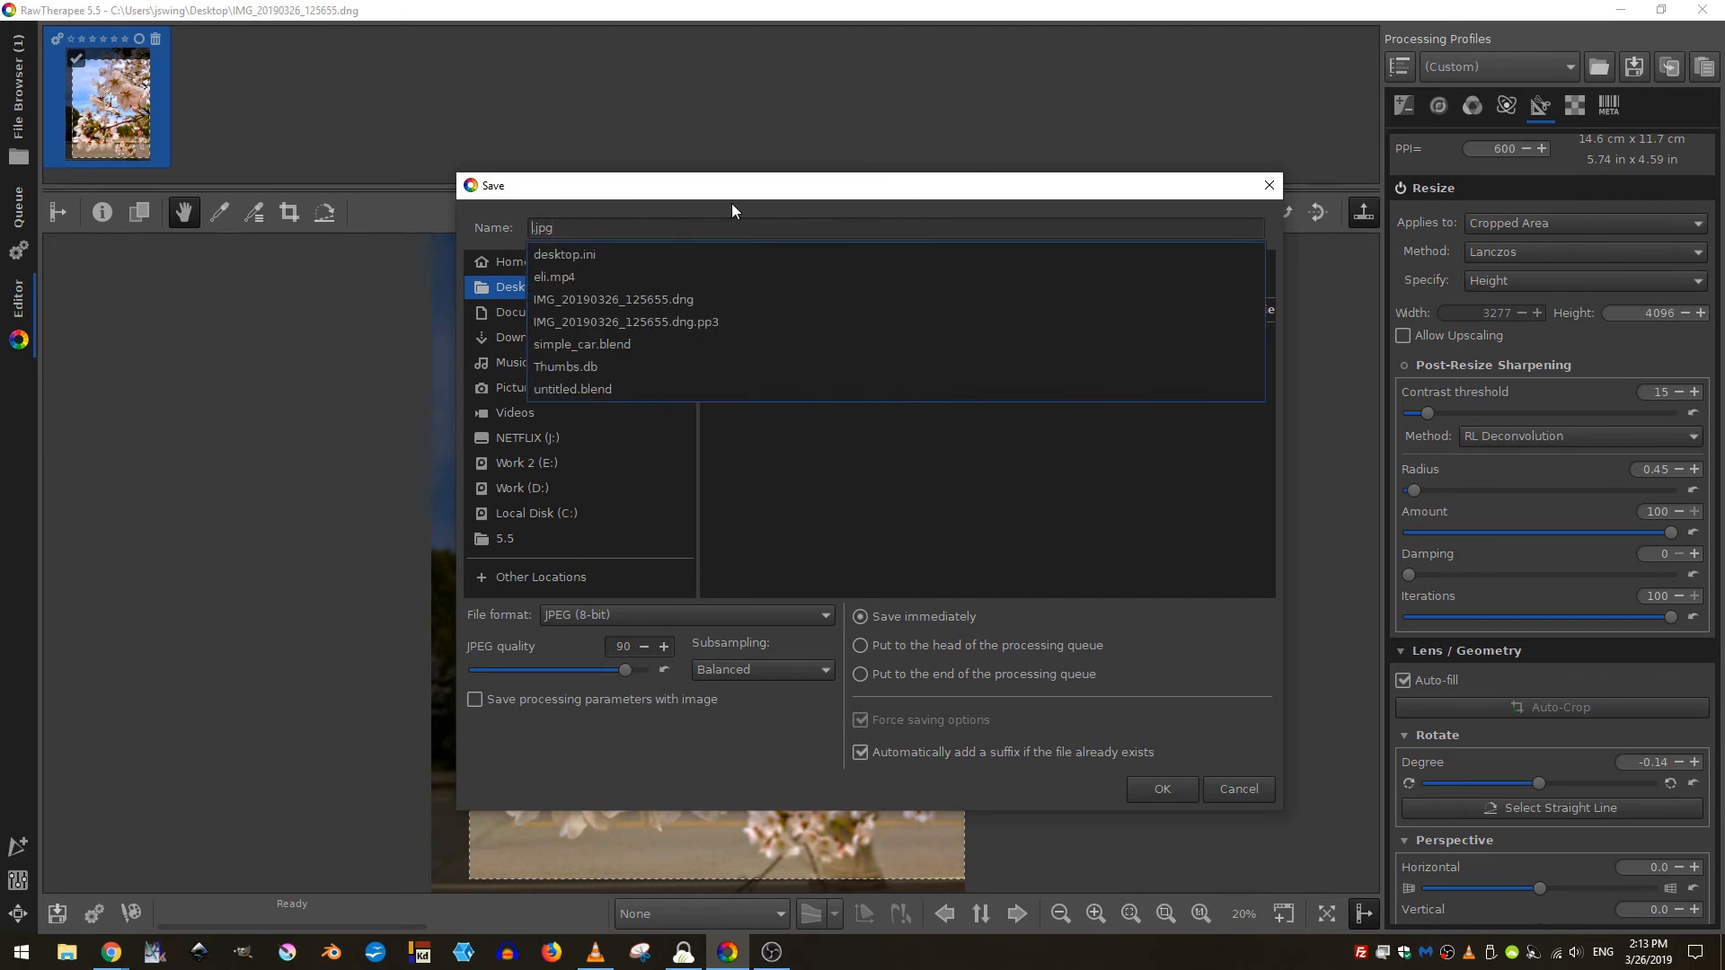
- Save the photo to the Desktop as flowers.jpg, 8-bit JPEG at quality 90
text(flowers)
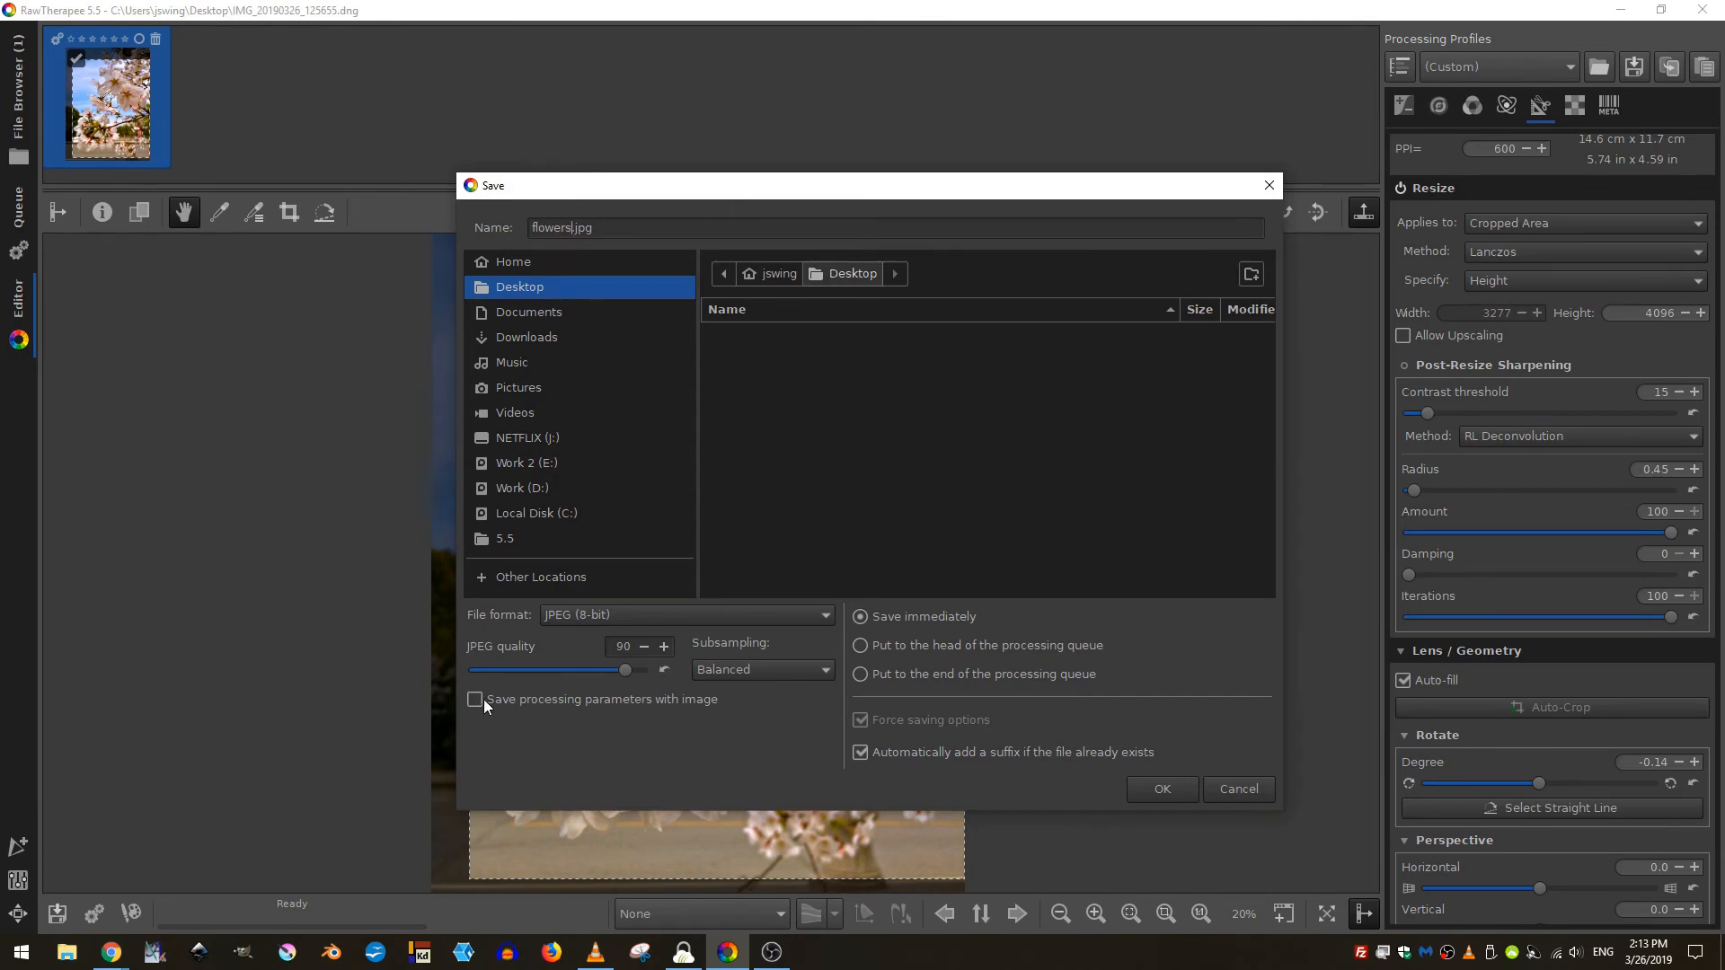
mouse_move(799, 704)
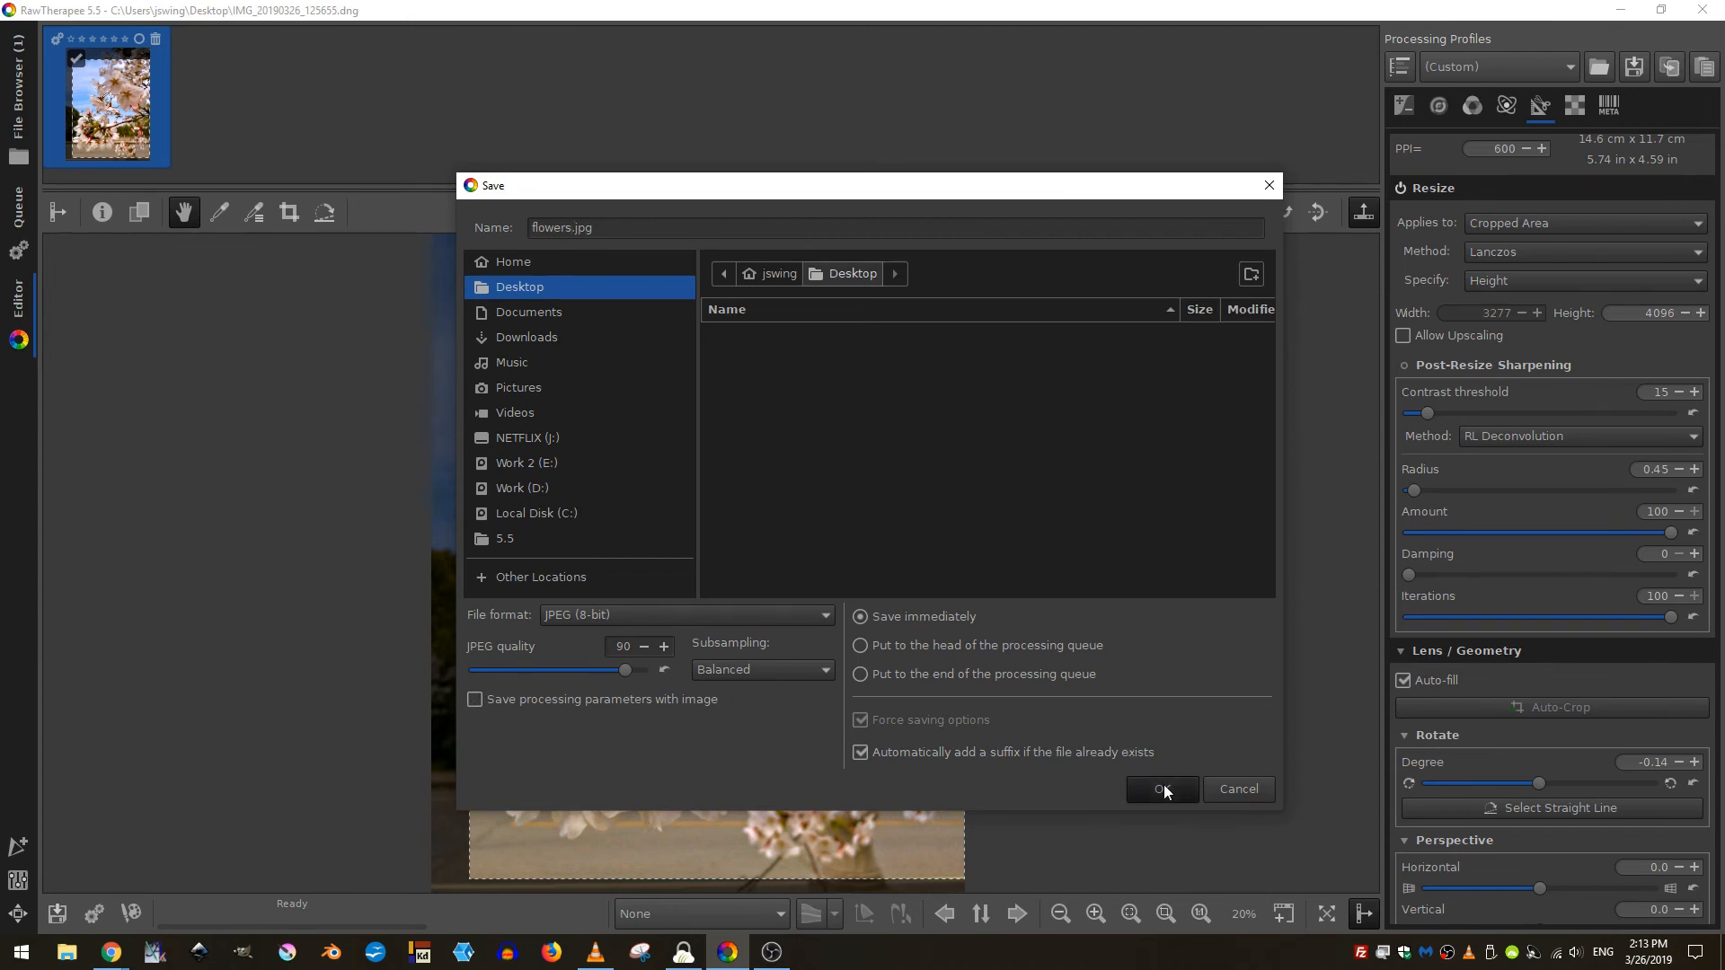
click(1160, 789)
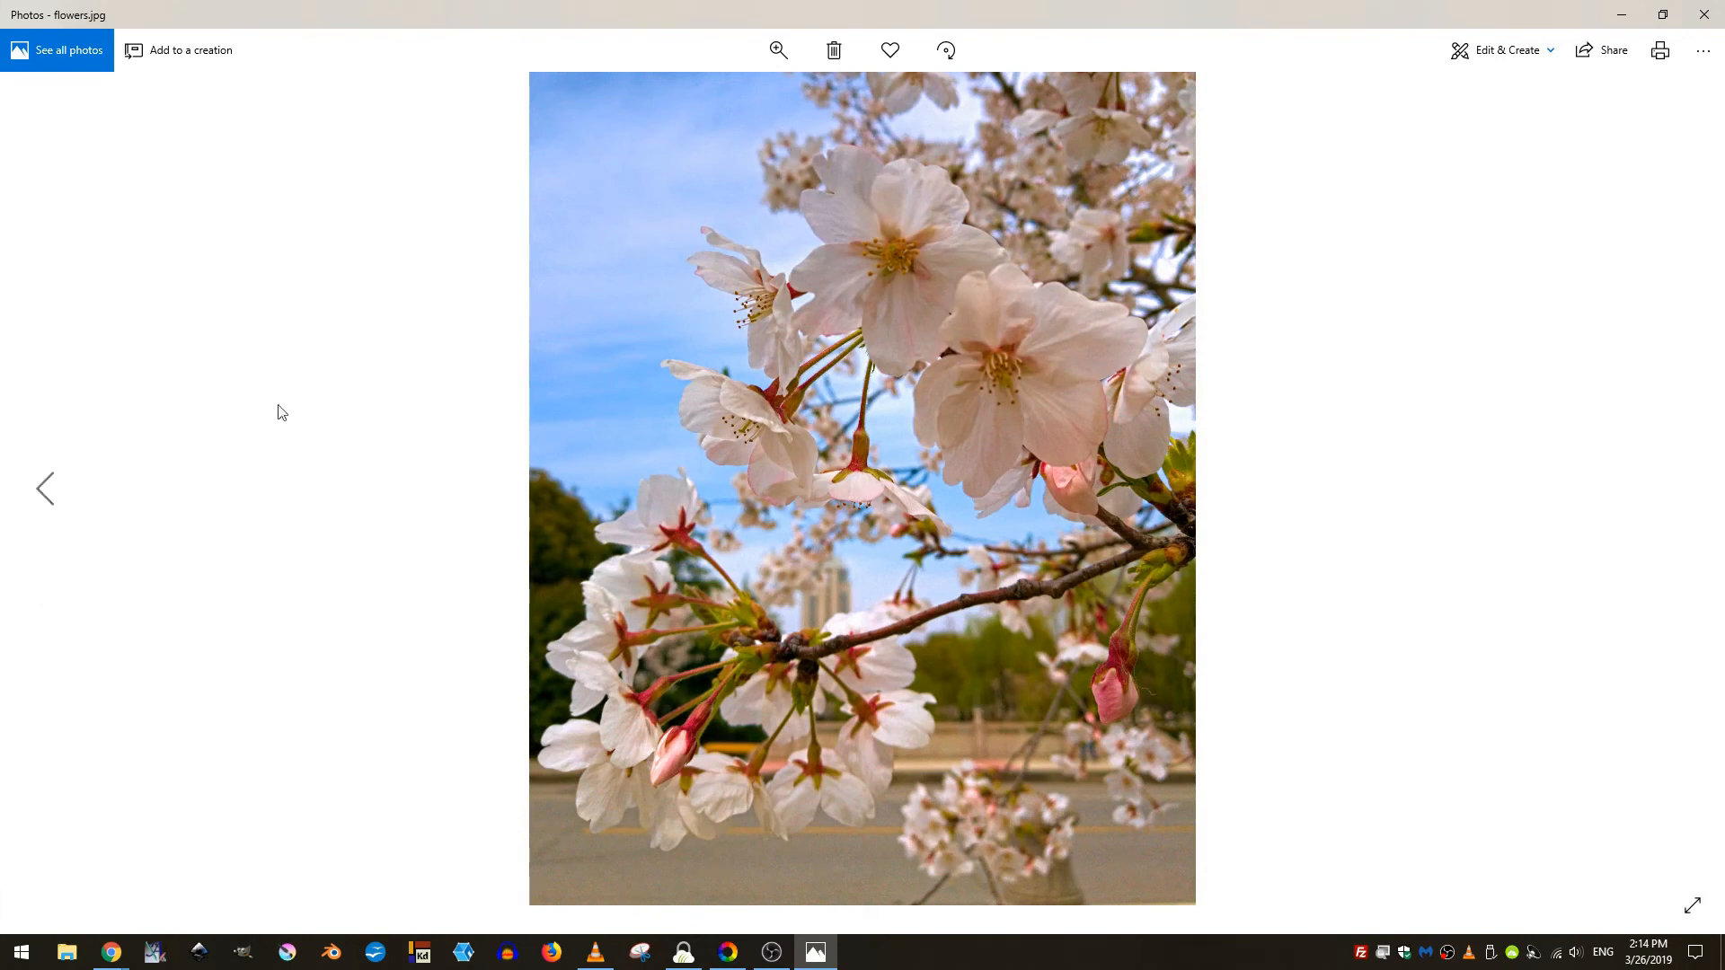
mouse_move(1065, 370)
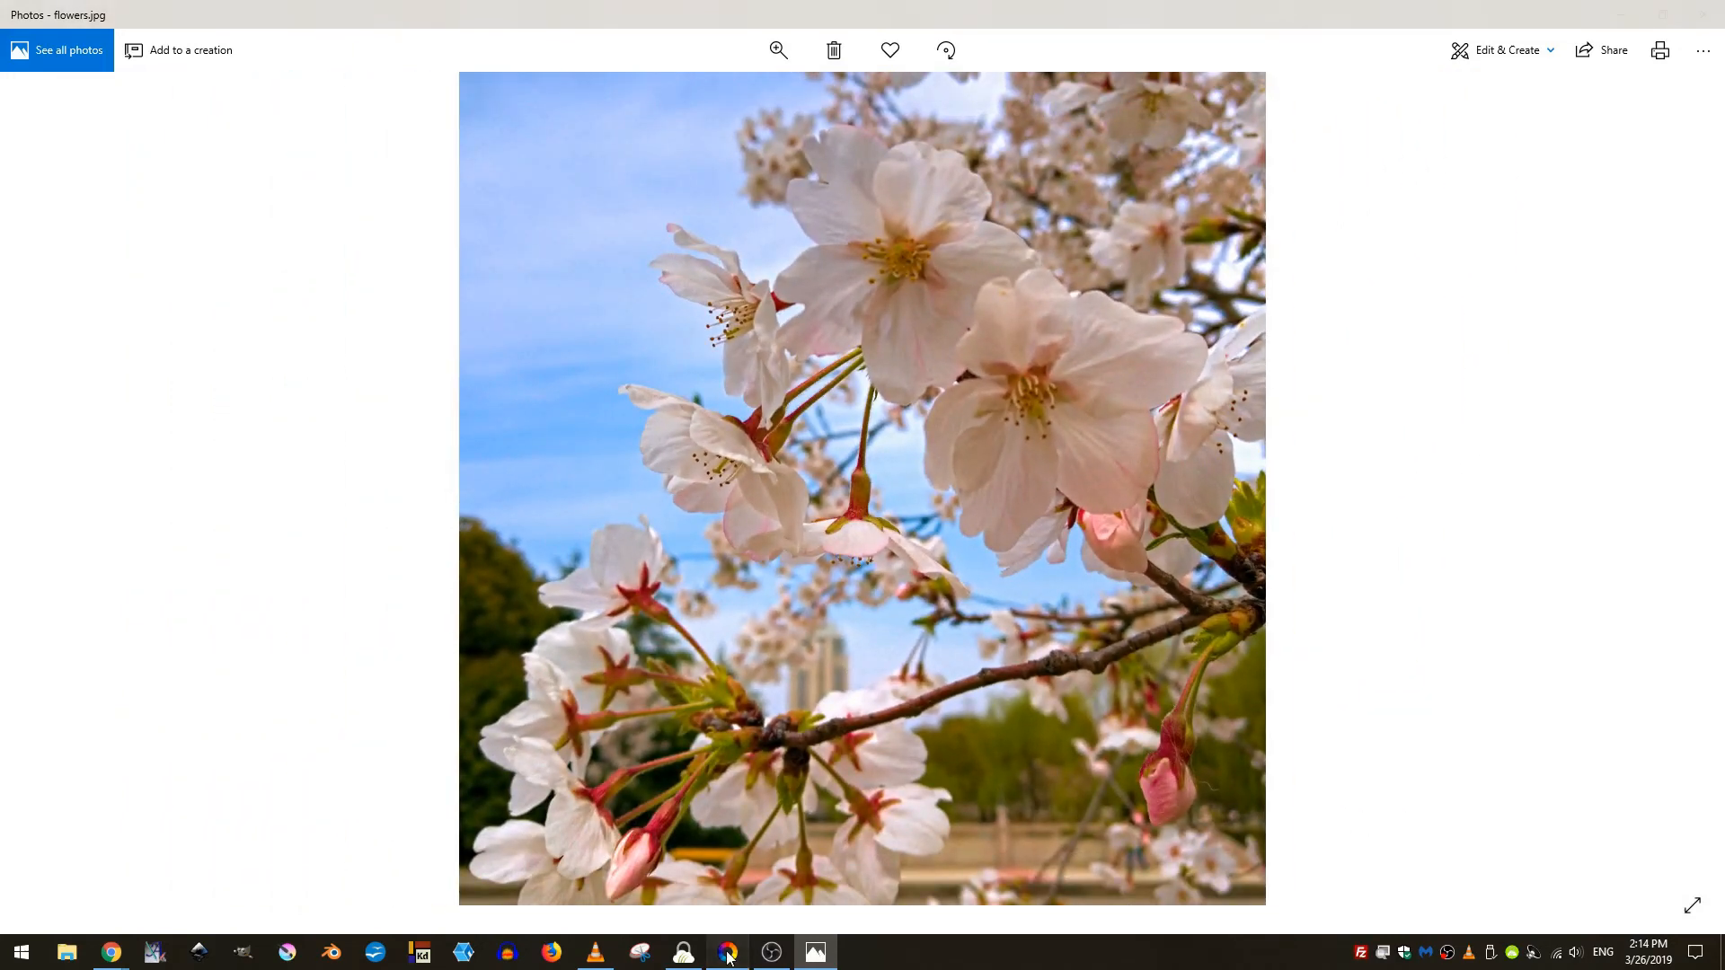
- Return to RawTherapee's Detail tools and expand the Noise Reduction panel (L*a*b*, Conservative, luminance 0)
click(726, 952)
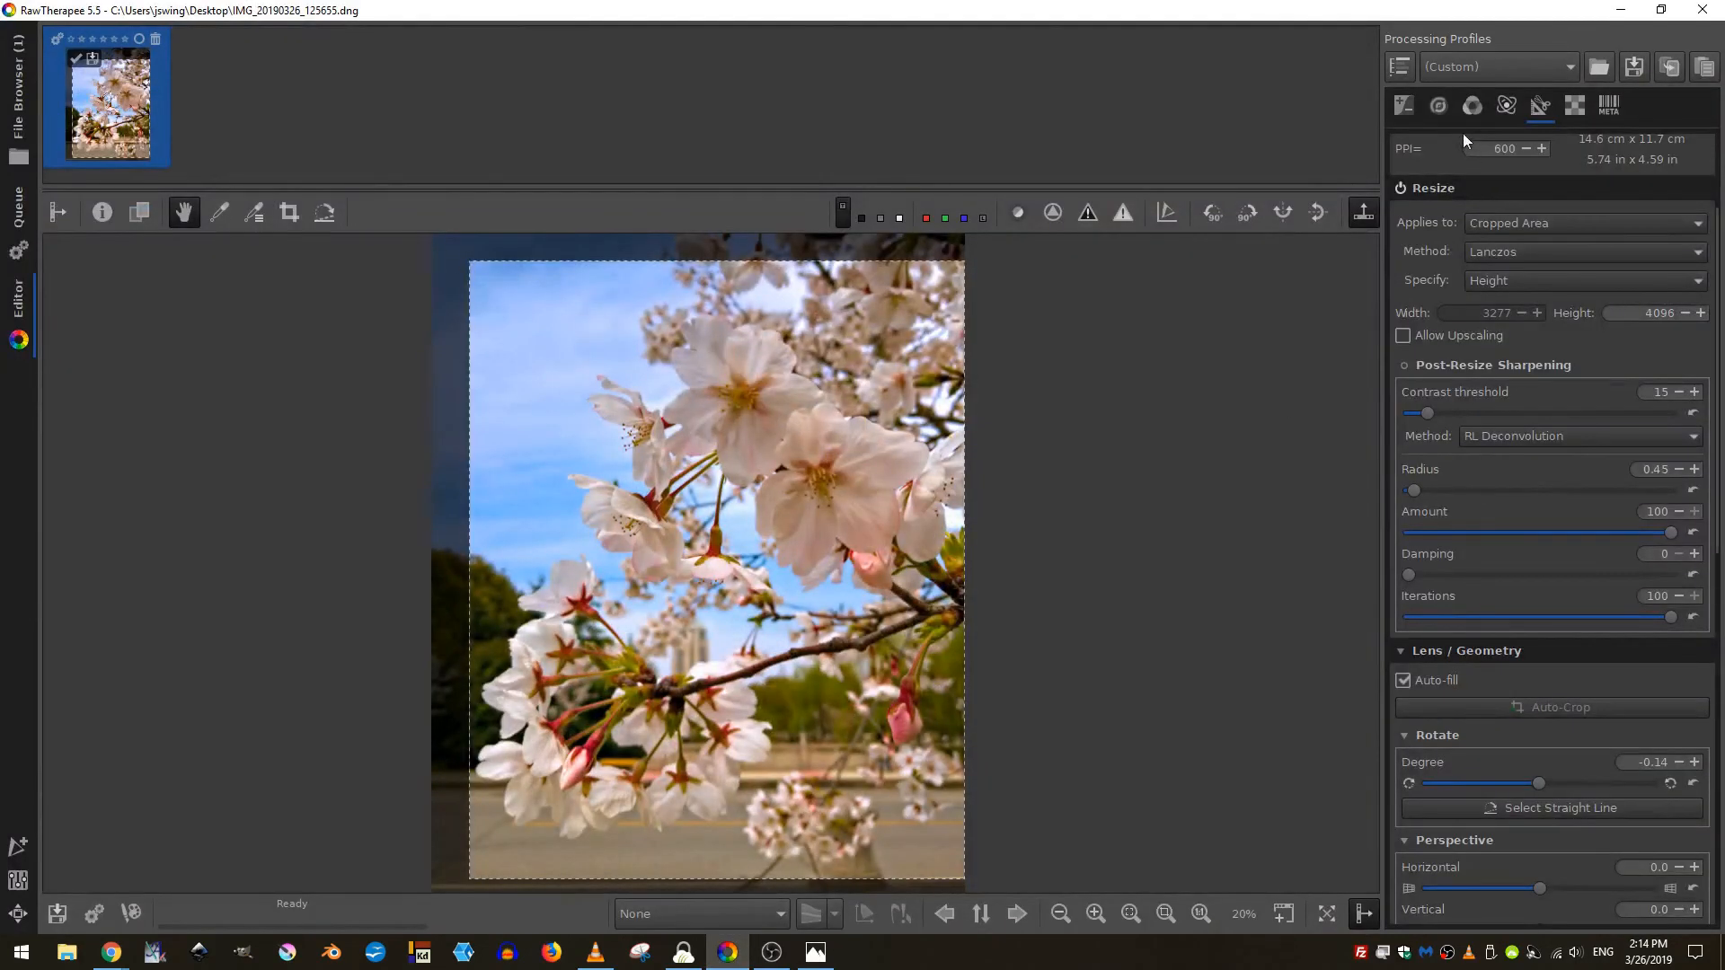
click(1437, 104)
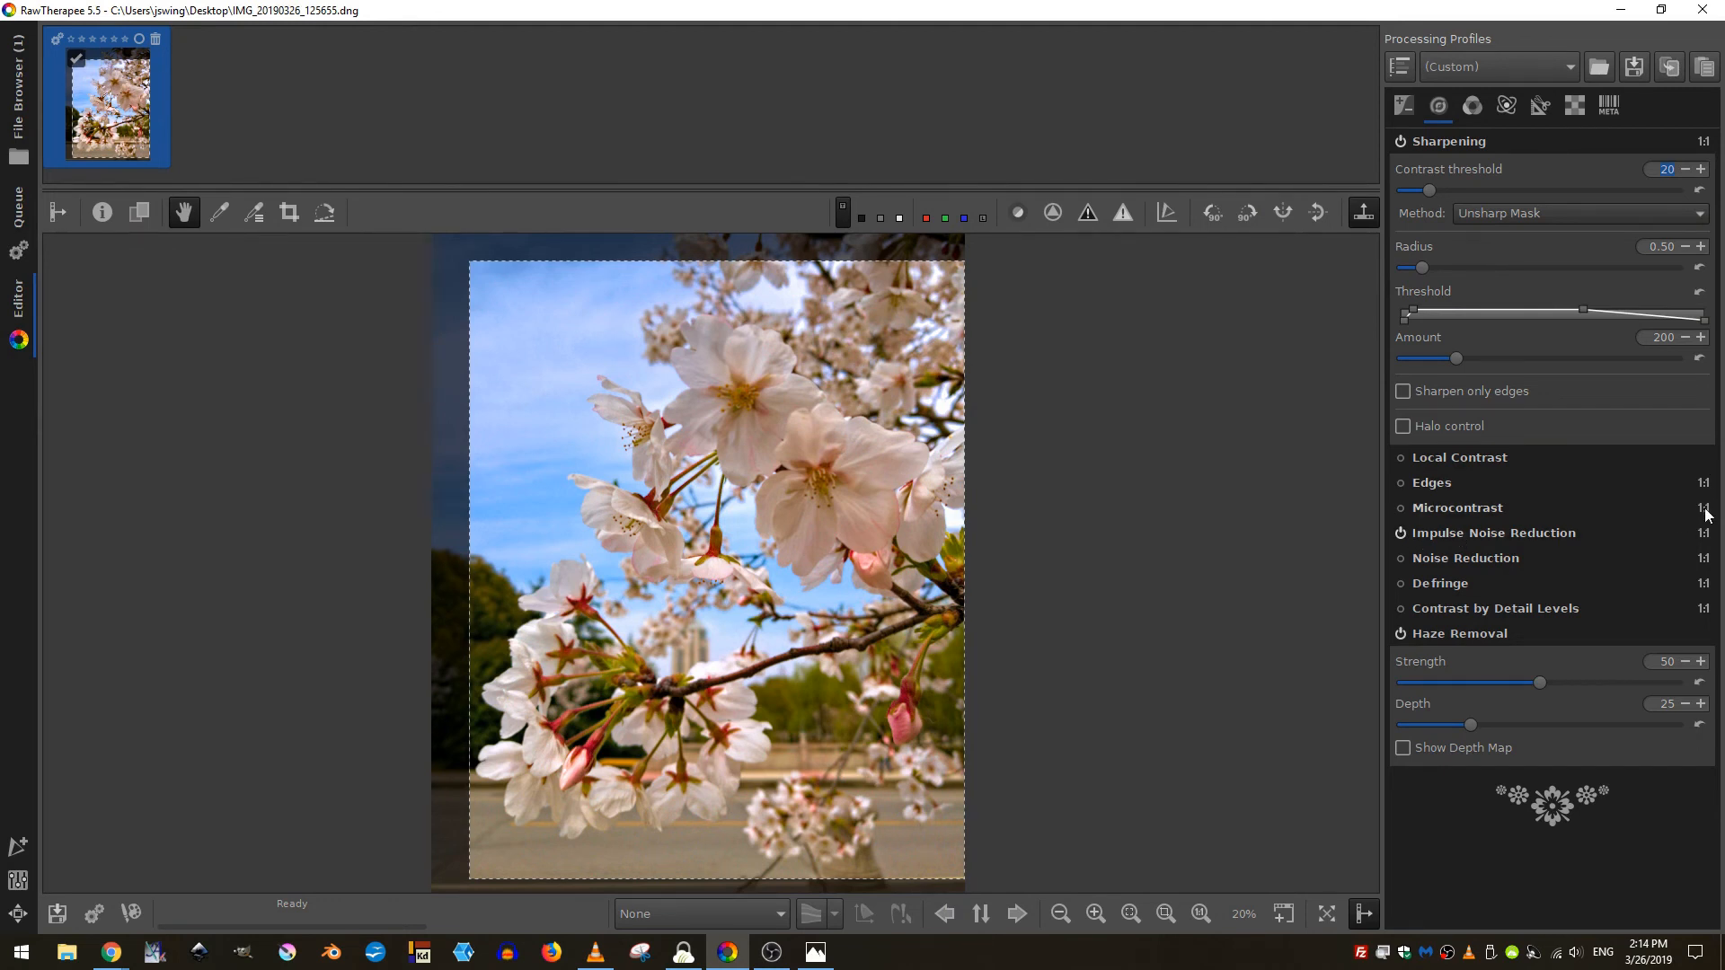
mouse_move(1699, 543)
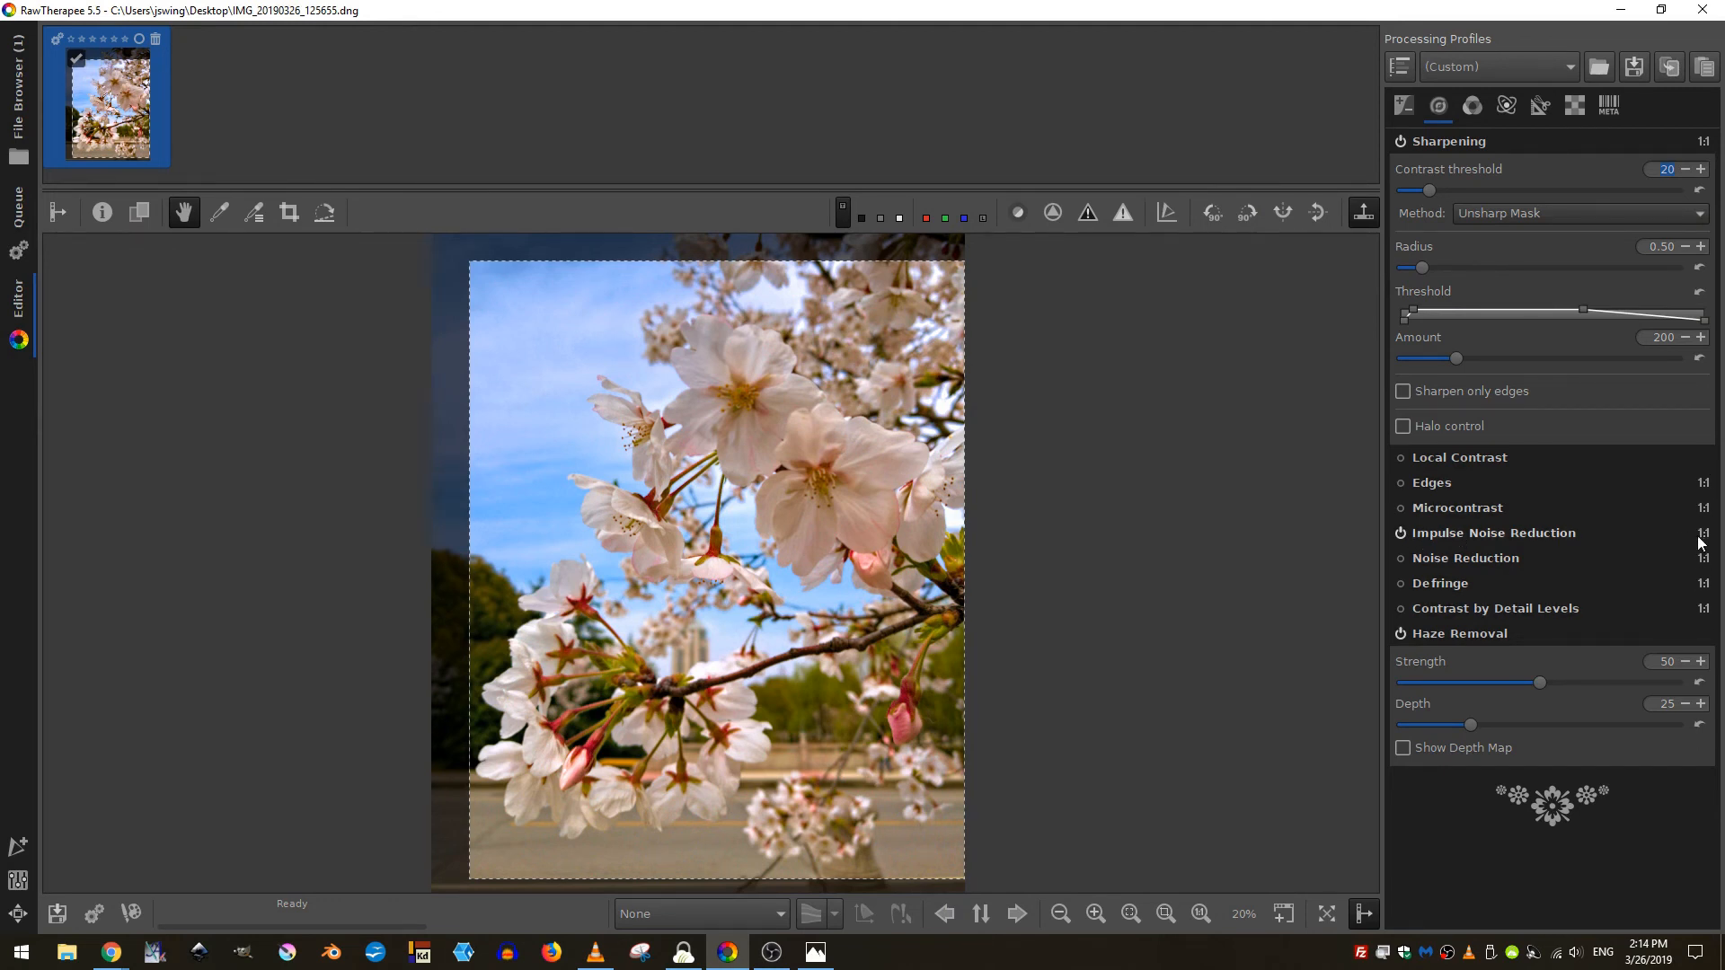
mouse_move(1491, 547)
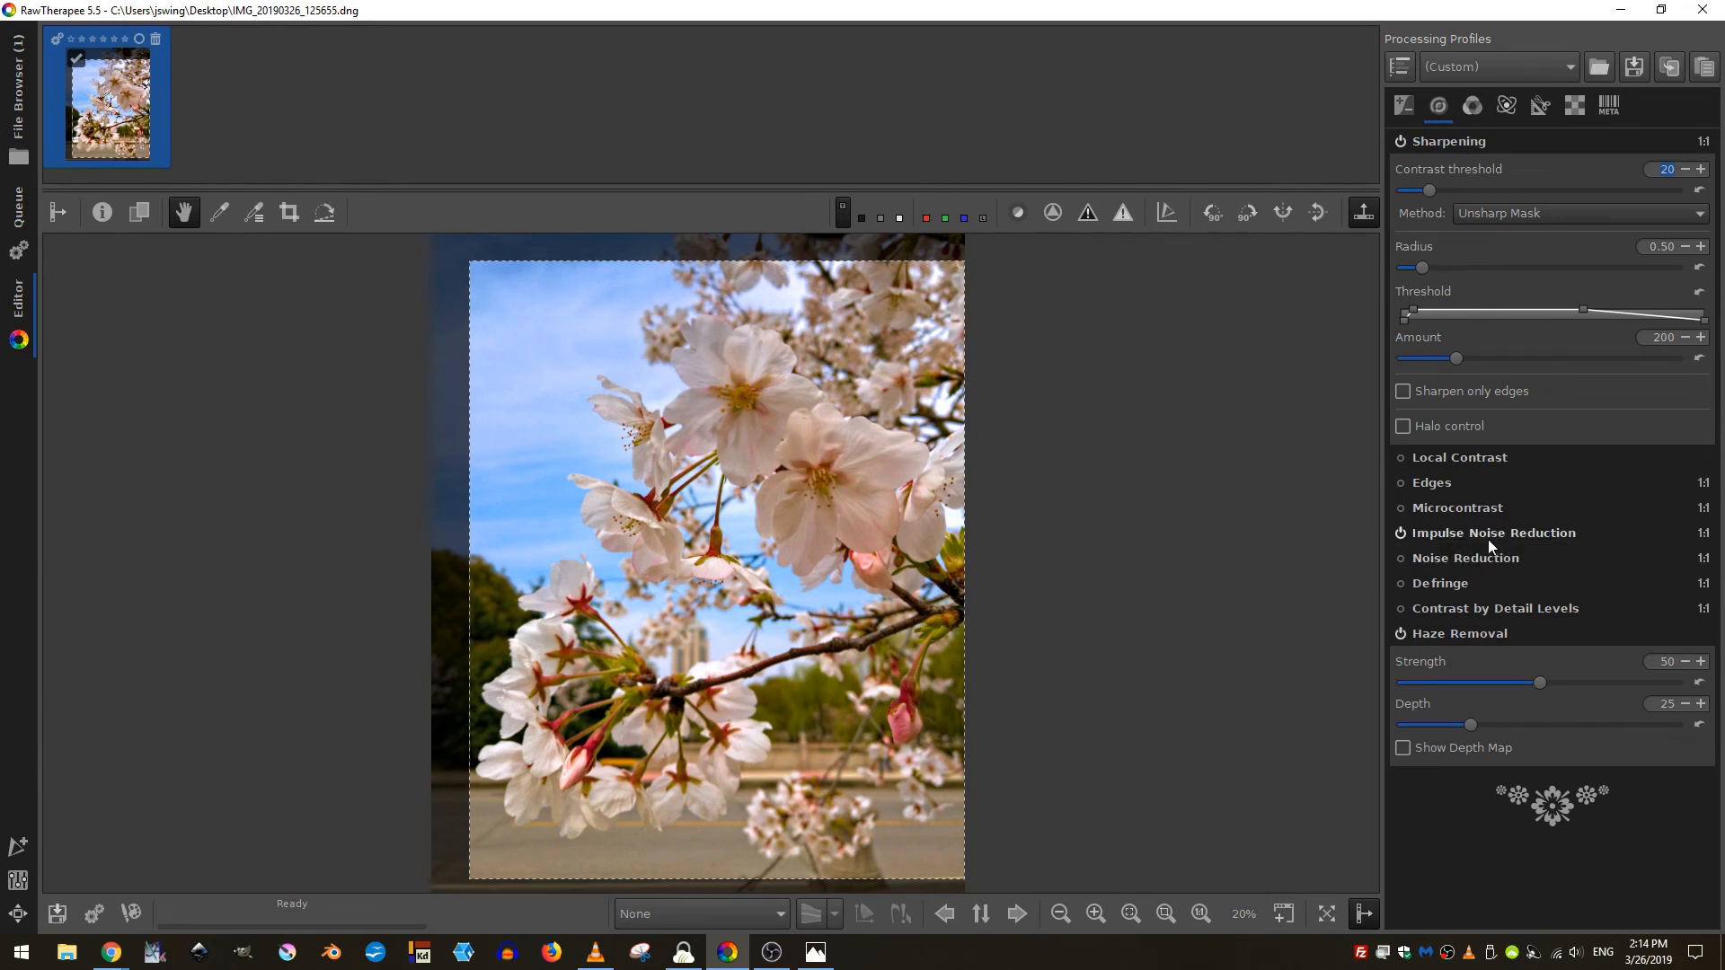
click(1495, 532)
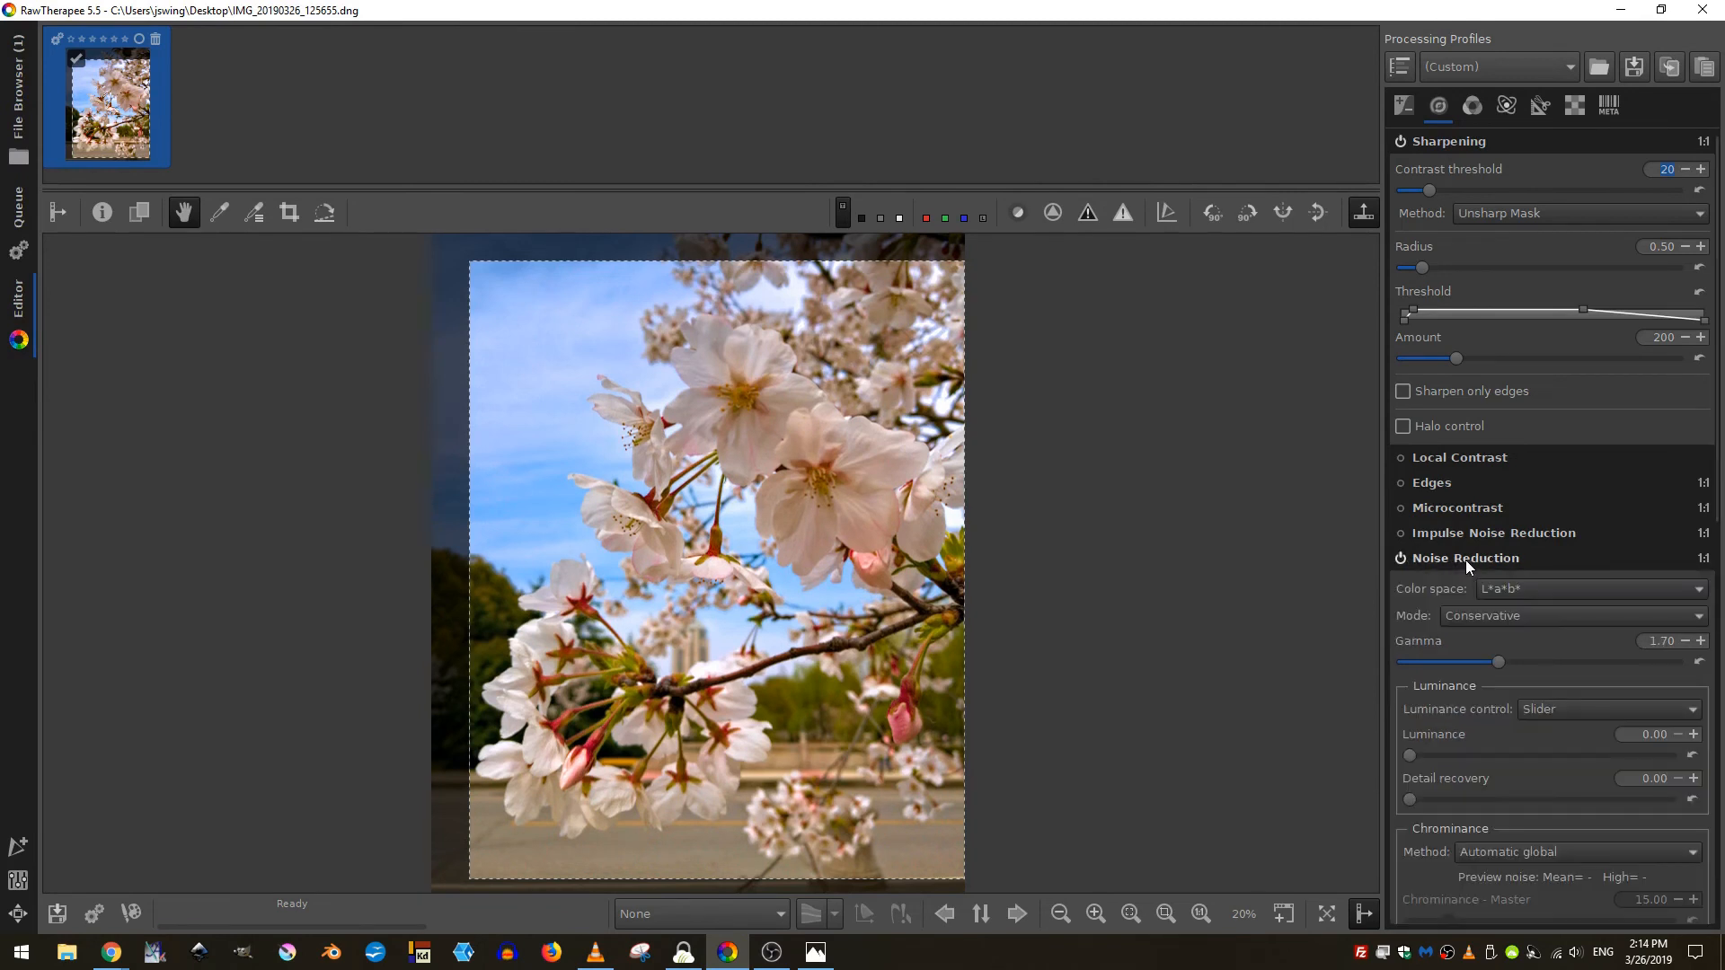
mouse_move(925, 362)
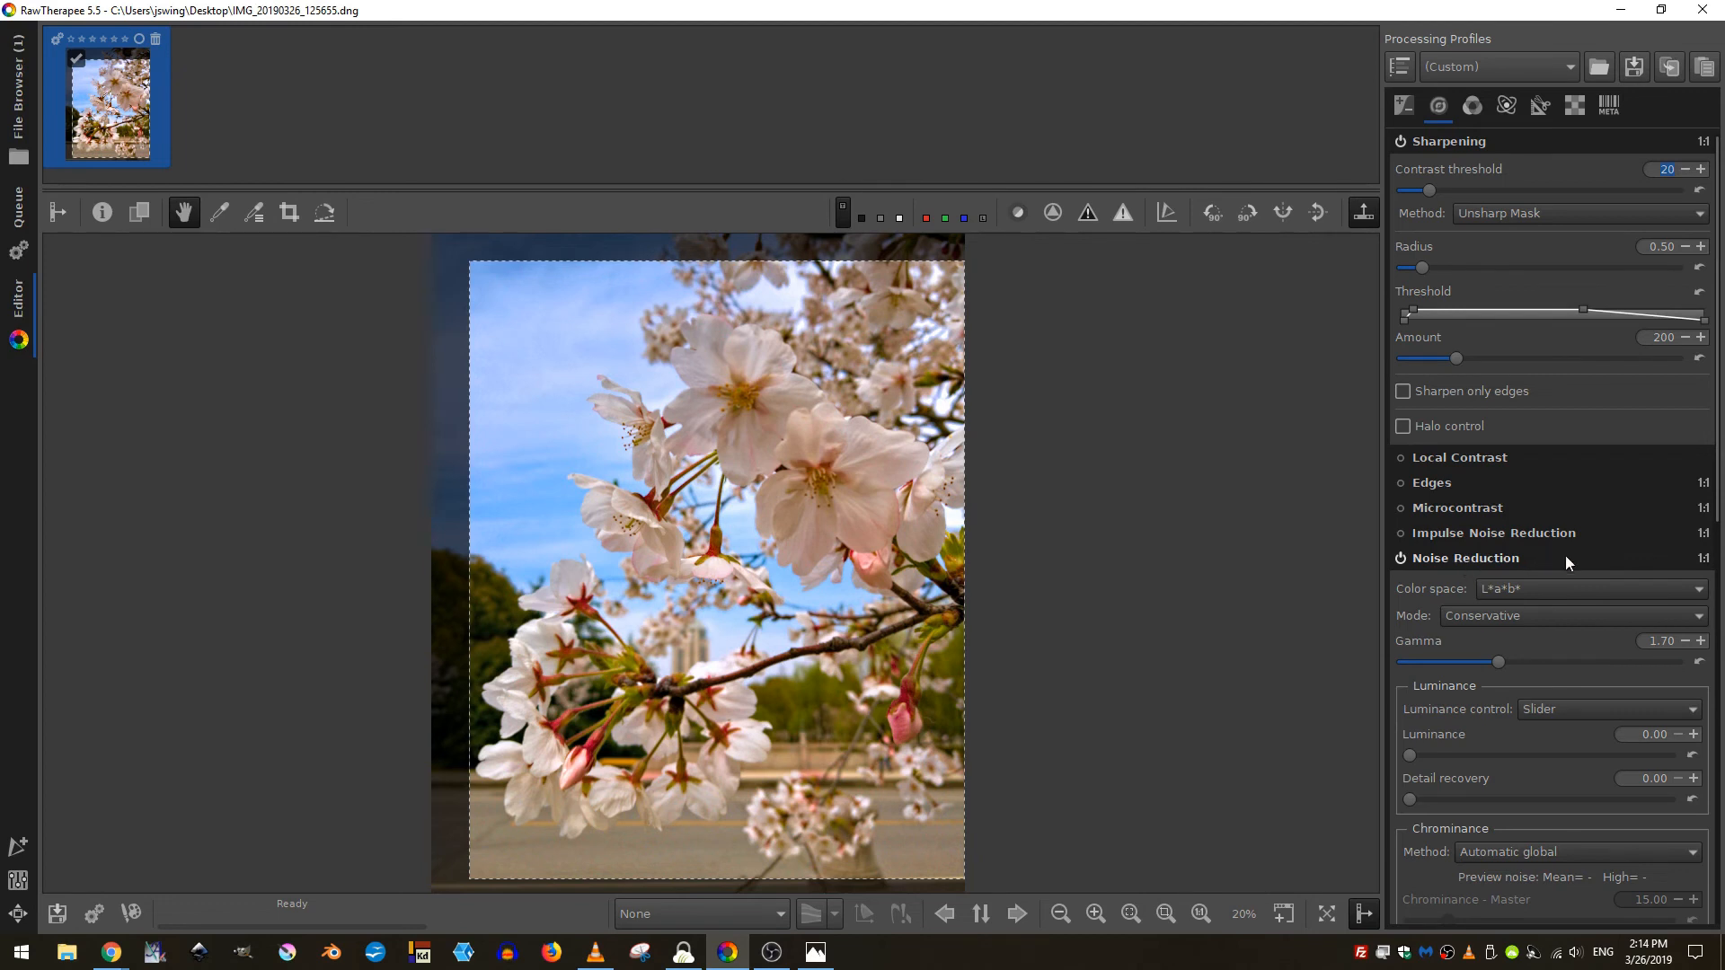
mouse_move(1069, 595)
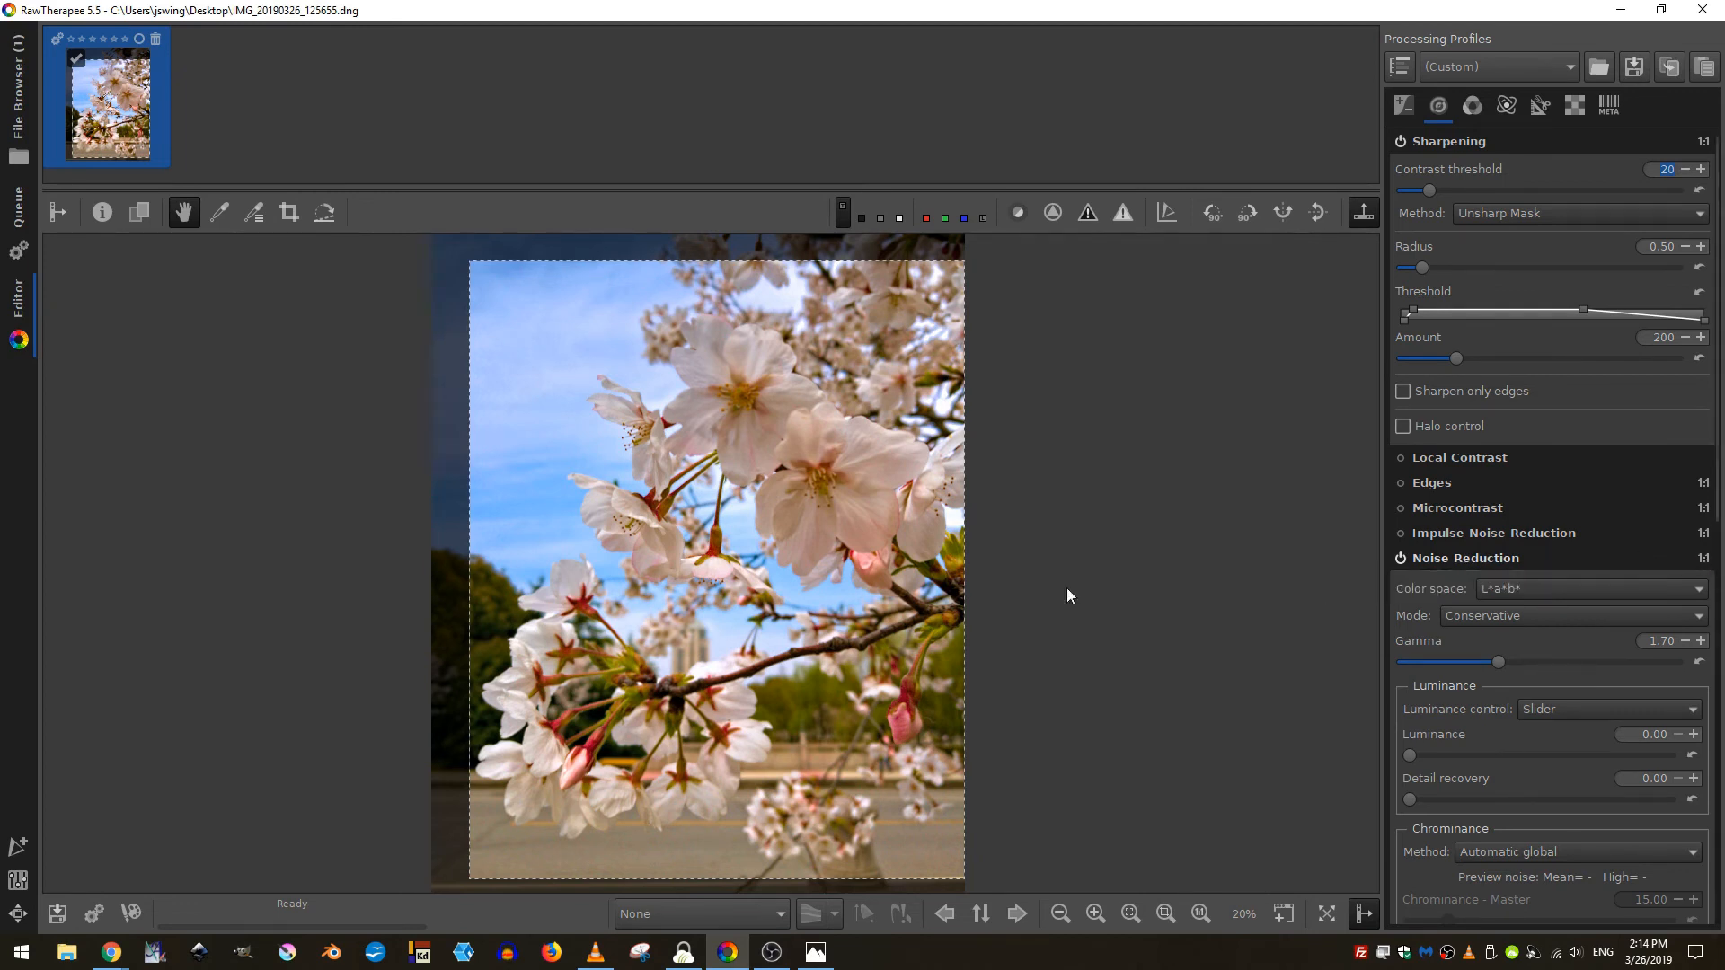
mouse_move(869, 603)
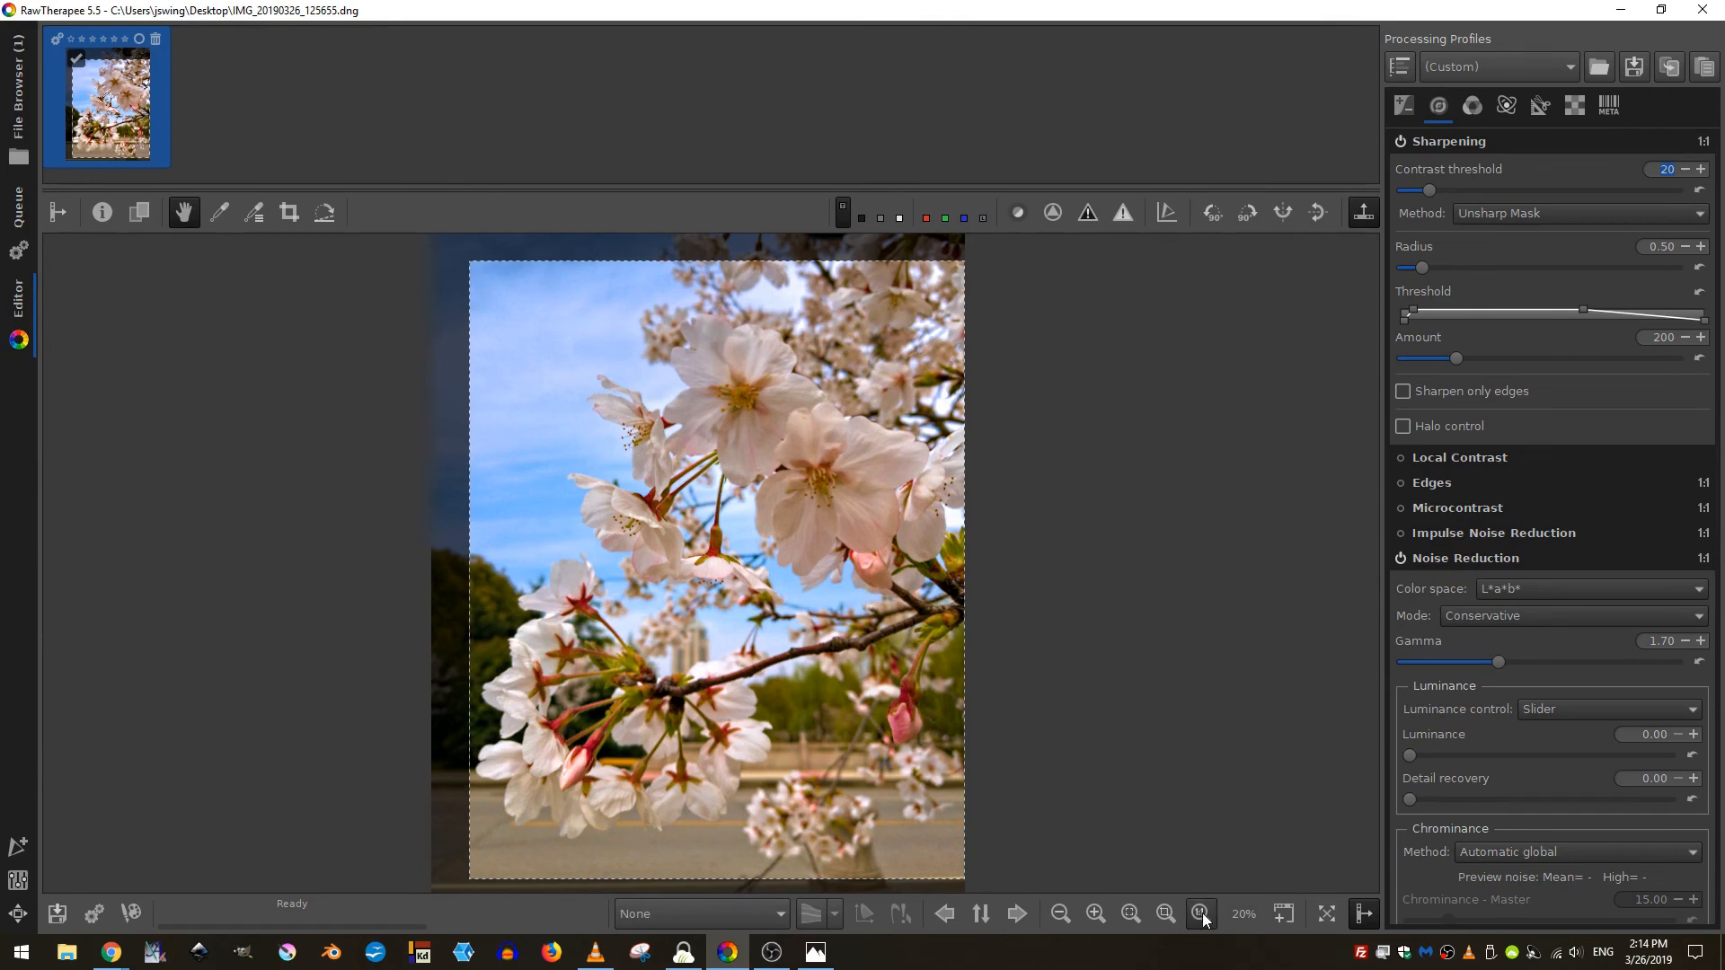
mouse_move(1200, 913)
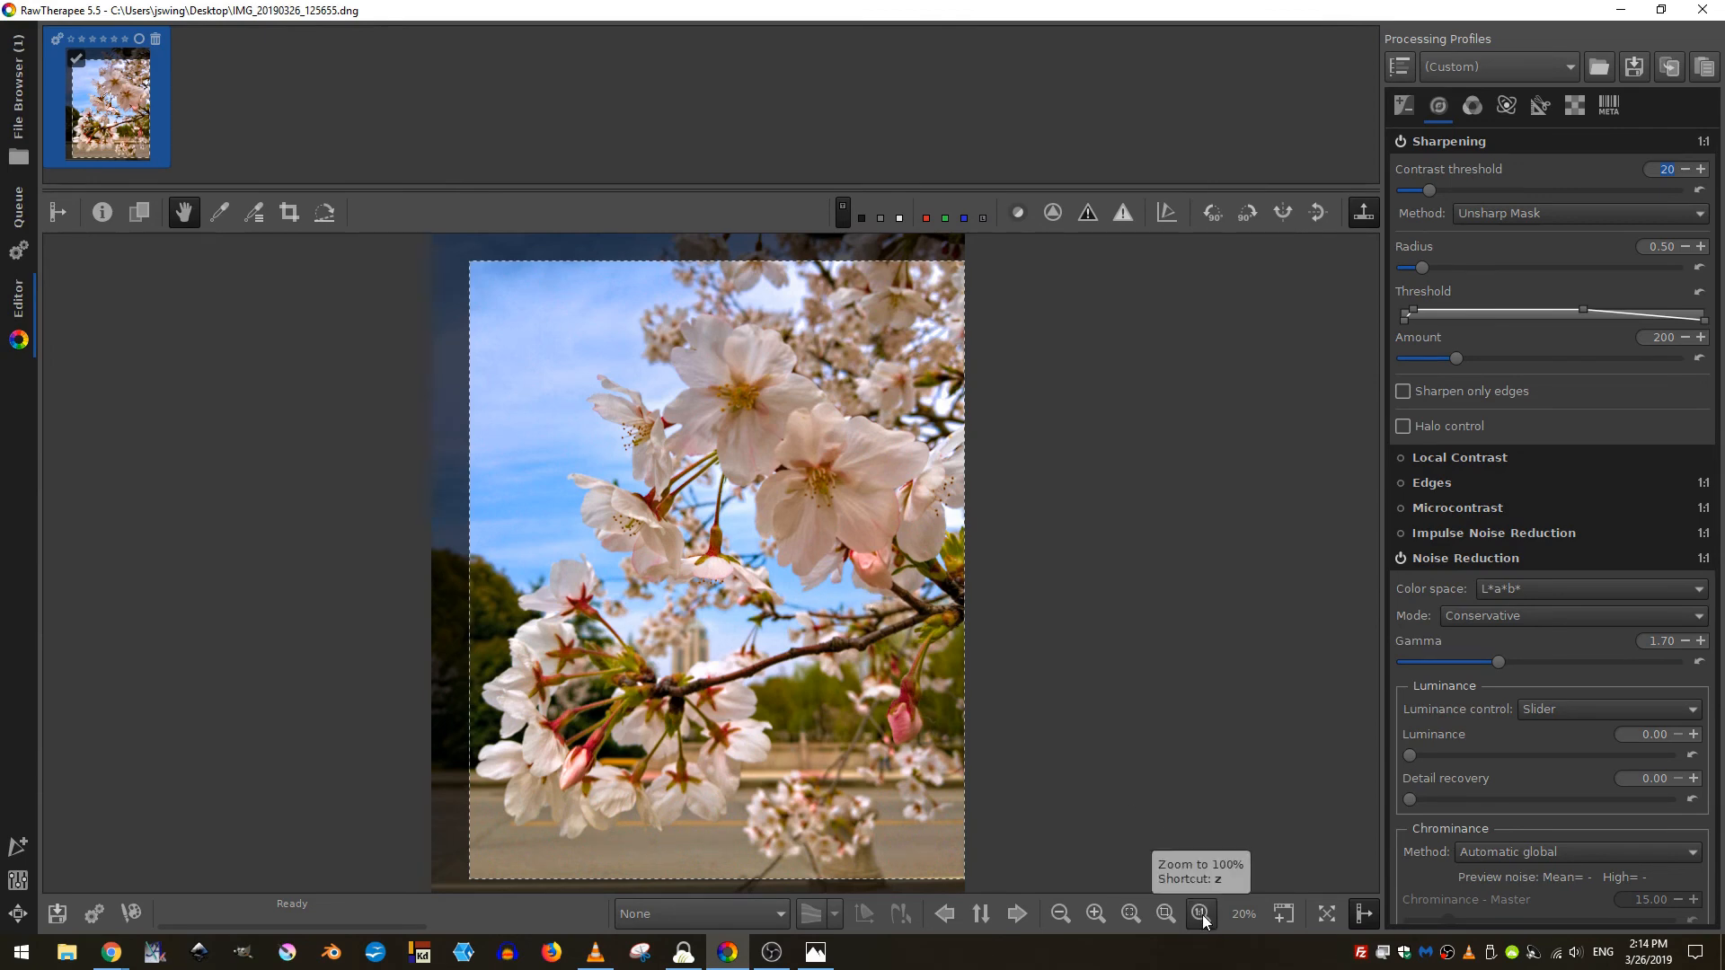
- At 100% zoom, raise luminance noise reduction to 20 with detail recovery 5 and inspect another blossom
click(1200, 913)
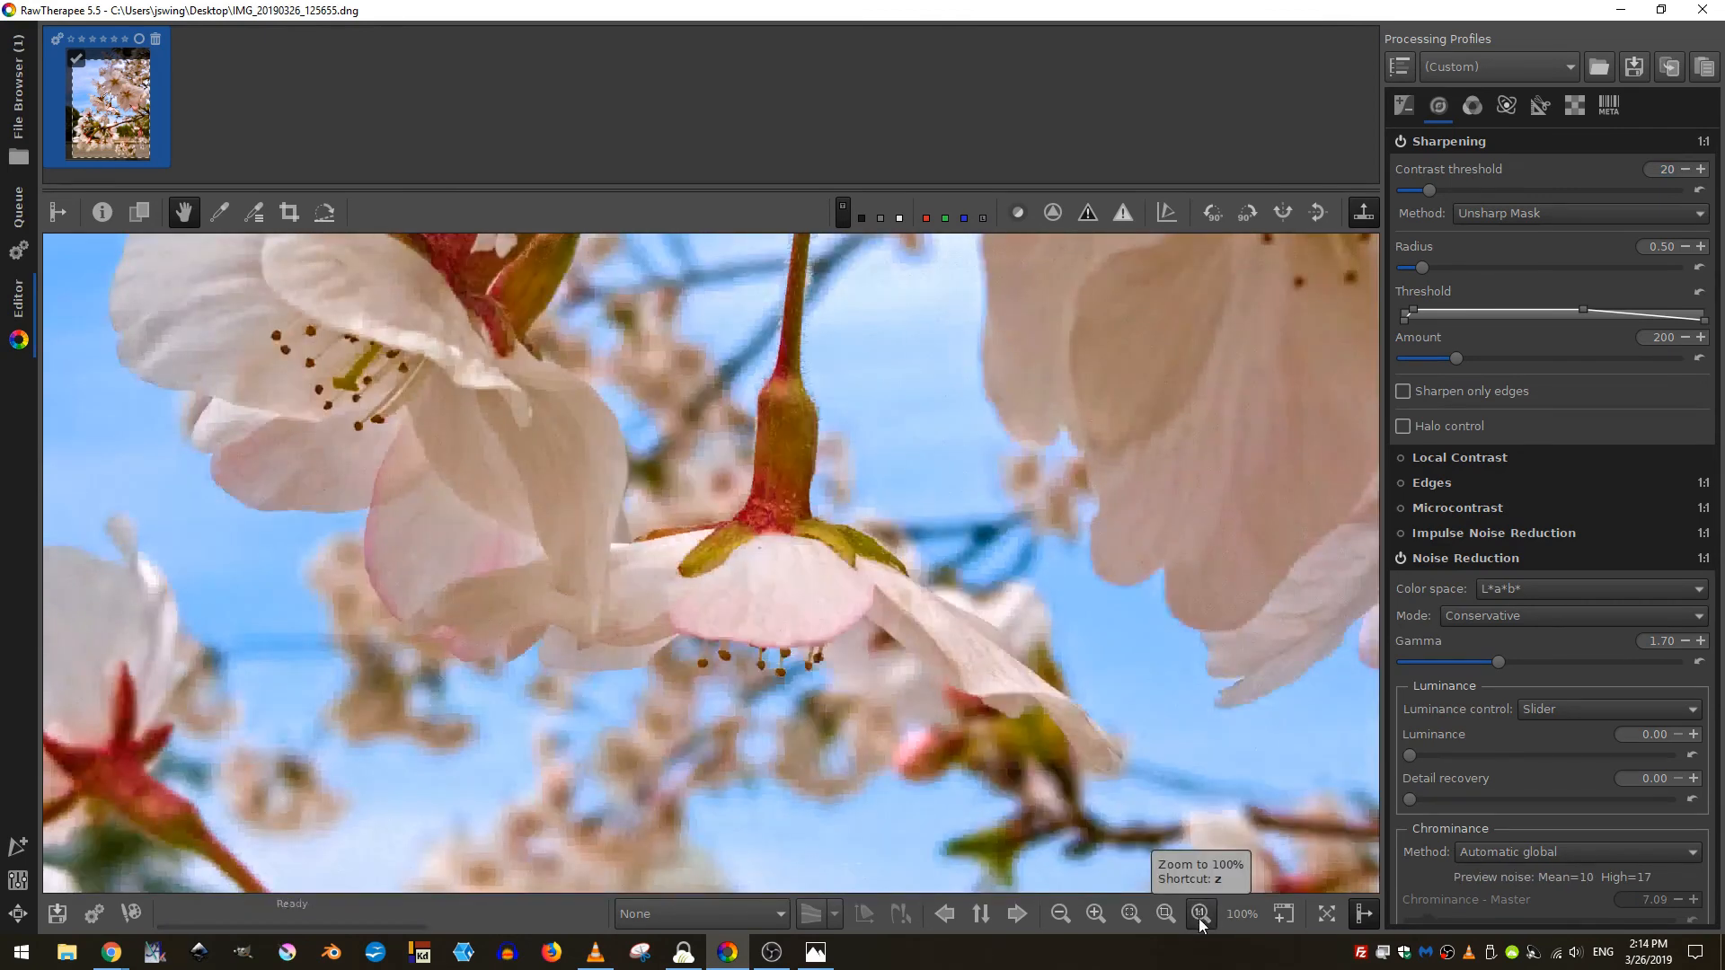
click(1200, 915)
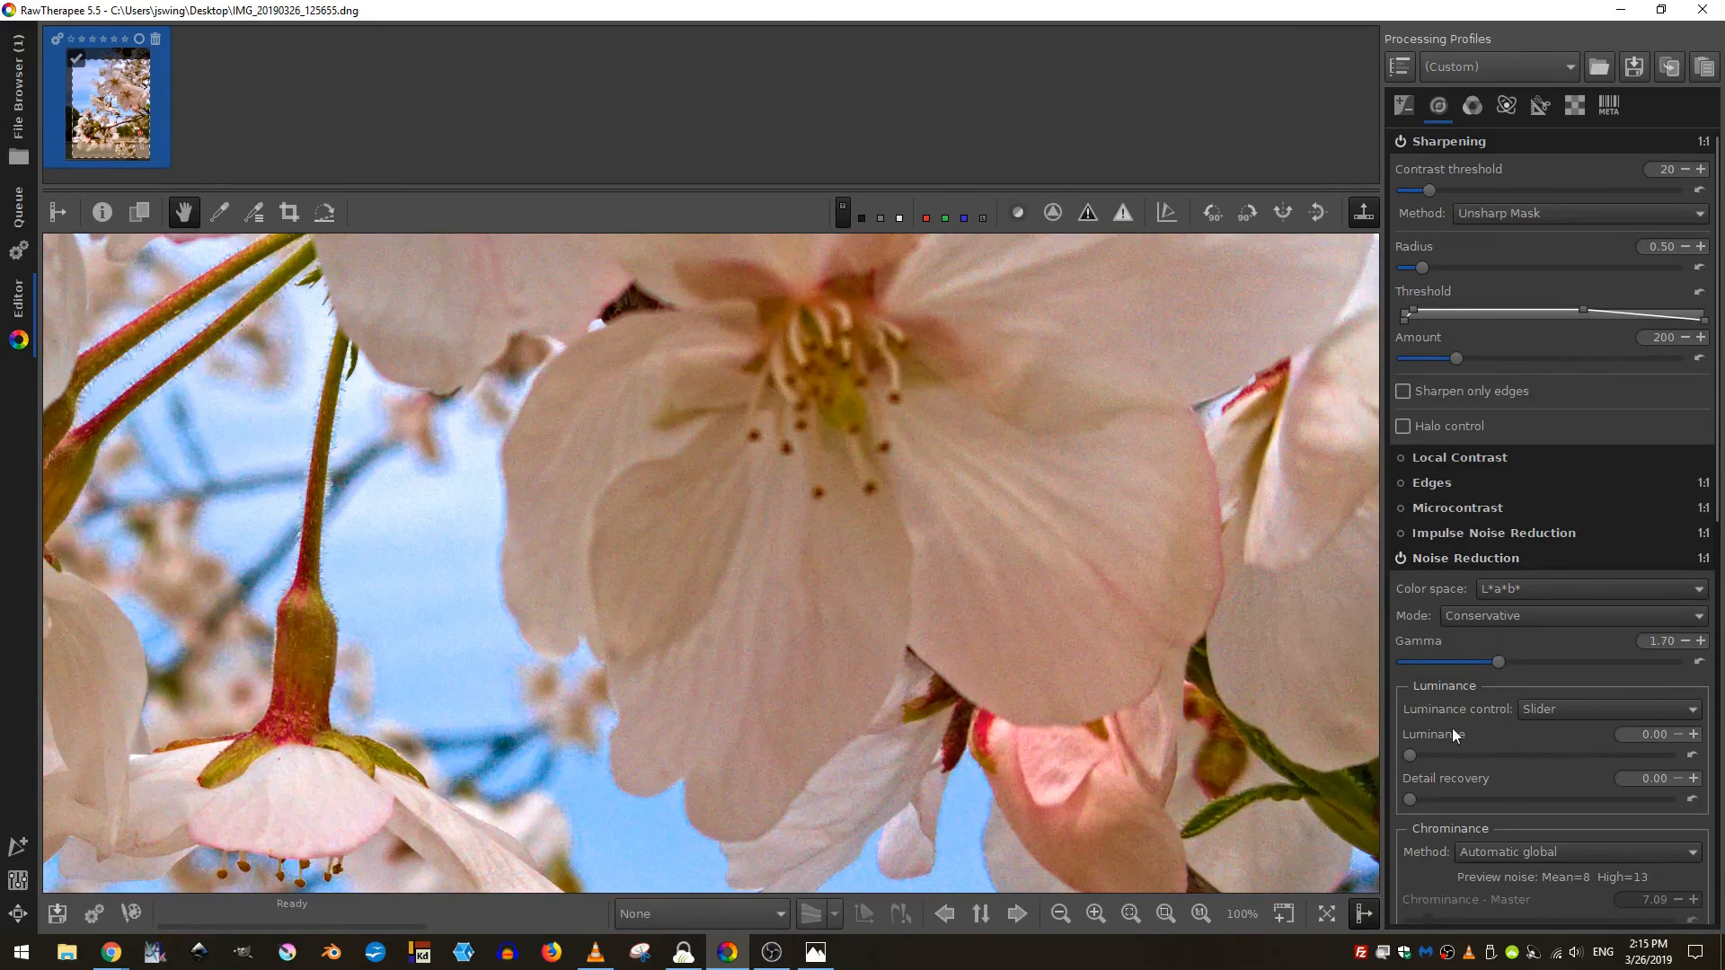
drag(1408, 754, 1427, 755)
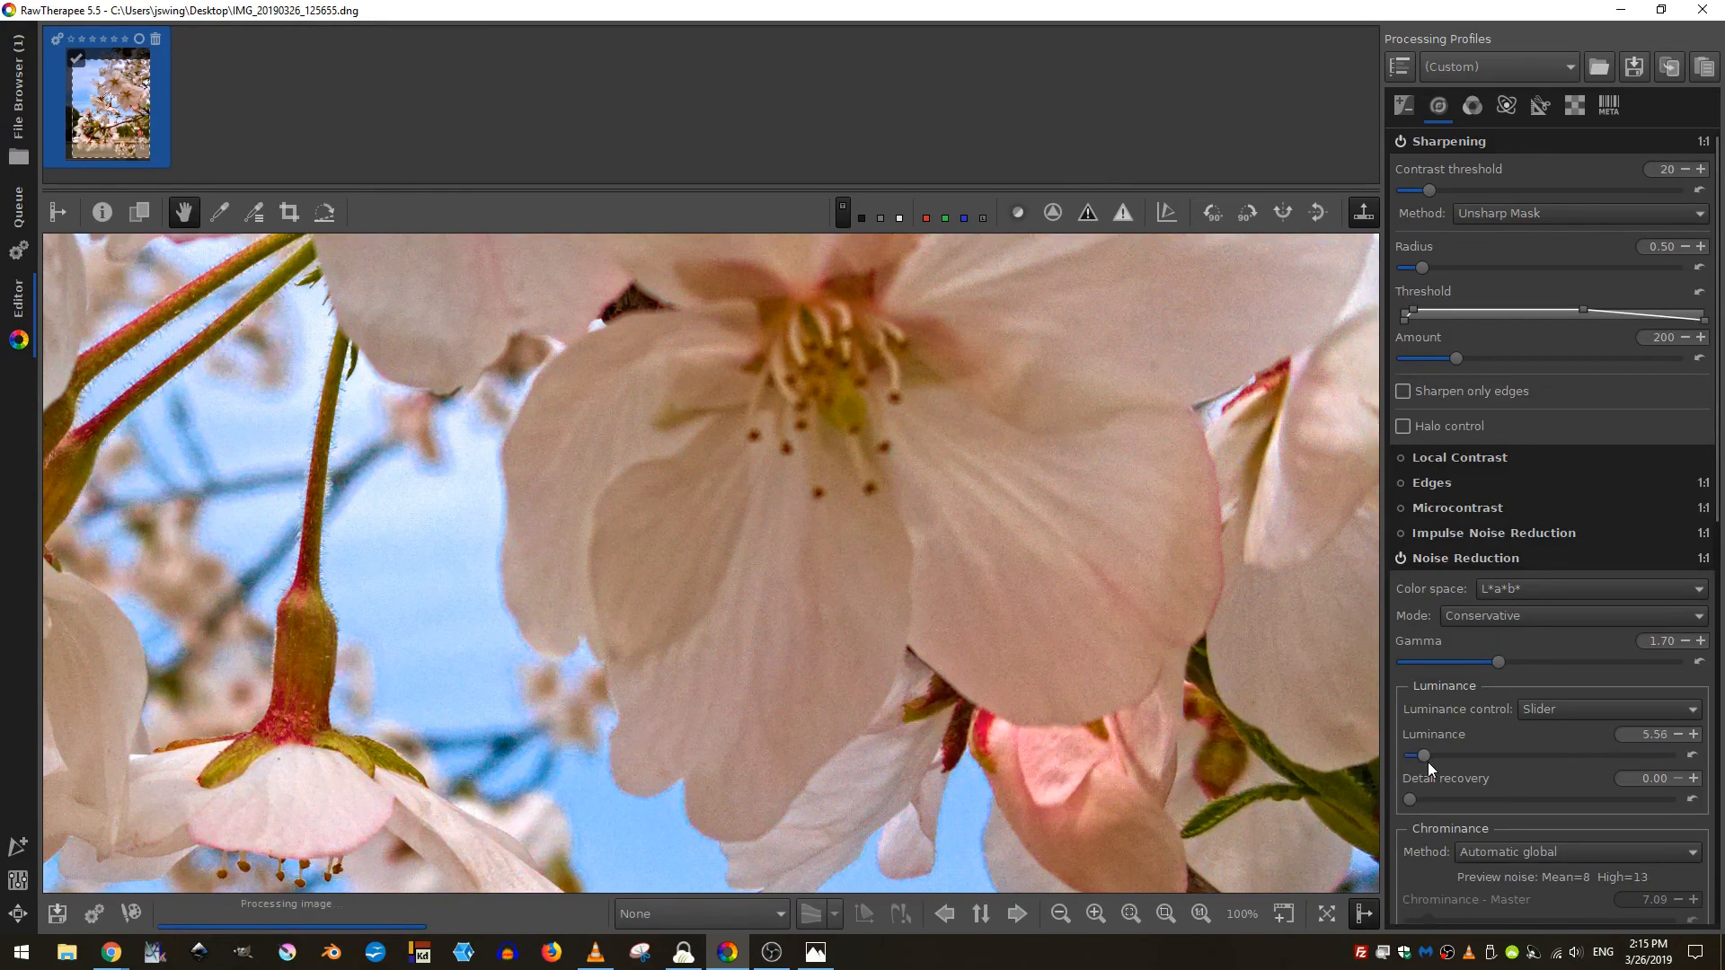
drag(1425, 755, 1529, 755)
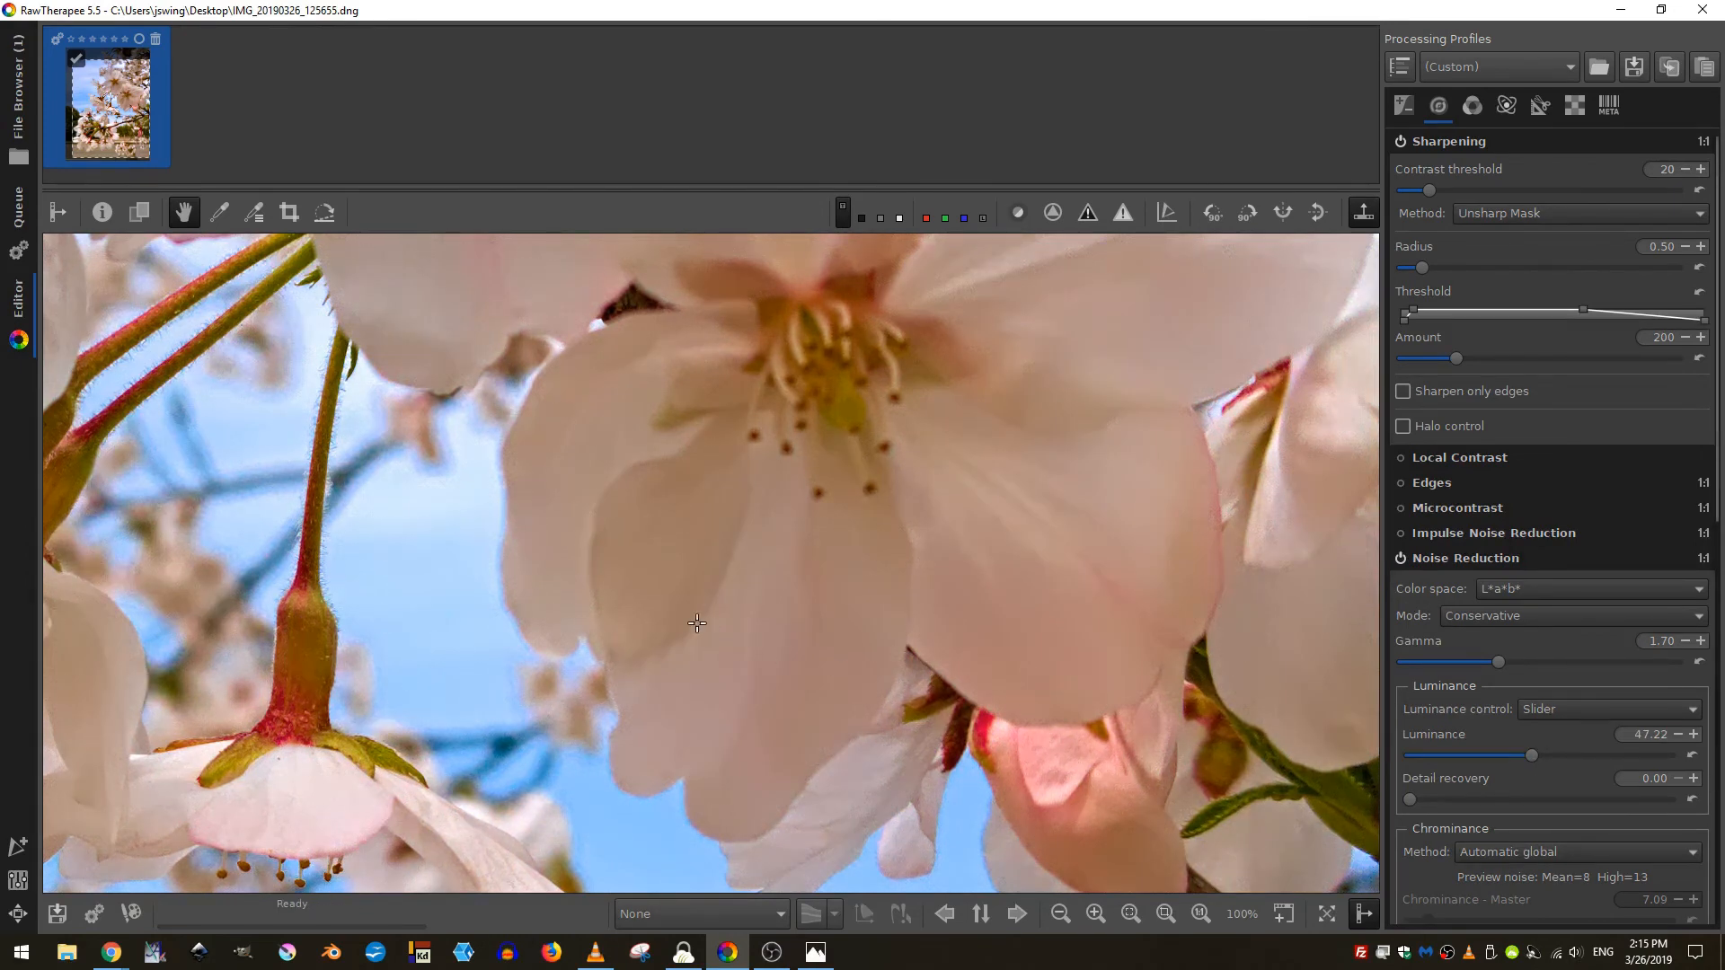
mouse_move(373, 604)
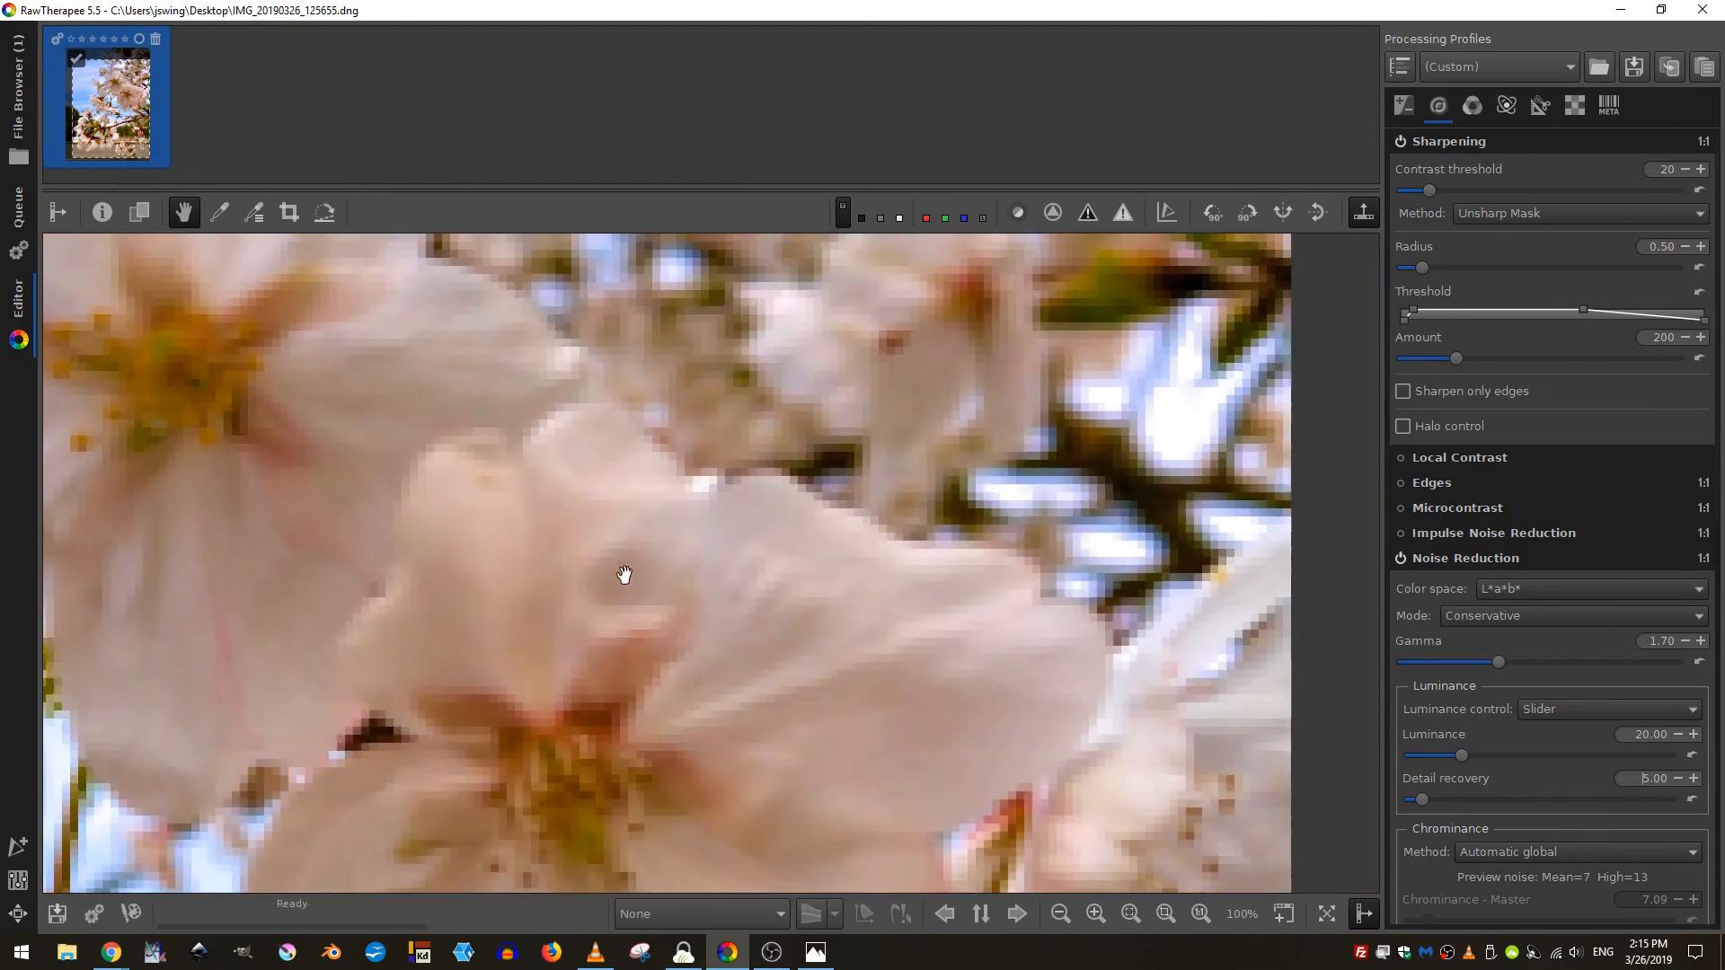
drag(623, 575, 537, 603)
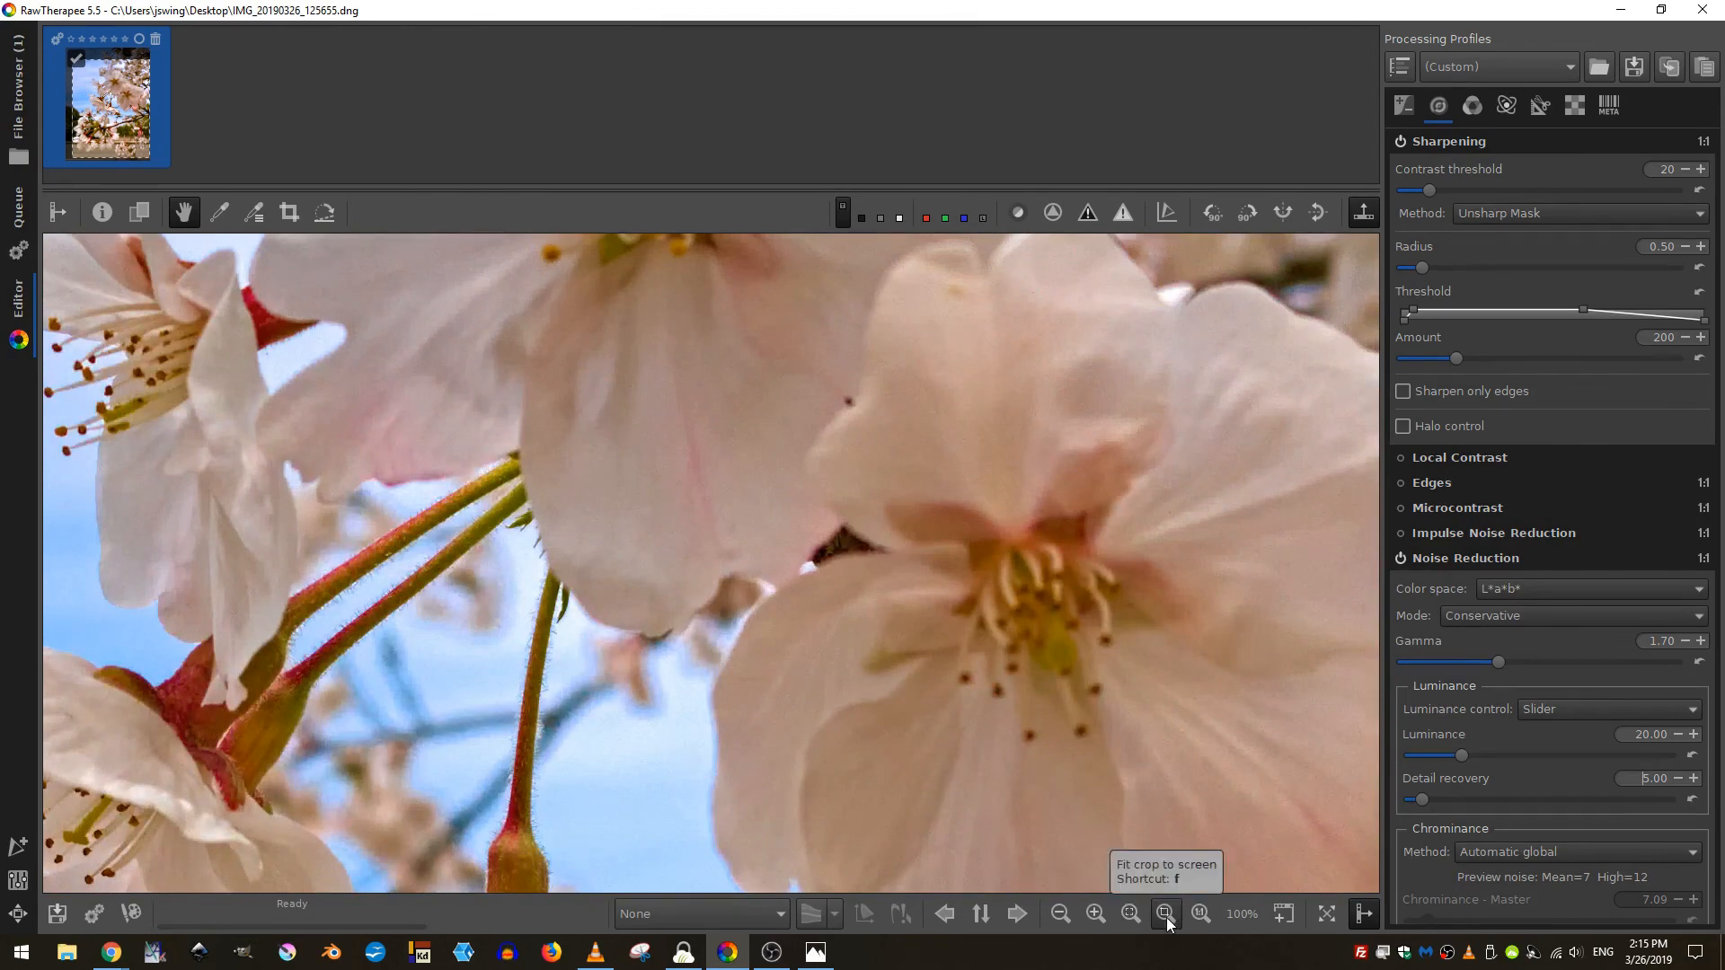
- Fit the whole cropped blossom photo back into view
click(1164, 913)
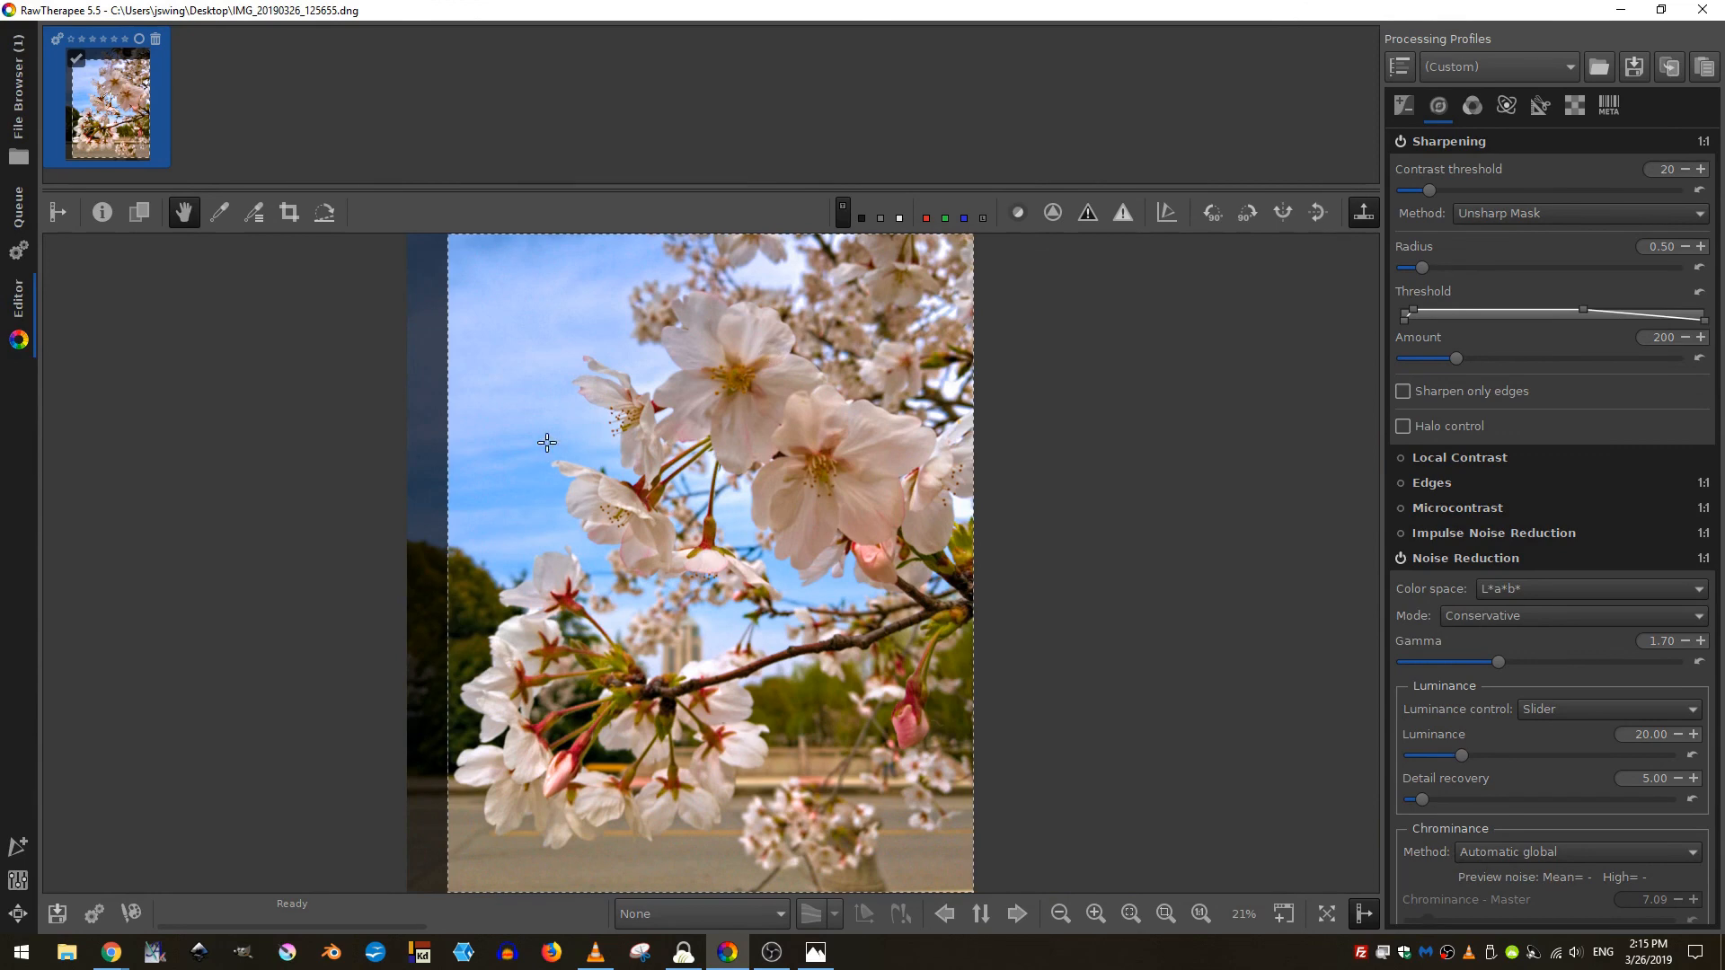
mouse_move(1491, 561)
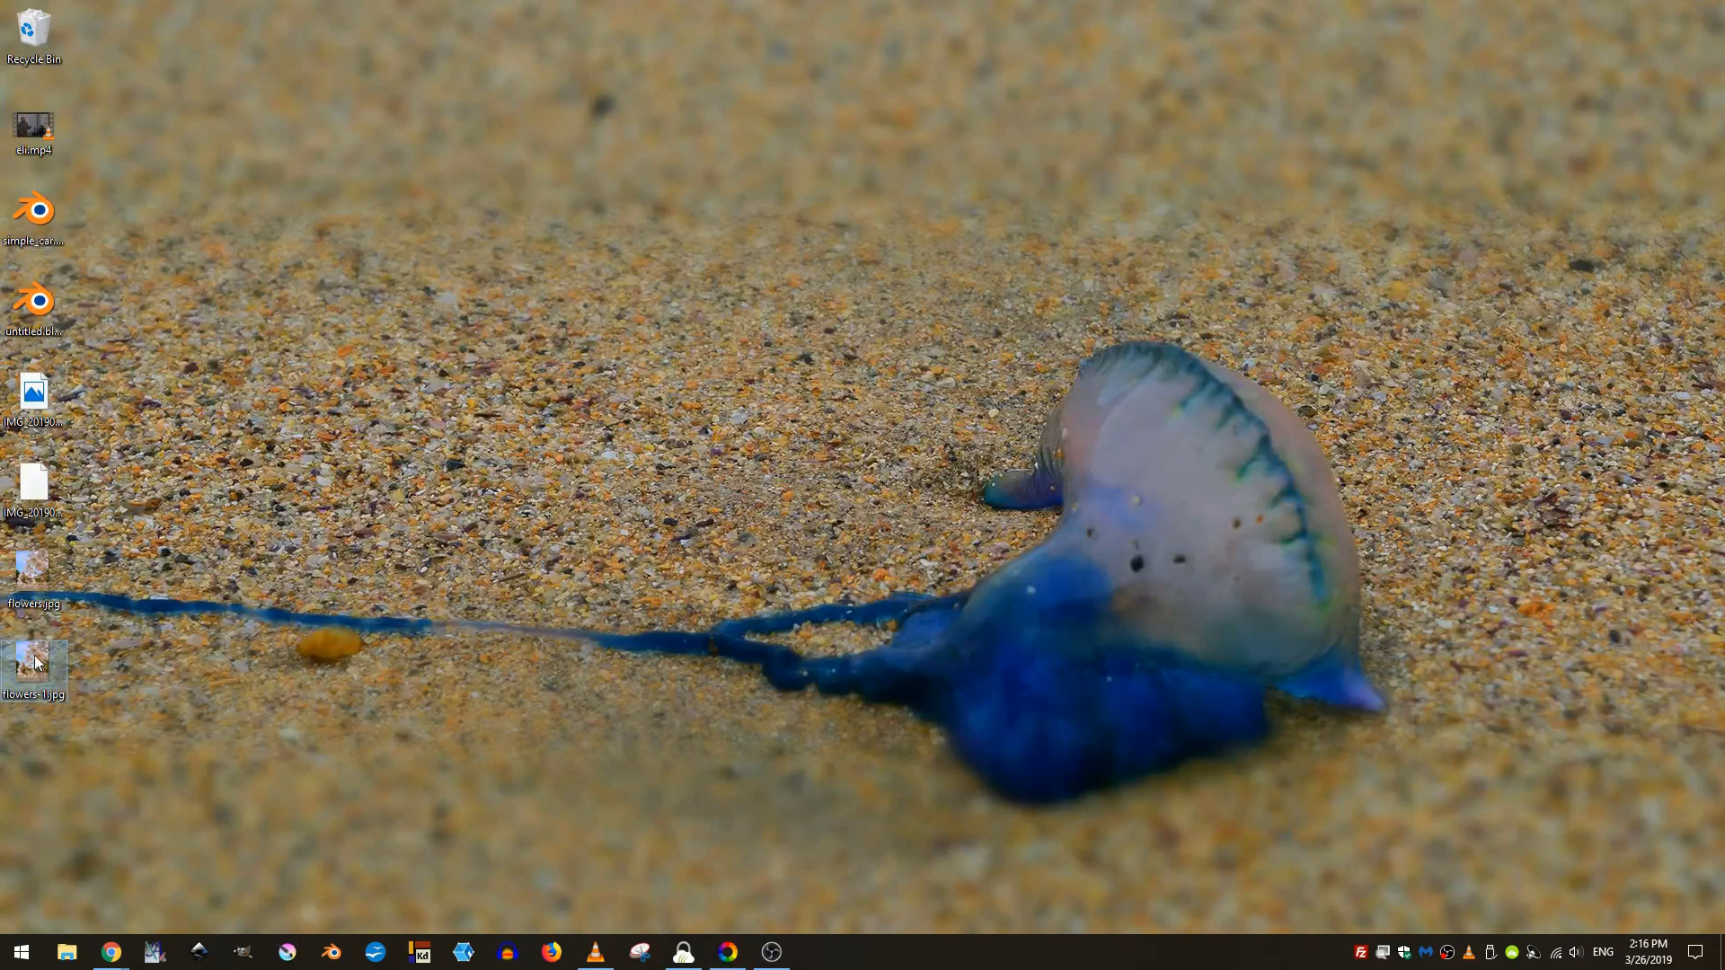
mouse_move(37, 661)
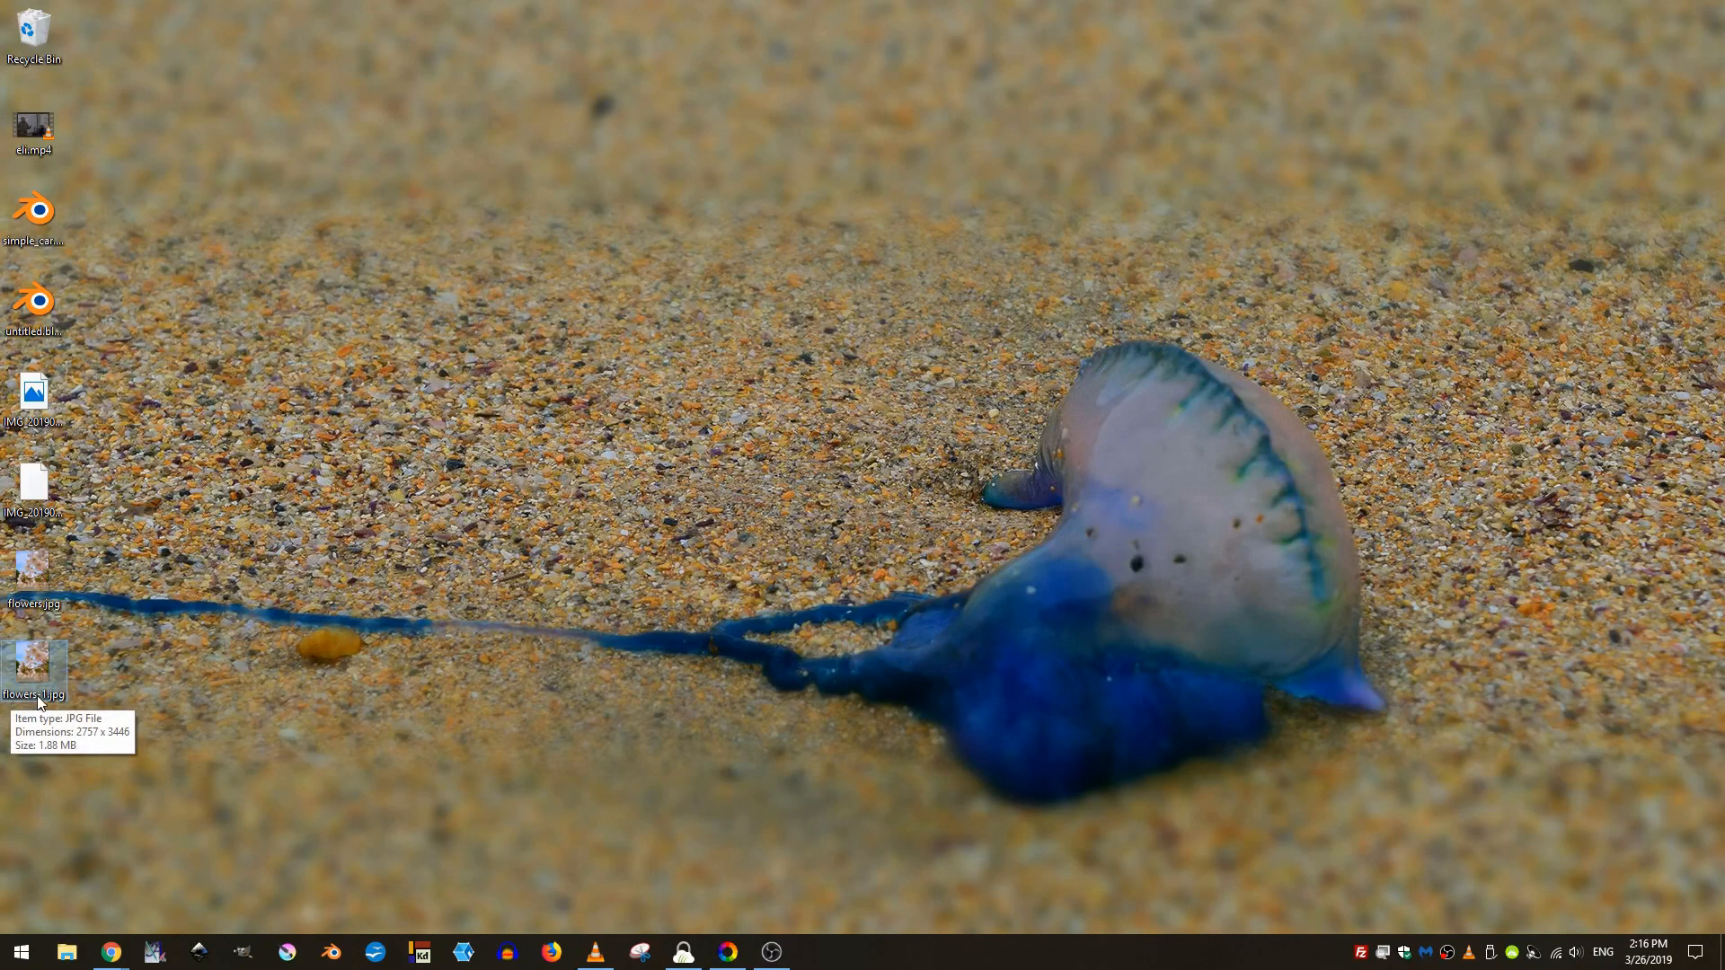
- View the exported flowers-1.jpg from the desktop in Windows Photos
double_click(35, 662)
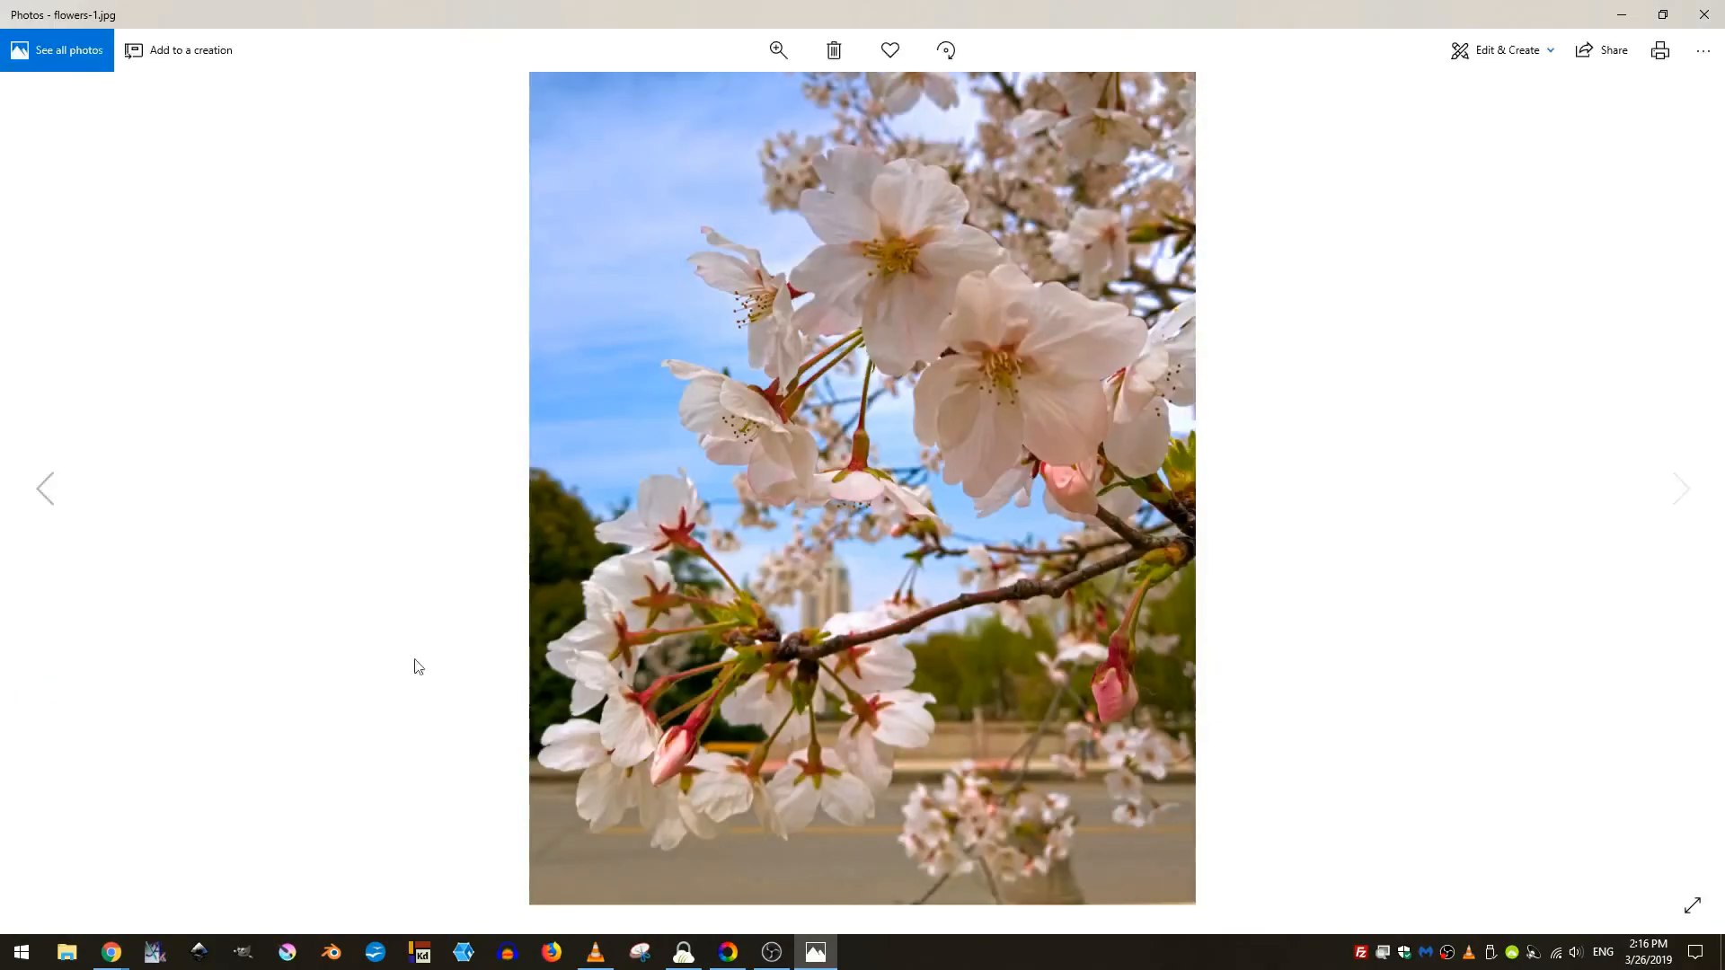
mouse_move(1027, 442)
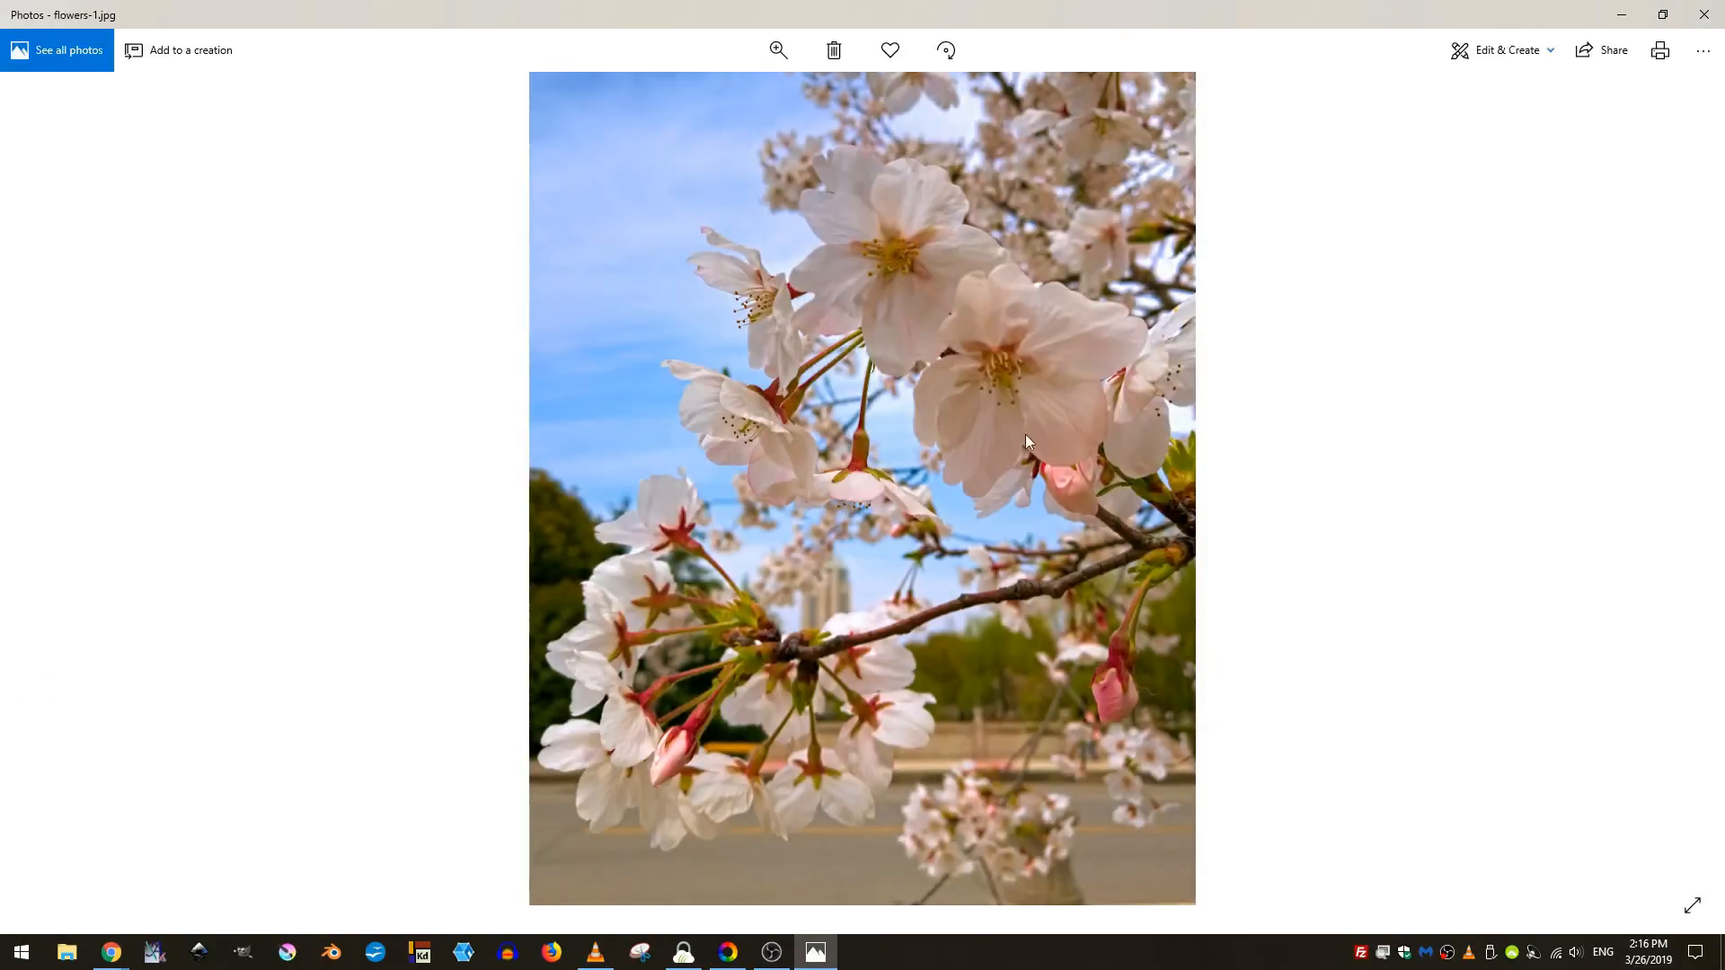
mouse_move(1044, 521)
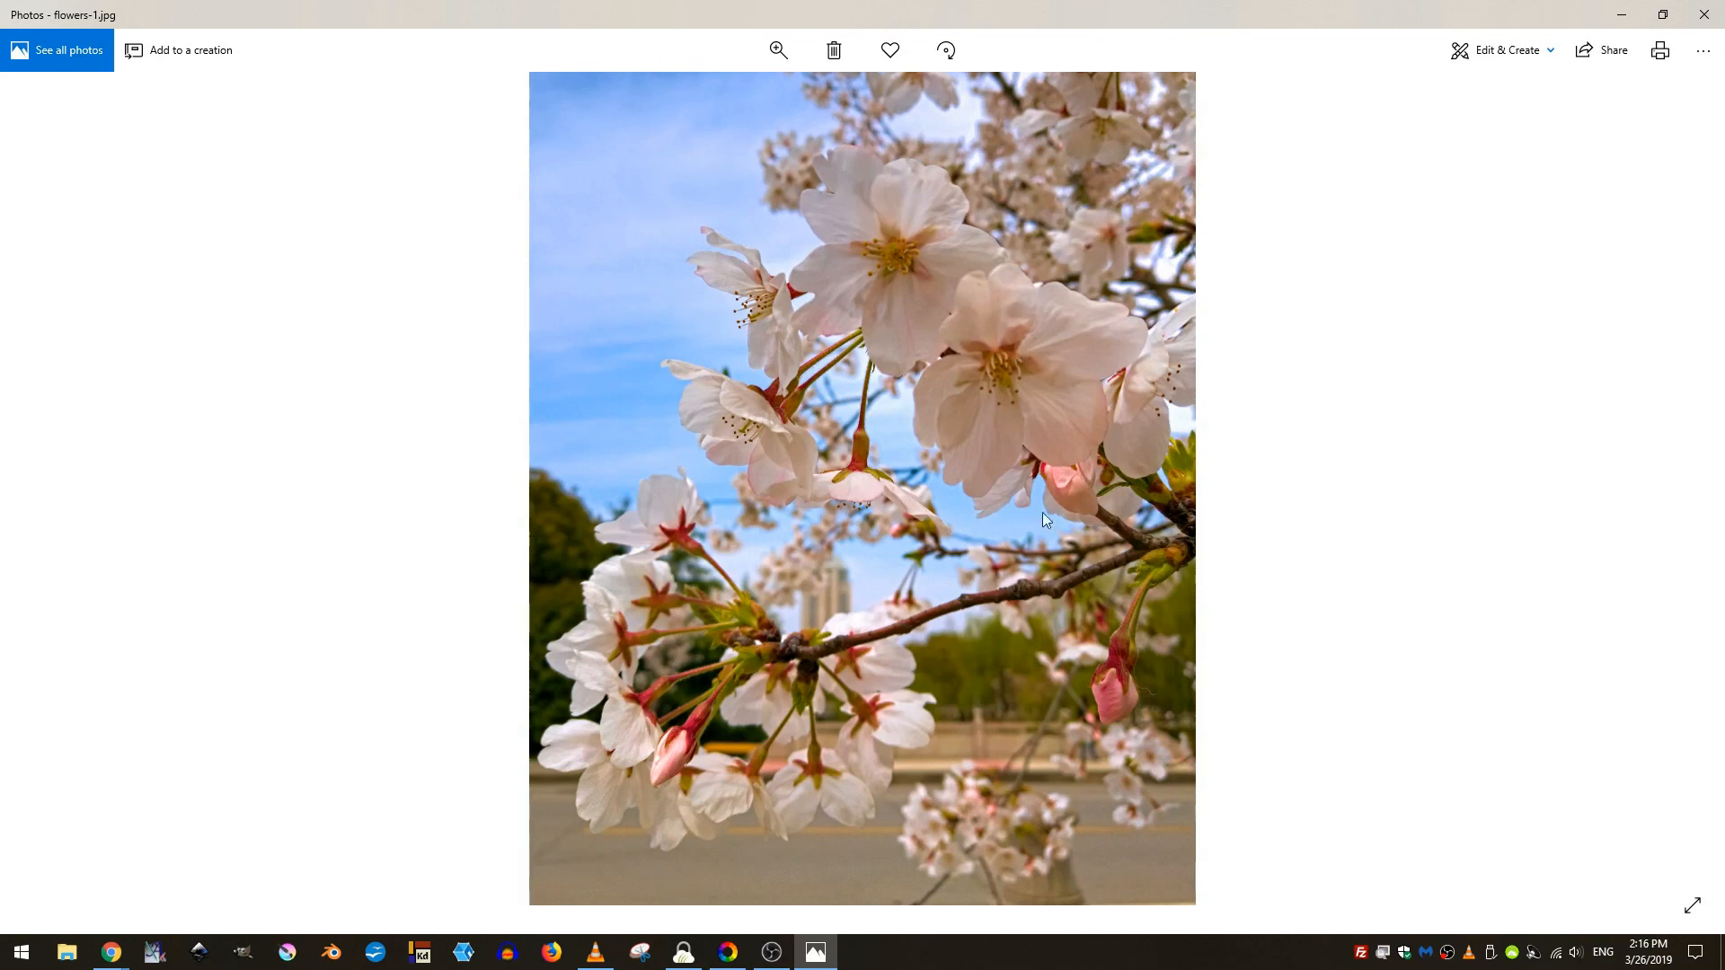
mouse_move(1351, 361)
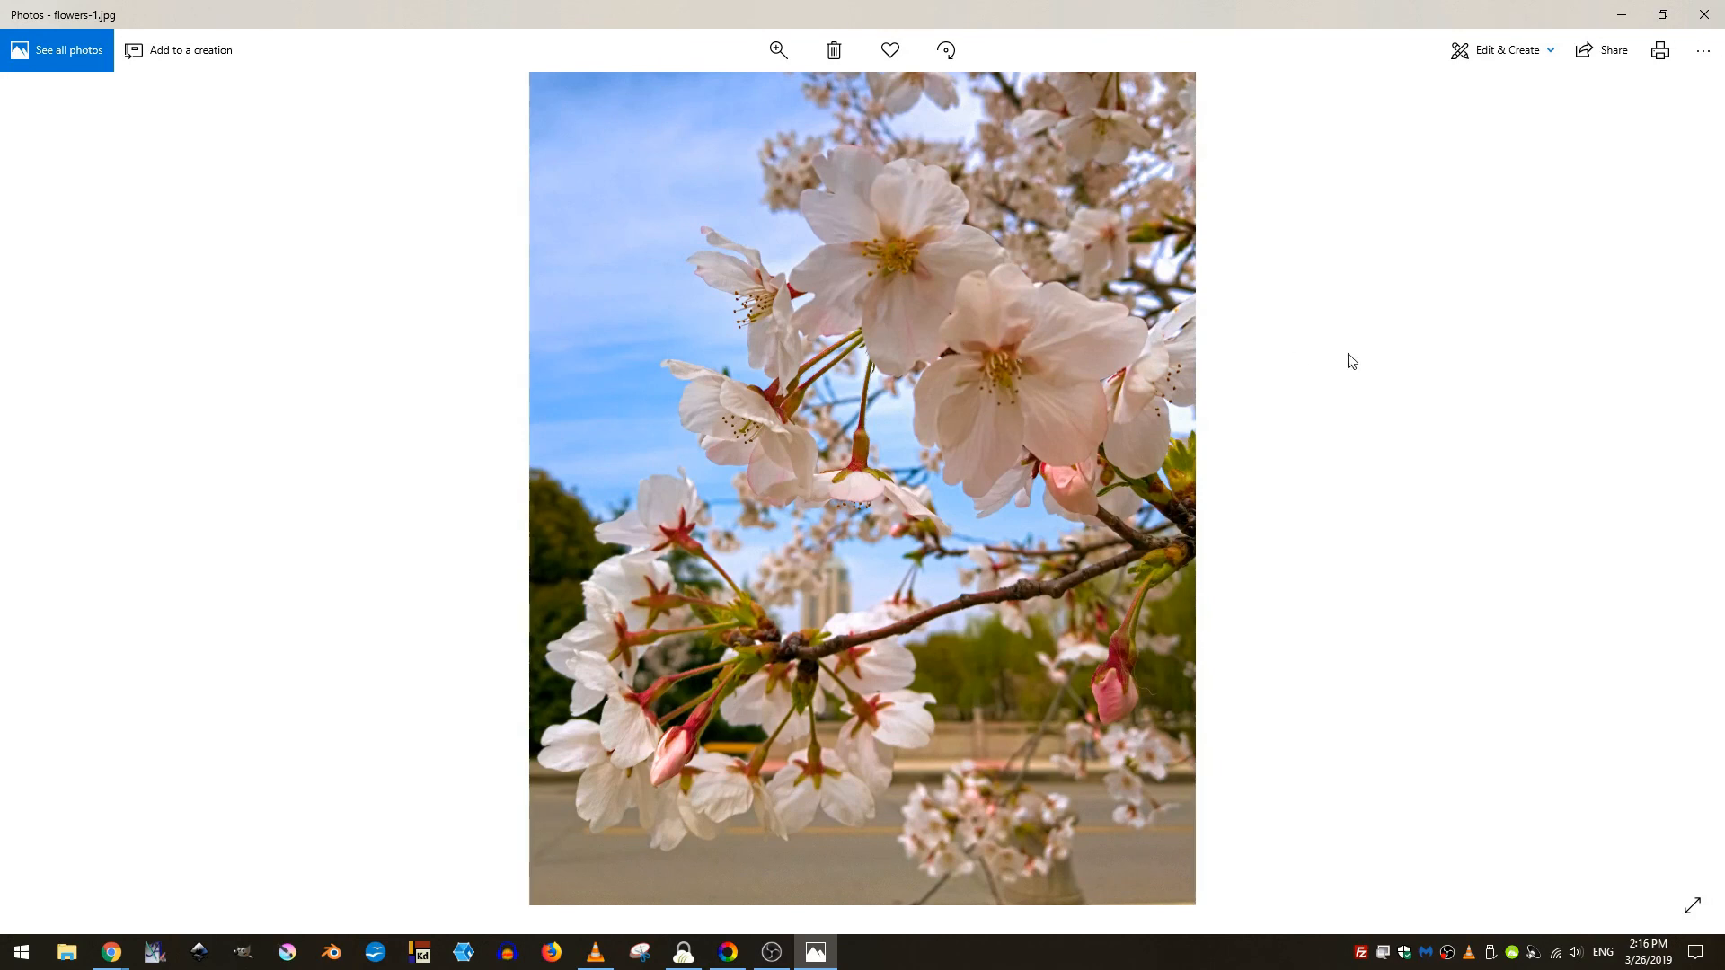